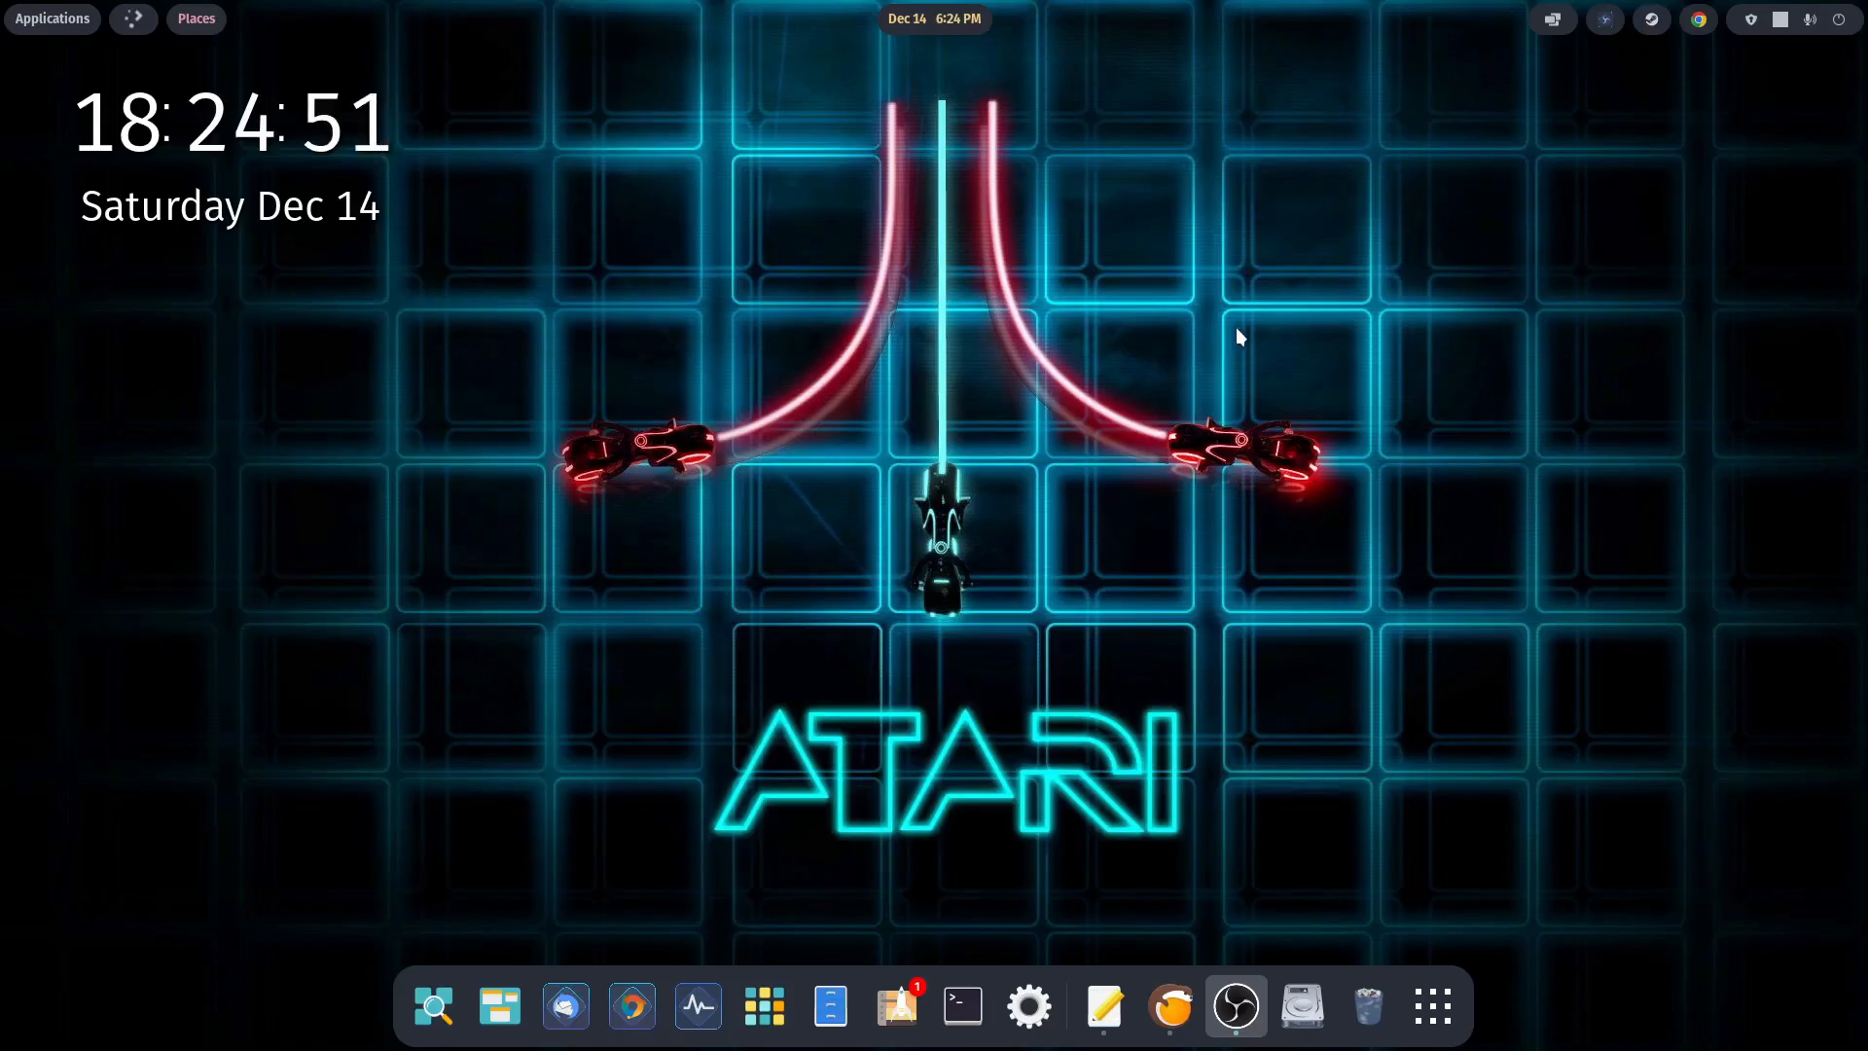
Step: Launch Lutris from the dock onto its game library
left_click(1170, 1006)
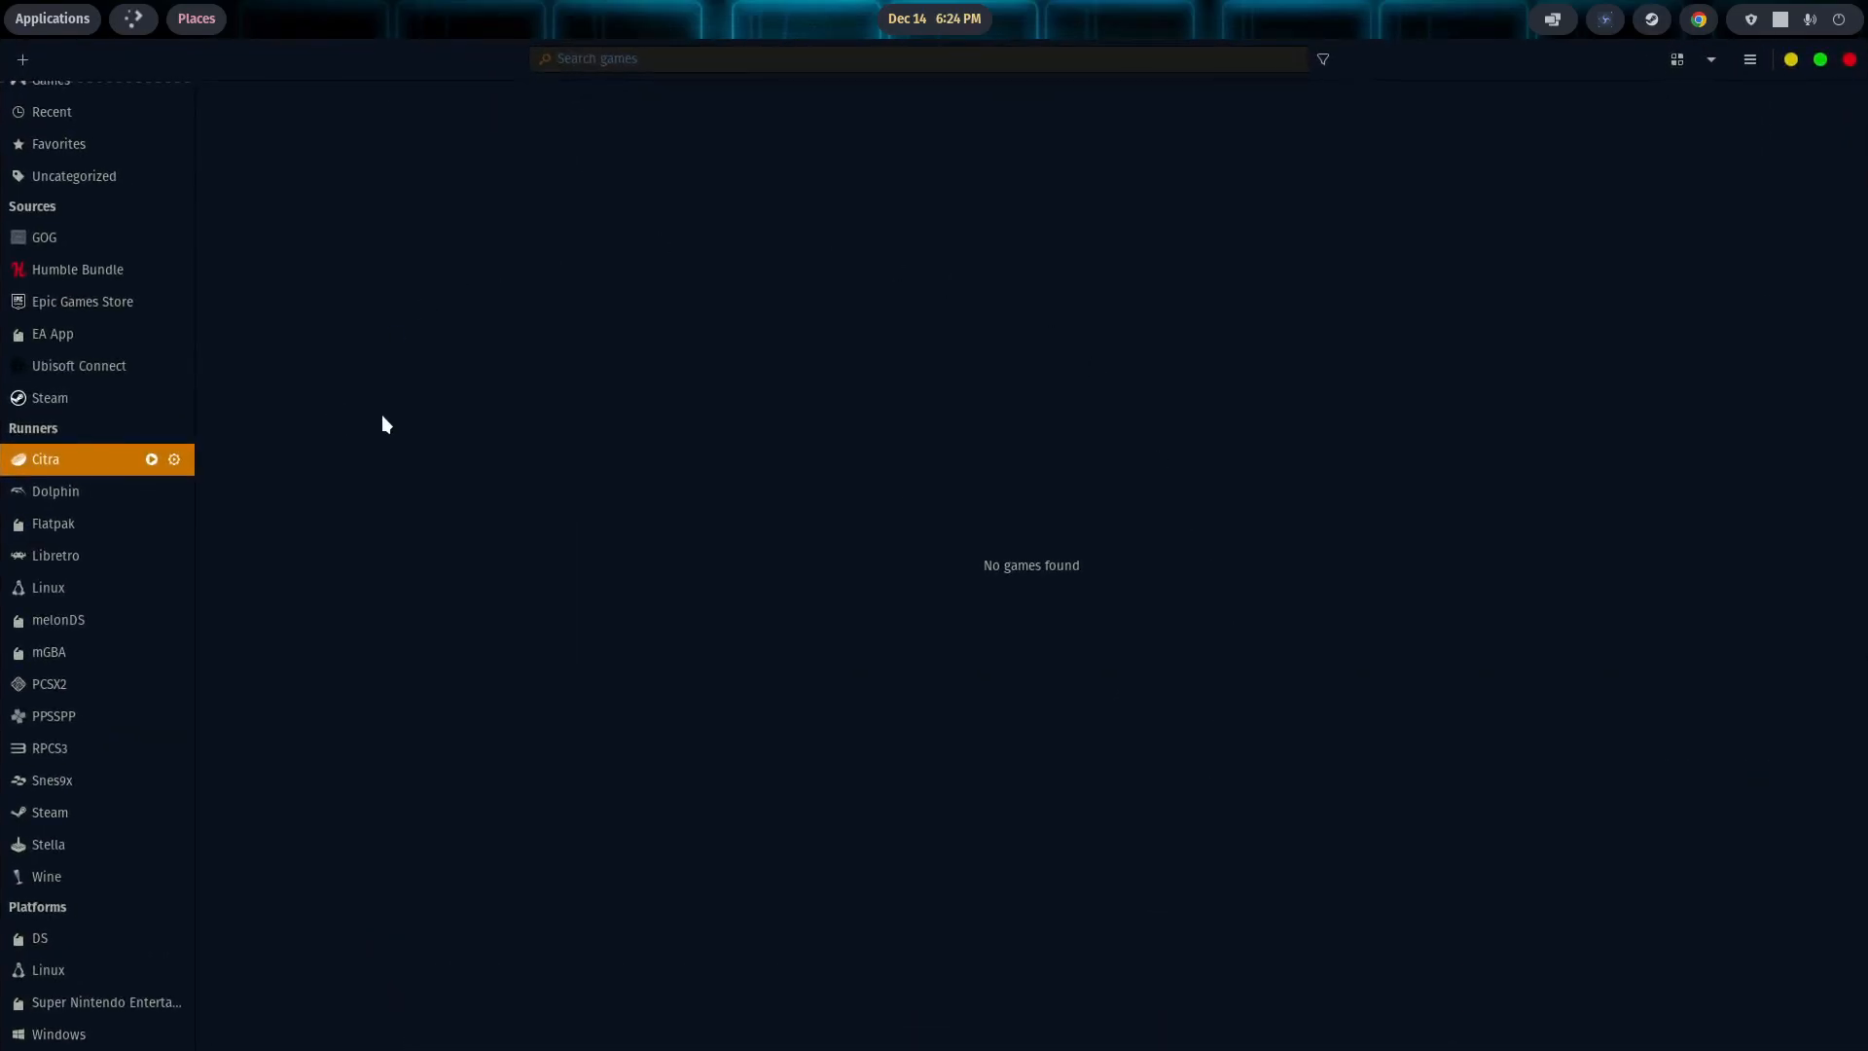
mouse_move(348, 391)
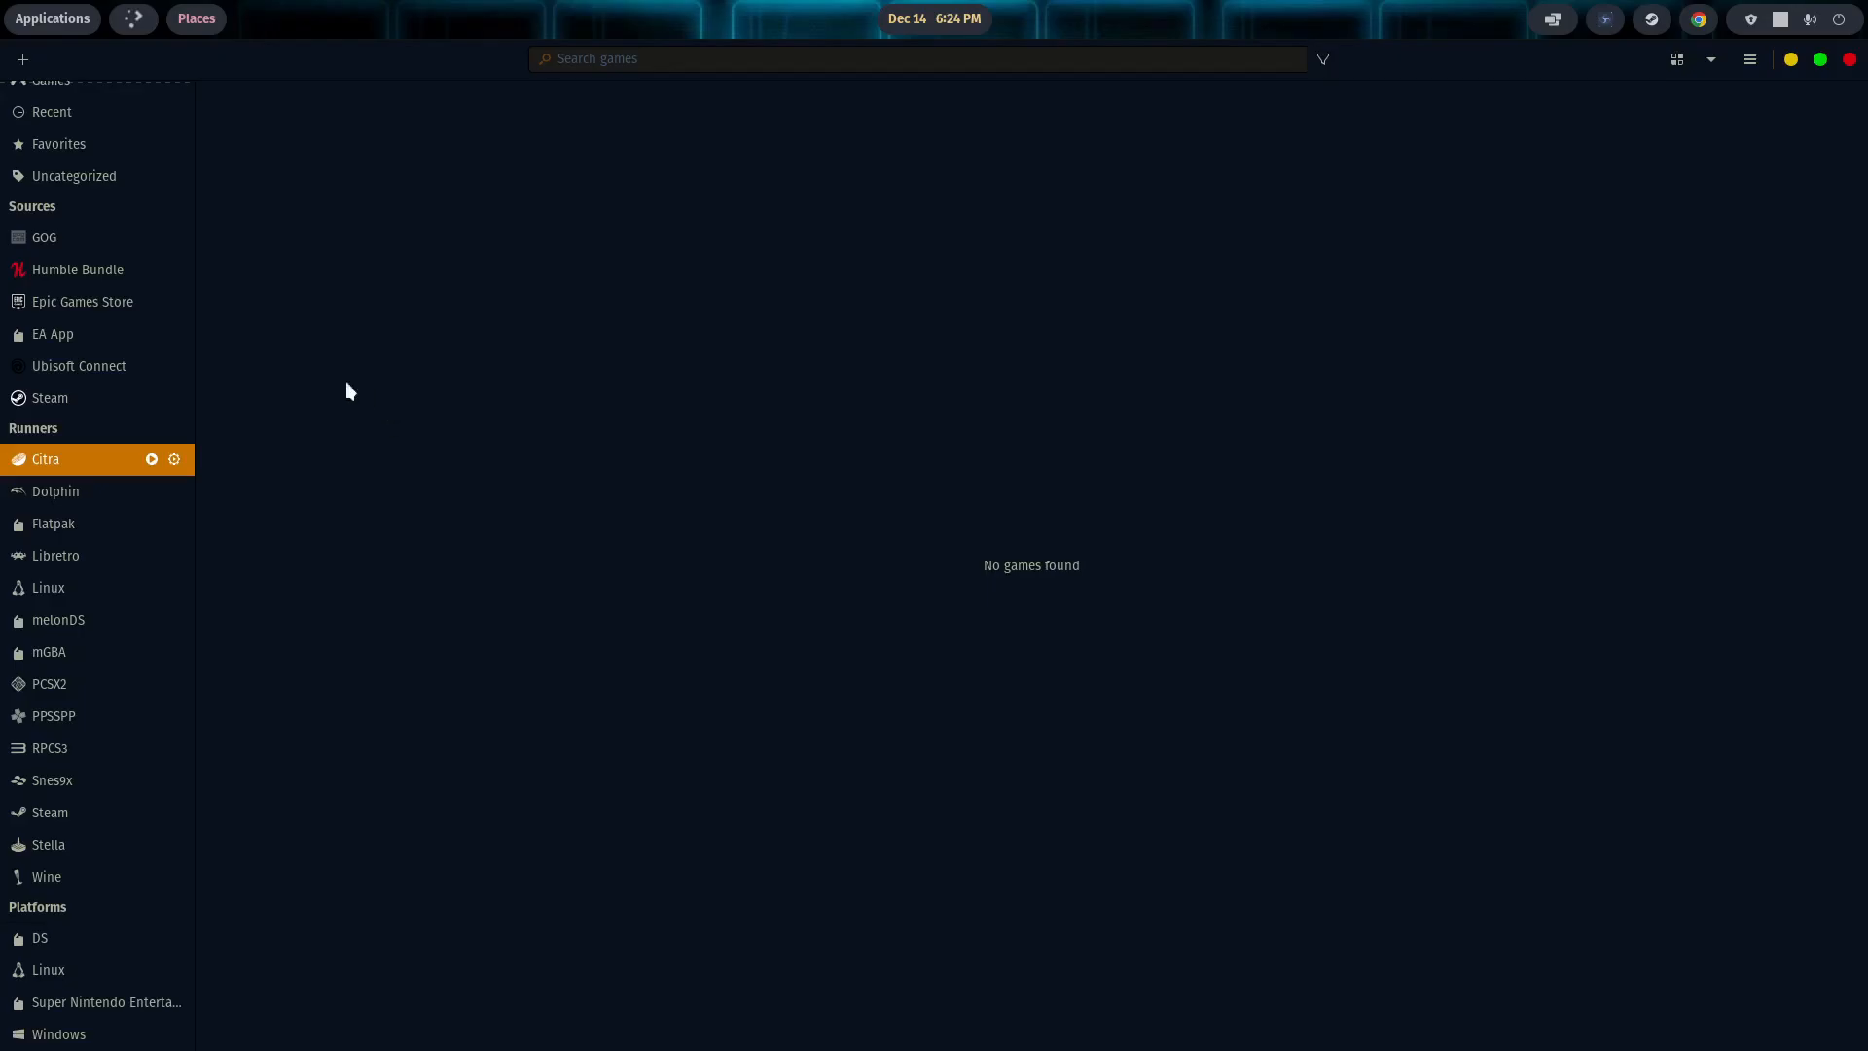
mouse_move(83, 461)
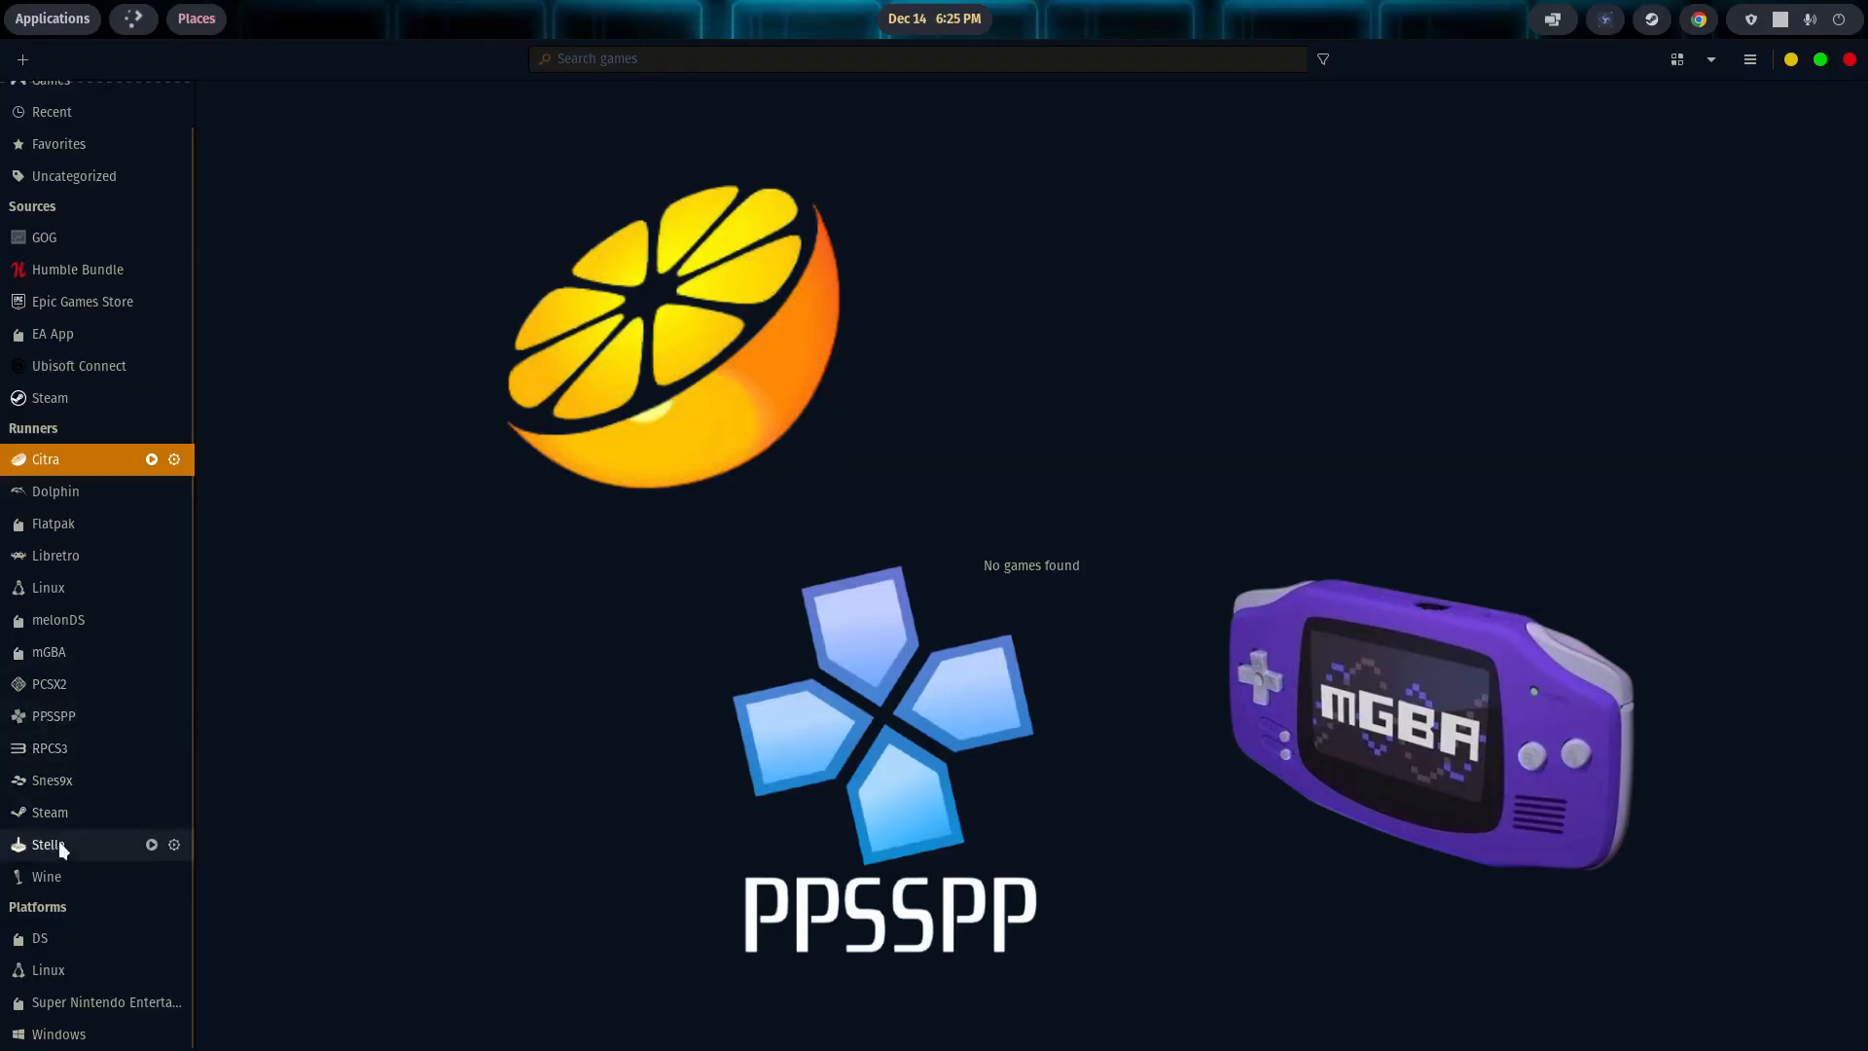
mouse_move(714, 617)
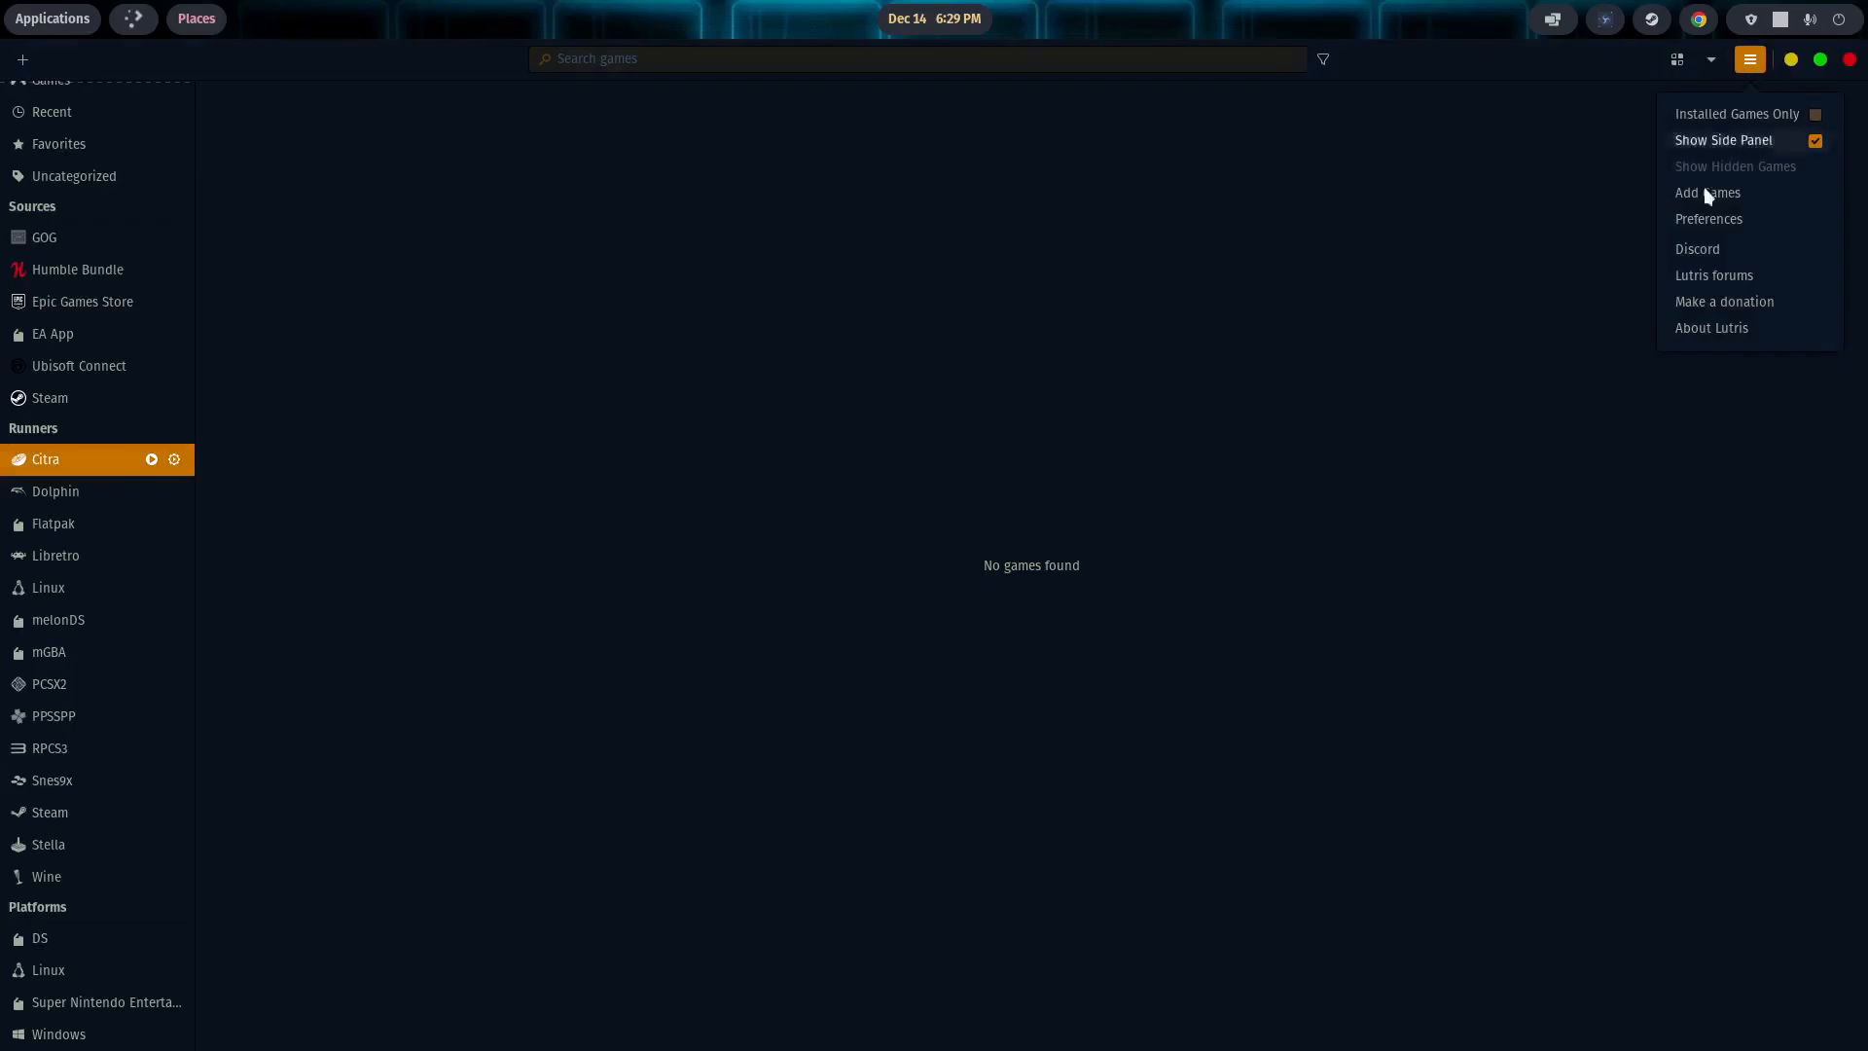
left_click(1707, 218)
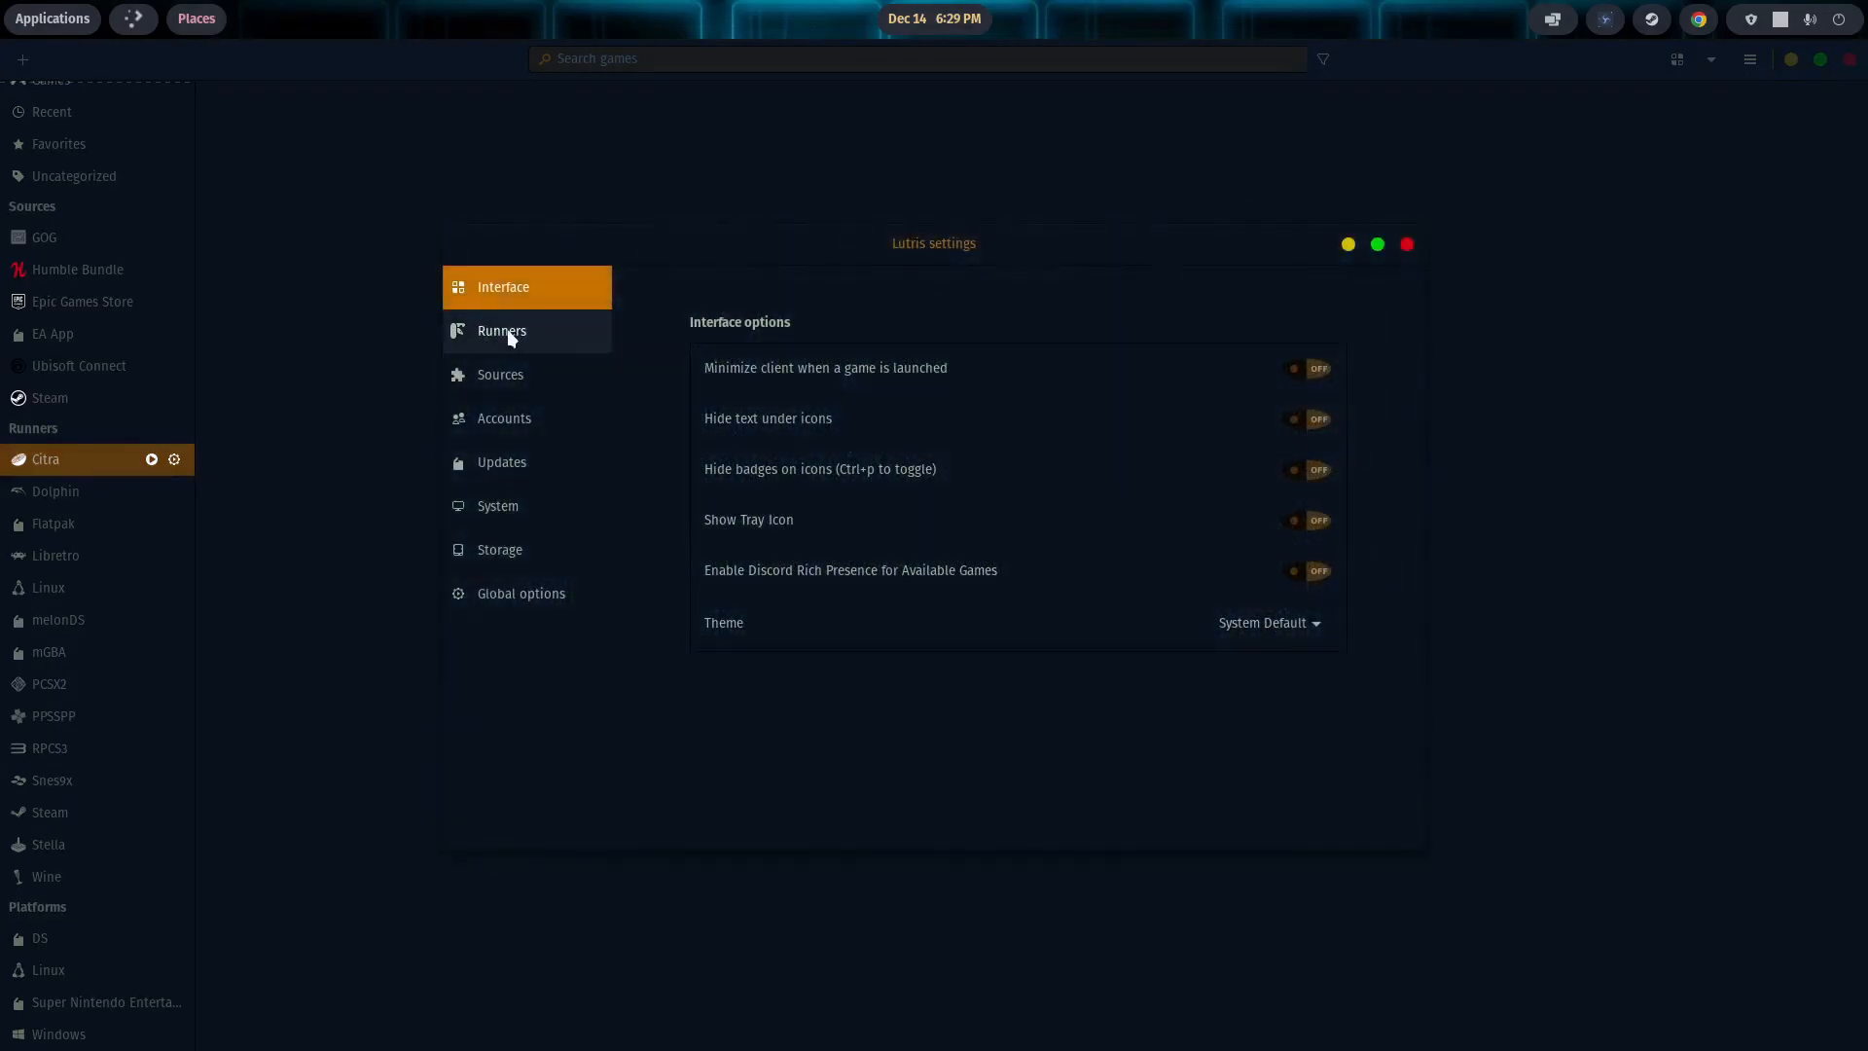
left_click(502, 331)
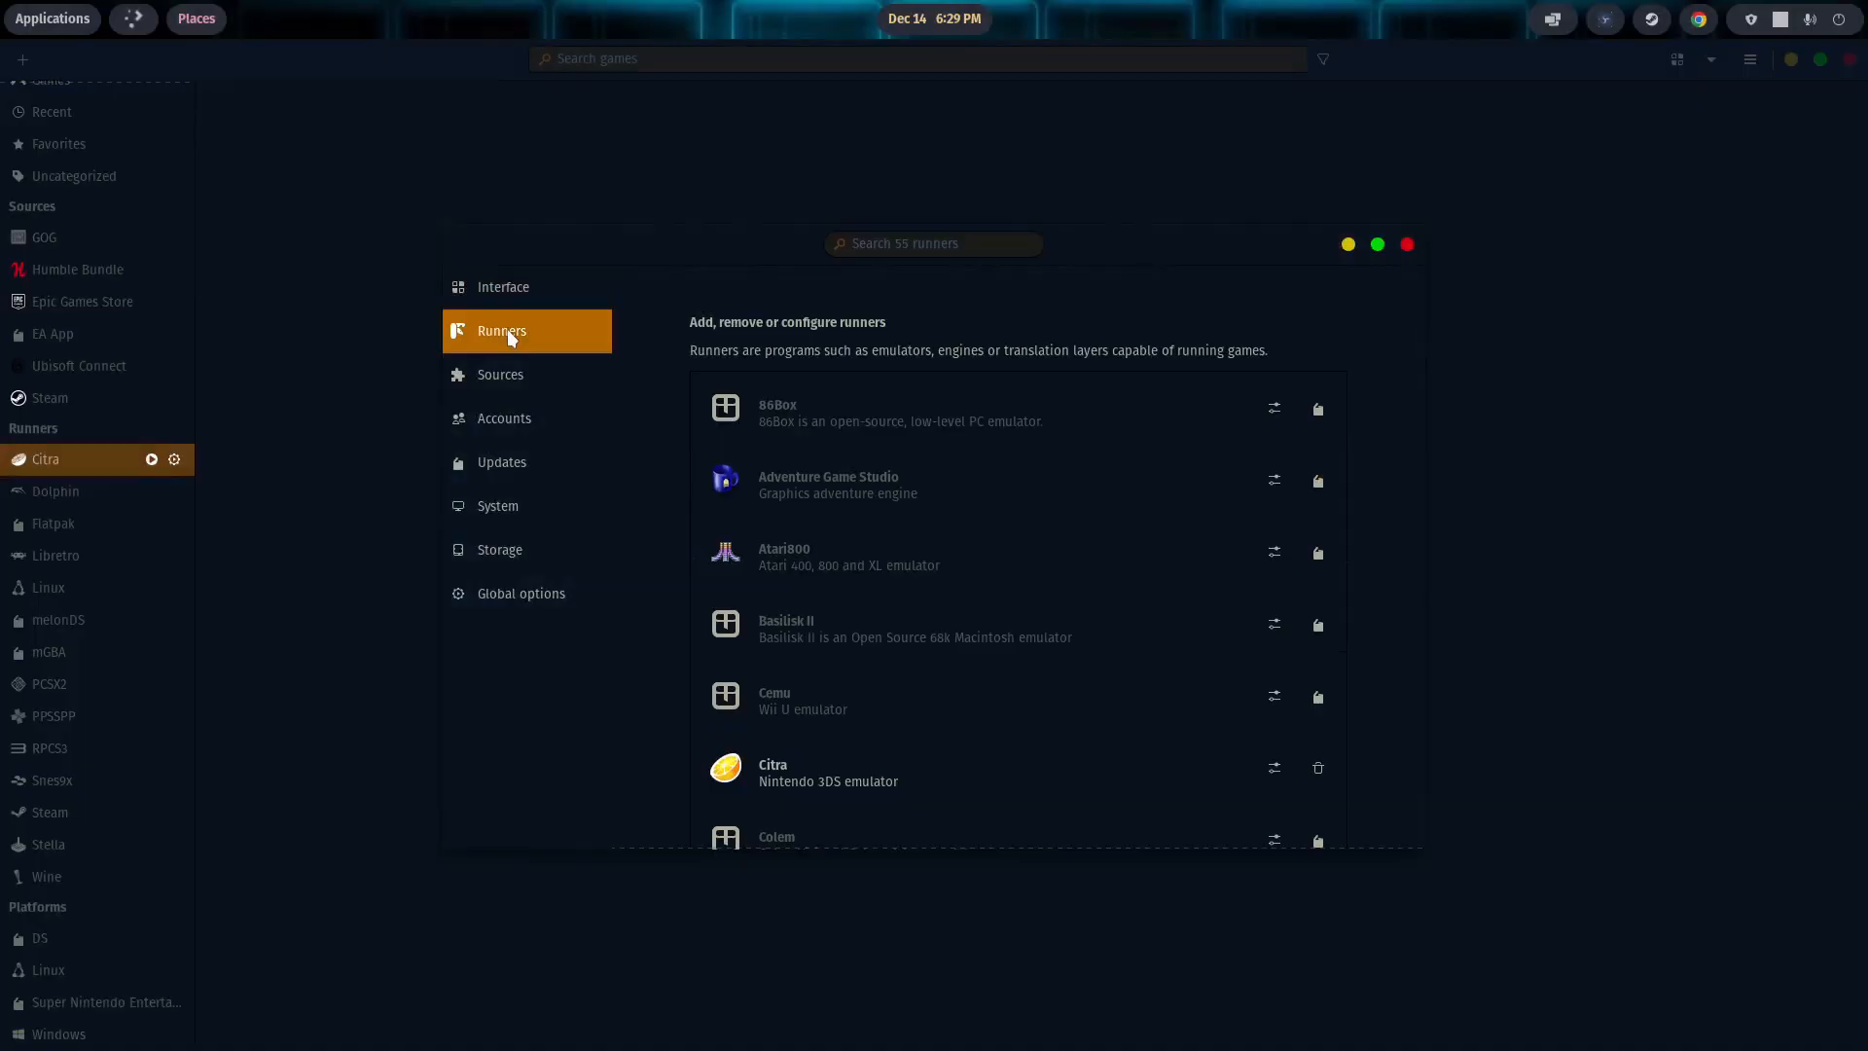
scroll("down", 3)
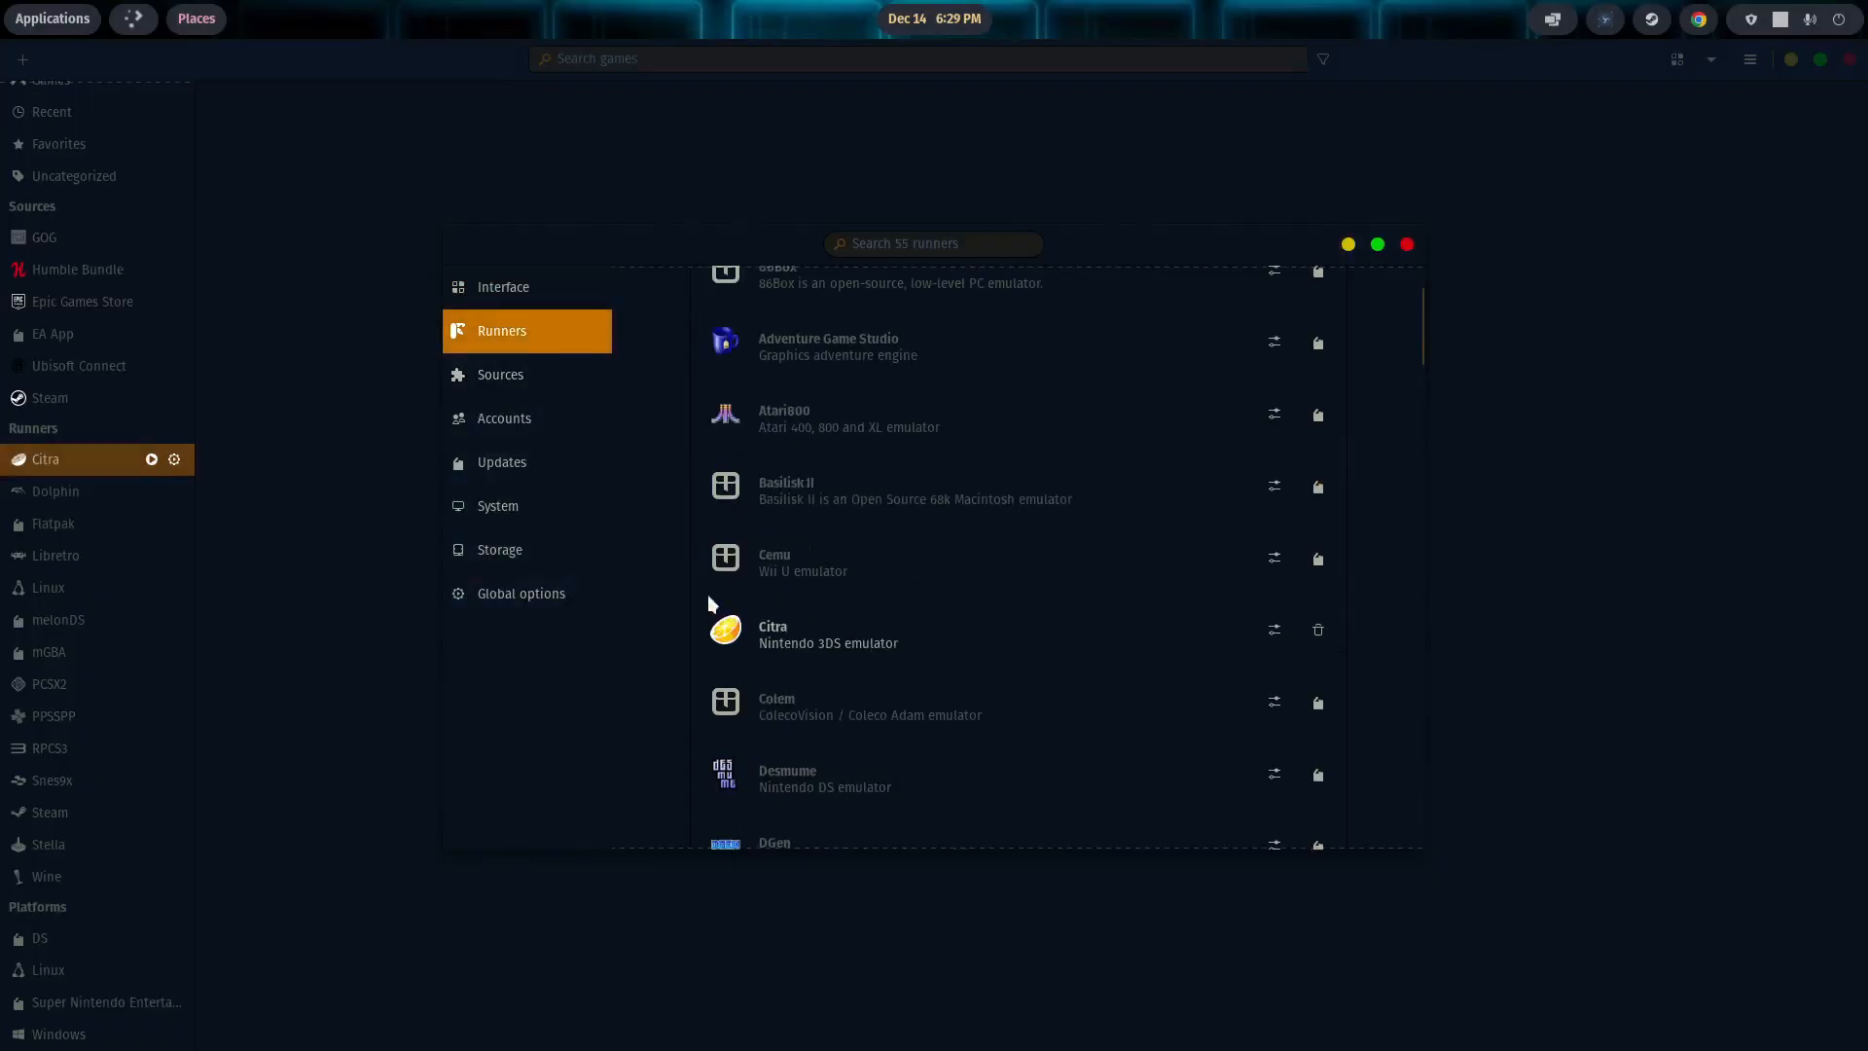
mouse_move(1444, 247)
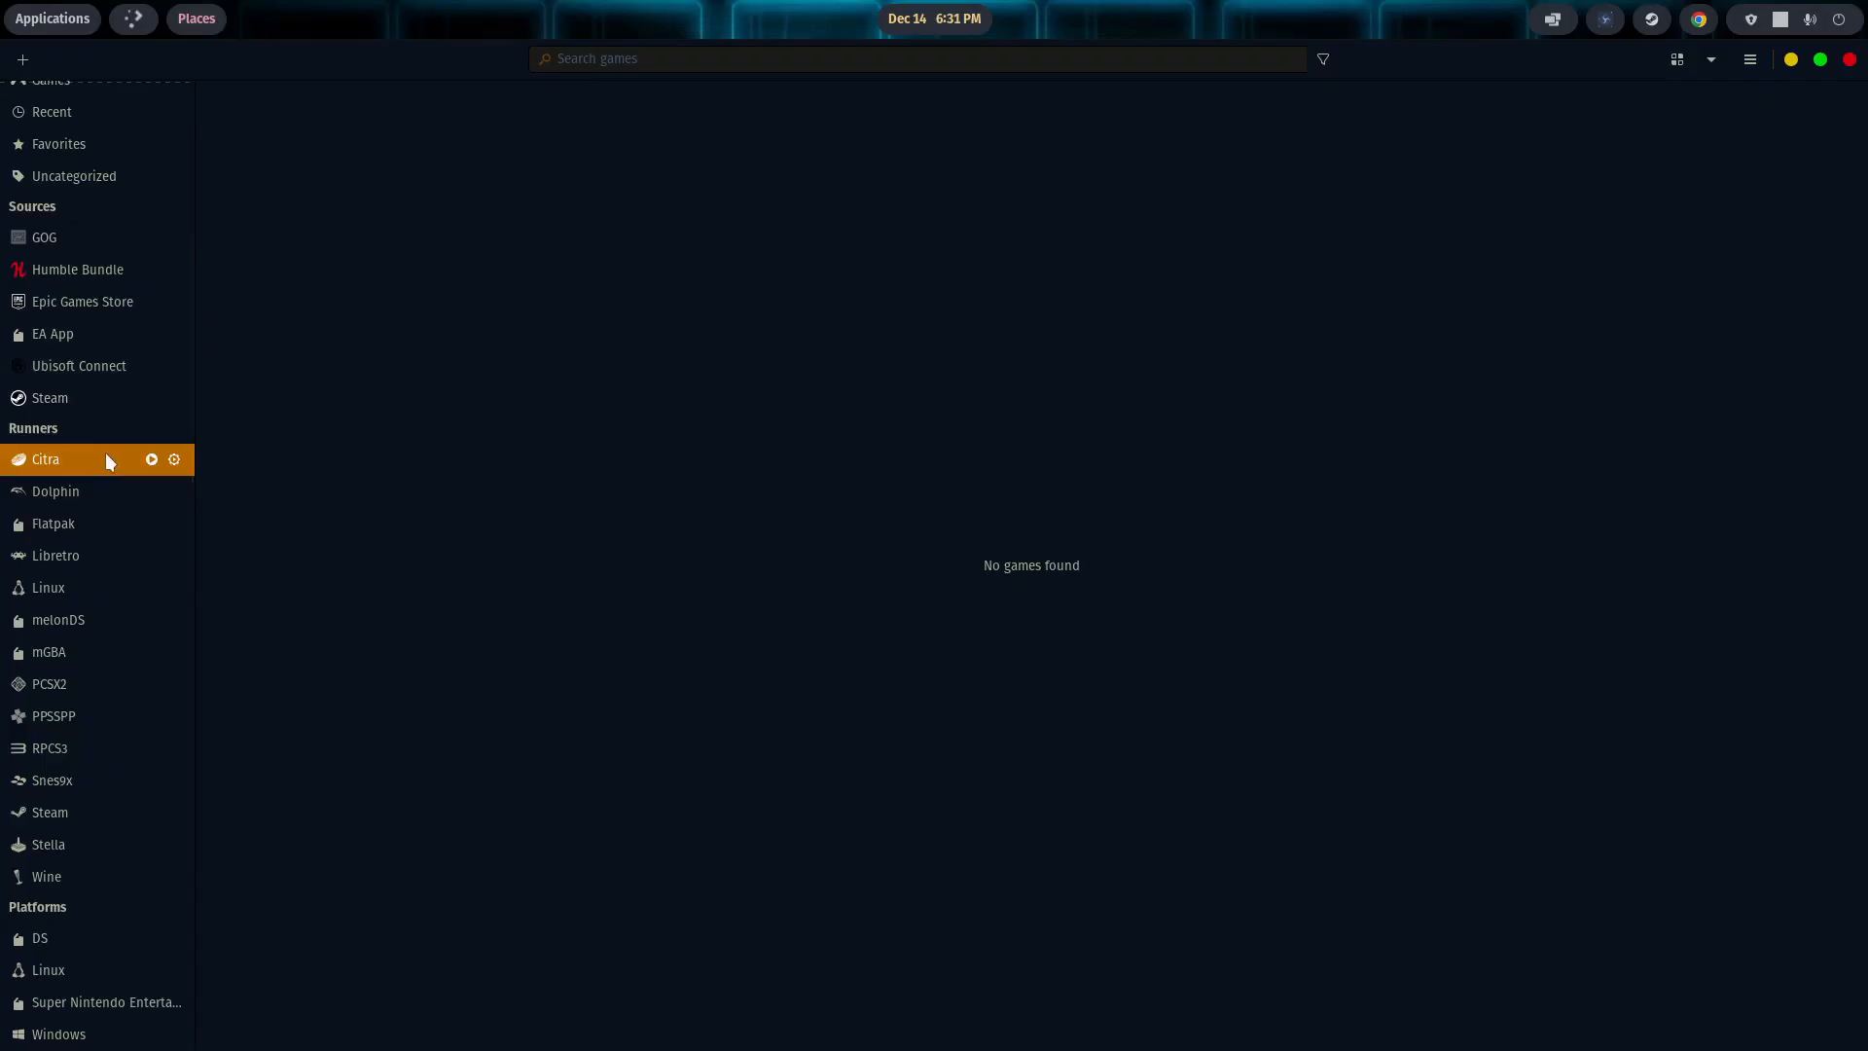
mouse_move(104, 471)
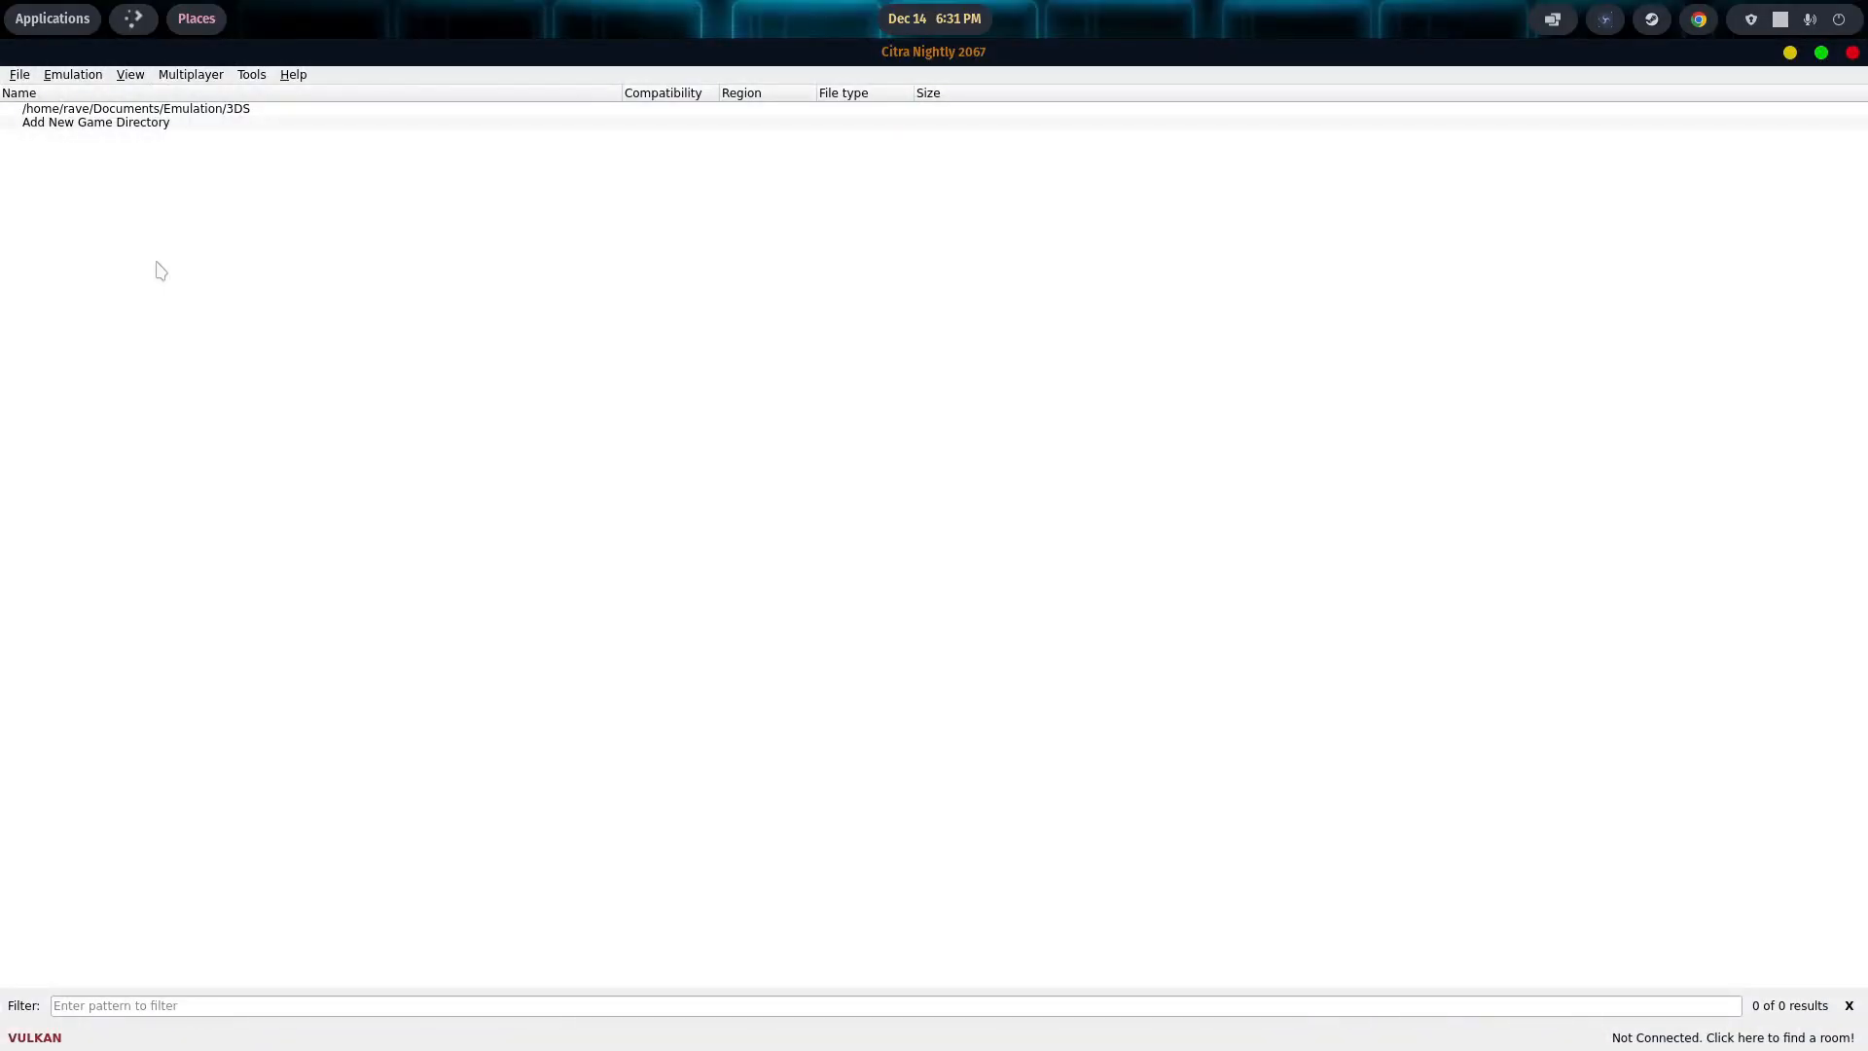
mouse_move(78, 96)
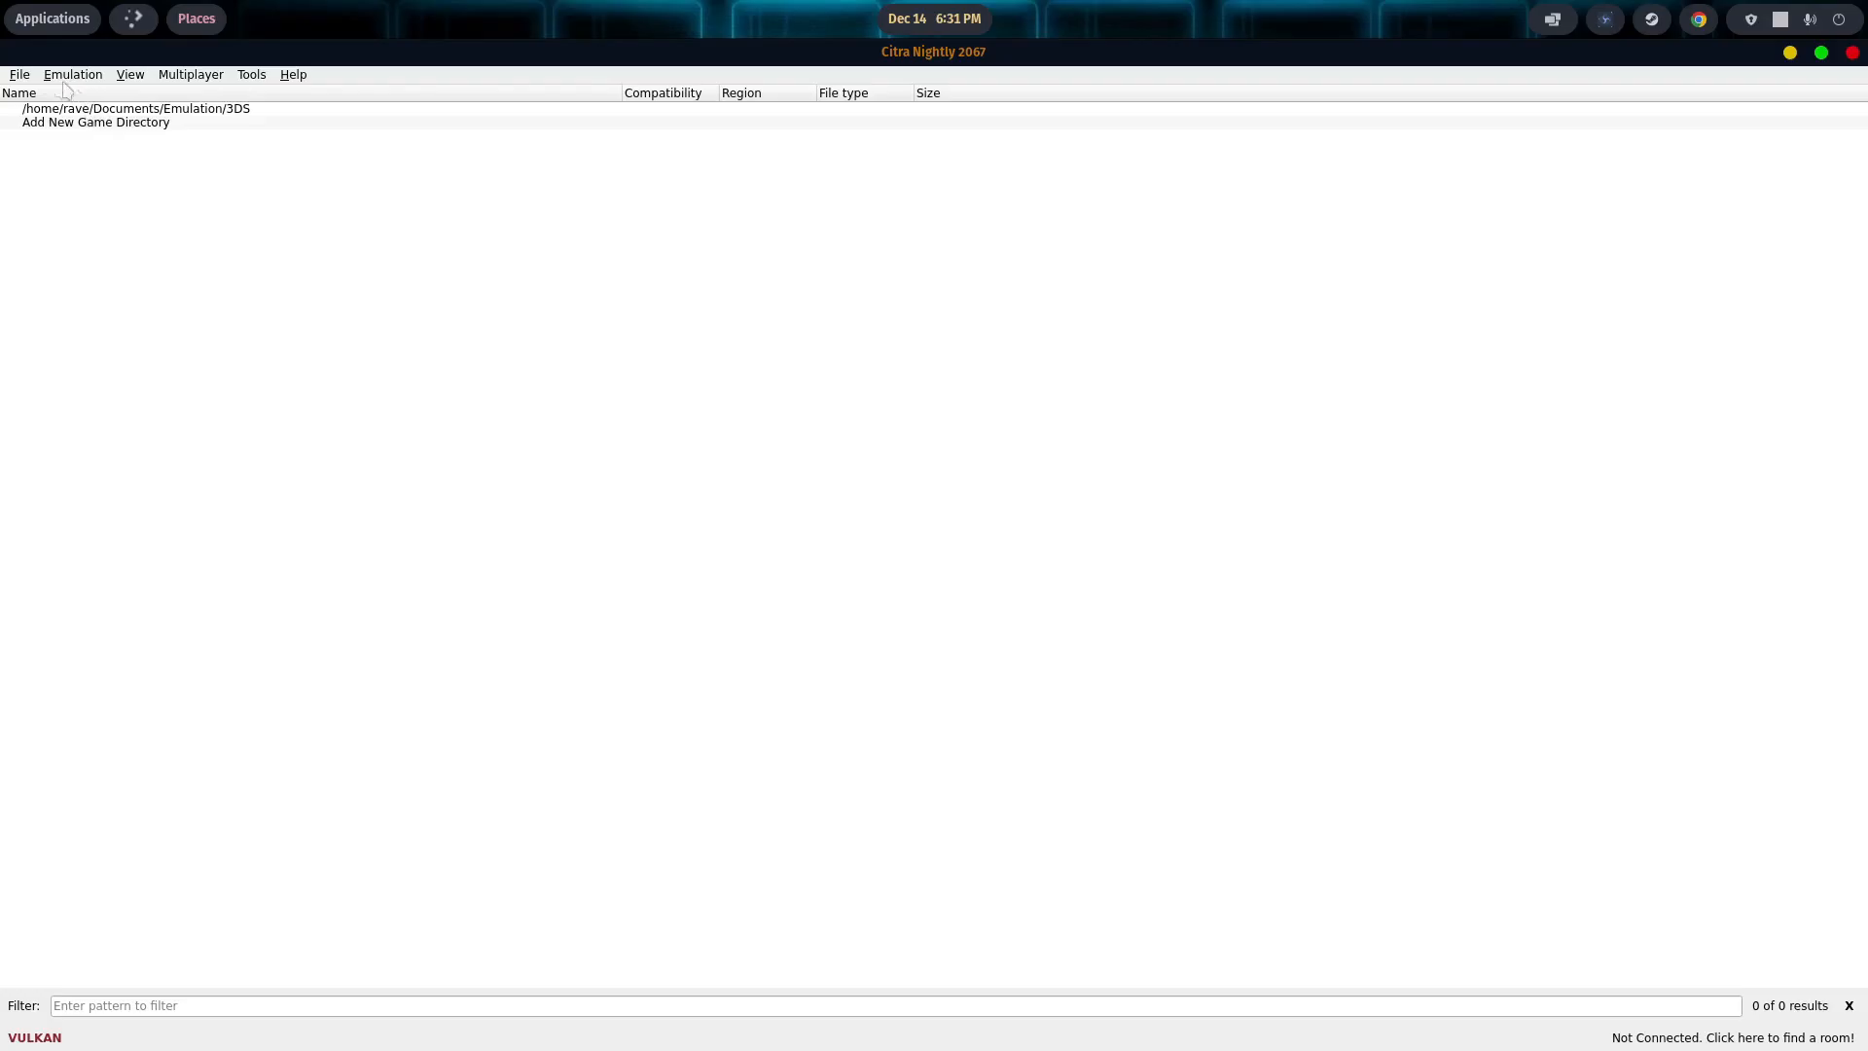
Step: Peek at Citra's Tools menu, then show the Emulation menu with Configure
left_click(251, 74)
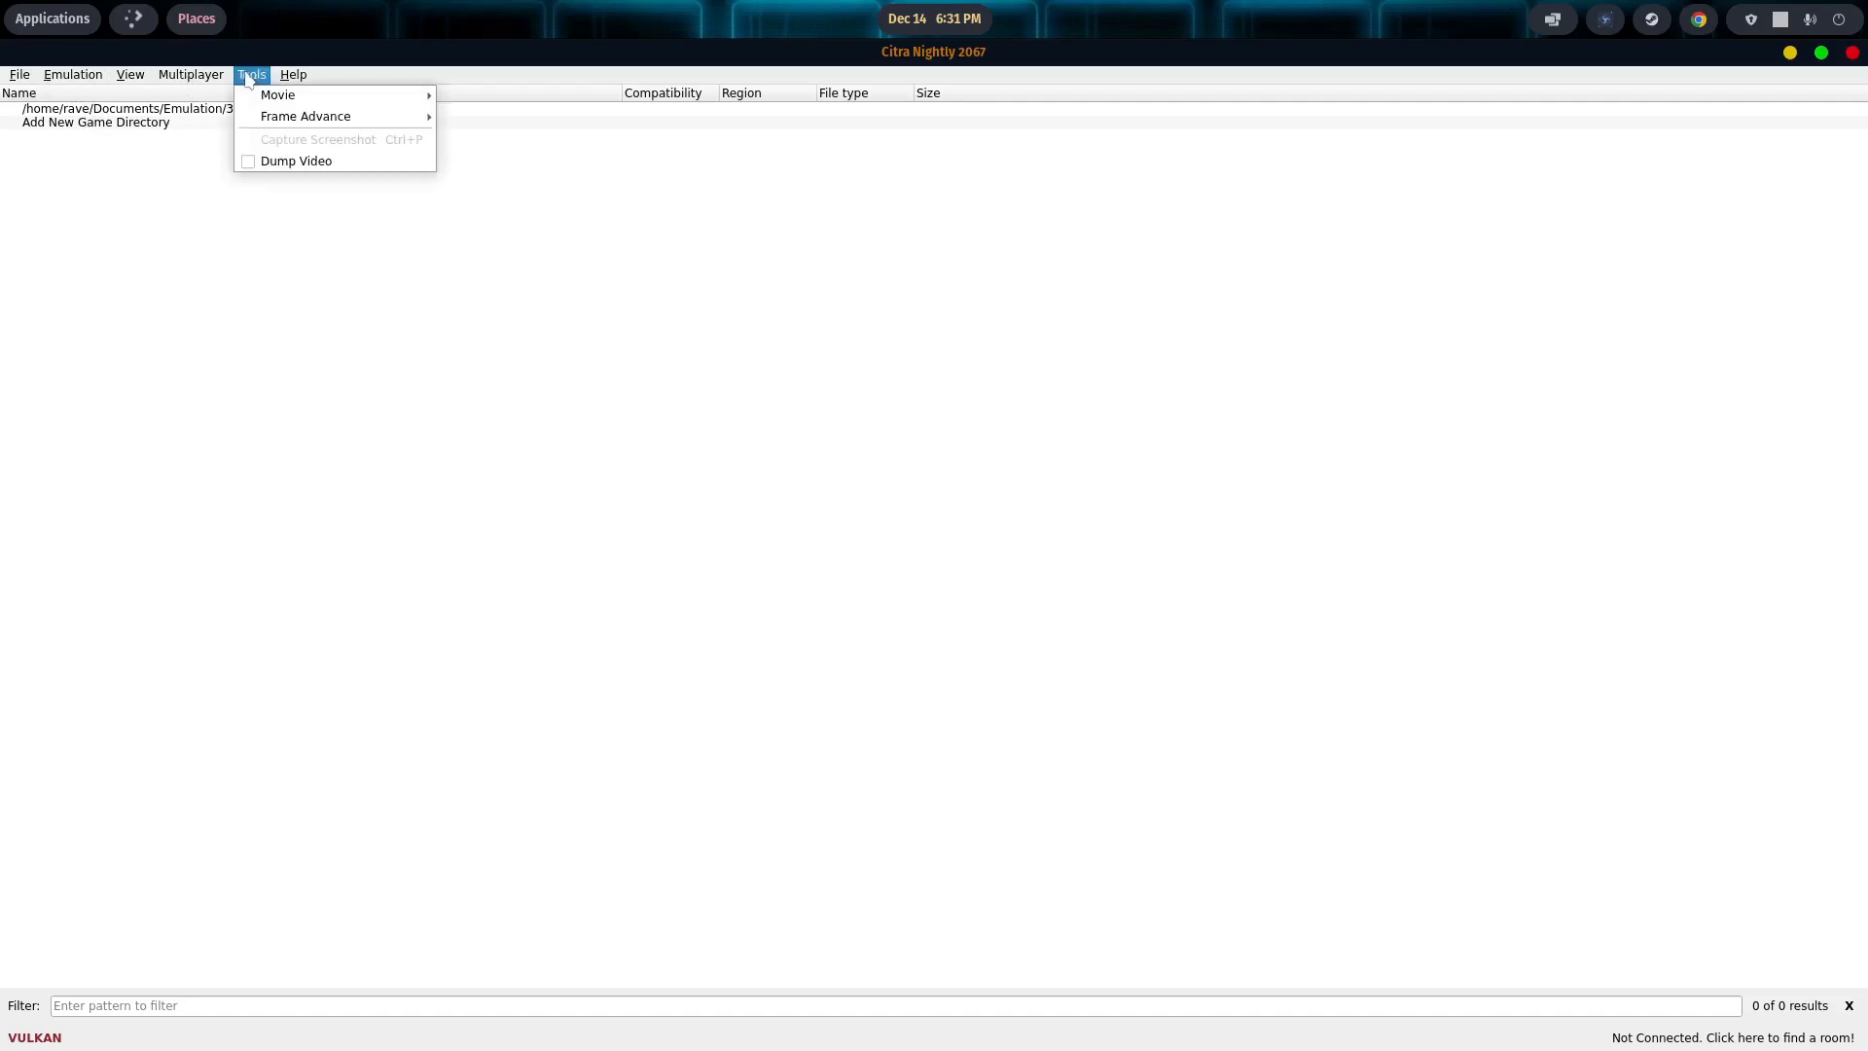
left_click(72, 74)
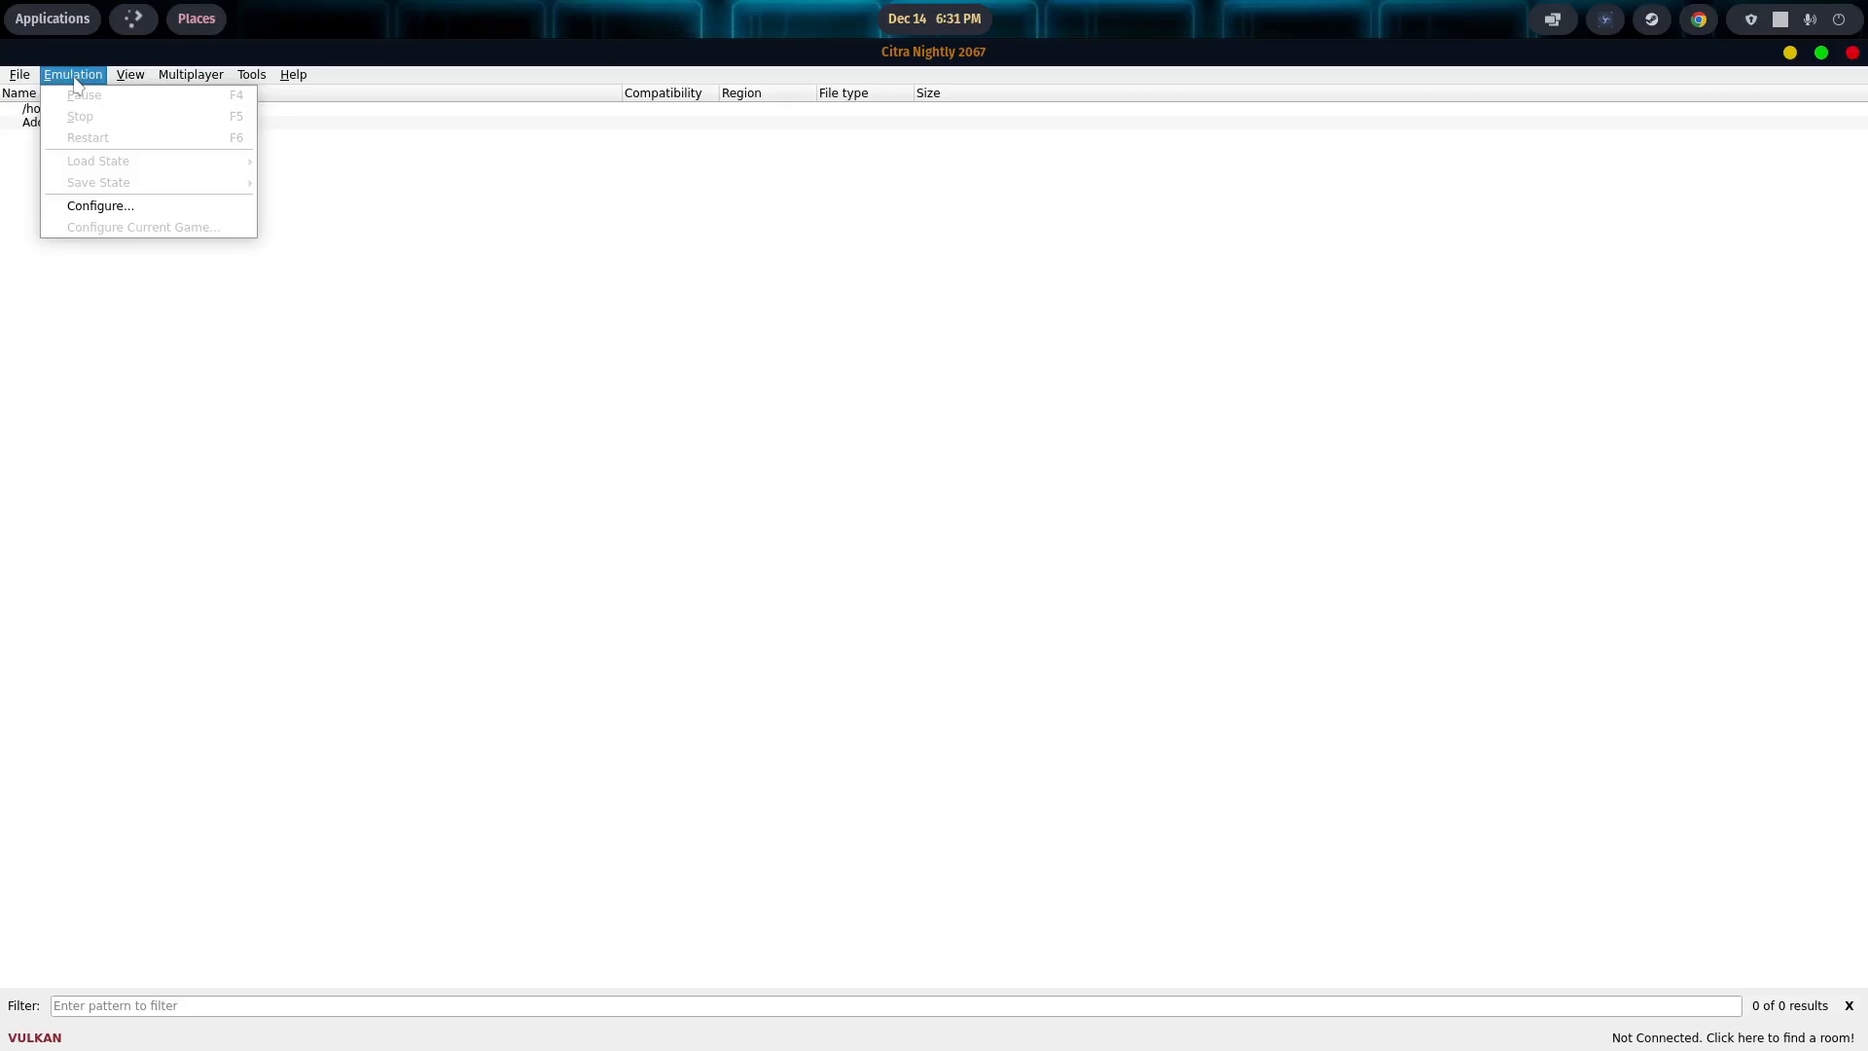
Step: In Graphics > Advanced, try OpenGL, then keep Vulkan on the AMD Radeon RX 7800 XT
left_click(99, 204)
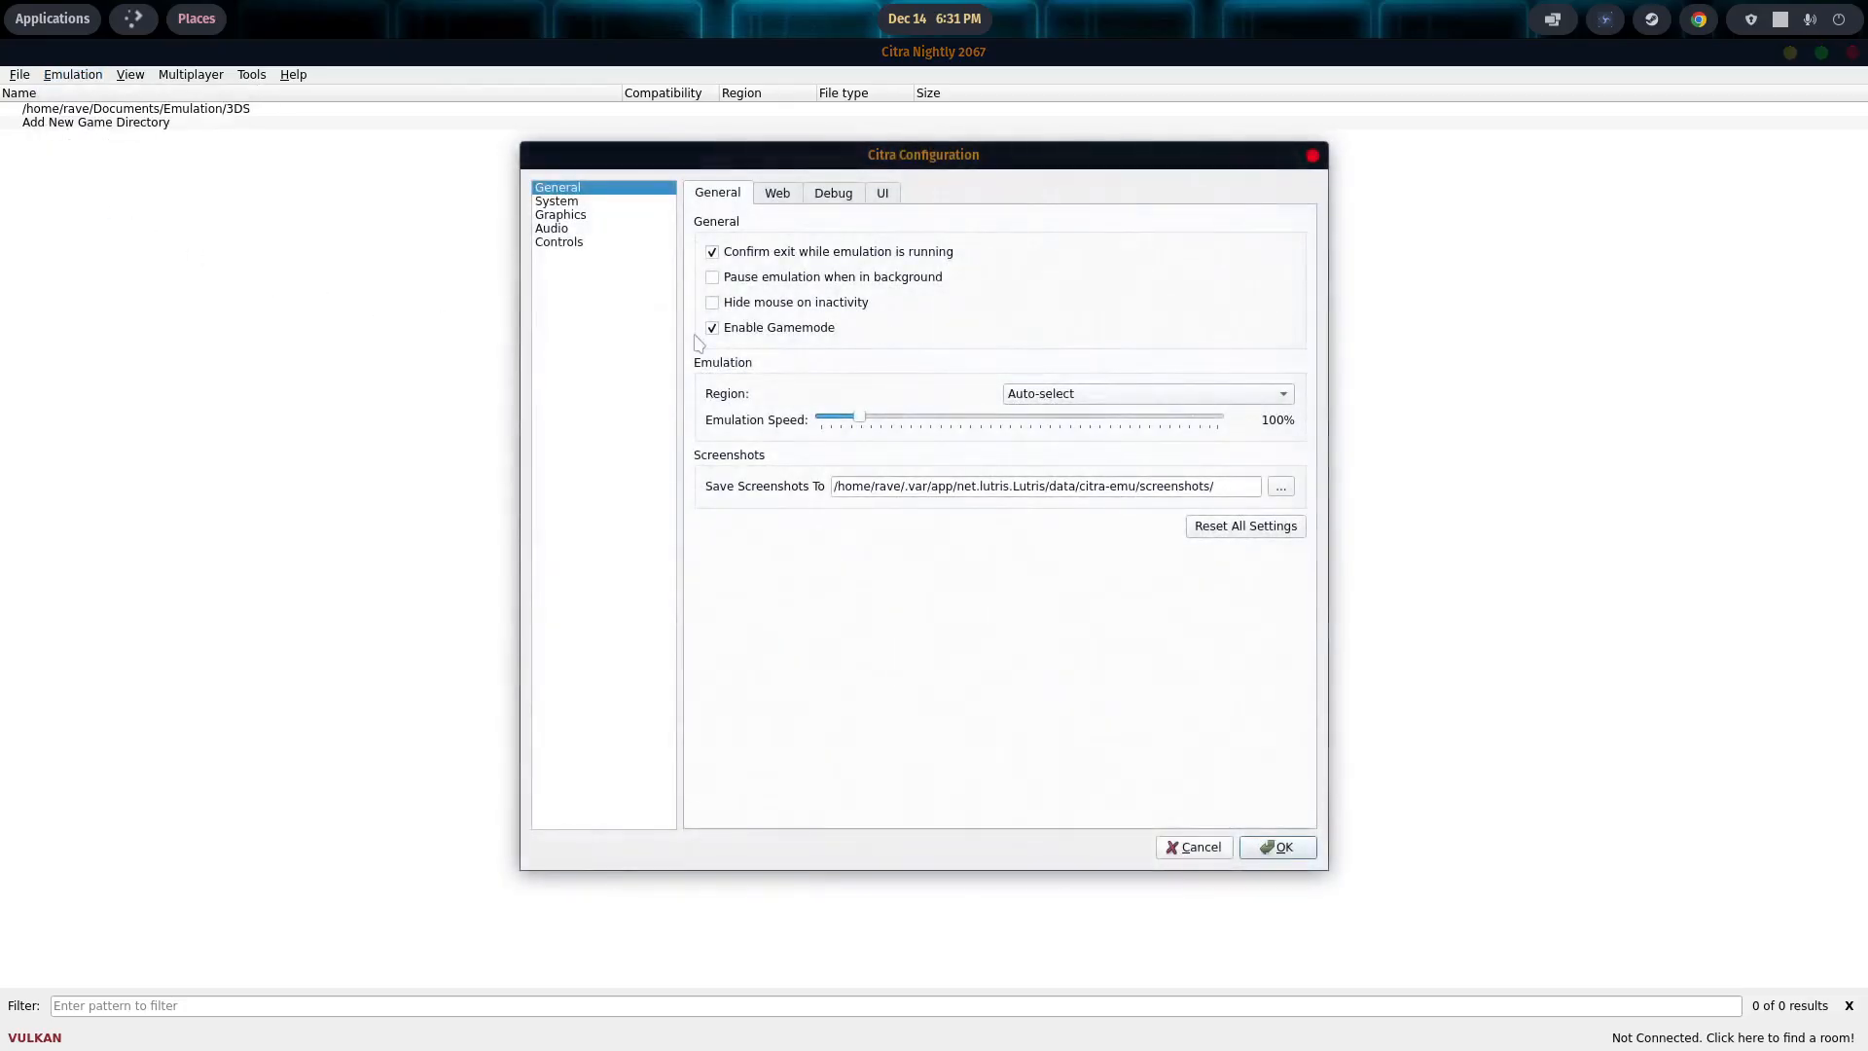
mouse_move(850, 204)
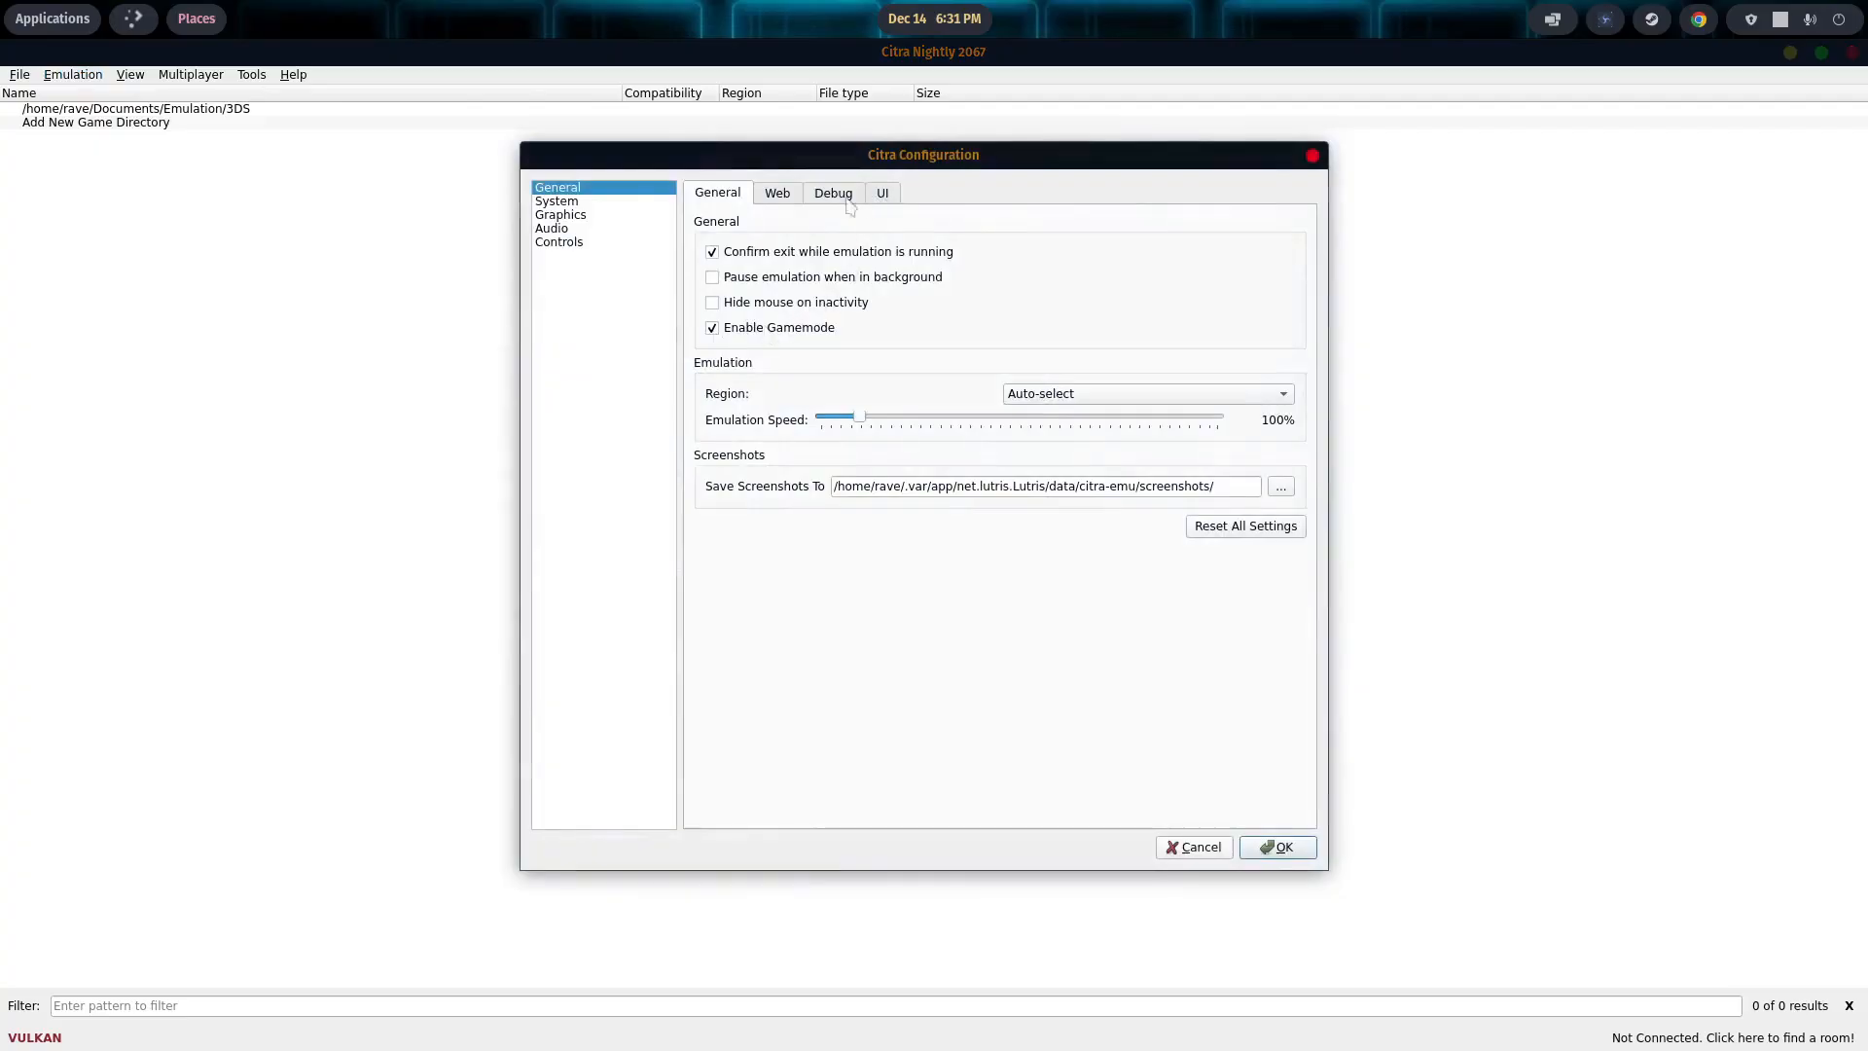
left_click(560, 214)
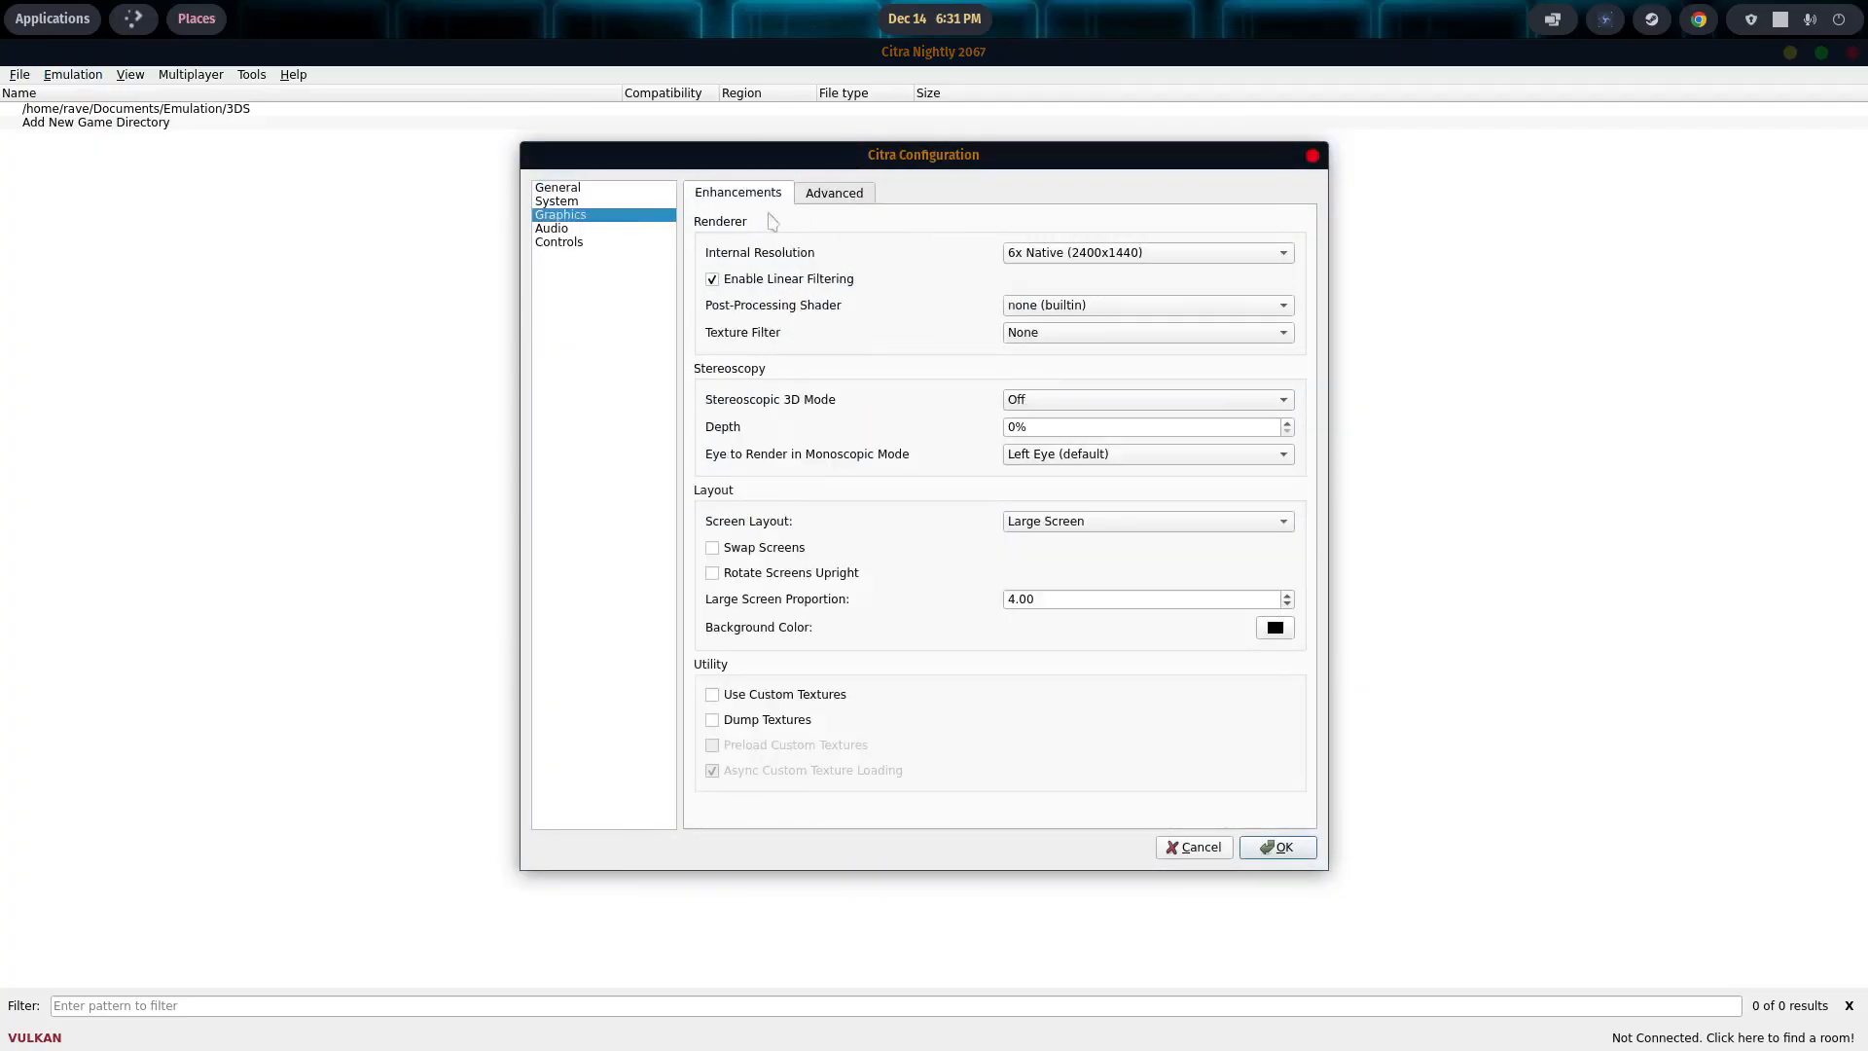
left_click(834, 192)
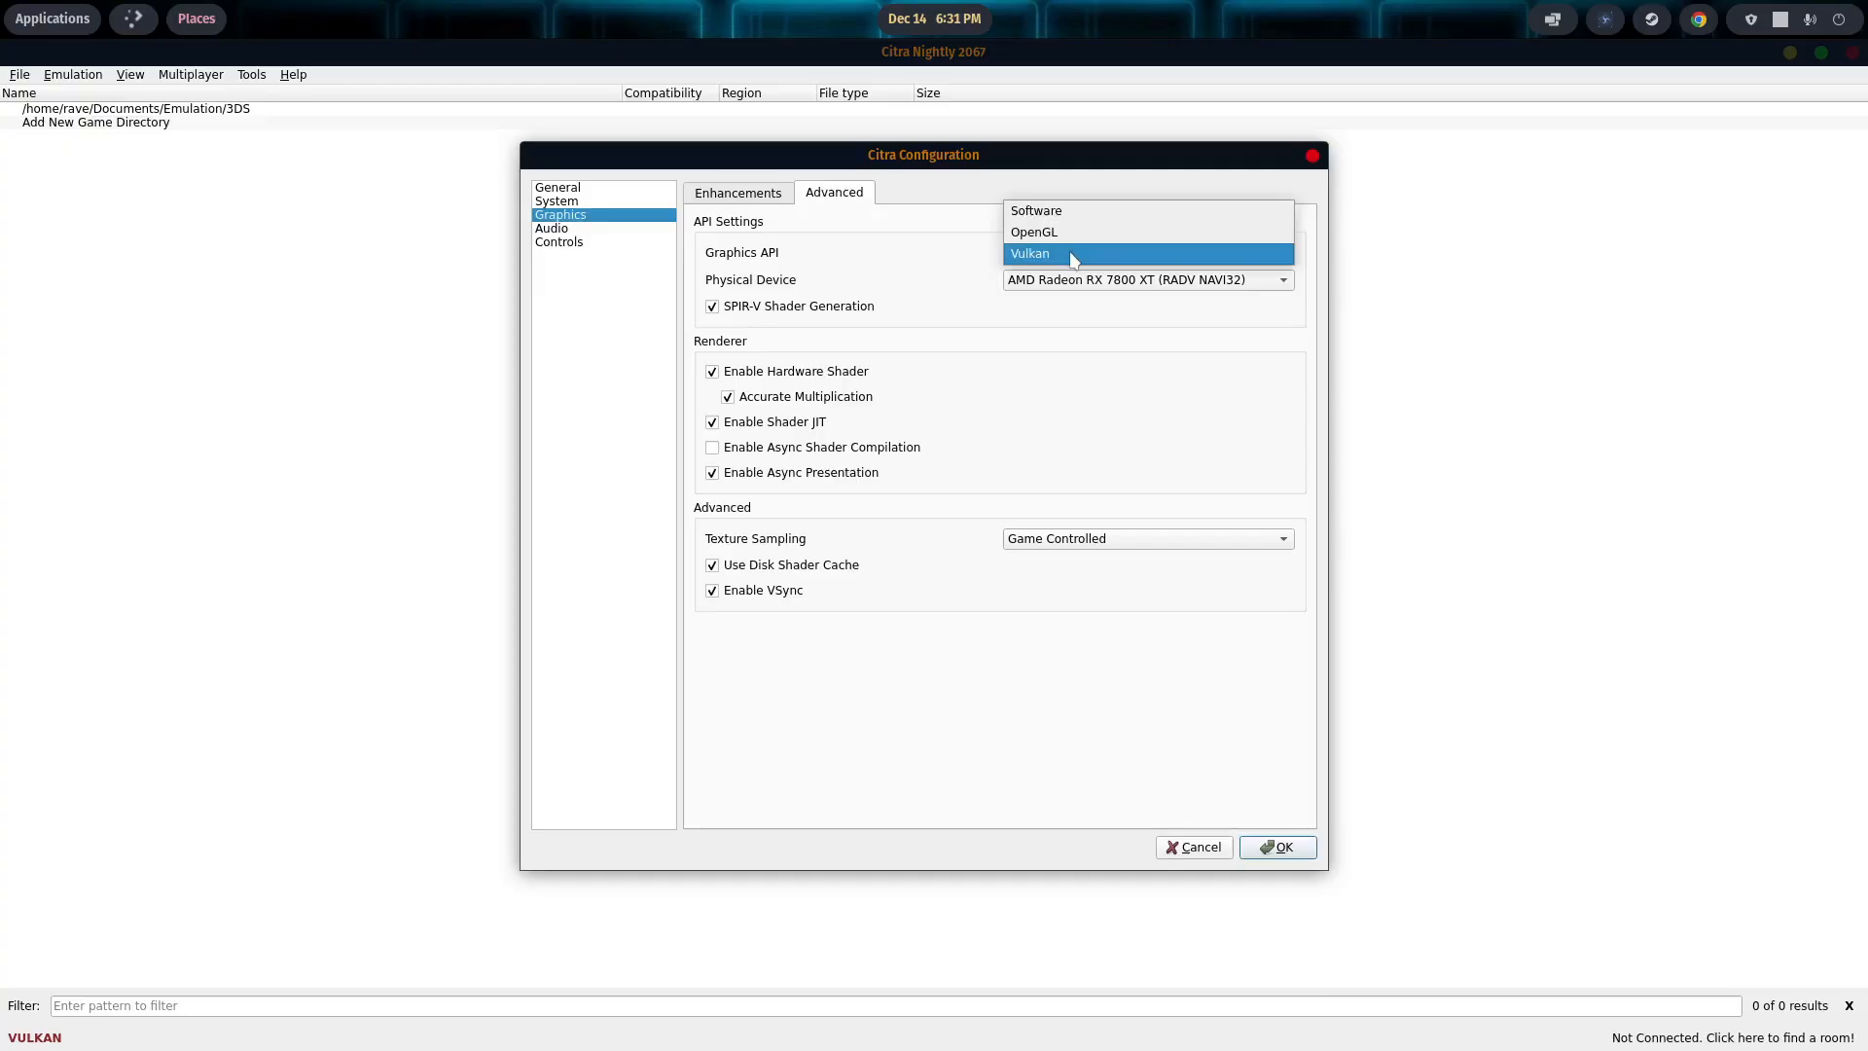
left_click(1034, 232)
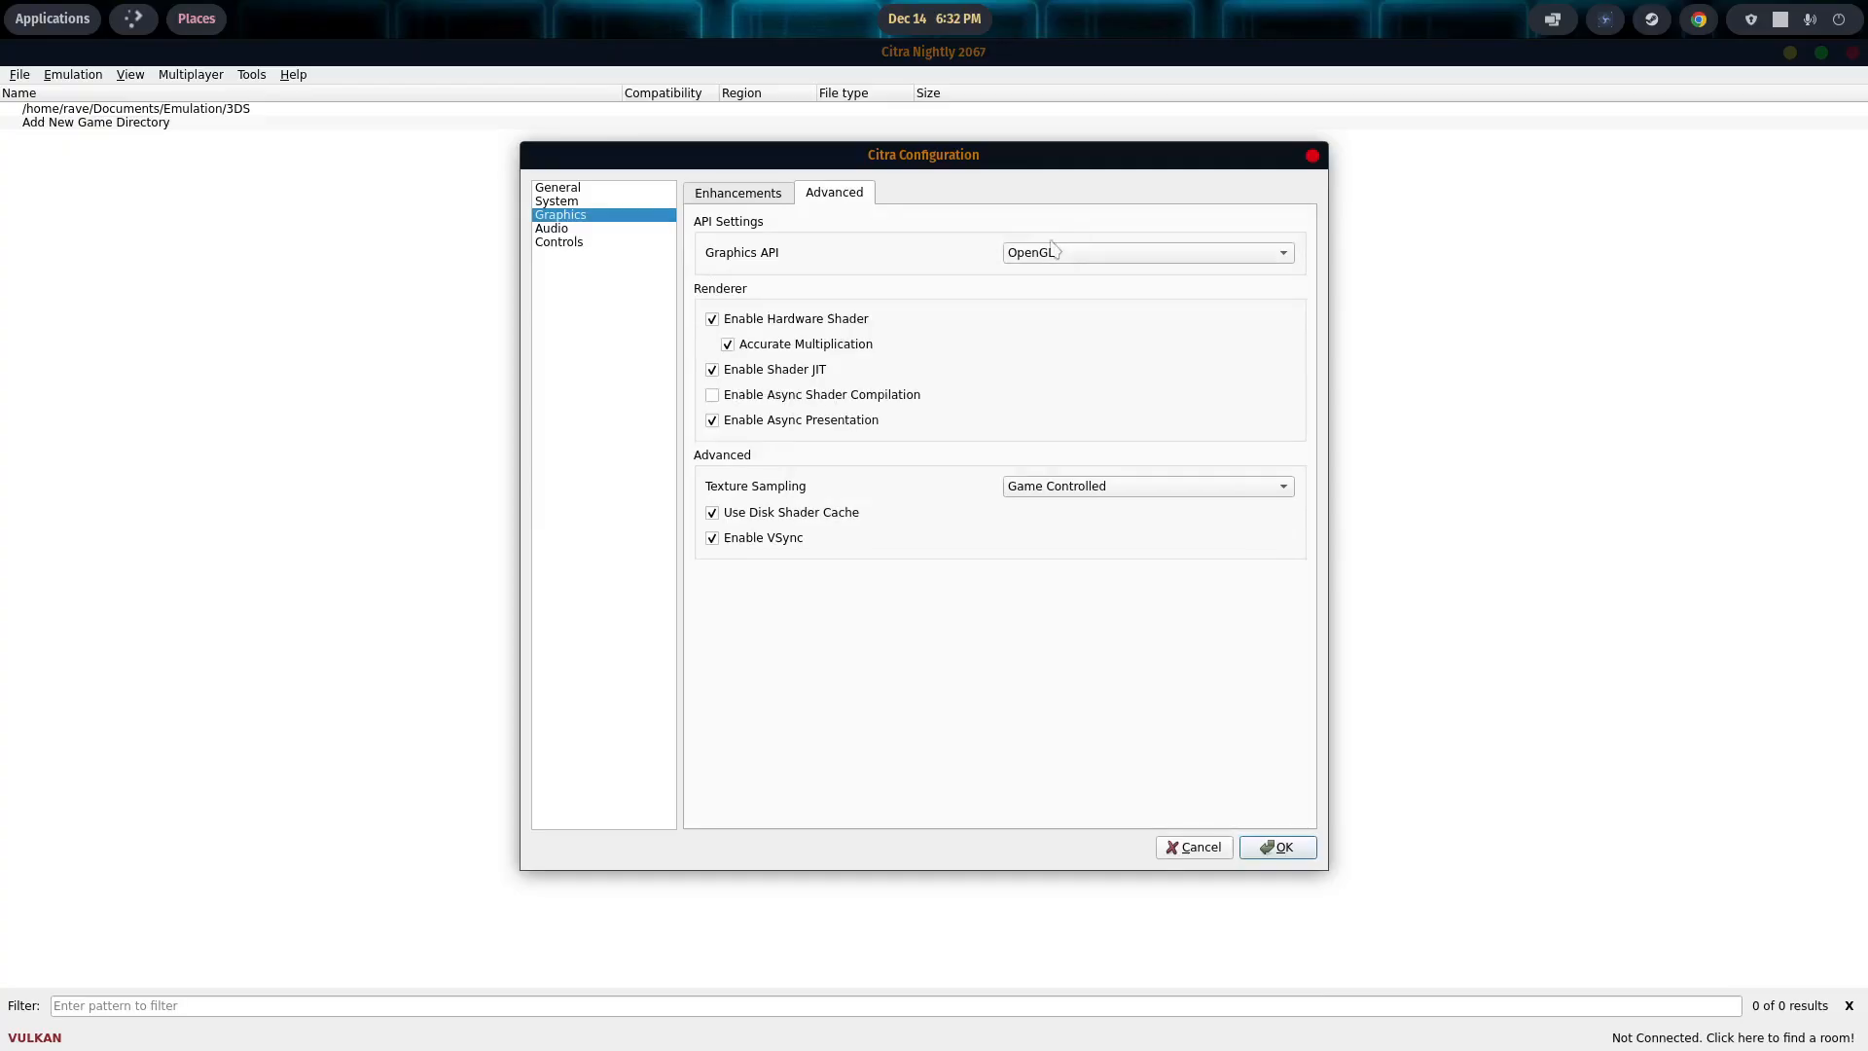
mouse_move(1087, 265)
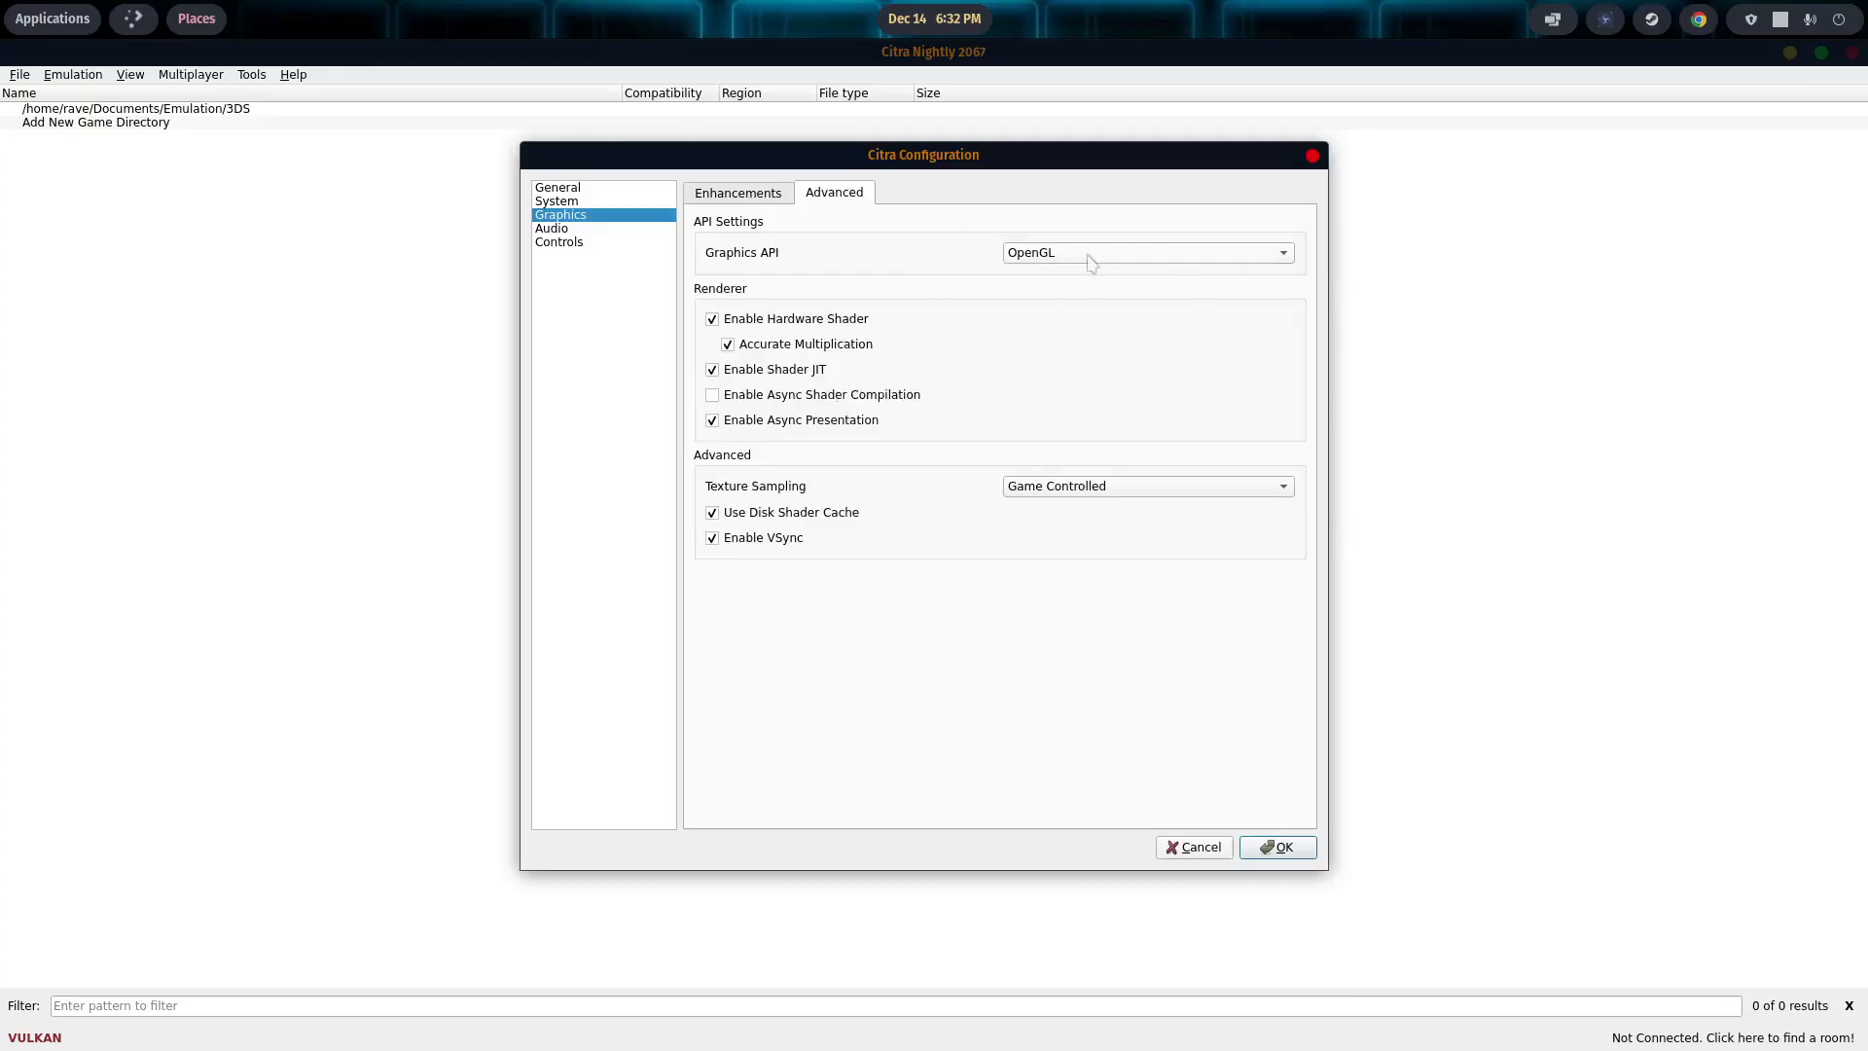
mouse_move(1072, 260)
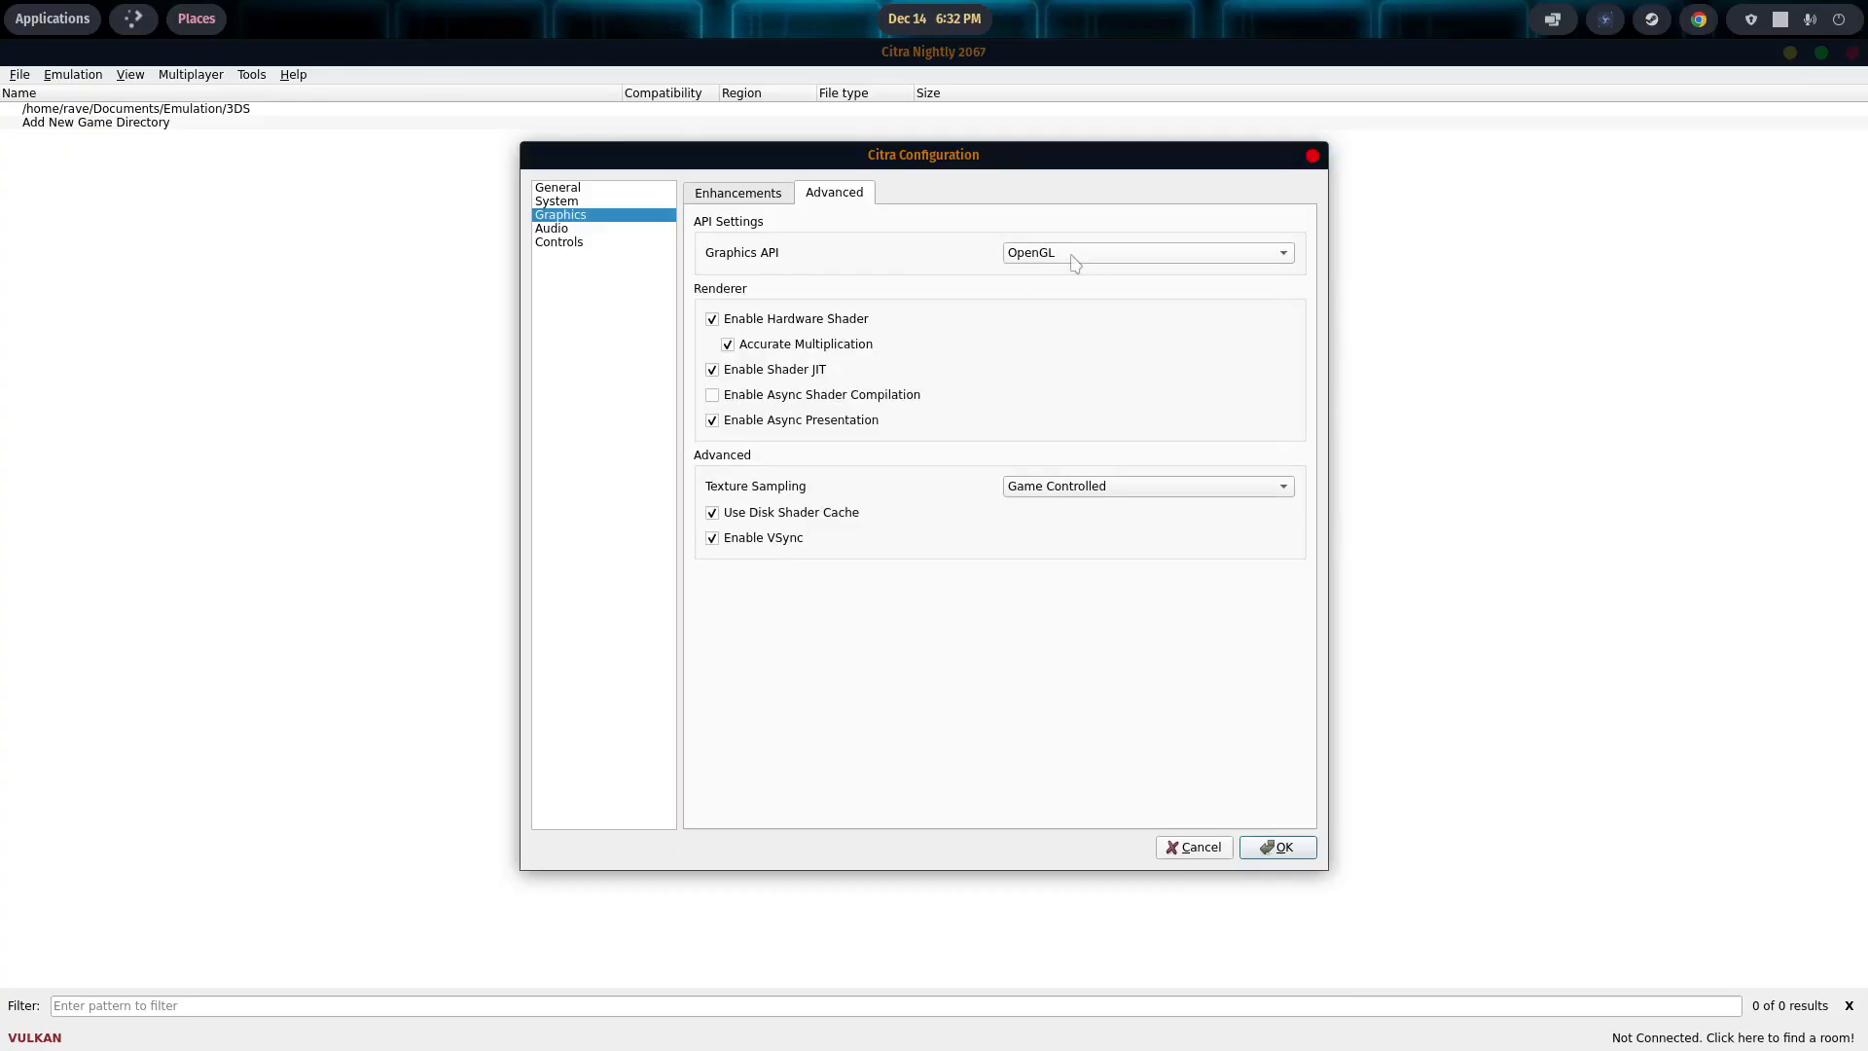
left_click(1144, 251)
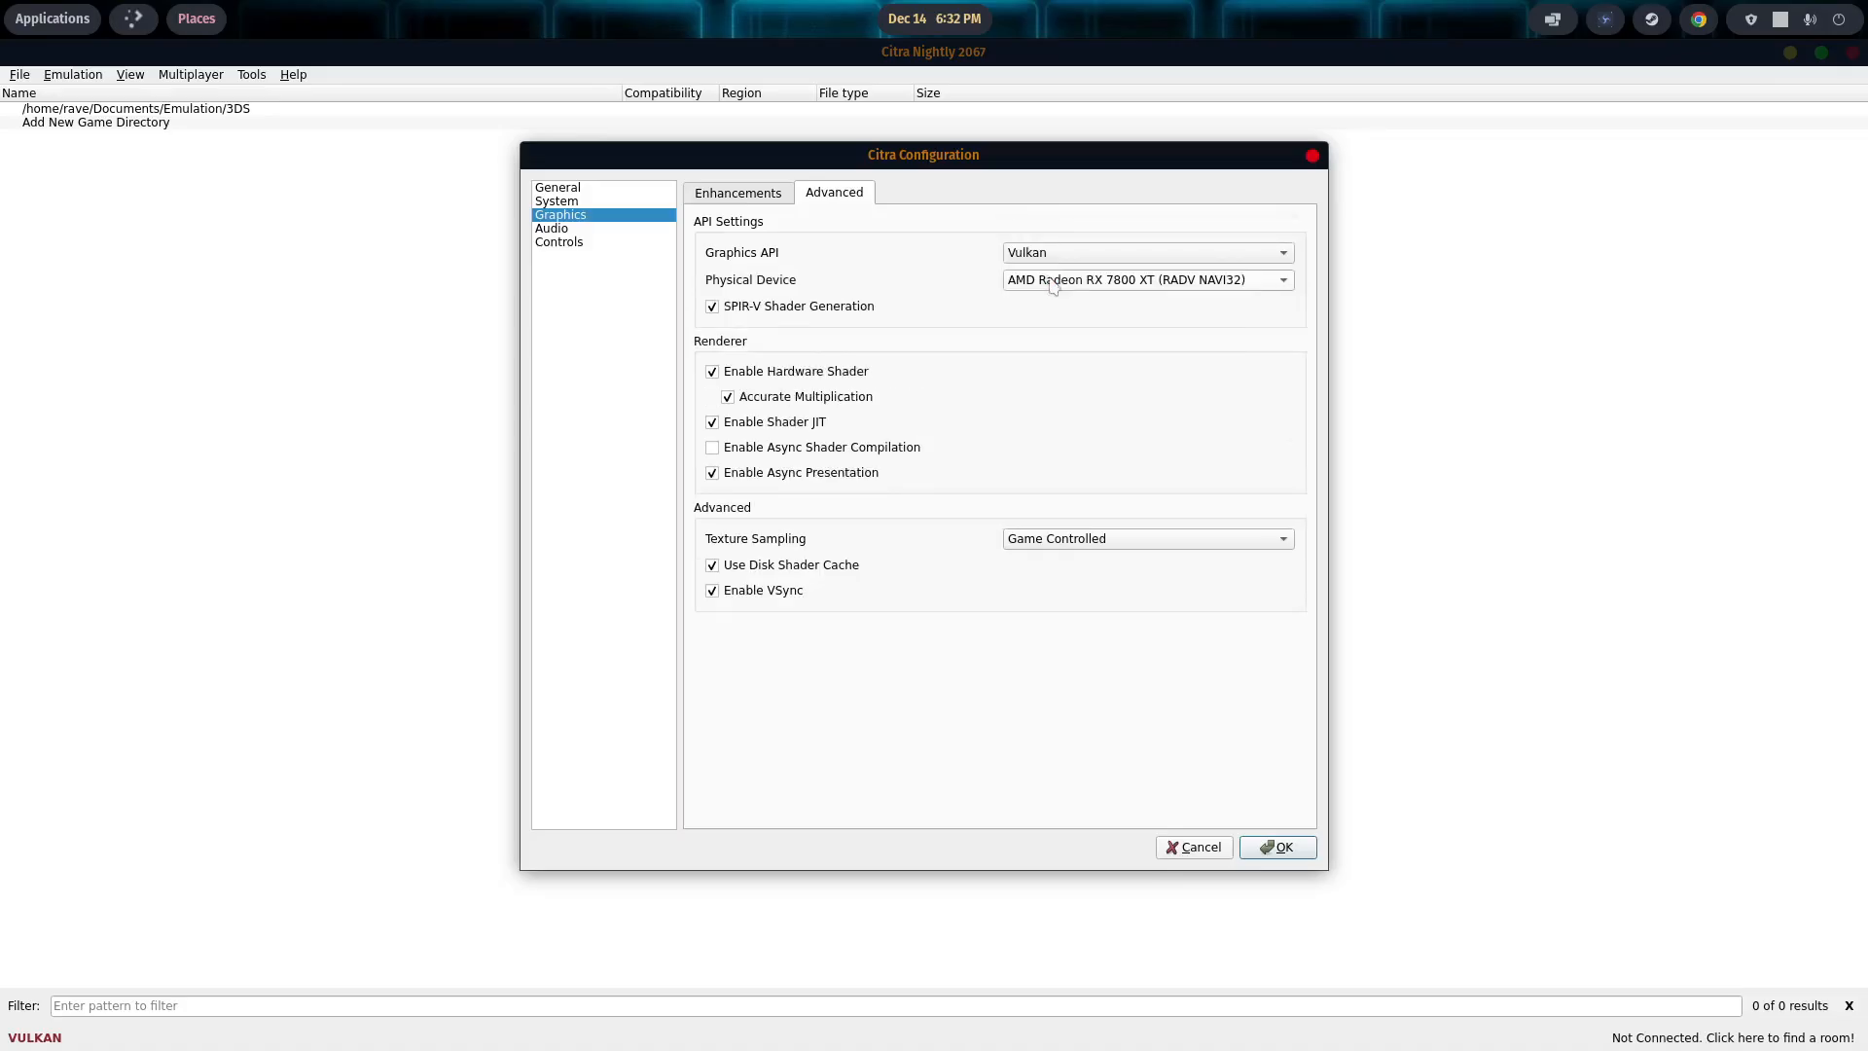
mouse_move(1150, 286)
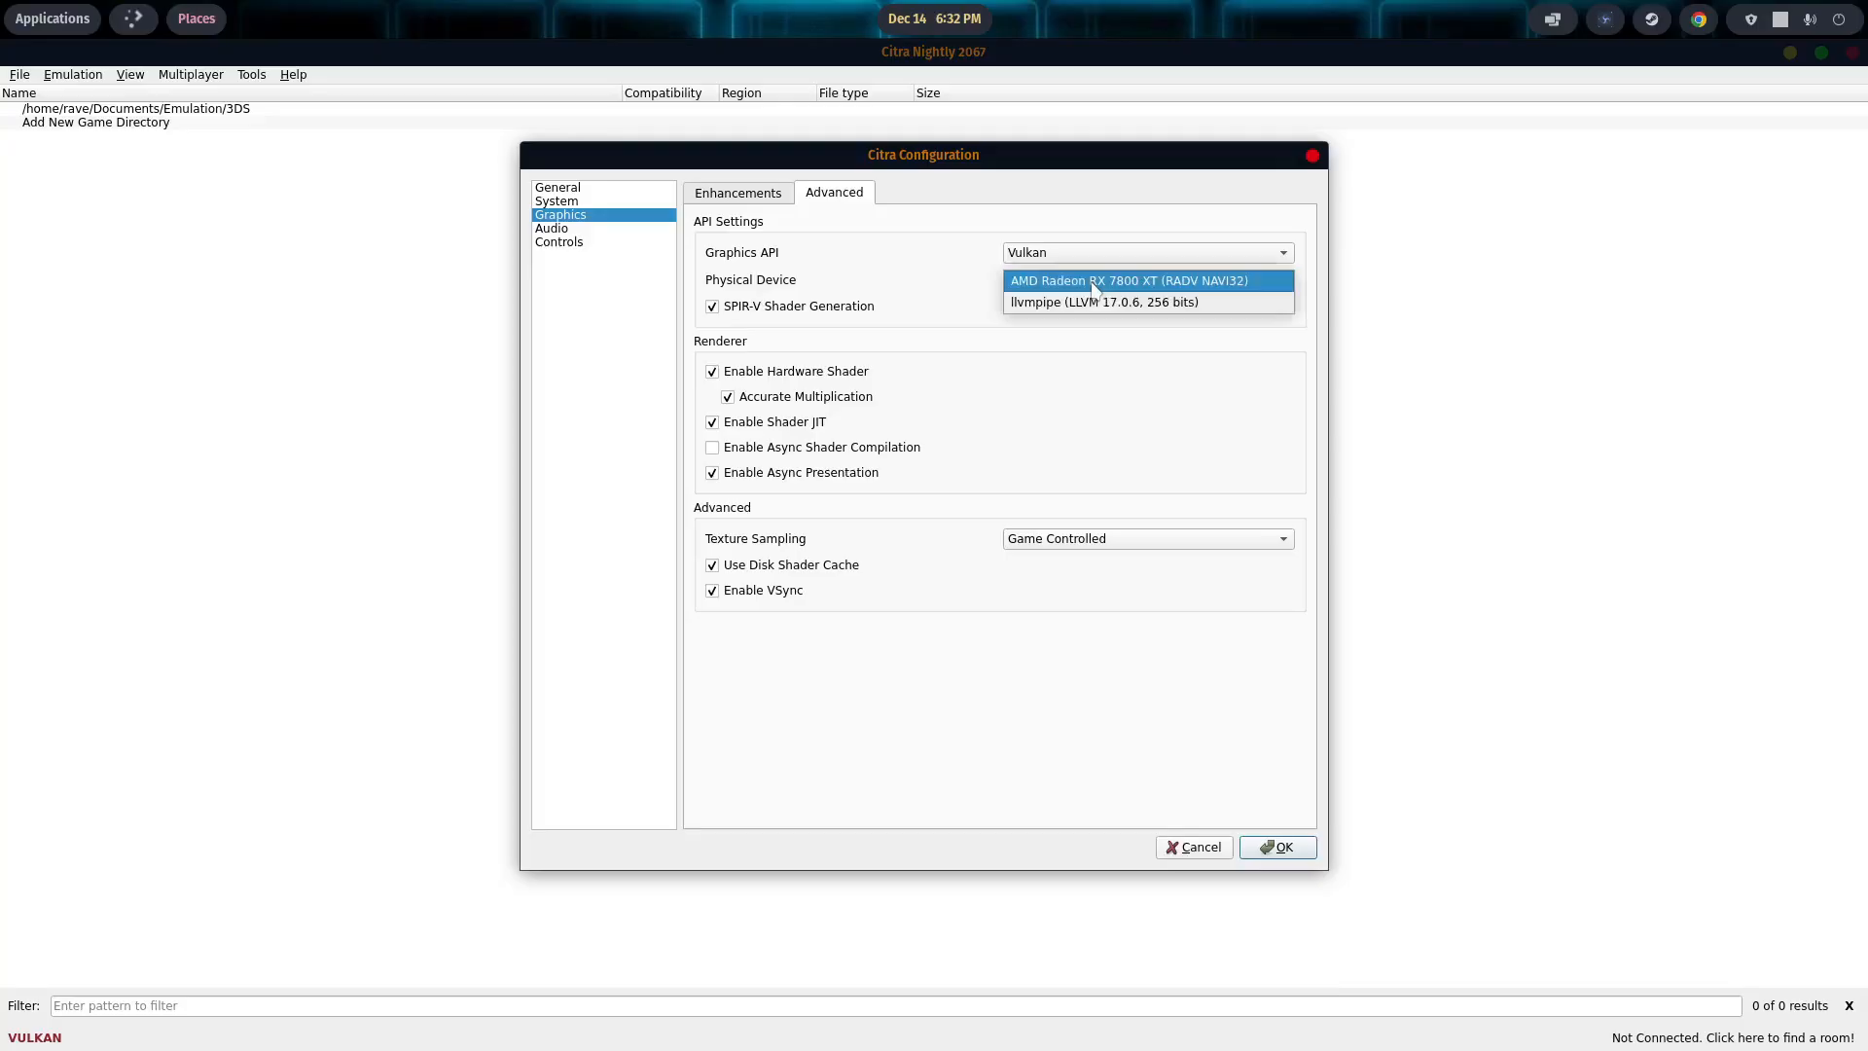
mouse_move(1078, 301)
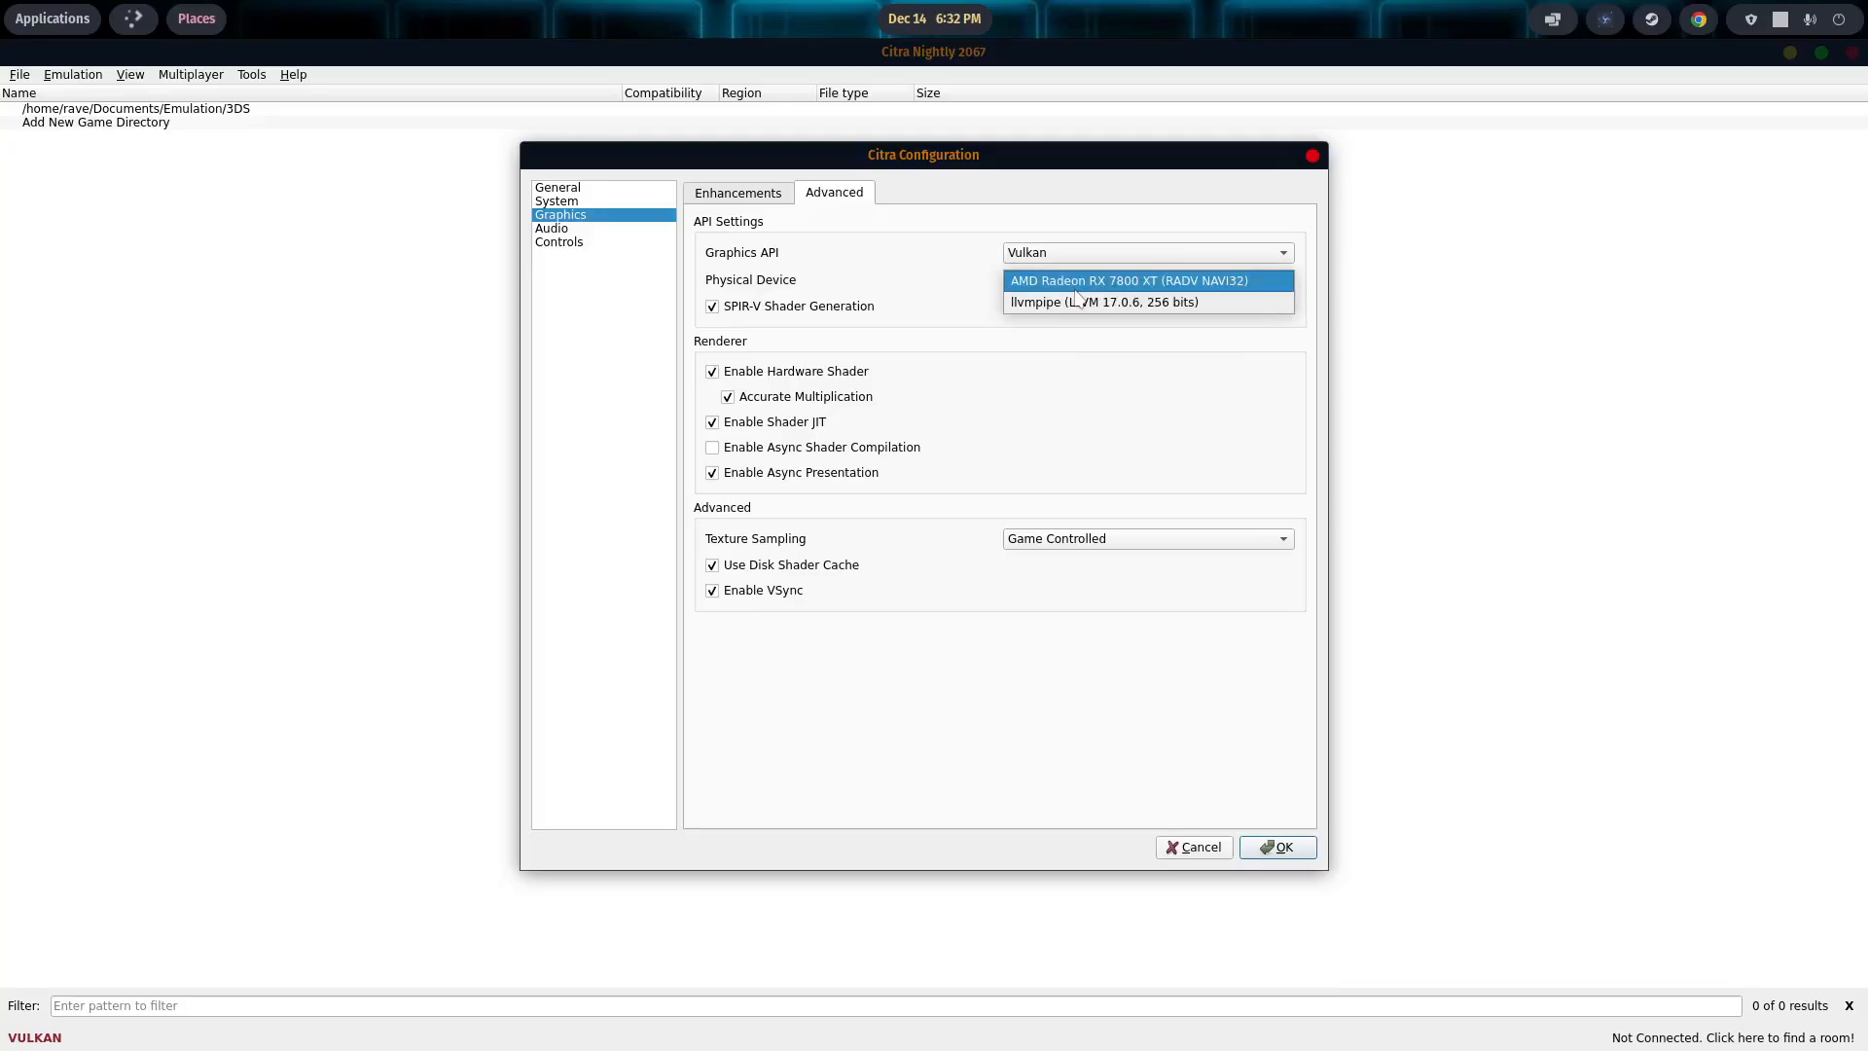
mouse_move(1123, 292)
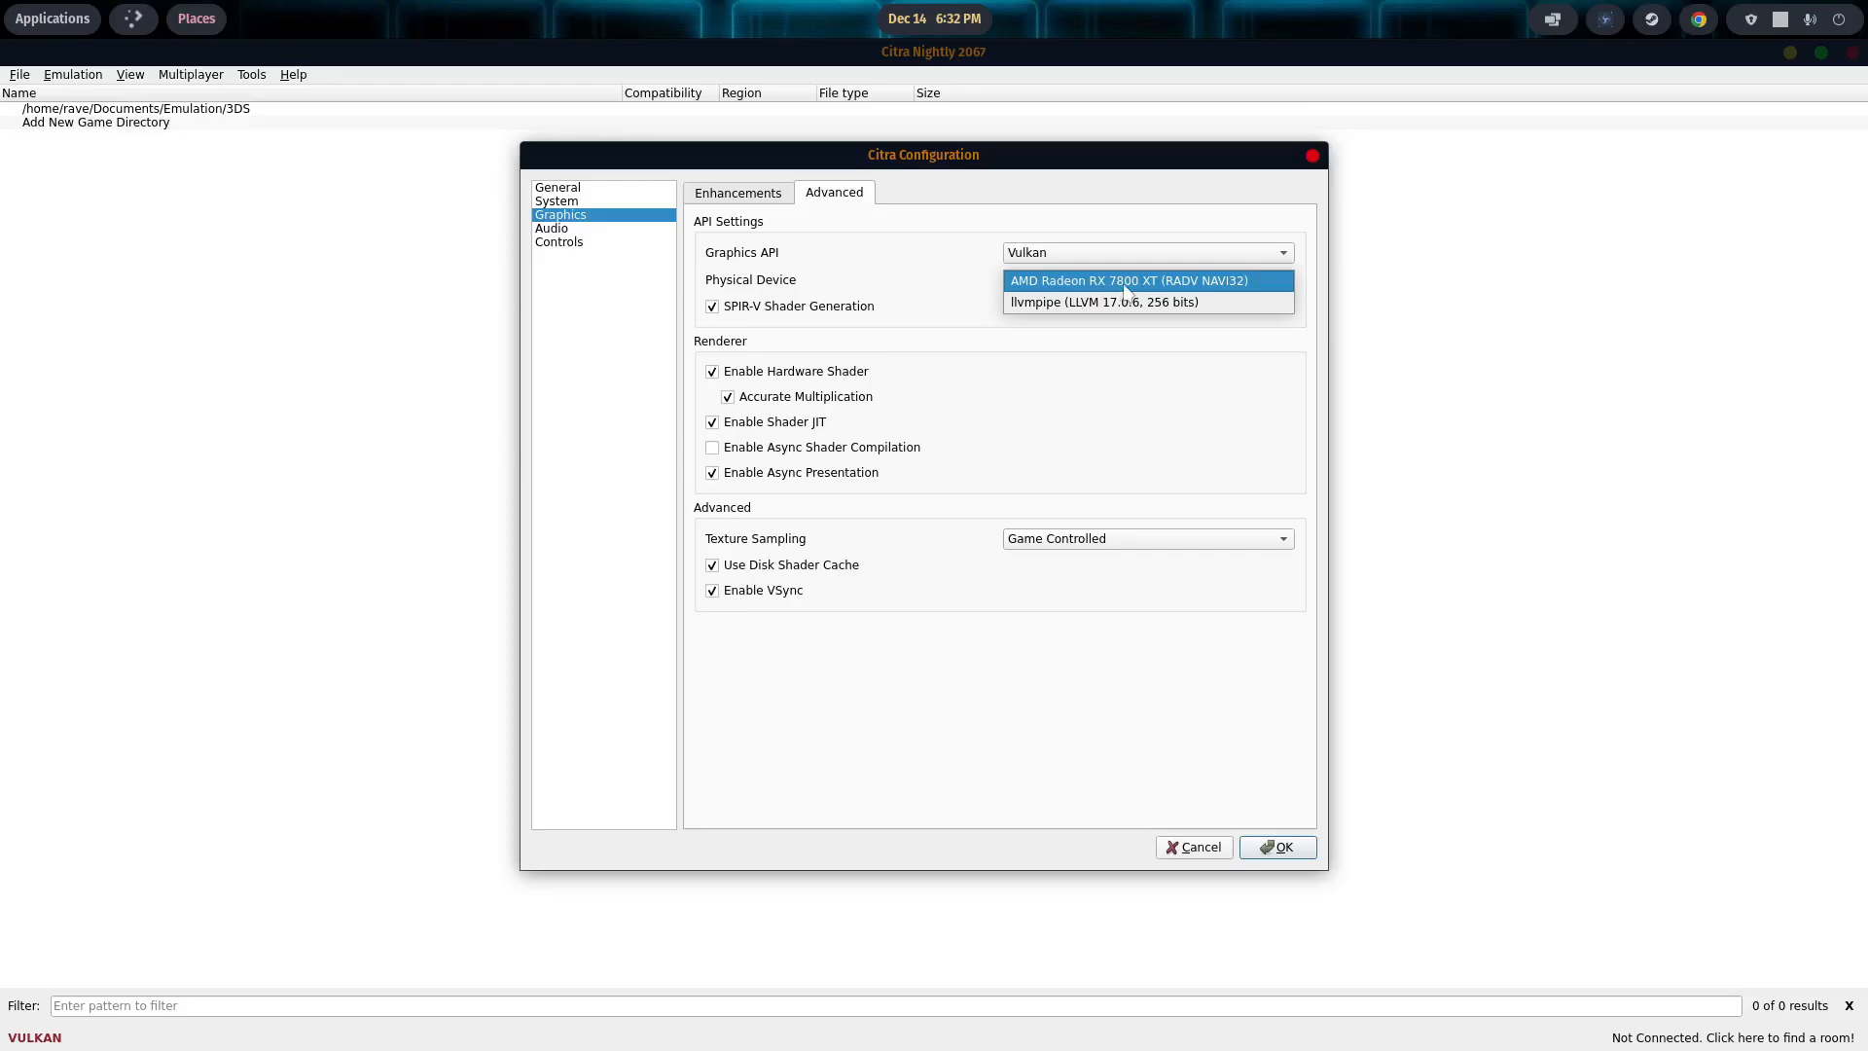
mouse_move(1132, 296)
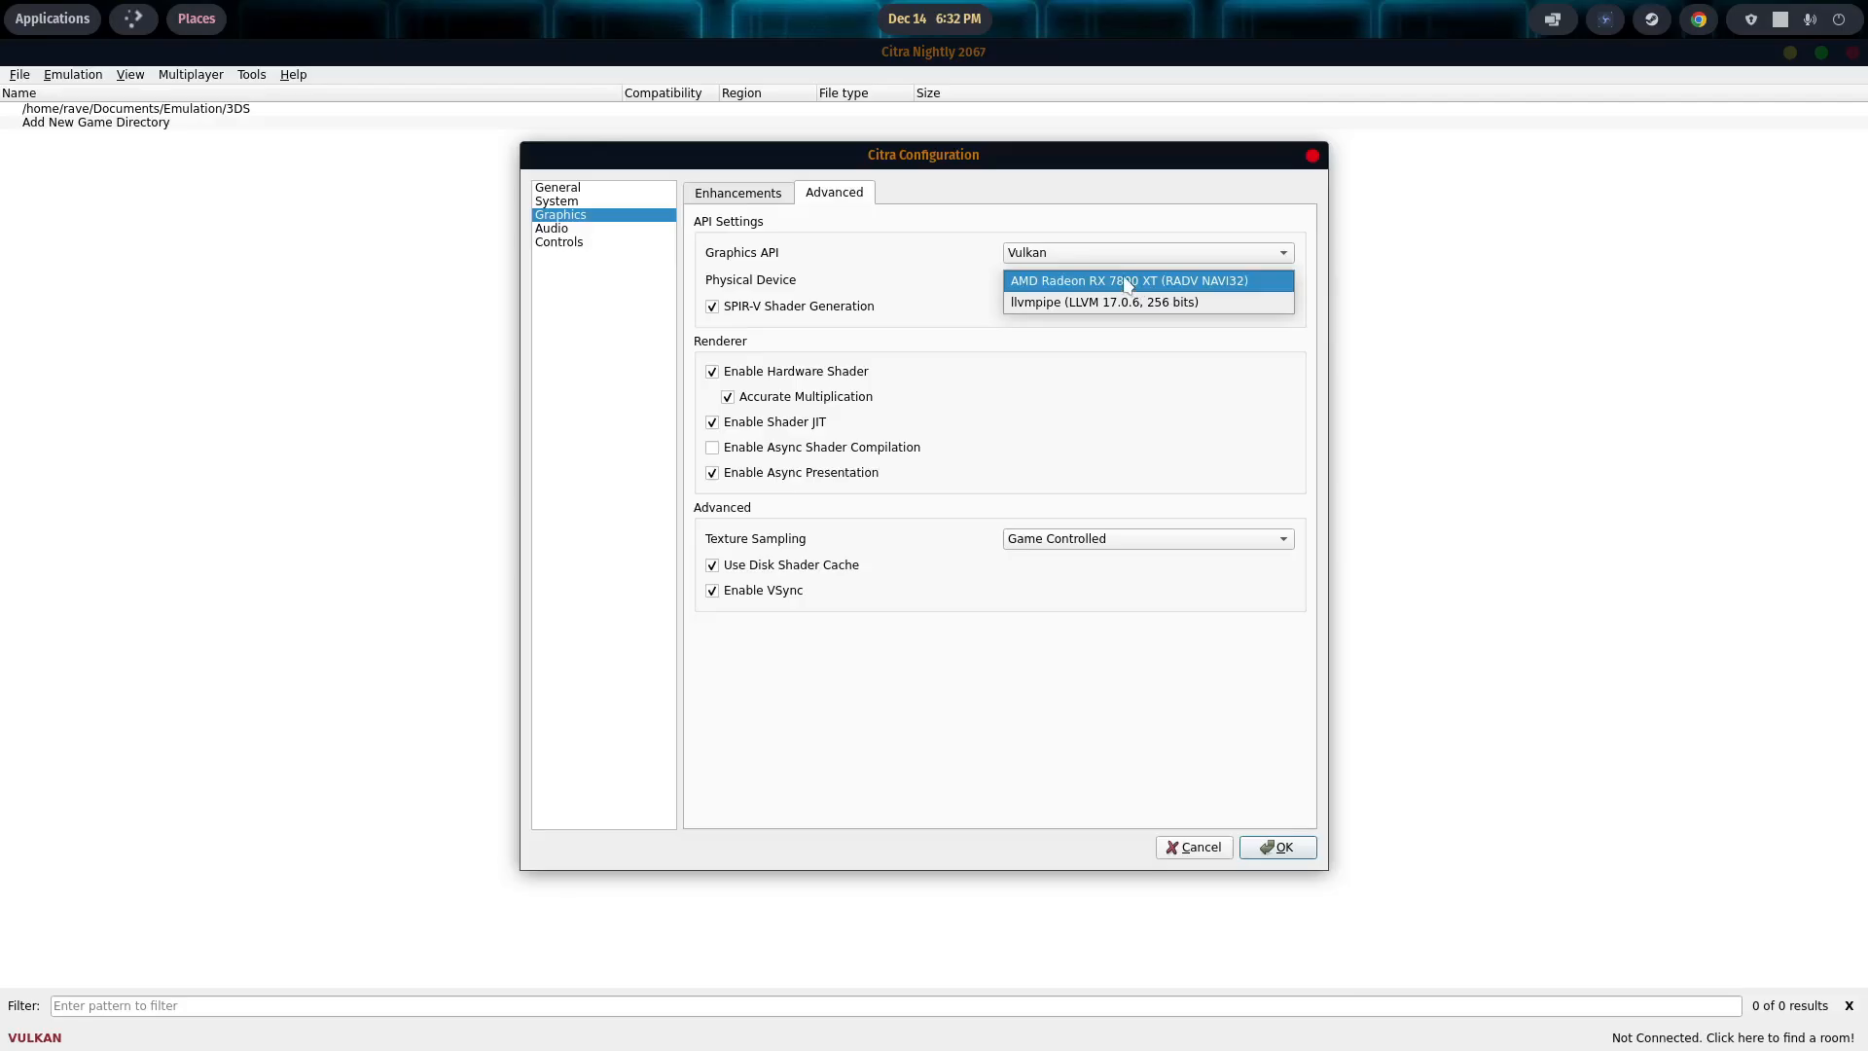
left_click(1127, 280)
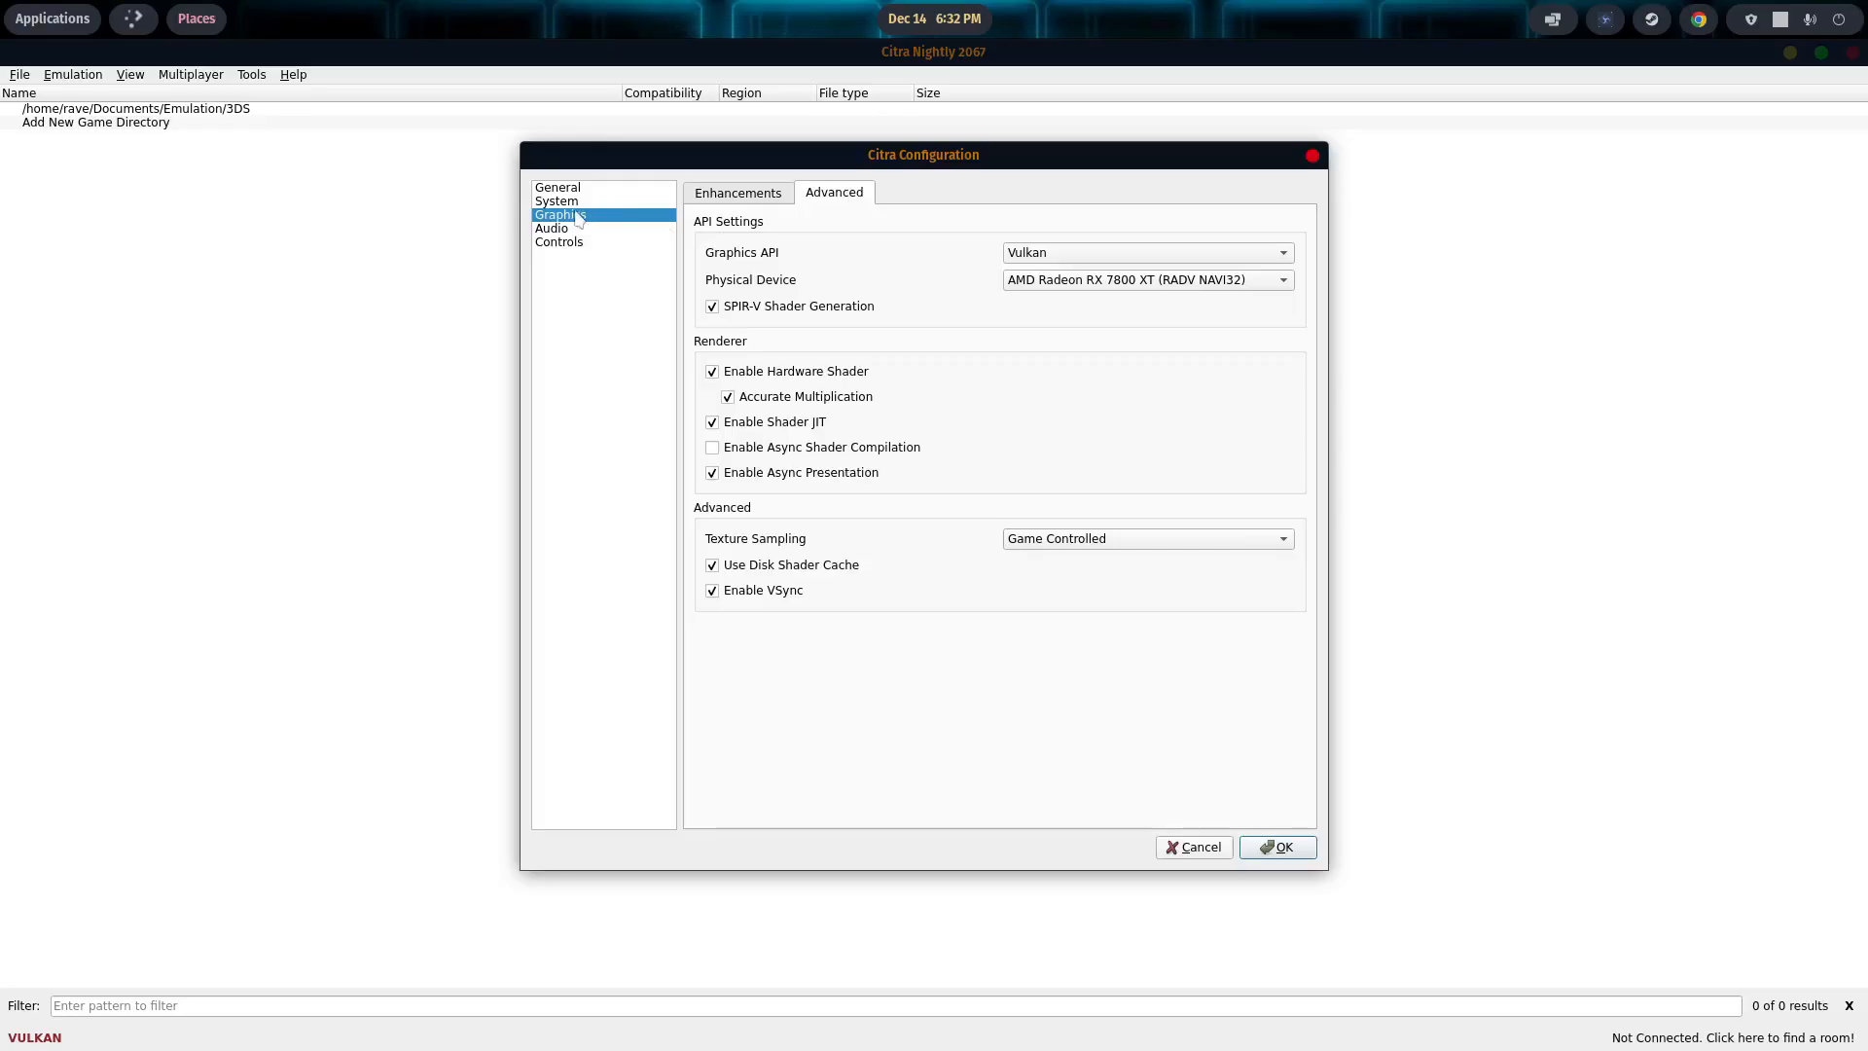
Step: Set Citra's interface theme to Midnight Blue under General and save the configuration
left_click(556, 187)
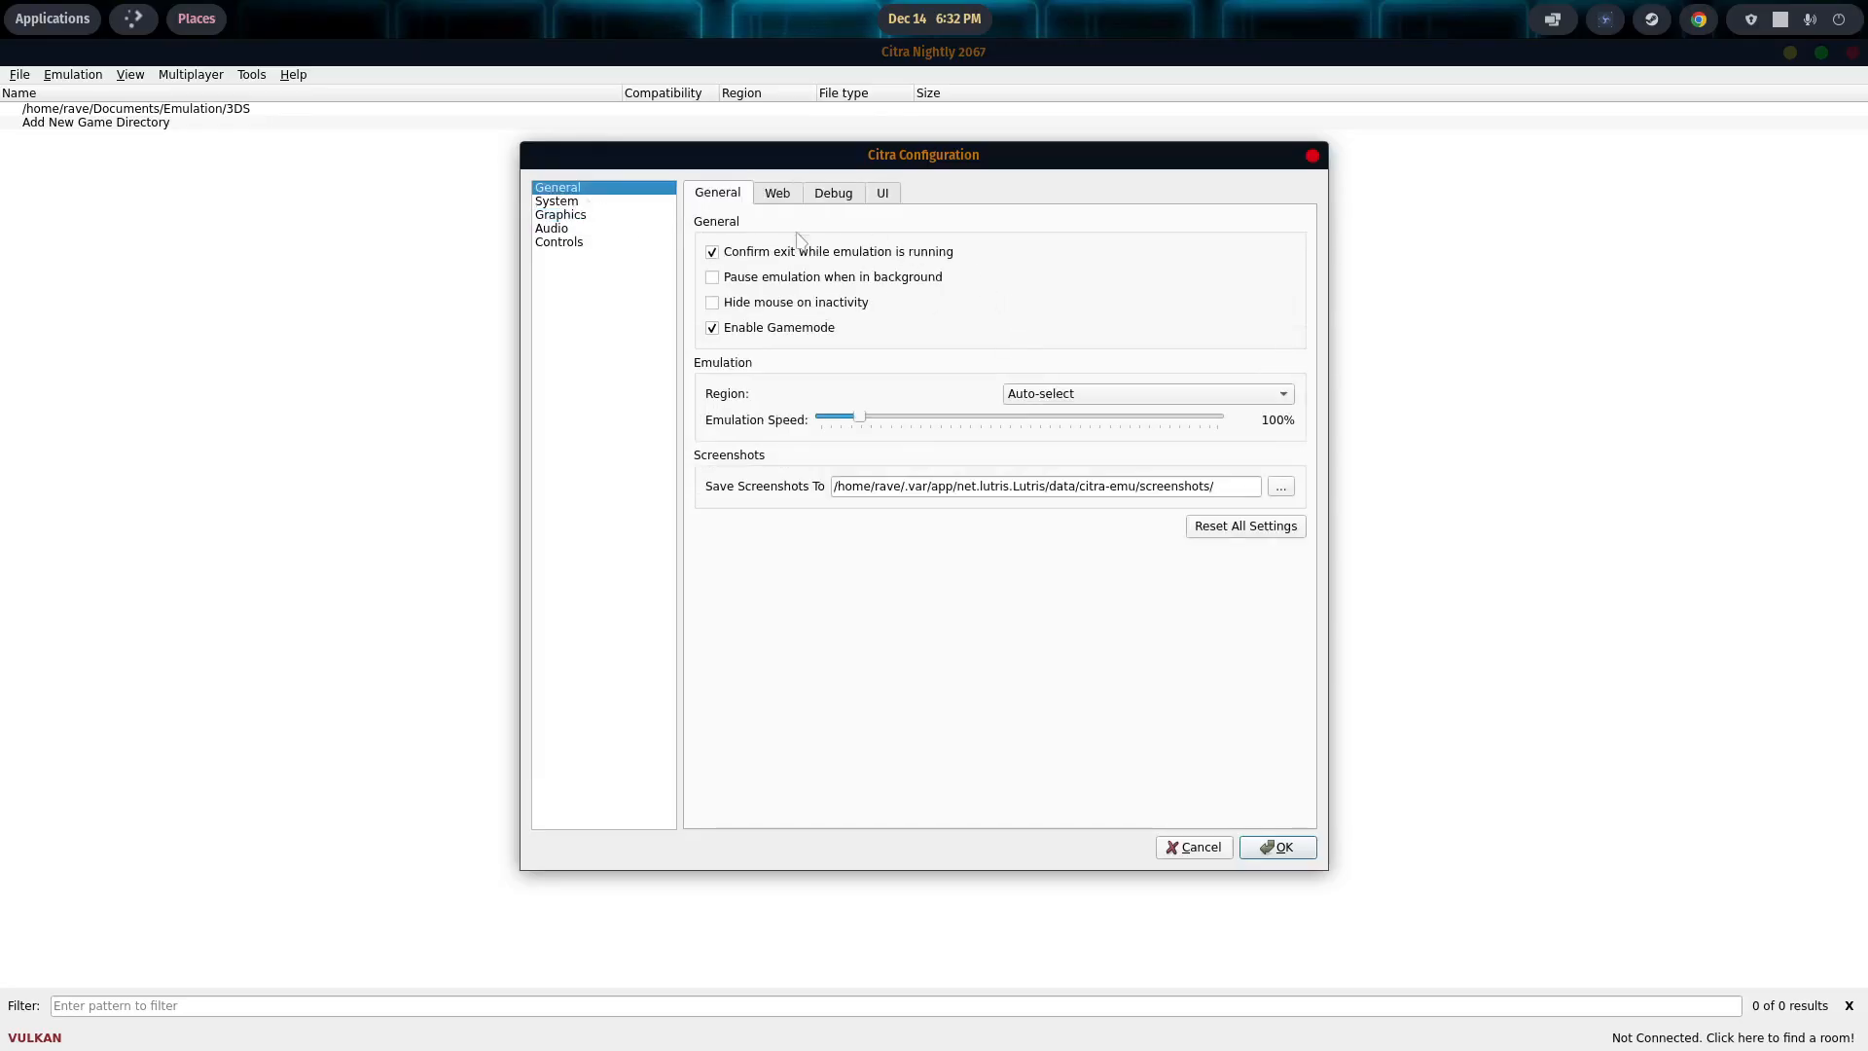
left_click(881, 192)
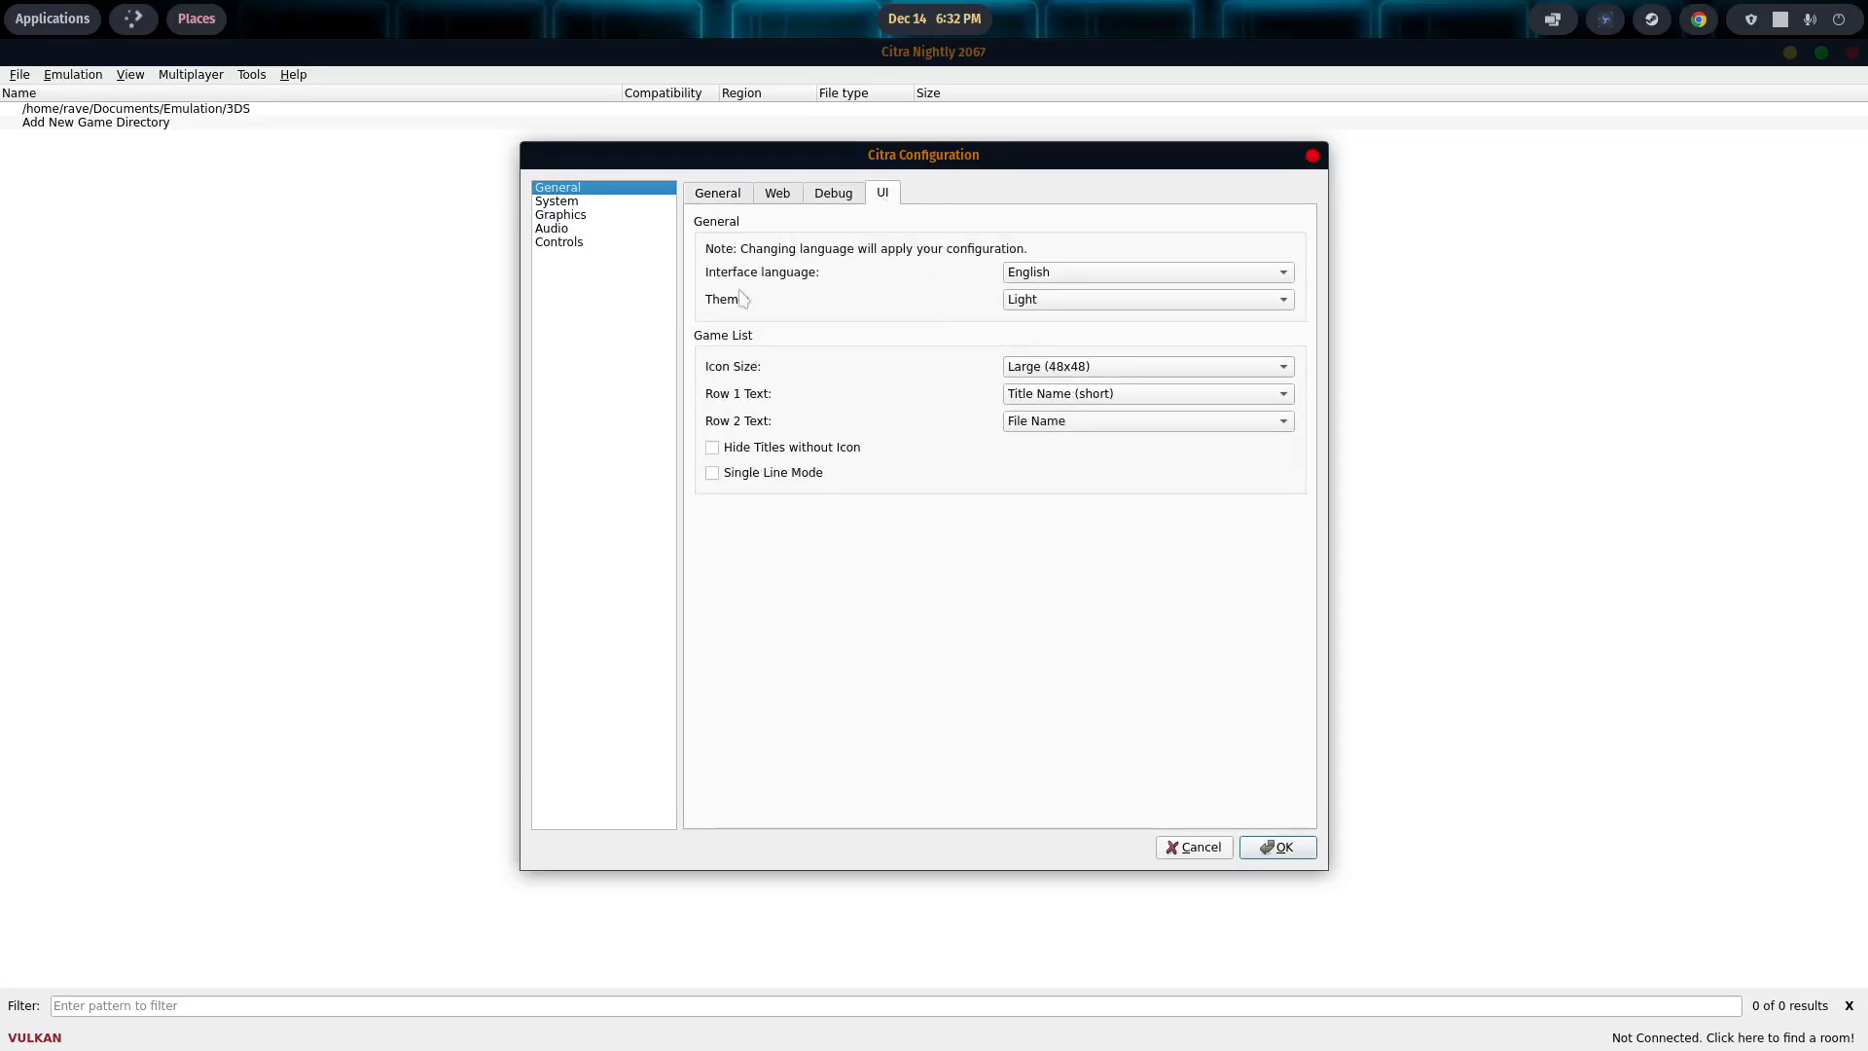
left_click(1144, 300)
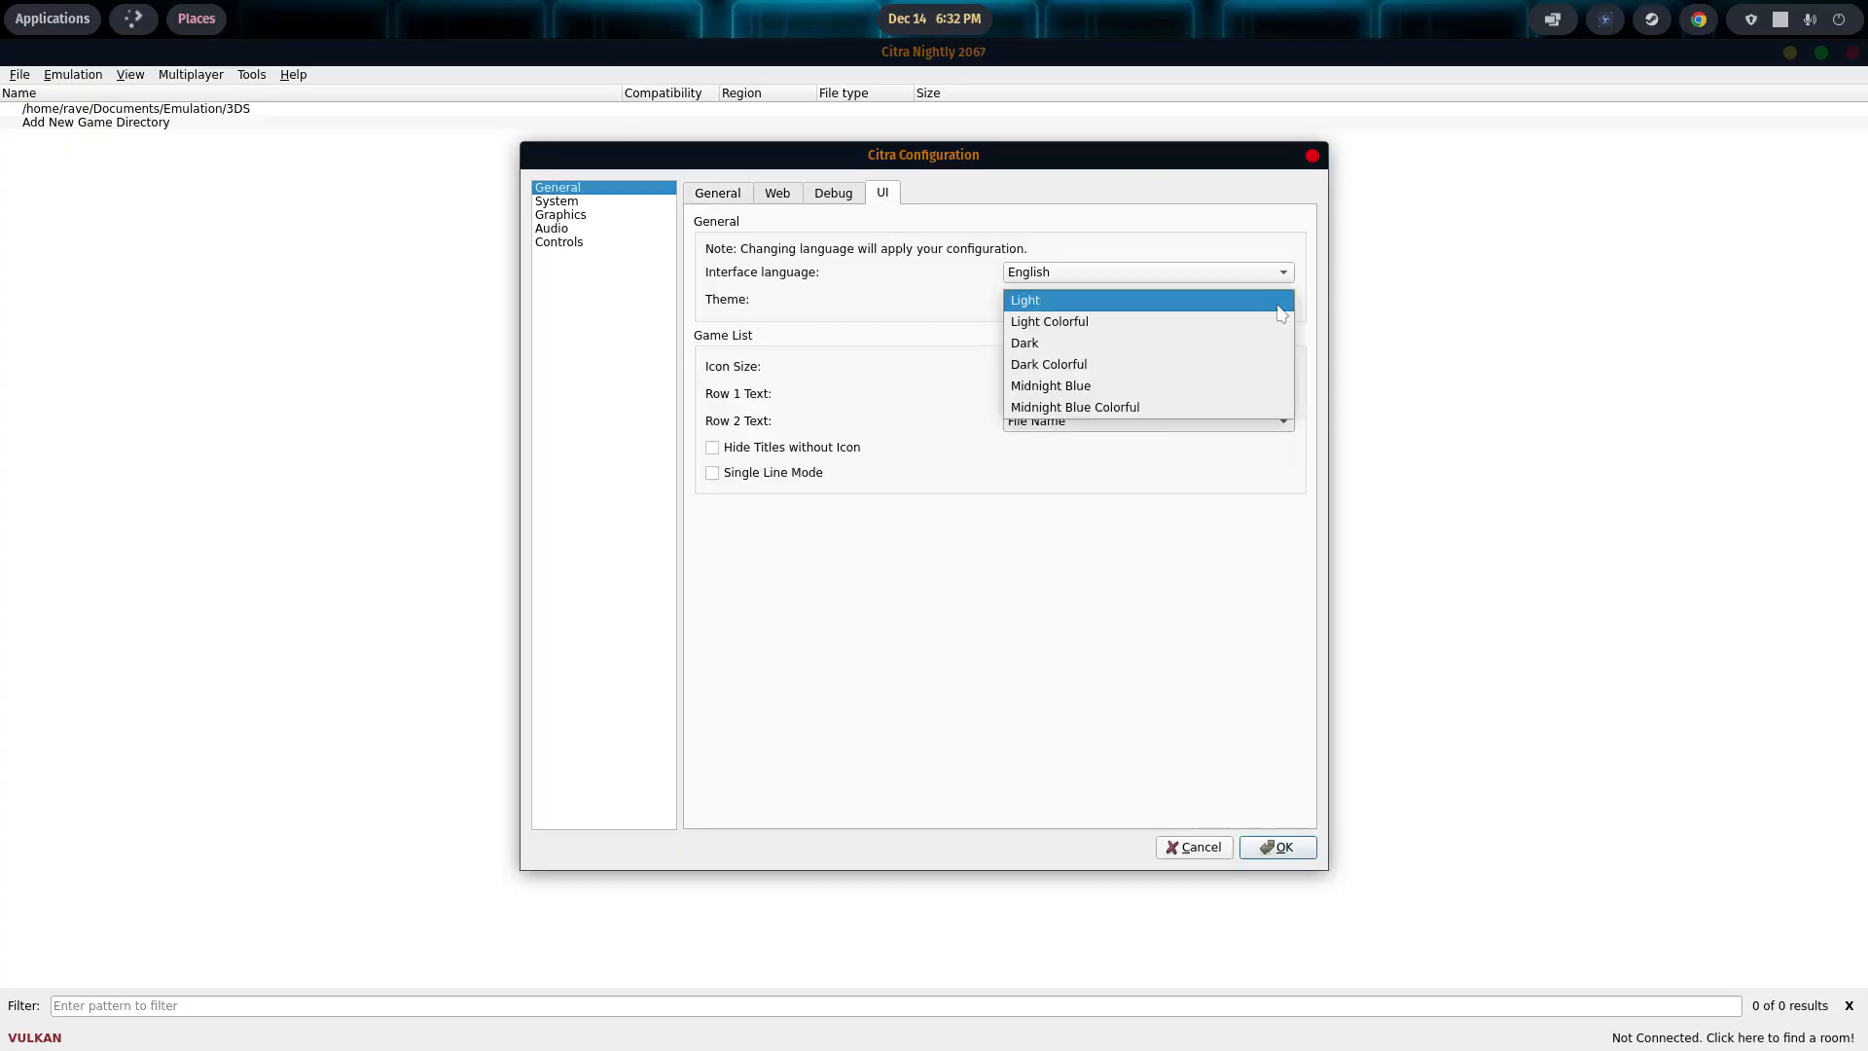
left_click(1049, 385)
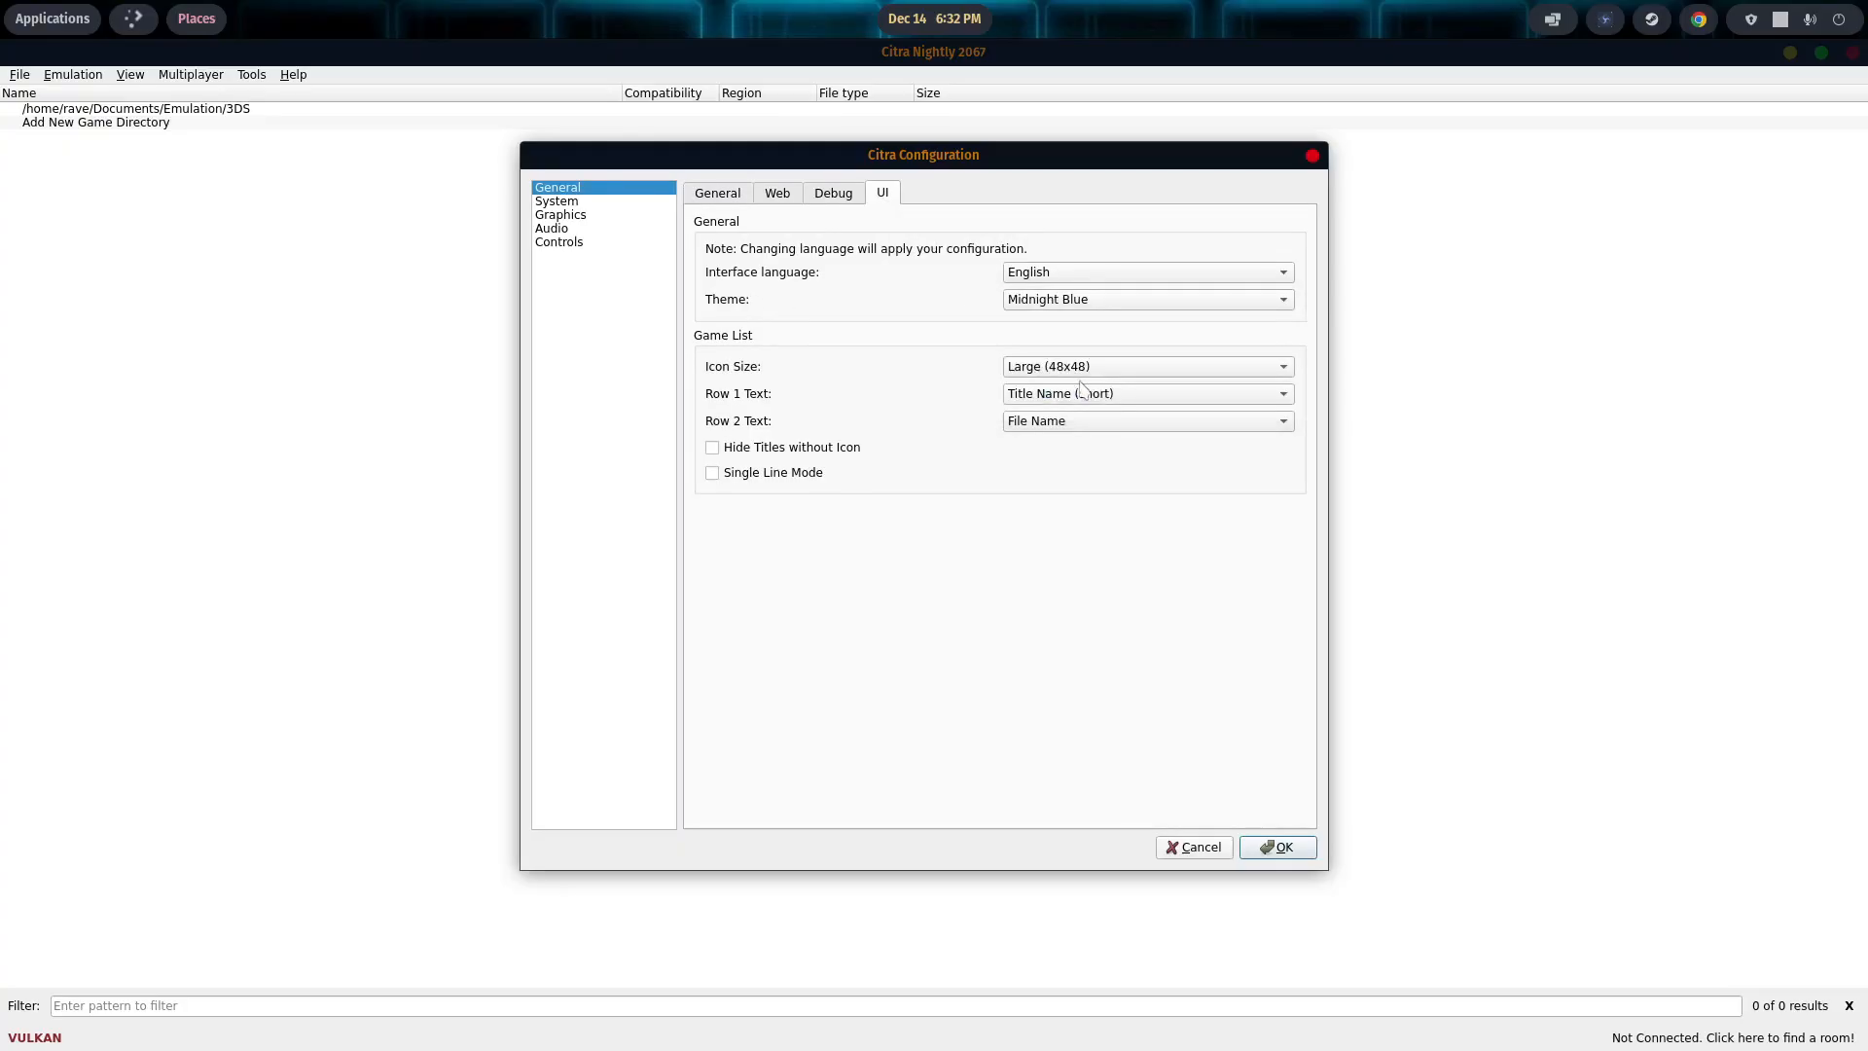
left_click(1272, 847)
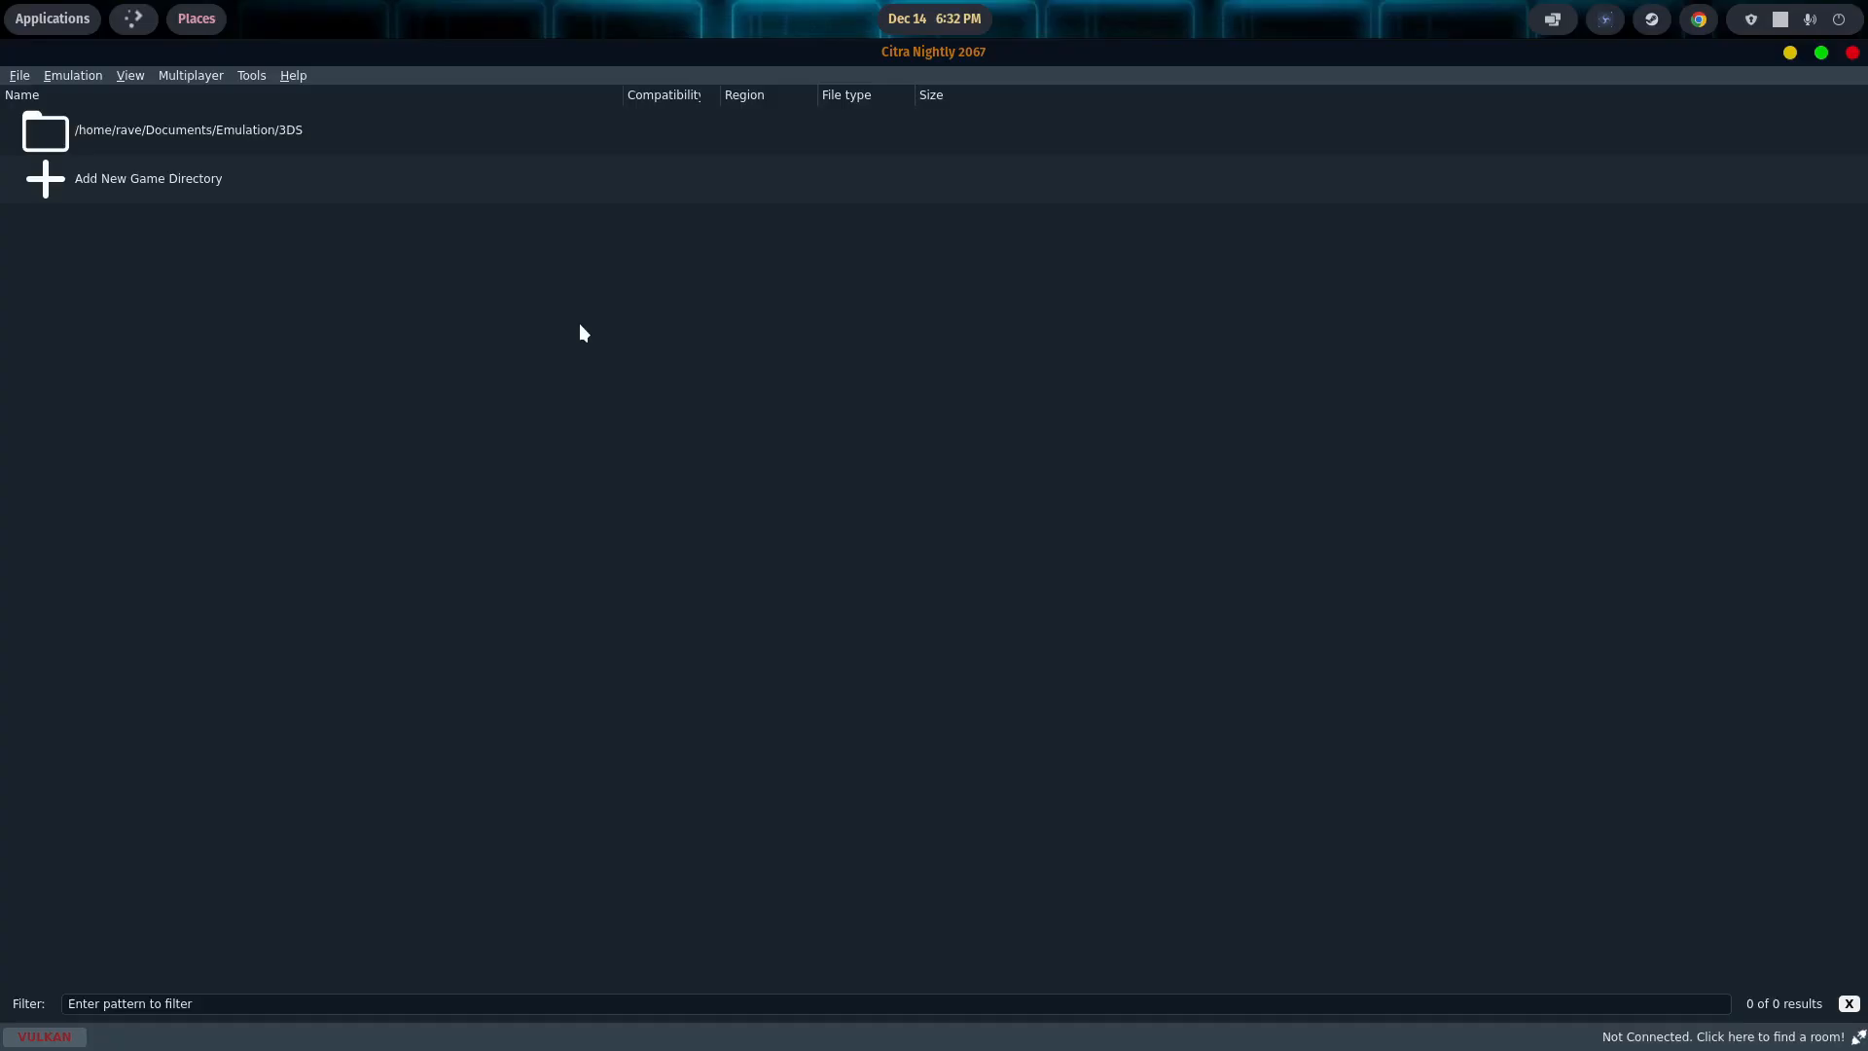
left_click(72, 76)
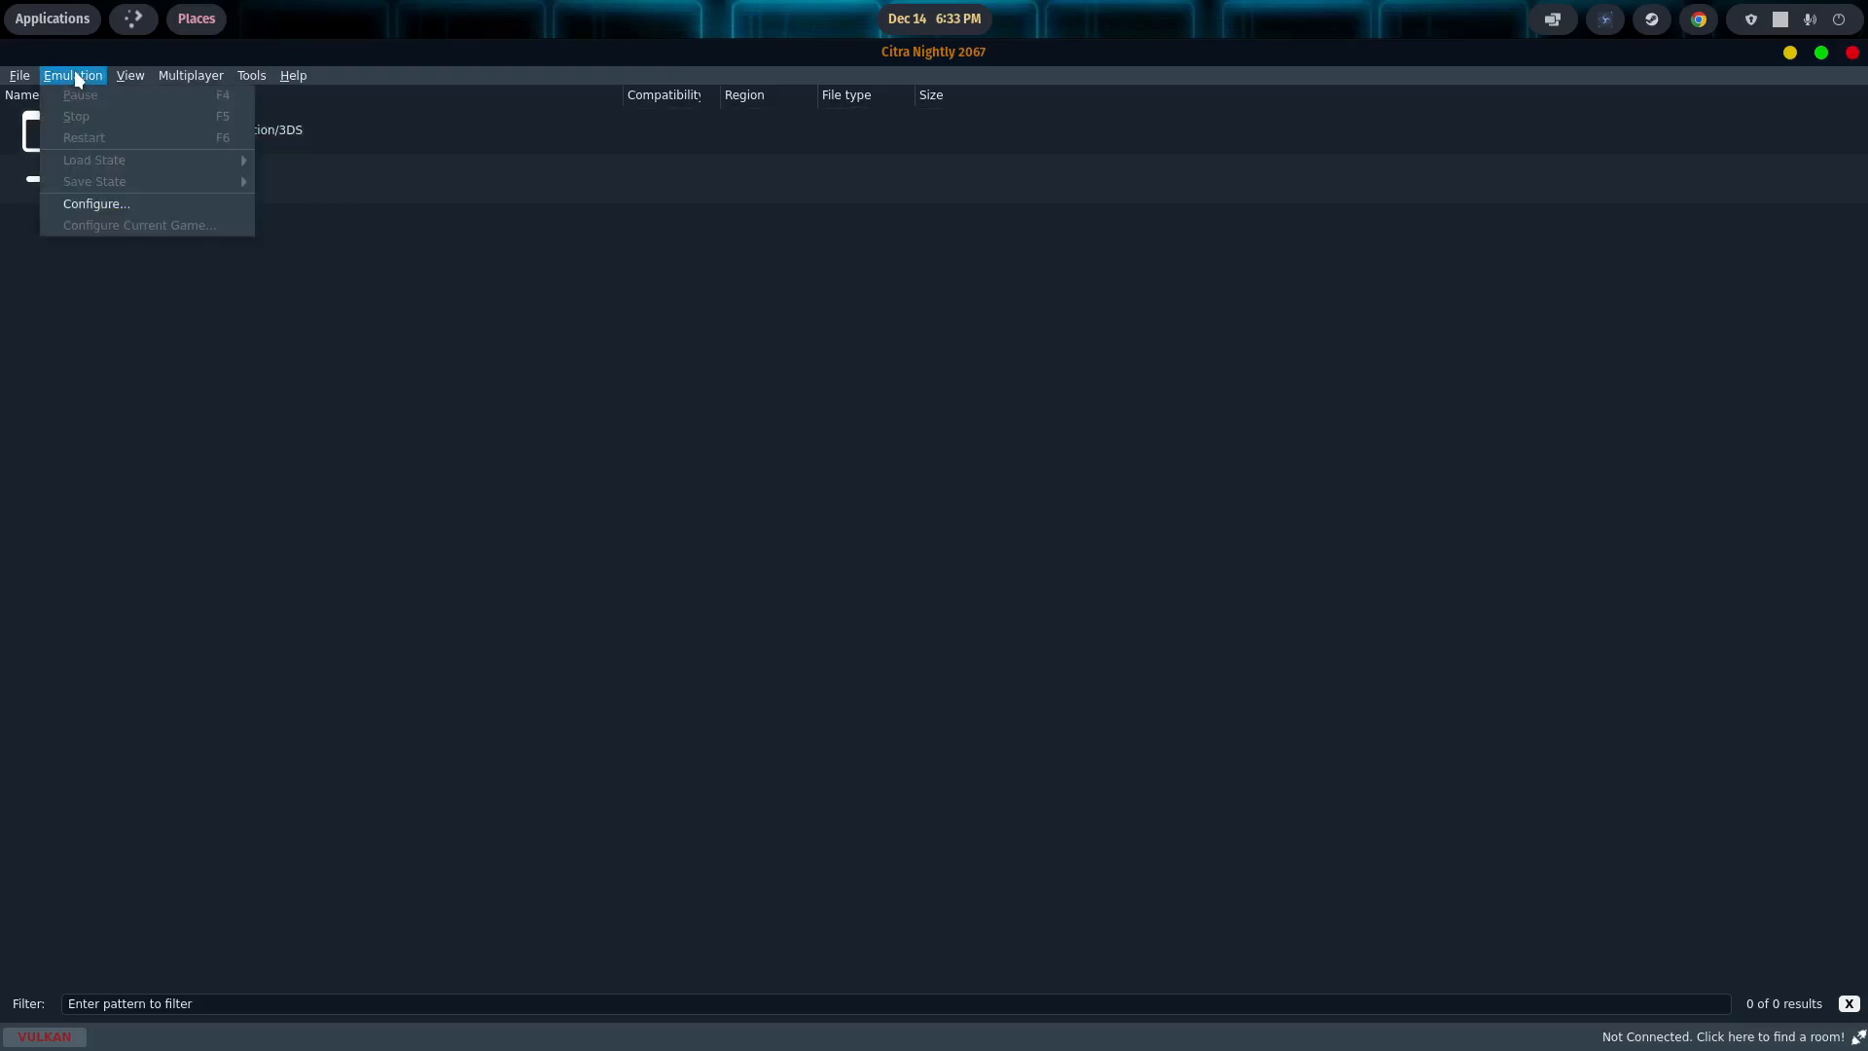
Step: Clear all Citra control mappings and begin binding A and B to the controller
left_click(96, 203)
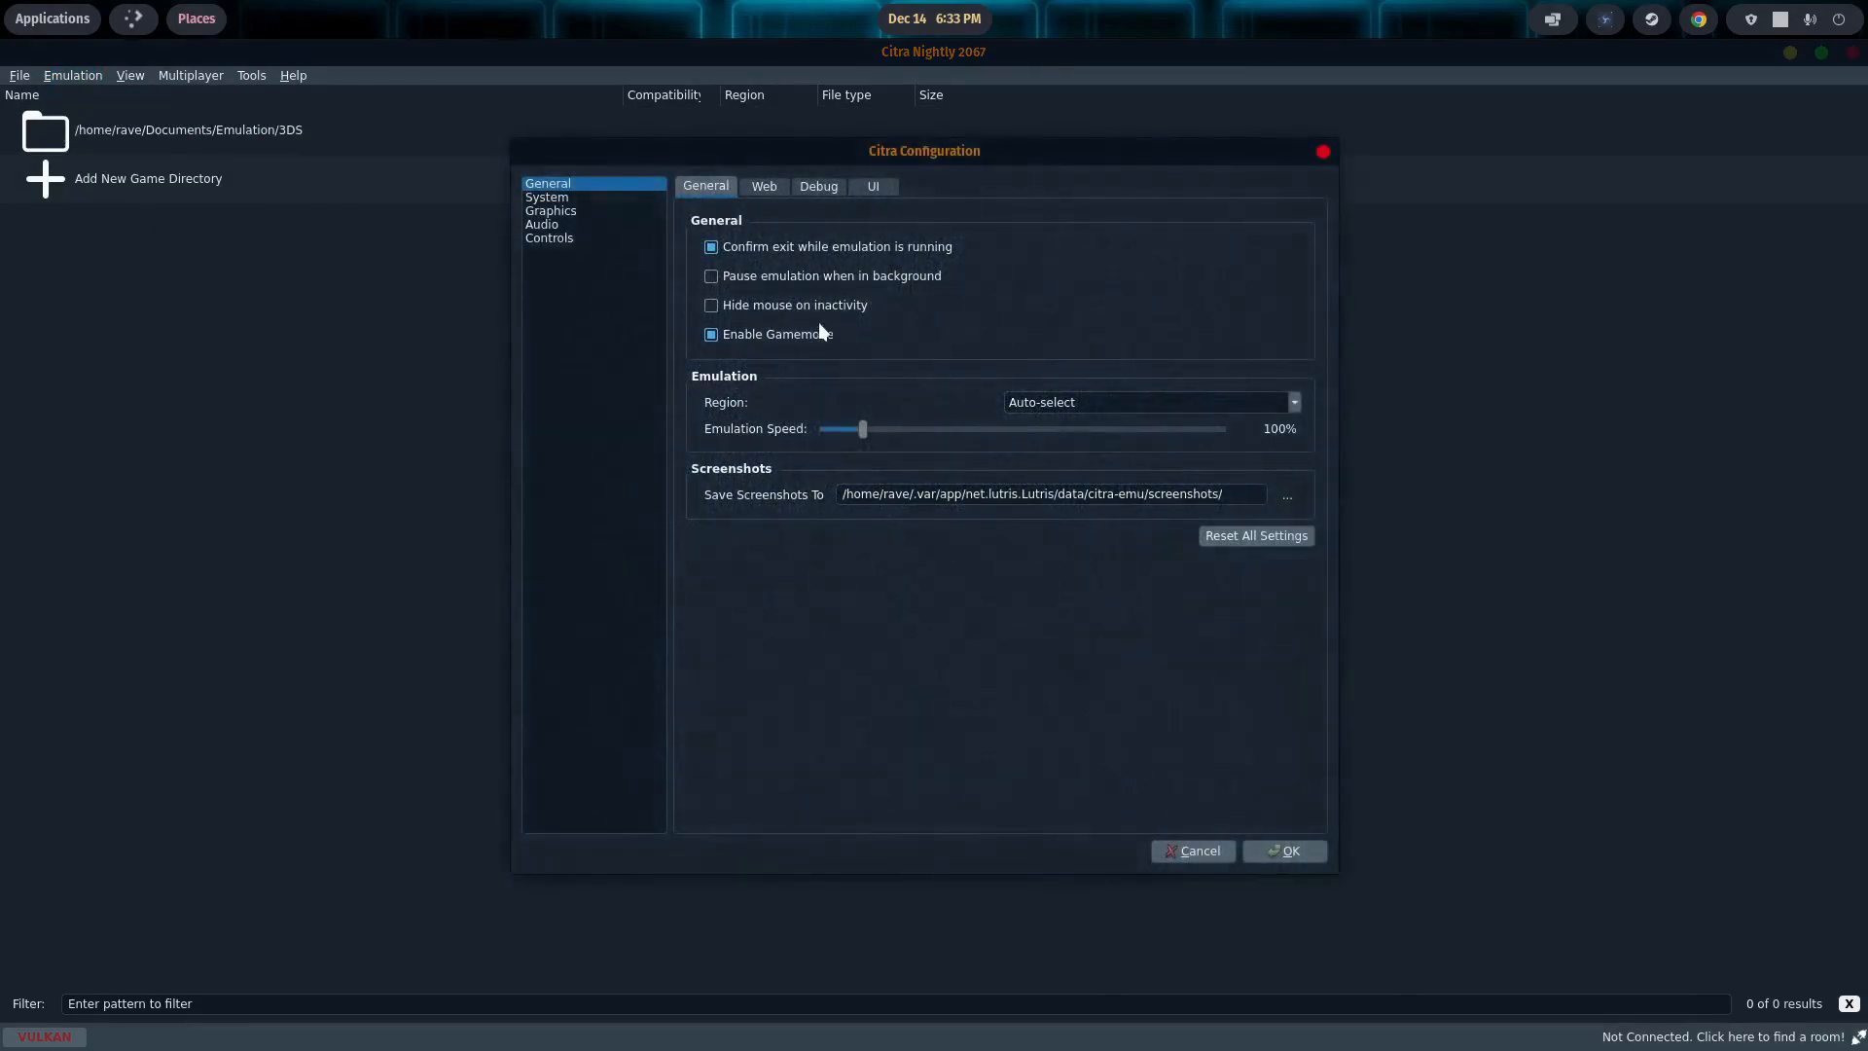
left_click(549, 237)
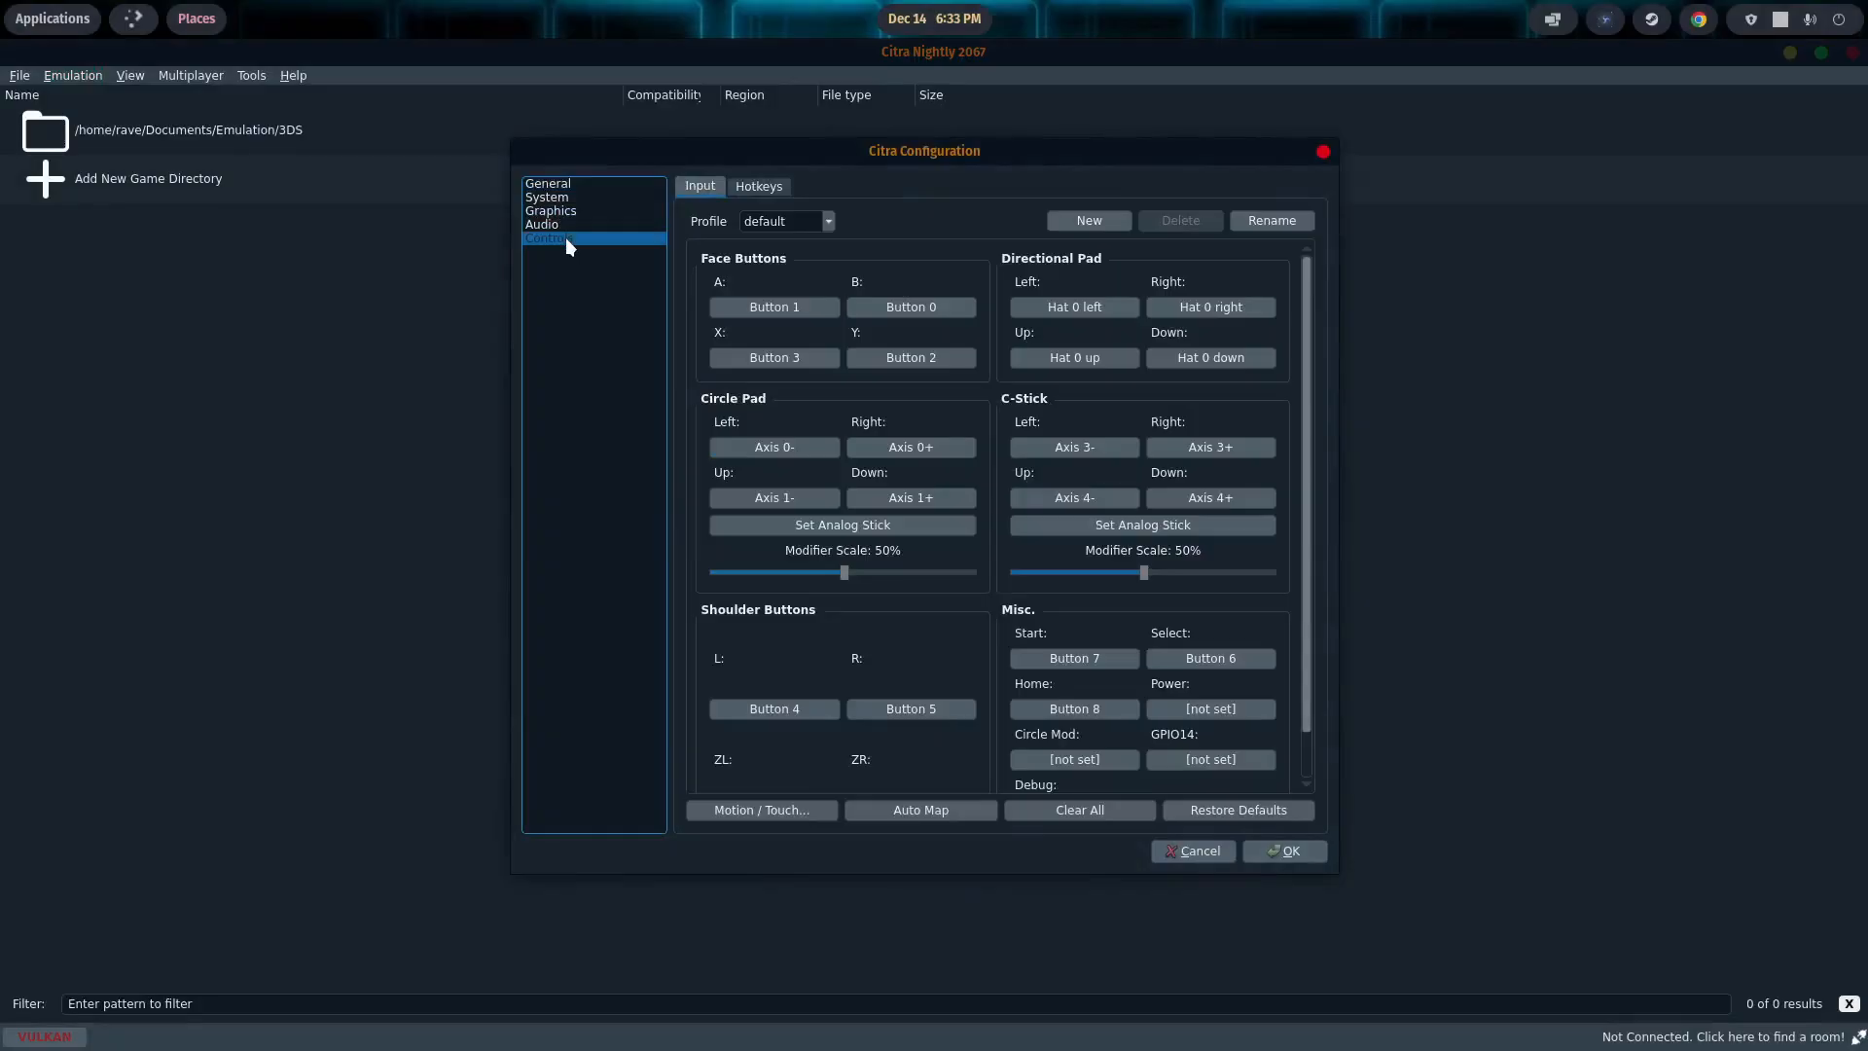
mouse_move(1078, 810)
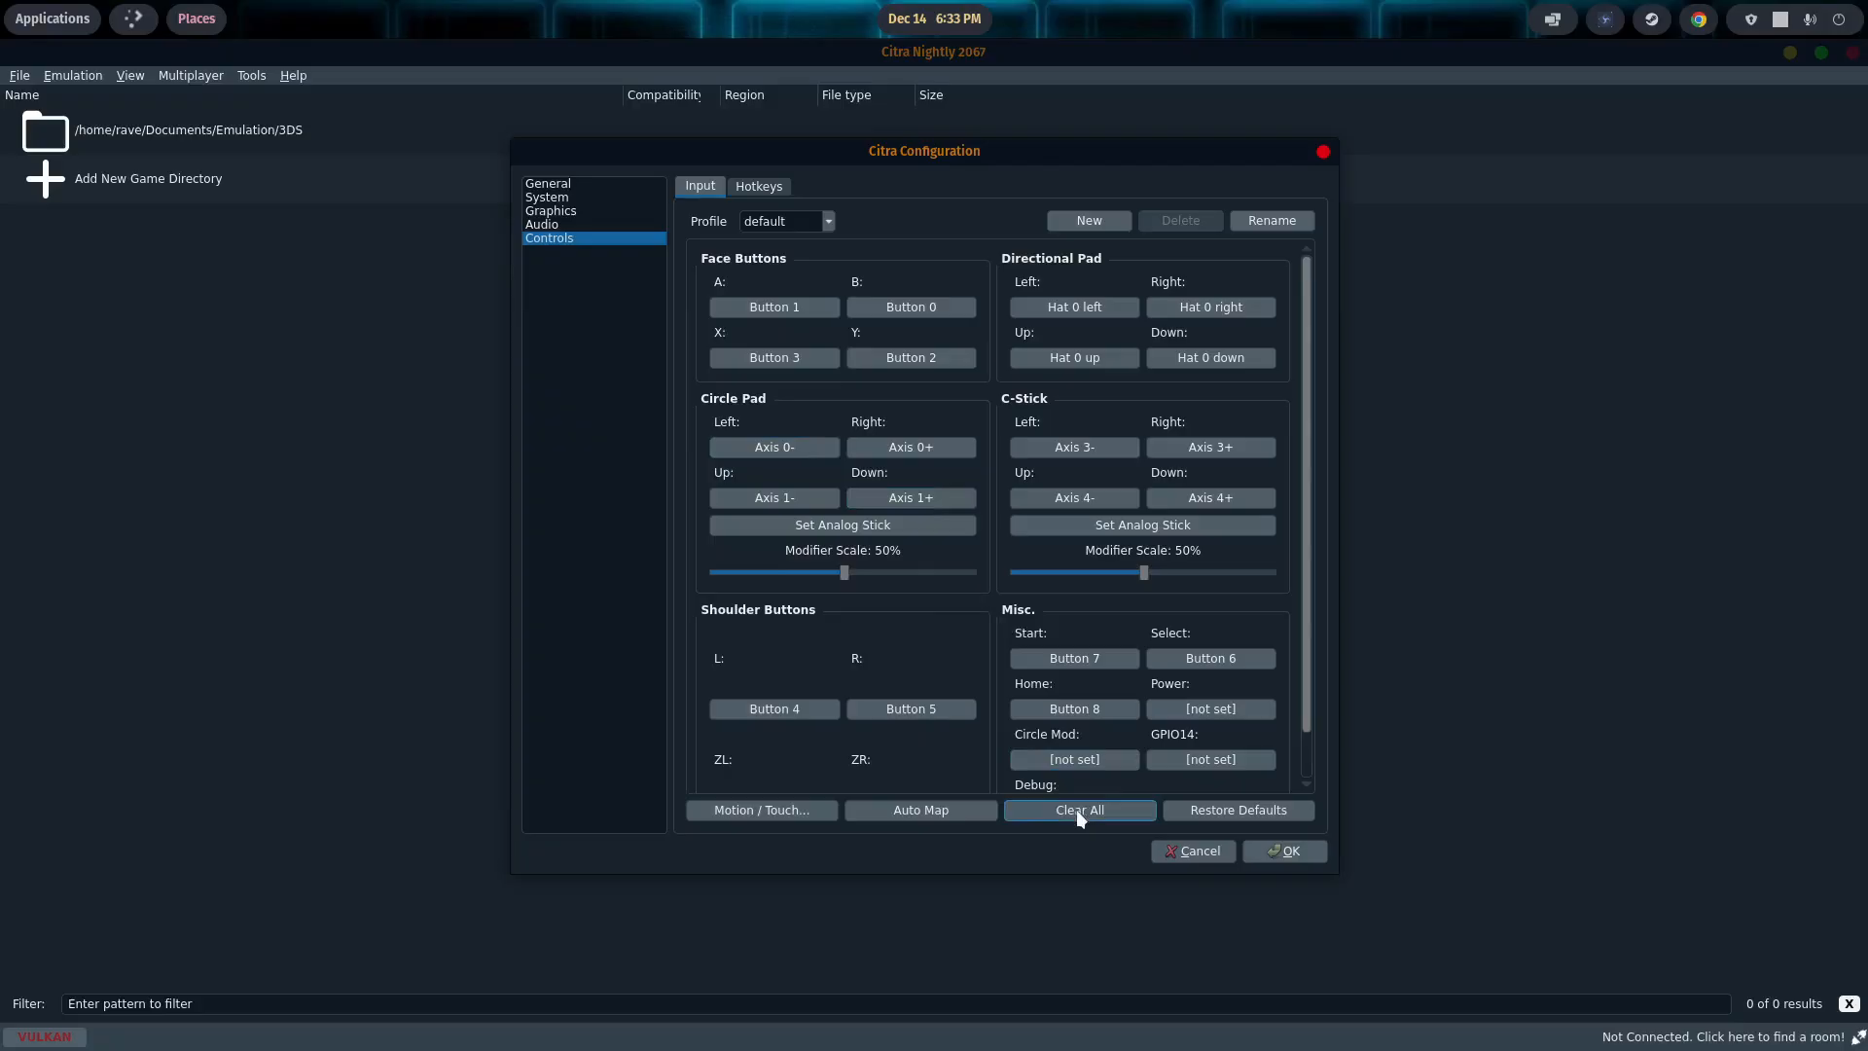
left_click(1078, 810)
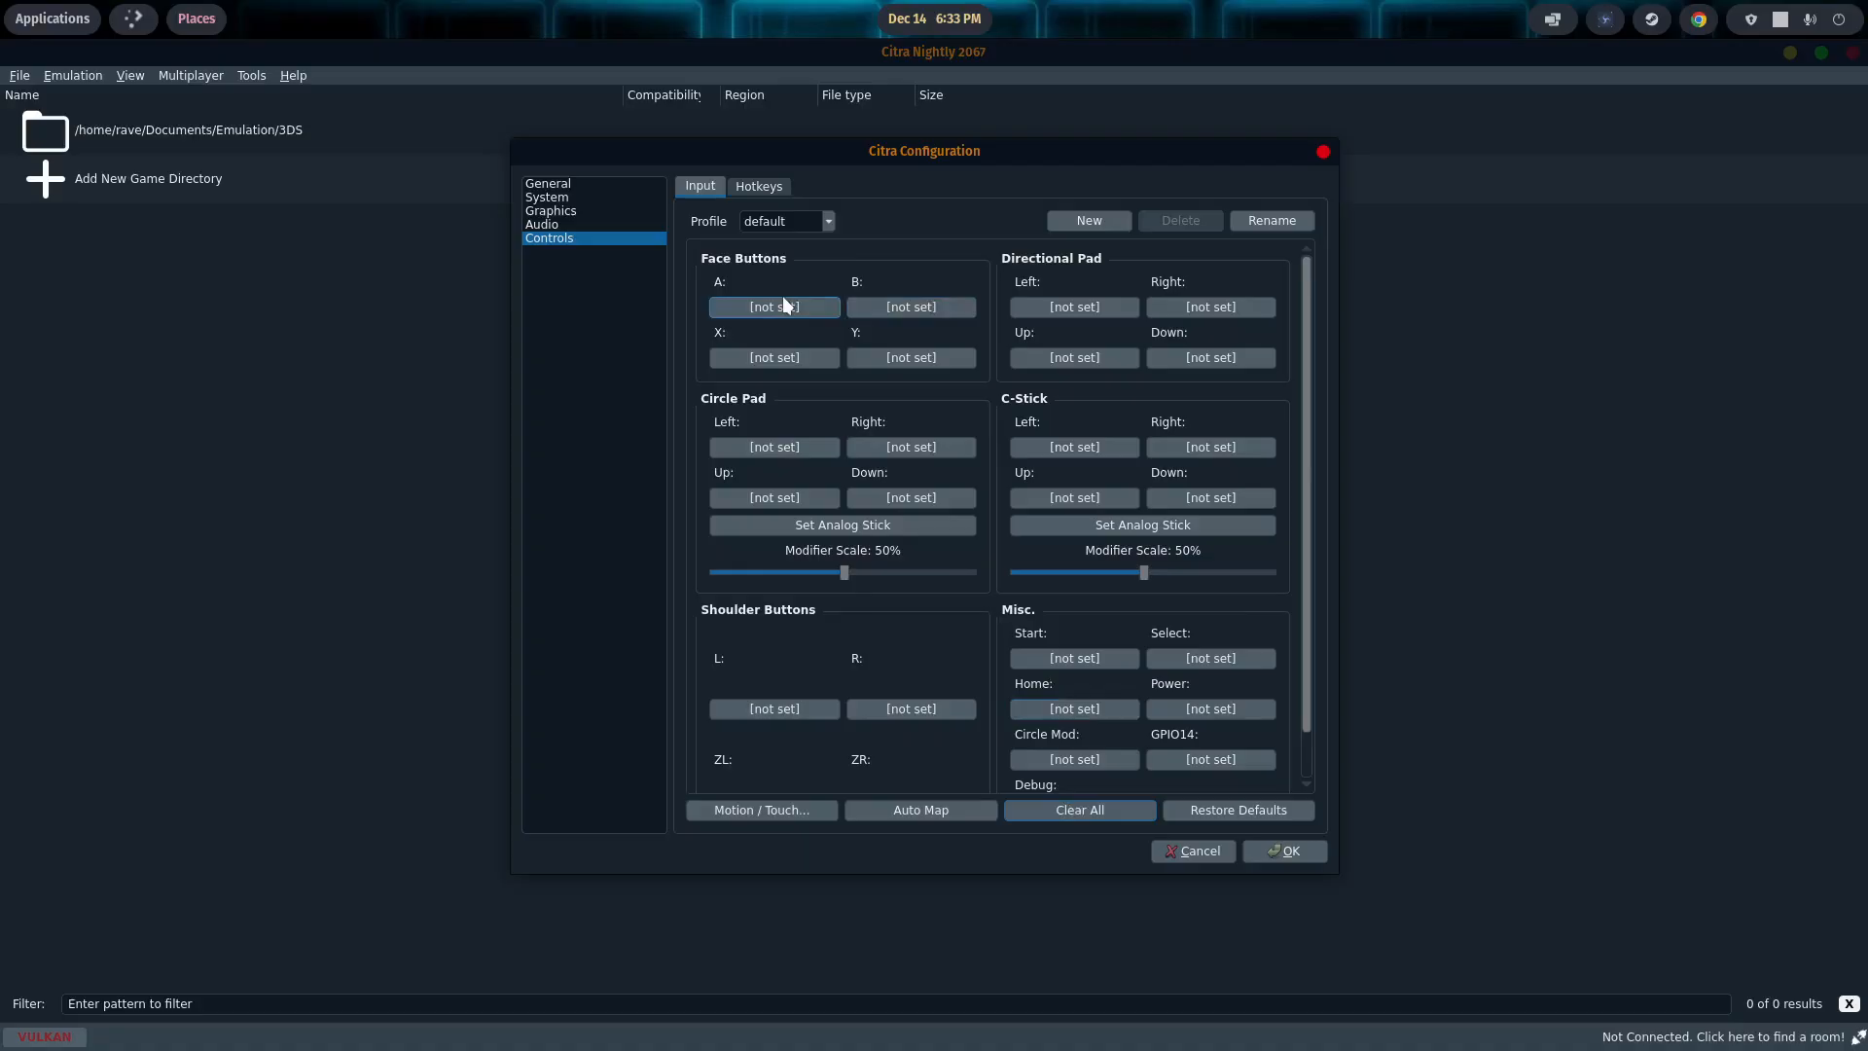
left_click(772, 306)
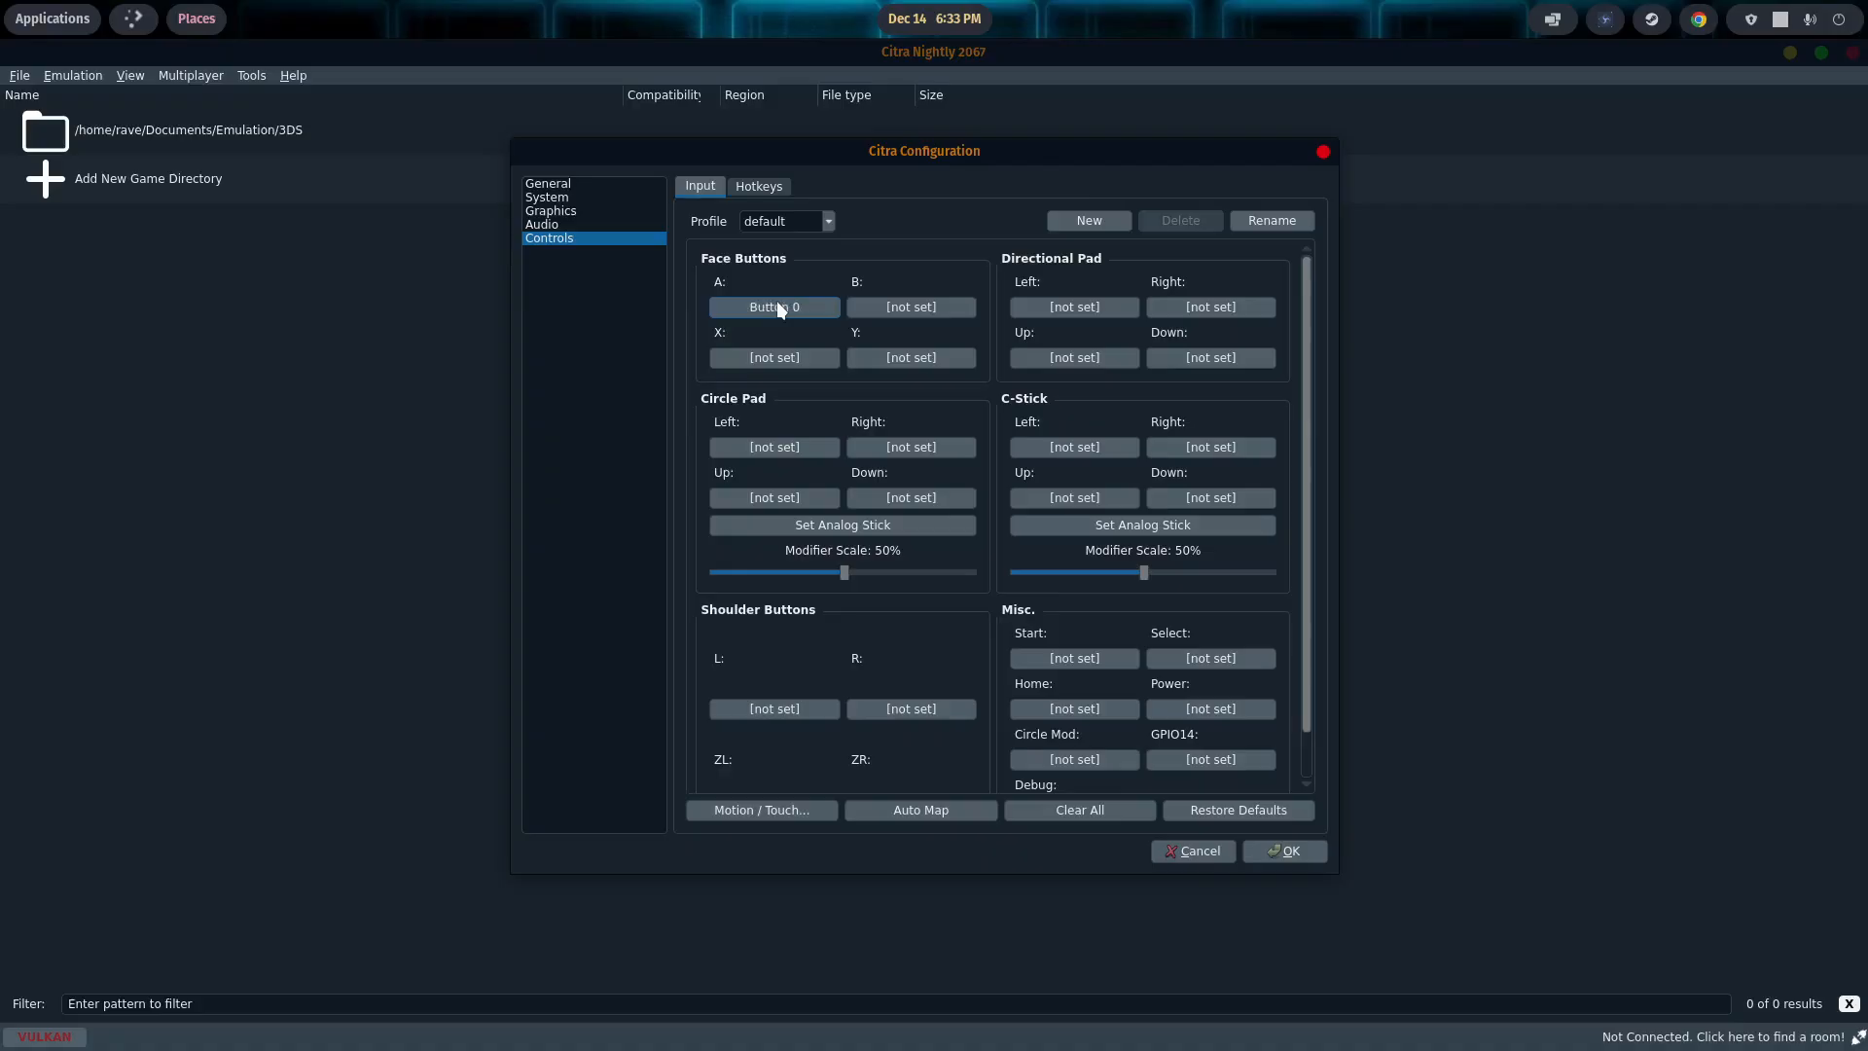
left_click(911, 308)
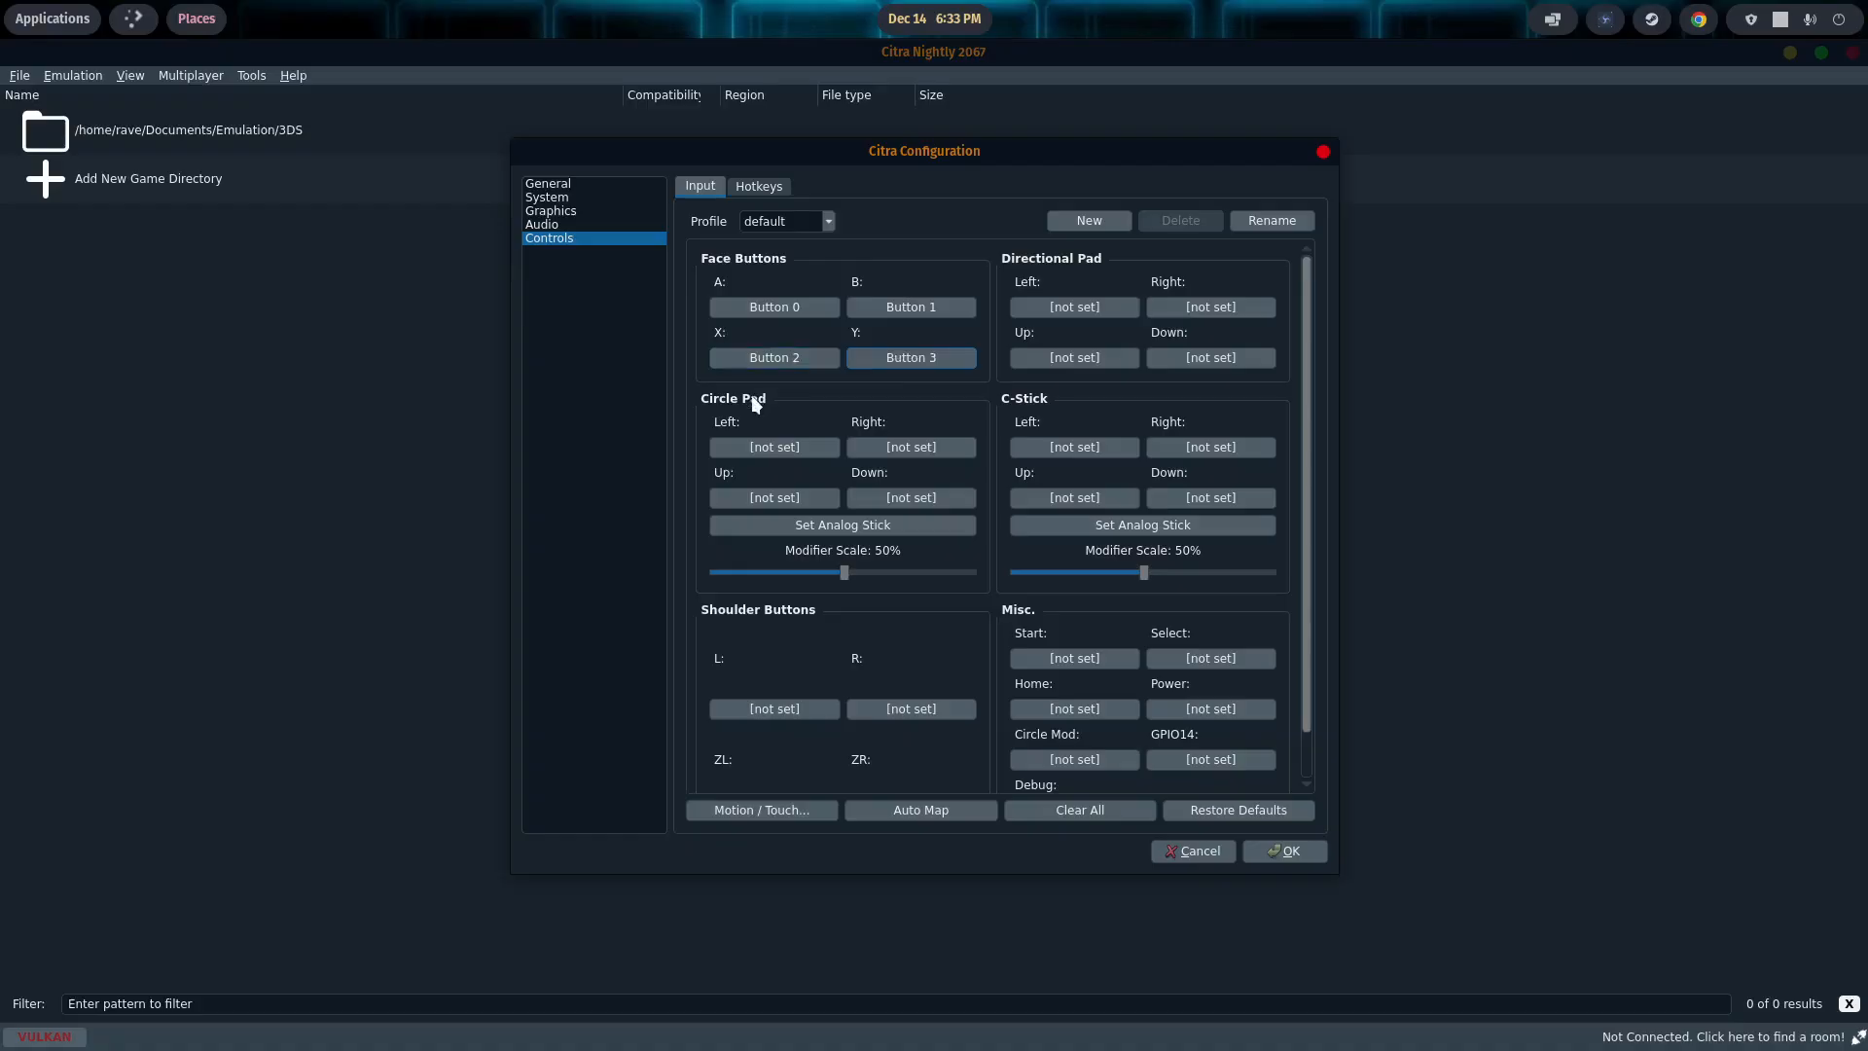
mouse_move(941, 422)
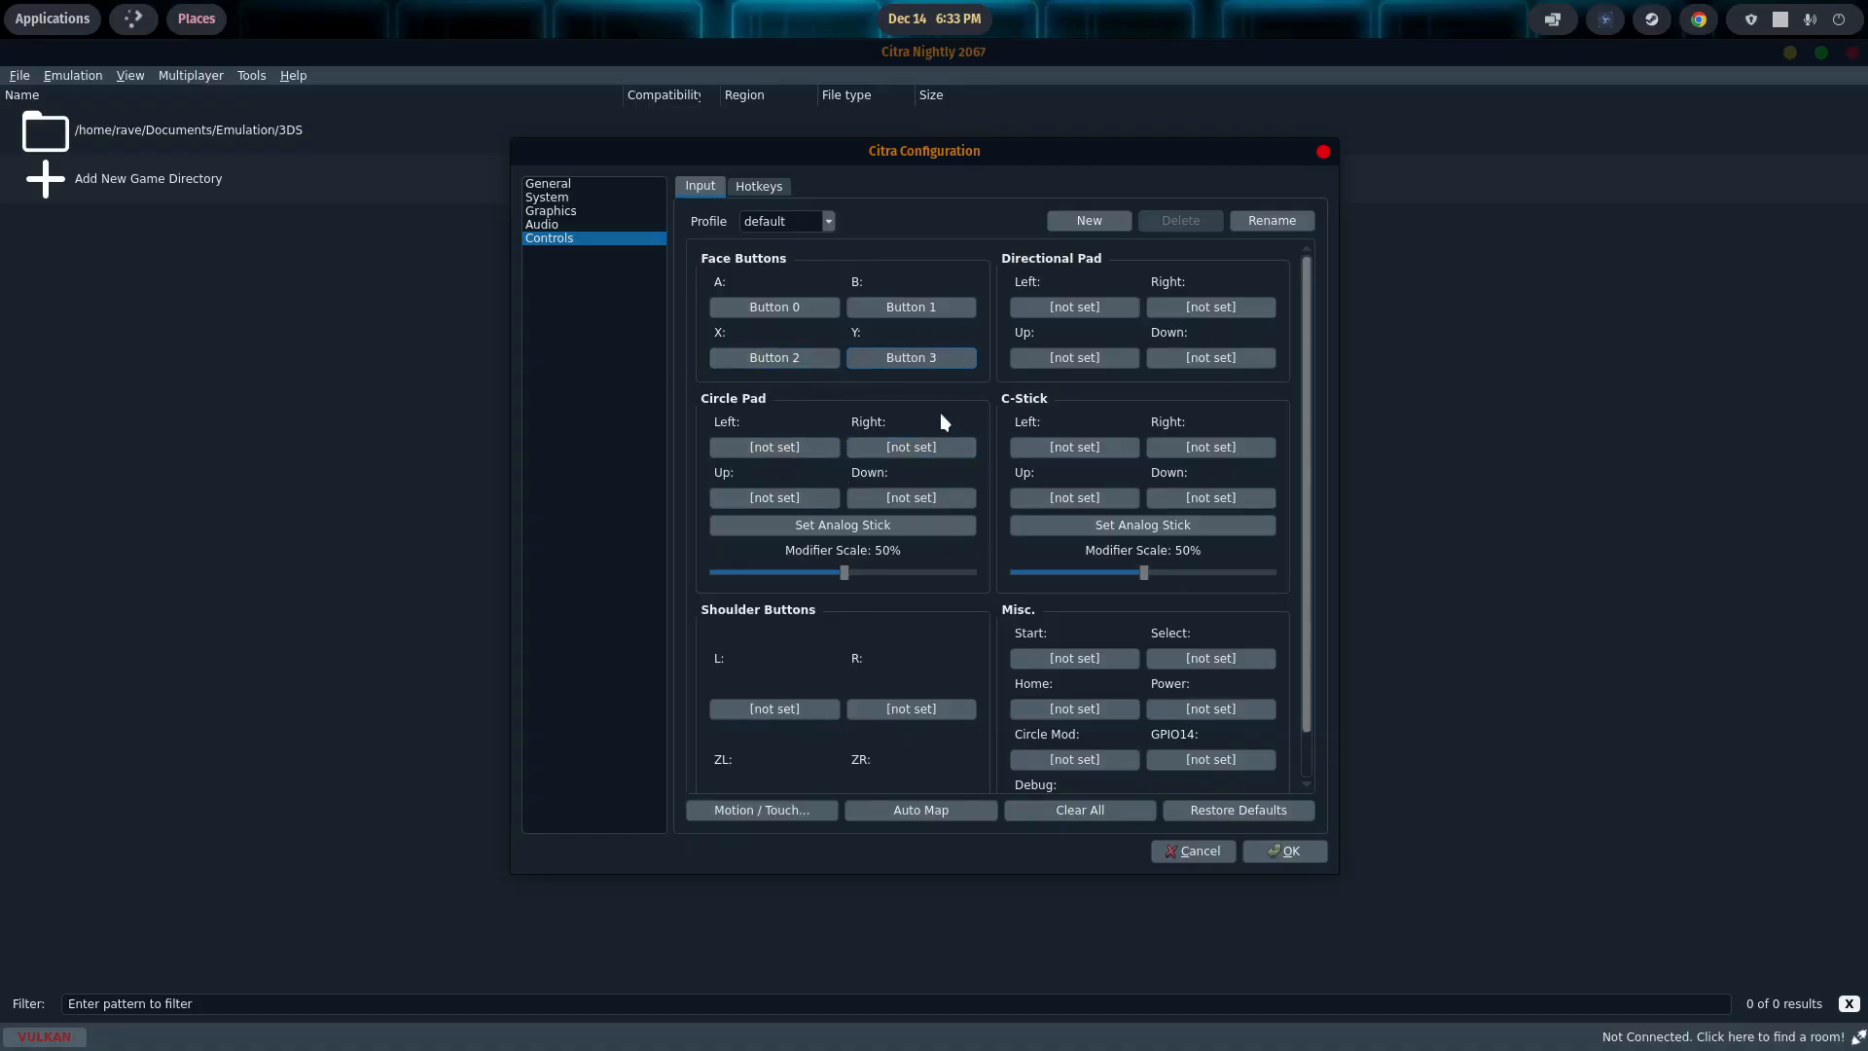
mouse_move(901, 335)
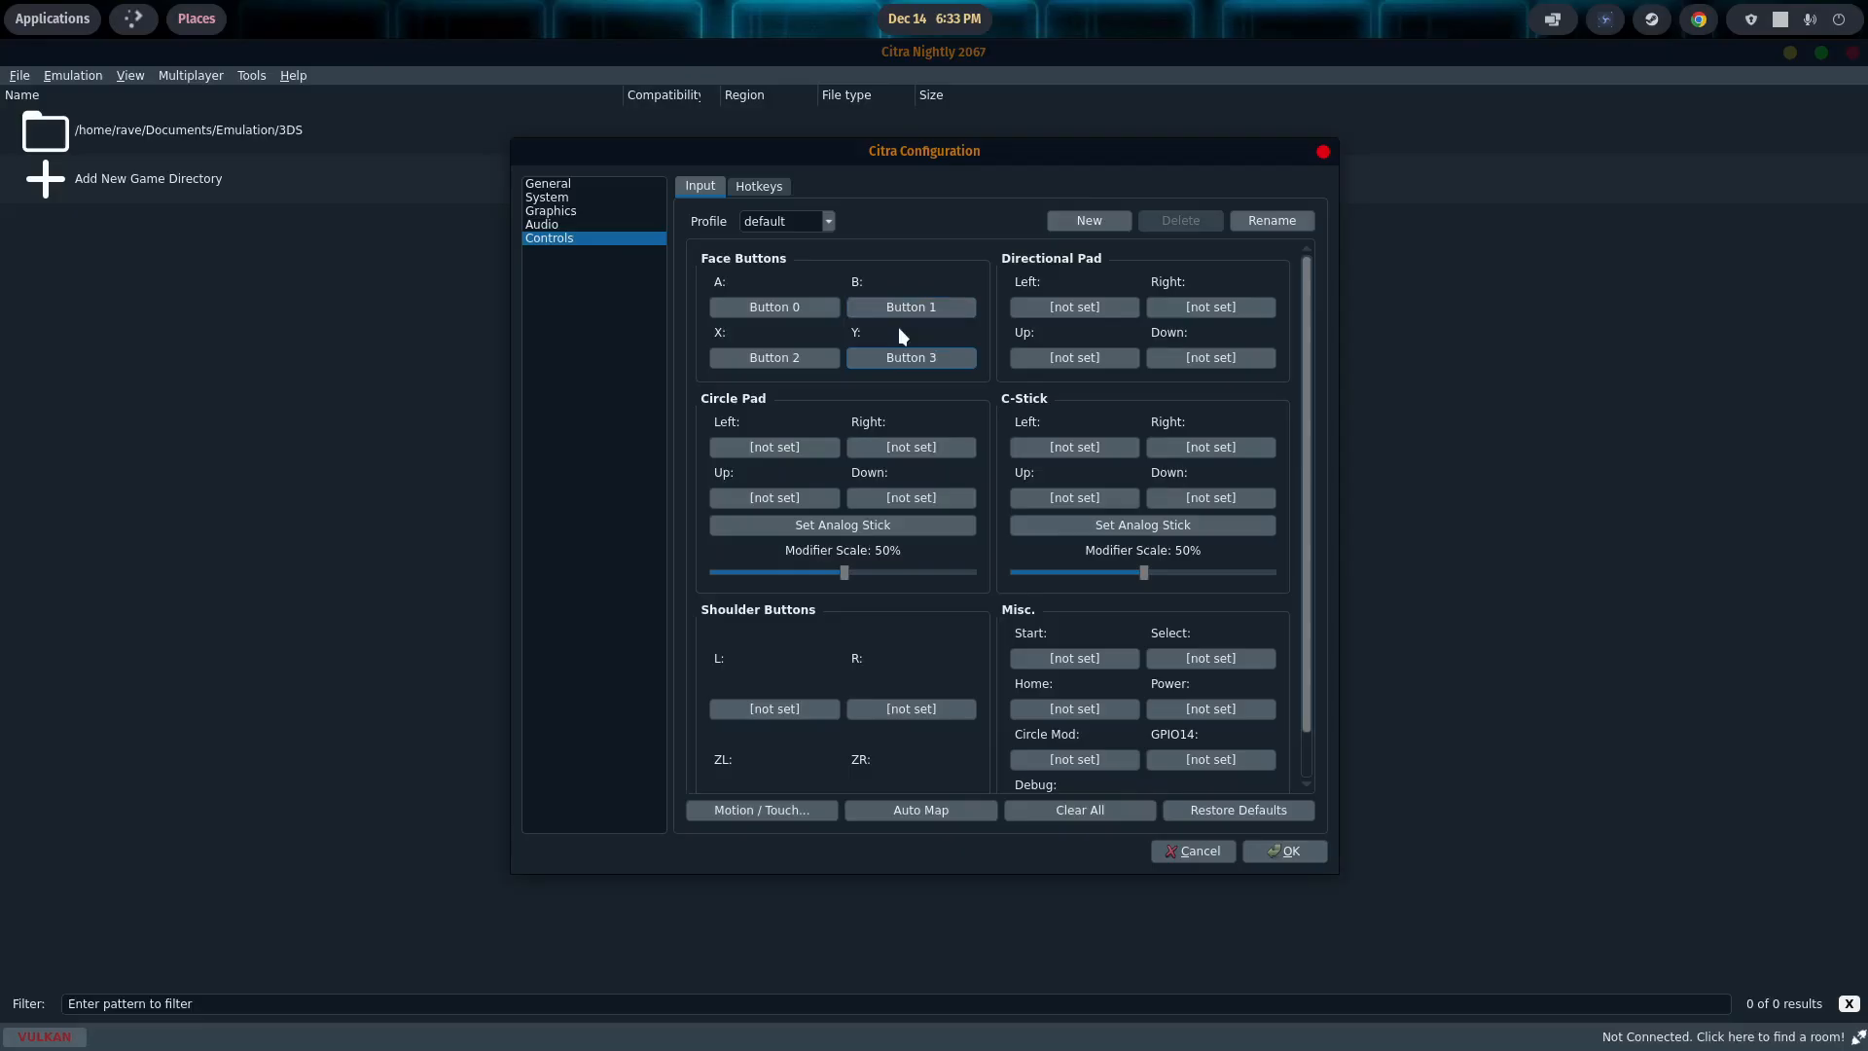
Step: Bind A to Button 1, B to Button 0, Y, the Circle Pad axes, L, and ZL/ZR to Axis 2+/5+
left_click(773, 305)
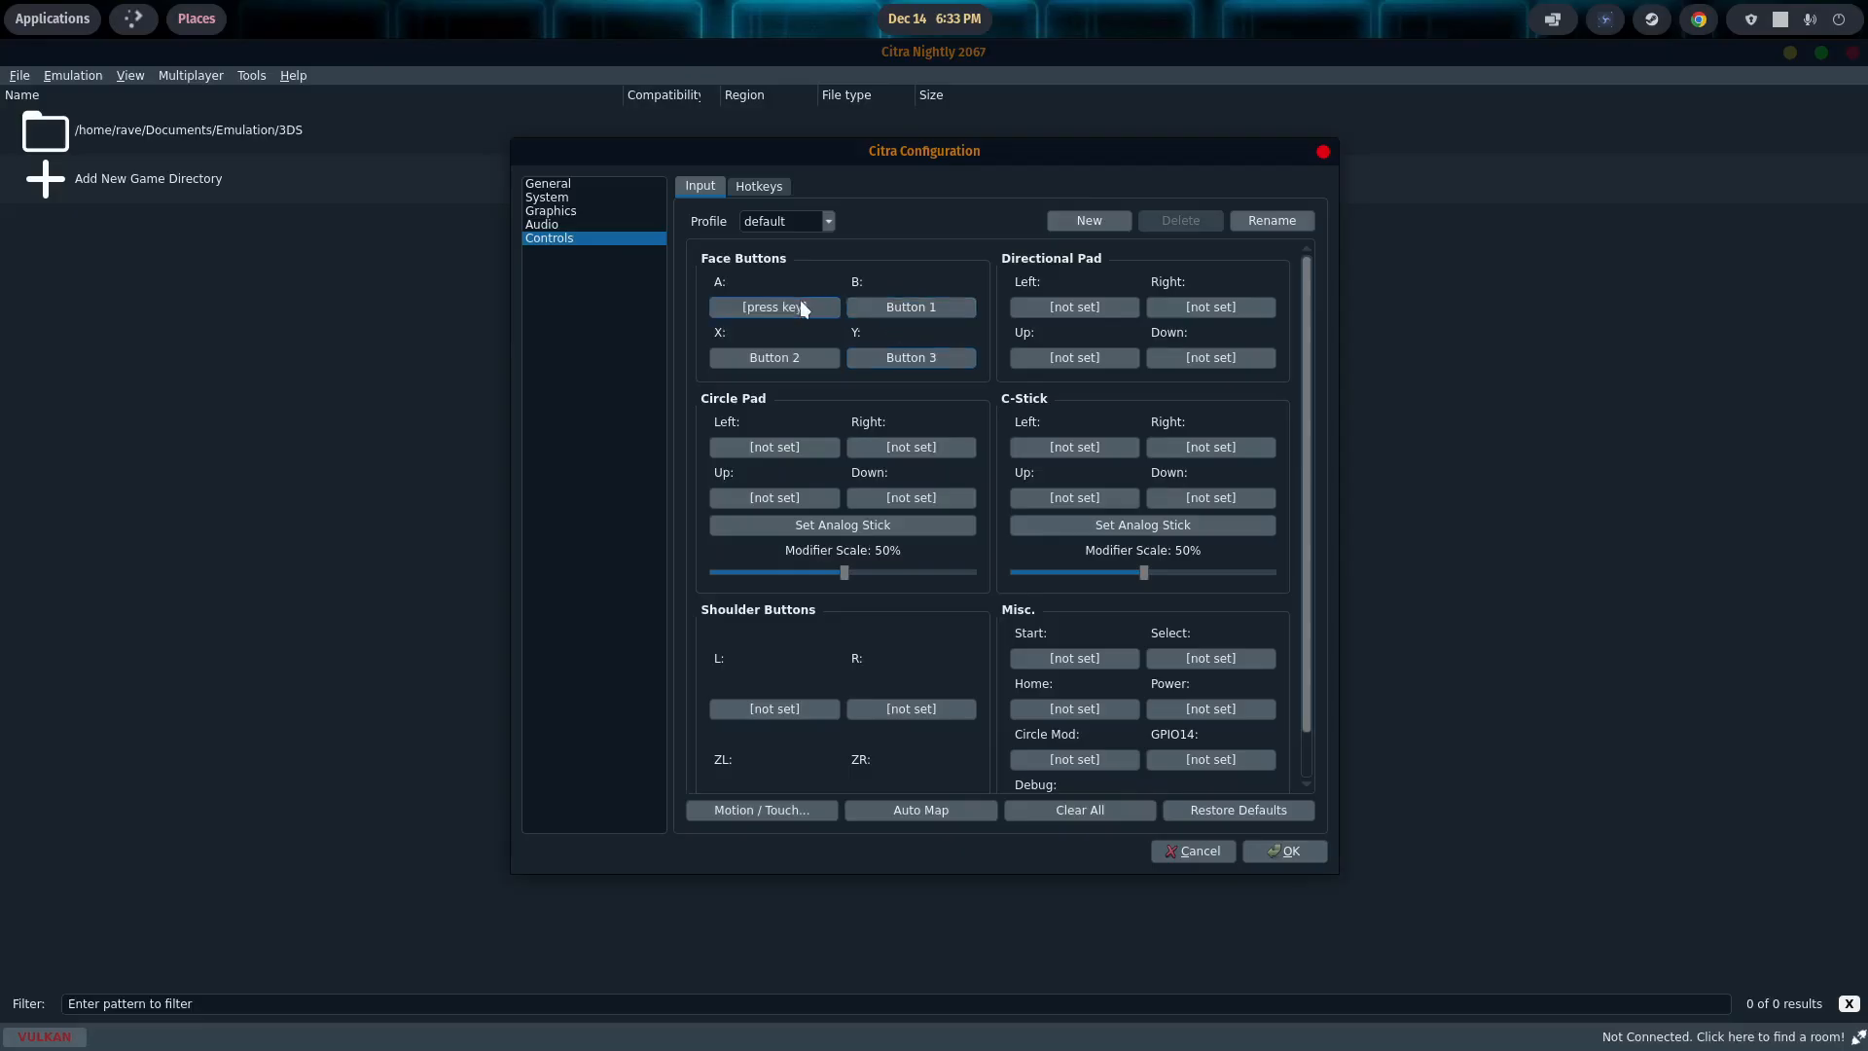
left_click(911, 306)
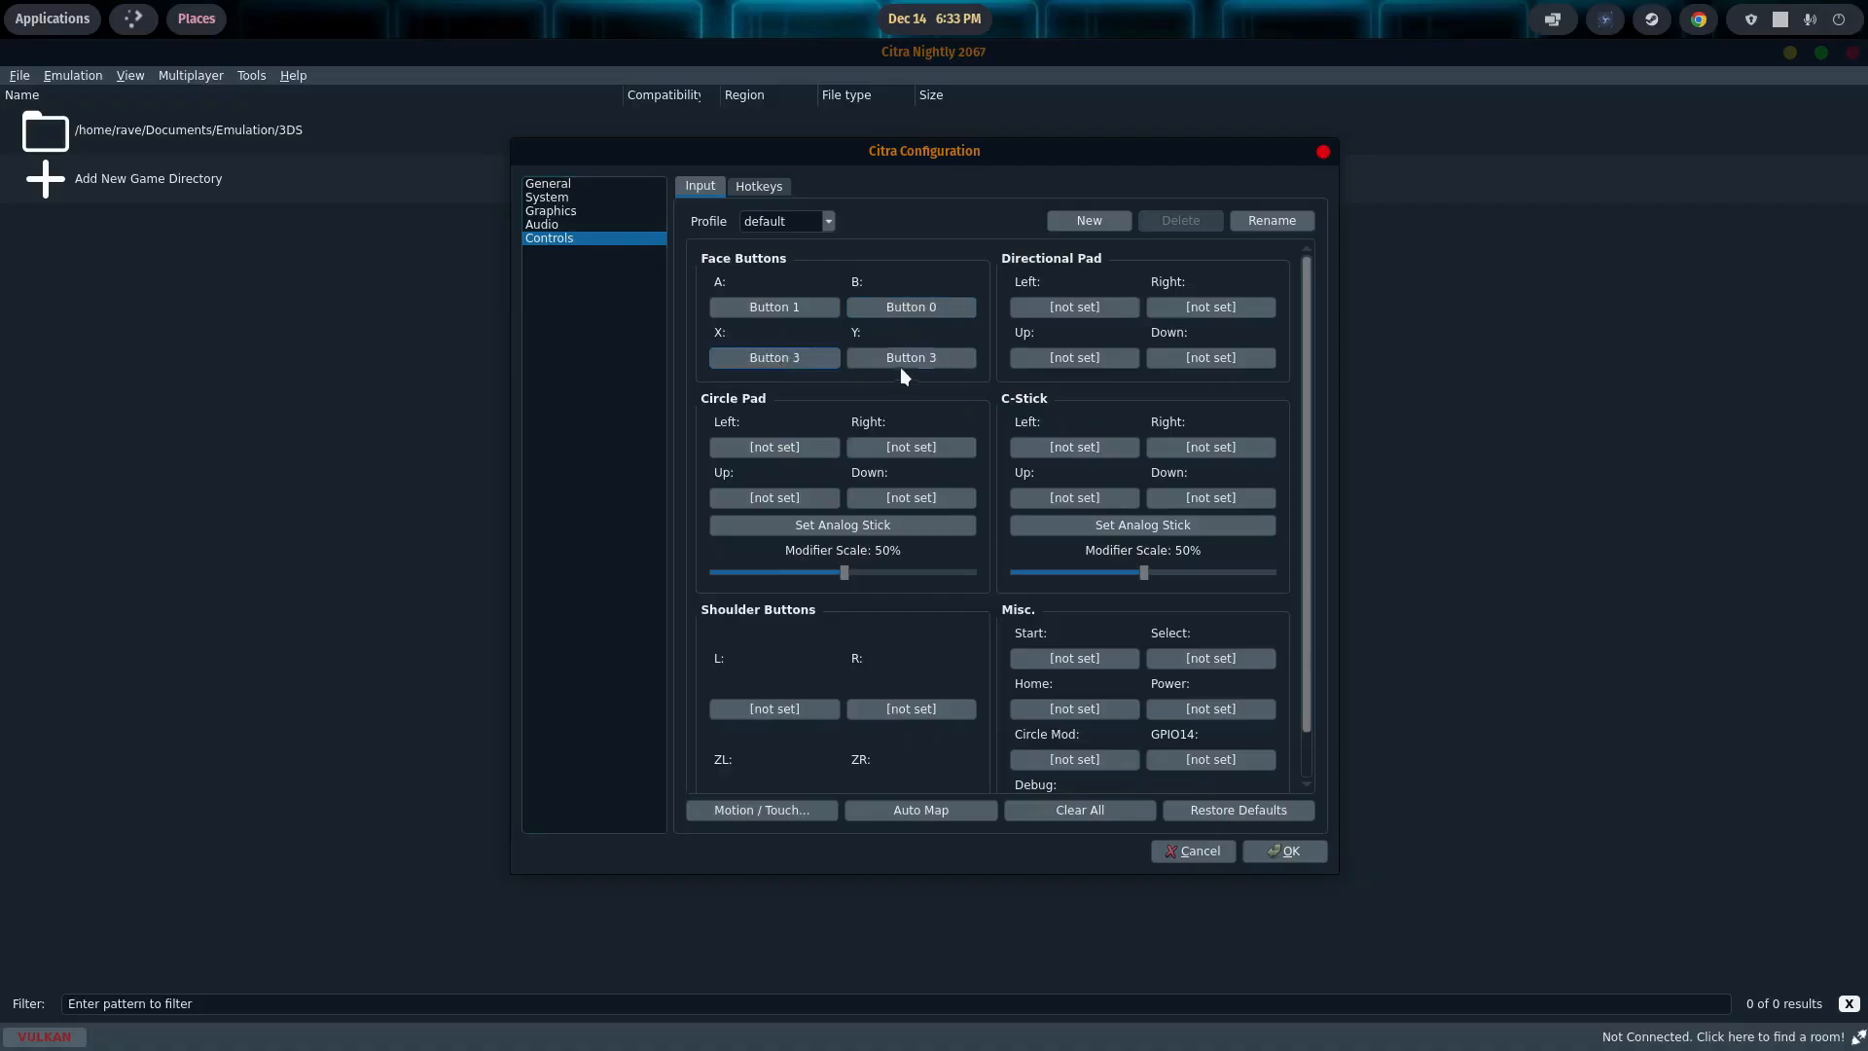
left_click(911, 358)
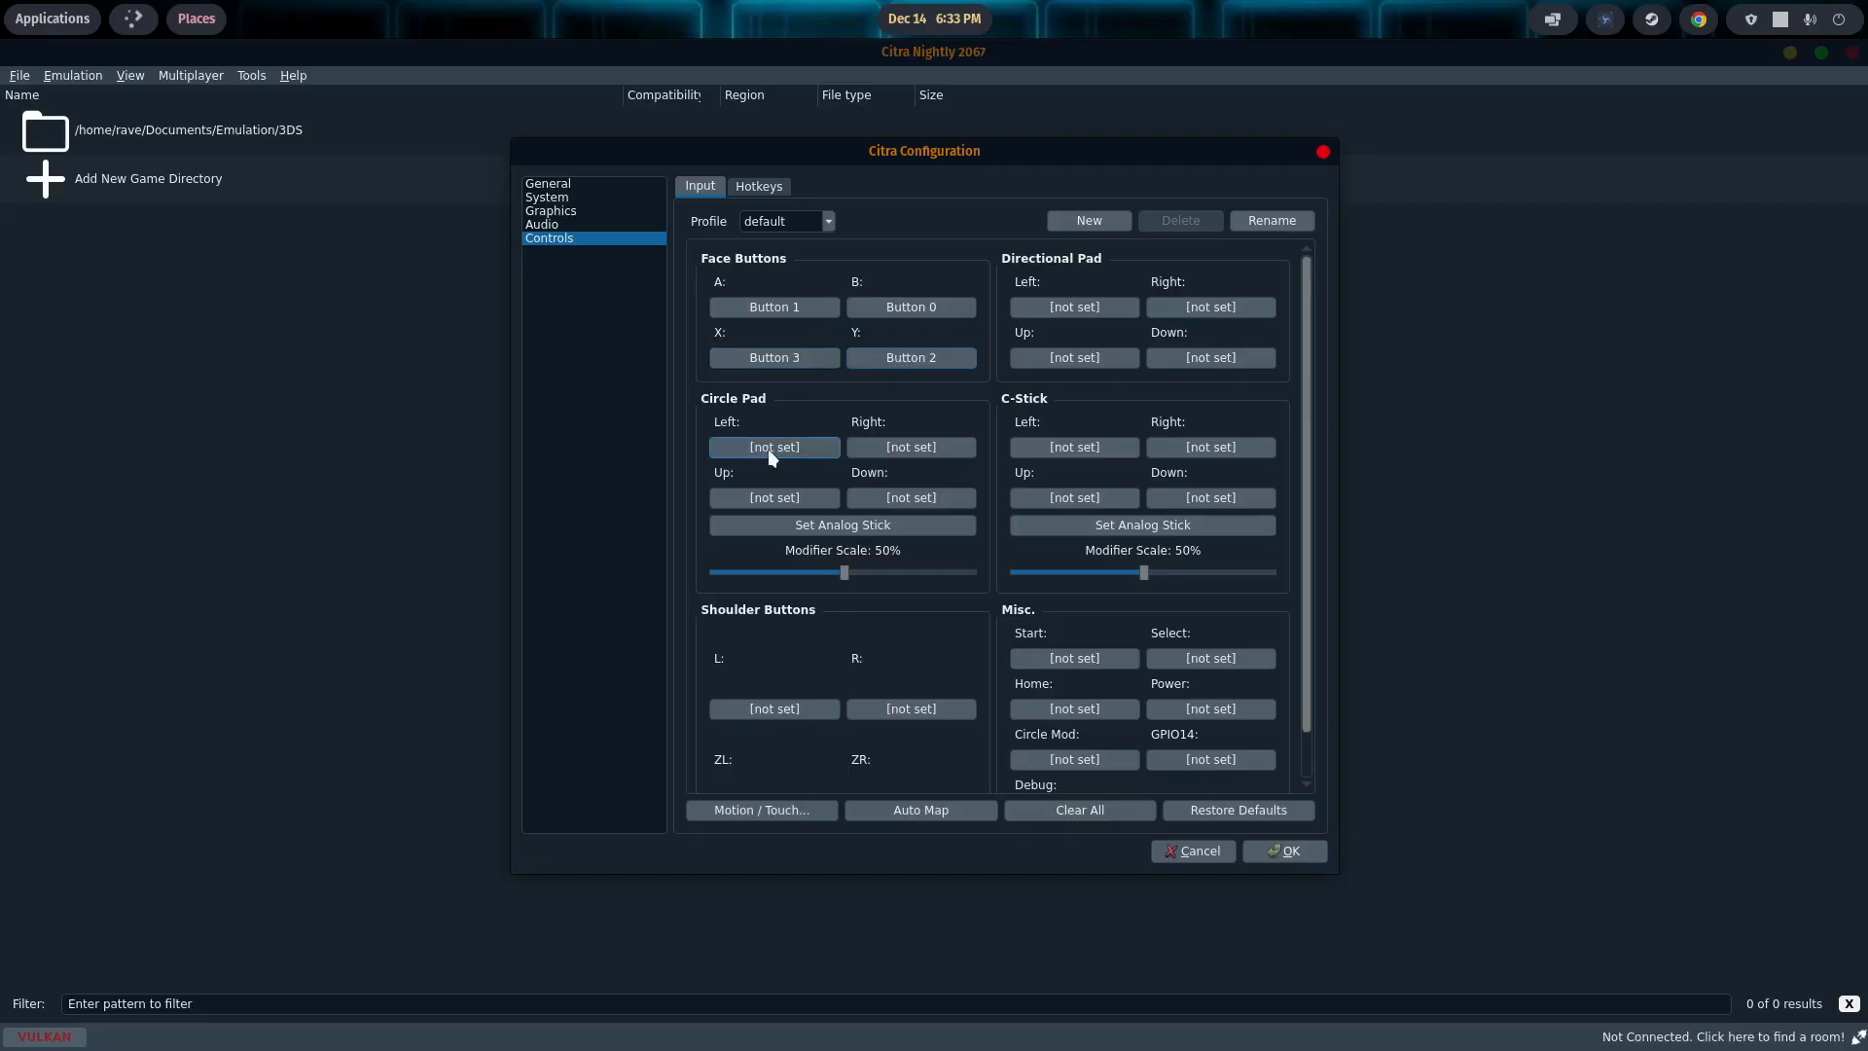
left_click(772, 448)
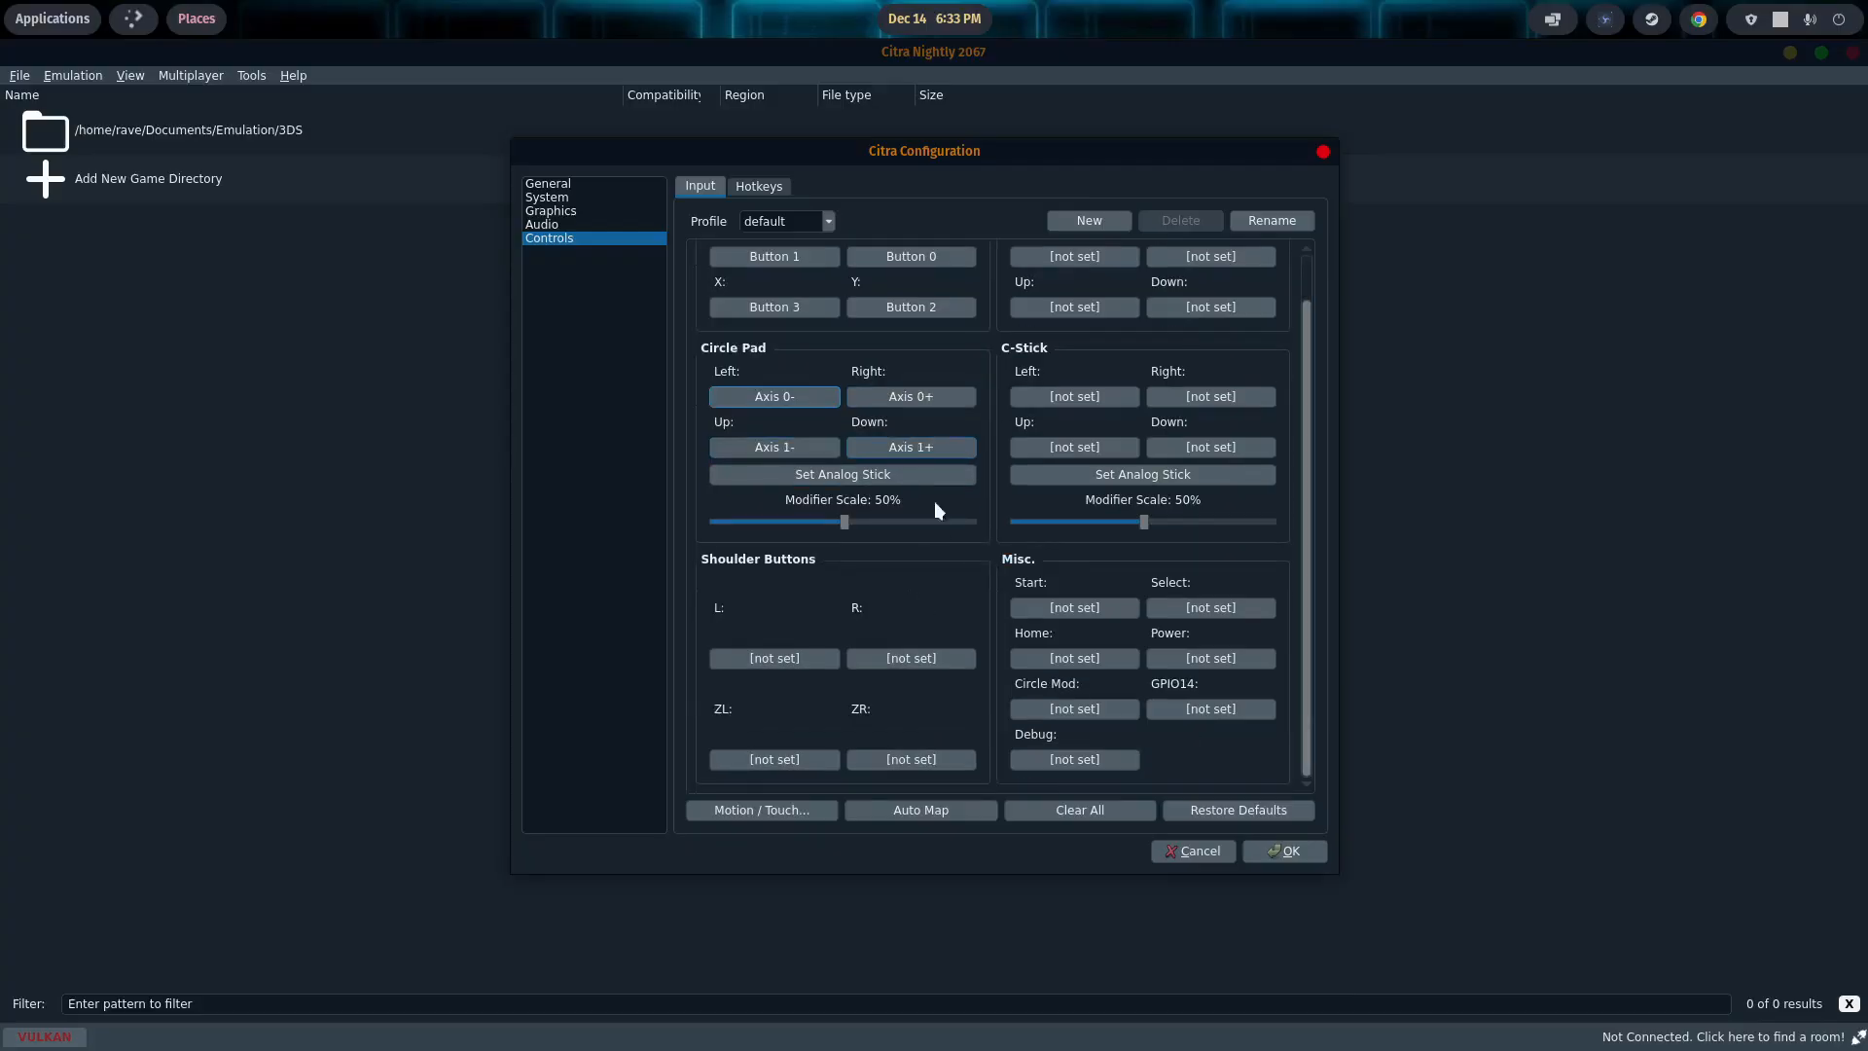
left_click(773, 658)
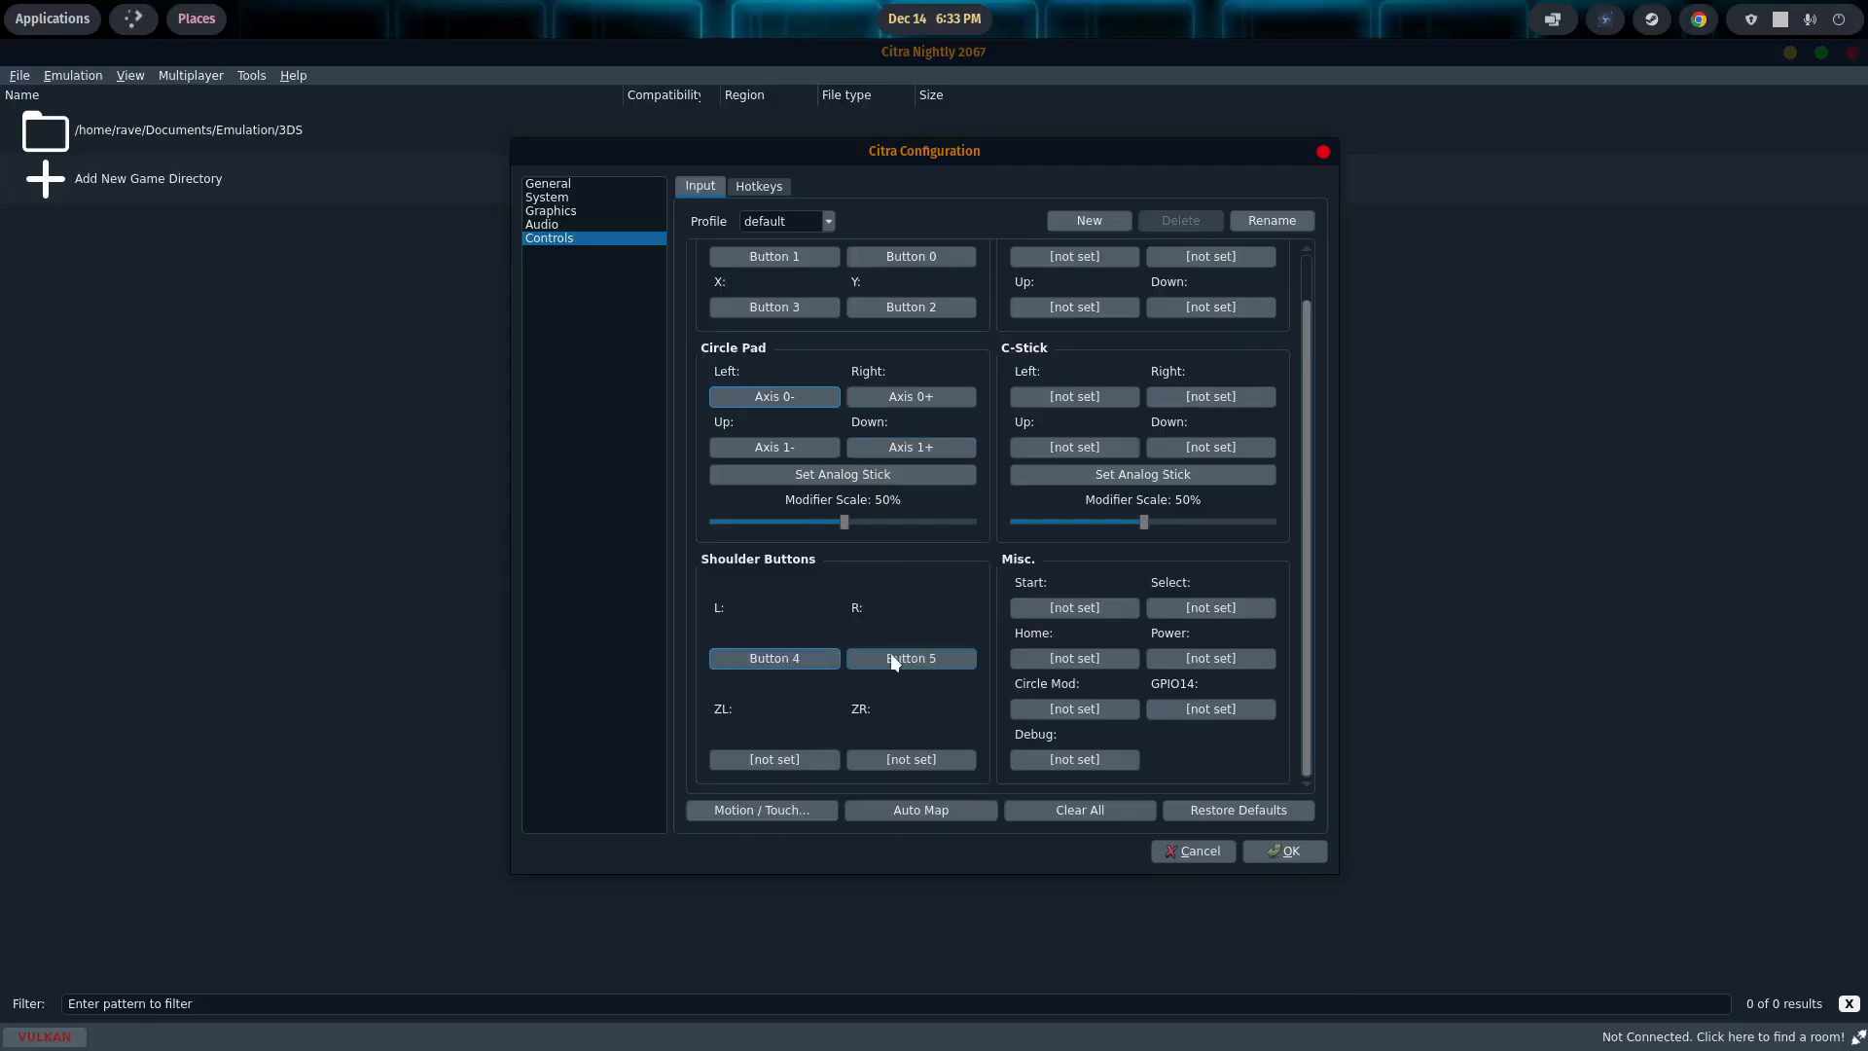
left_click(773, 759)
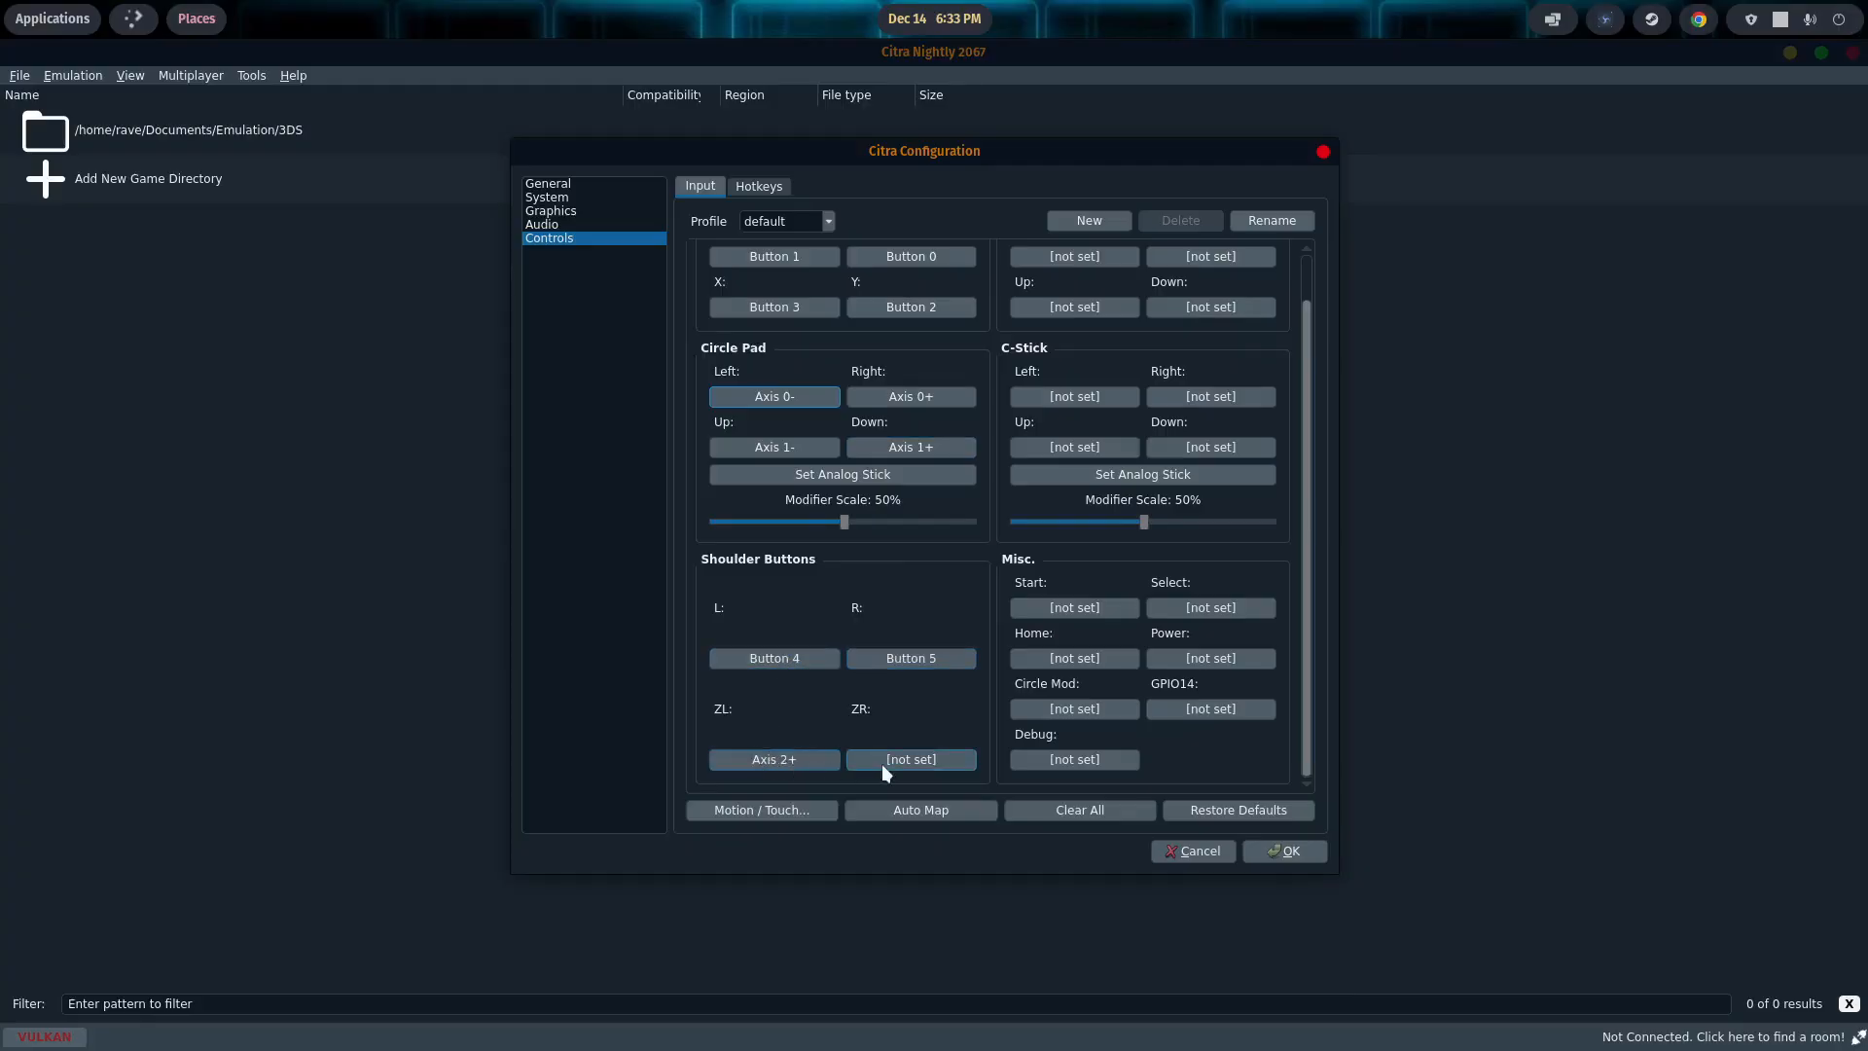
left_click(910, 759)
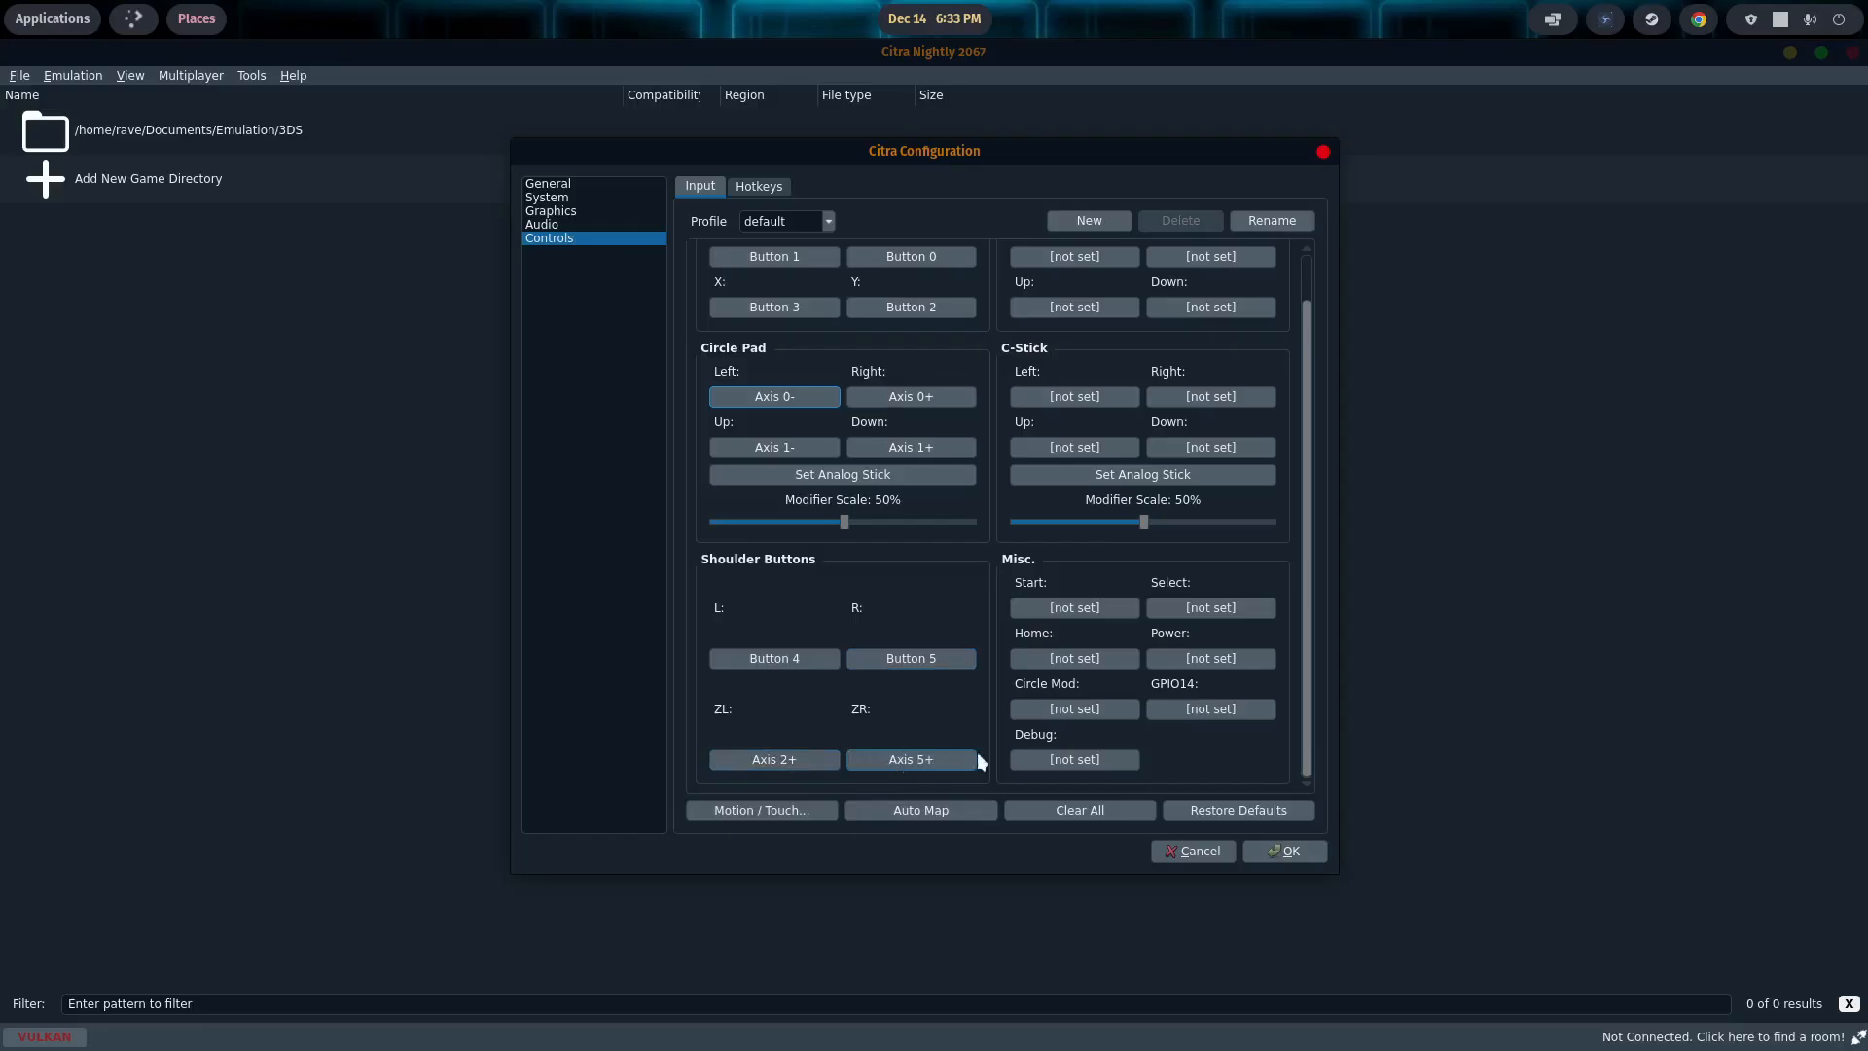
Step: Bind the Directional Pad hat directions, the four C-Stick axes, Start and Select
scroll("up", 3)
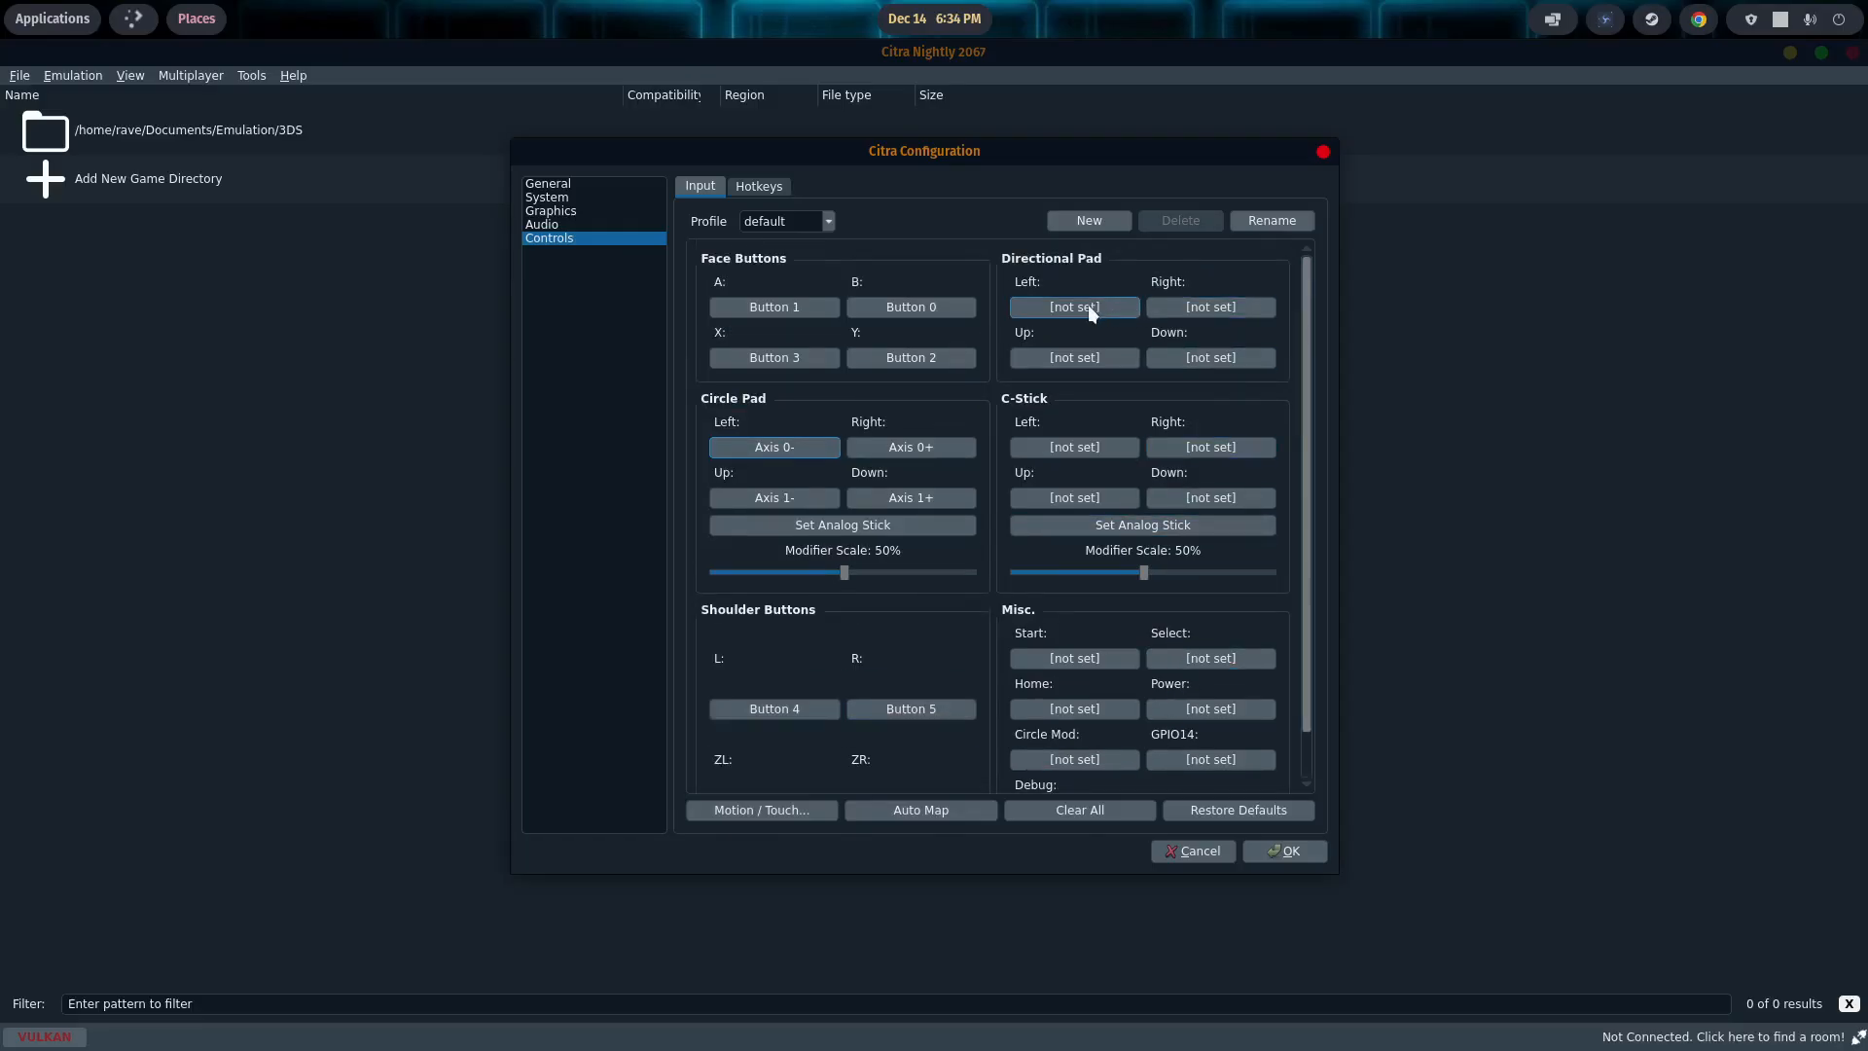
left_click(1072, 306)
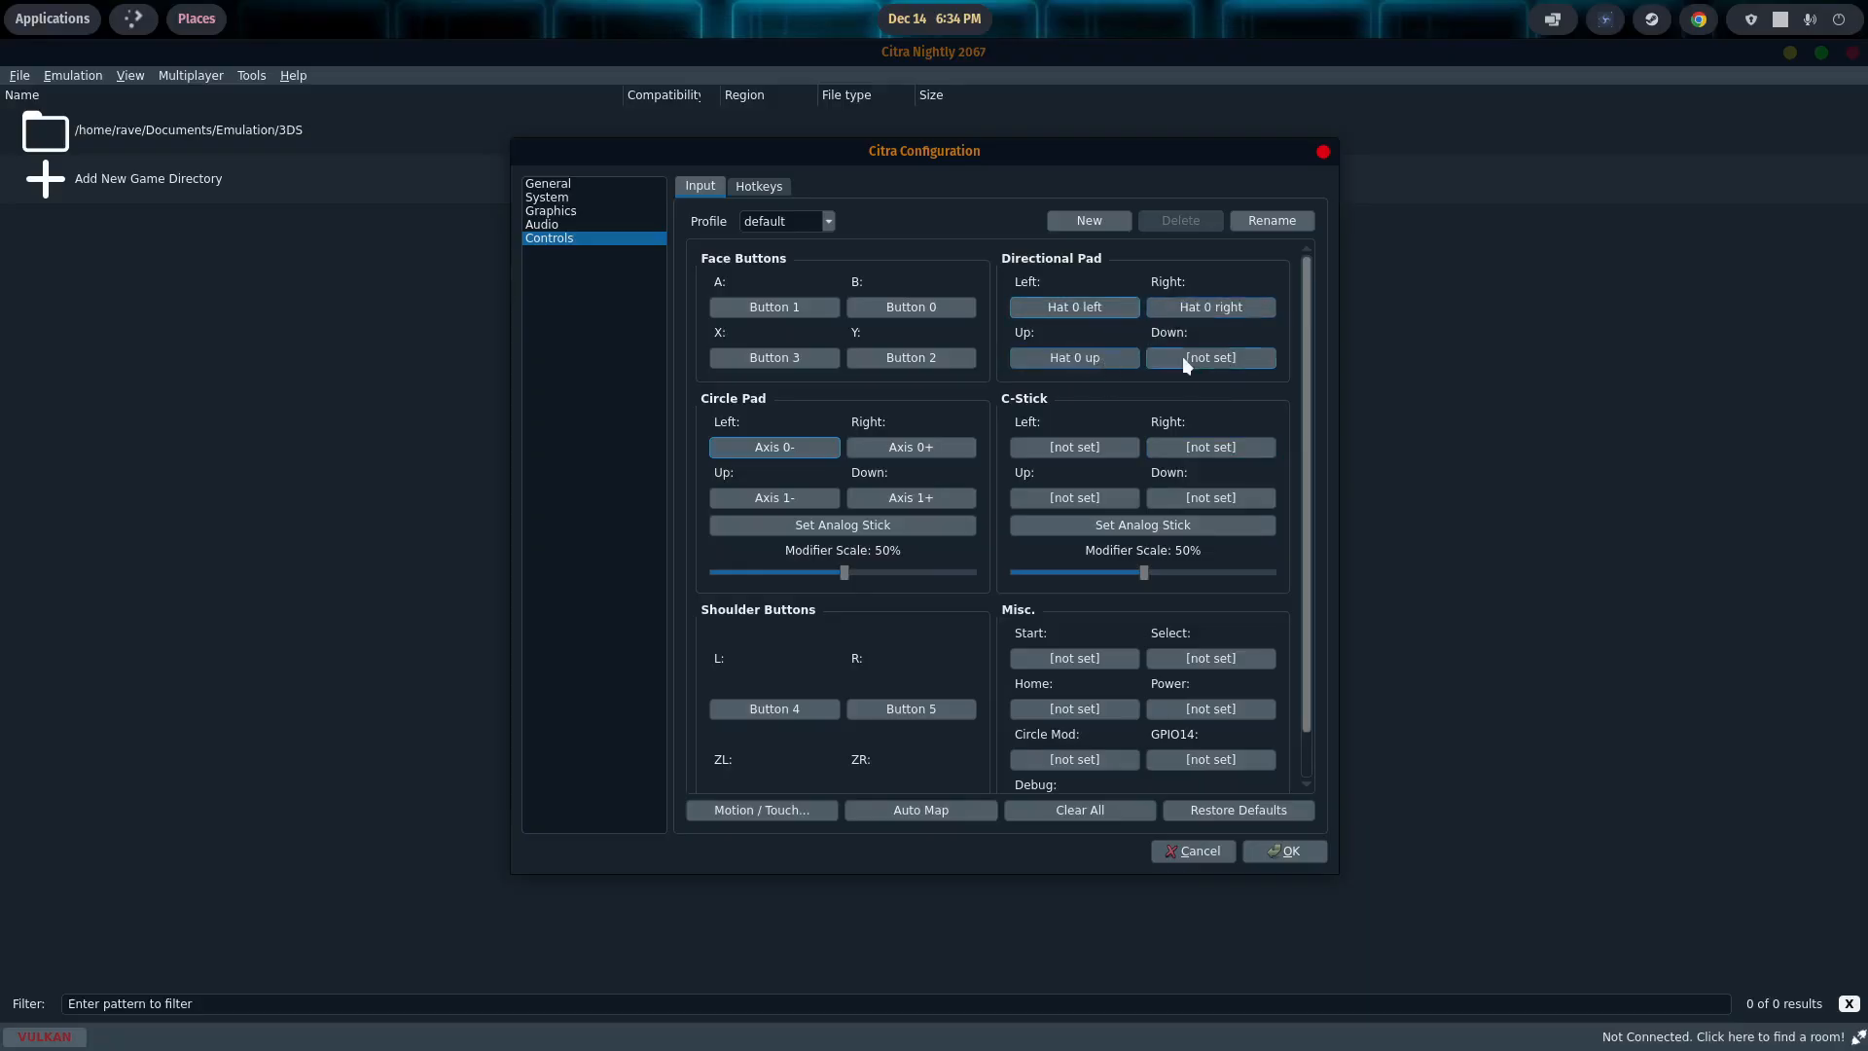
left_click(1208, 358)
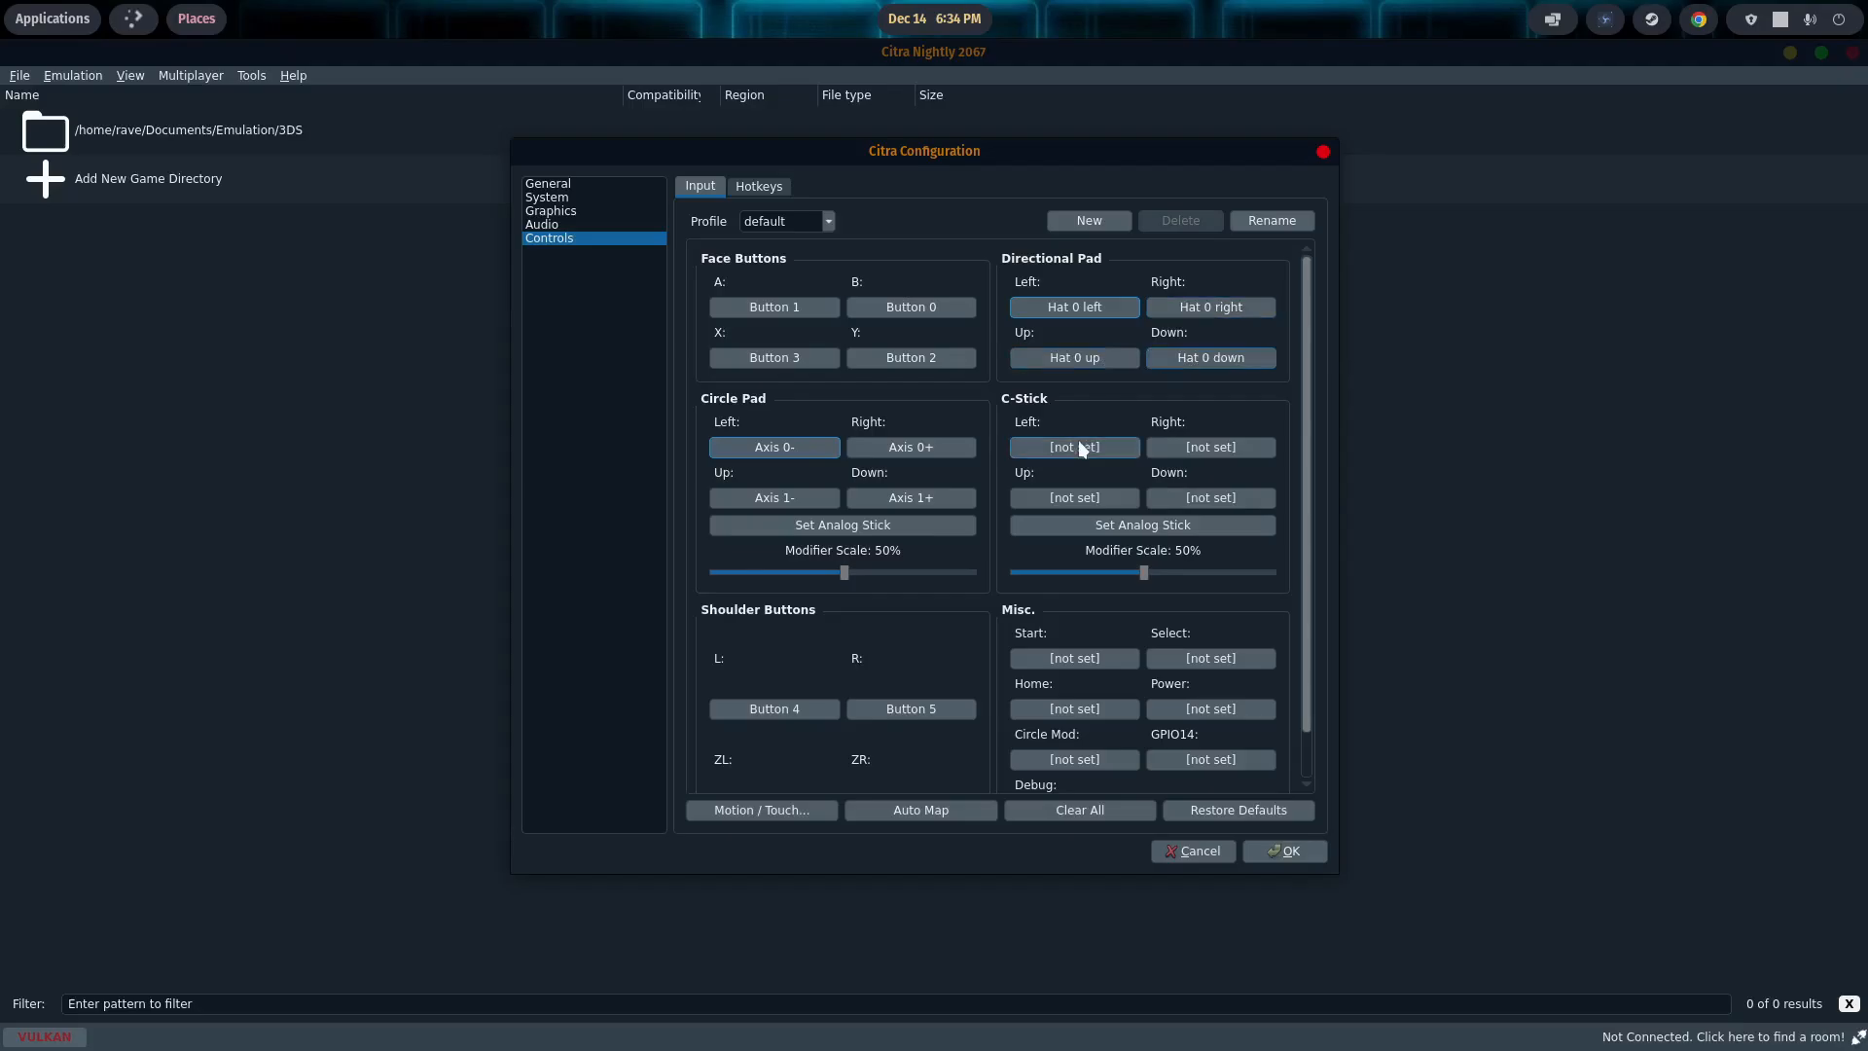
left_click(1070, 448)
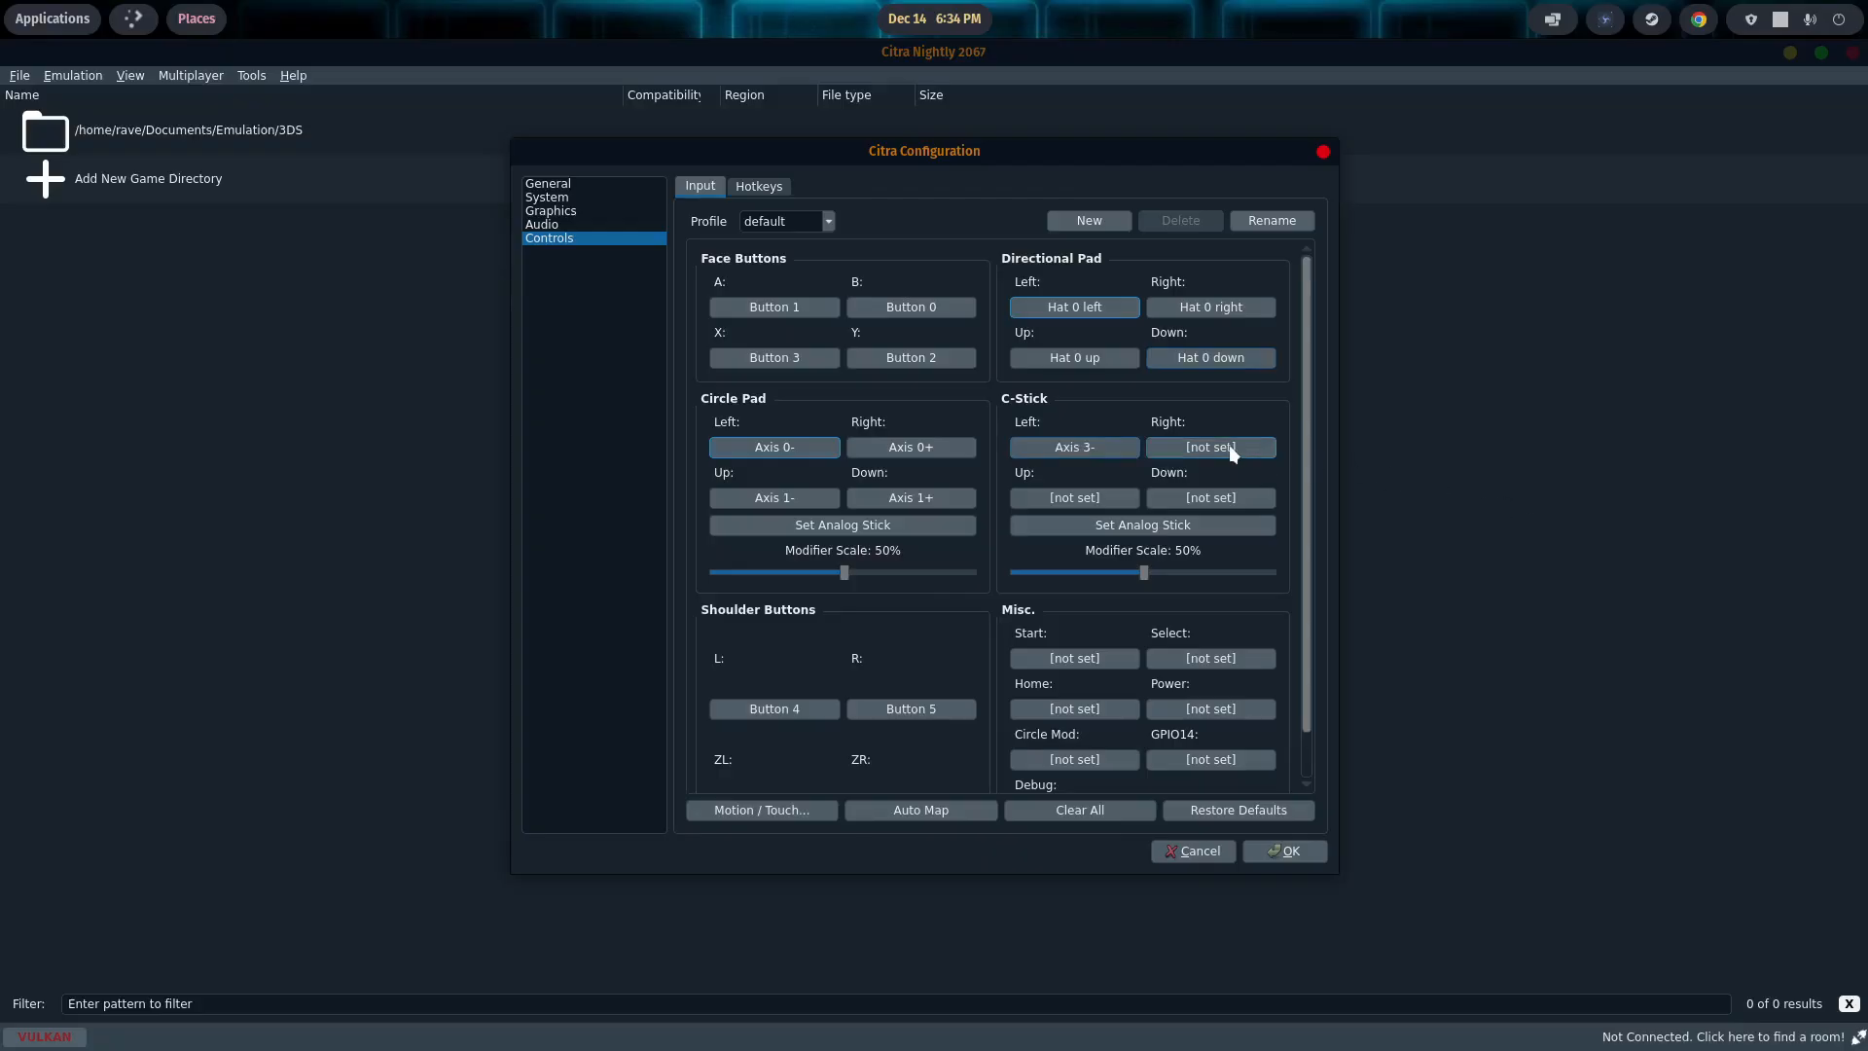
left_click(1208, 447)
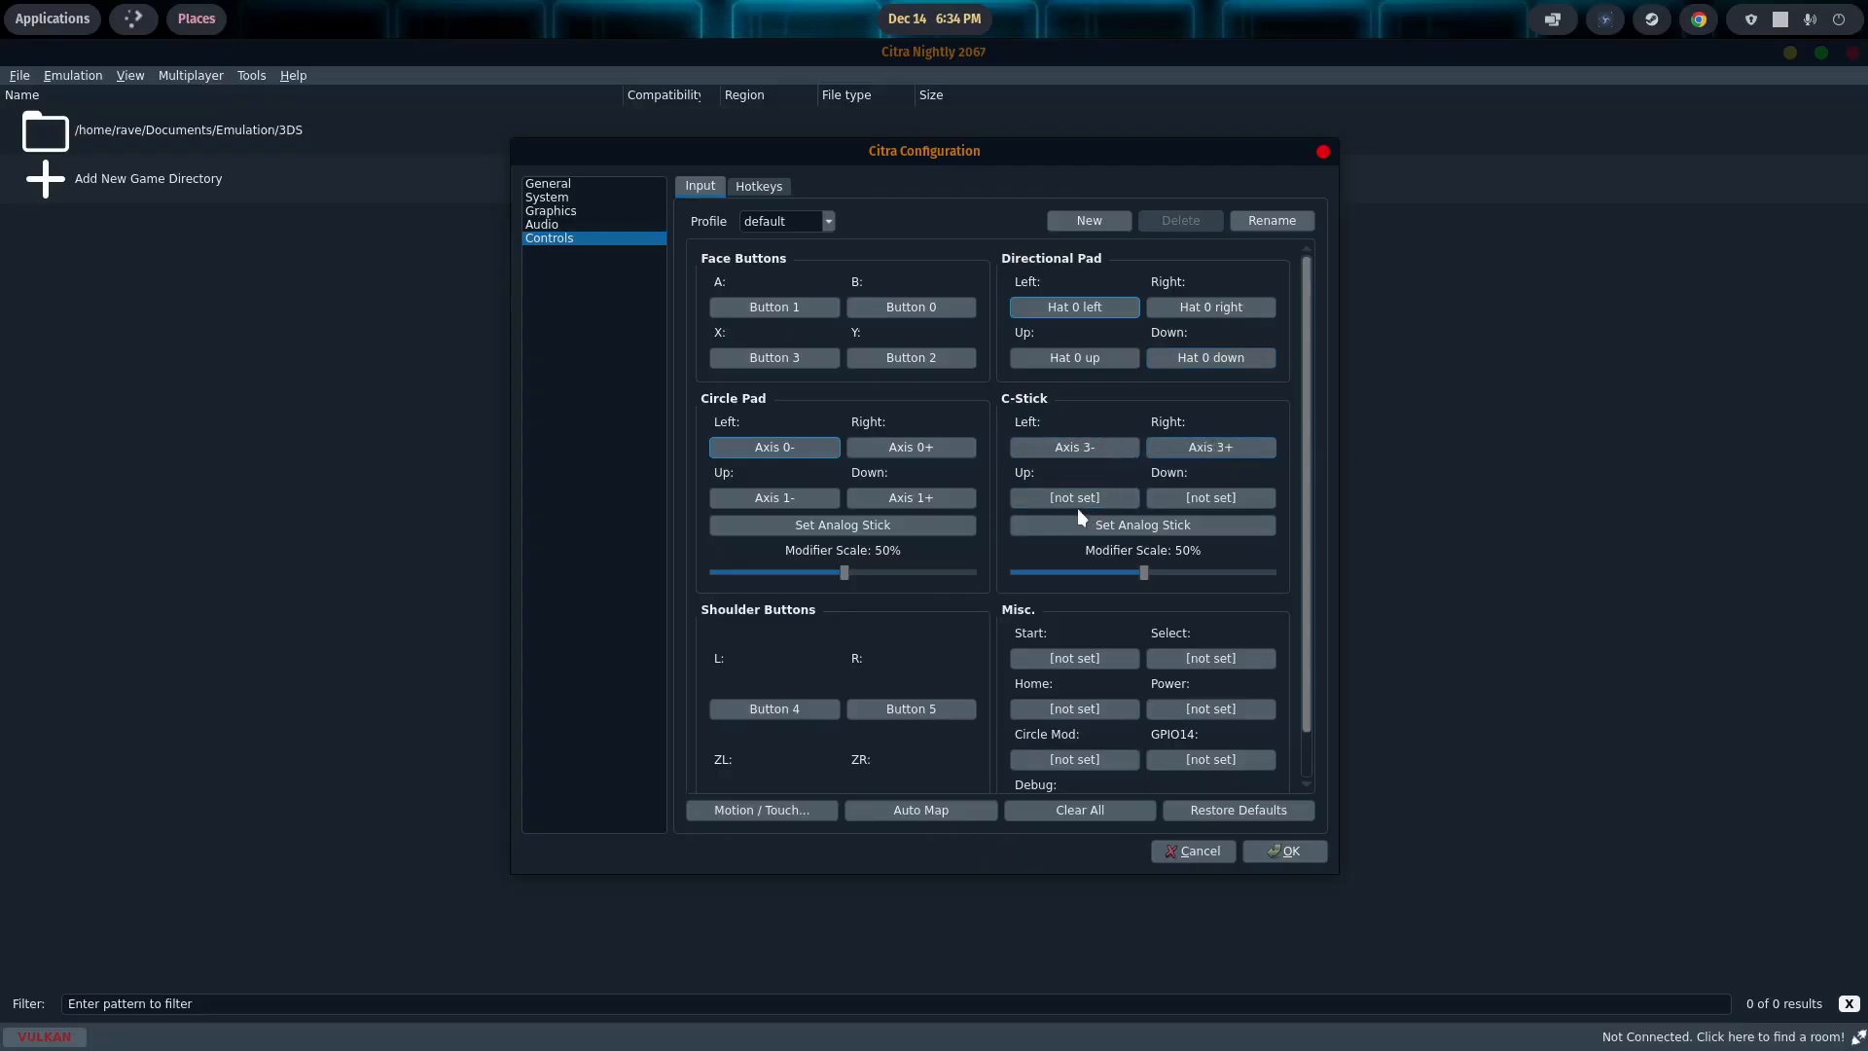
left_click(1072, 496)
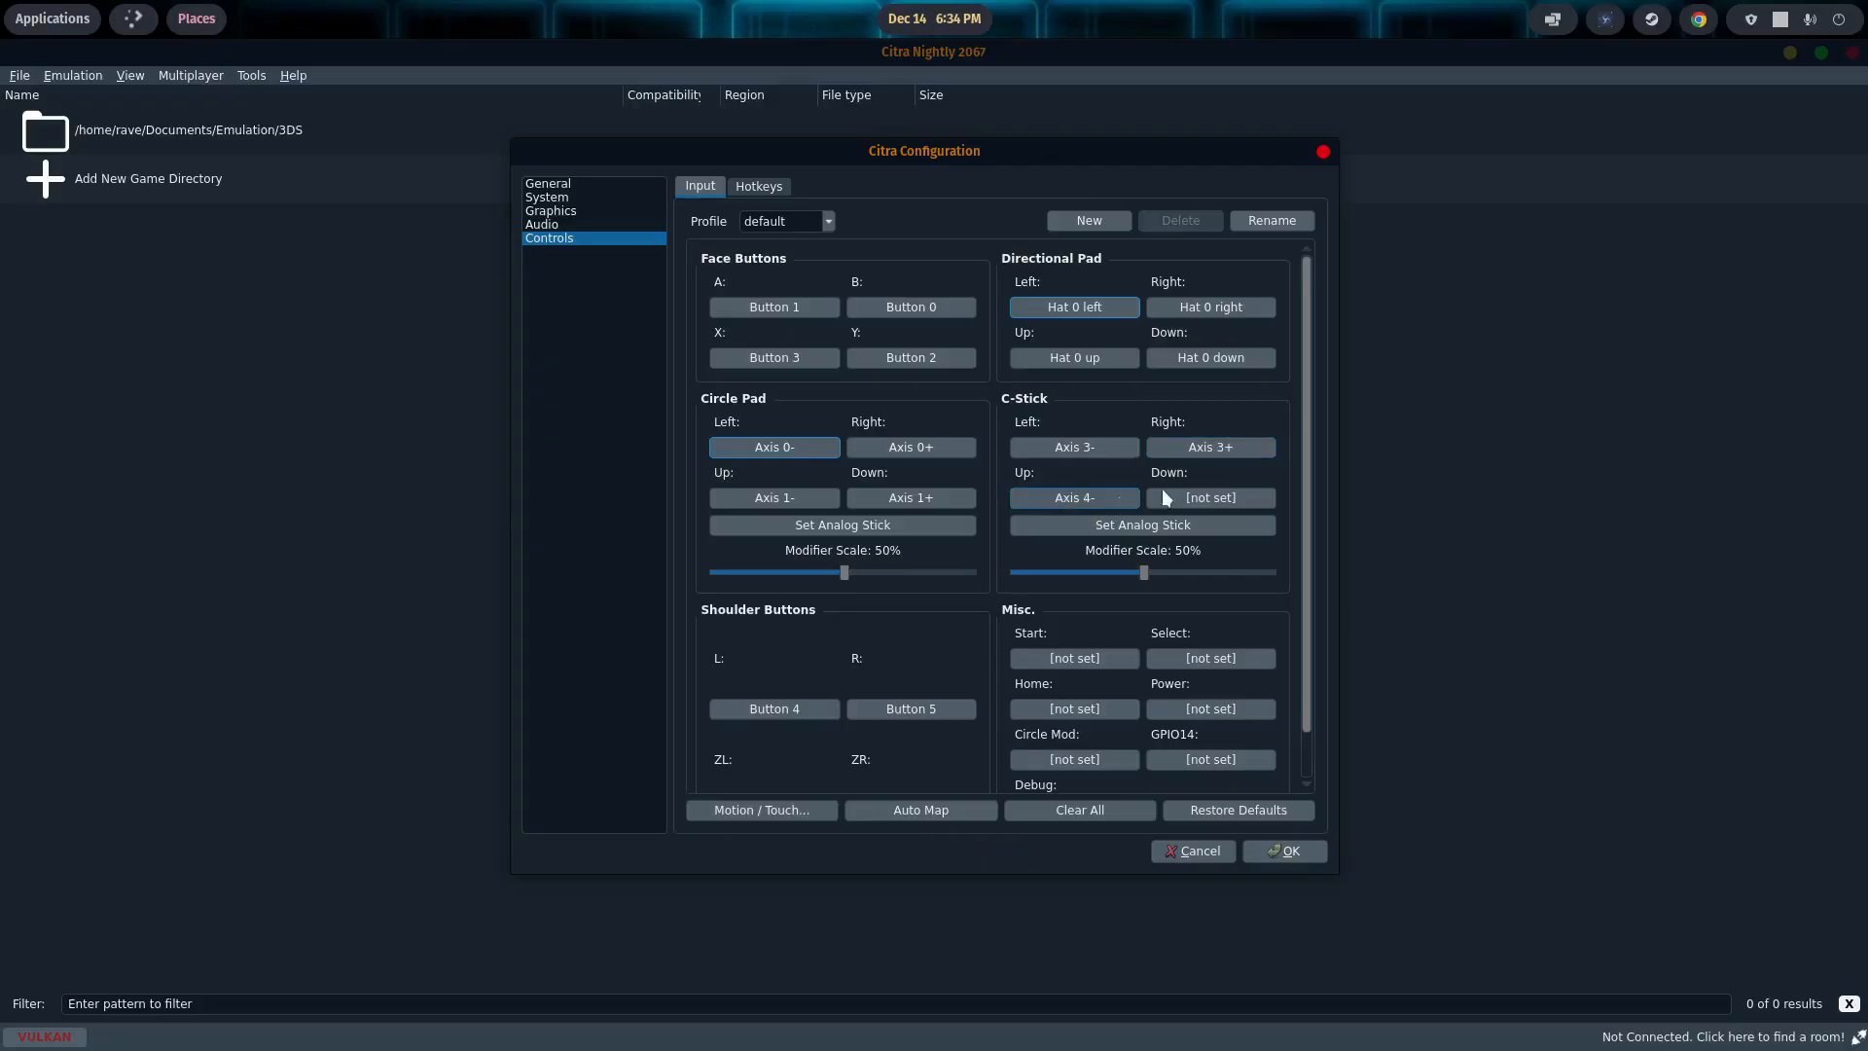
left_click(1209, 497)
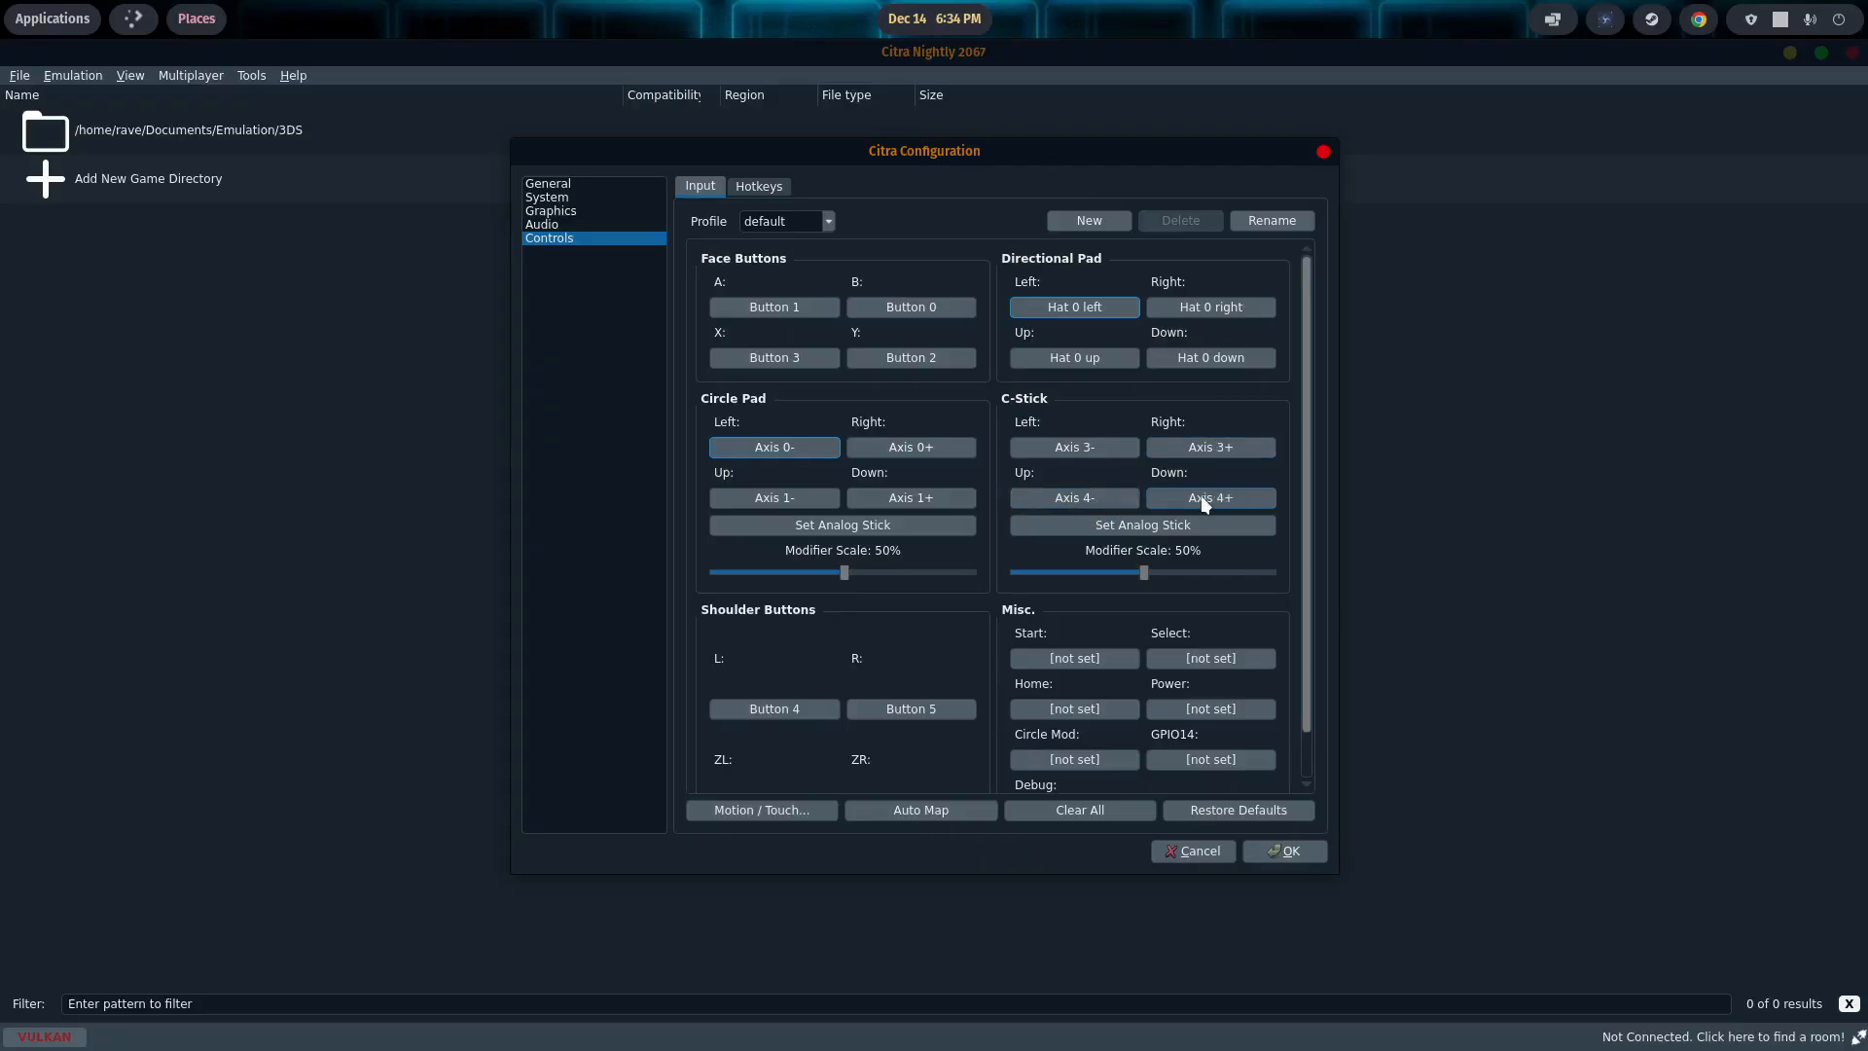
left_click(1073, 658)
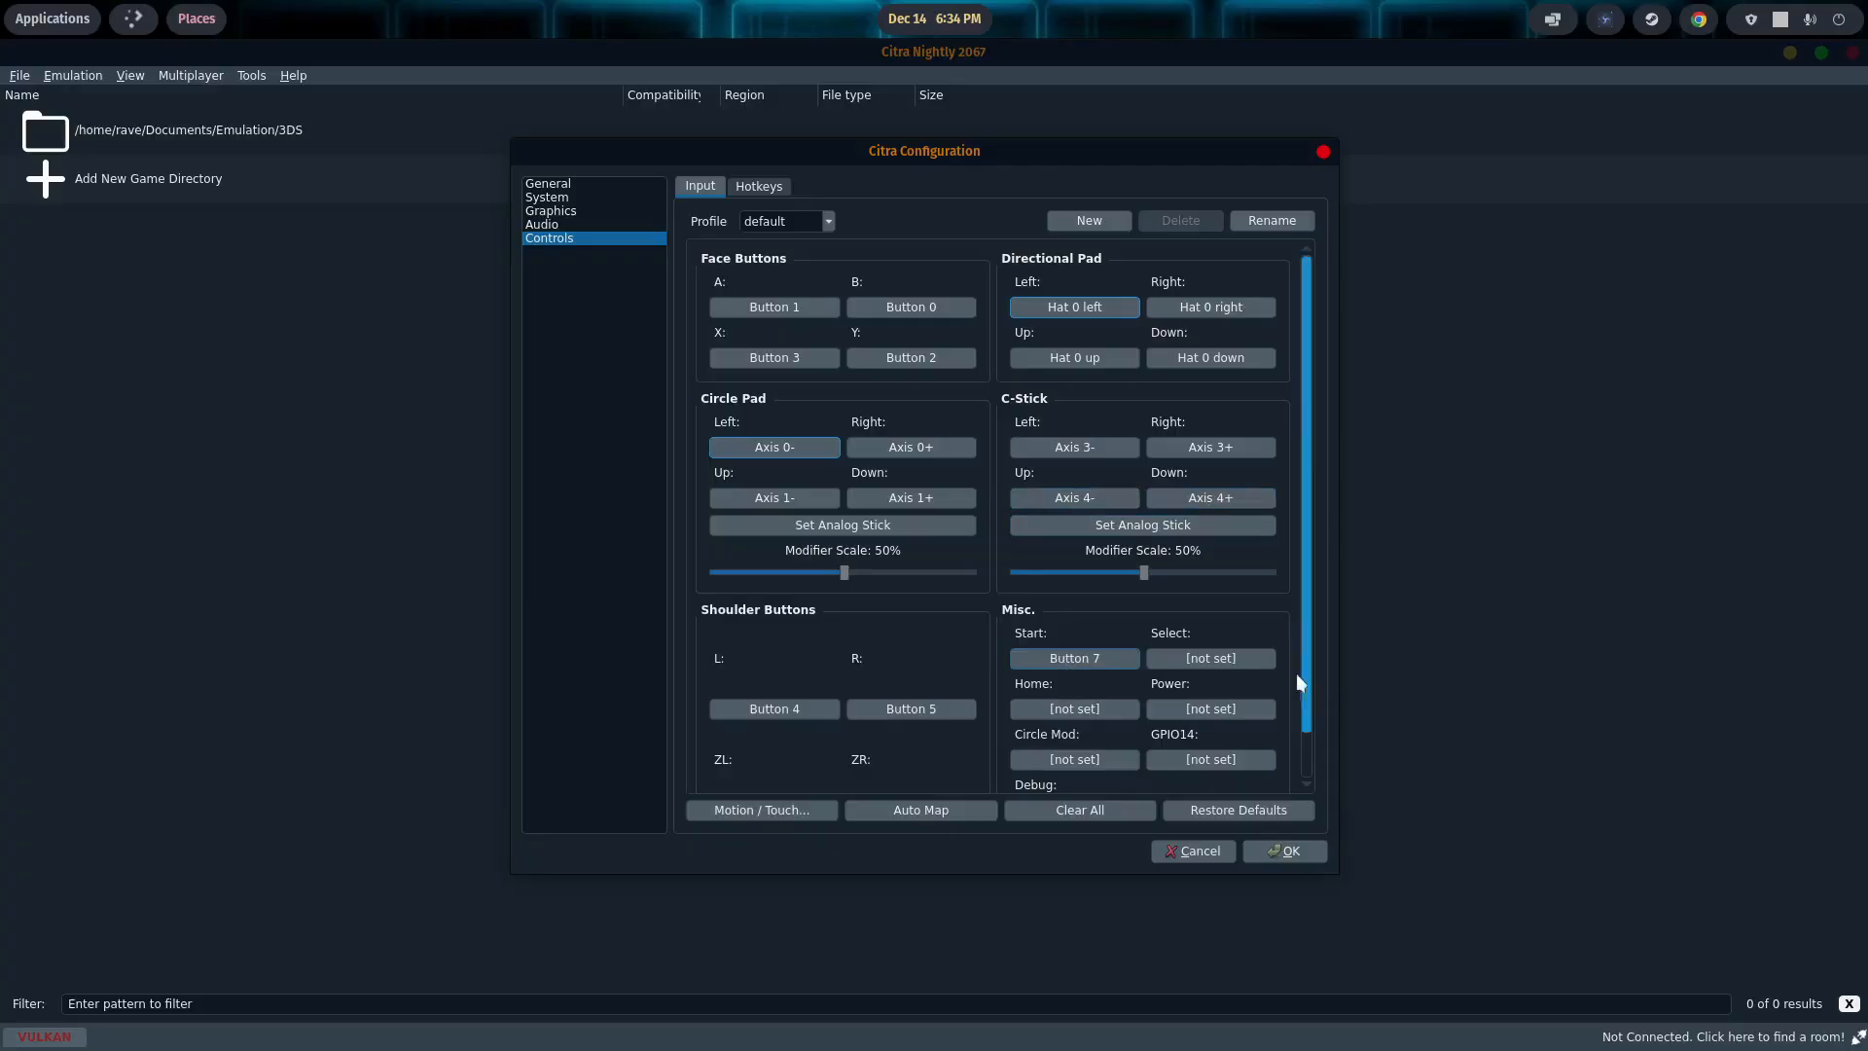
left_click(1208, 658)
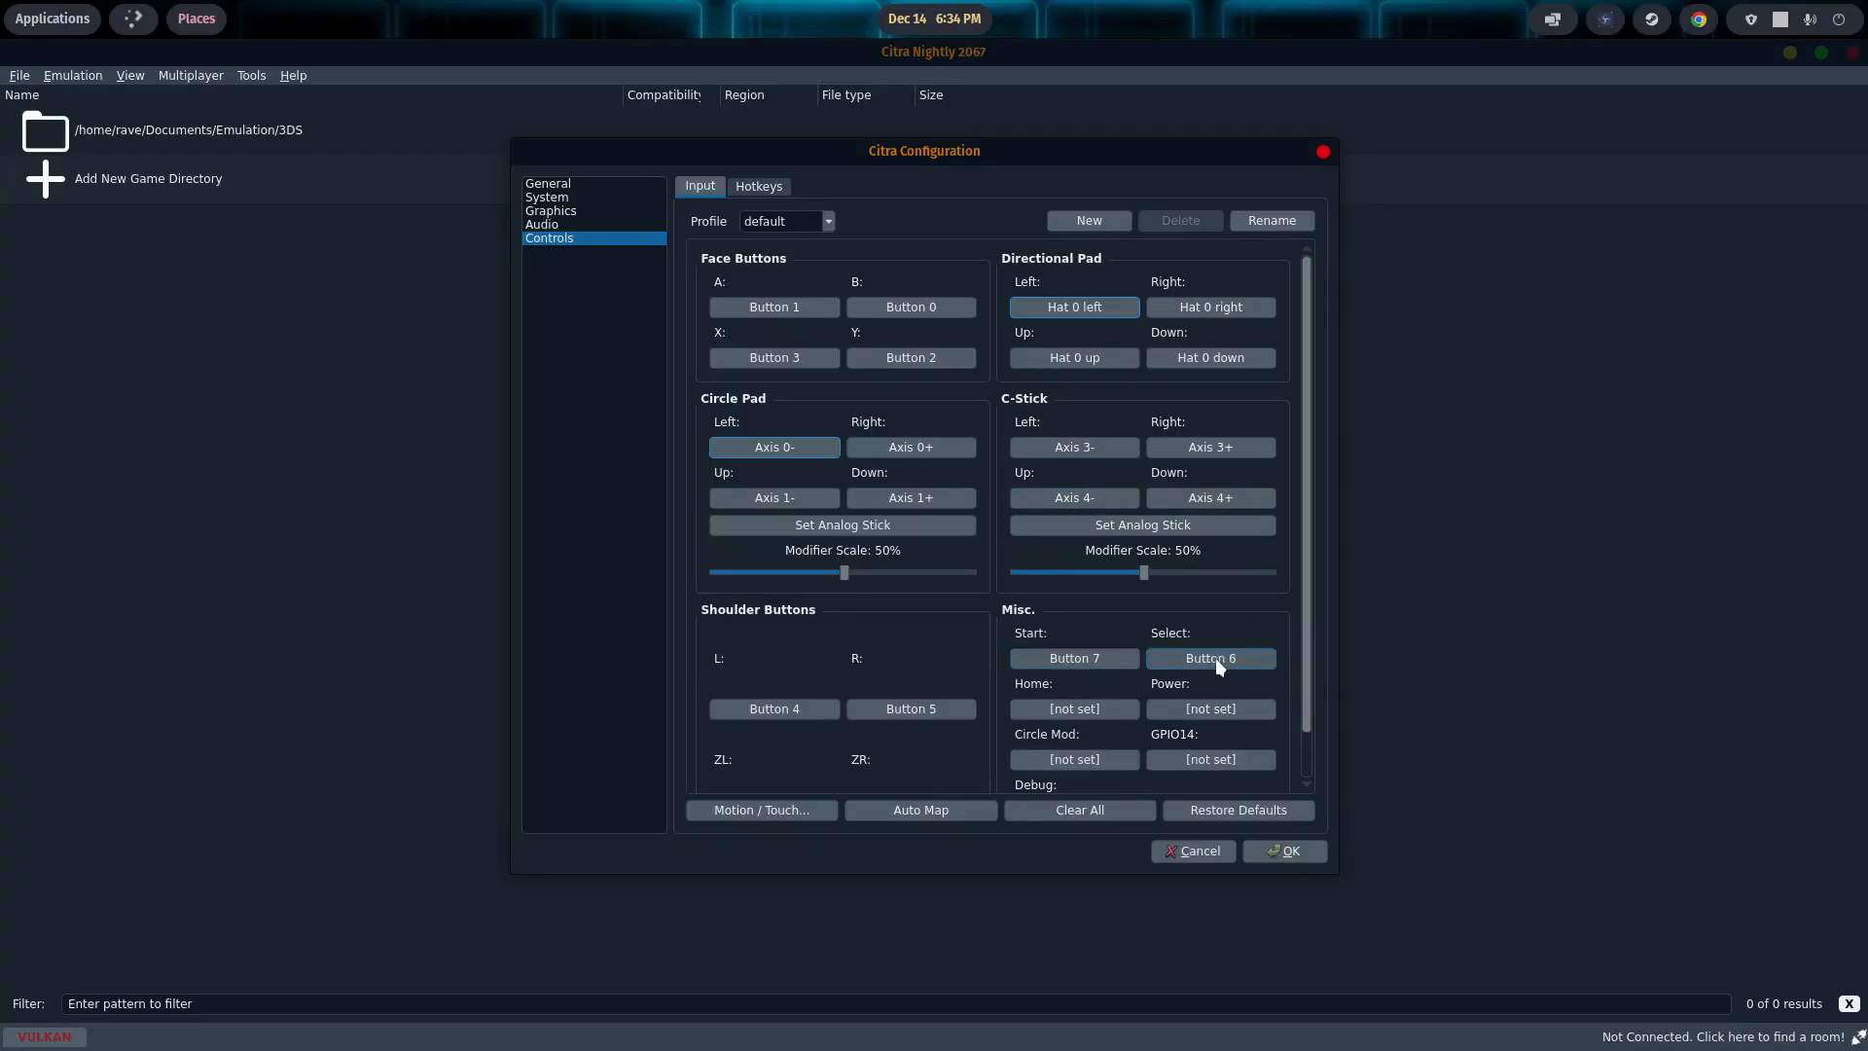
Step: Bind Home to Button 8 and save the controls configuration
scroll("down", 3)
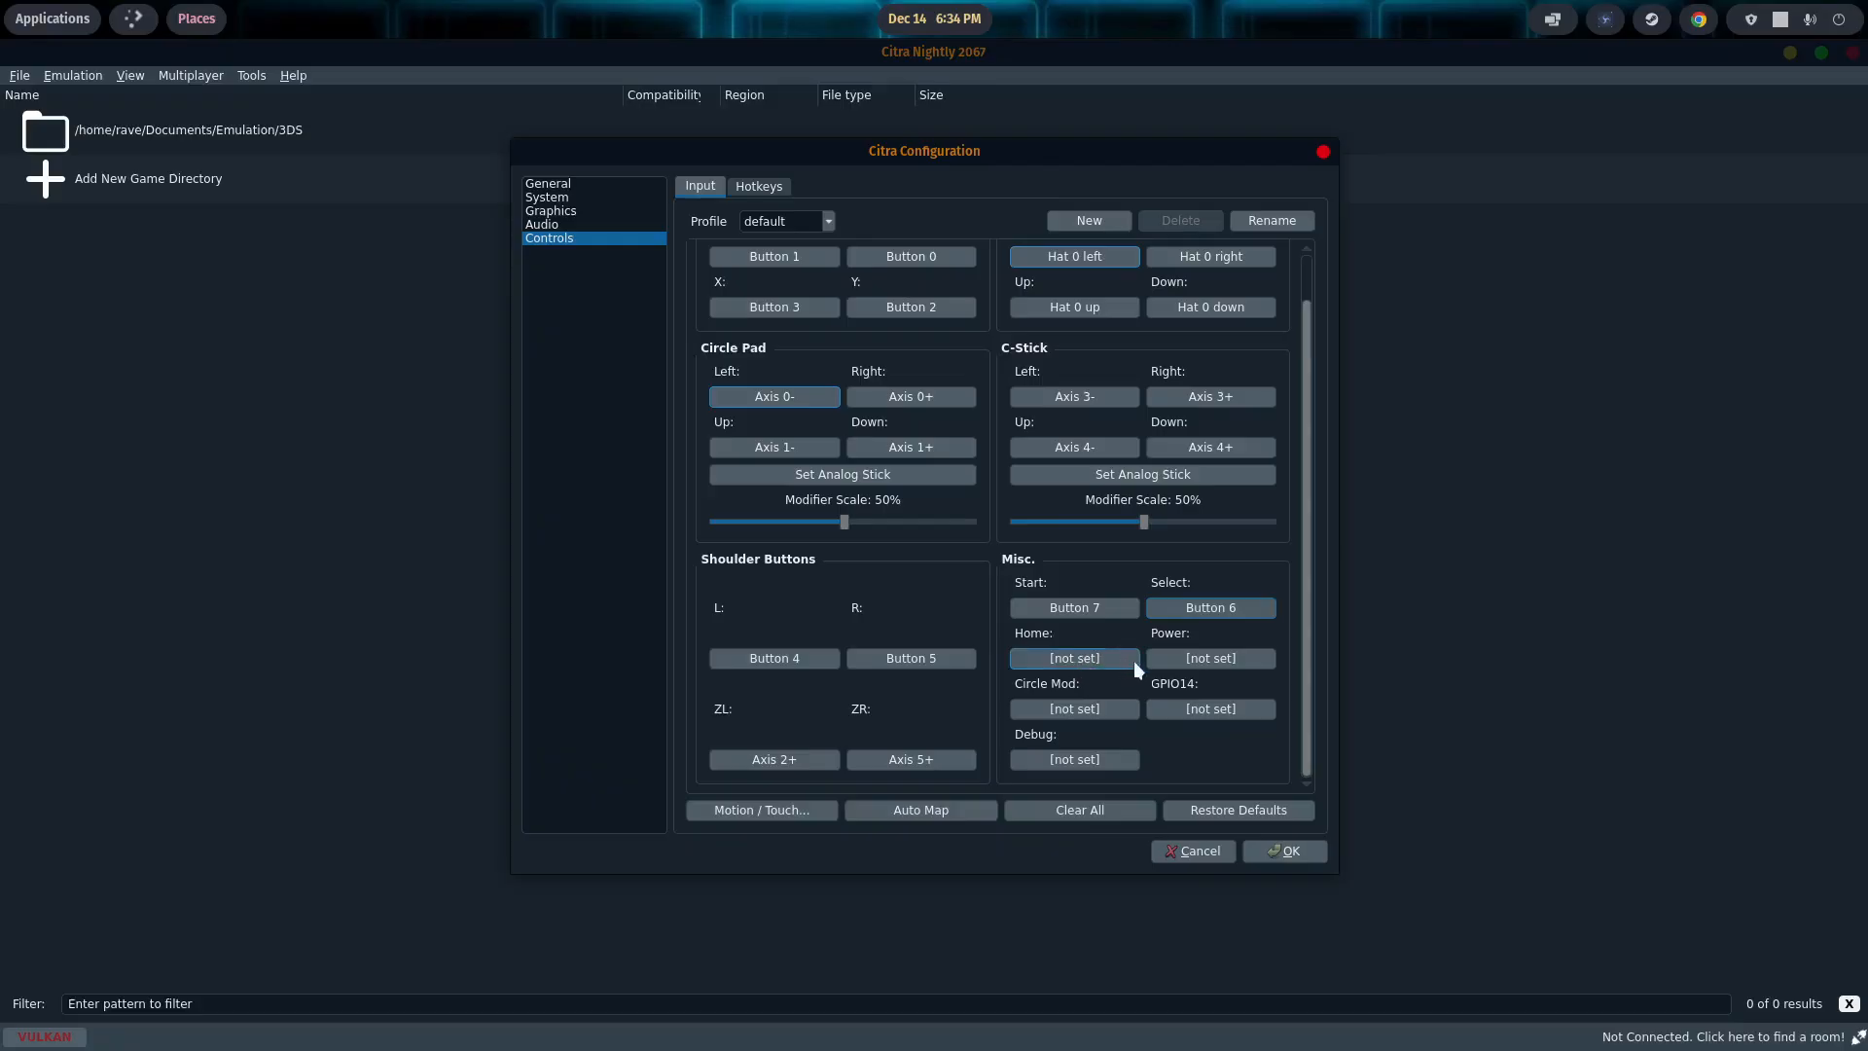
mouse_move(1208, 660)
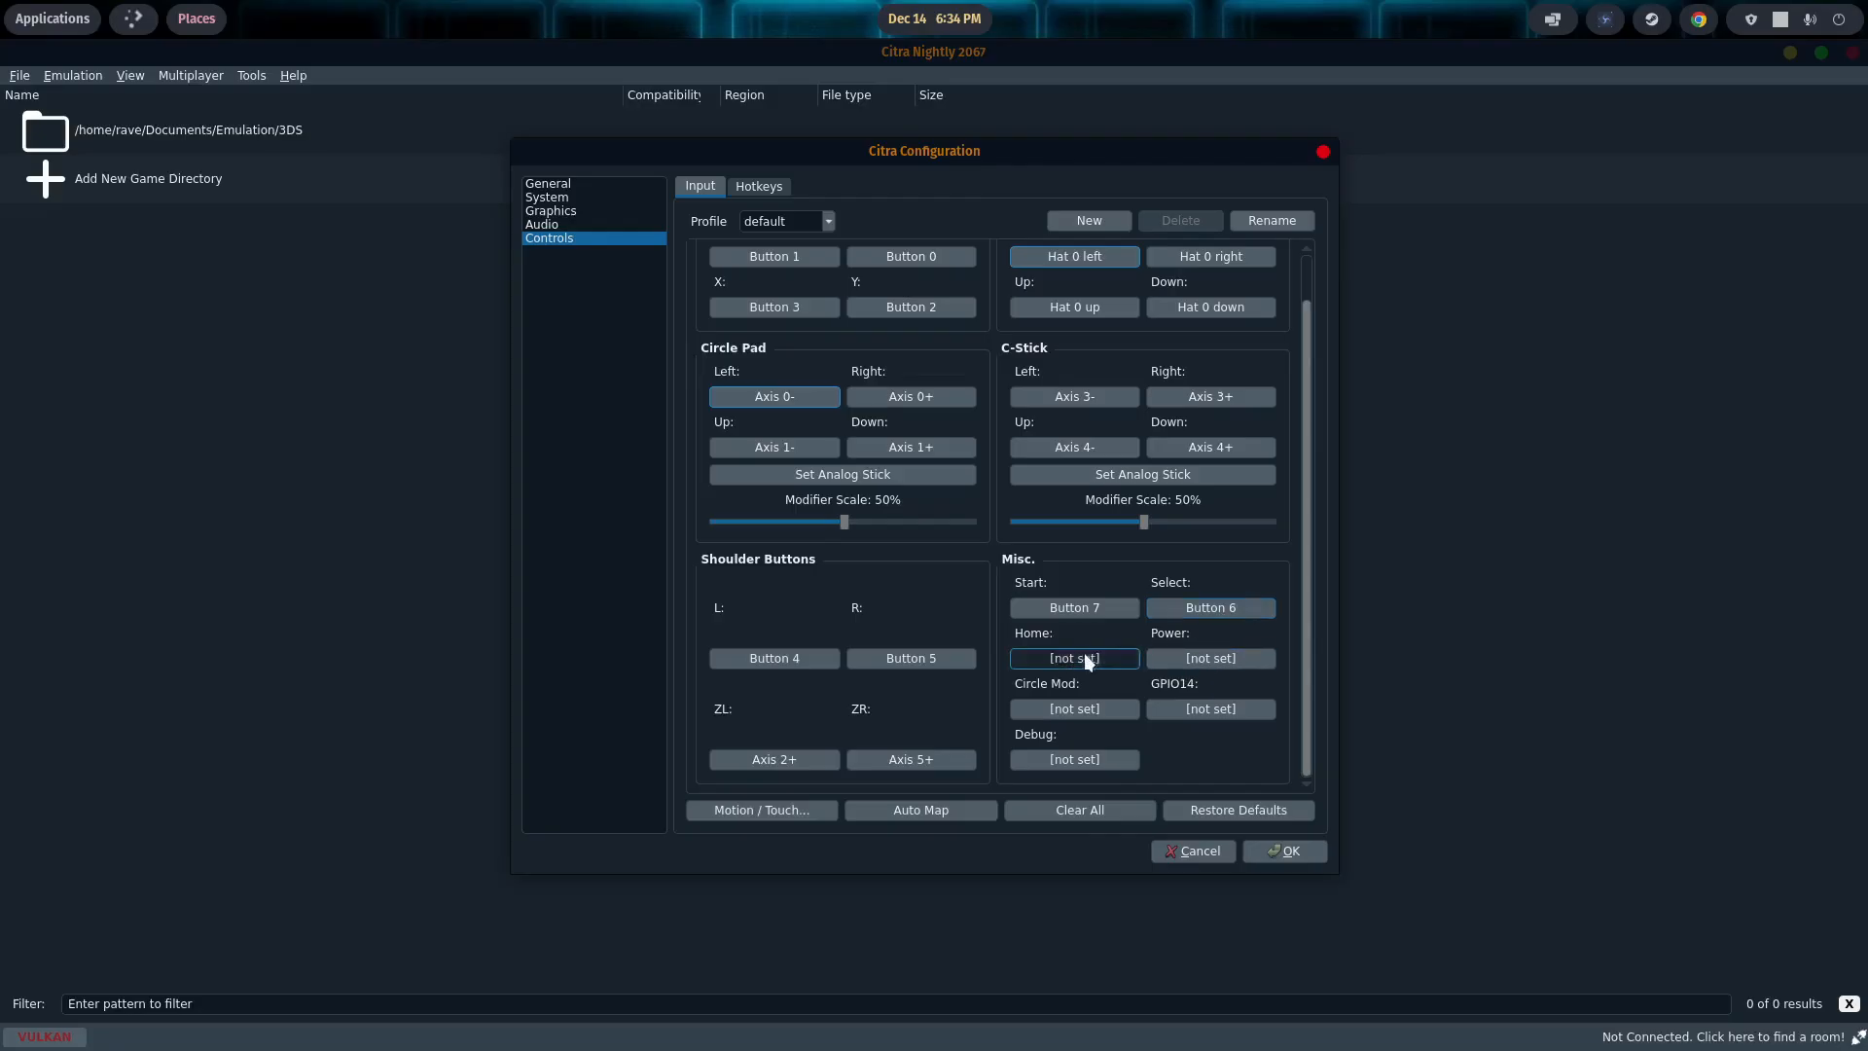
left_click(1073, 658)
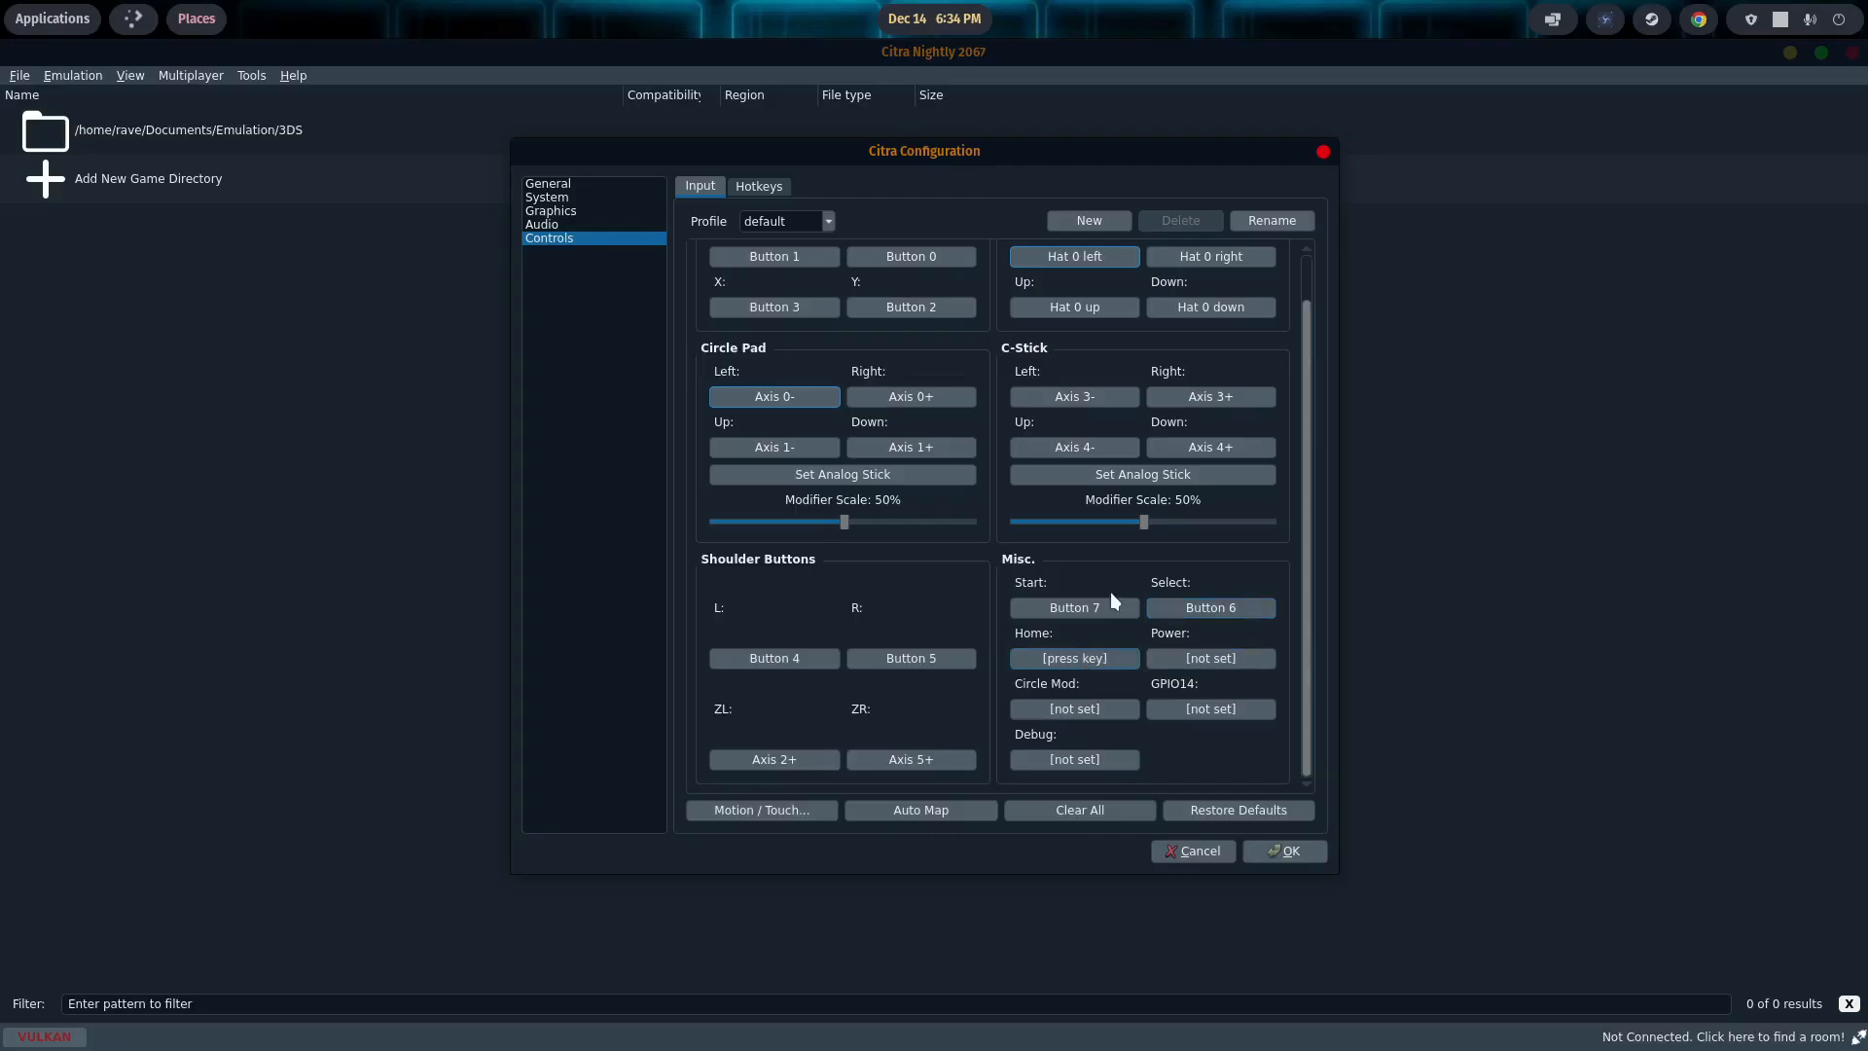
left_click(1070, 658)
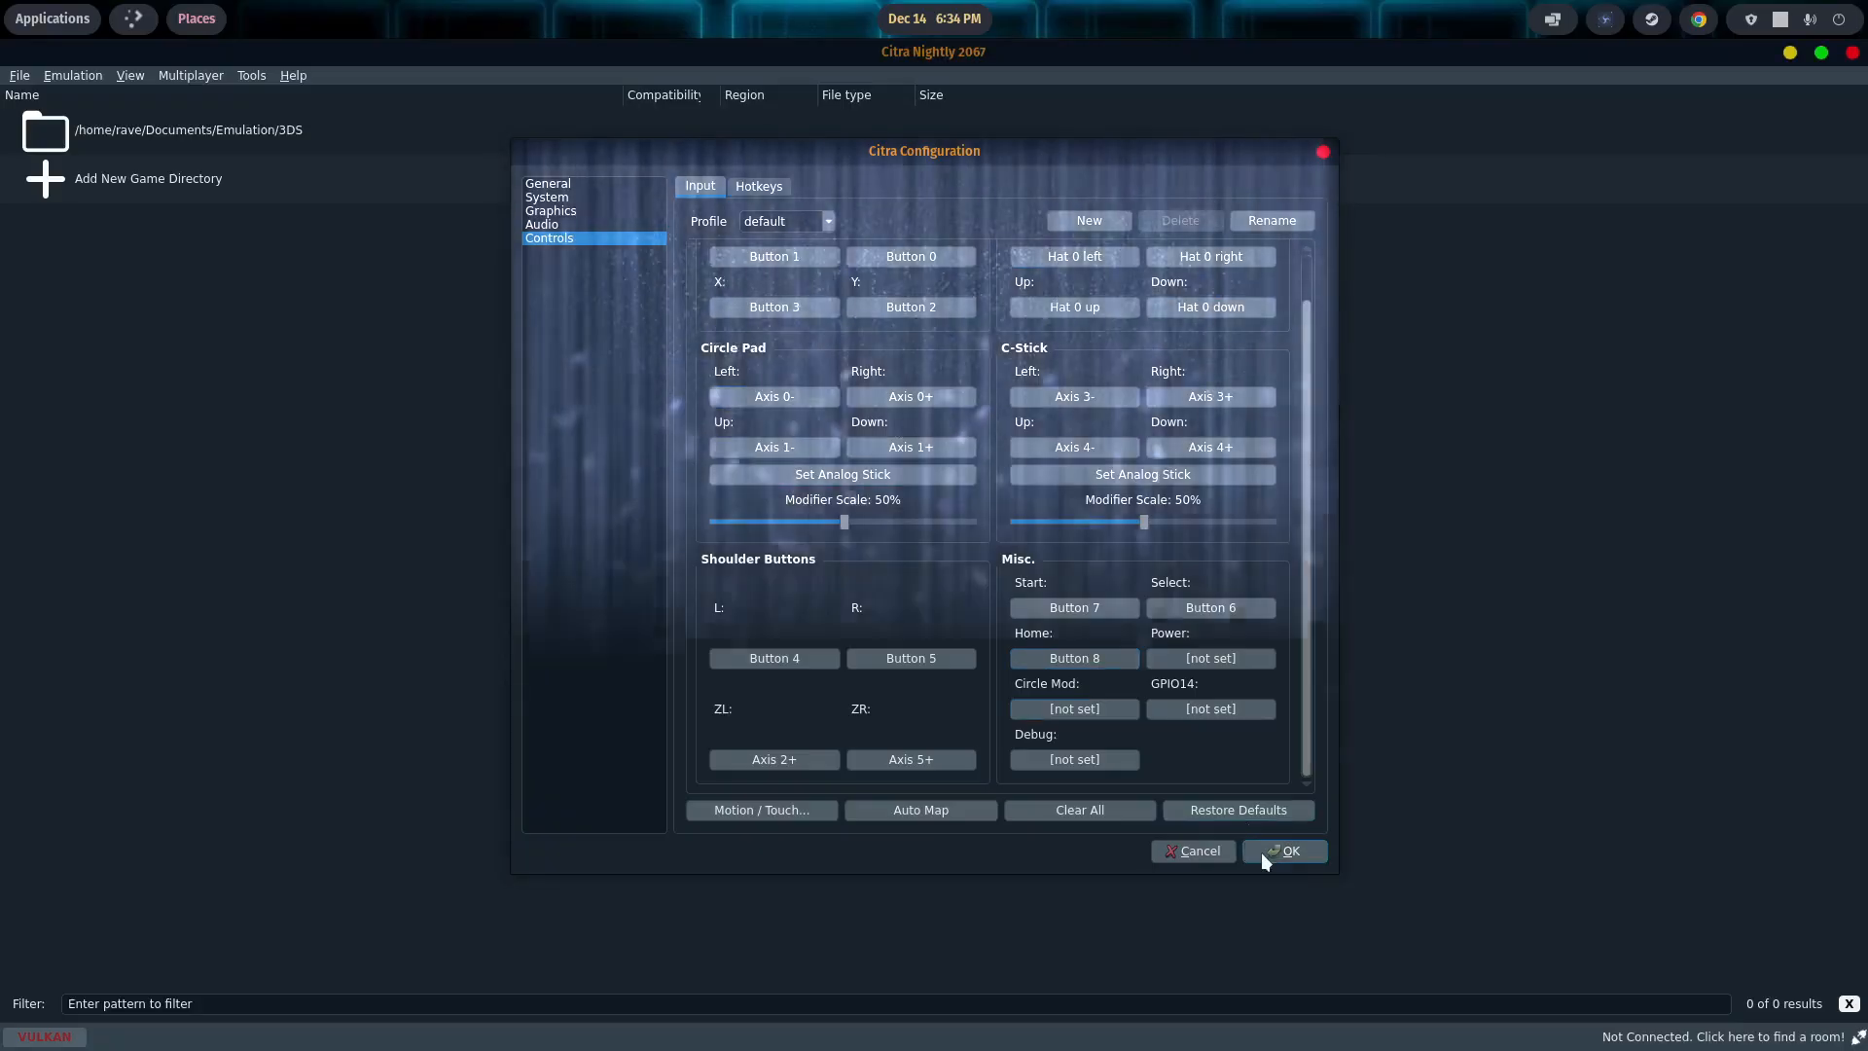
left_click(1284, 851)
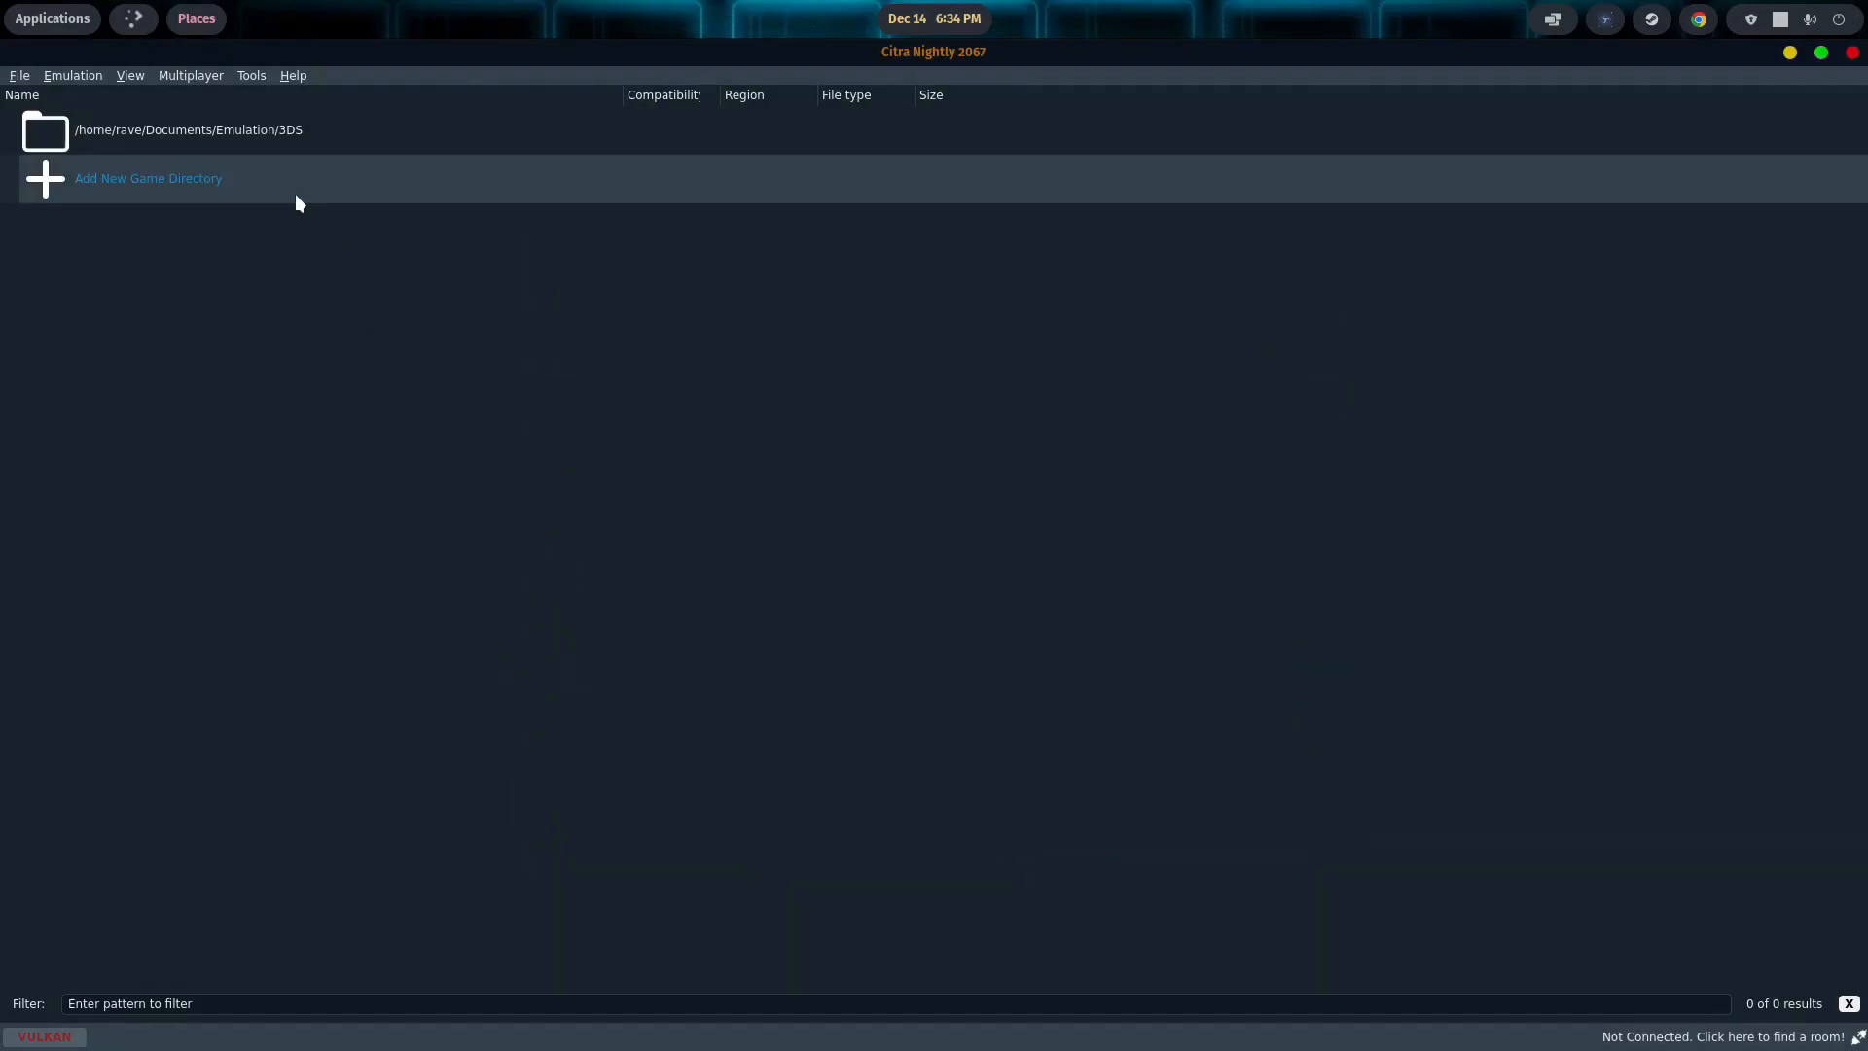
mouse_move(228, 232)
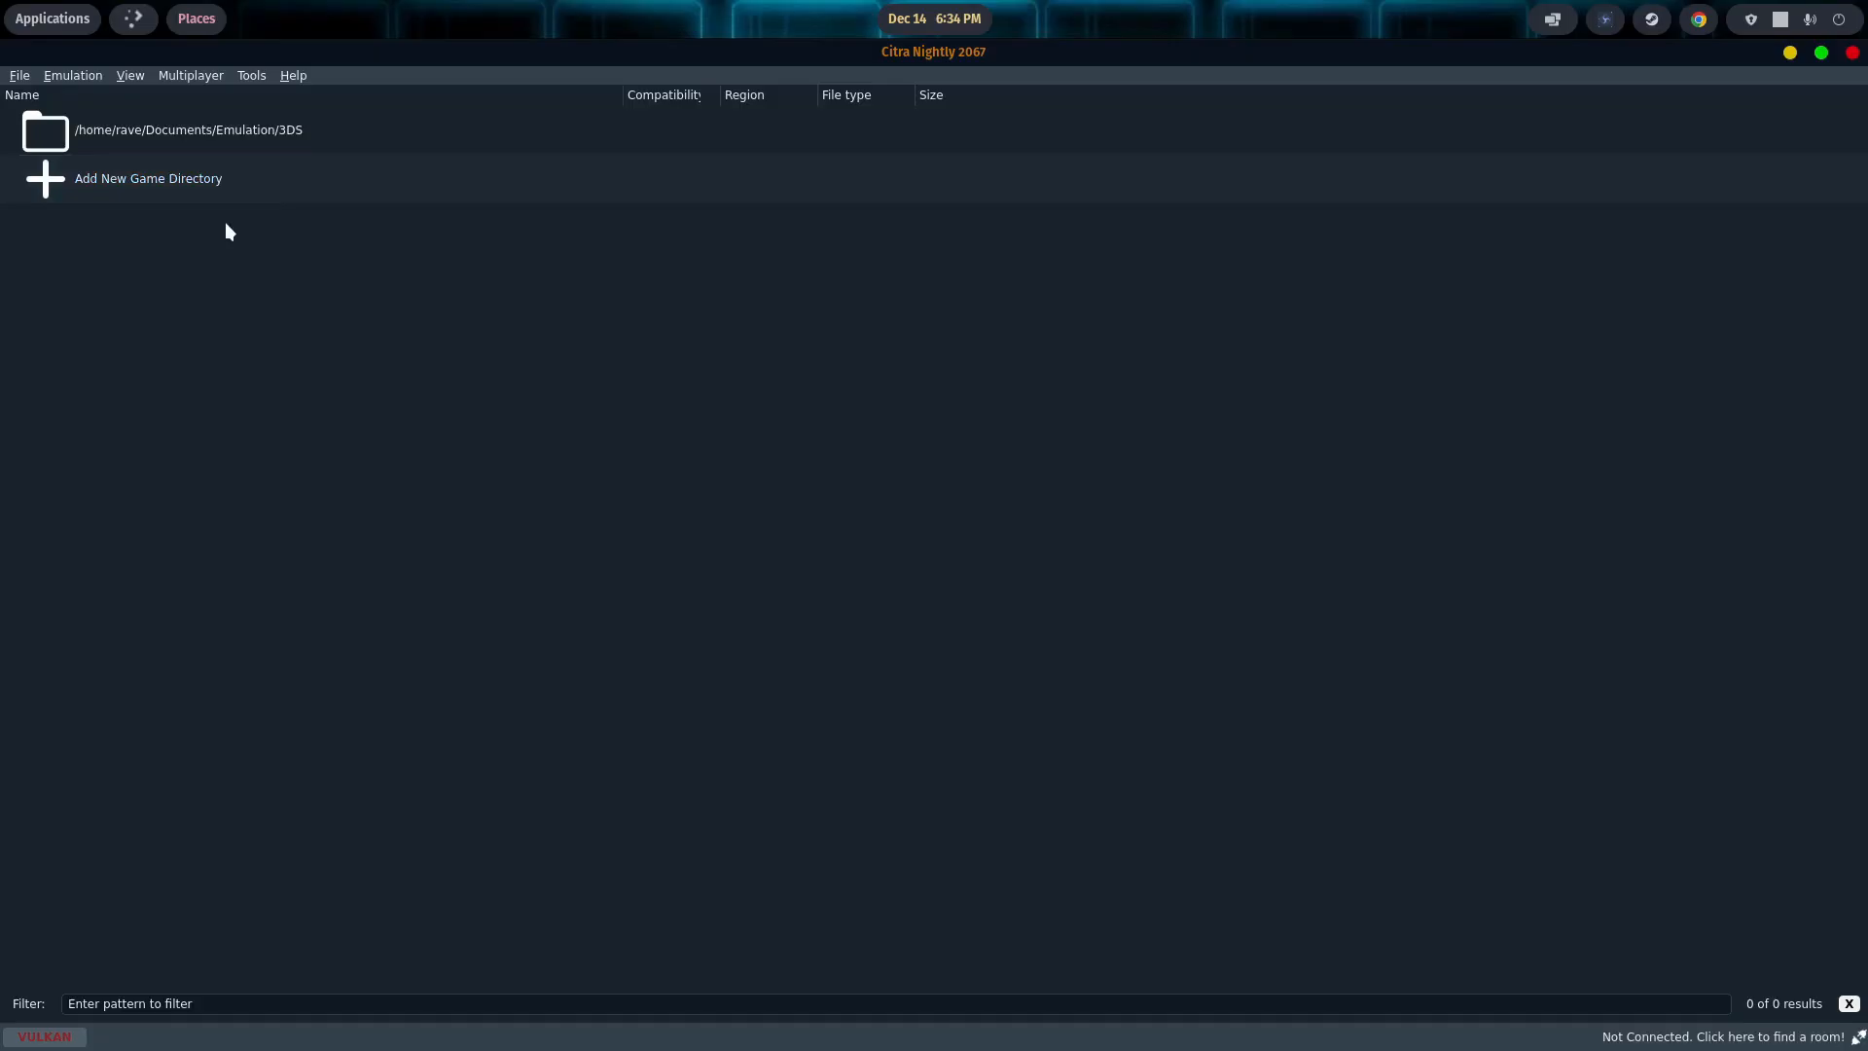
mouse_move(84, 187)
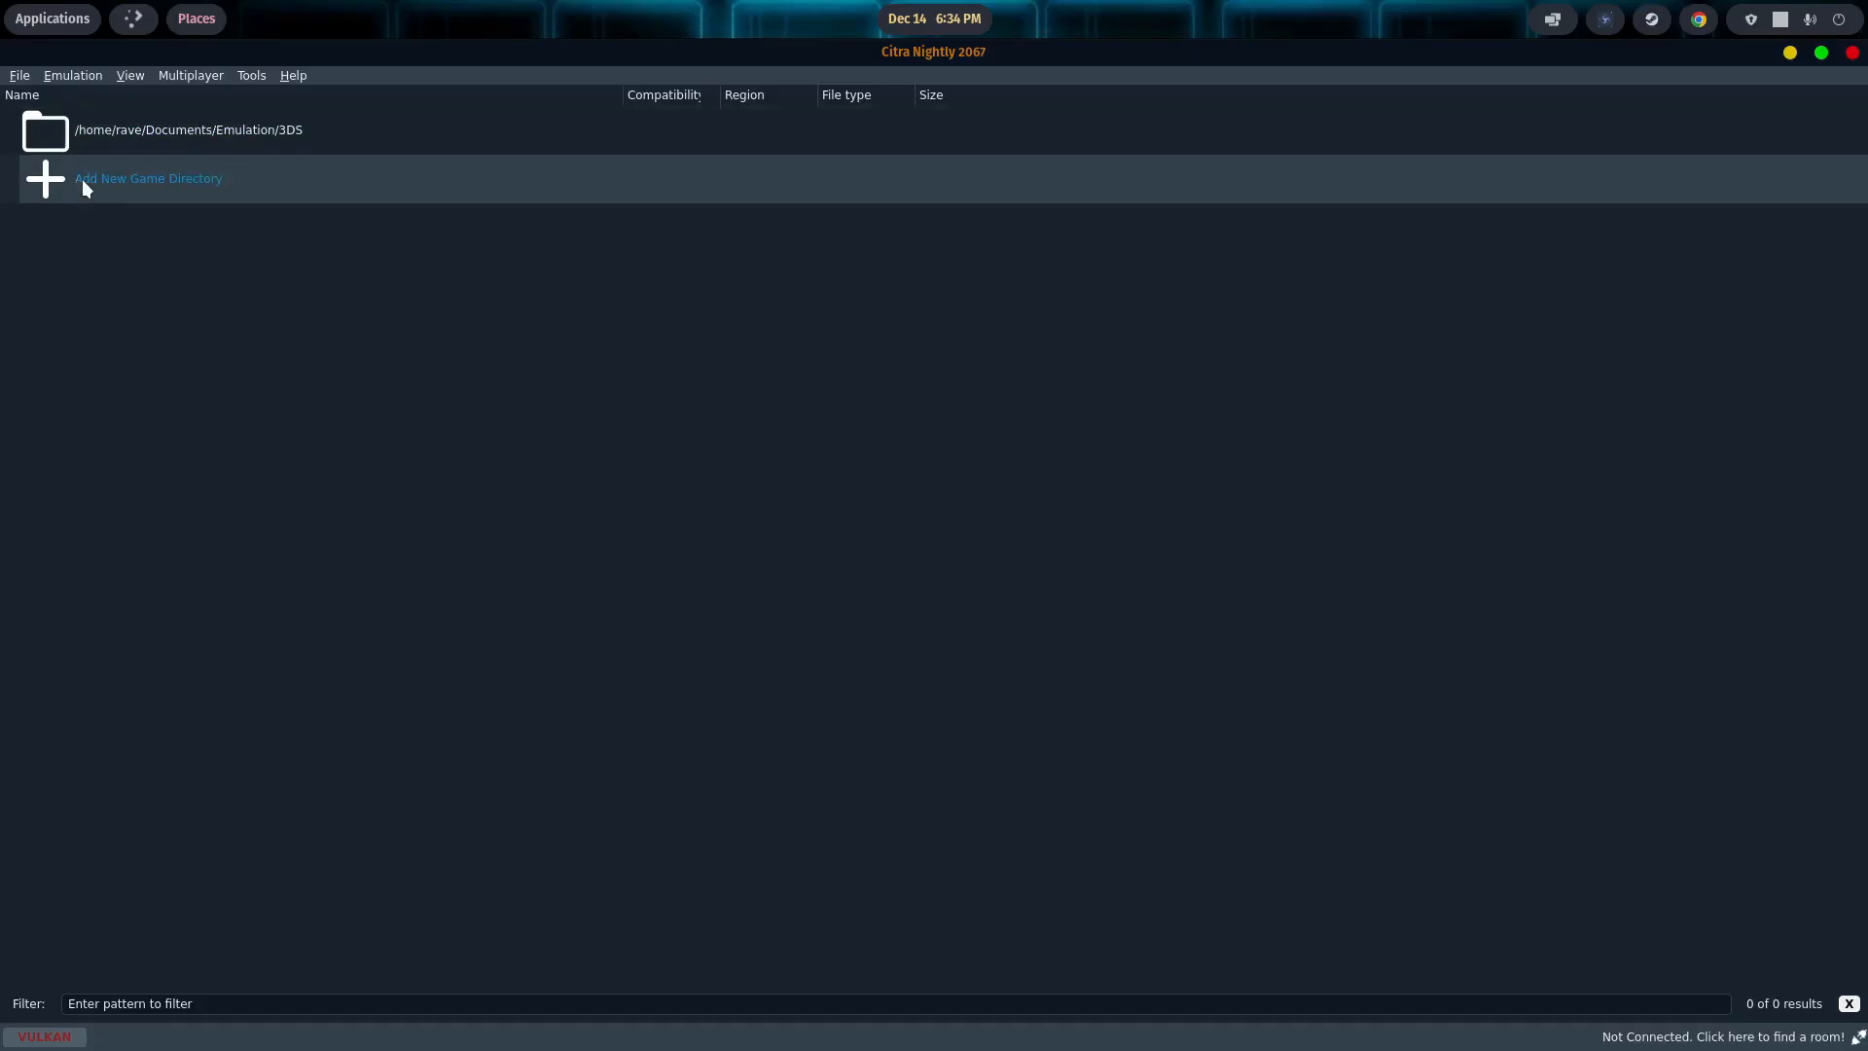
Step: Add Documents/Emulation as a game directory and select Metroid: Samus Returns
left_click(148, 178)
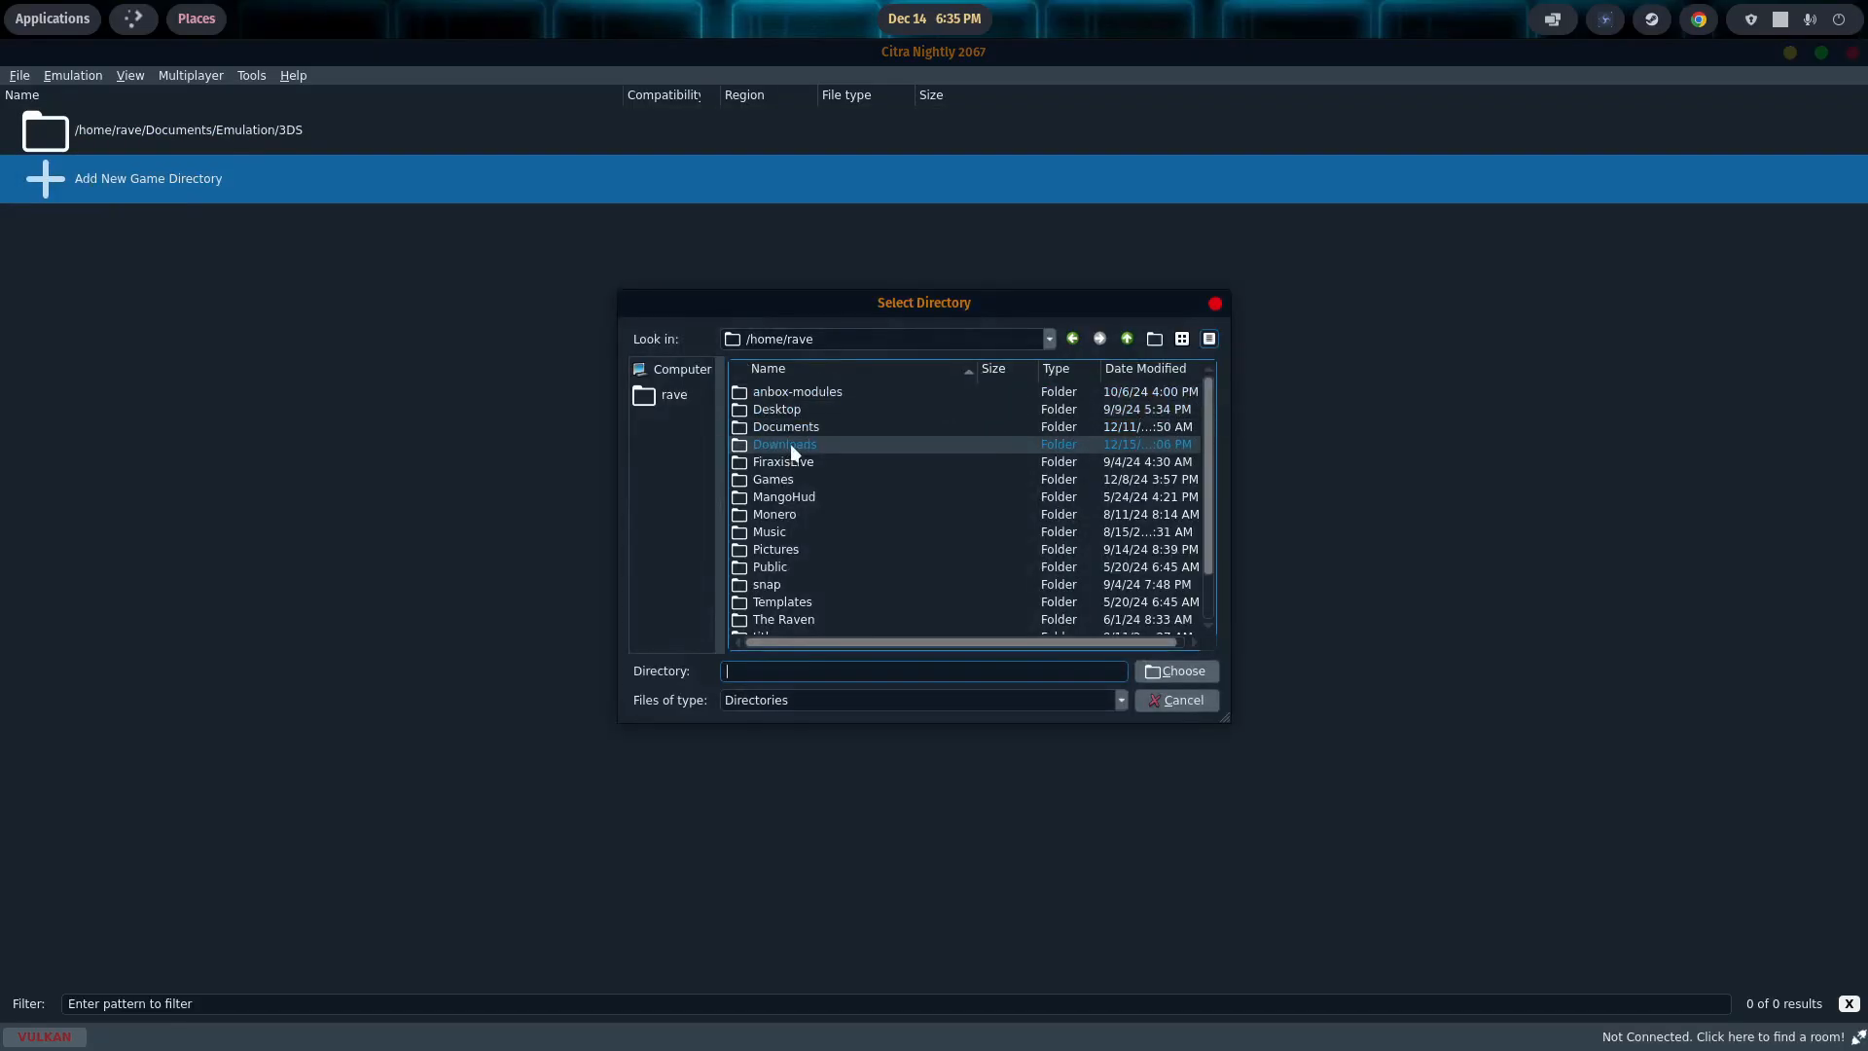
double_click(784, 426)
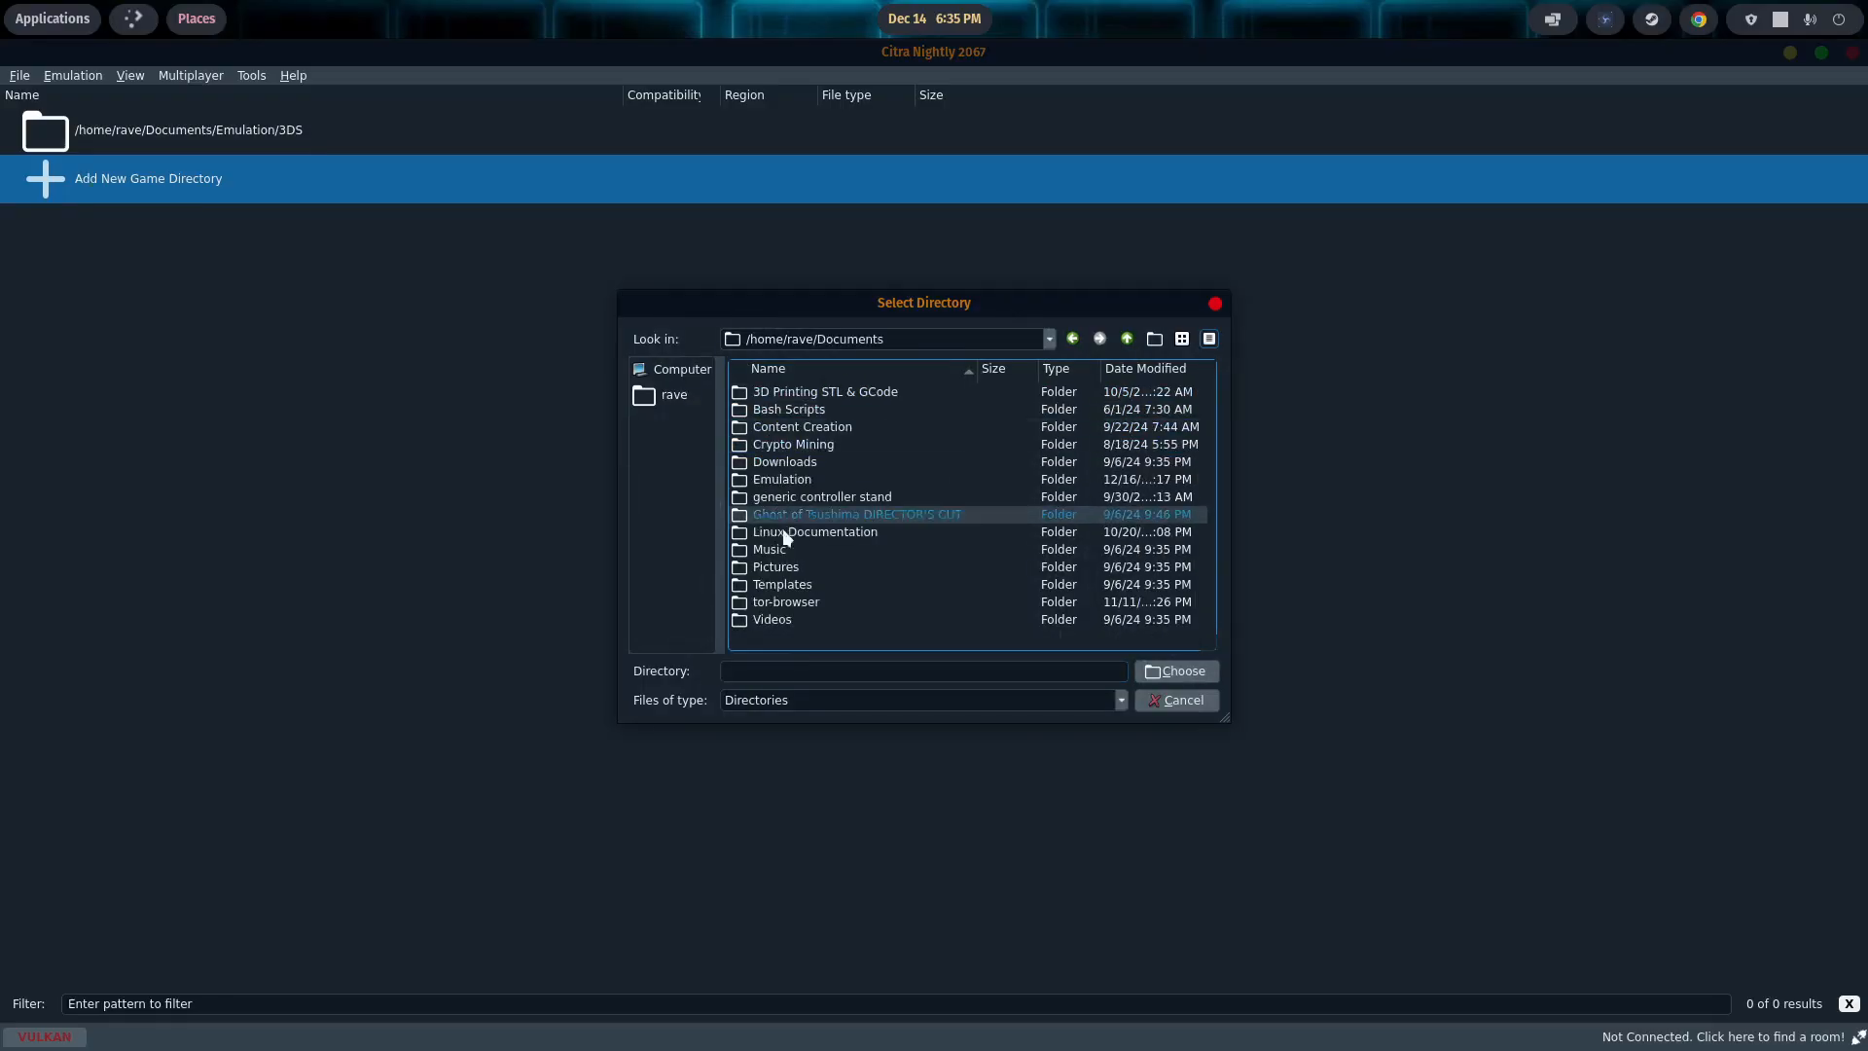
left_click(782, 478)
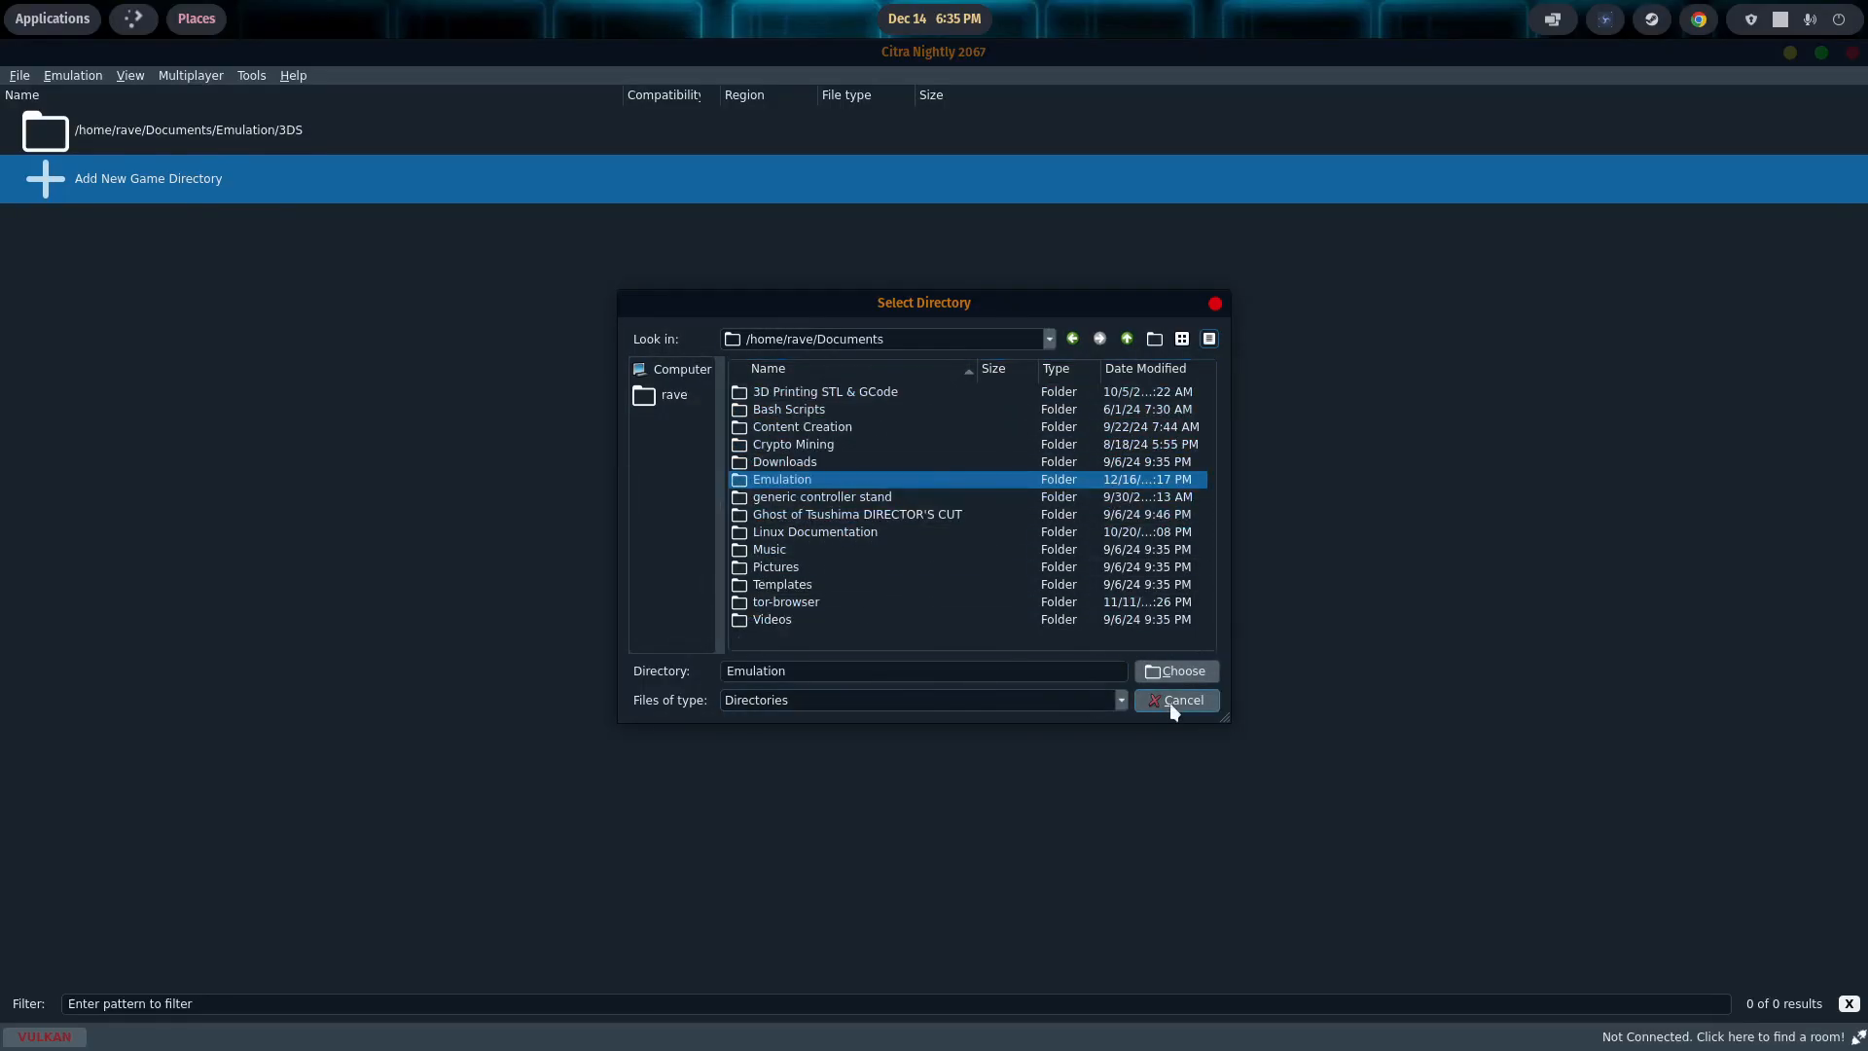
left_click(1174, 671)
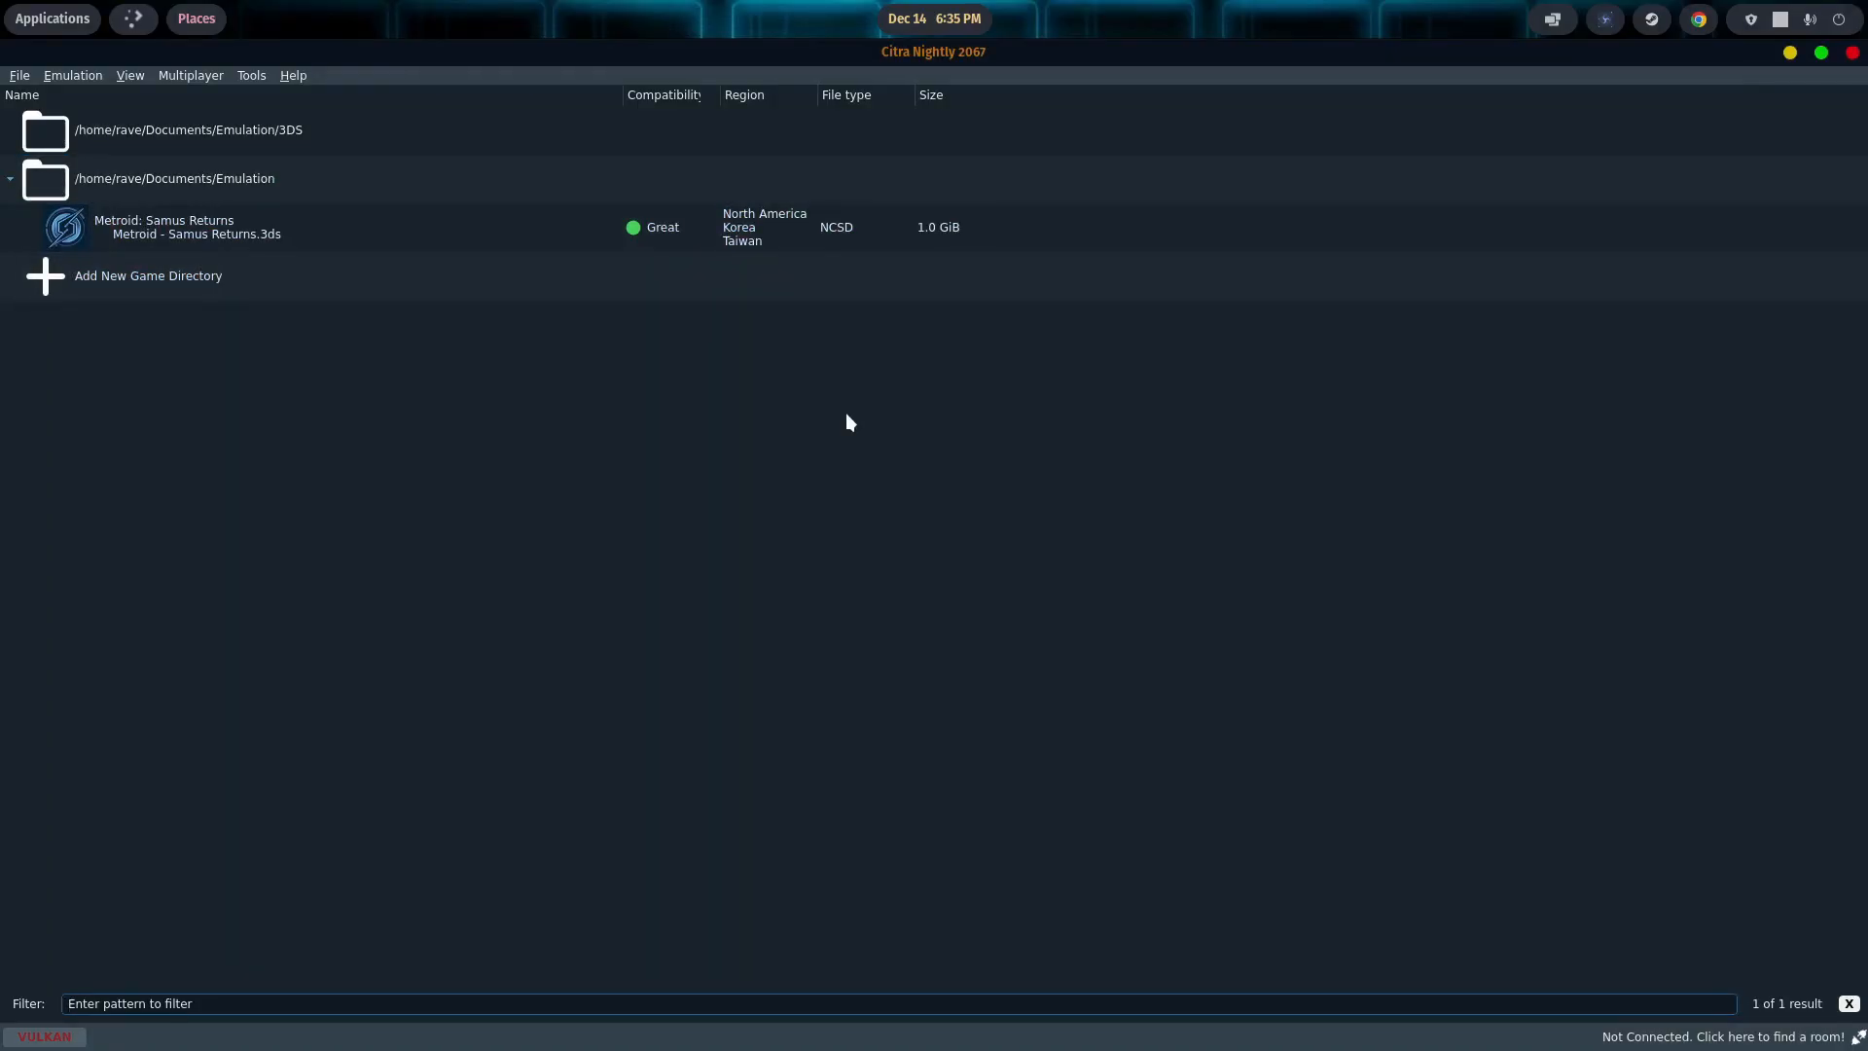
mouse_move(1775, 102)
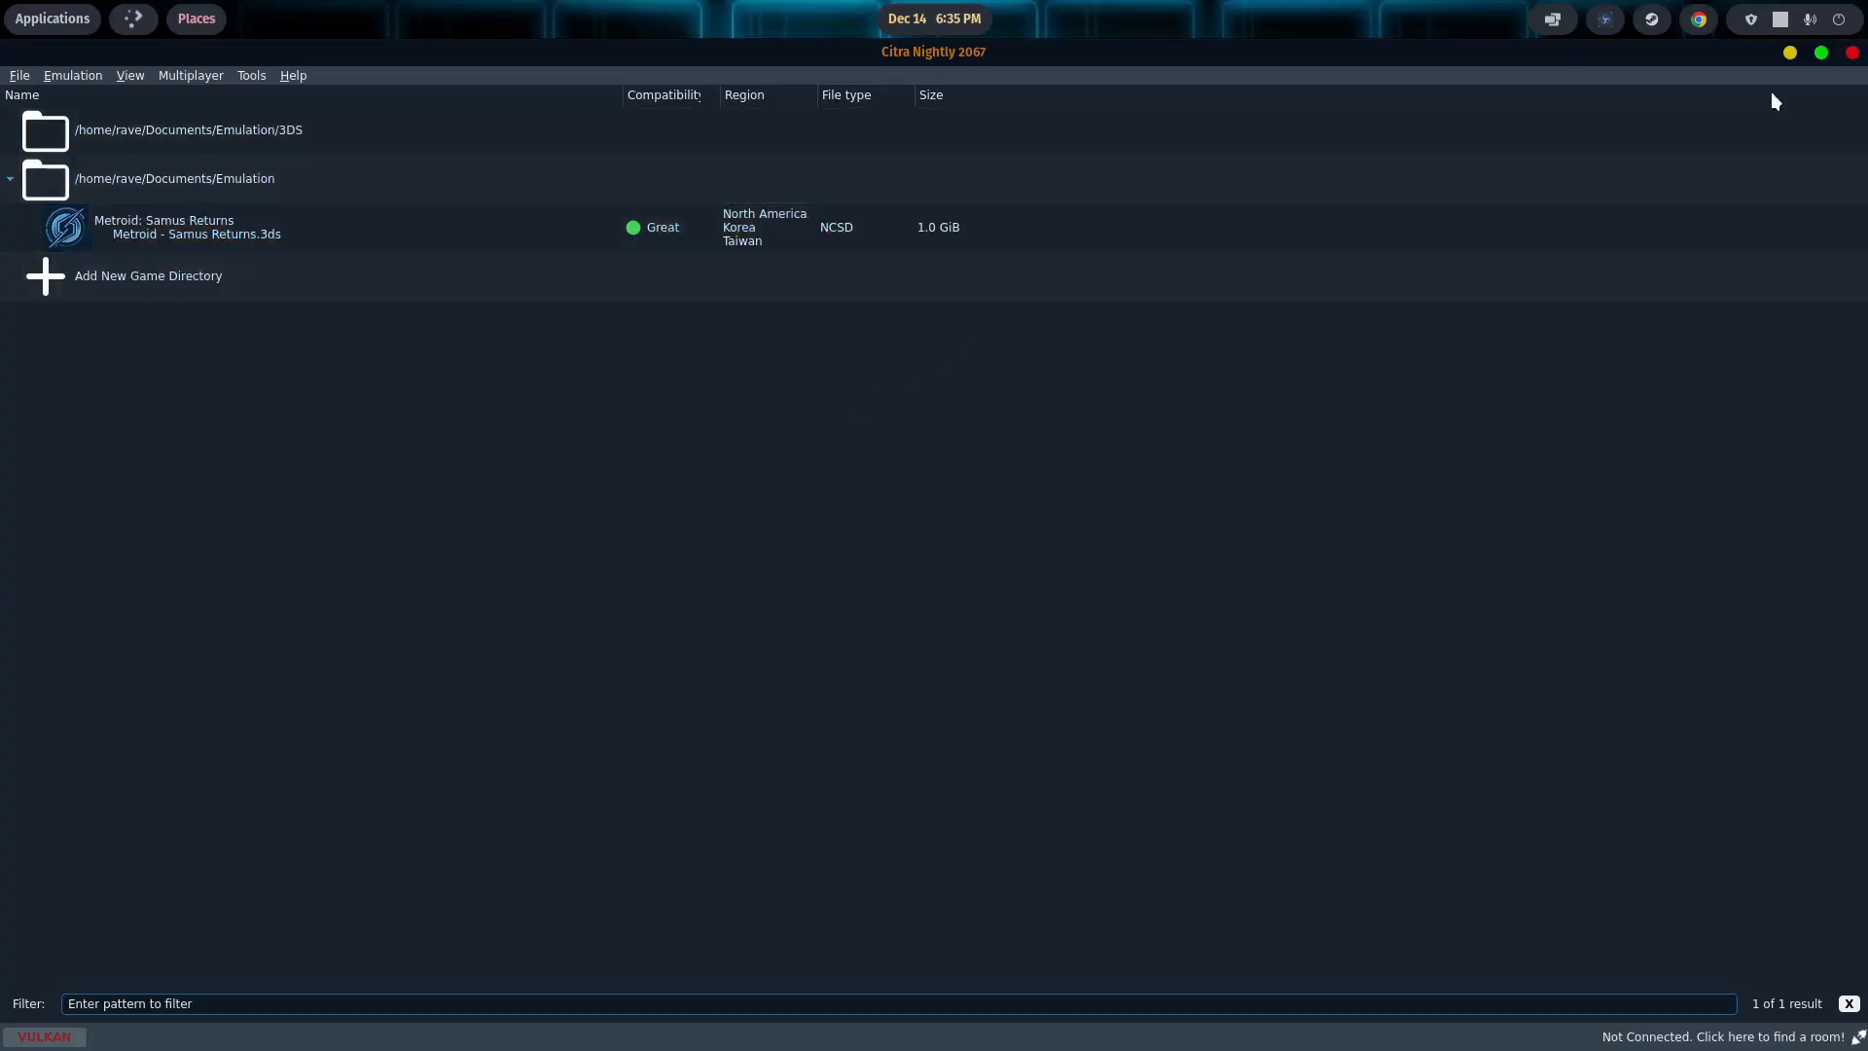
mouse_move(1854, 56)
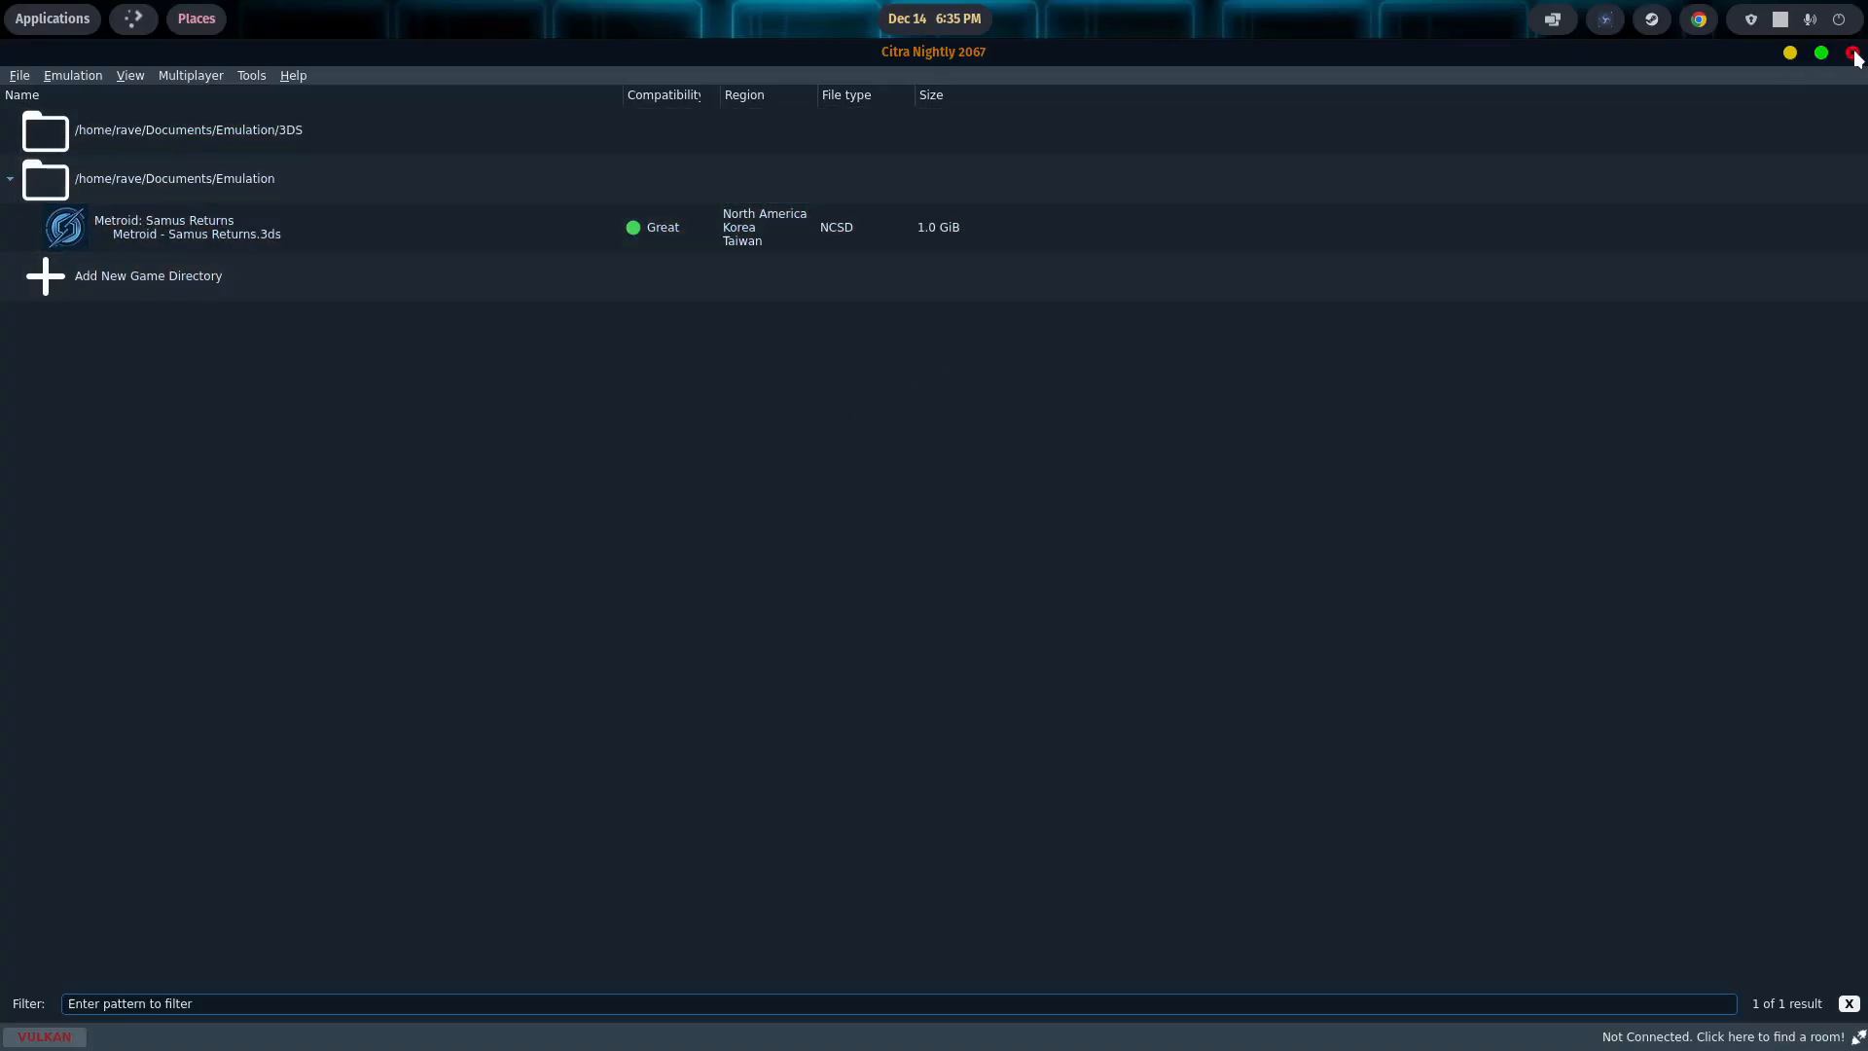
left_click(237, 228)
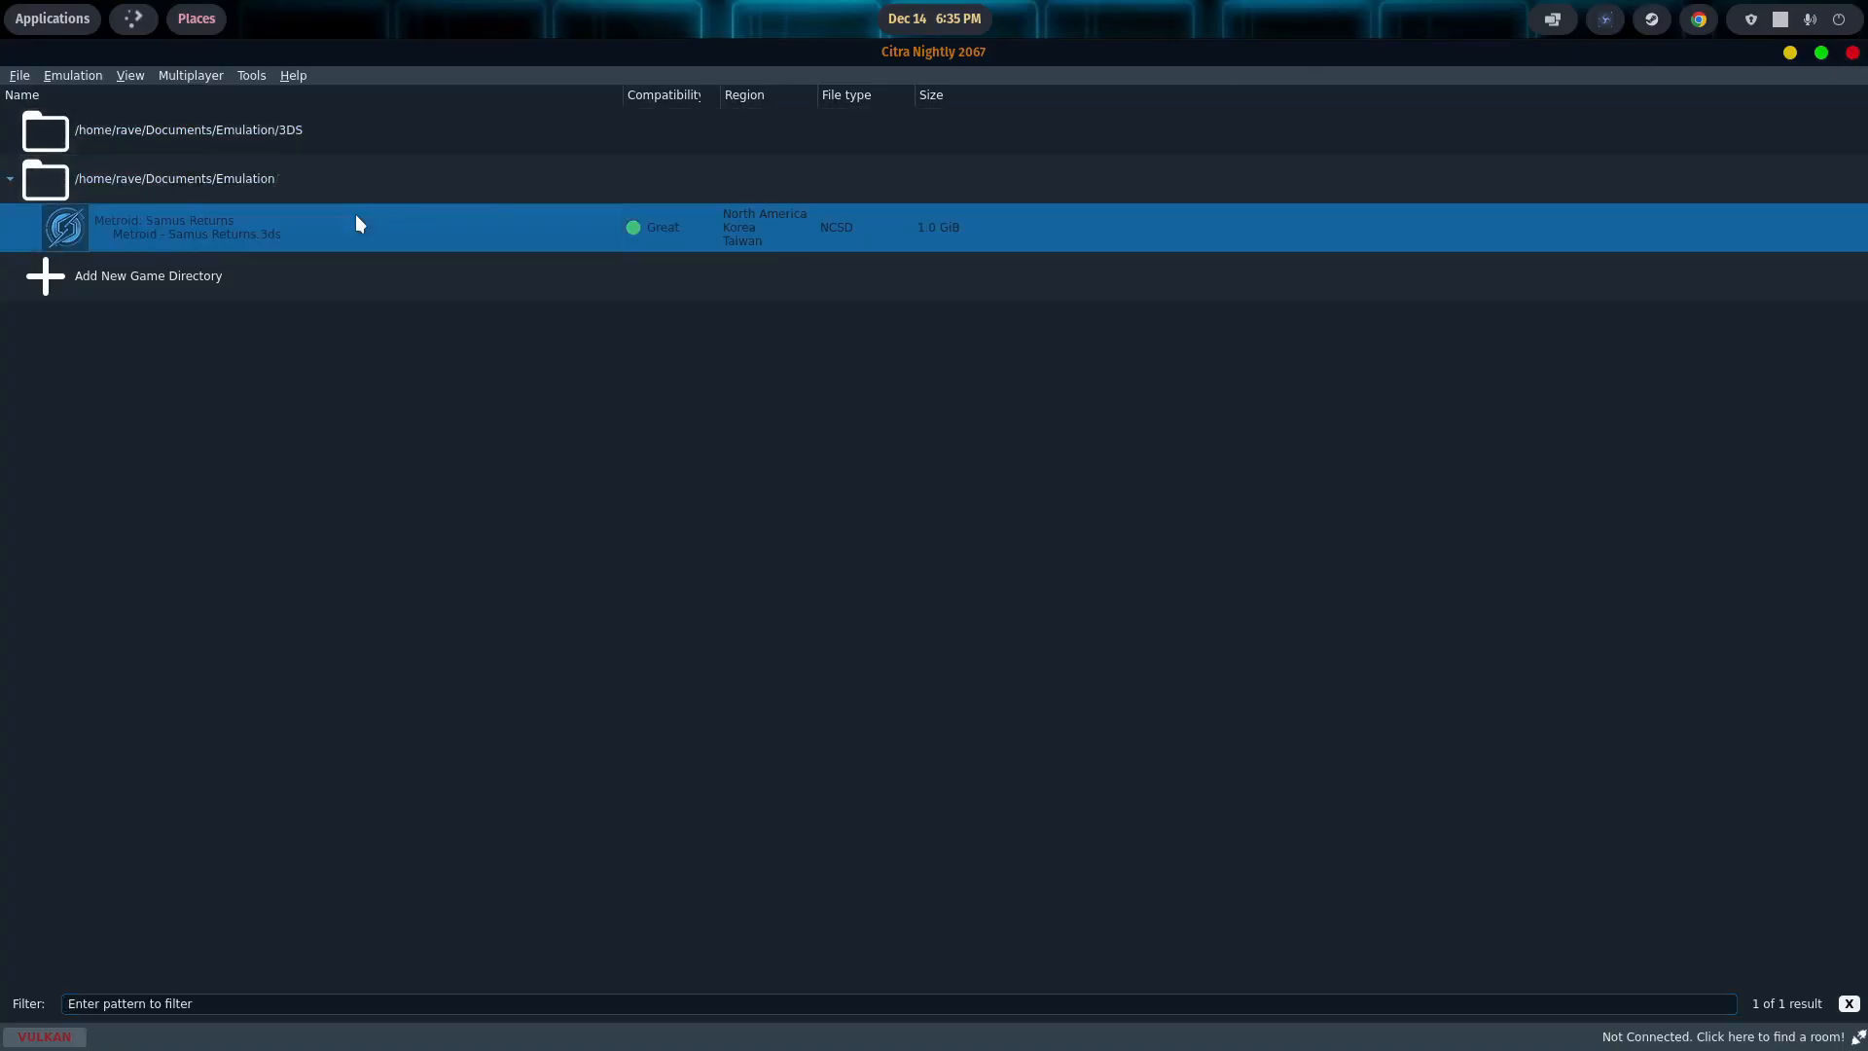
mouse_move(405, 233)
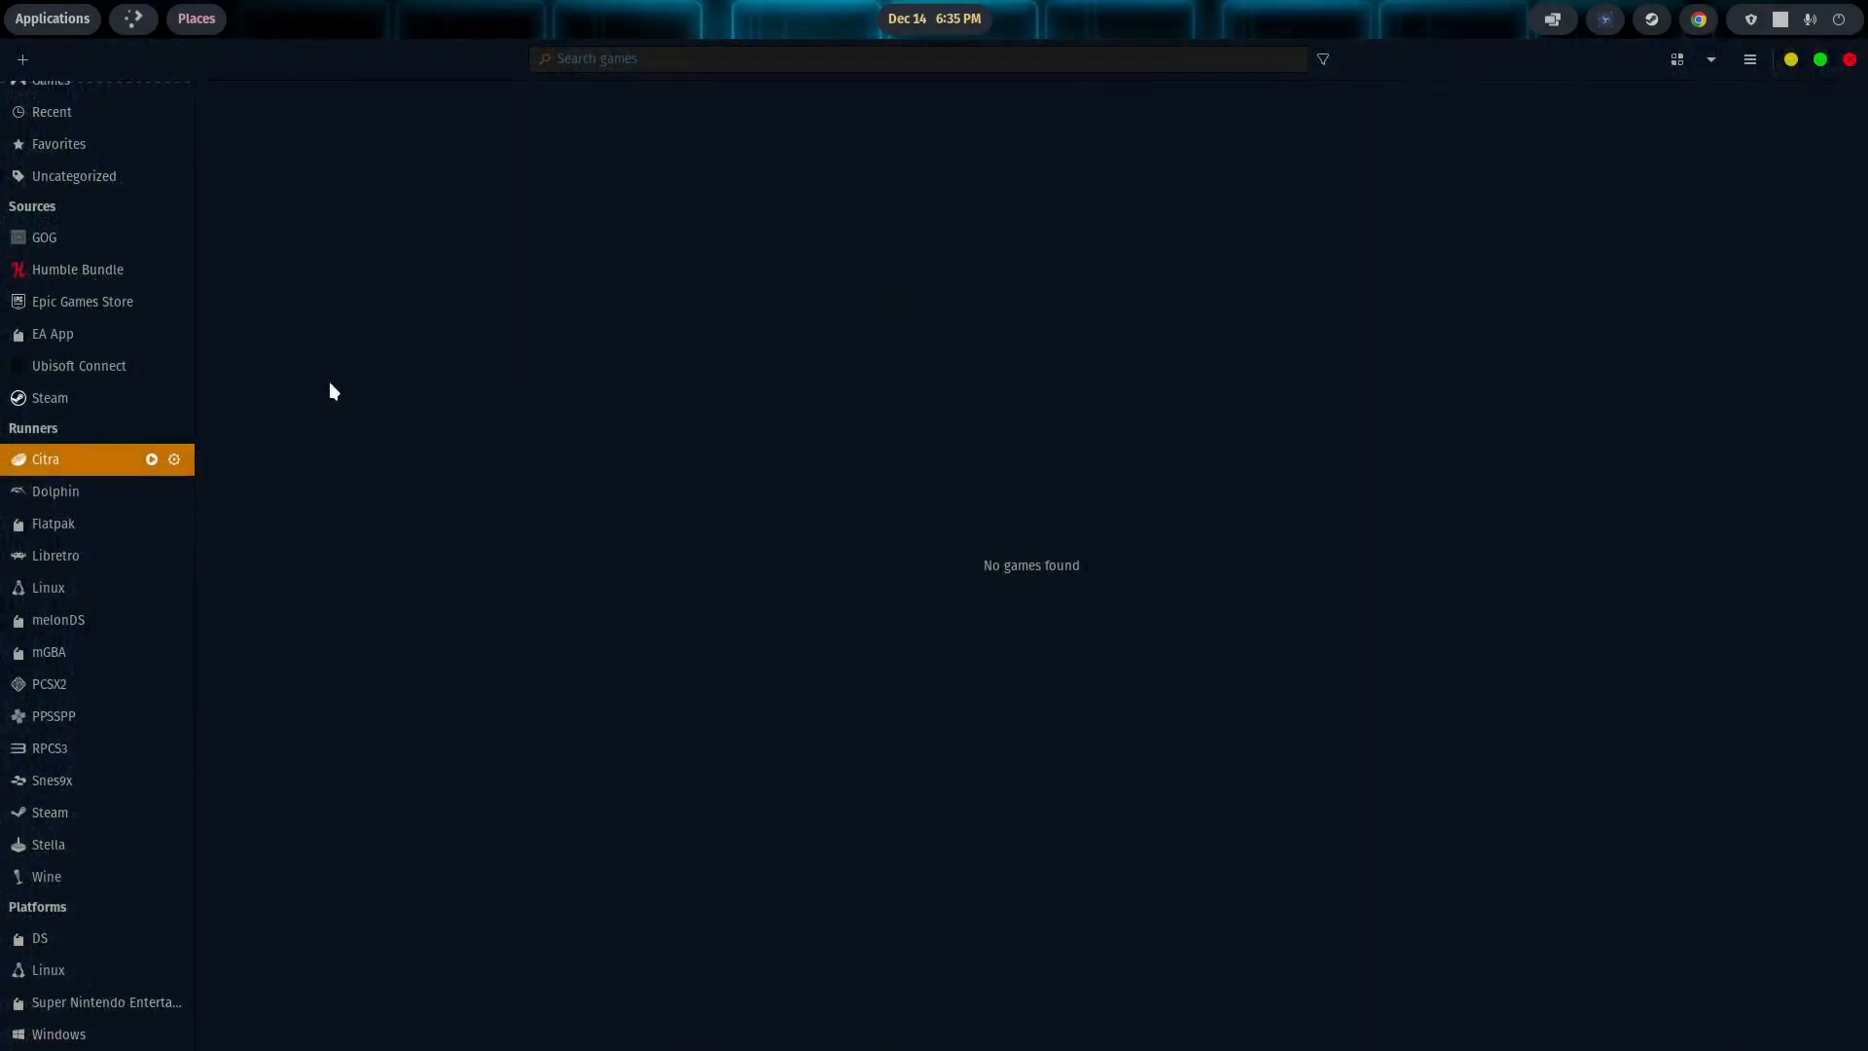
Step: Launch Stella from the Lutris sidebar and bring up its Options menu
left_click(152, 460)
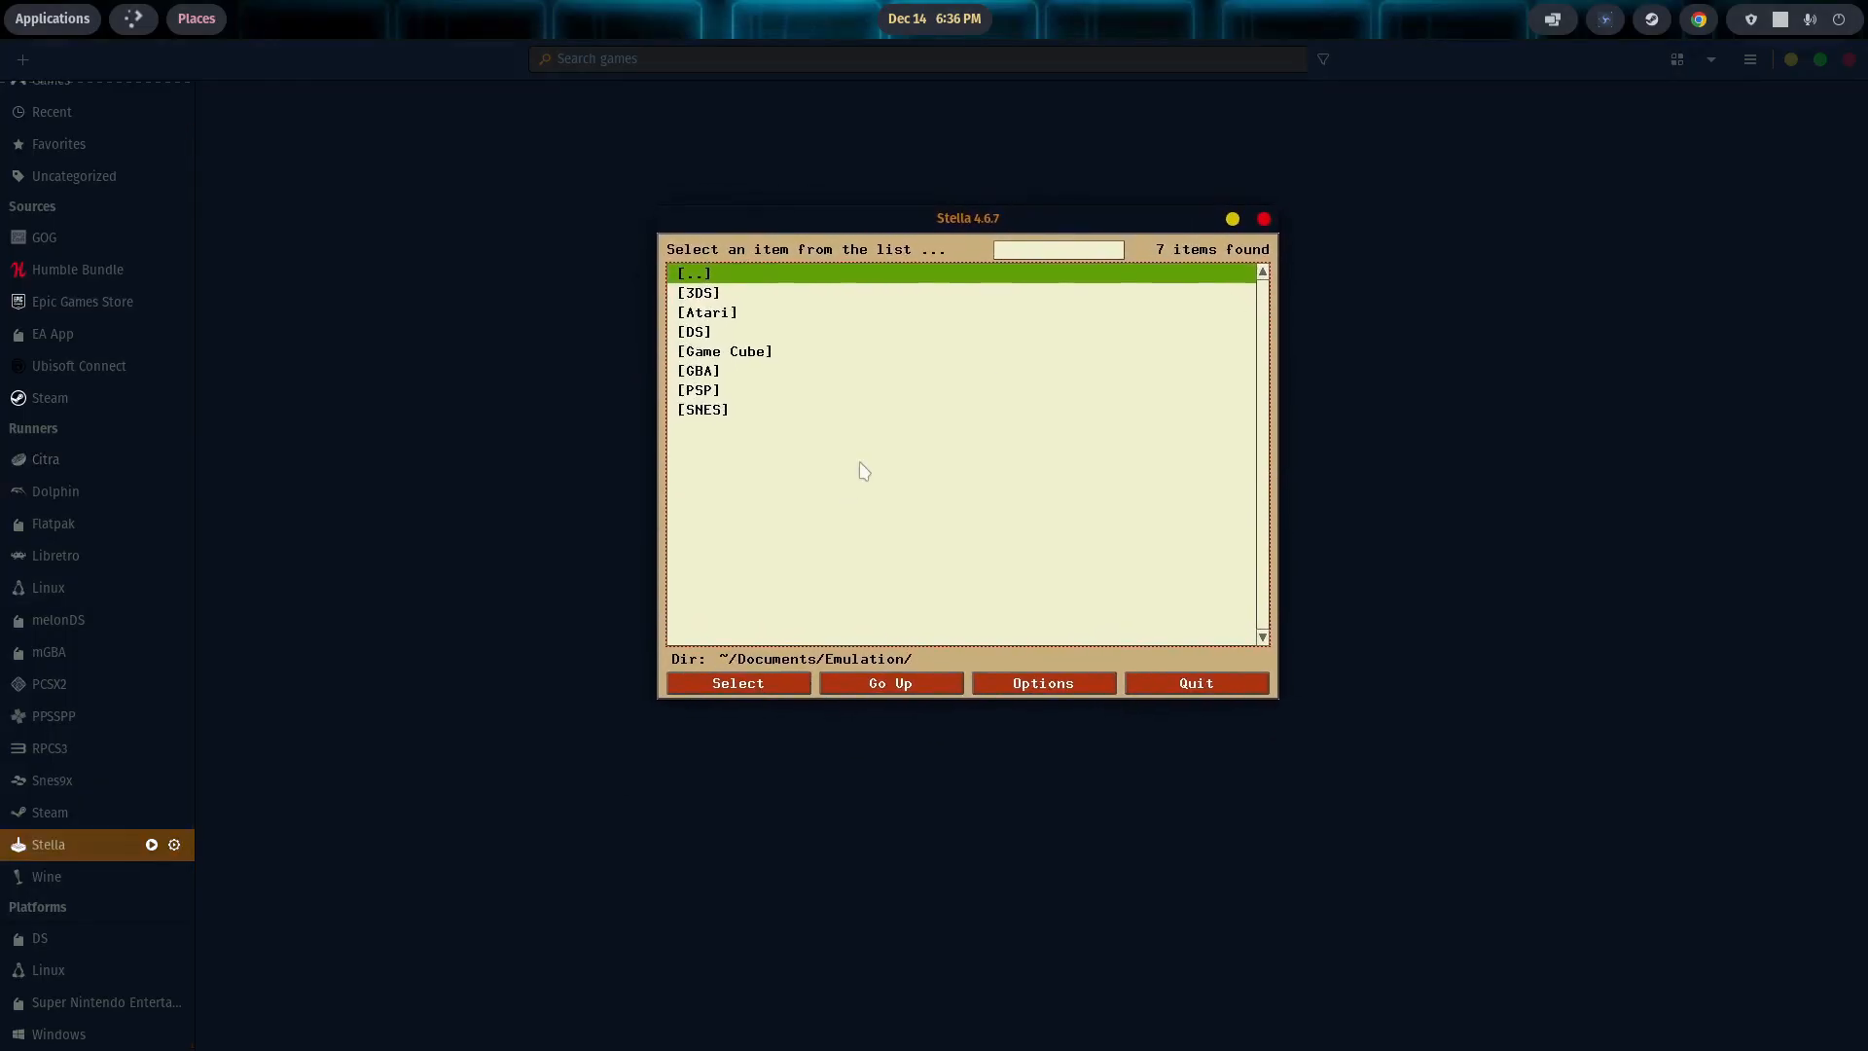
left_click(1041, 683)
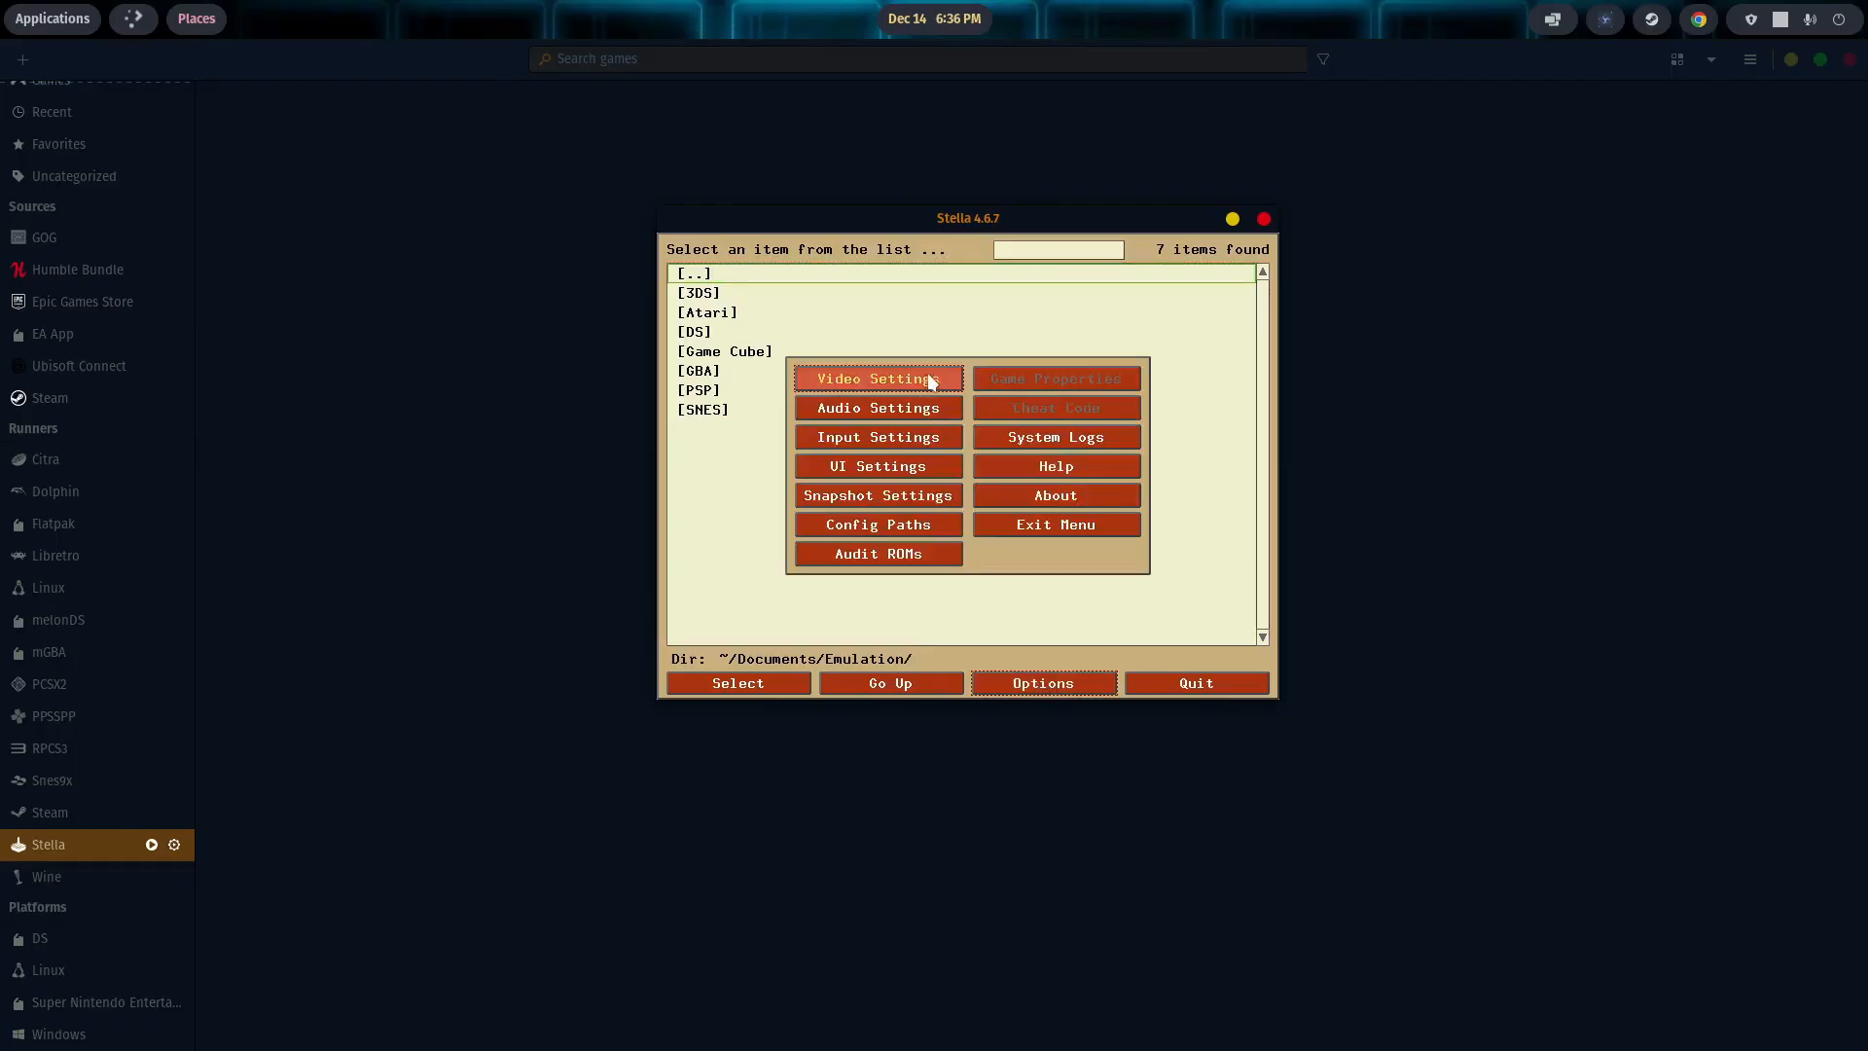
mouse_move(877, 457)
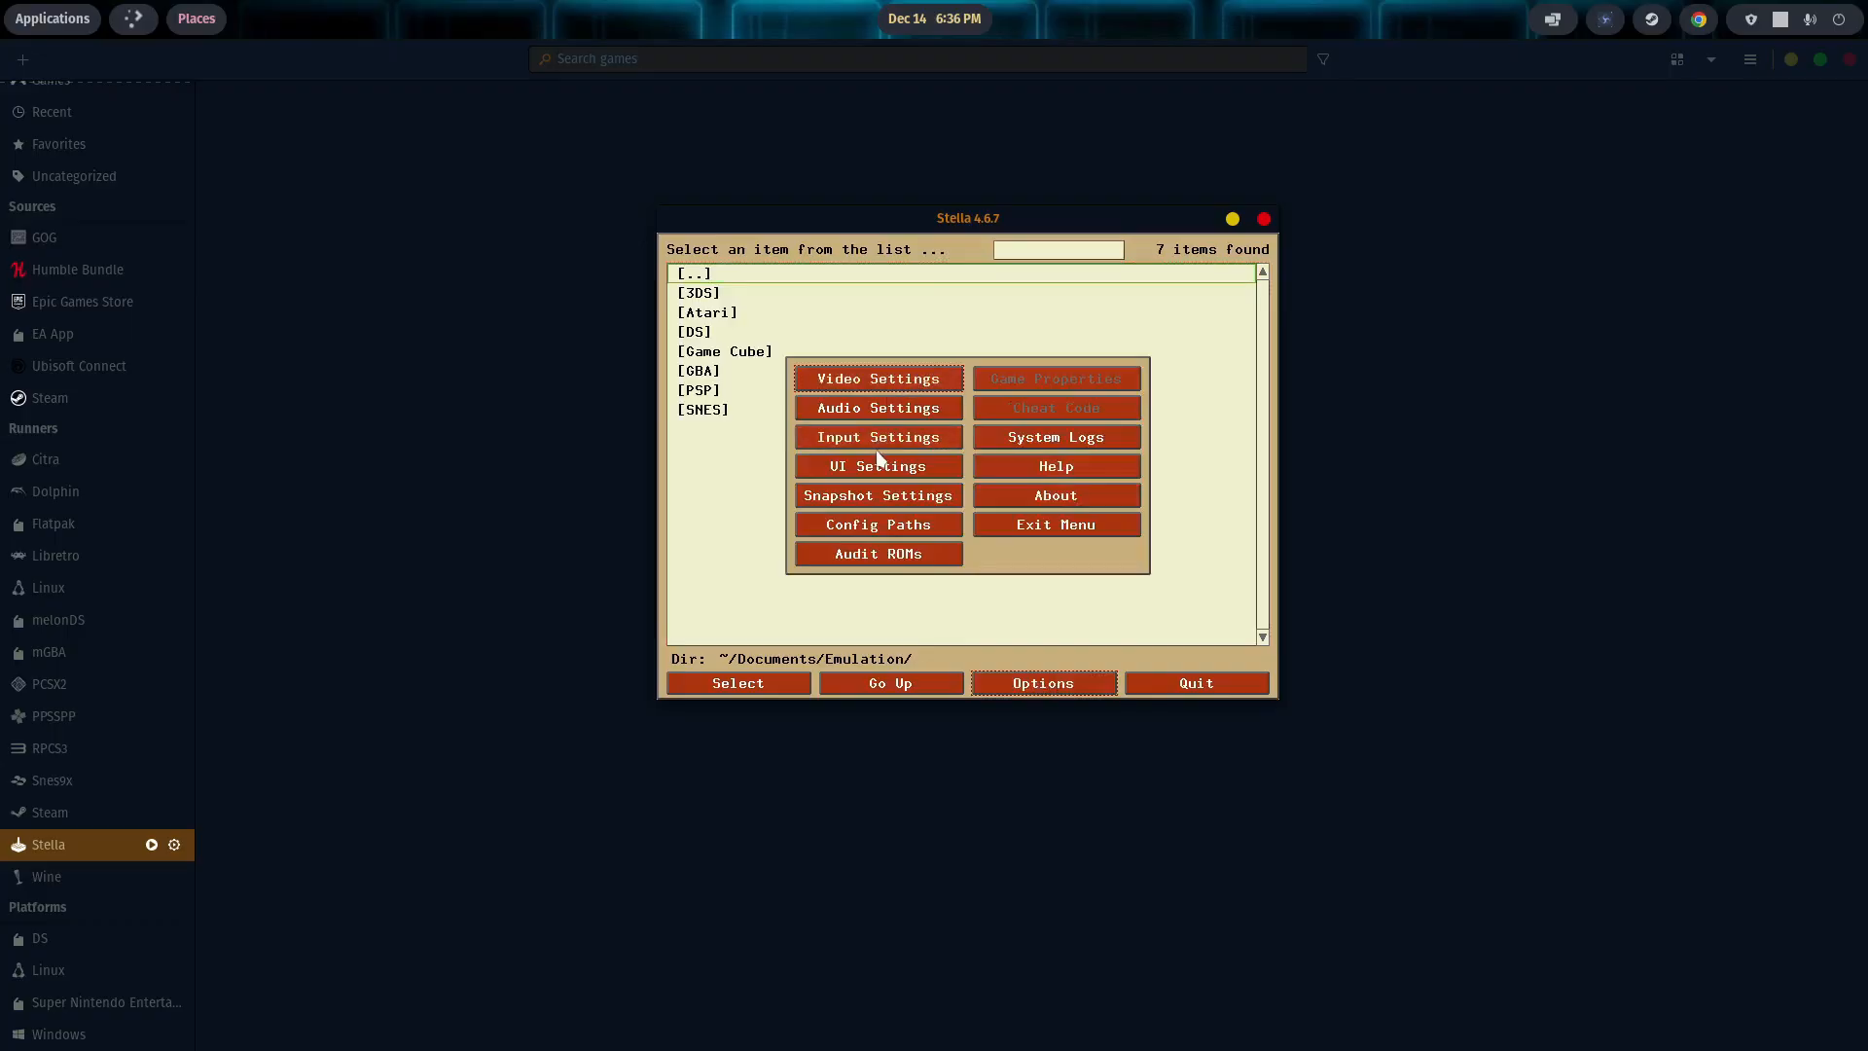
Step: Set Stella's TIA Zoom to 4x in Video Settings and apply it
left_click(877, 378)
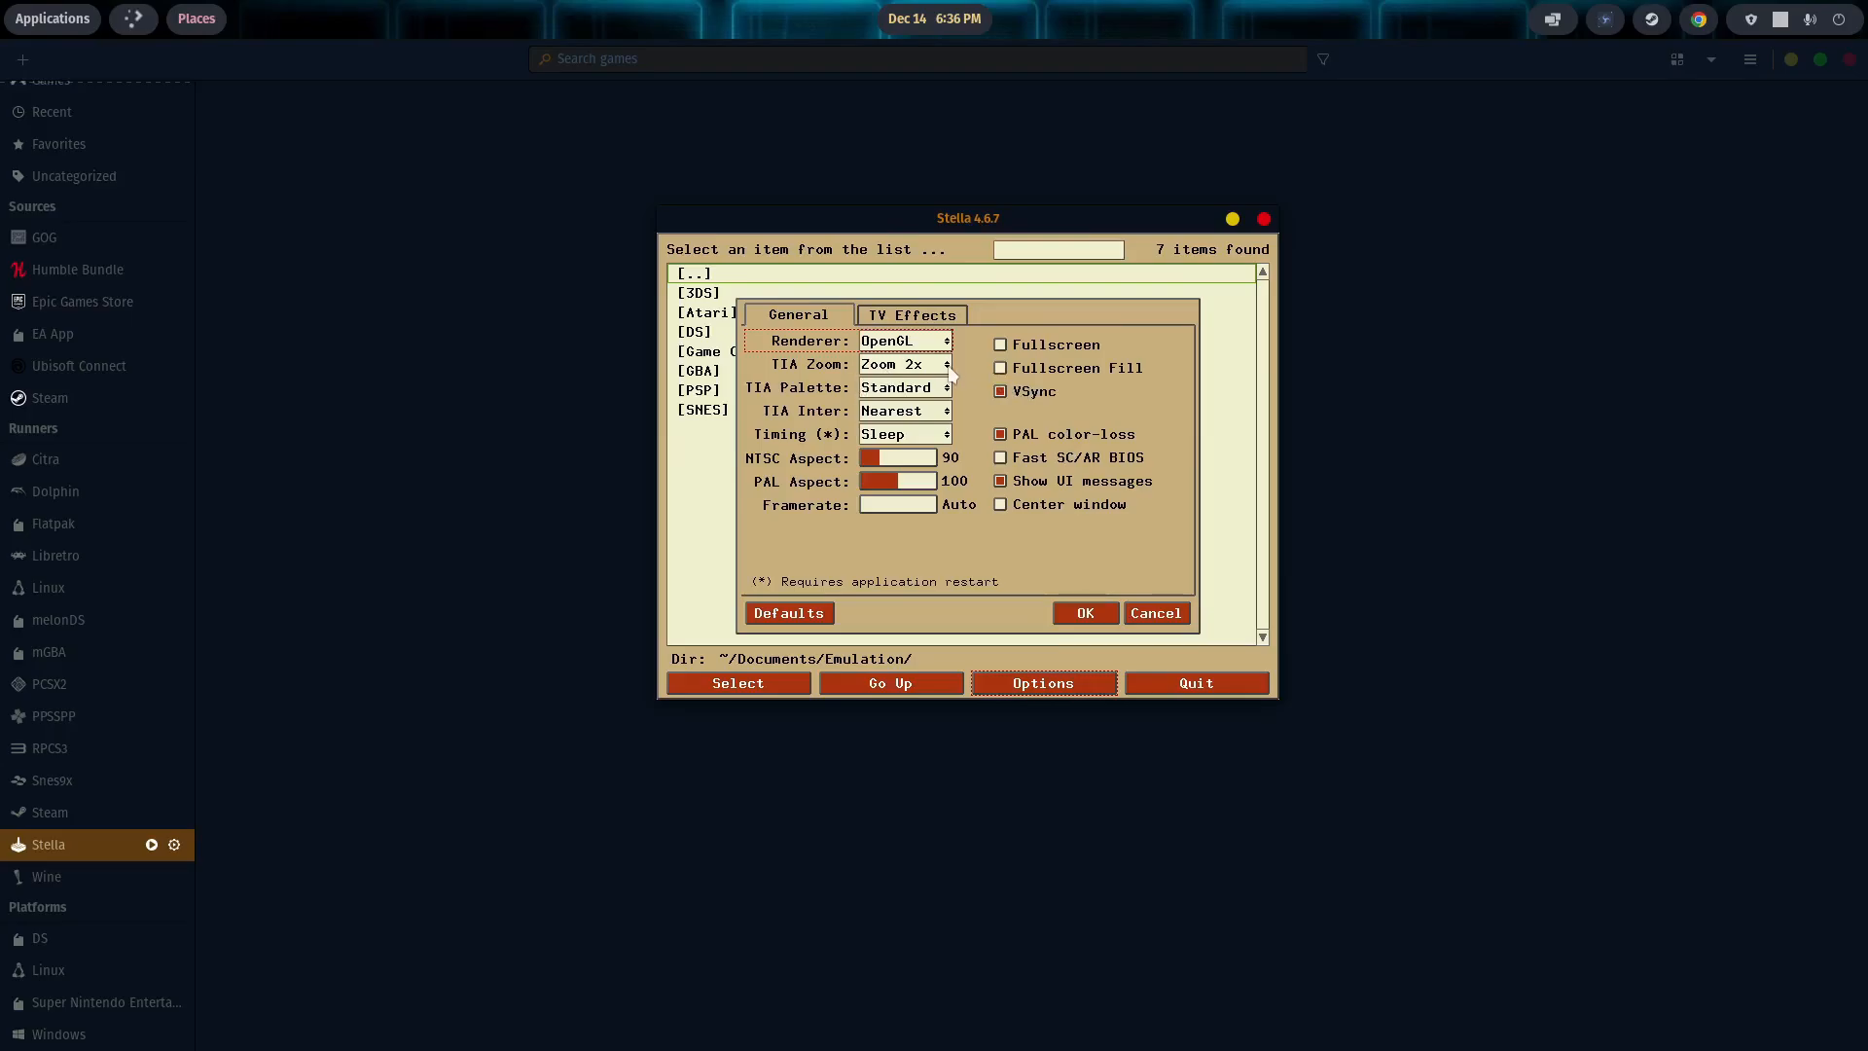
left_click(905, 364)
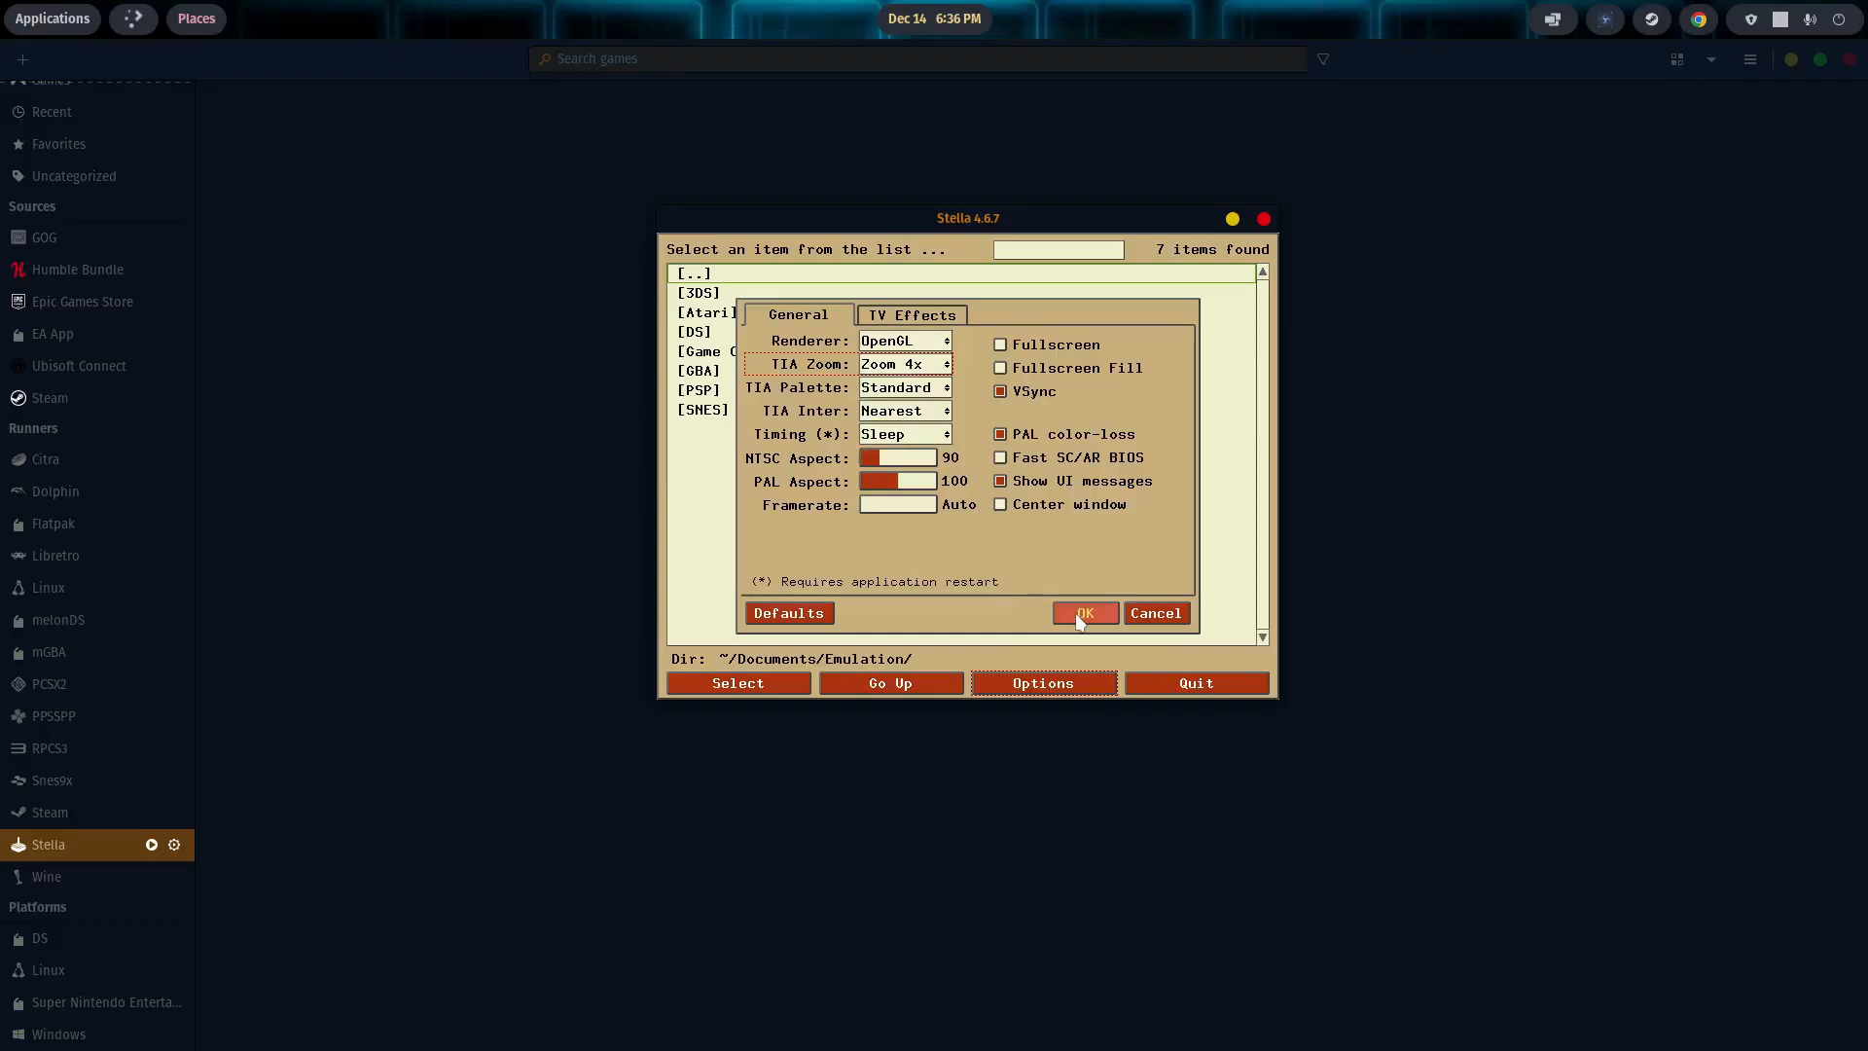
left_click(1000, 345)
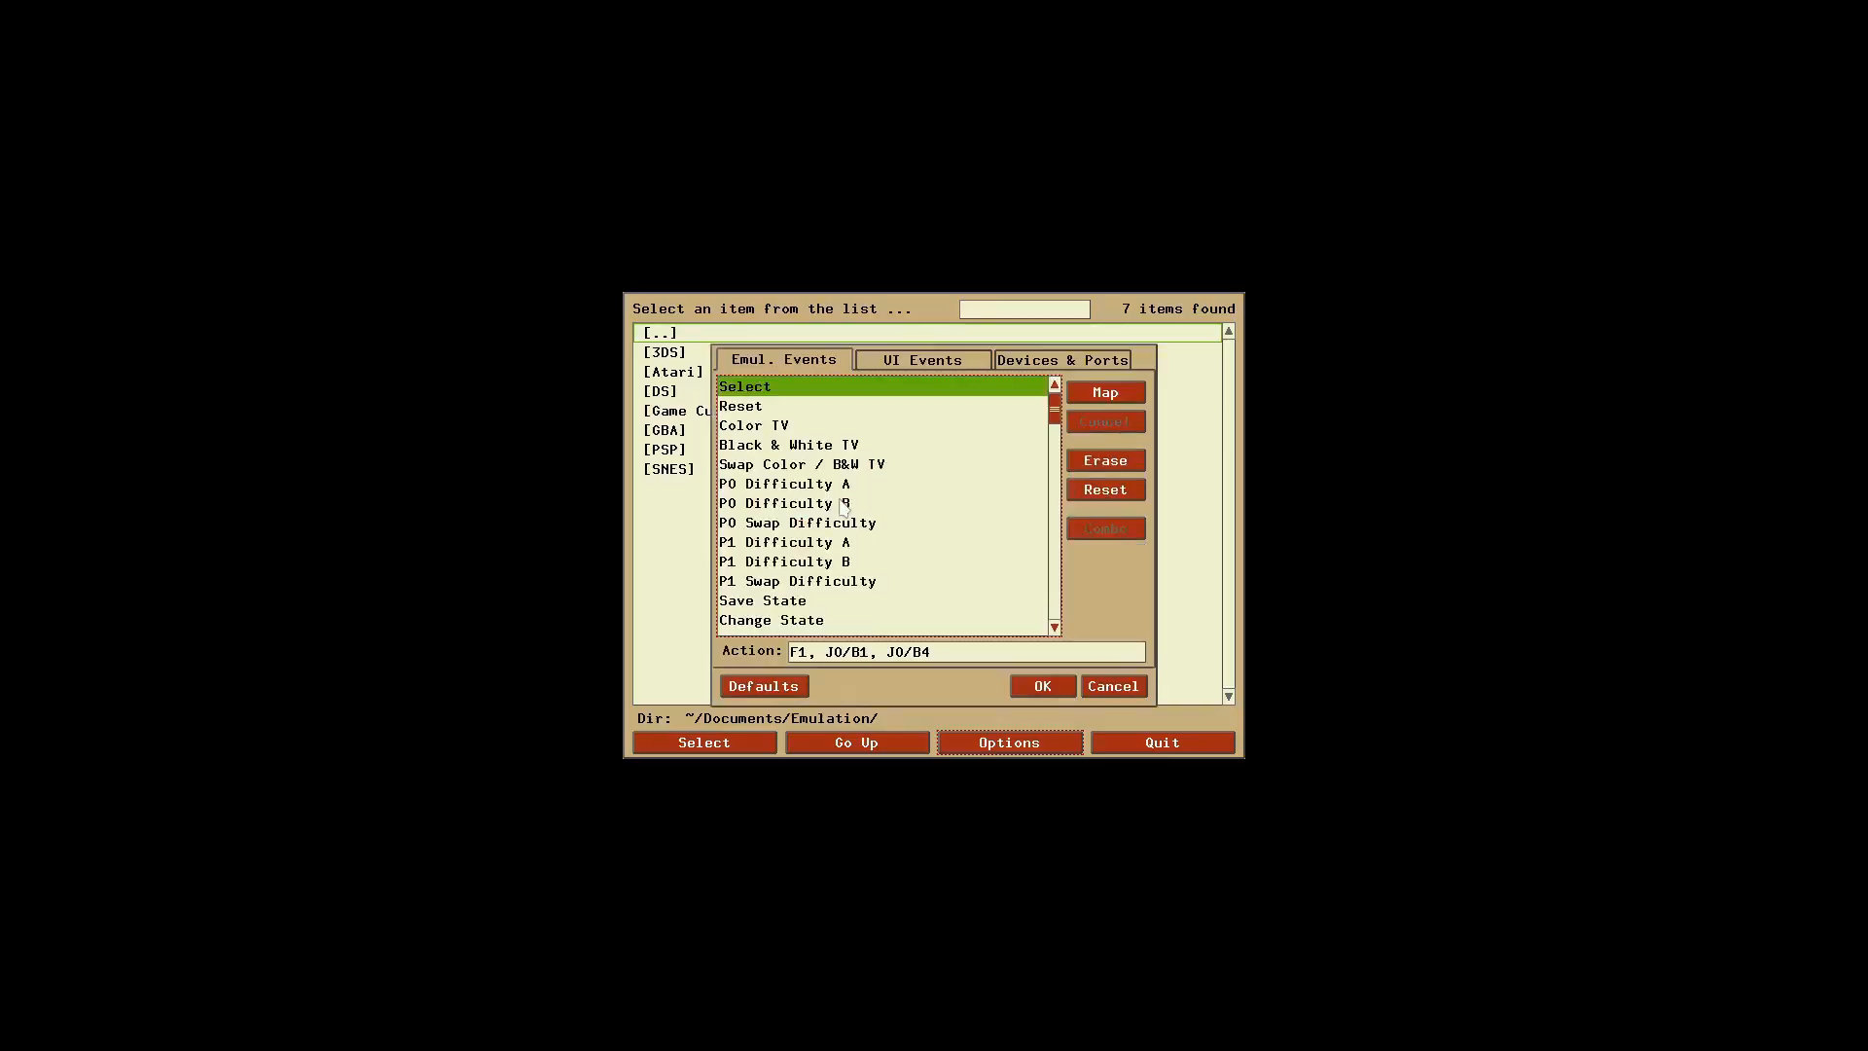
mouse_move(870, 498)
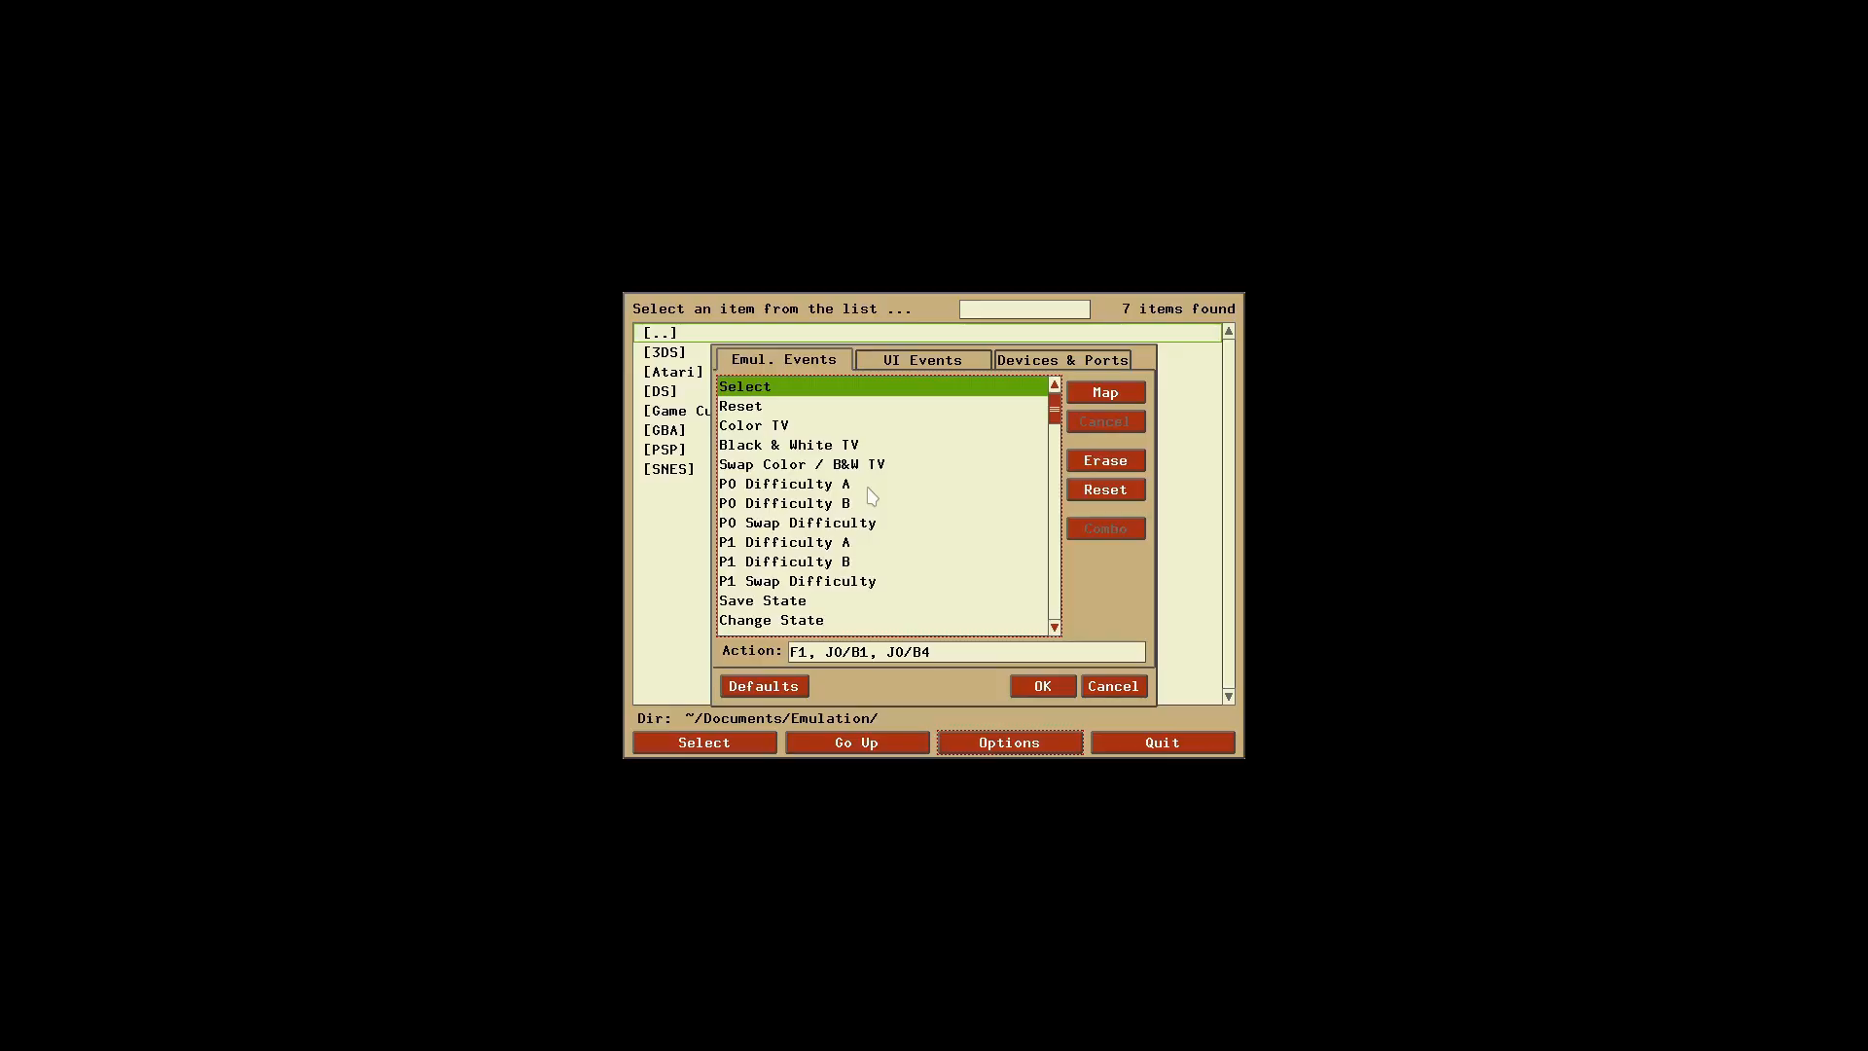
mouse_move(773, 393)
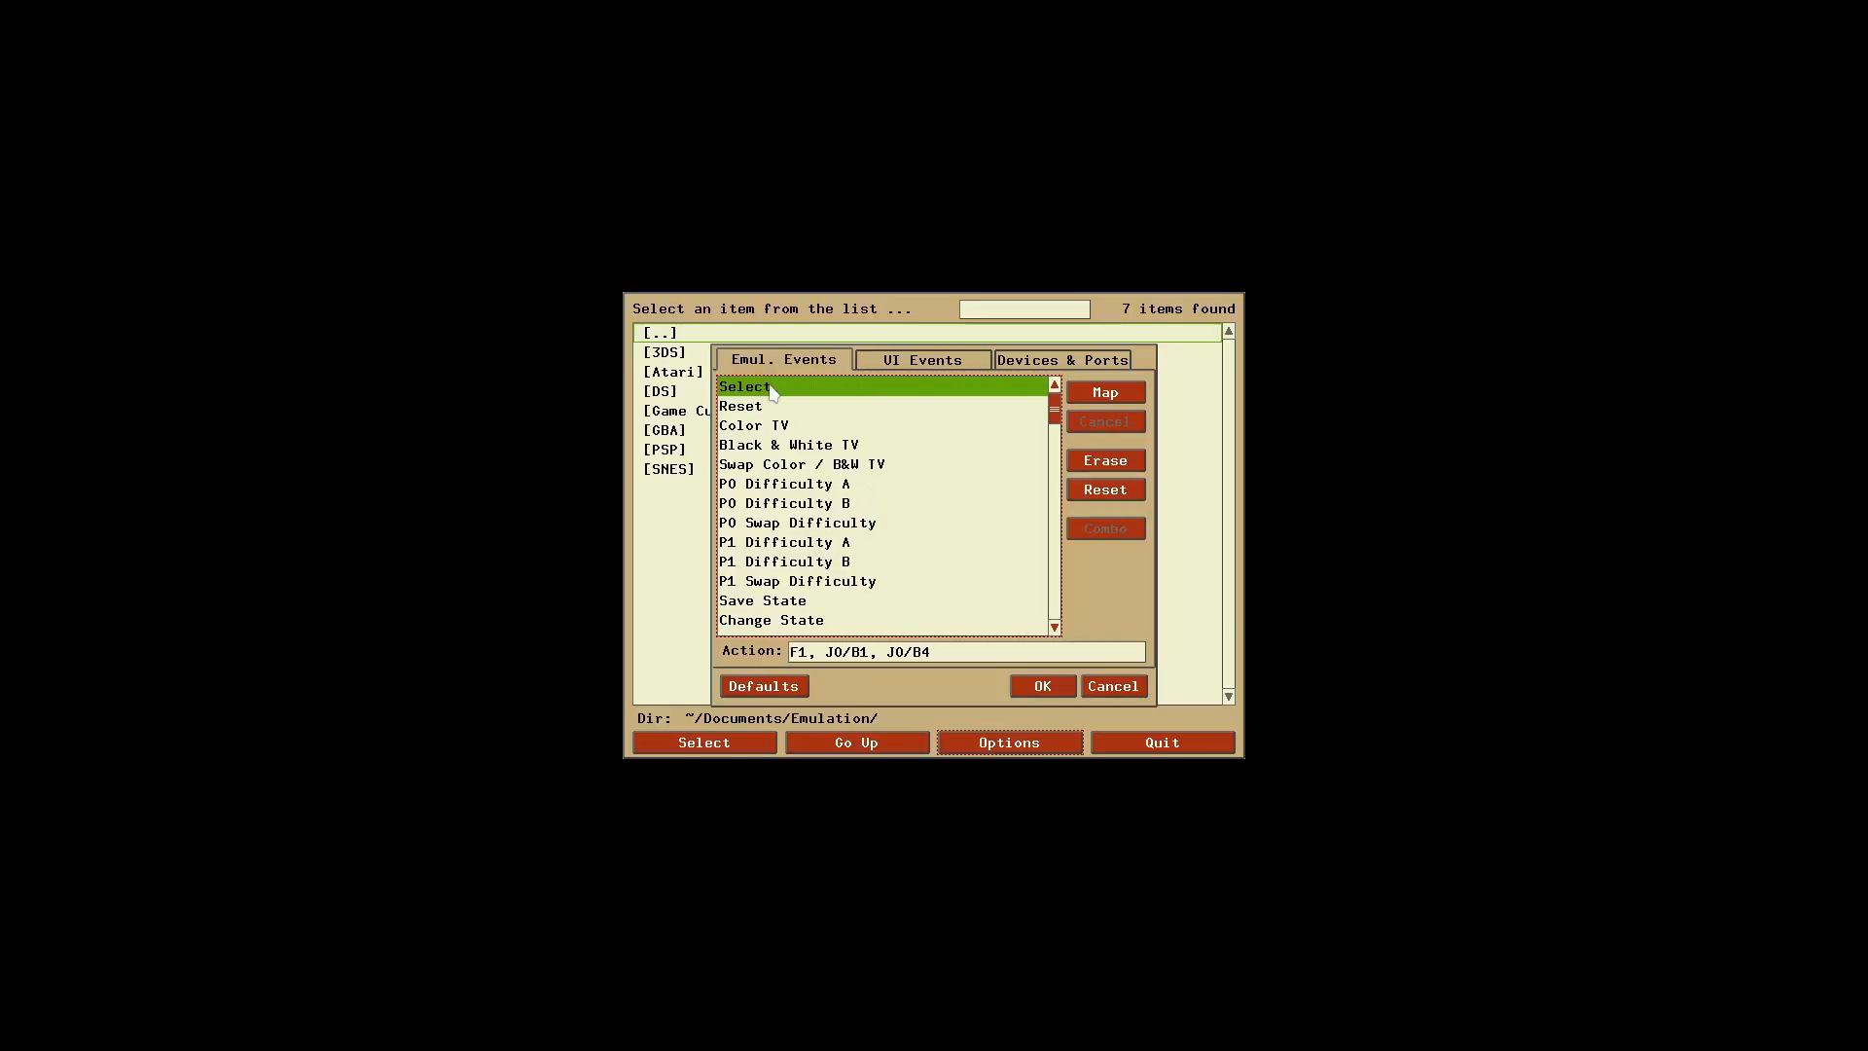
mouse_move(761, 412)
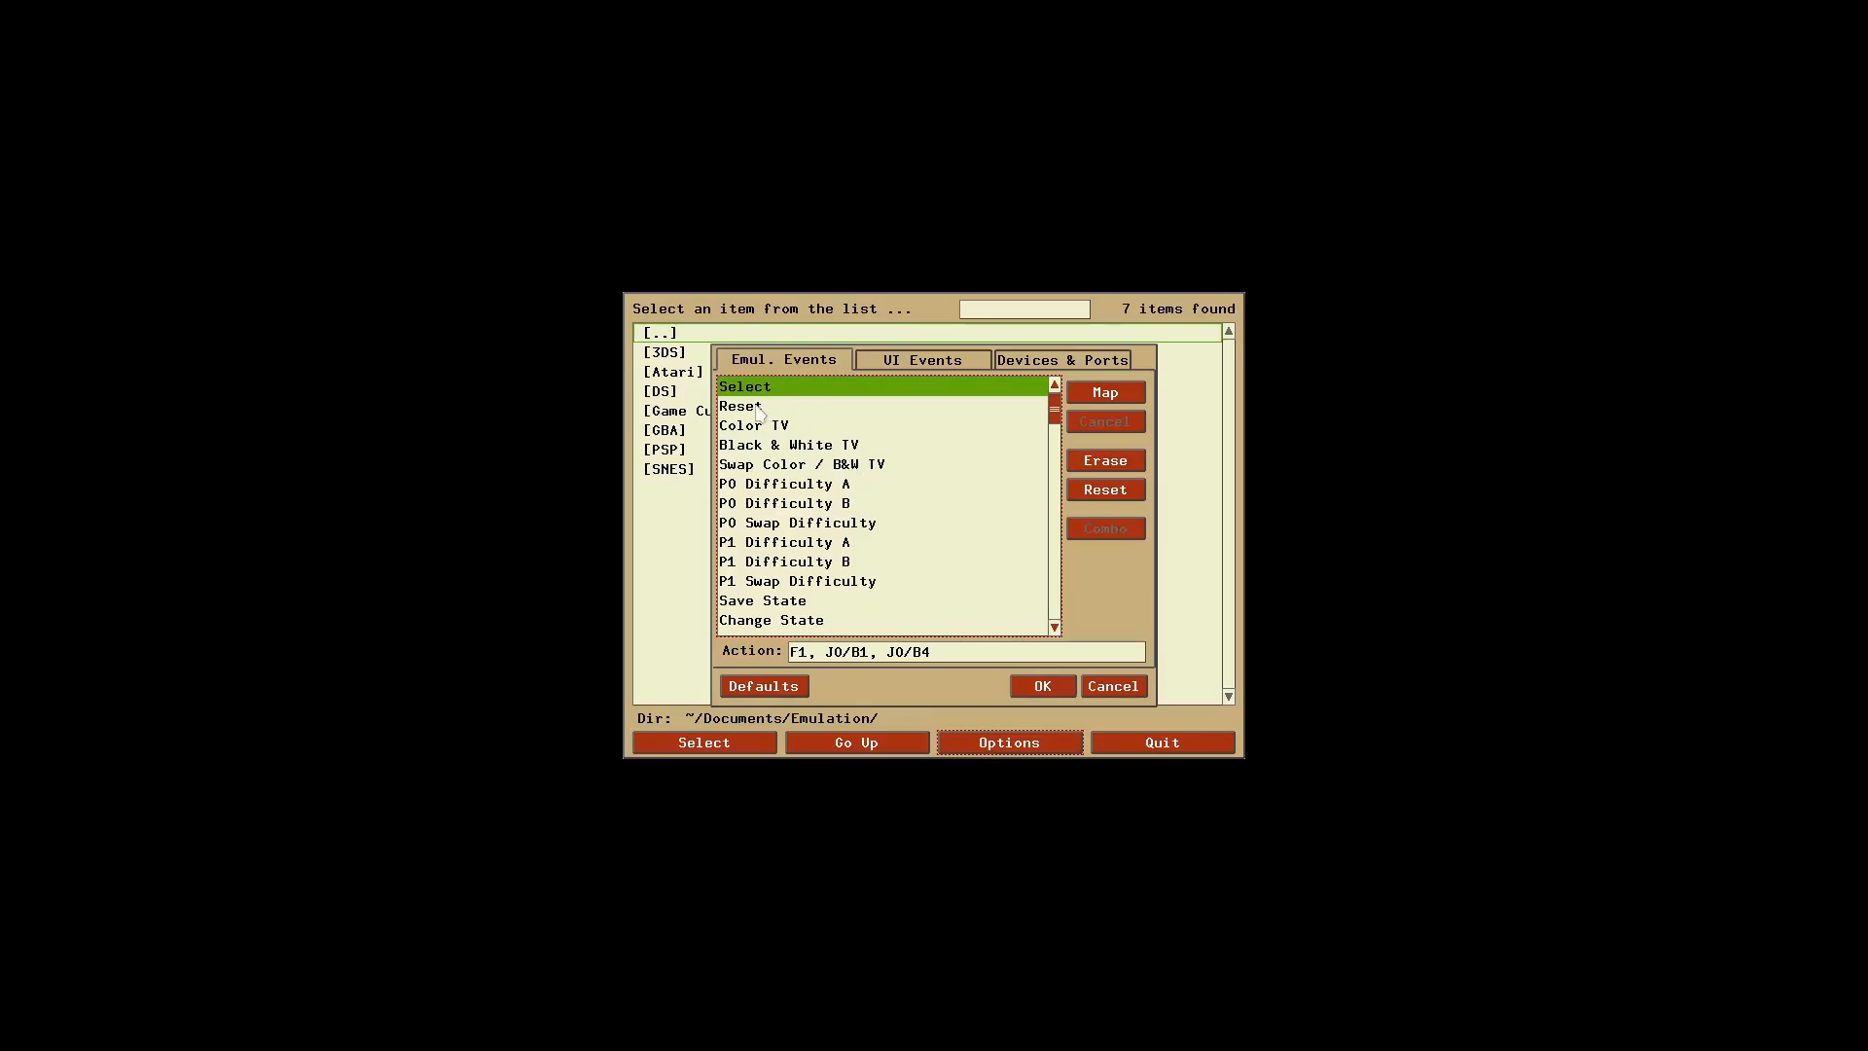
scroll("down", 3)
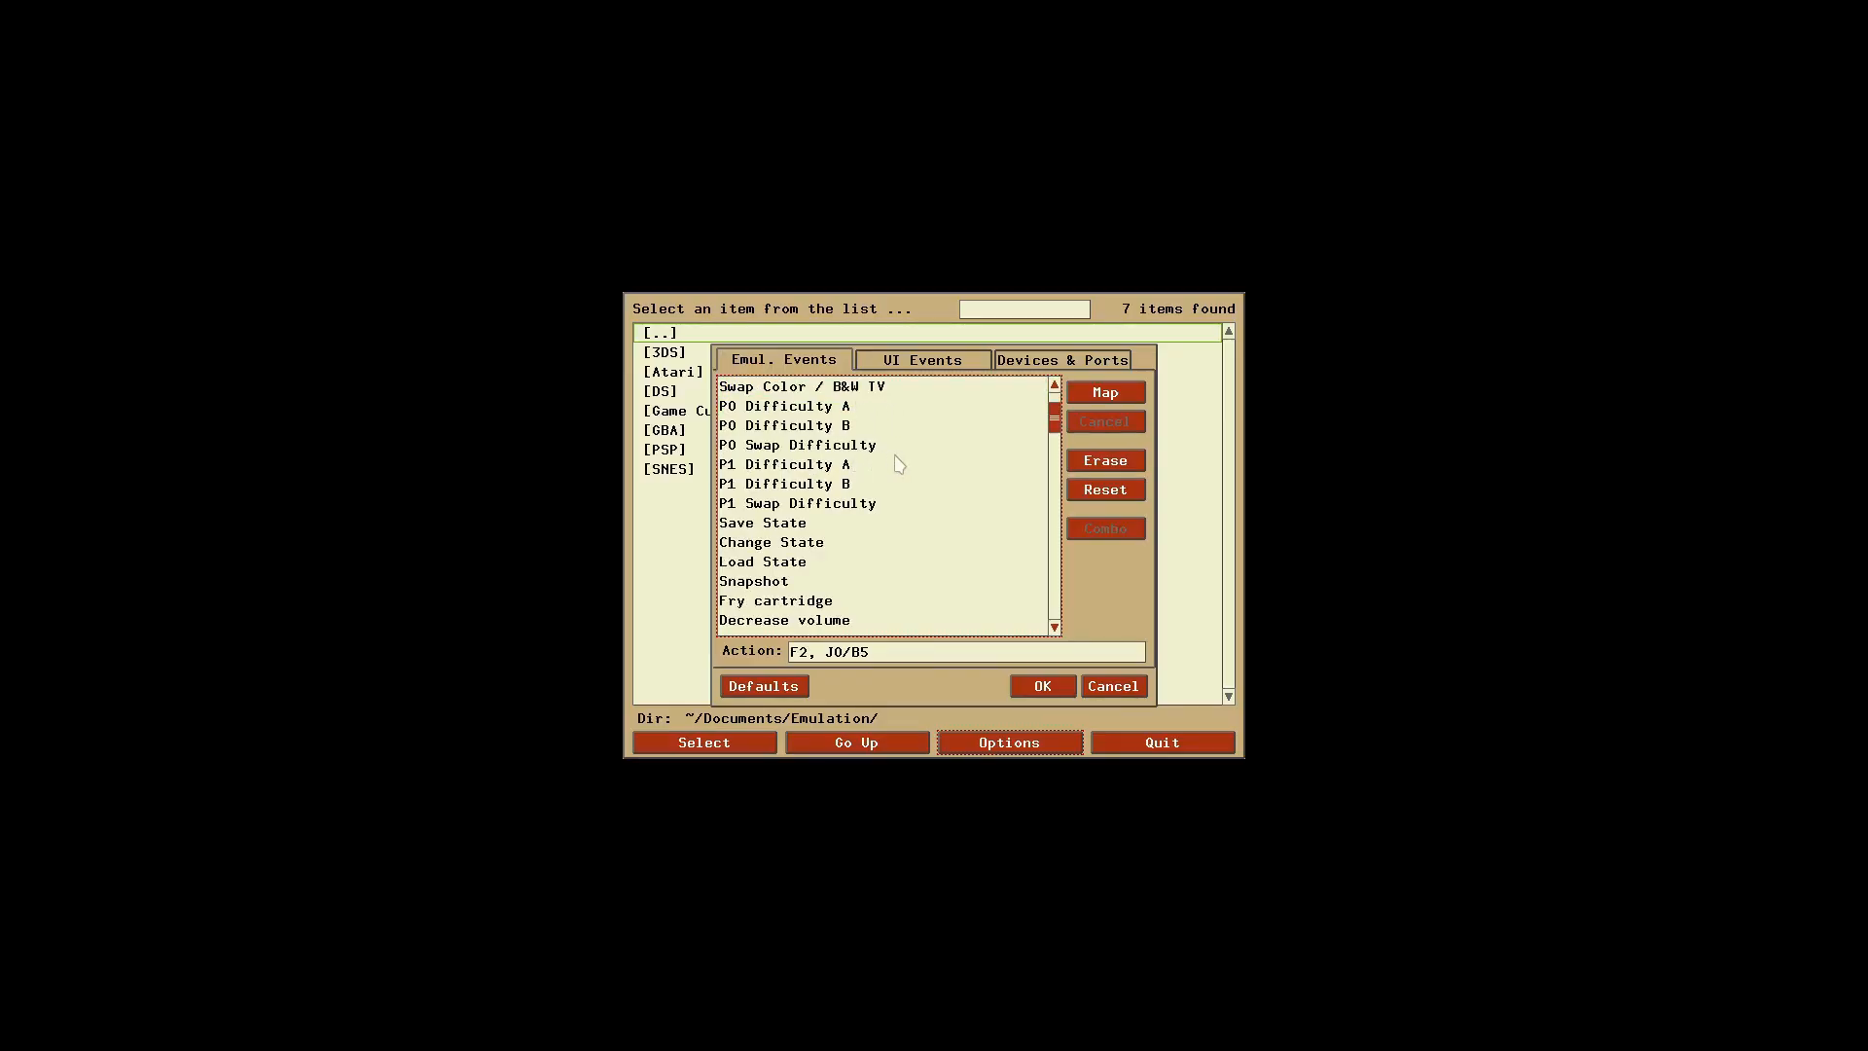
scroll("up", 3)
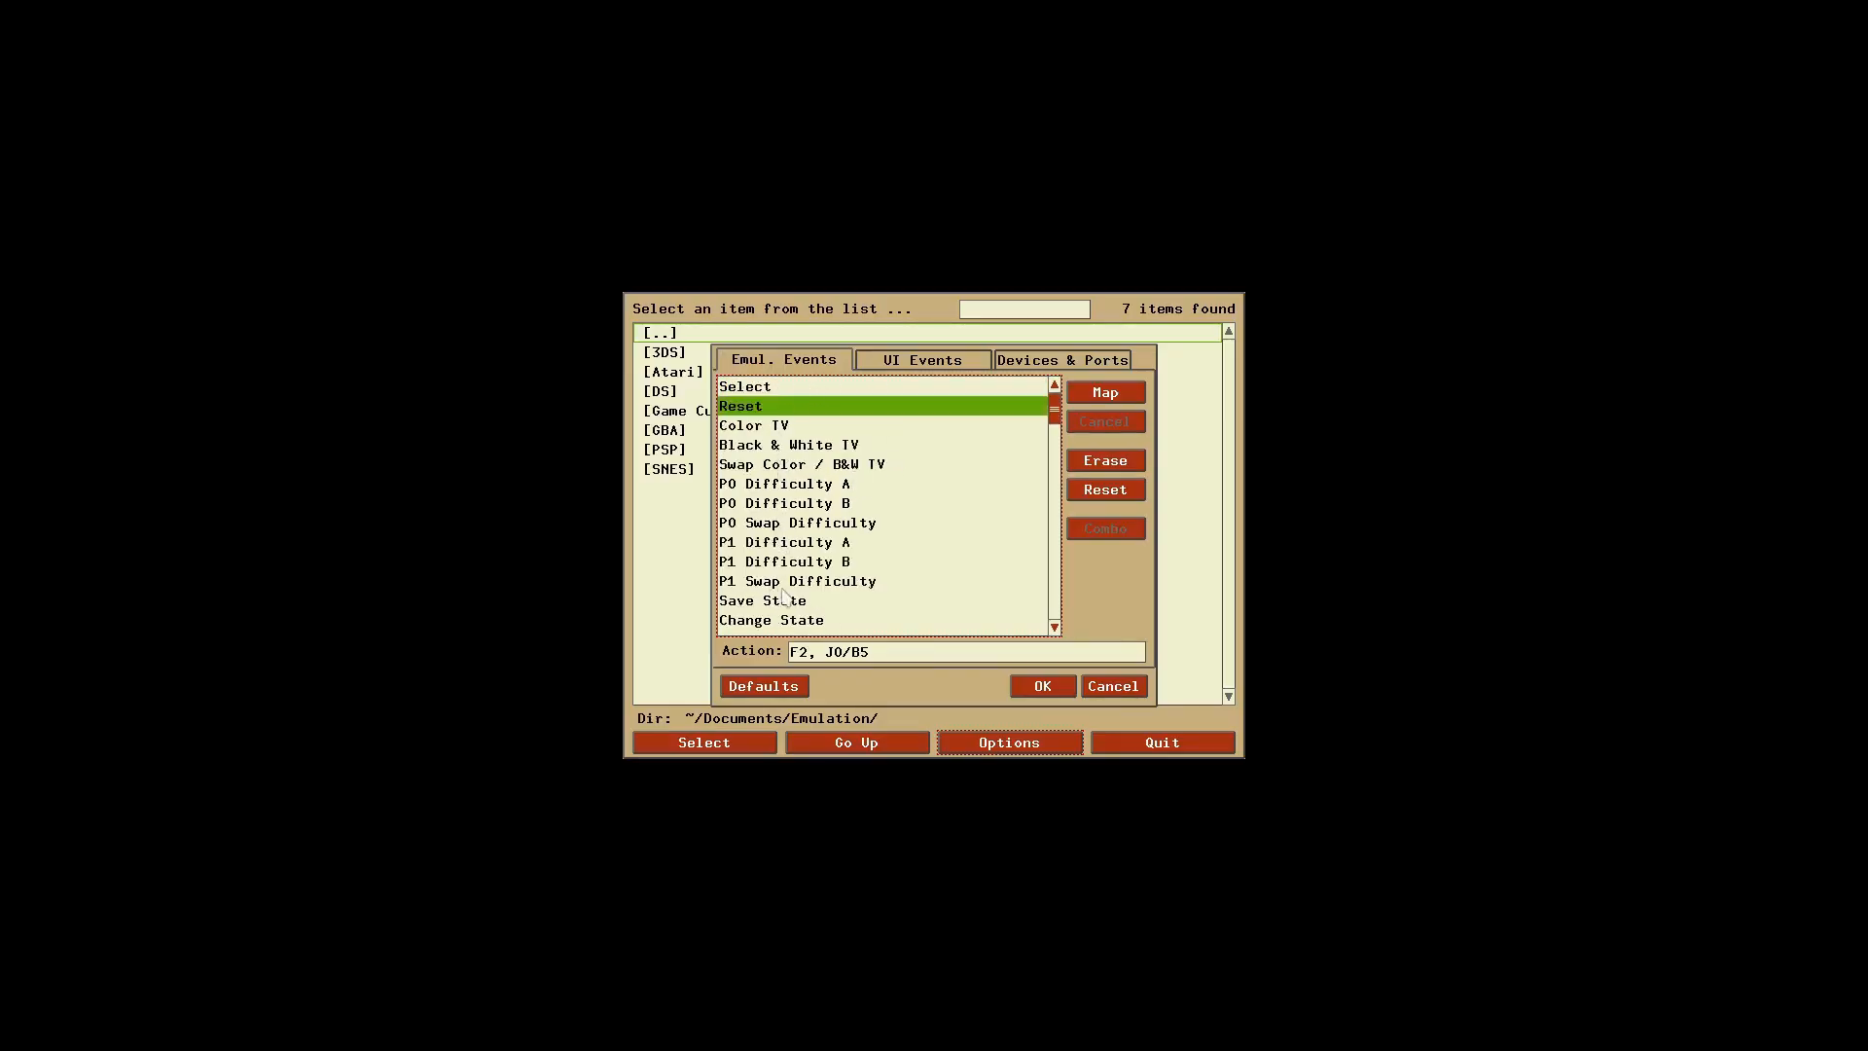
scroll("down", 3)
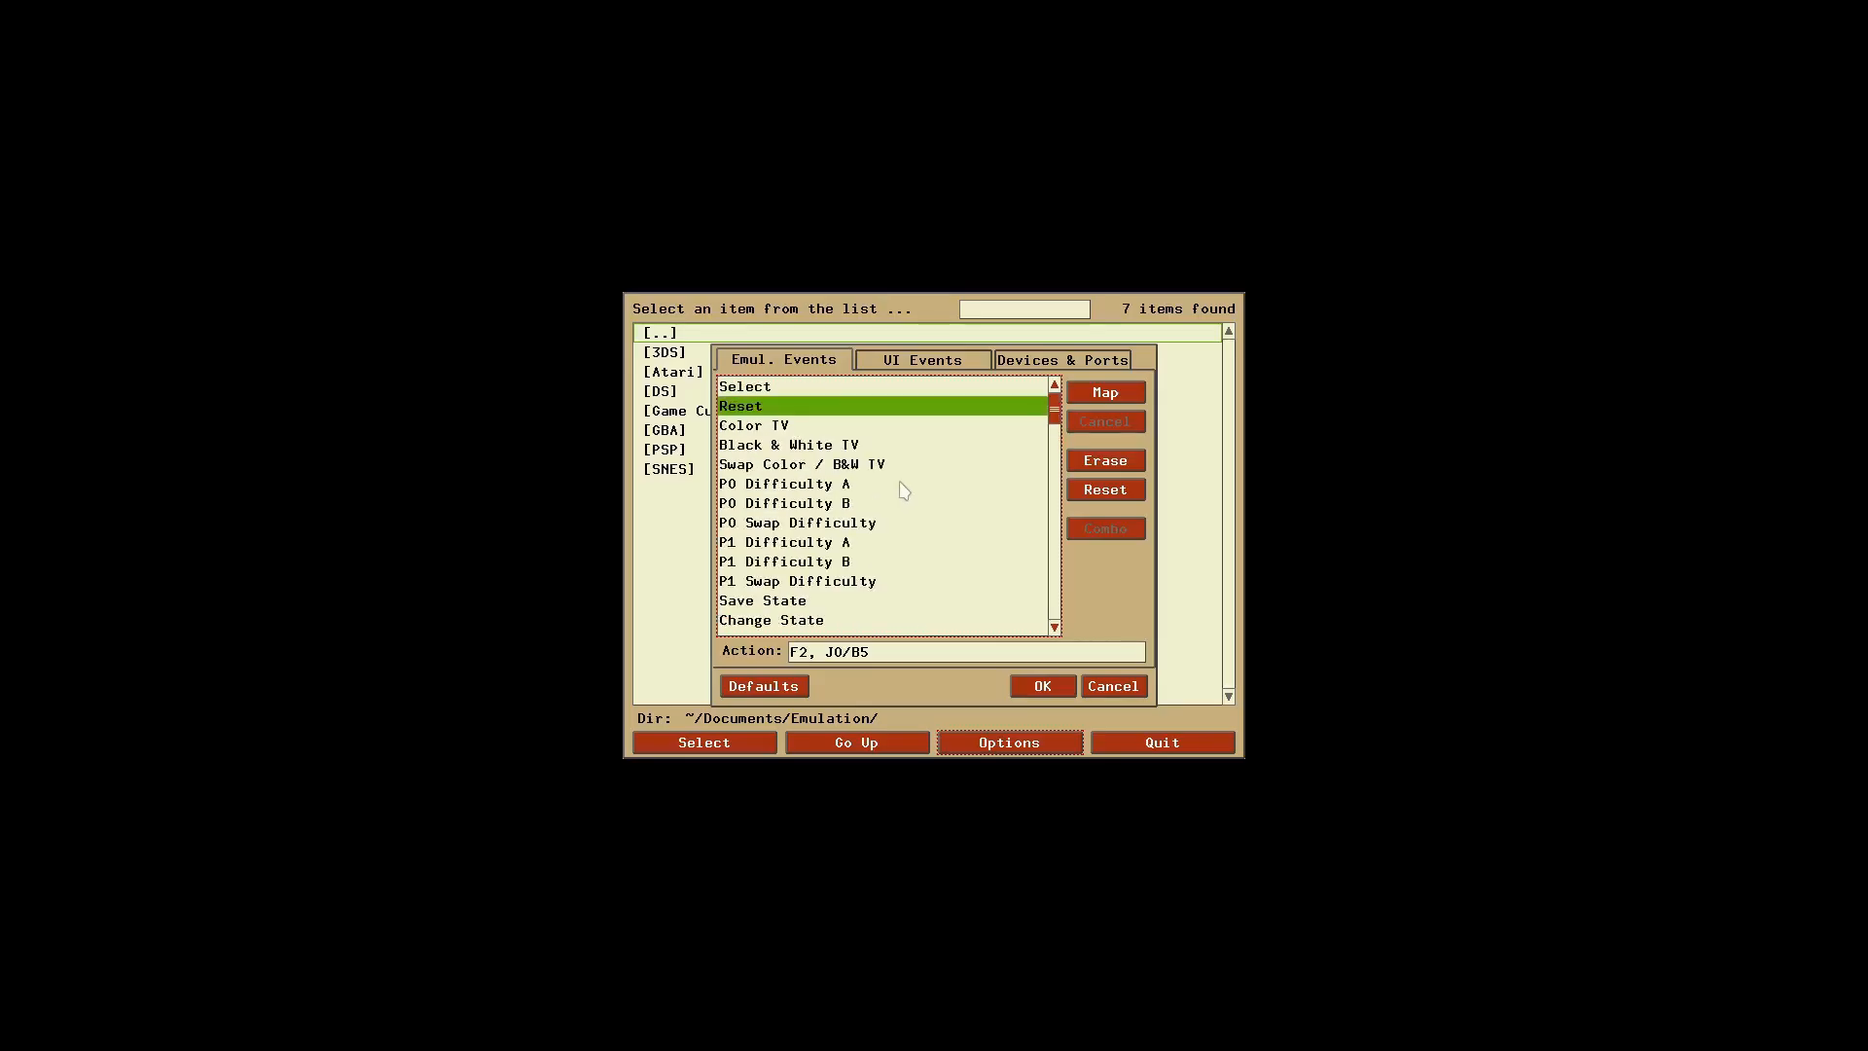
left_click(746, 385)
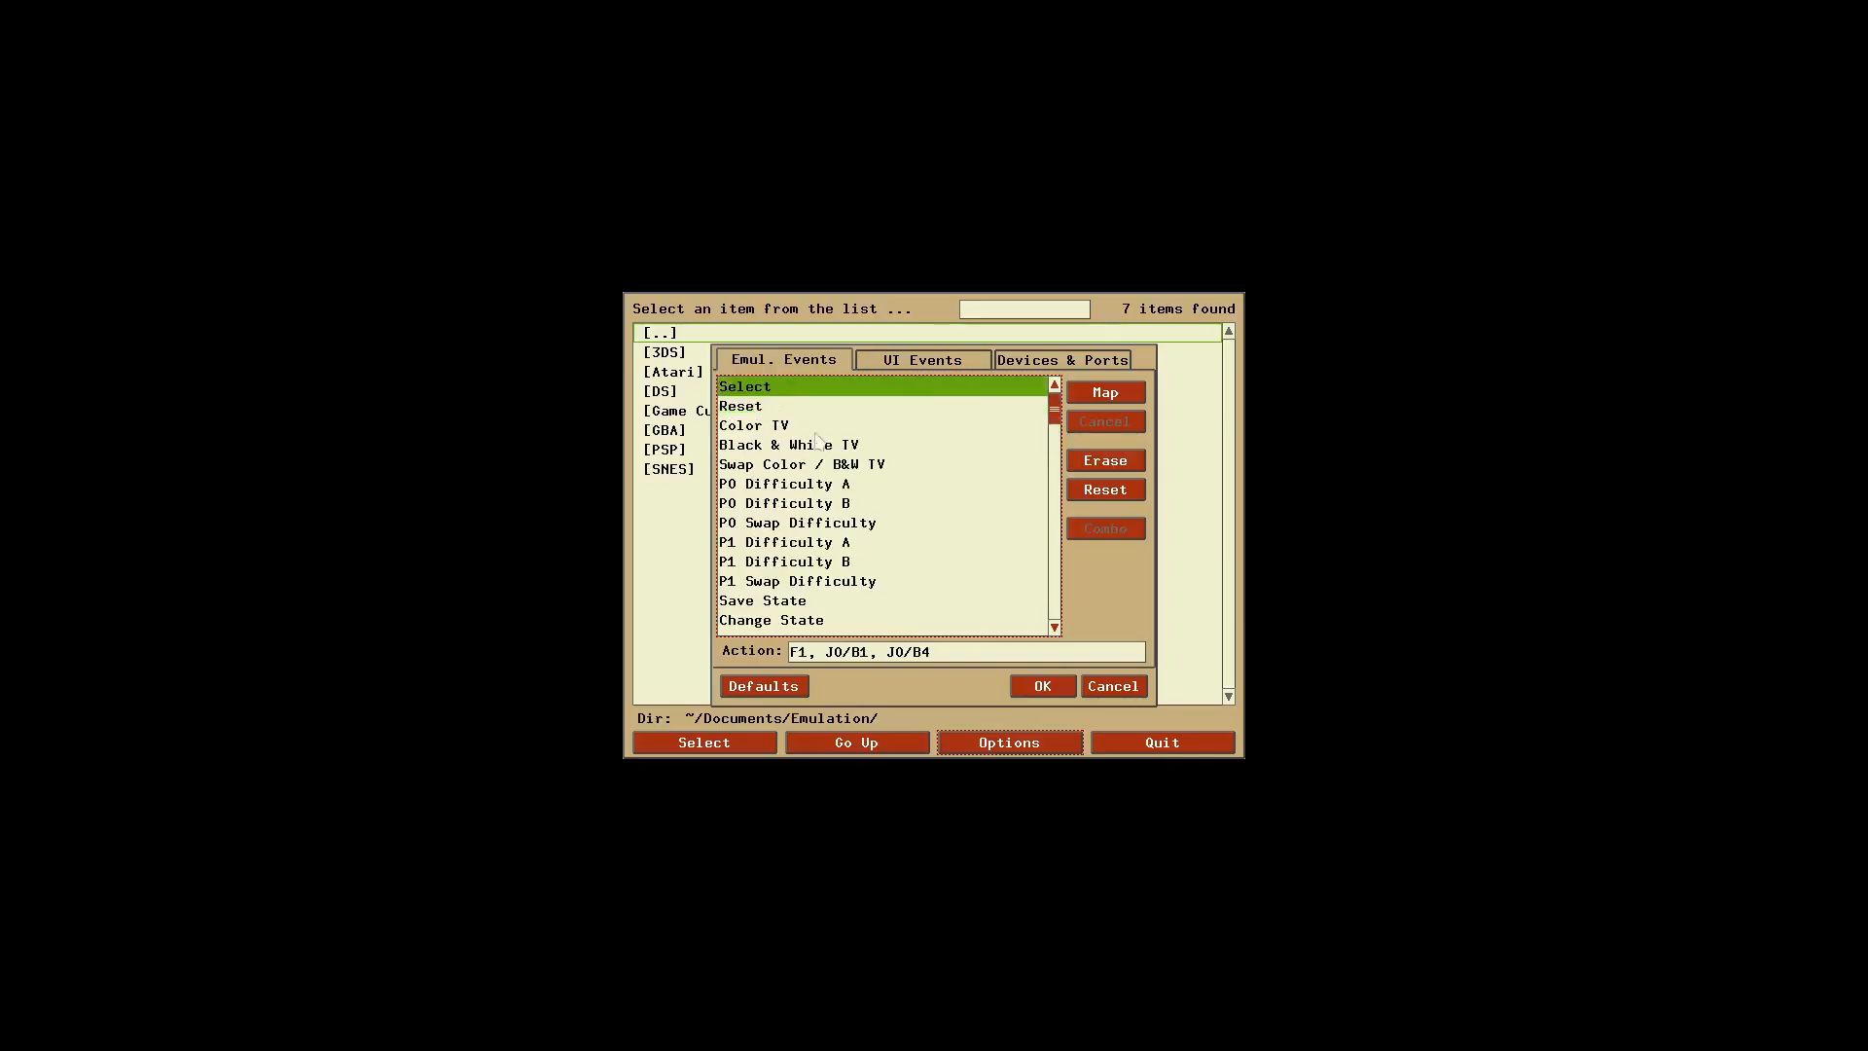
scroll("down", 3)
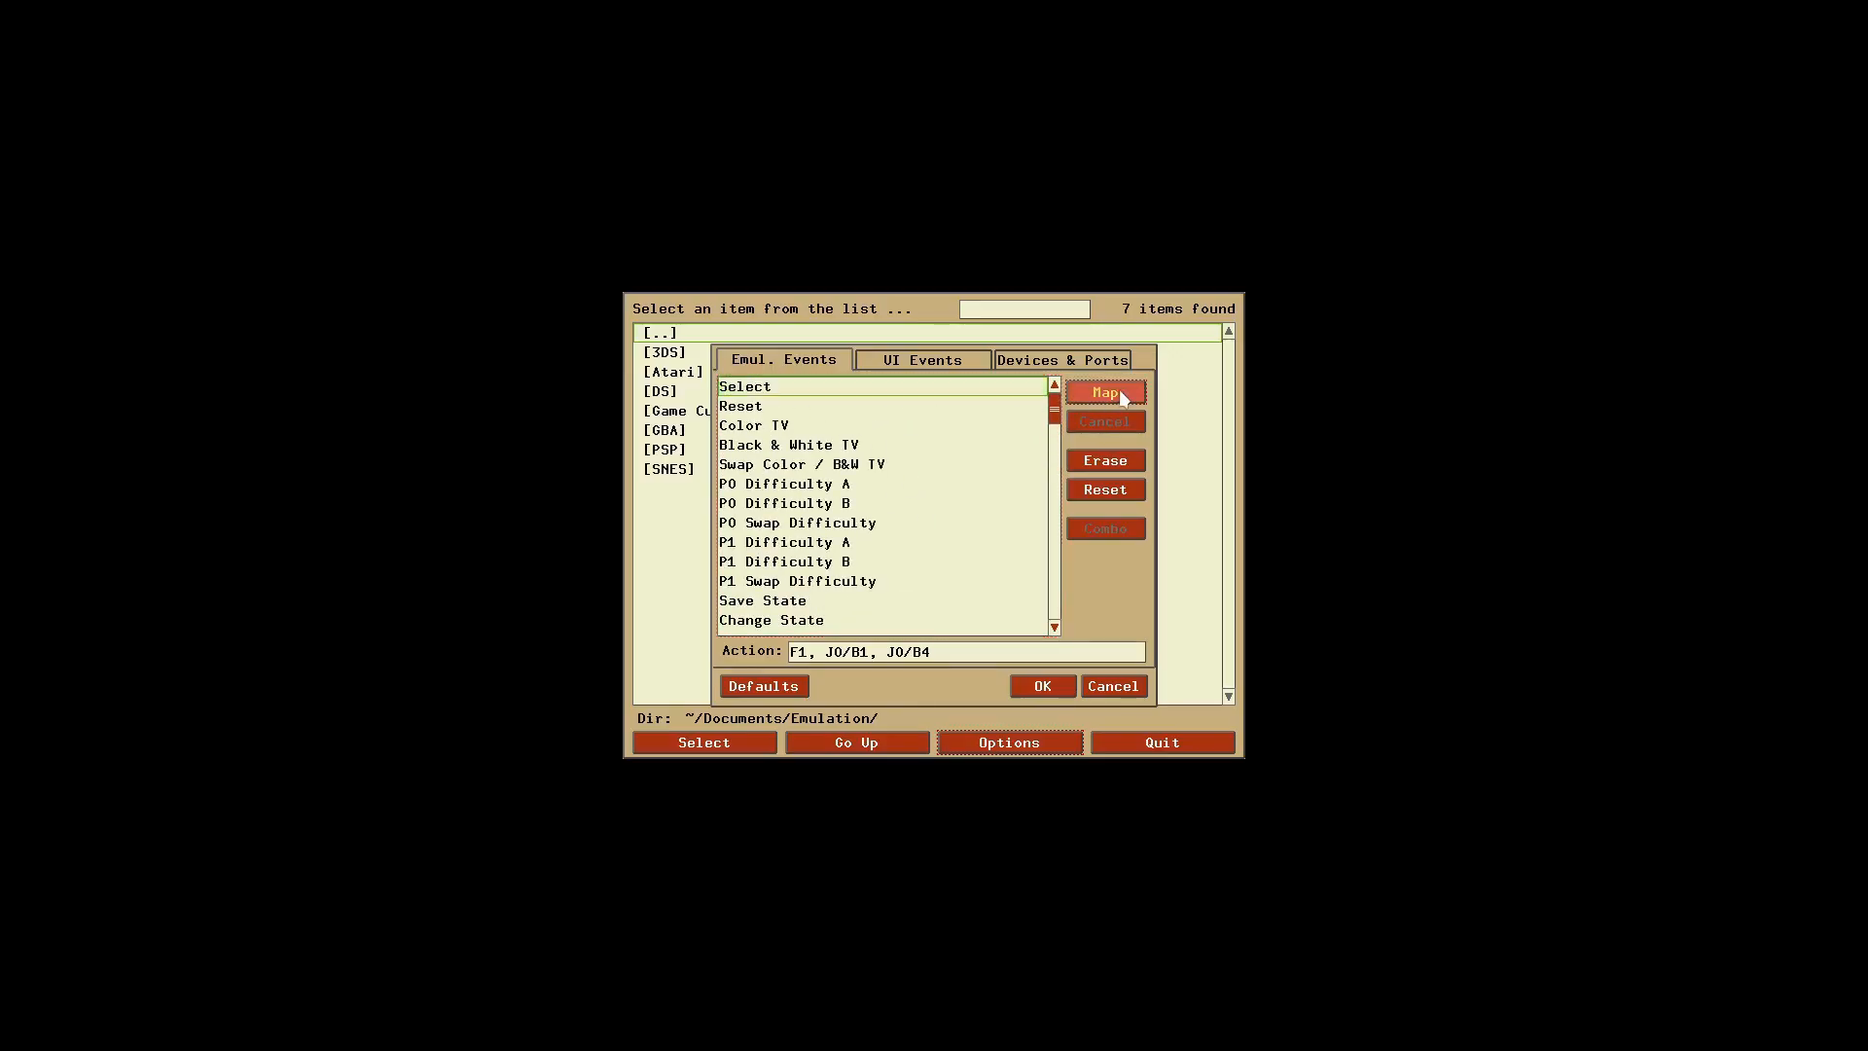
Step: Start remapping the Reset event, then abandon it
left_click(1103, 391)
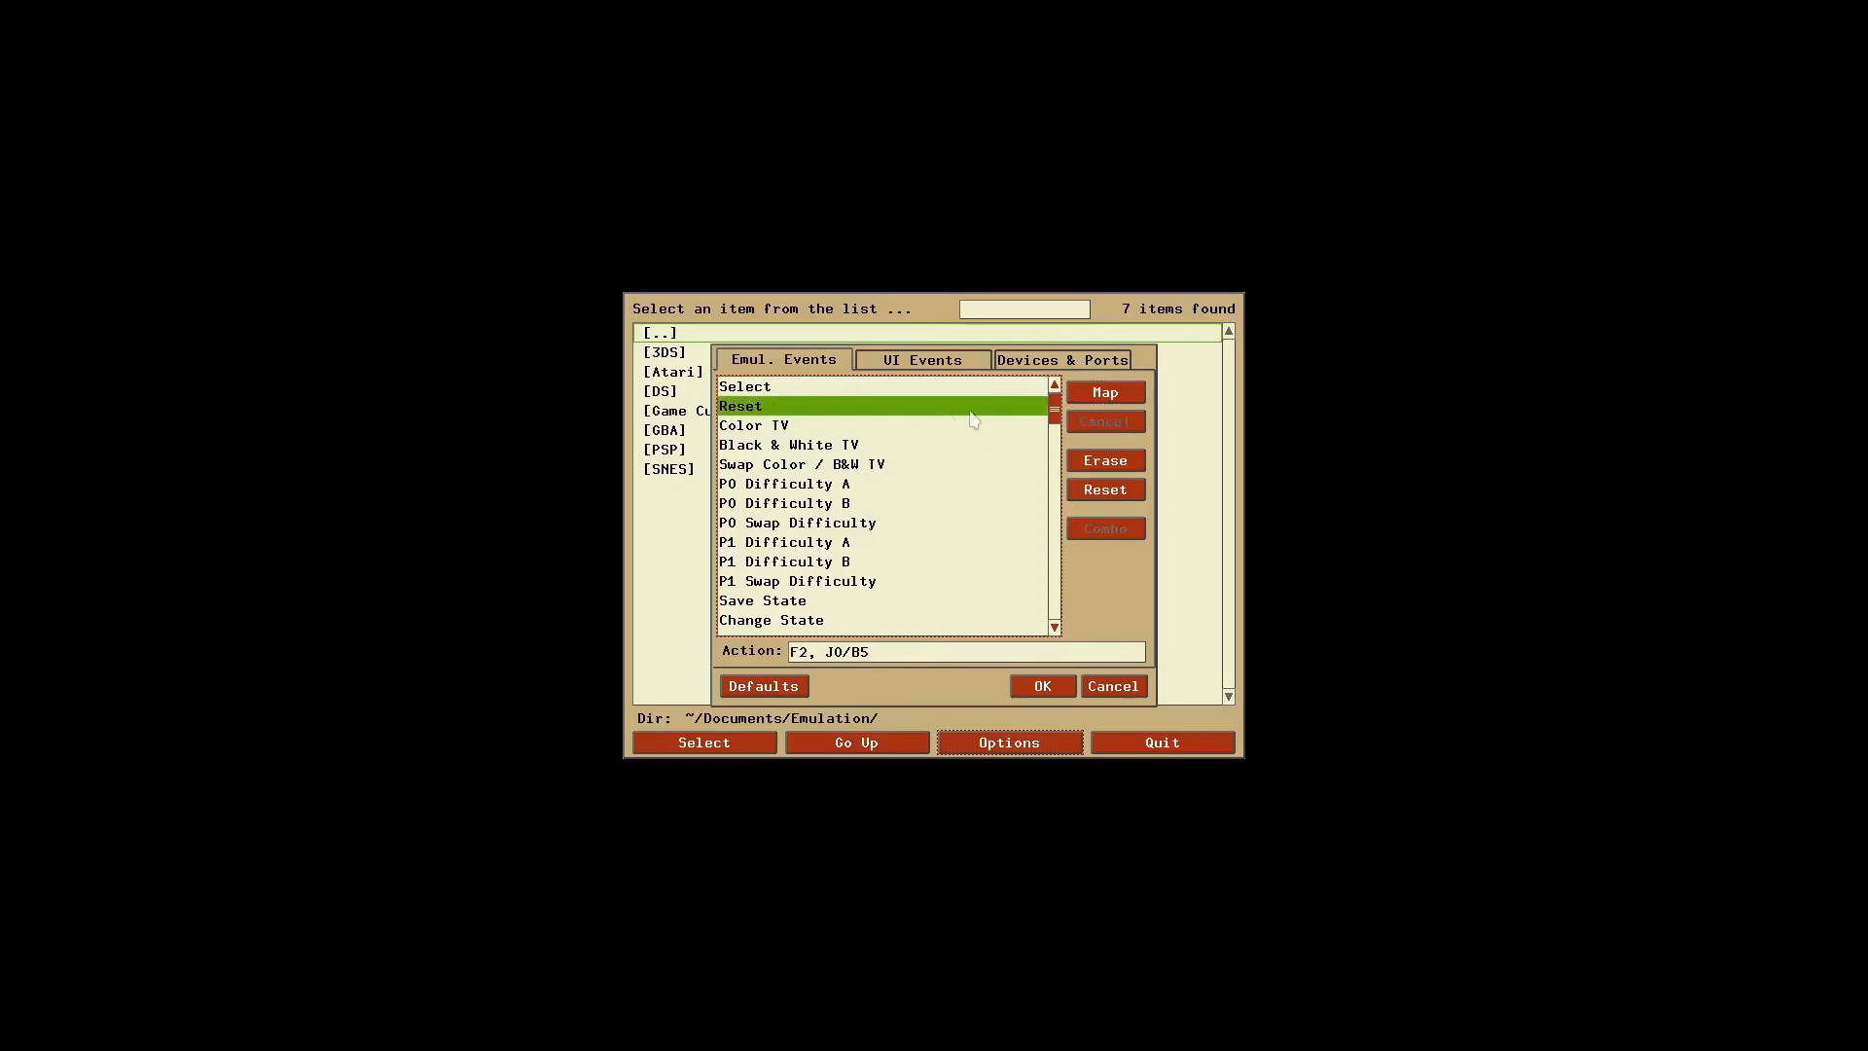
left_click(1103, 391)
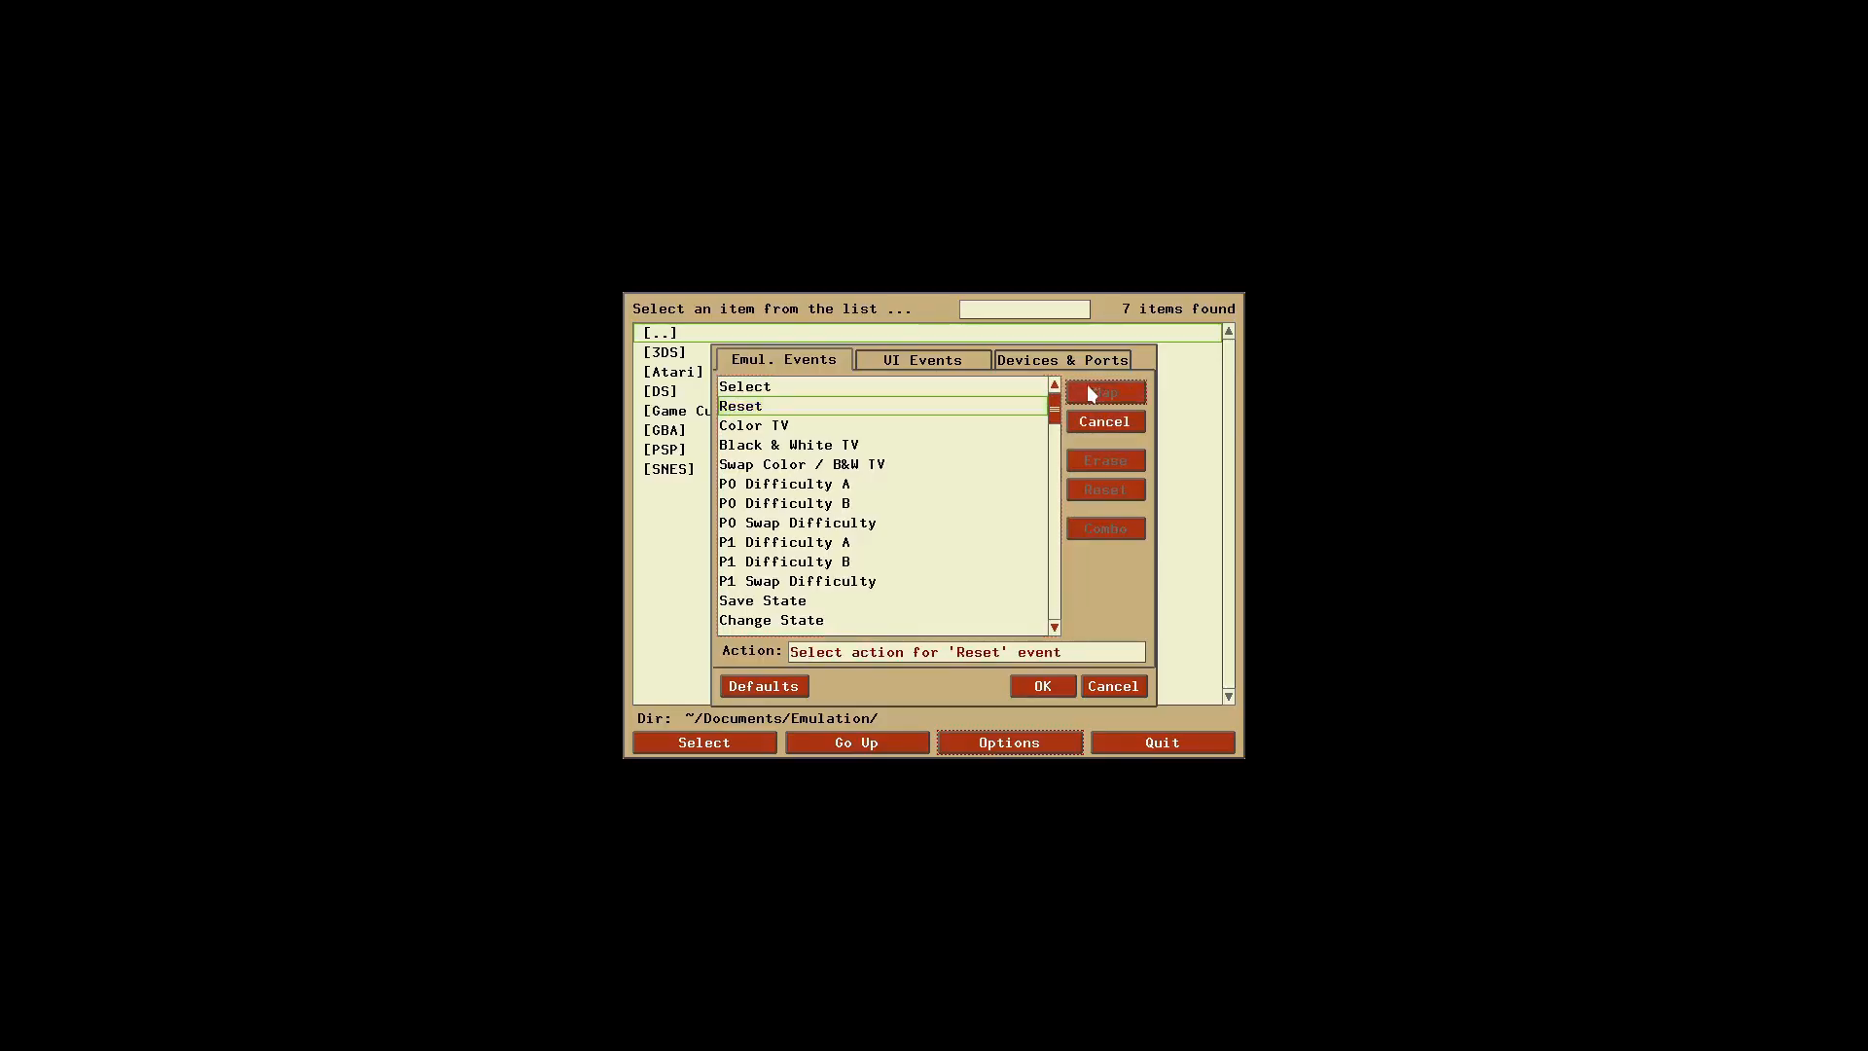
left_click(1103, 391)
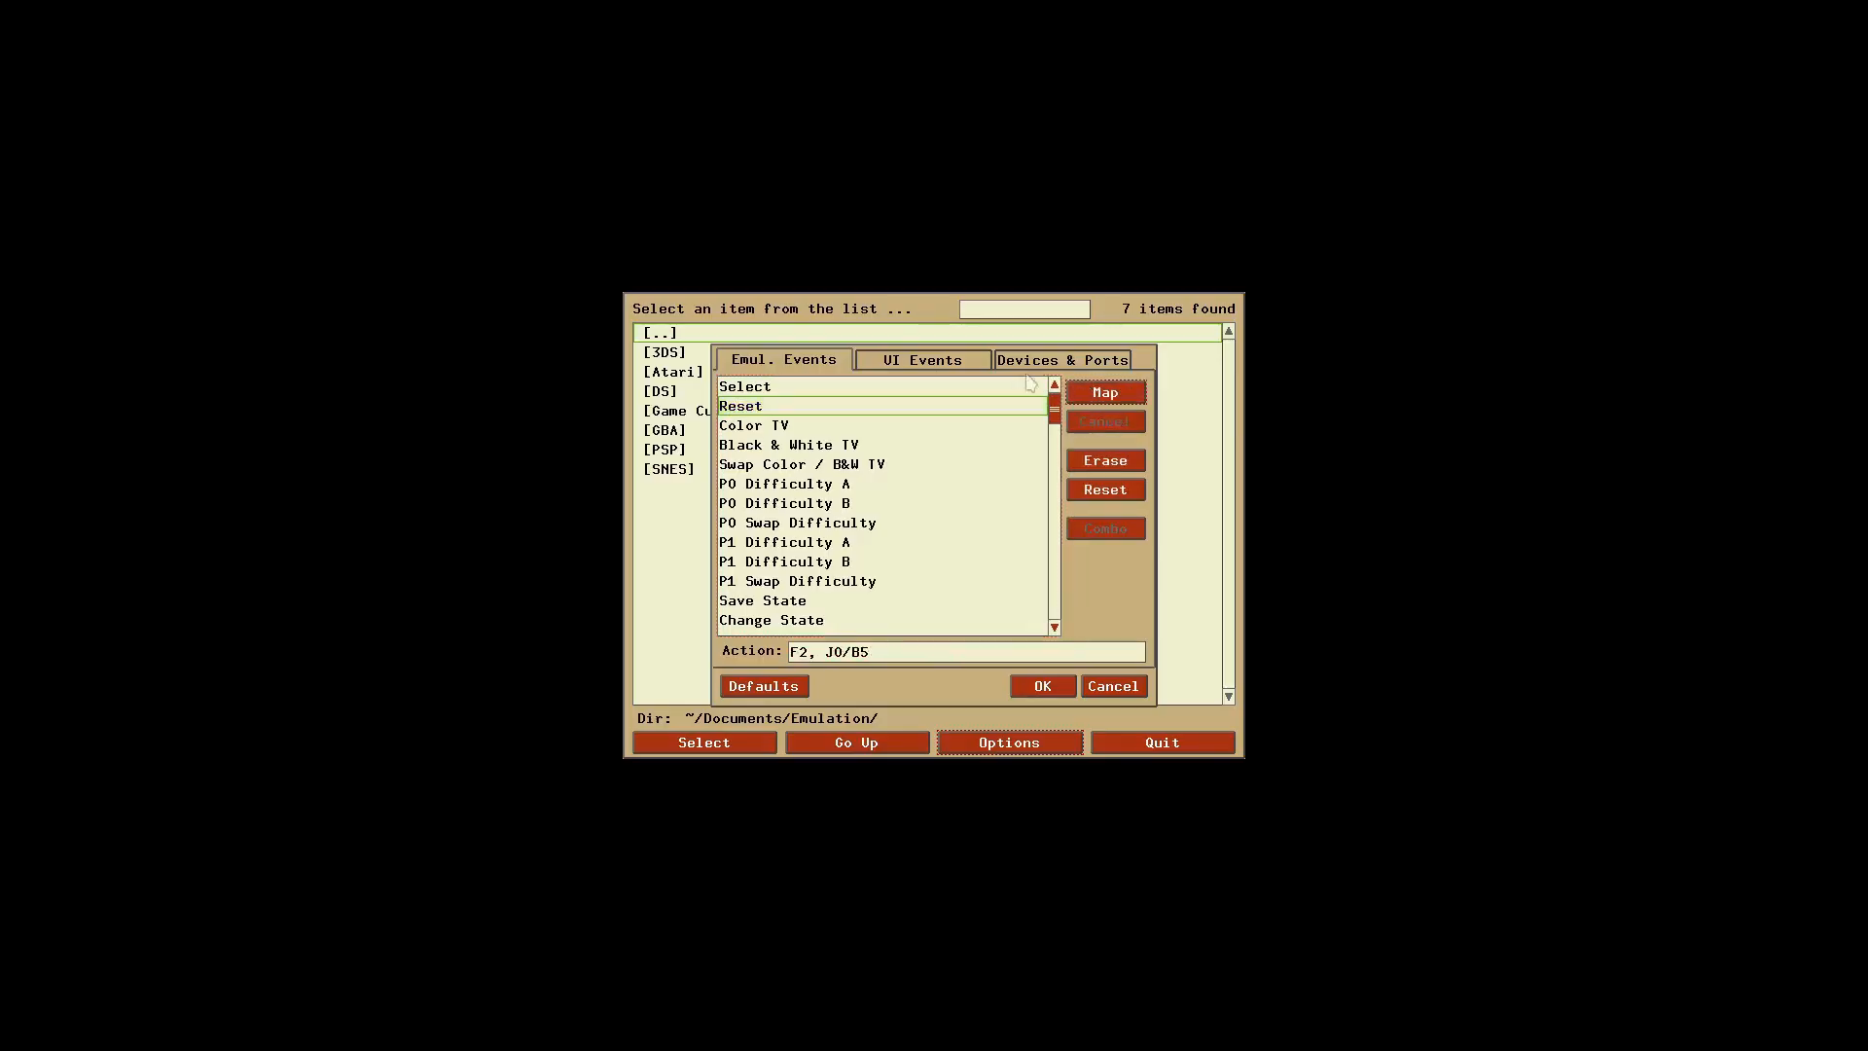
scroll("down", 3)
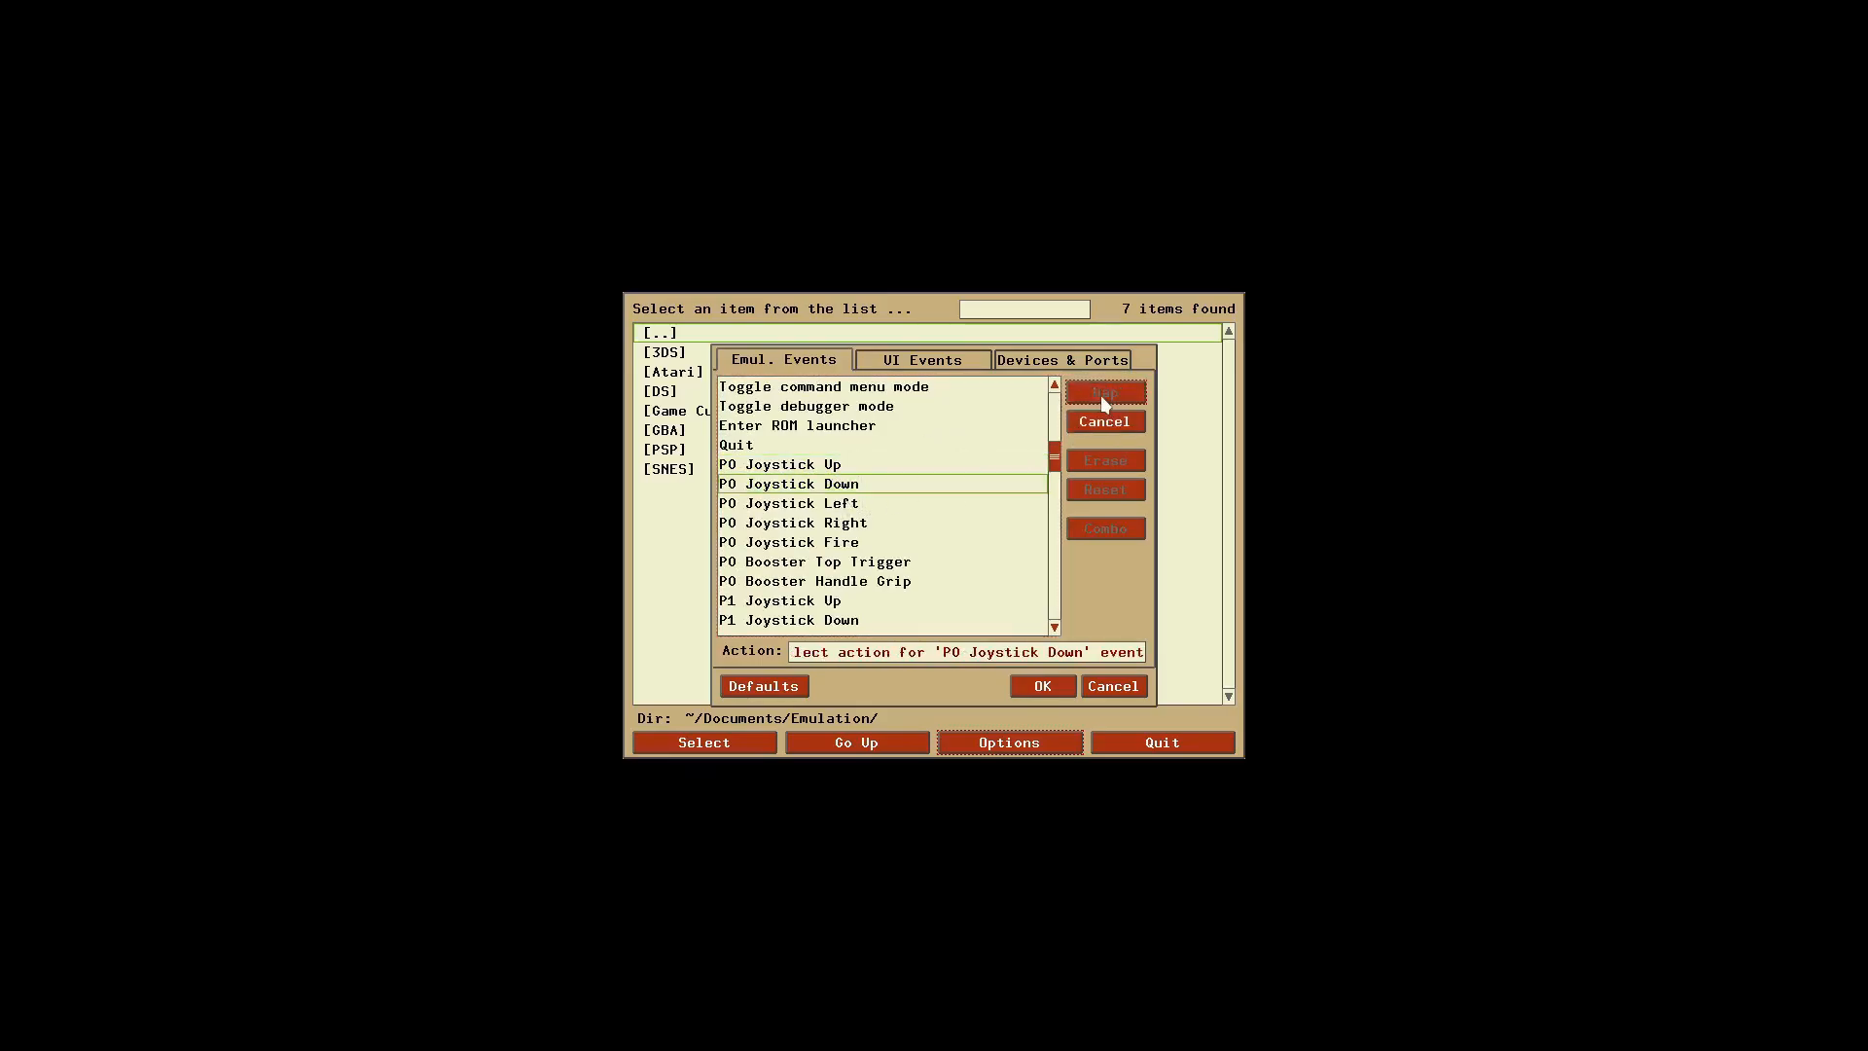
Step: Map P0 Joystick Left, Right and Fire to controller buttons and confirm with OK
left_click(788, 502)
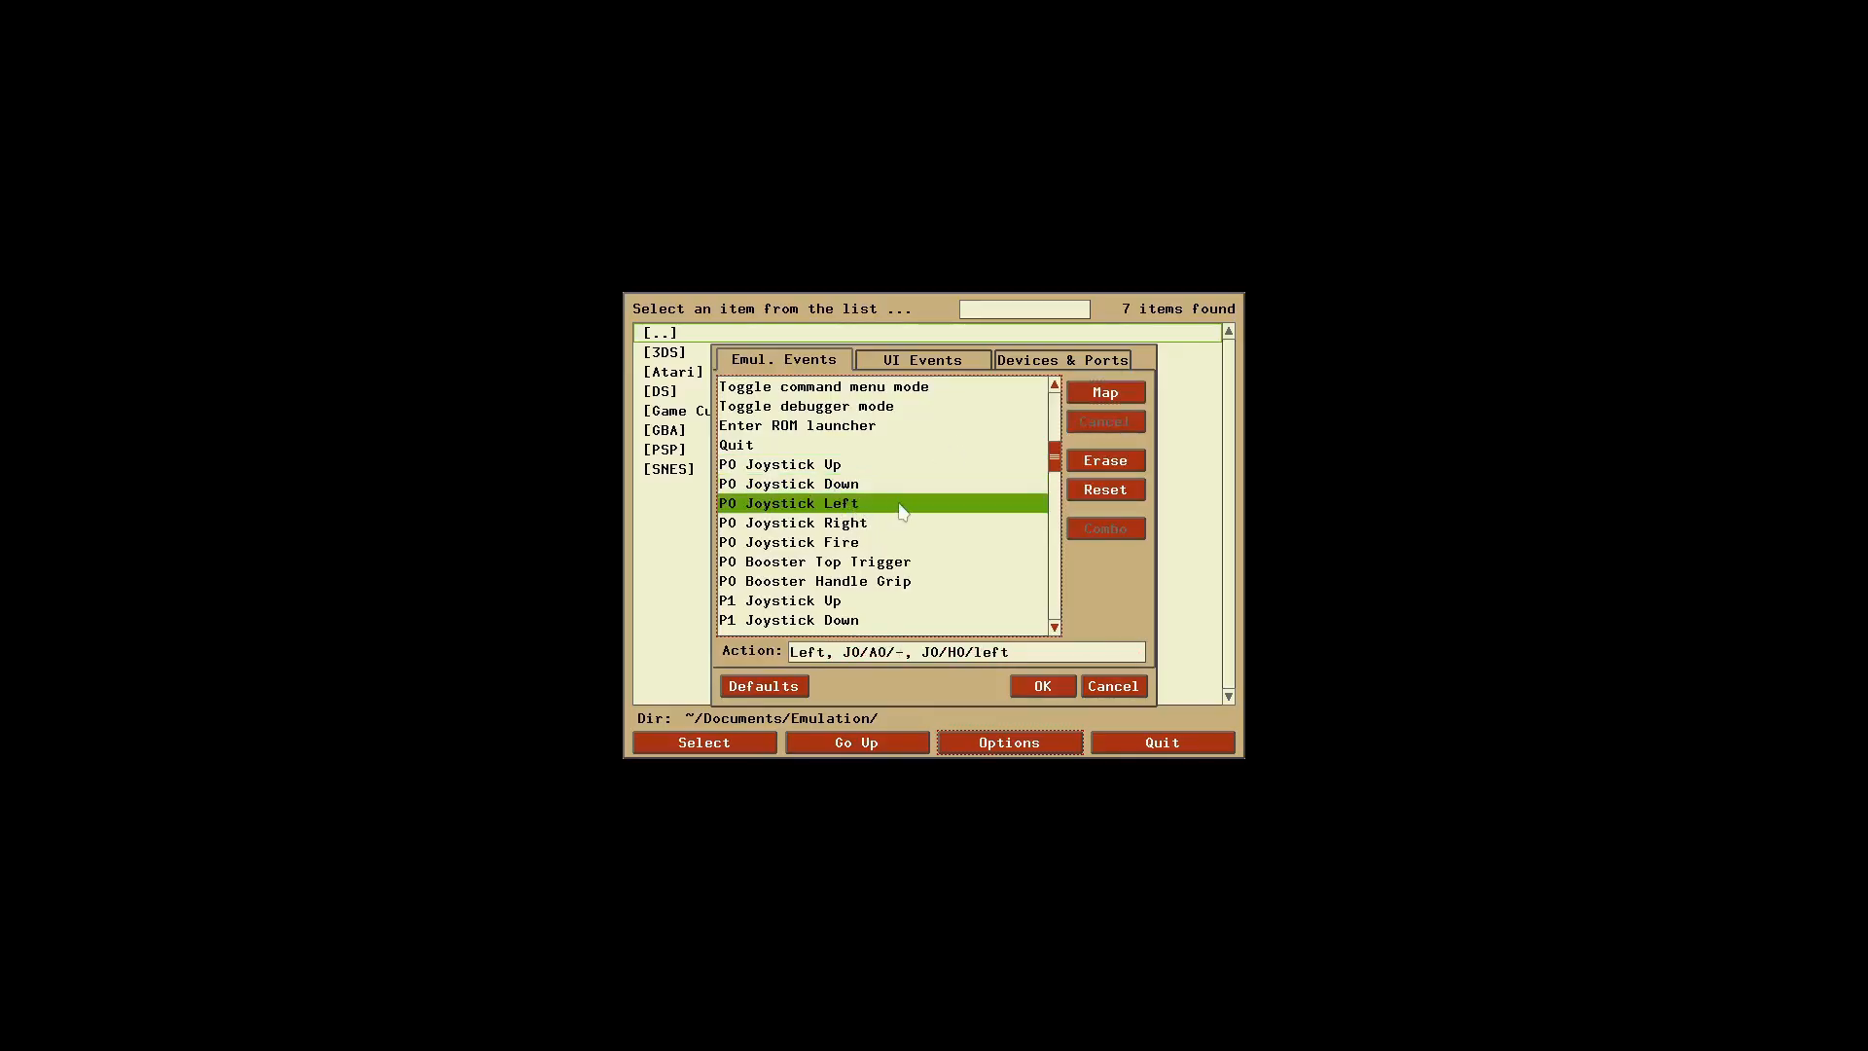
mouse_move(1082, 409)
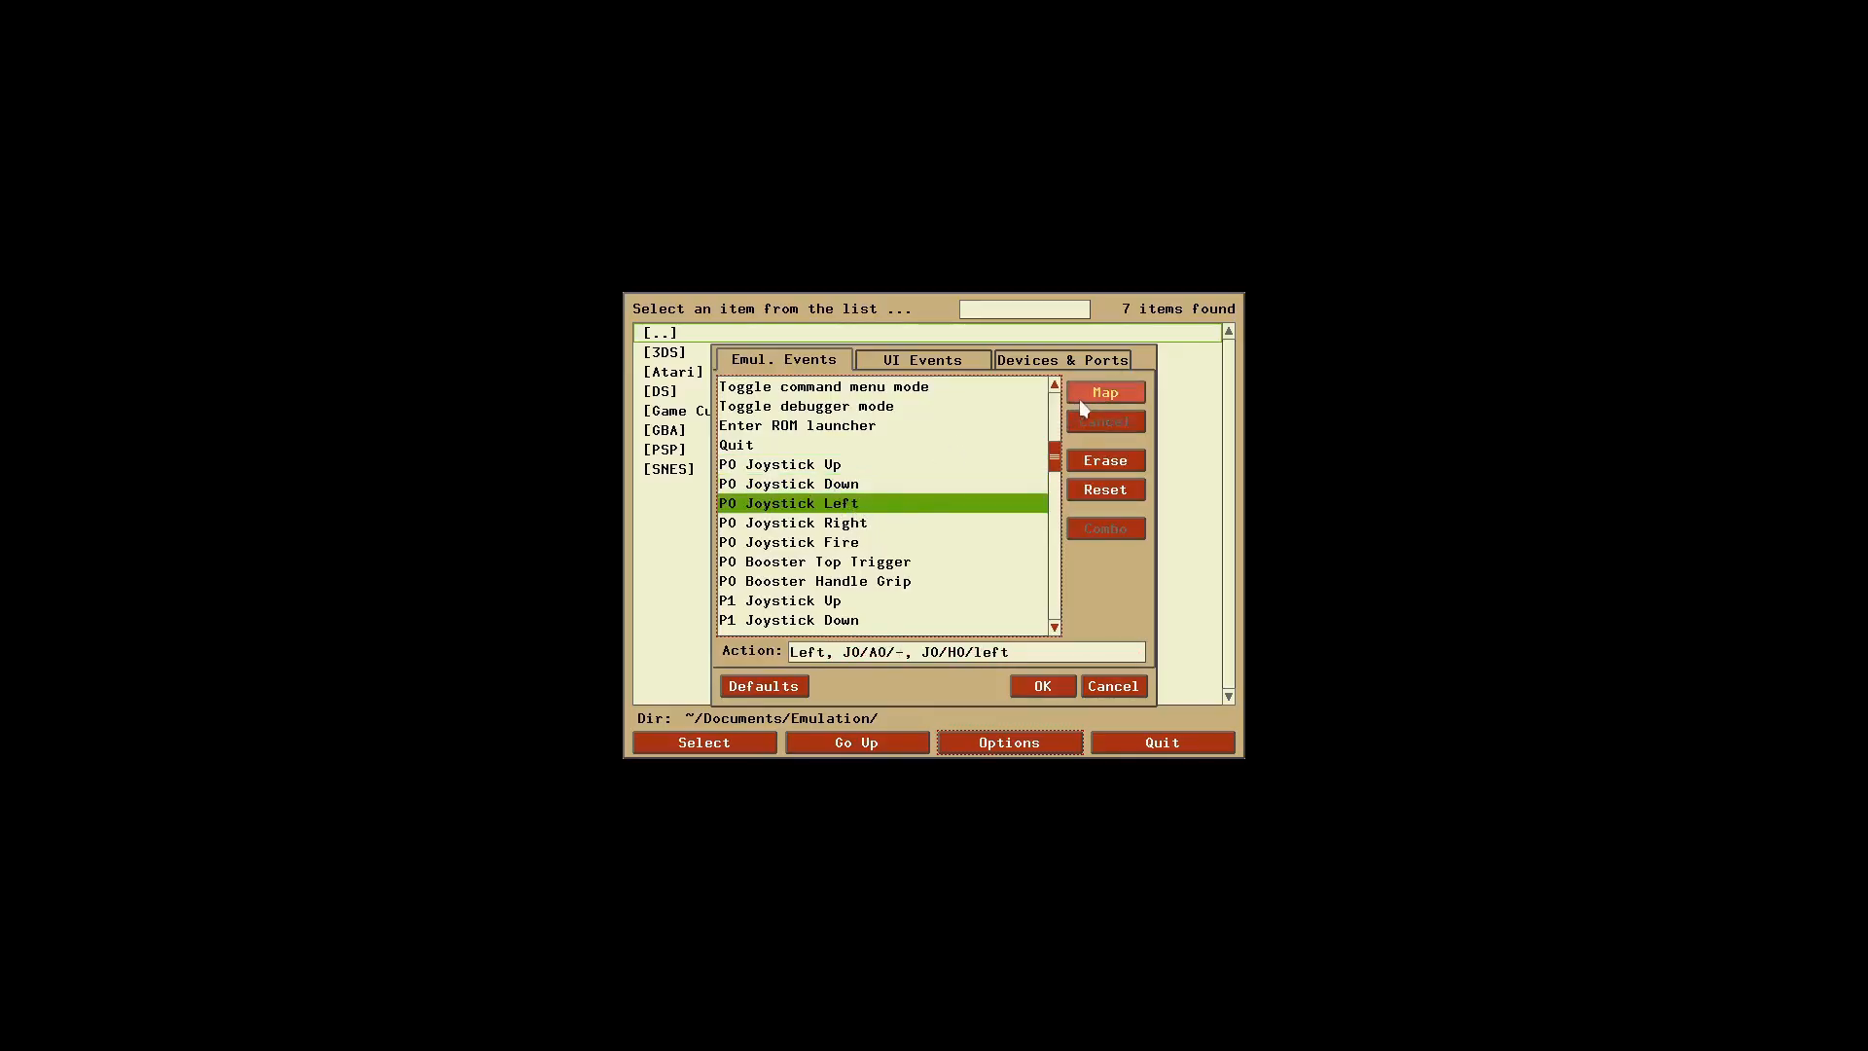
left_click(1101, 391)
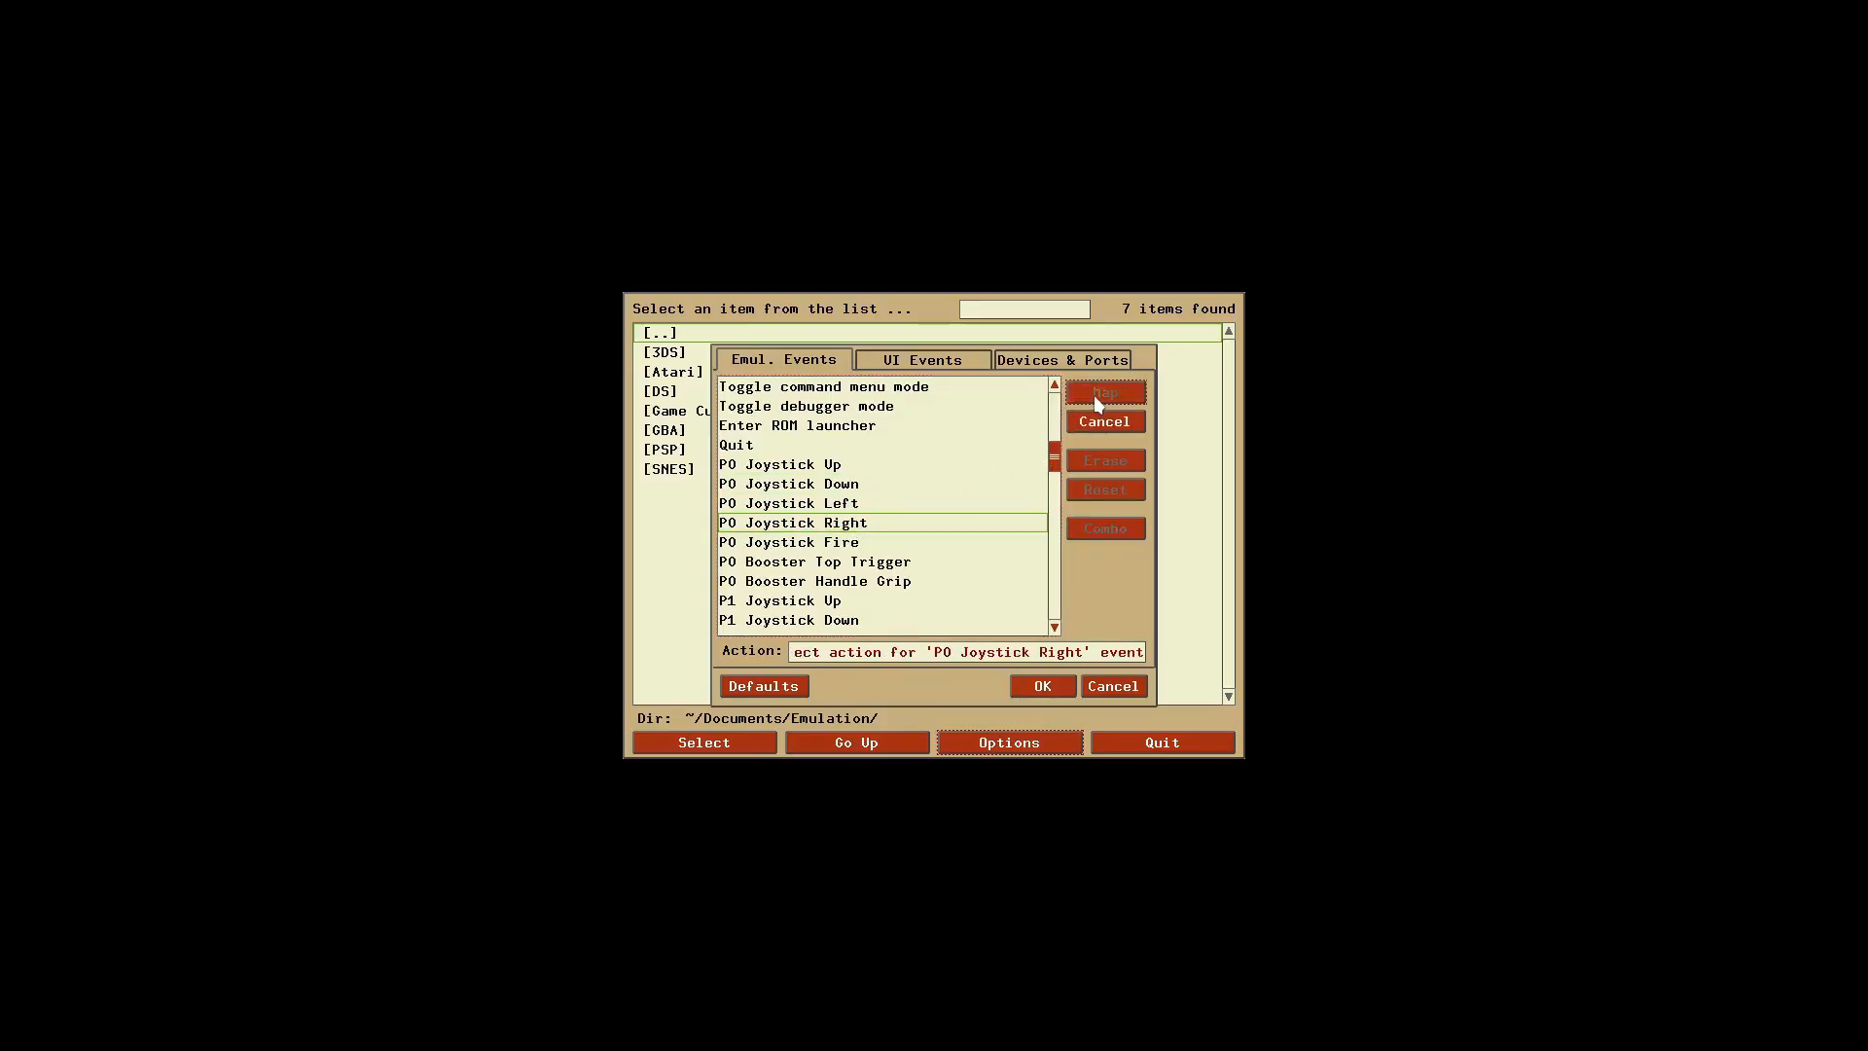
left_click(788, 543)
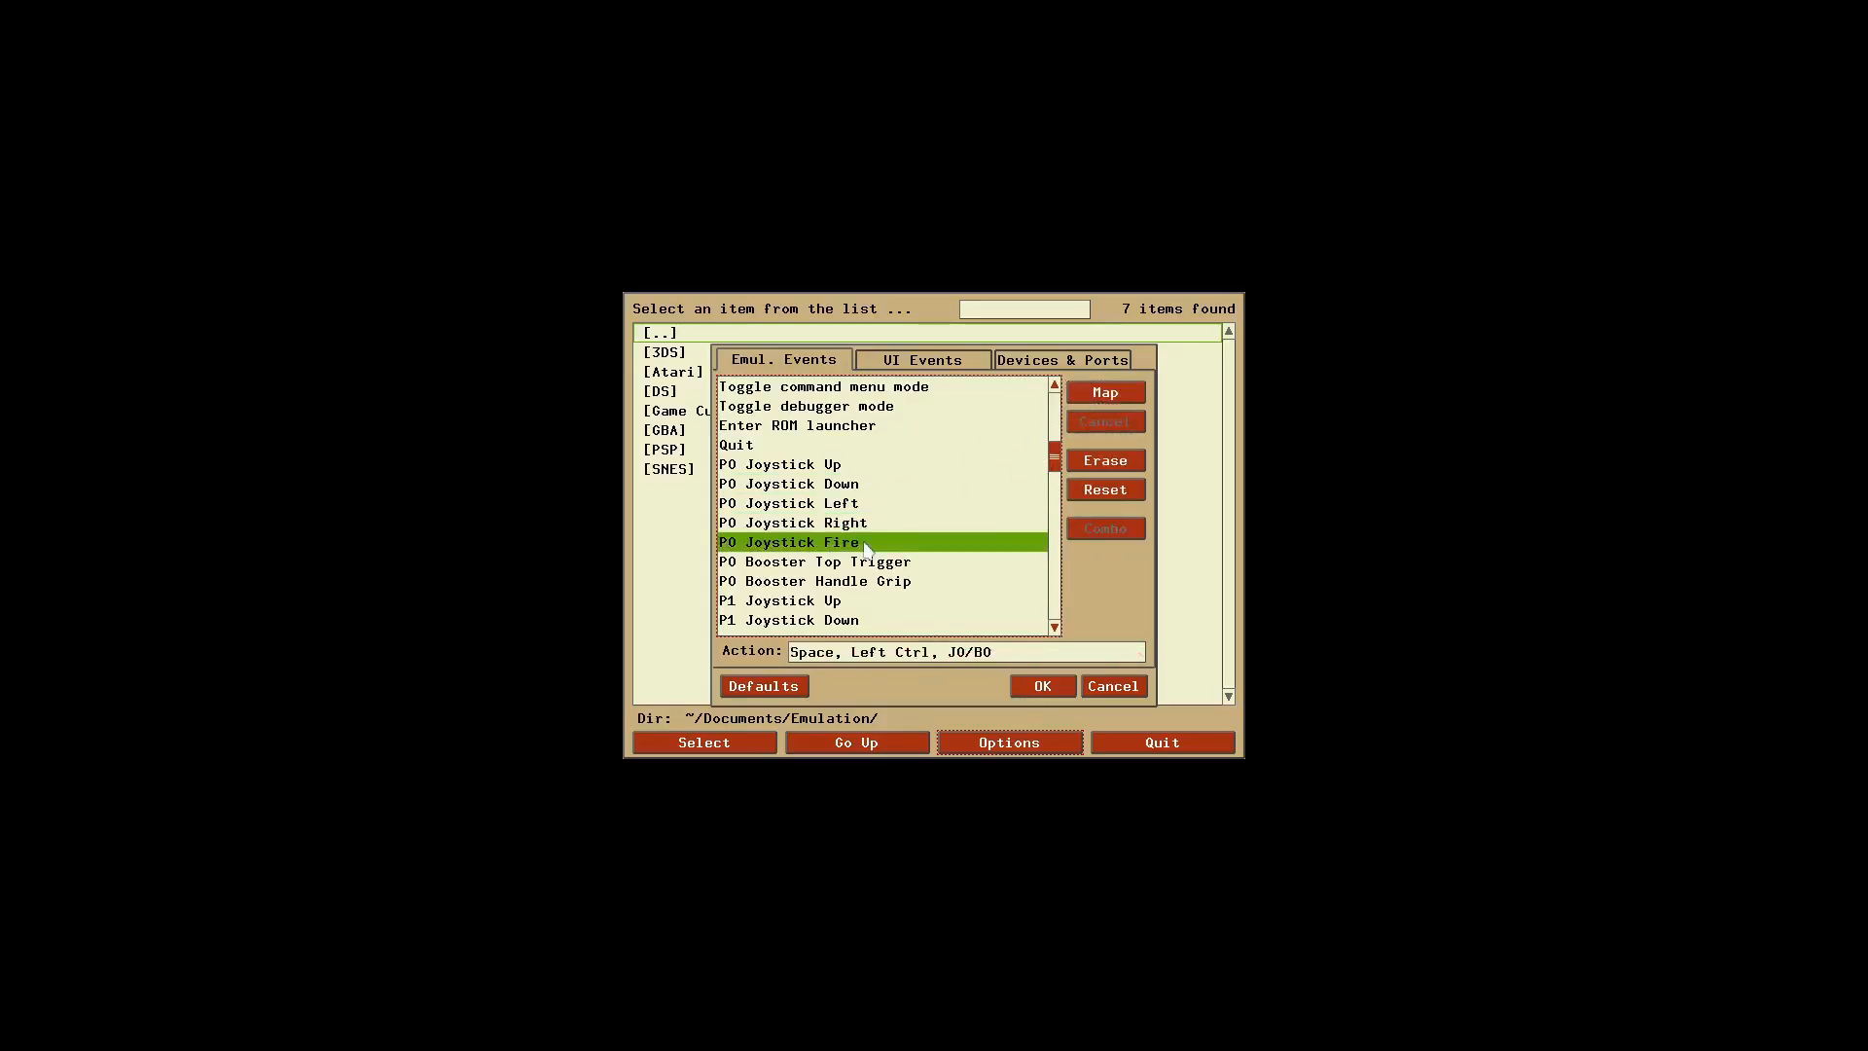
mouse_move(969, 512)
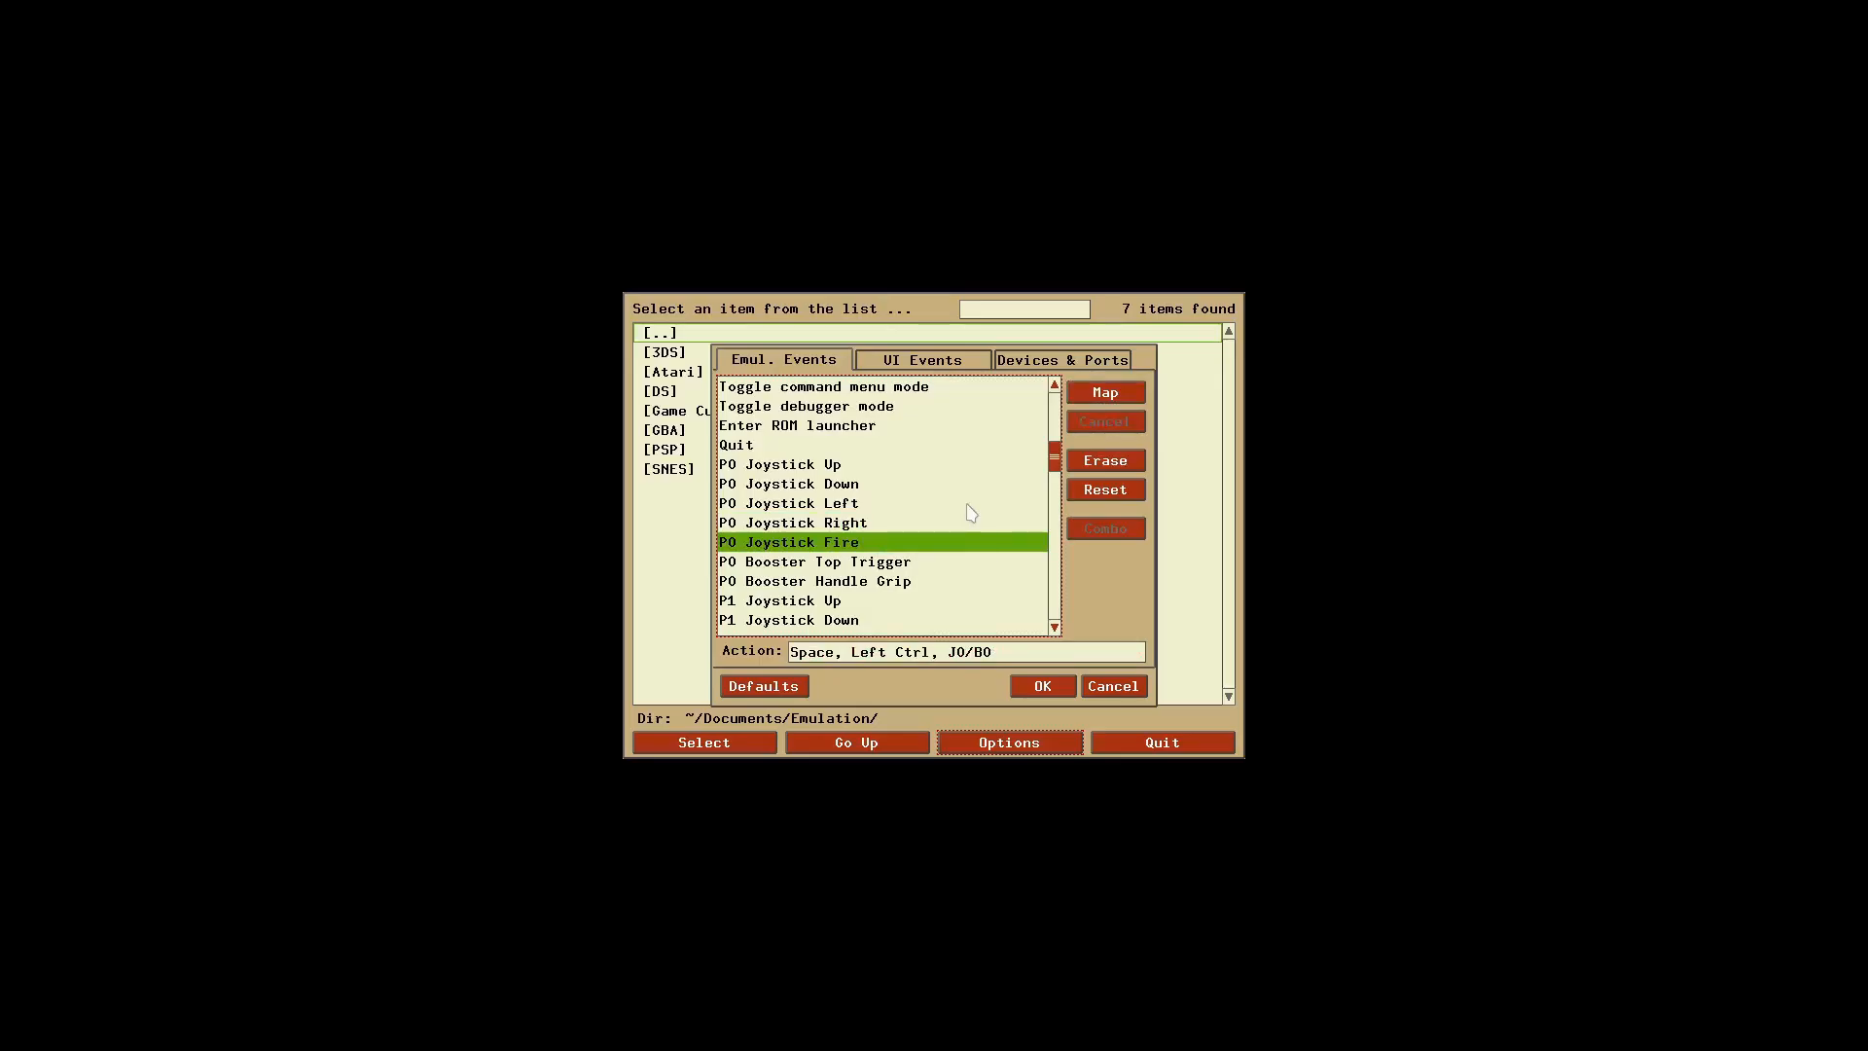
left_click(1103, 391)
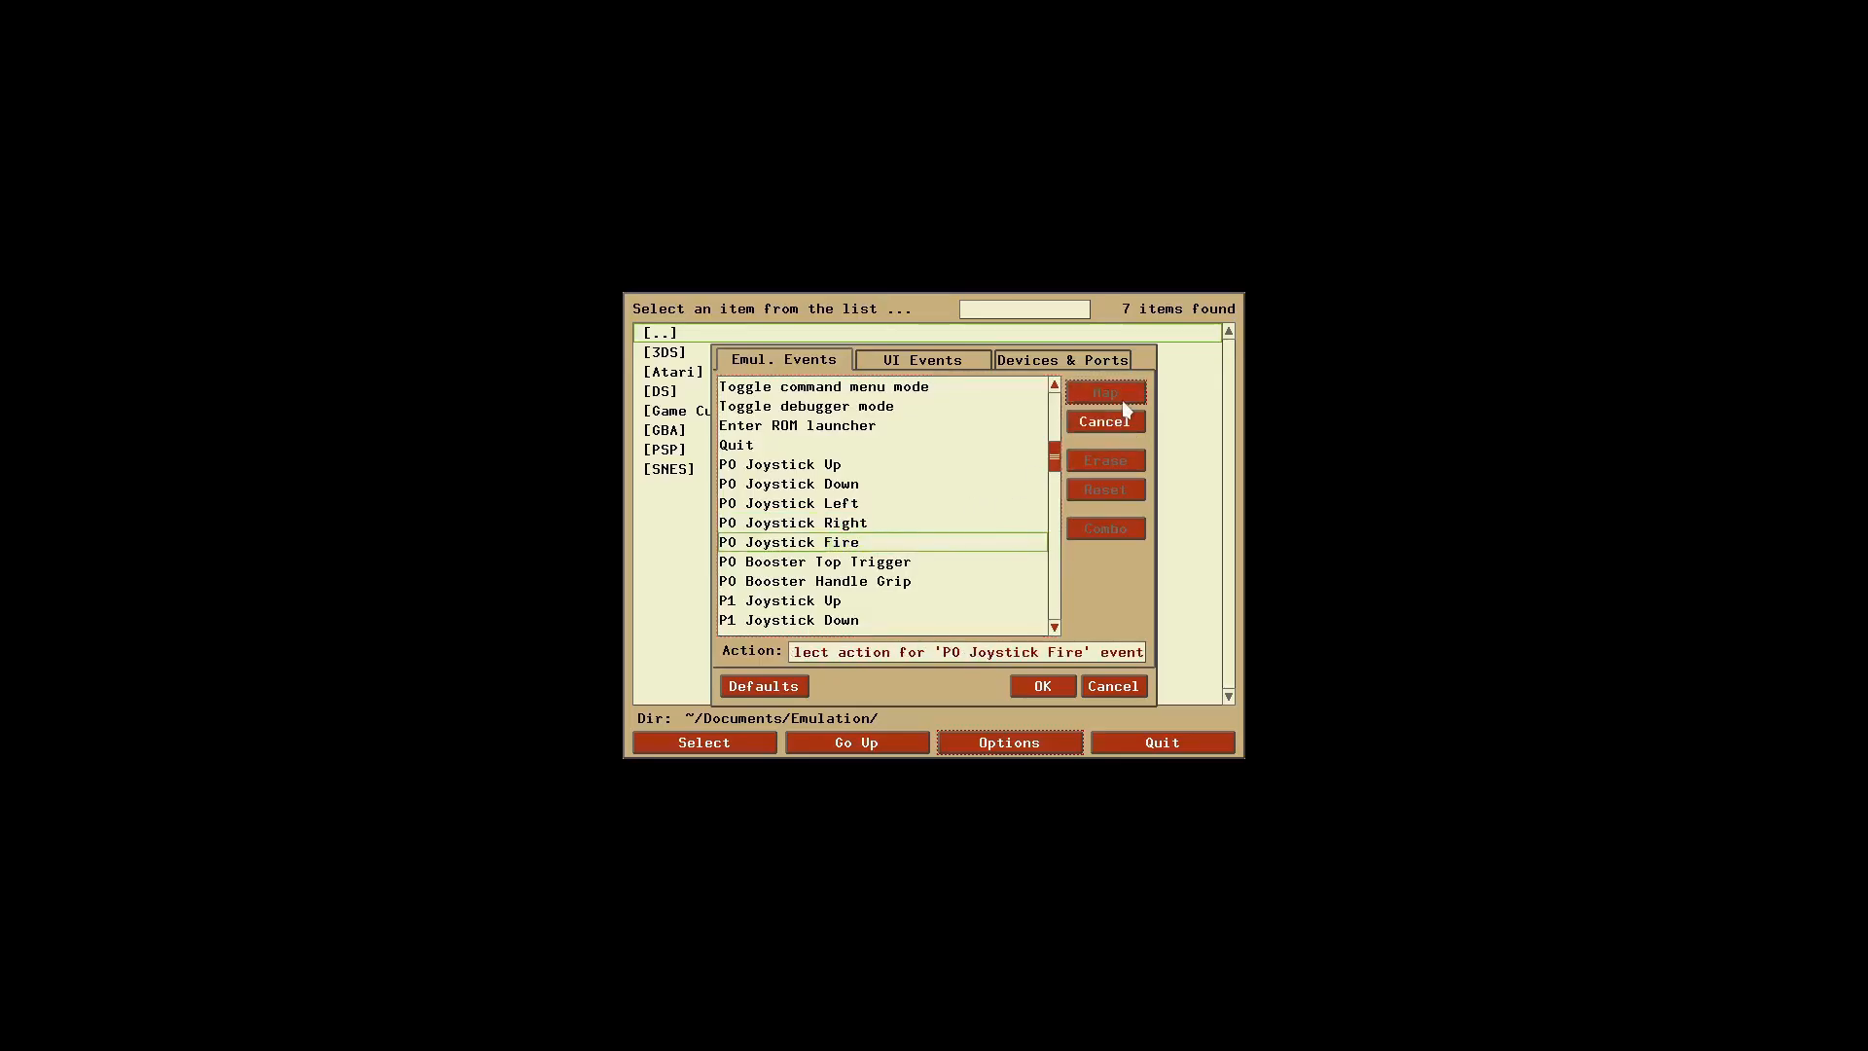
left_click(1104, 391)
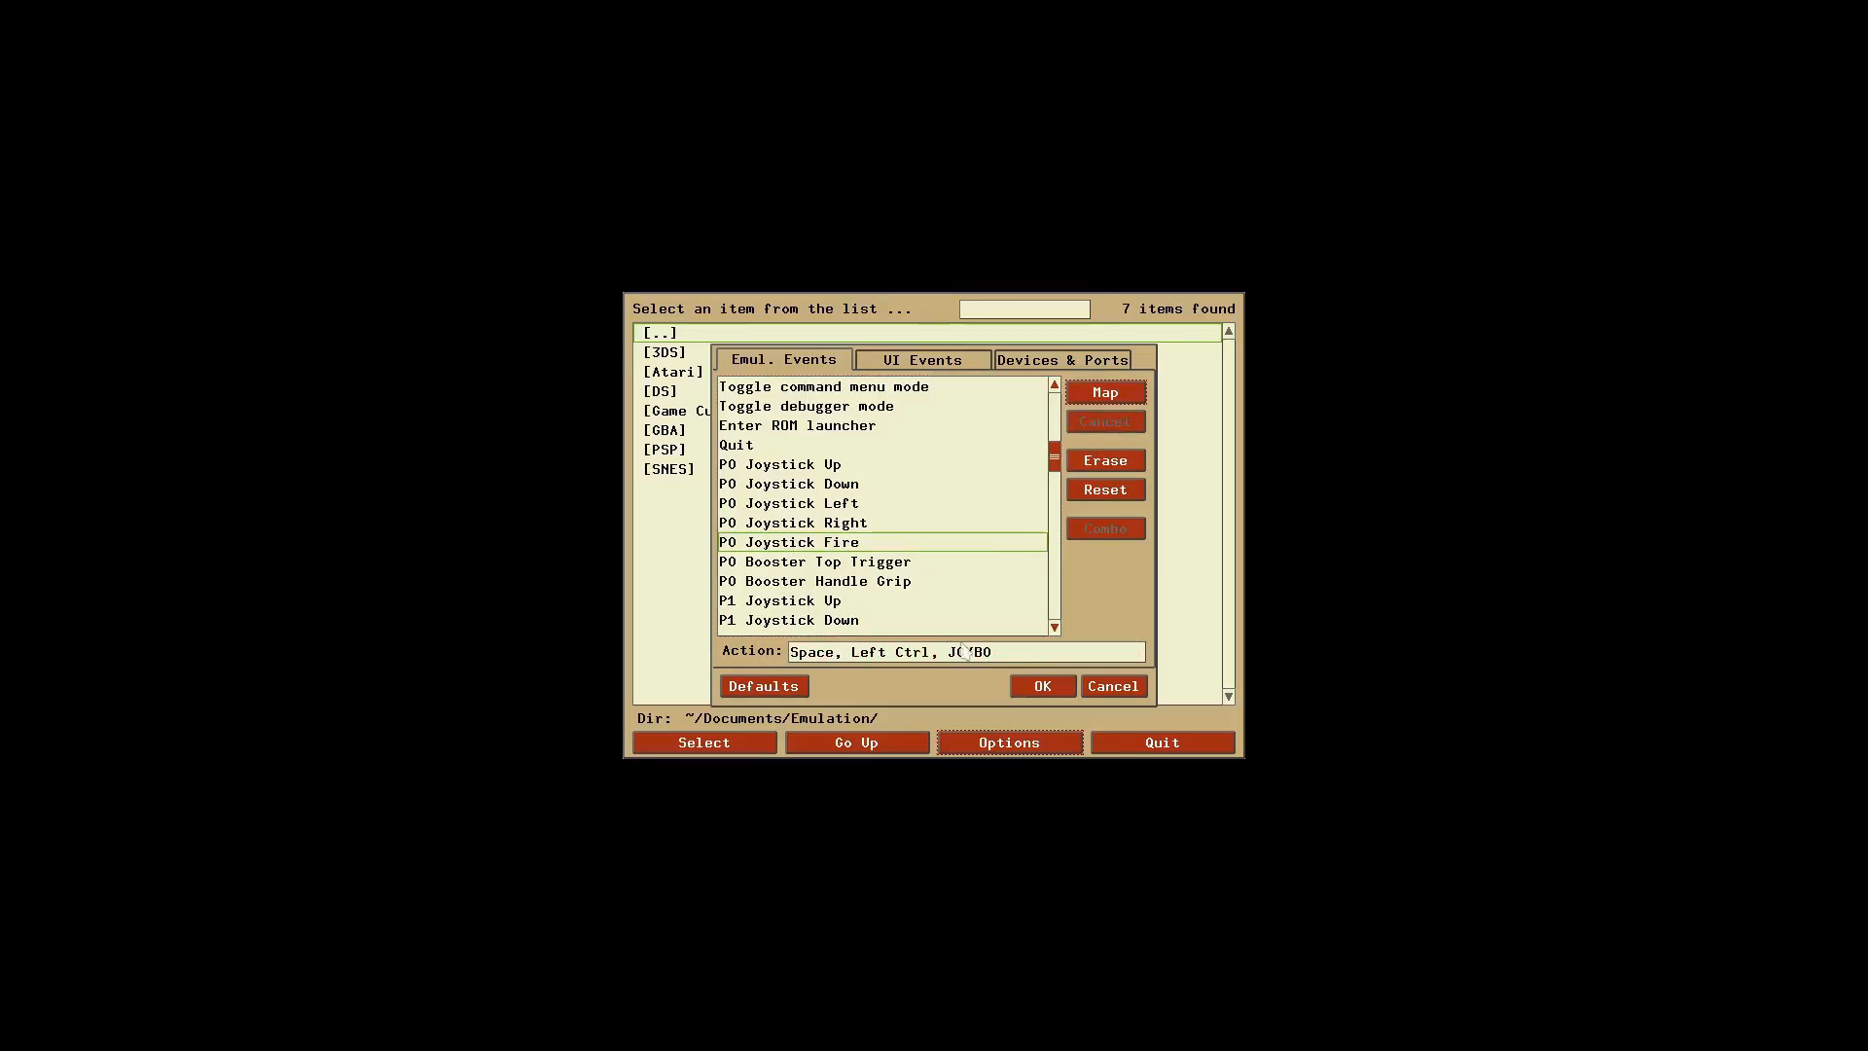
left_click(1006, 741)
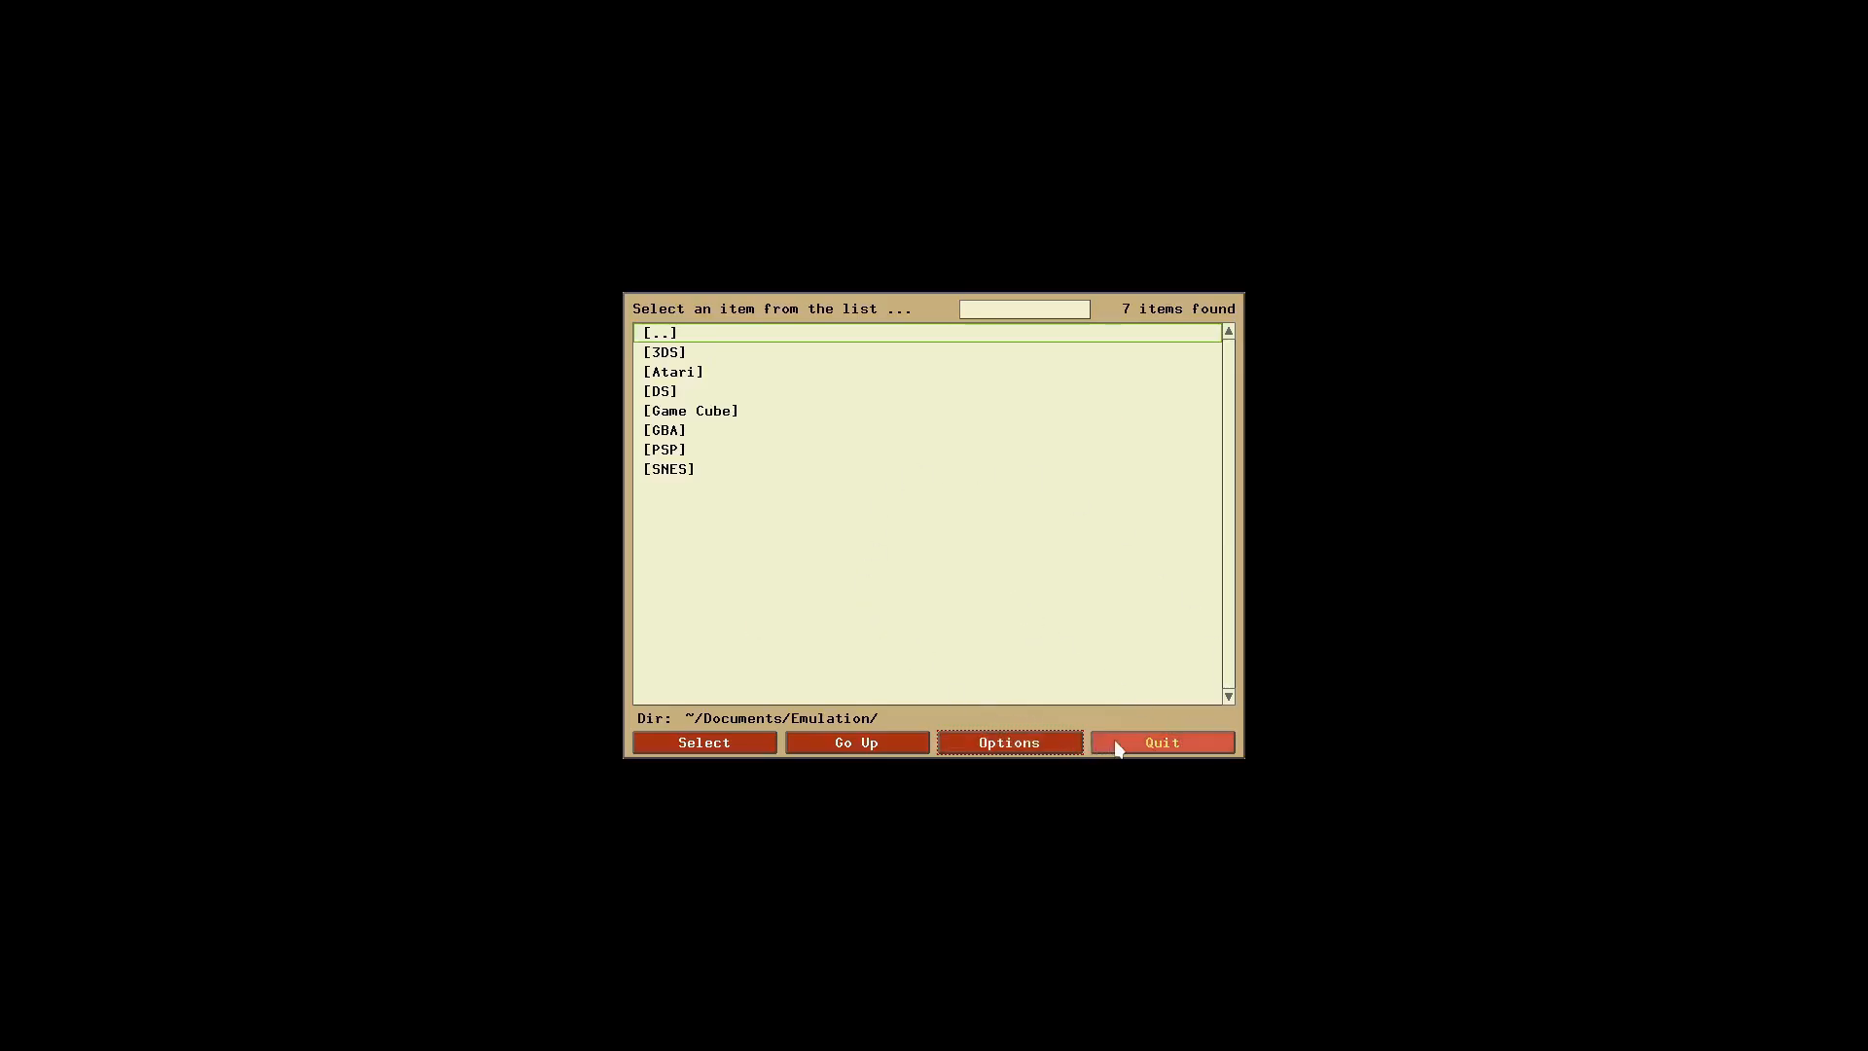
Step: Quit and relaunch Stella, then turn off Fullscreen in Video Settings
left_click(1160, 741)
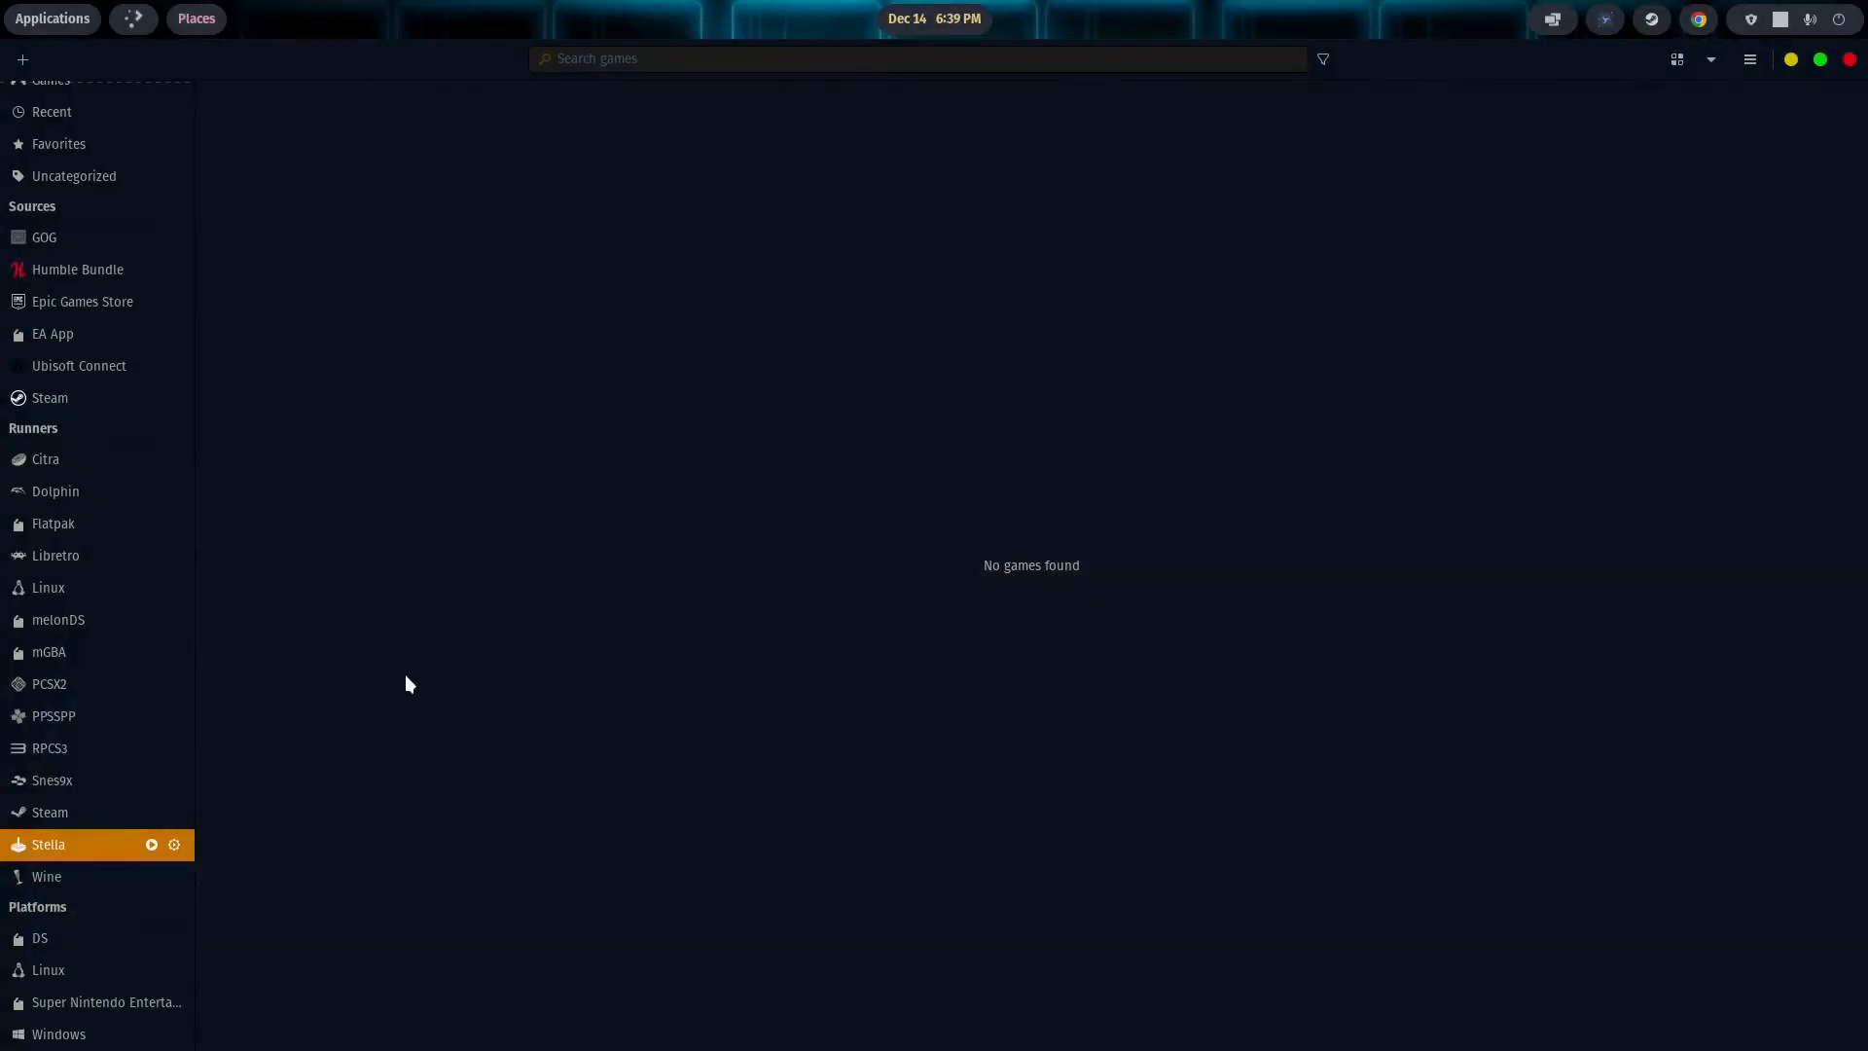
mouse_move(104, 878)
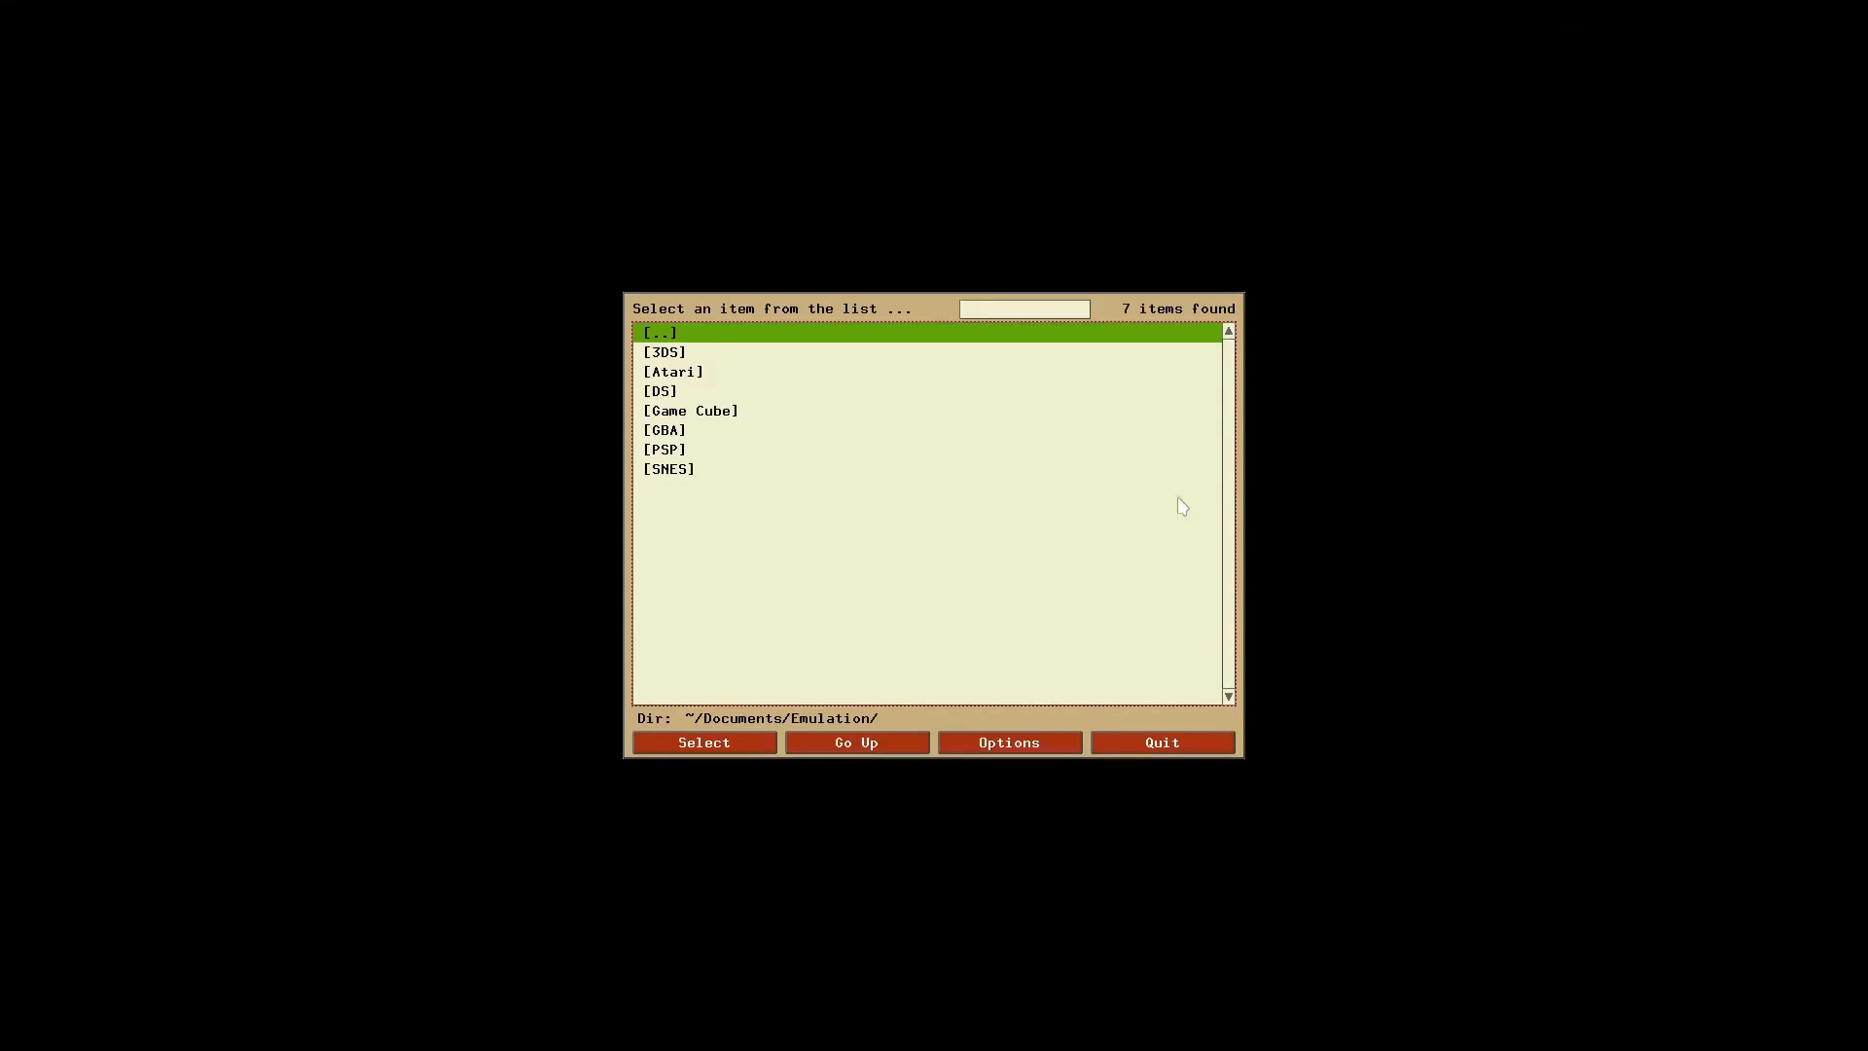
mouse_move(932, 730)
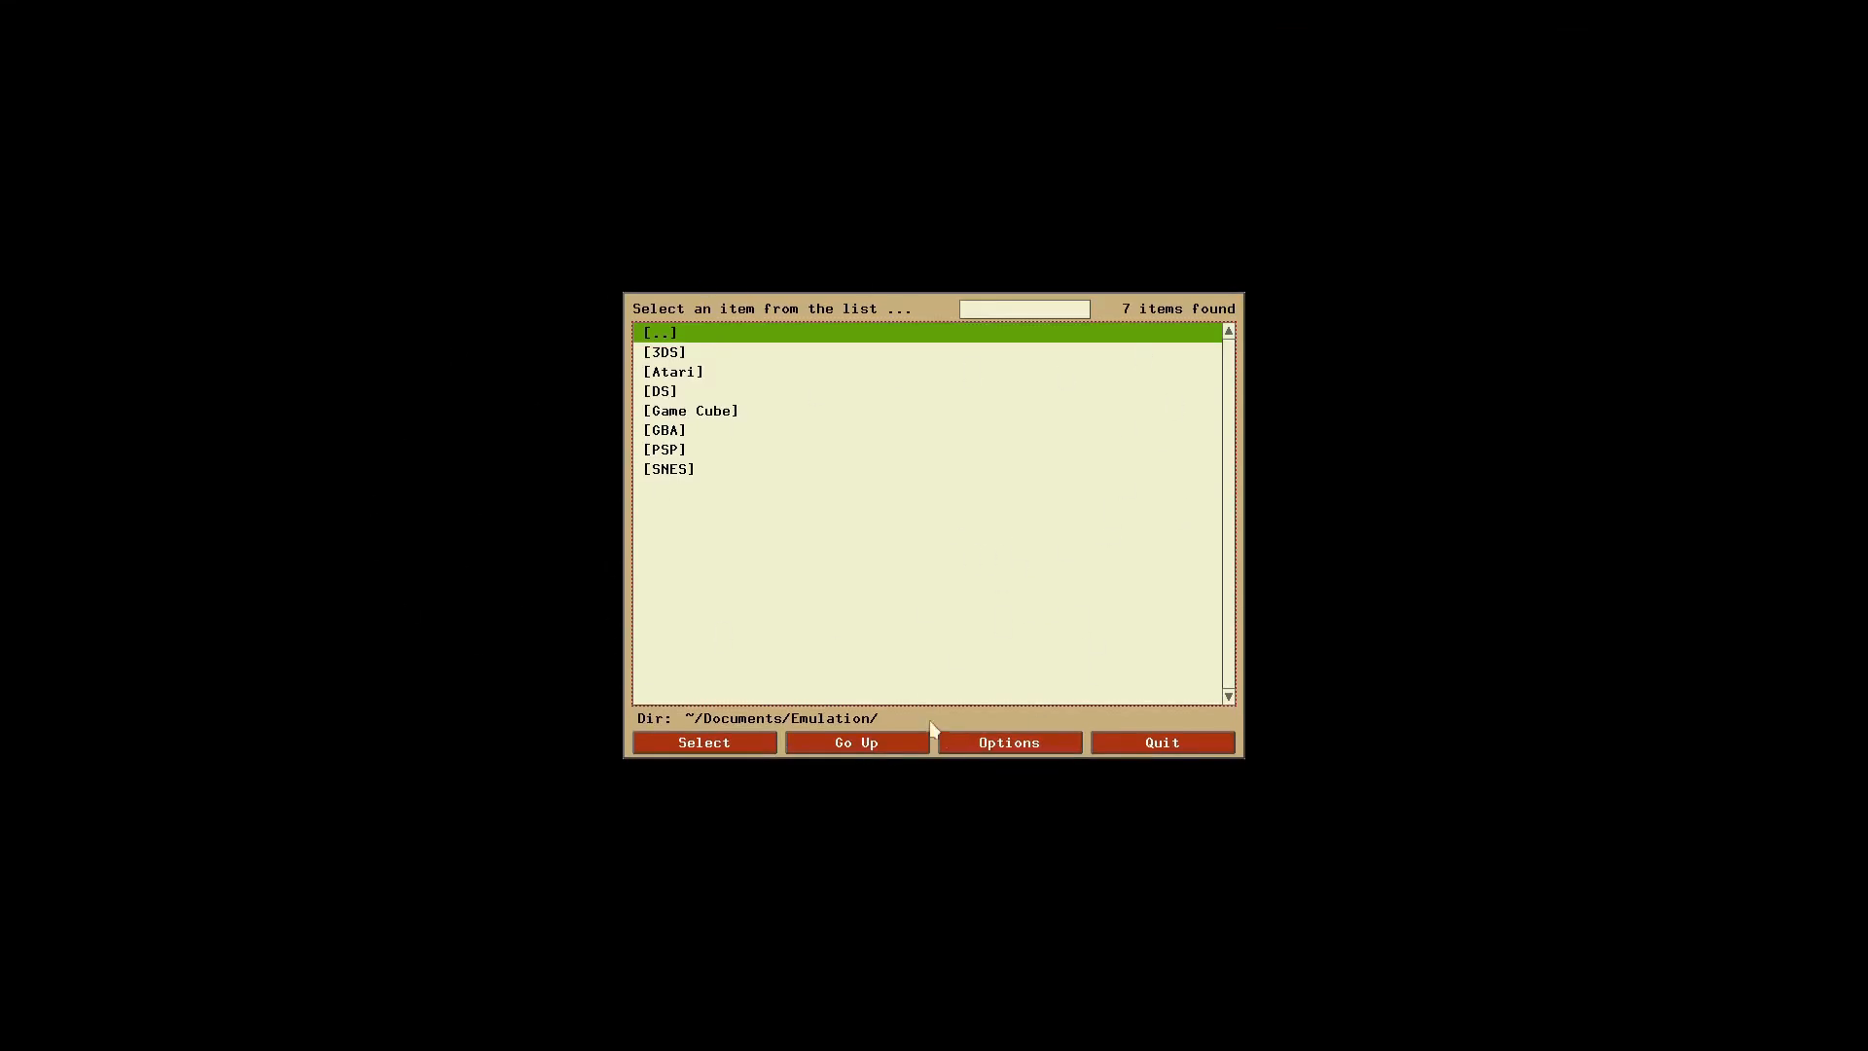
left_click(1008, 742)
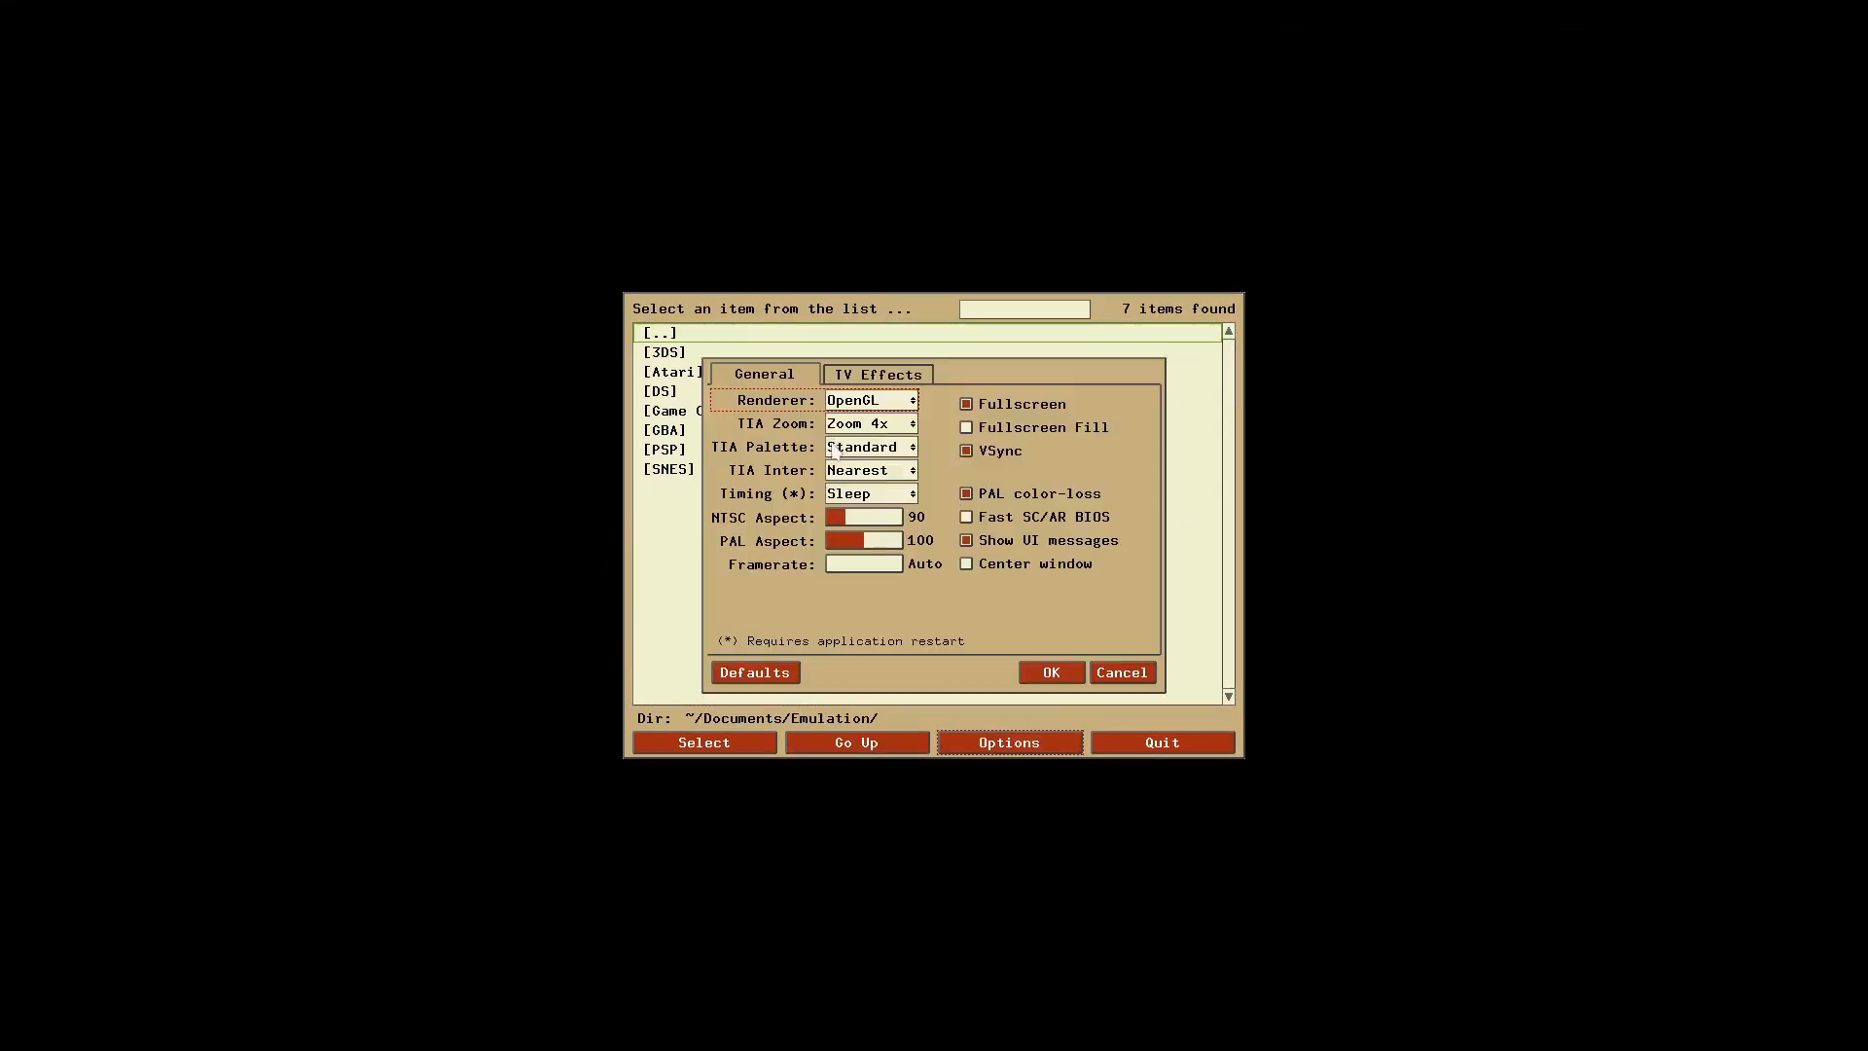
left_click(965, 403)
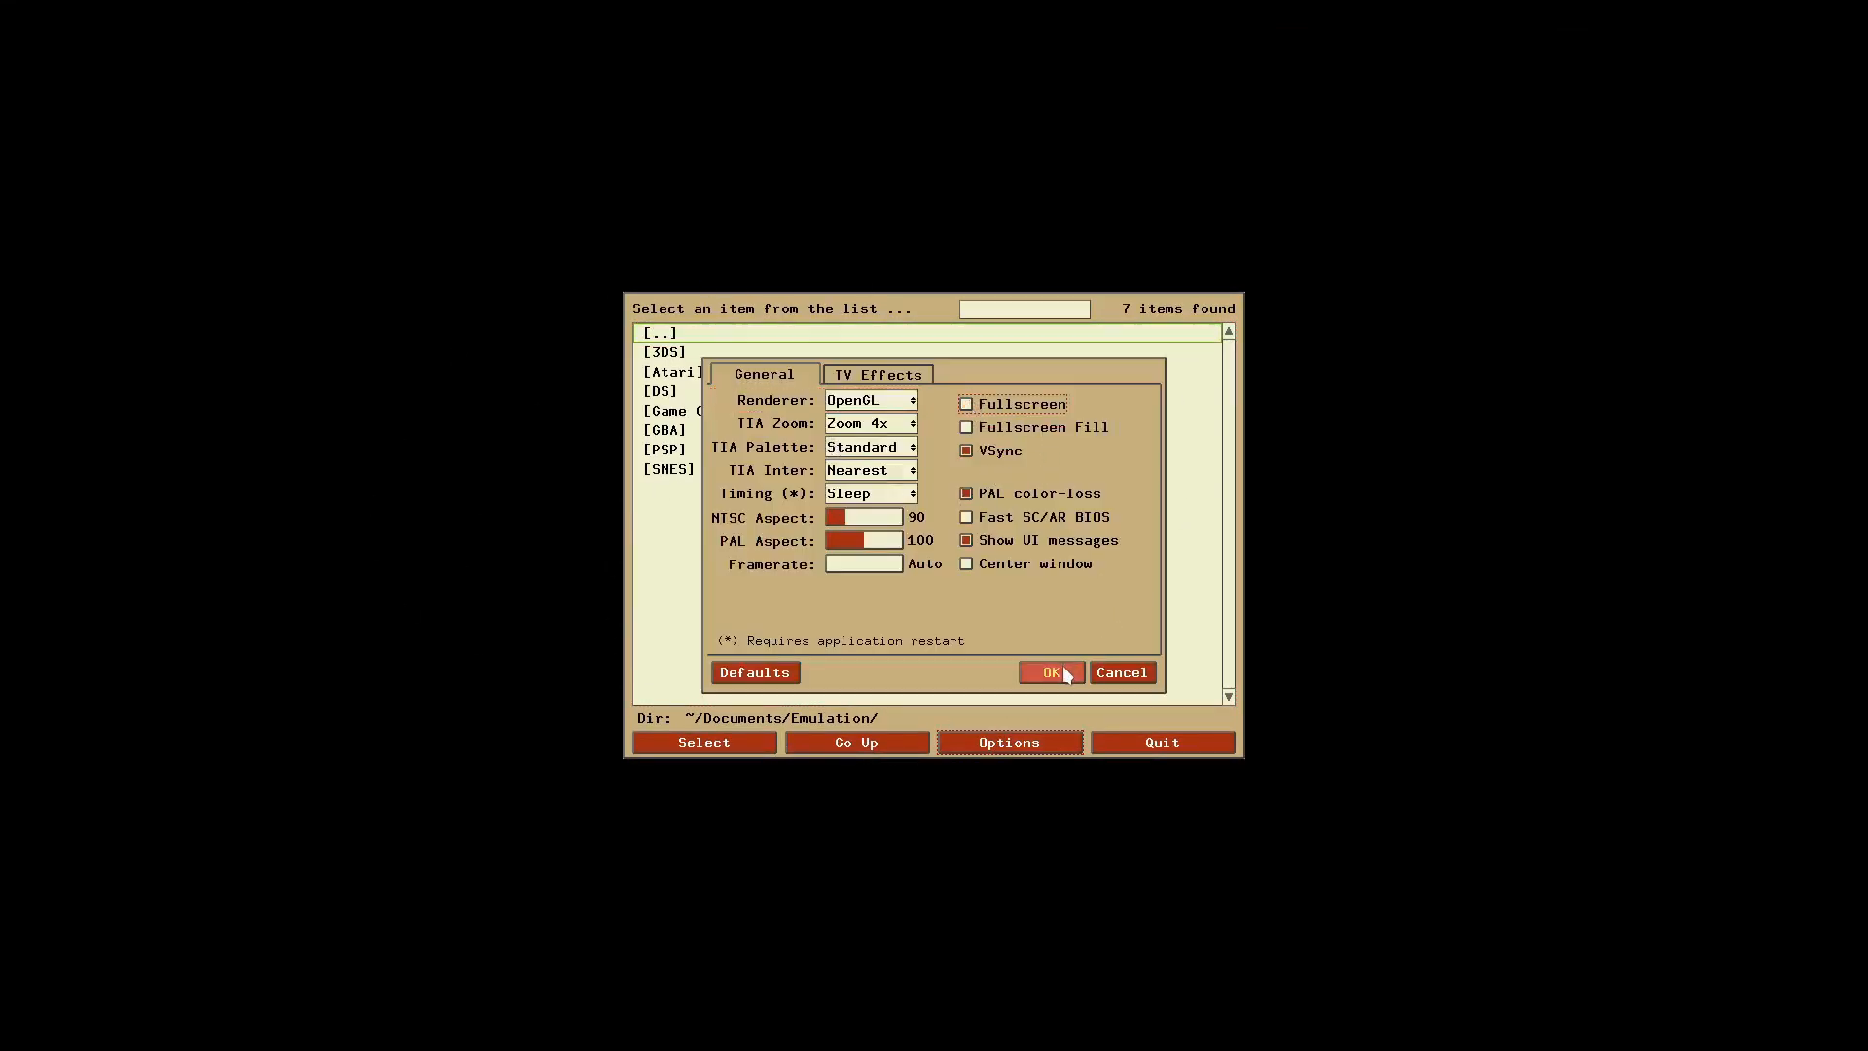
left_click(1049, 672)
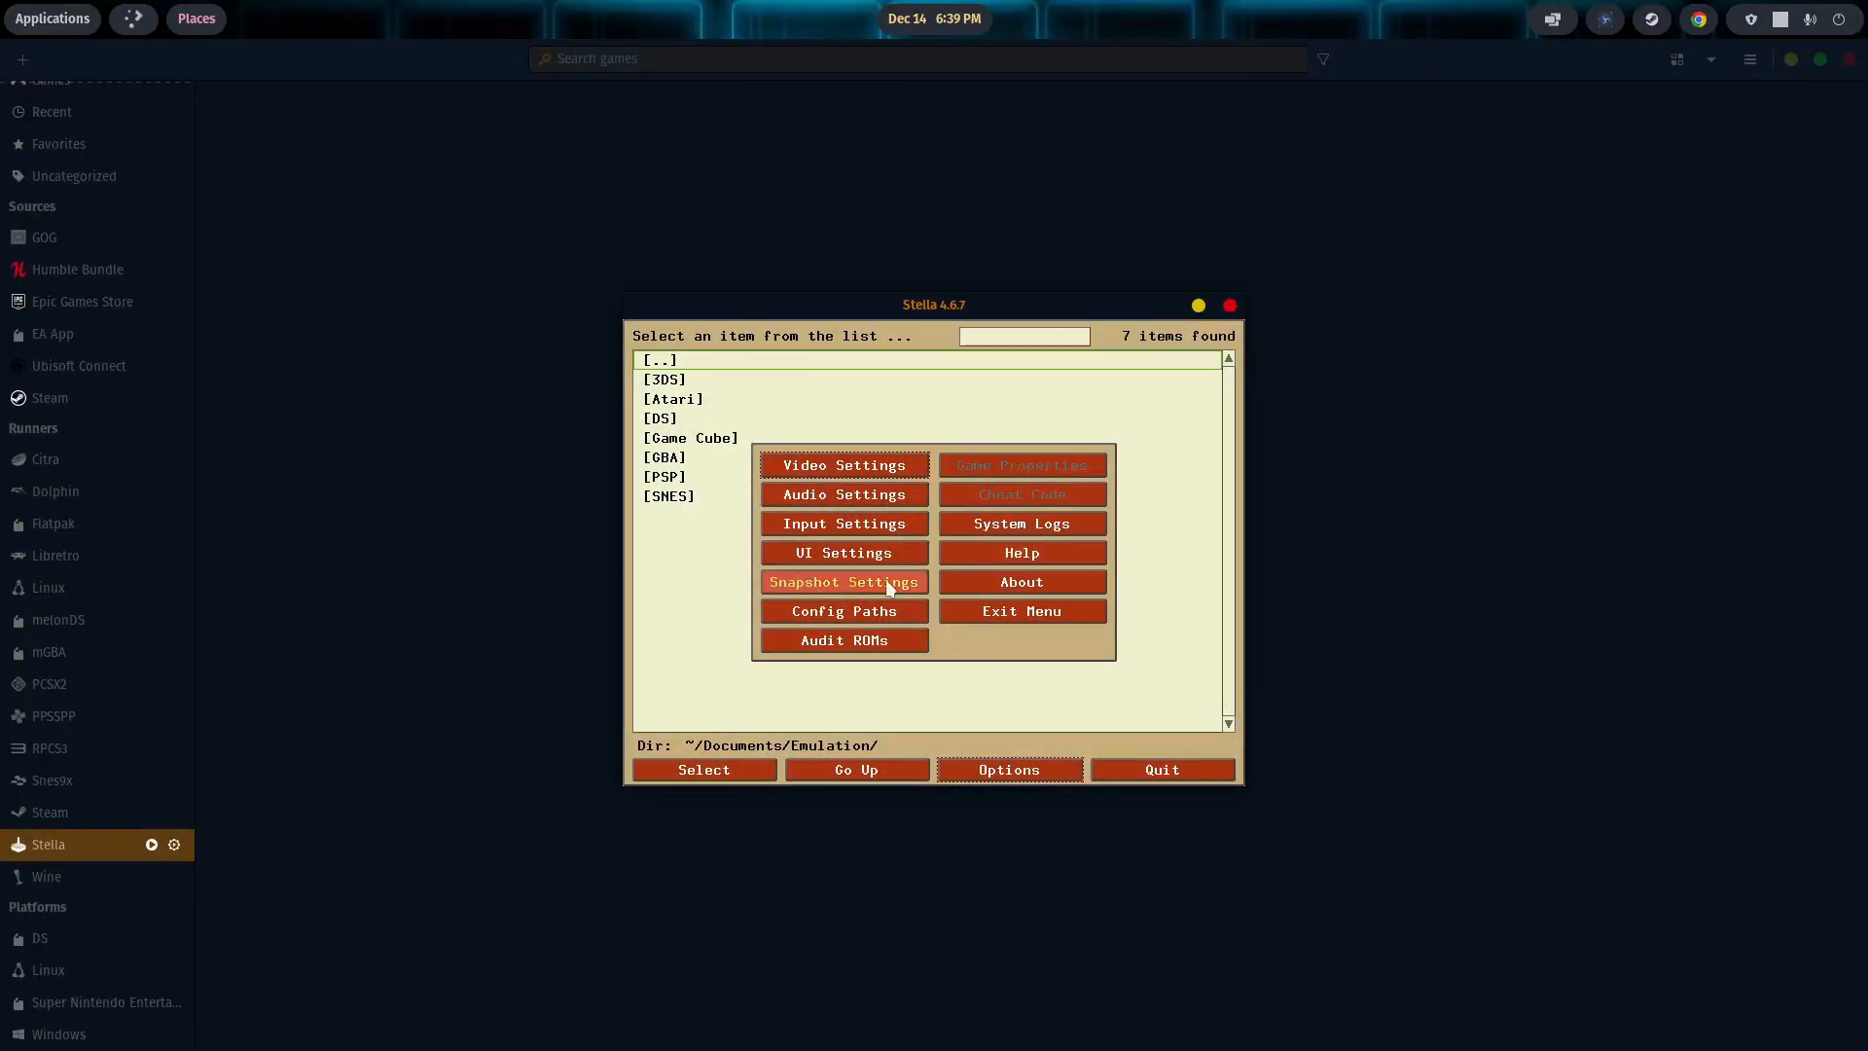
Step: Check Stella's ROM path in Config Paths without changes, then browse into the [Atari] folder
left_click(842, 609)
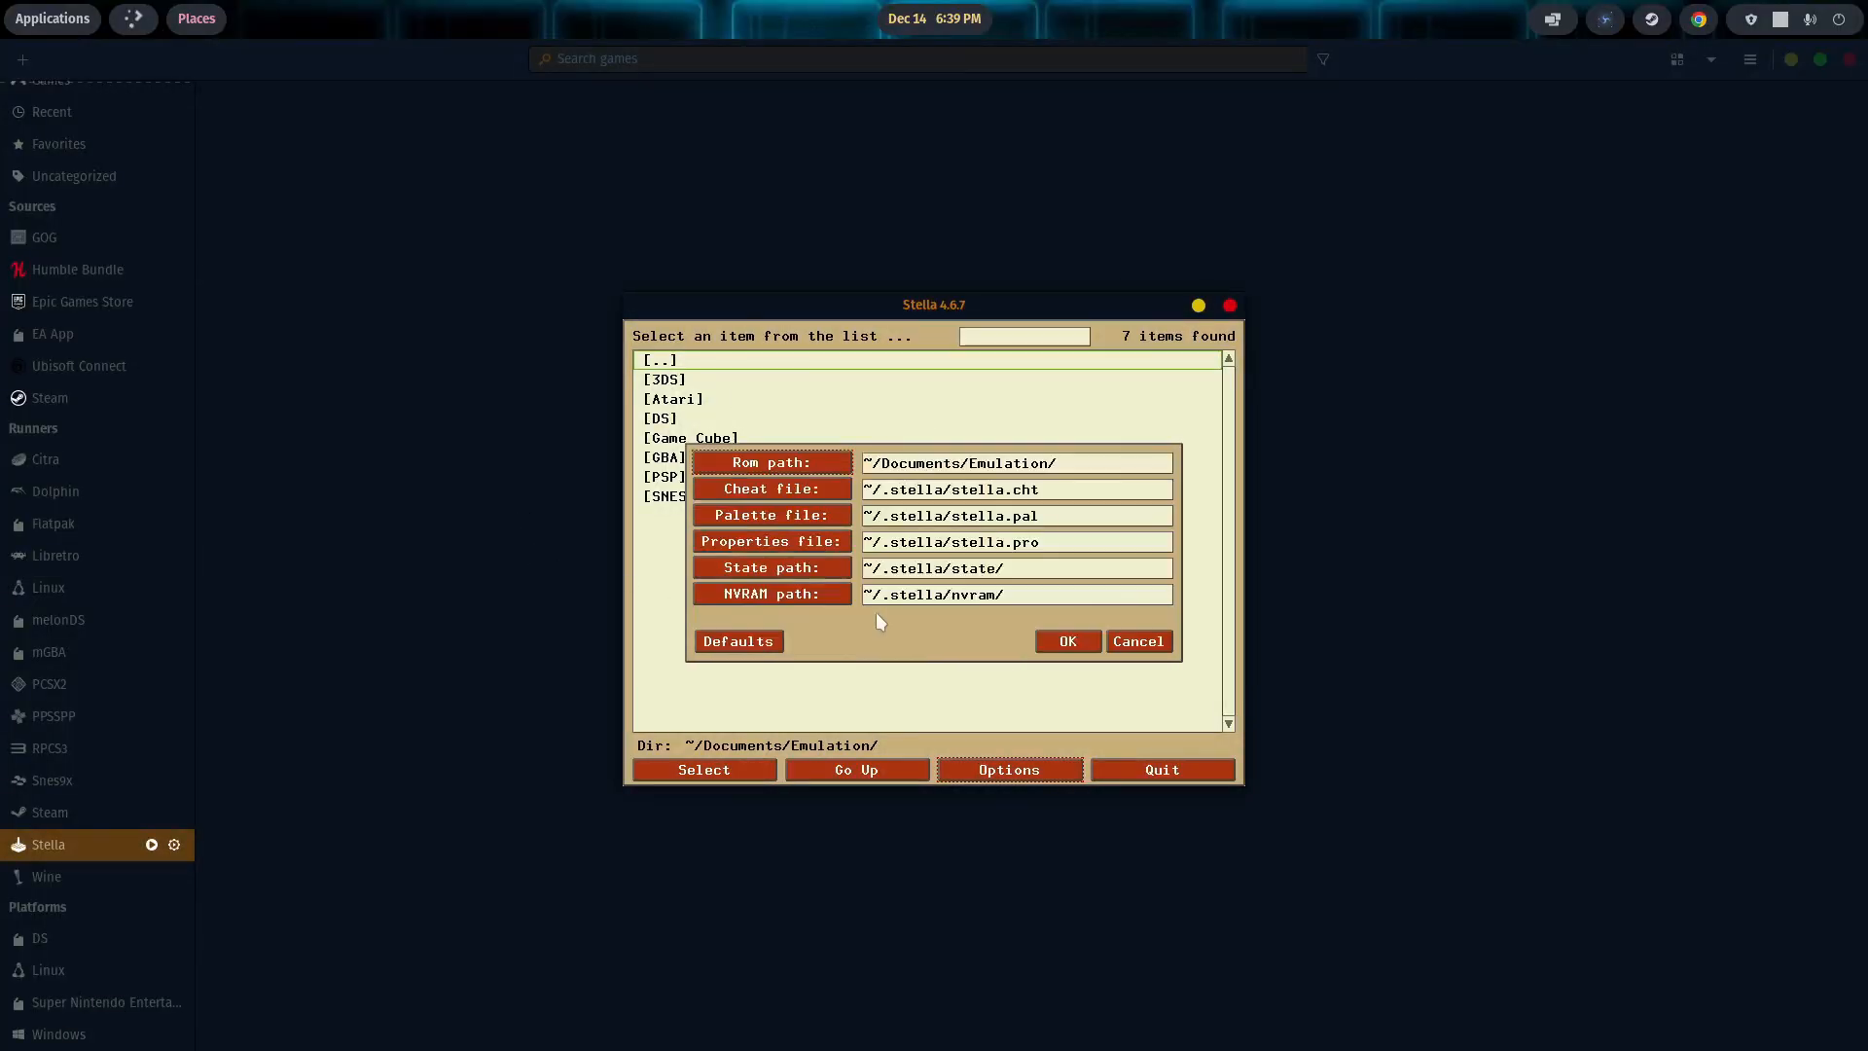
mouse_move(840, 514)
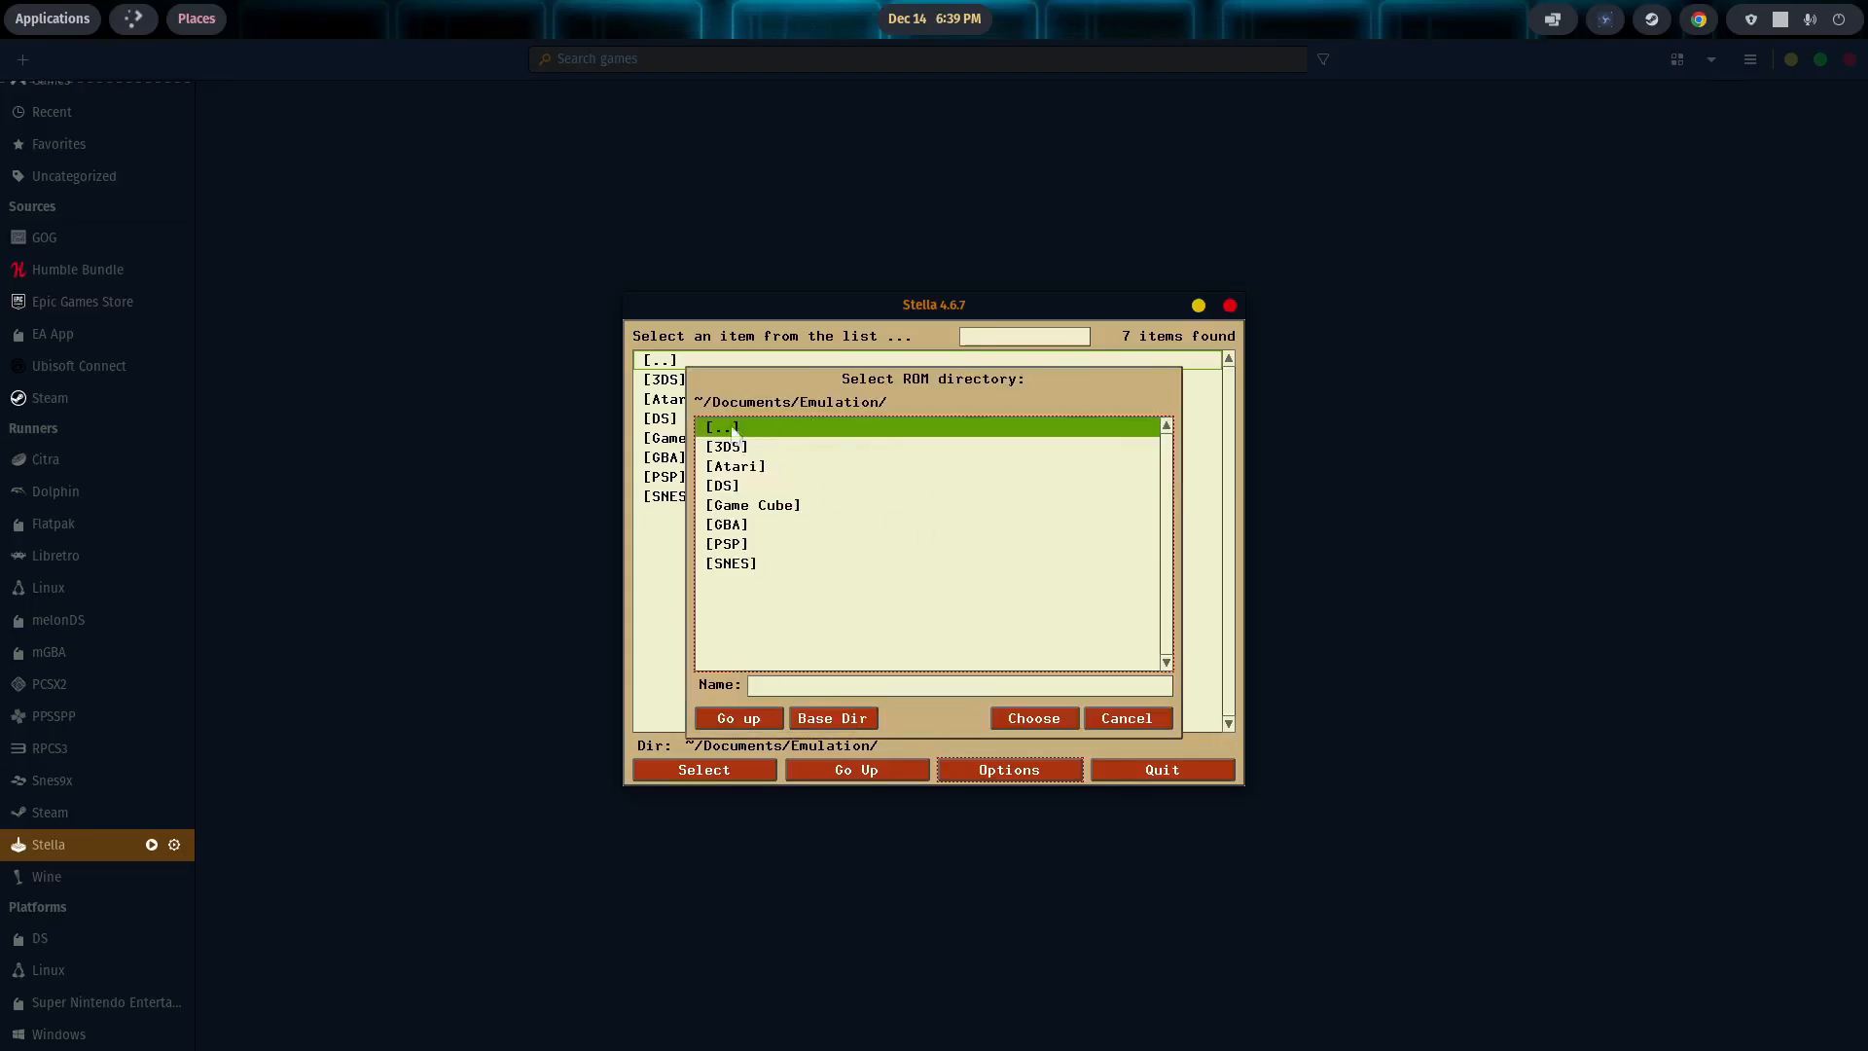
mouse_move(831, 572)
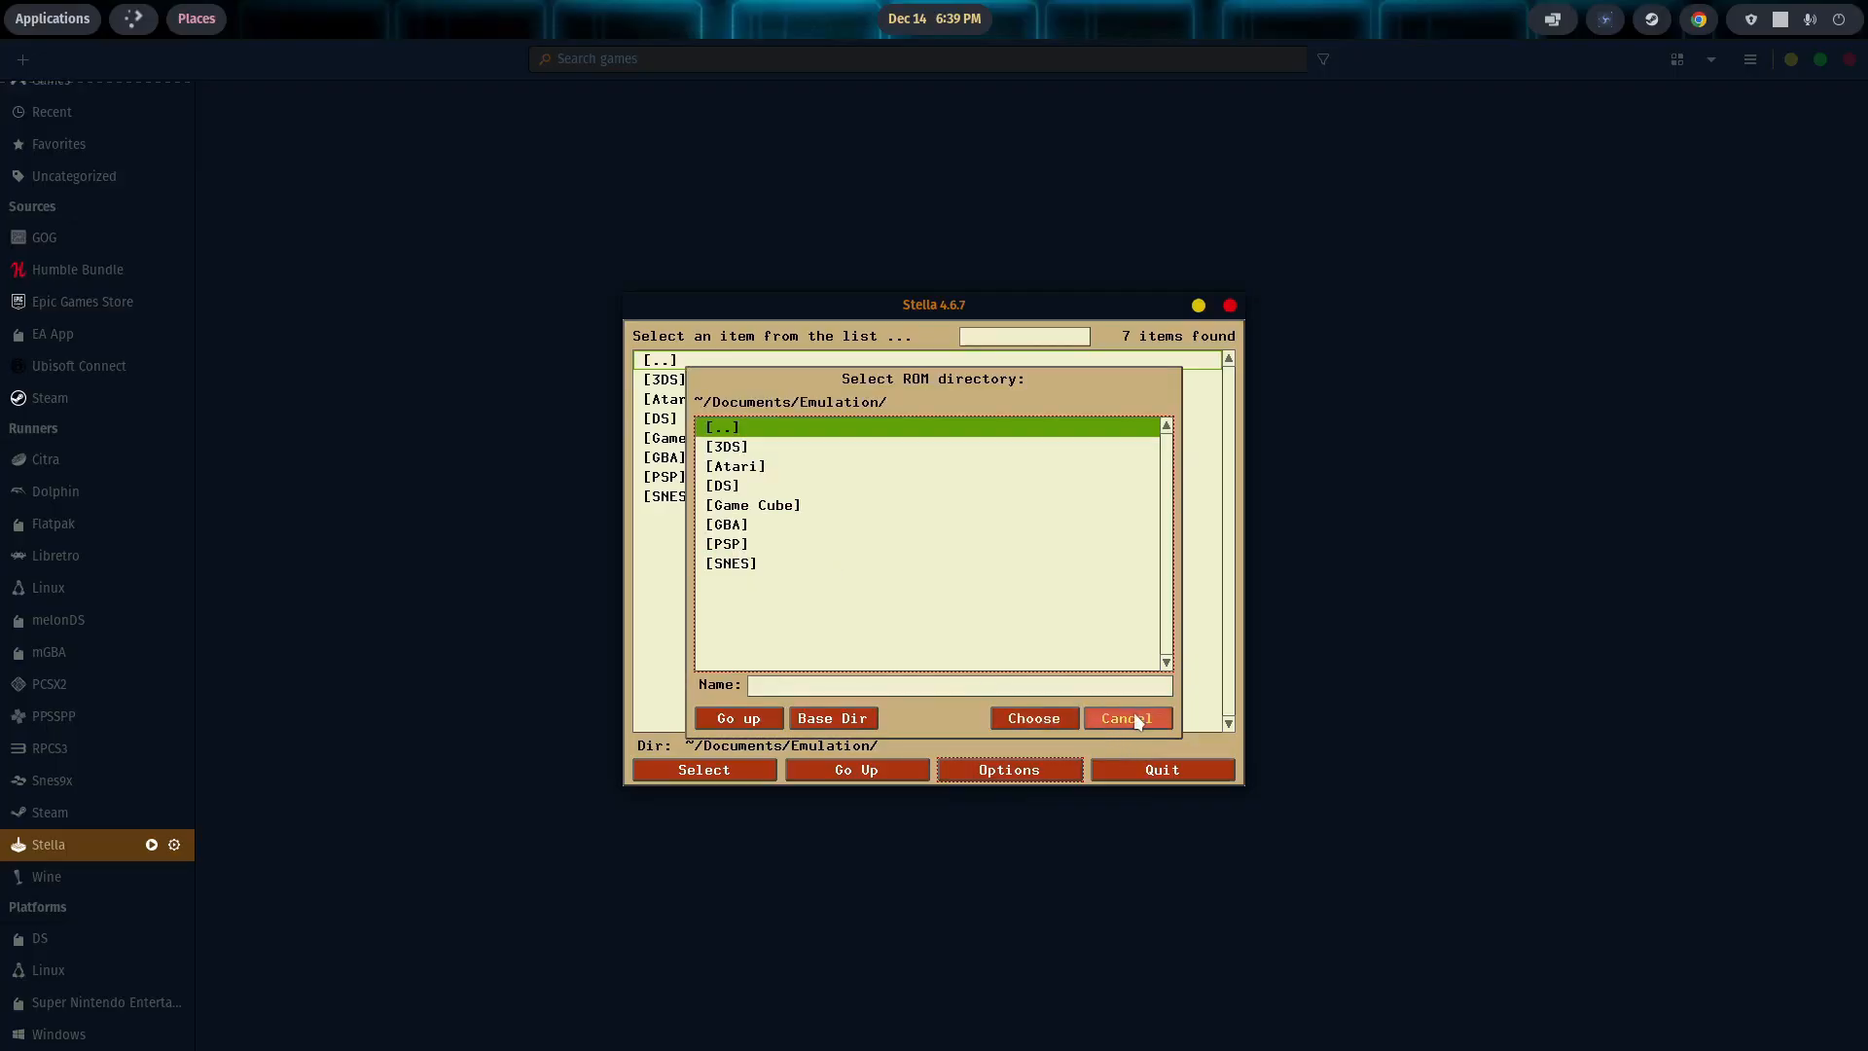
left_click(1127, 718)
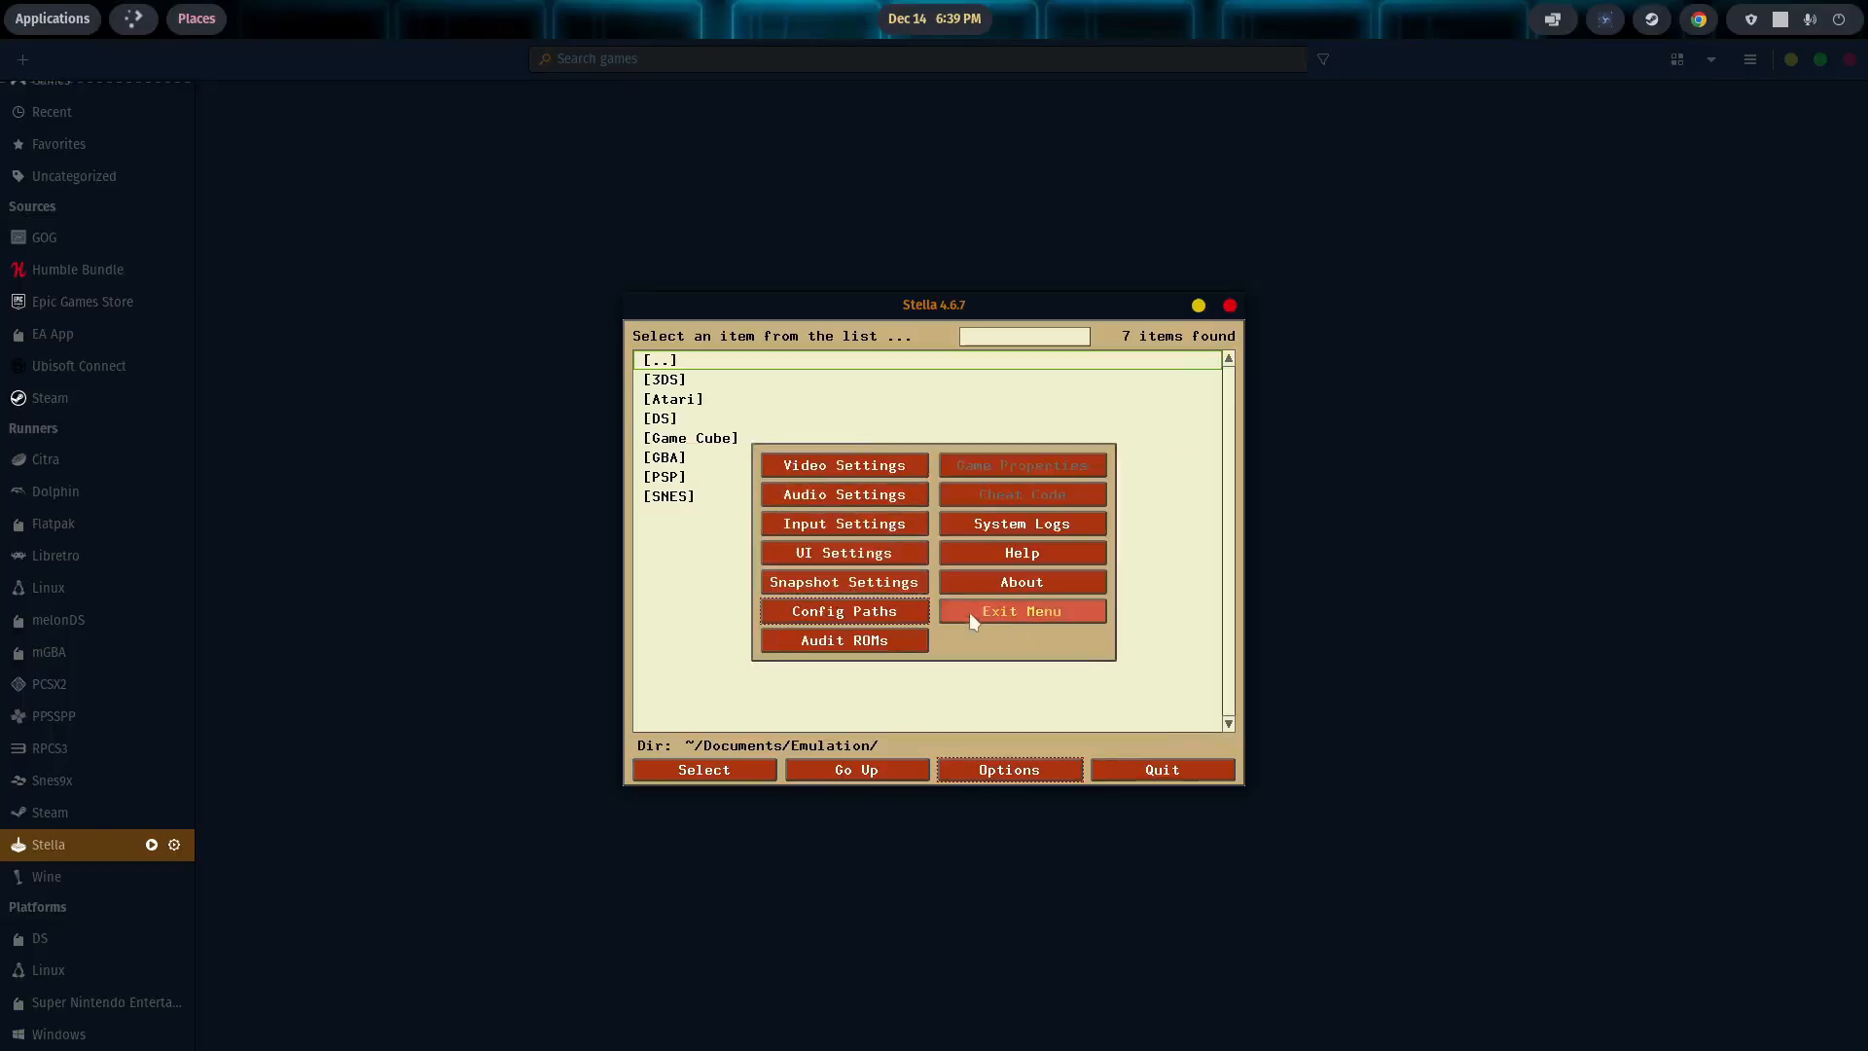
left_click(1019, 609)
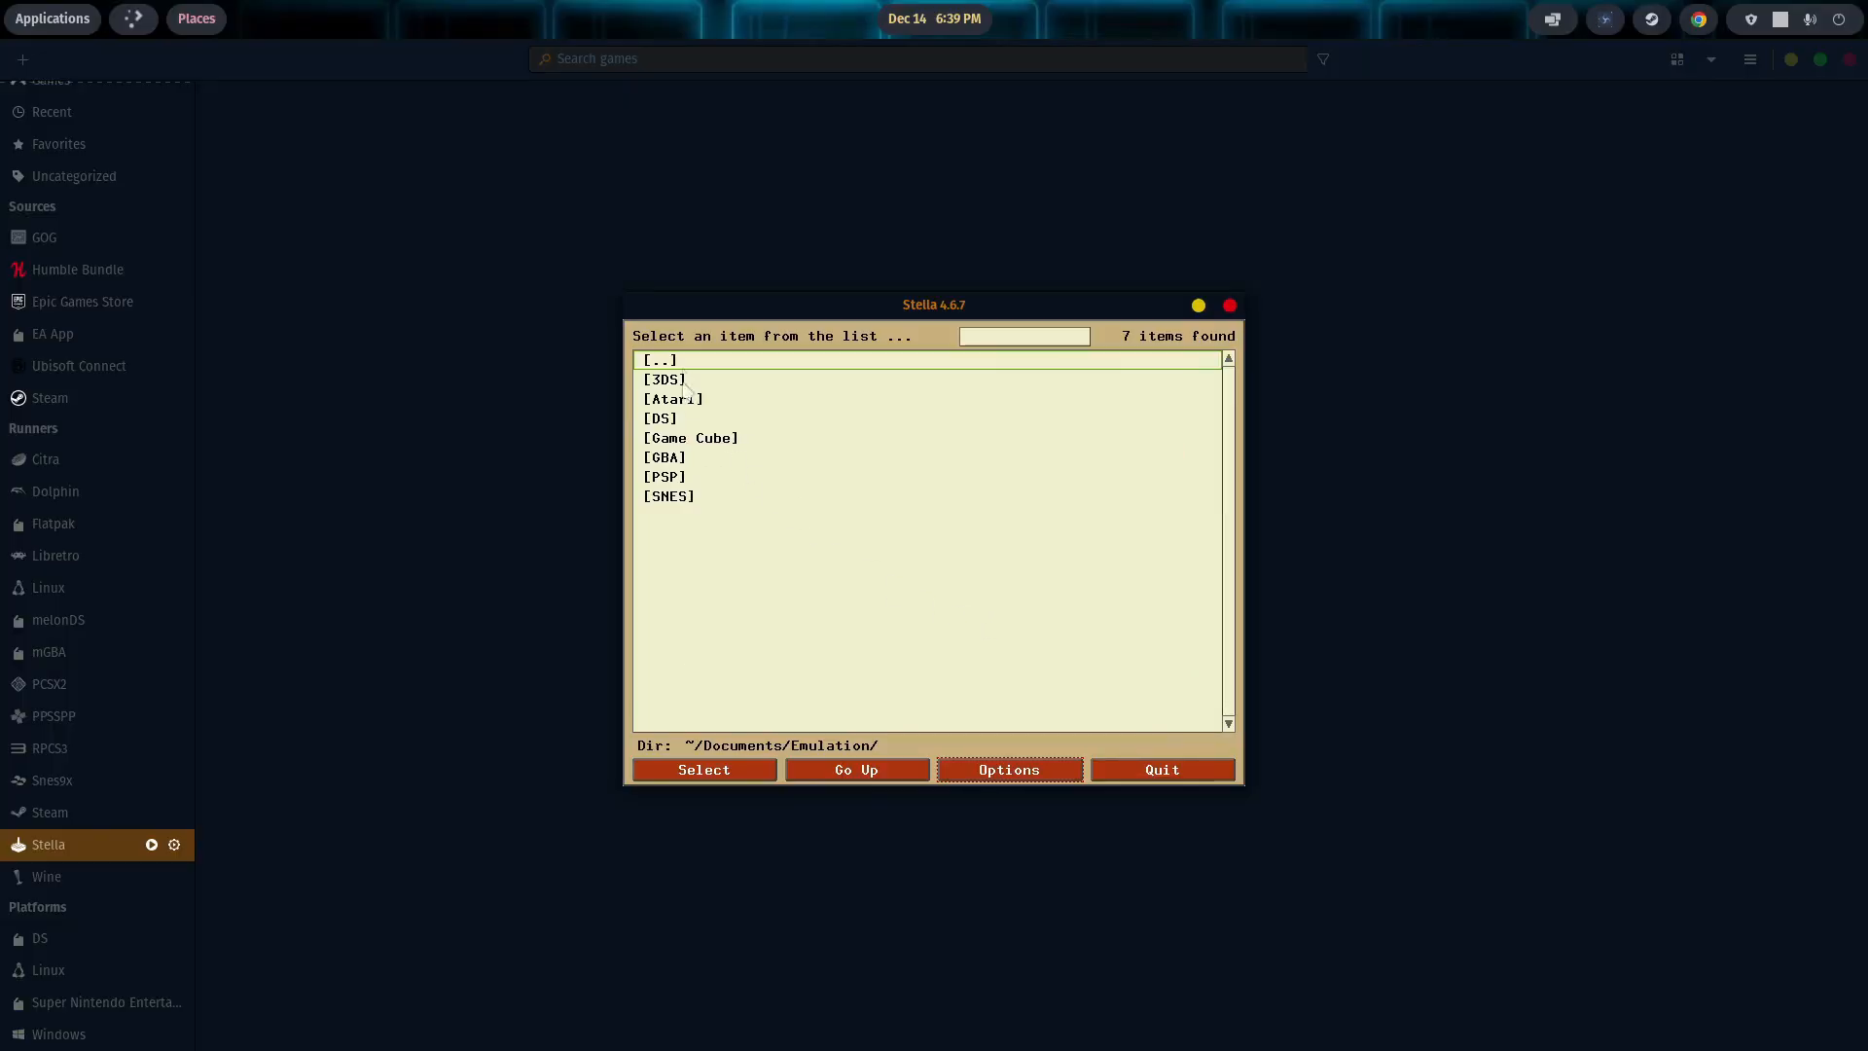
double_click(672, 397)
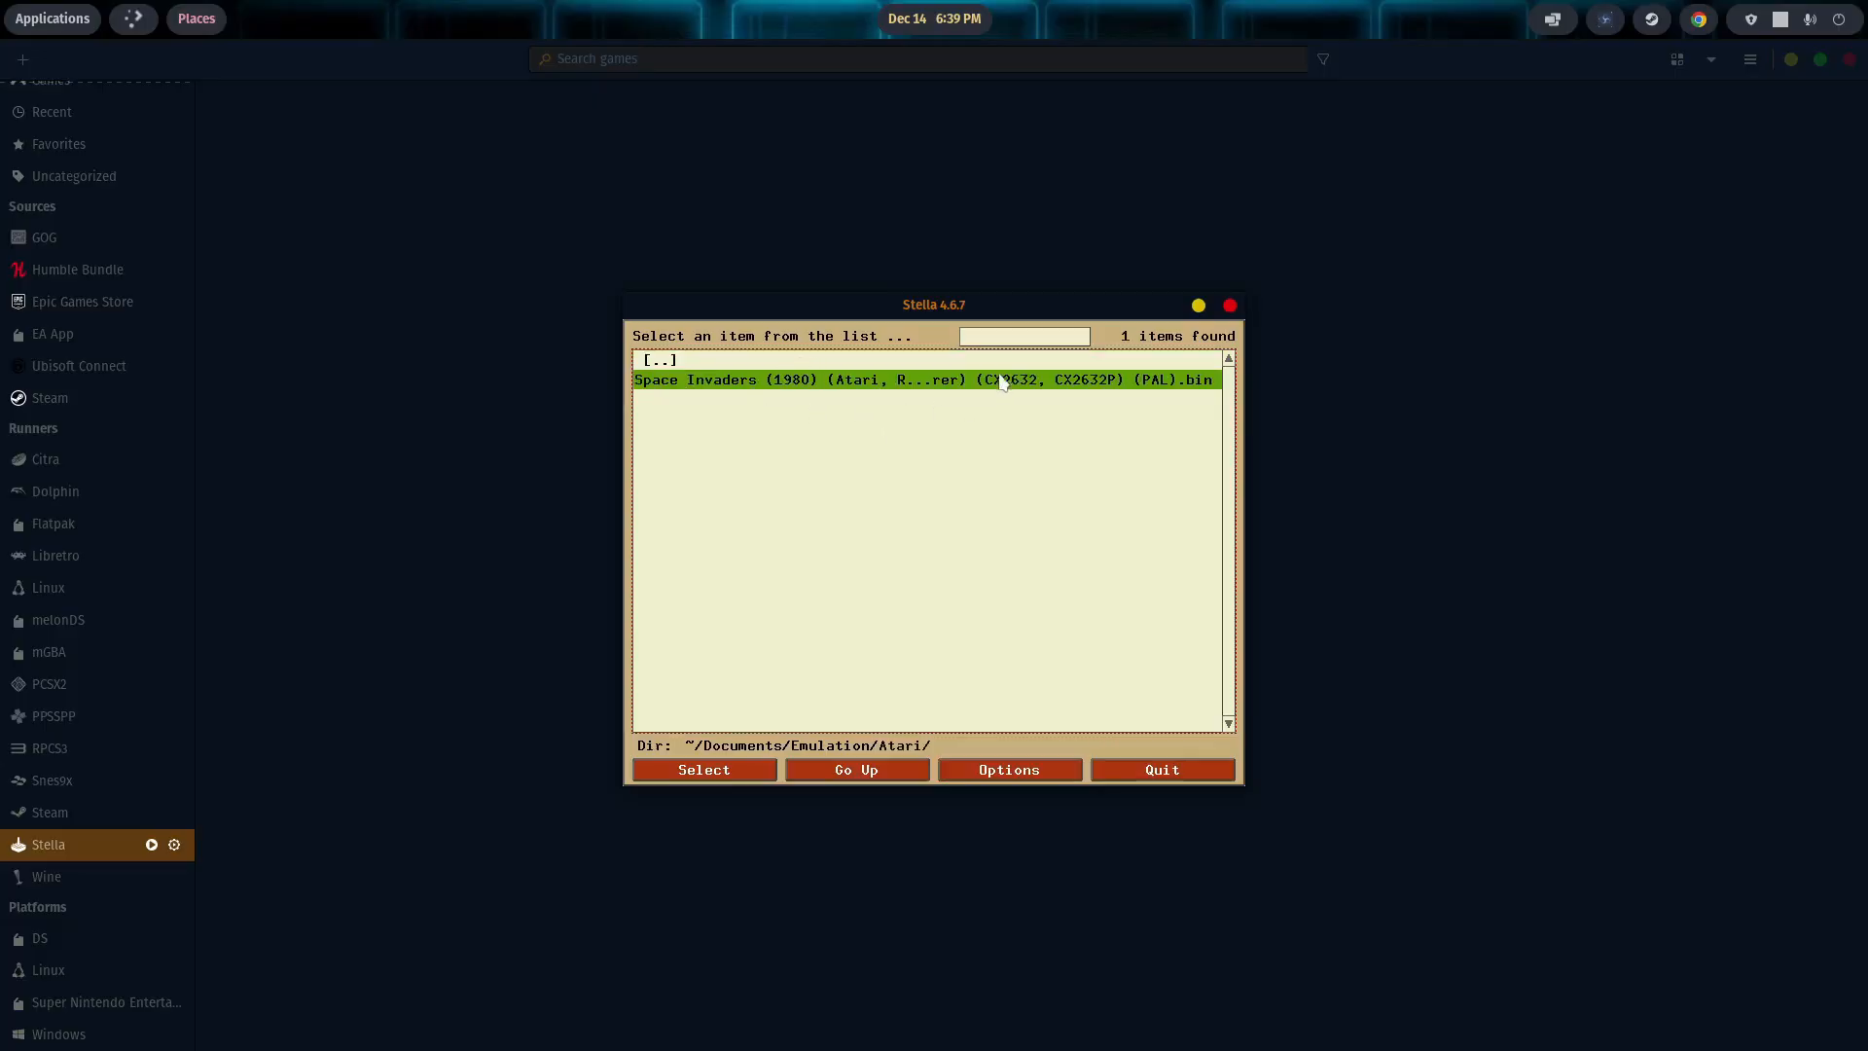
mouse_move(1084, 597)
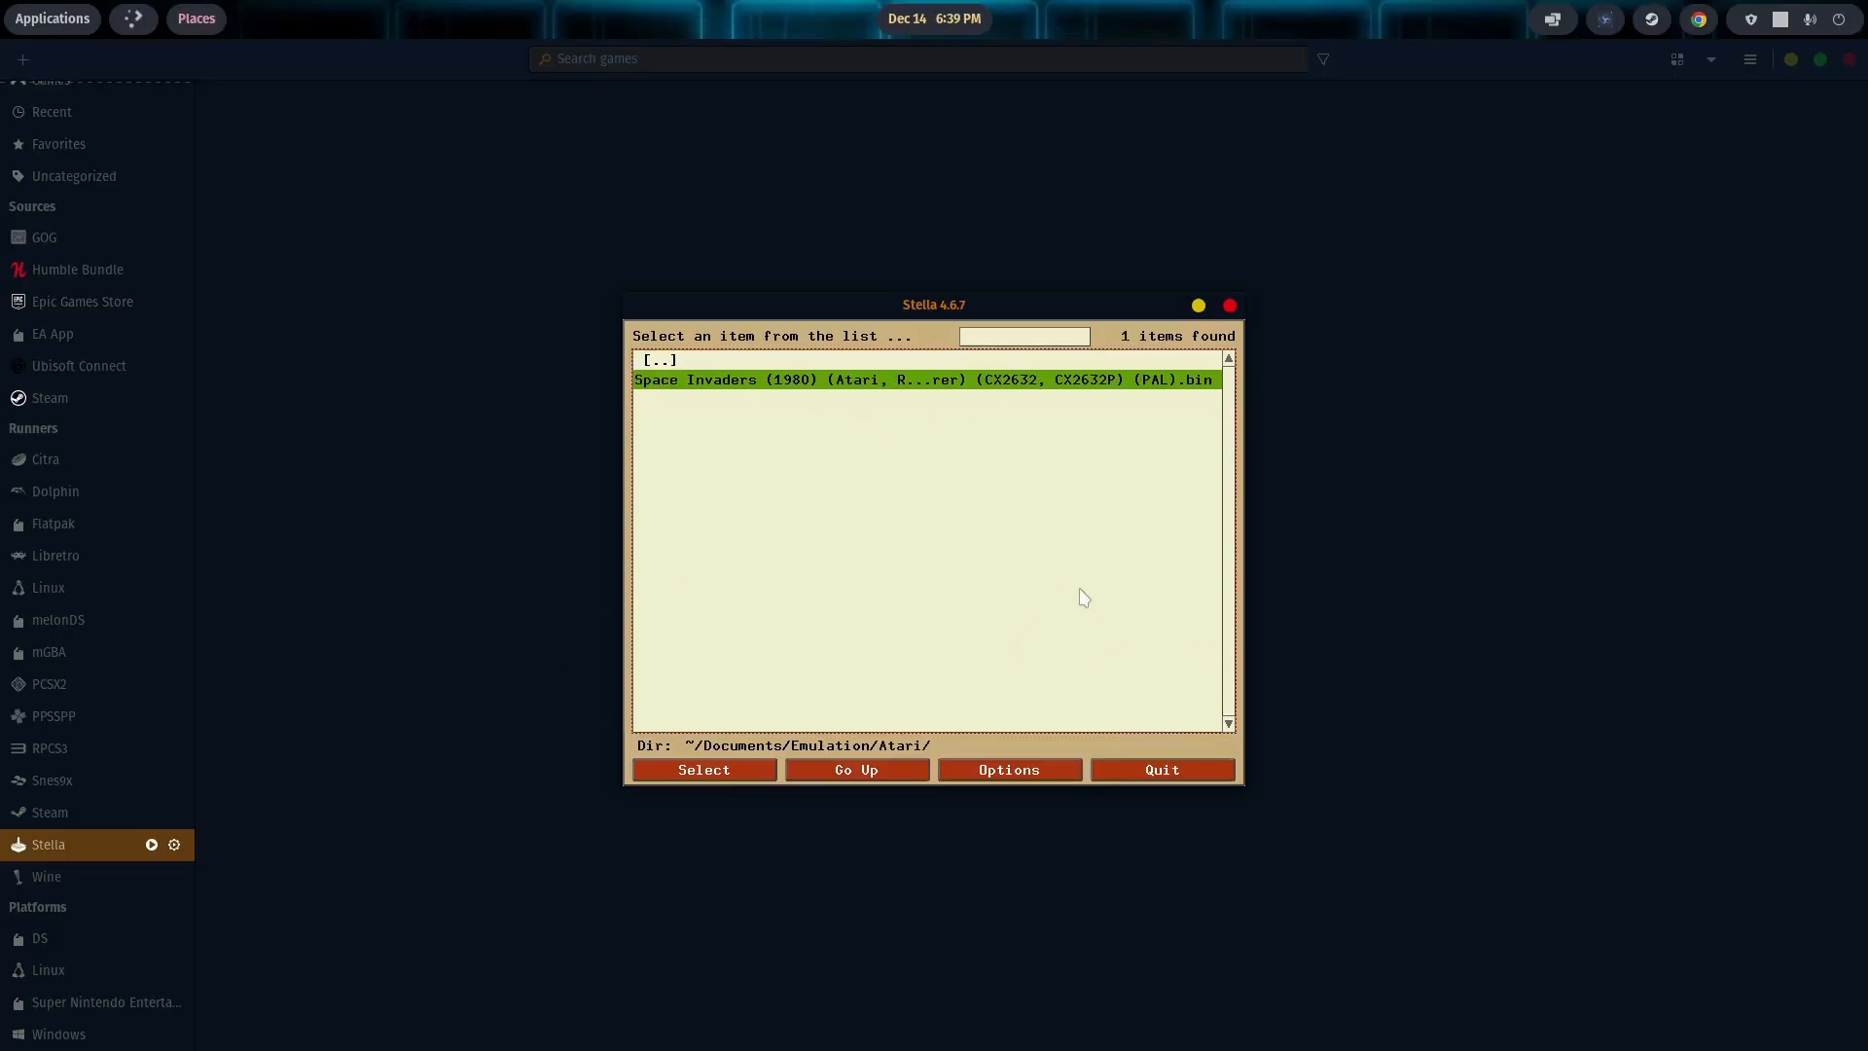
mouse_move(921, 543)
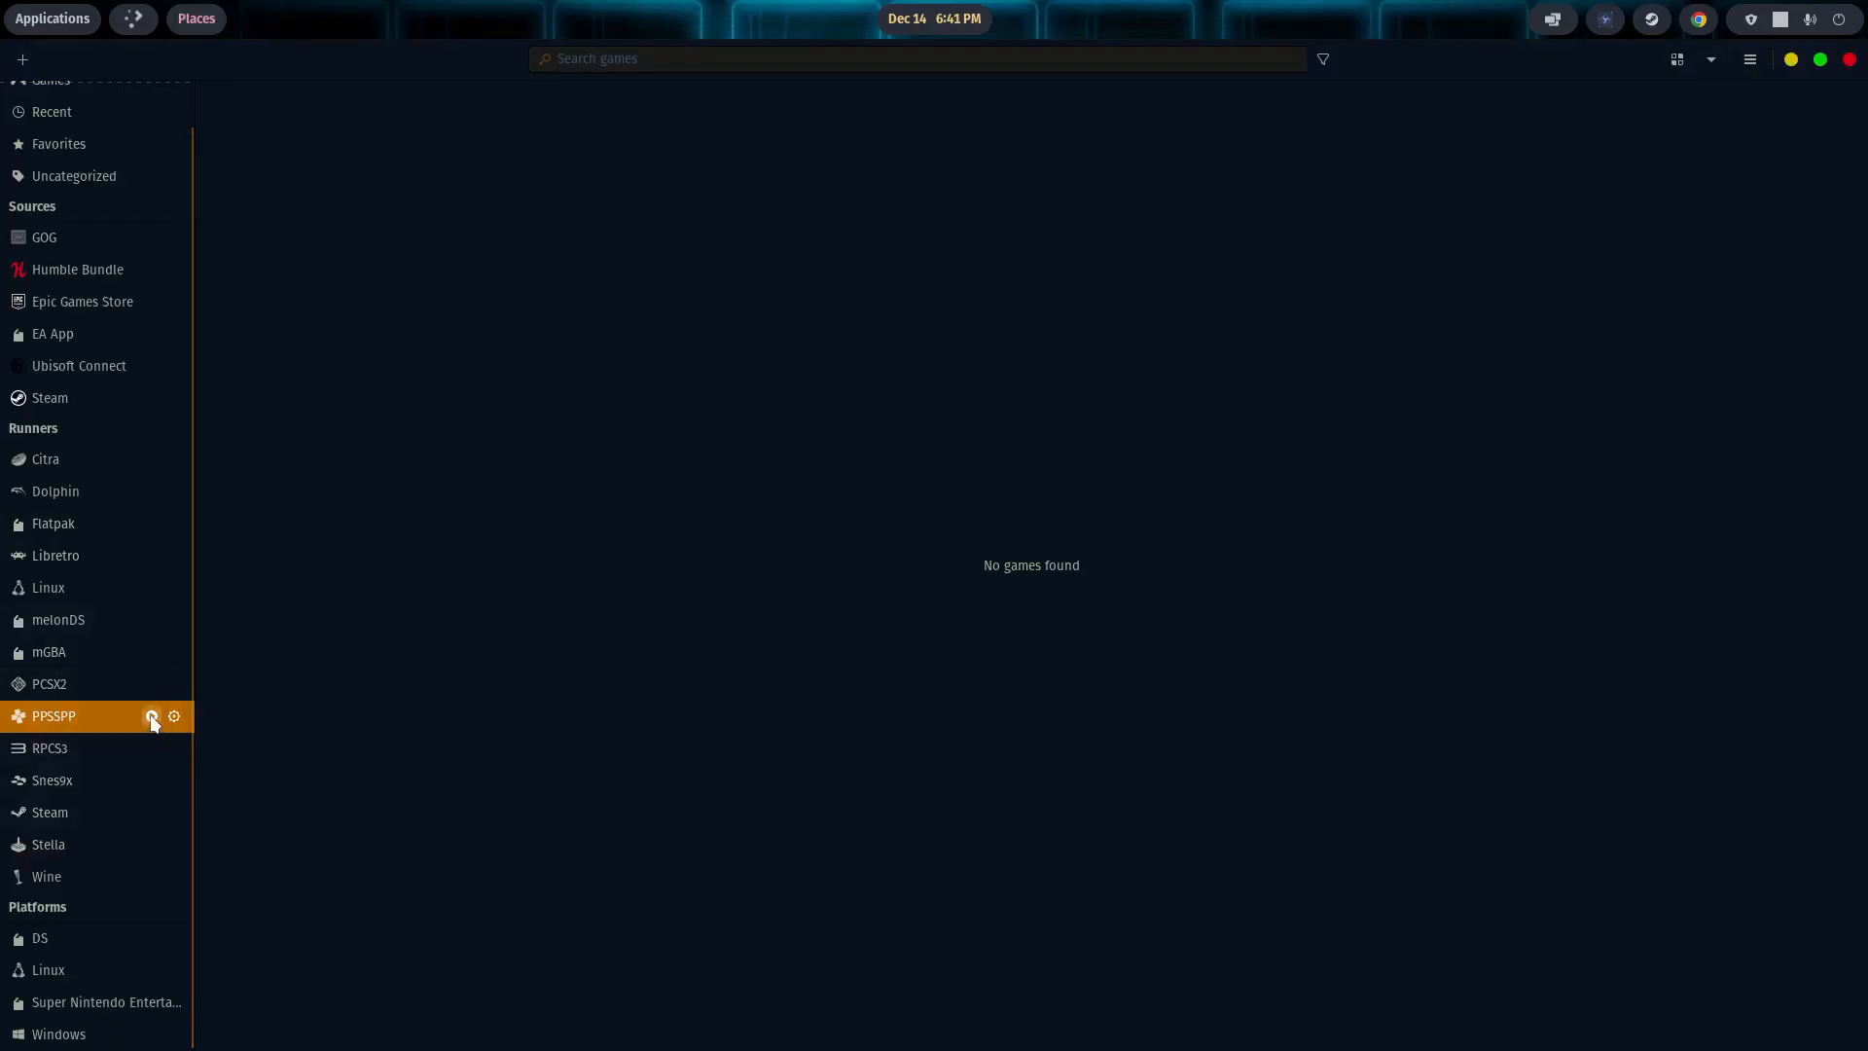
Step: Launch the PPSSPP emulator from its Lutris runner entry
left_click(150, 720)
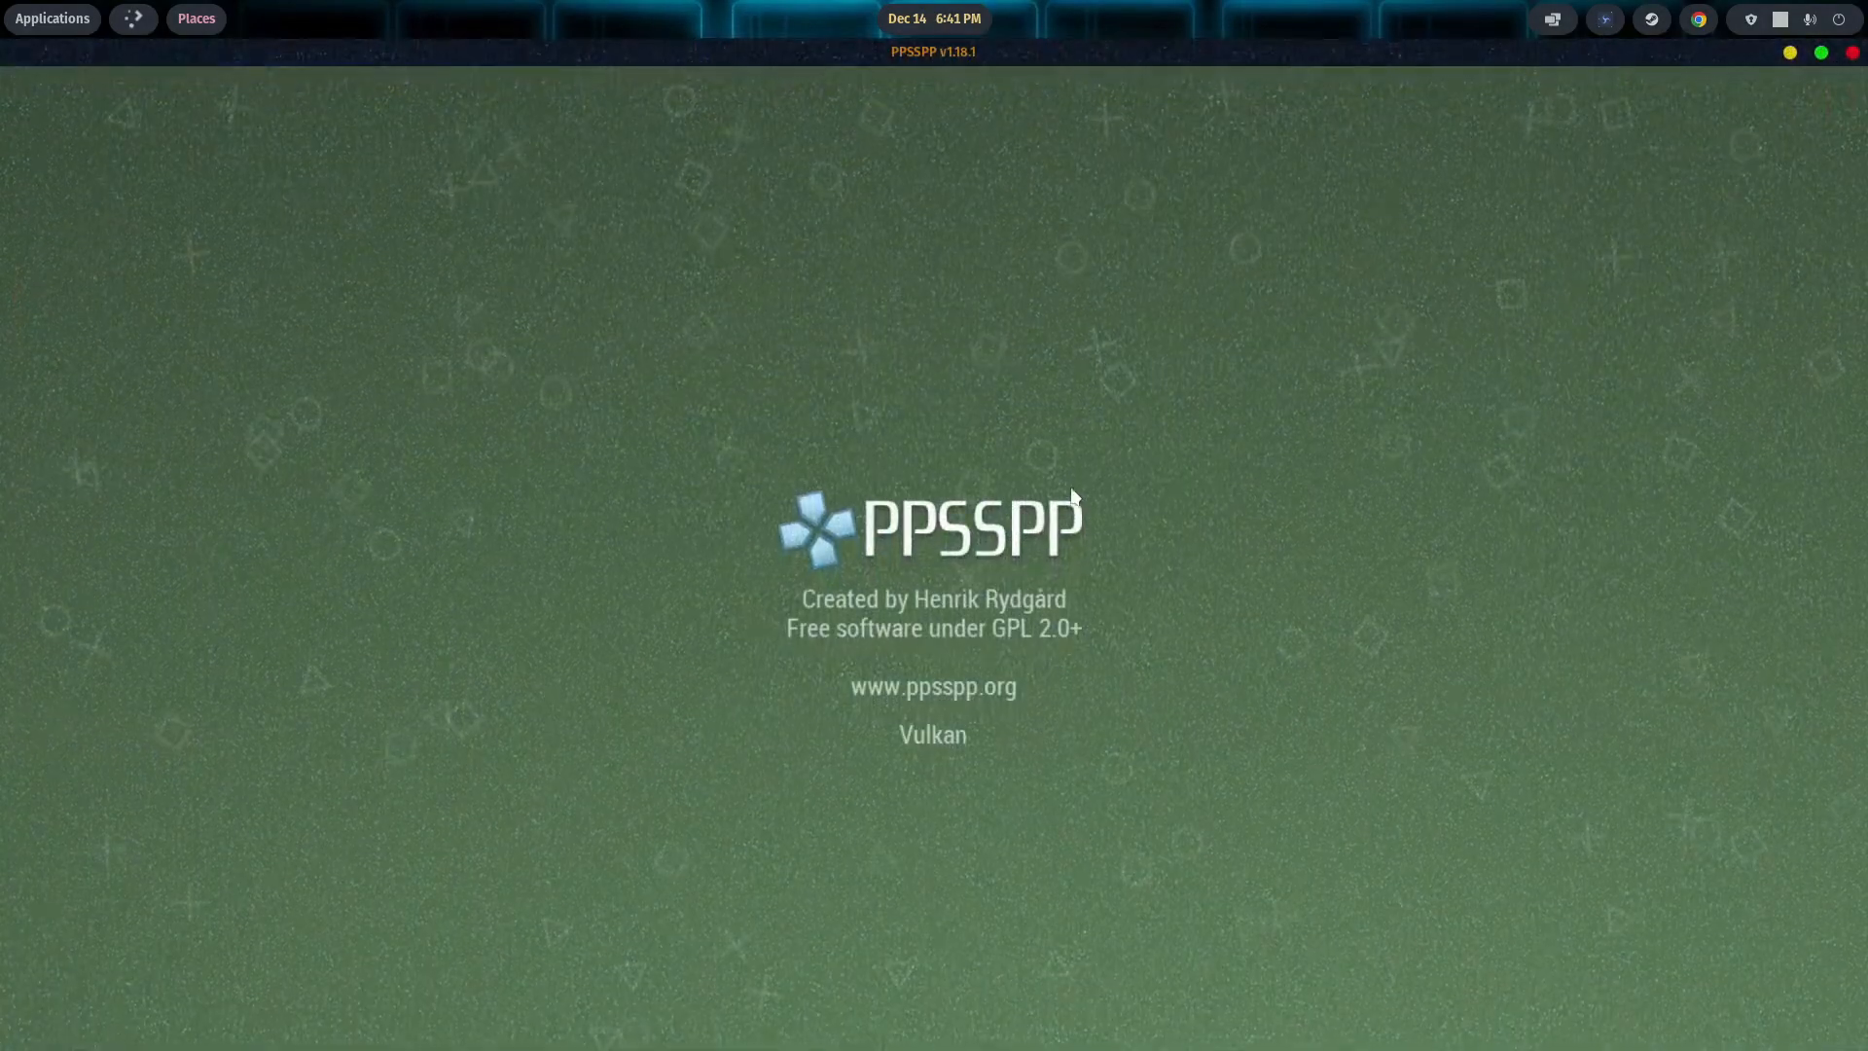
mouse_move(500, 290)
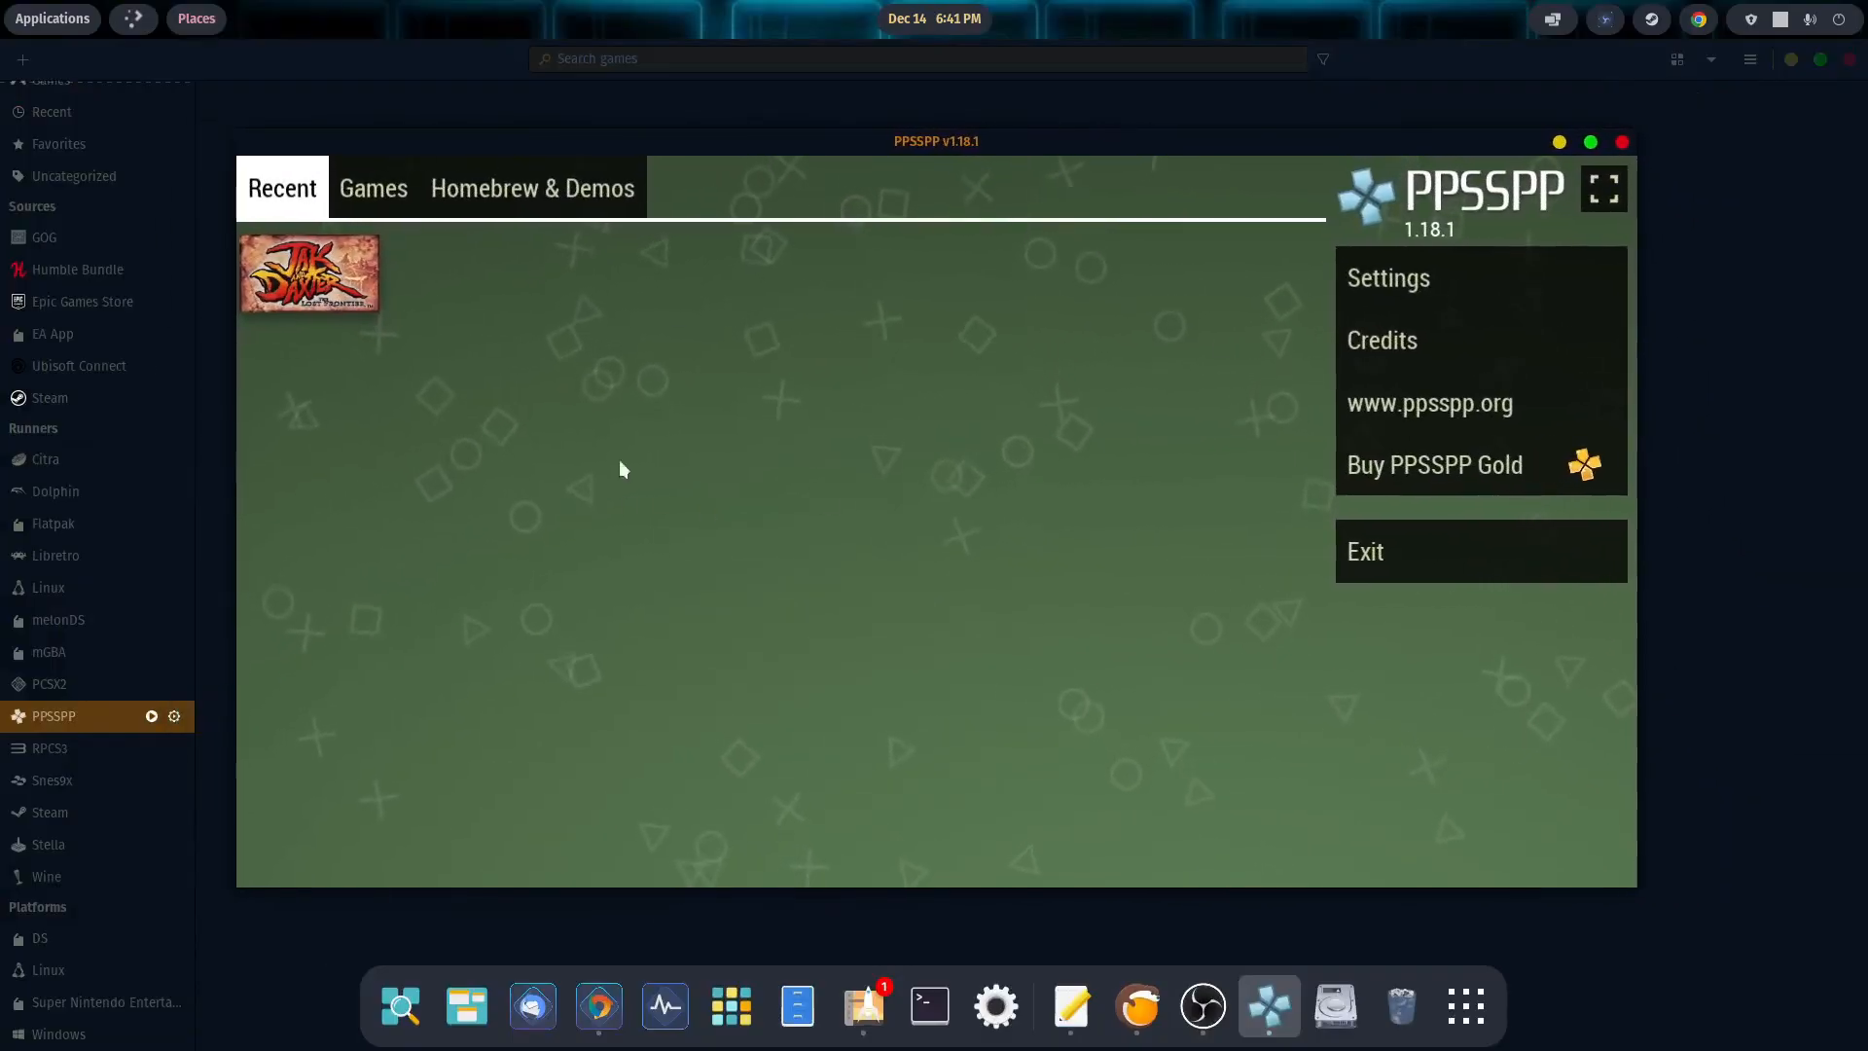
Step: Review PPSSPP's Graphics settings: Vulkan backend, 4x PSP (1080p) resolution, 16× anisotropic filtering
left_click(1387, 278)
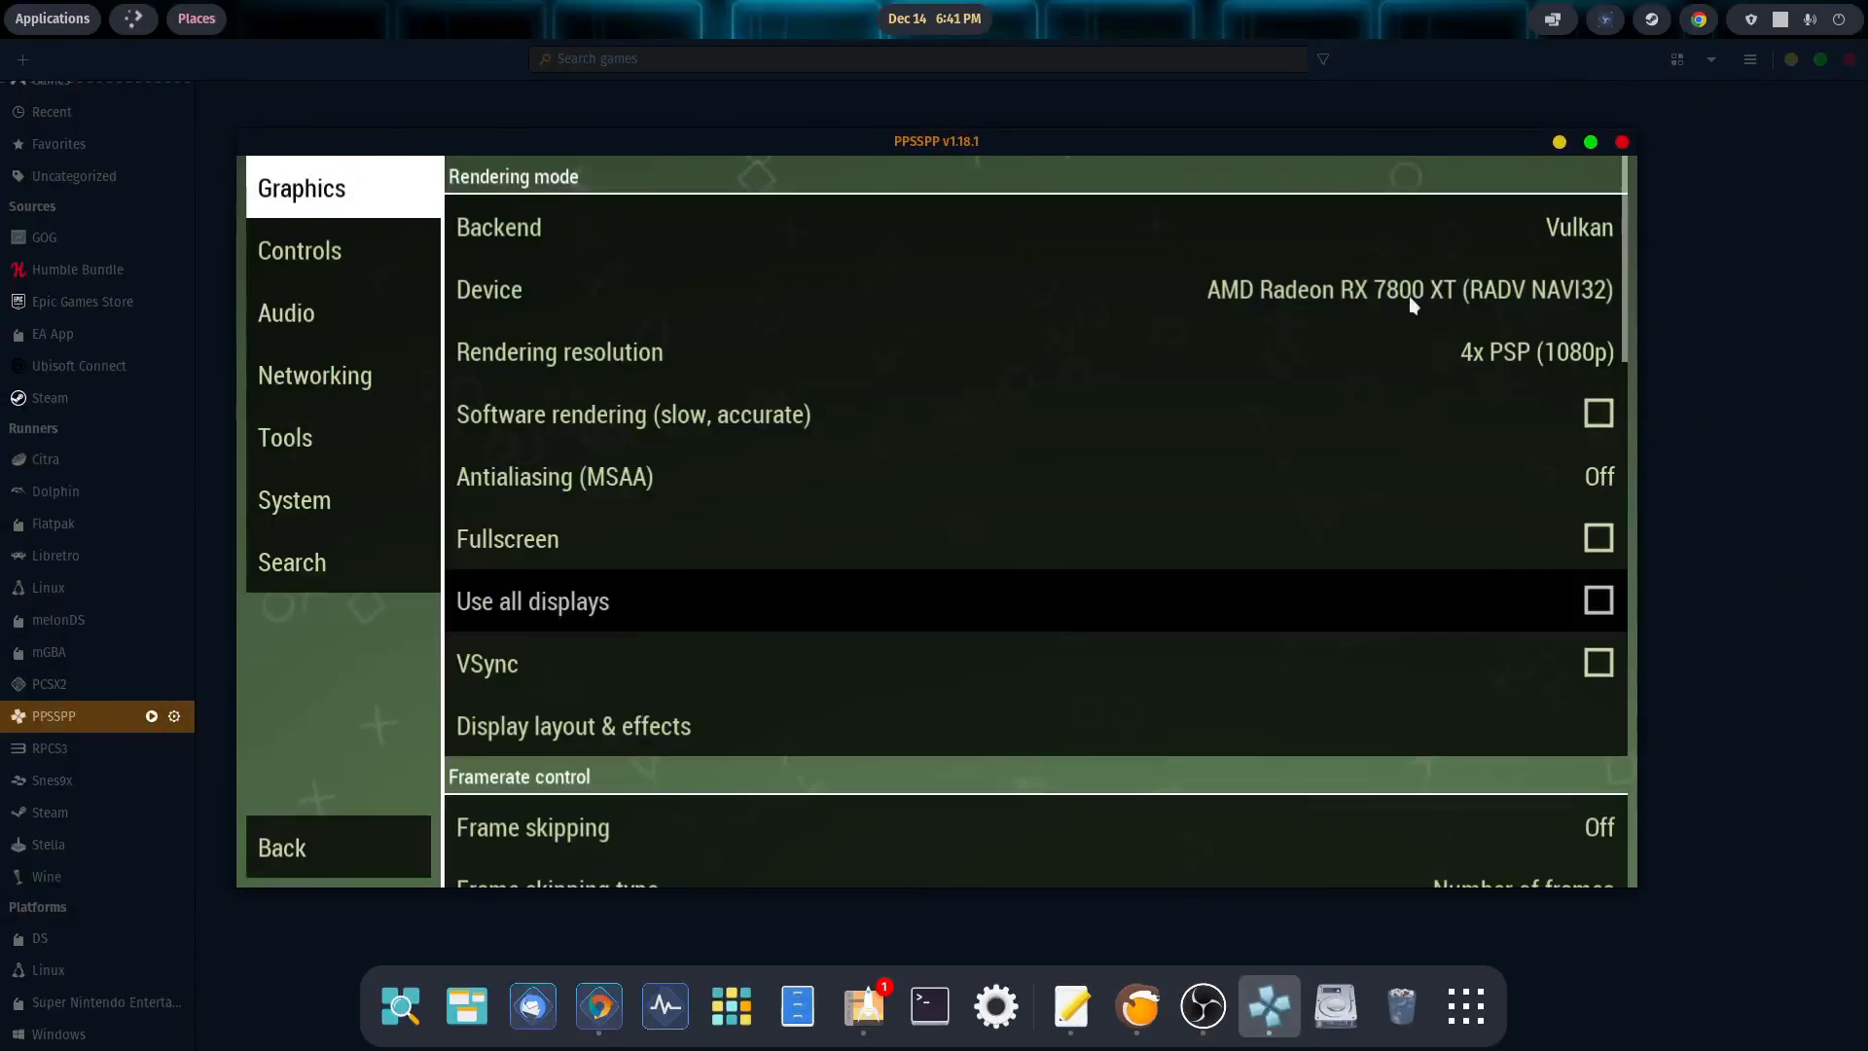
mouse_move(746, 274)
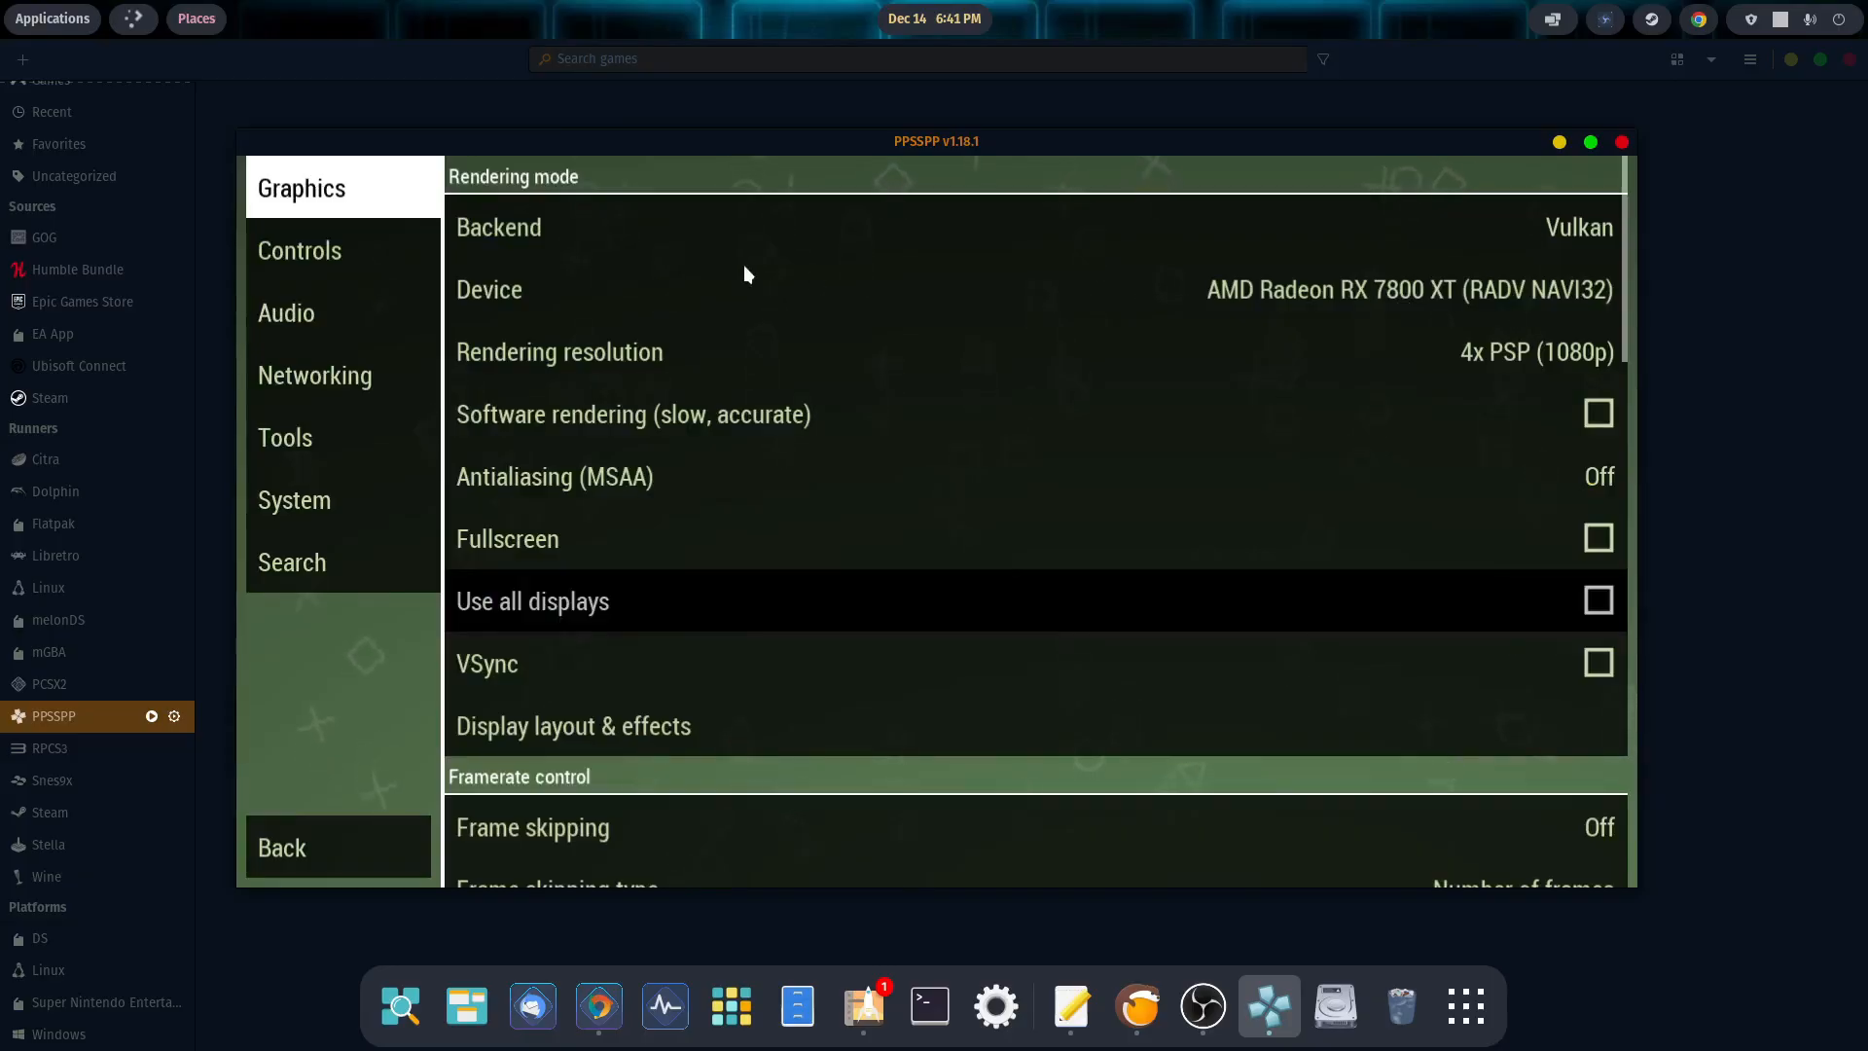
scroll("down", 3)
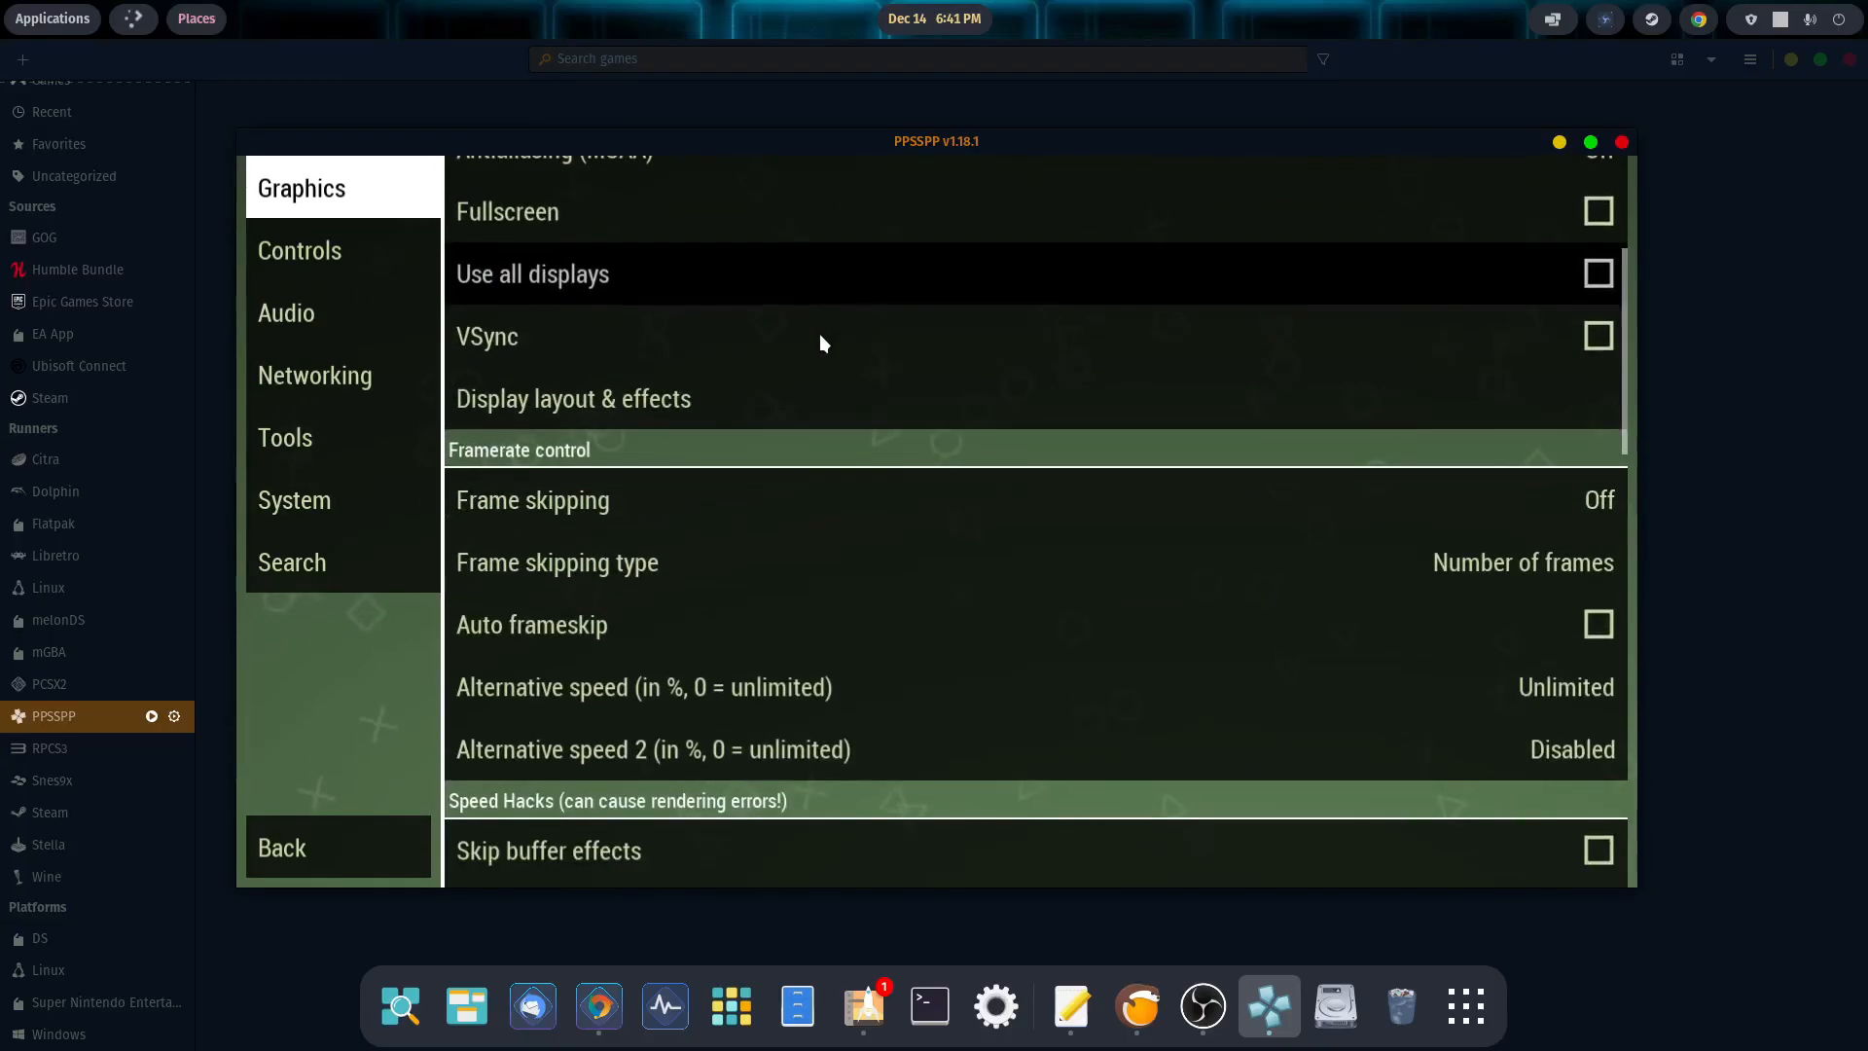
scroll("down", 3)
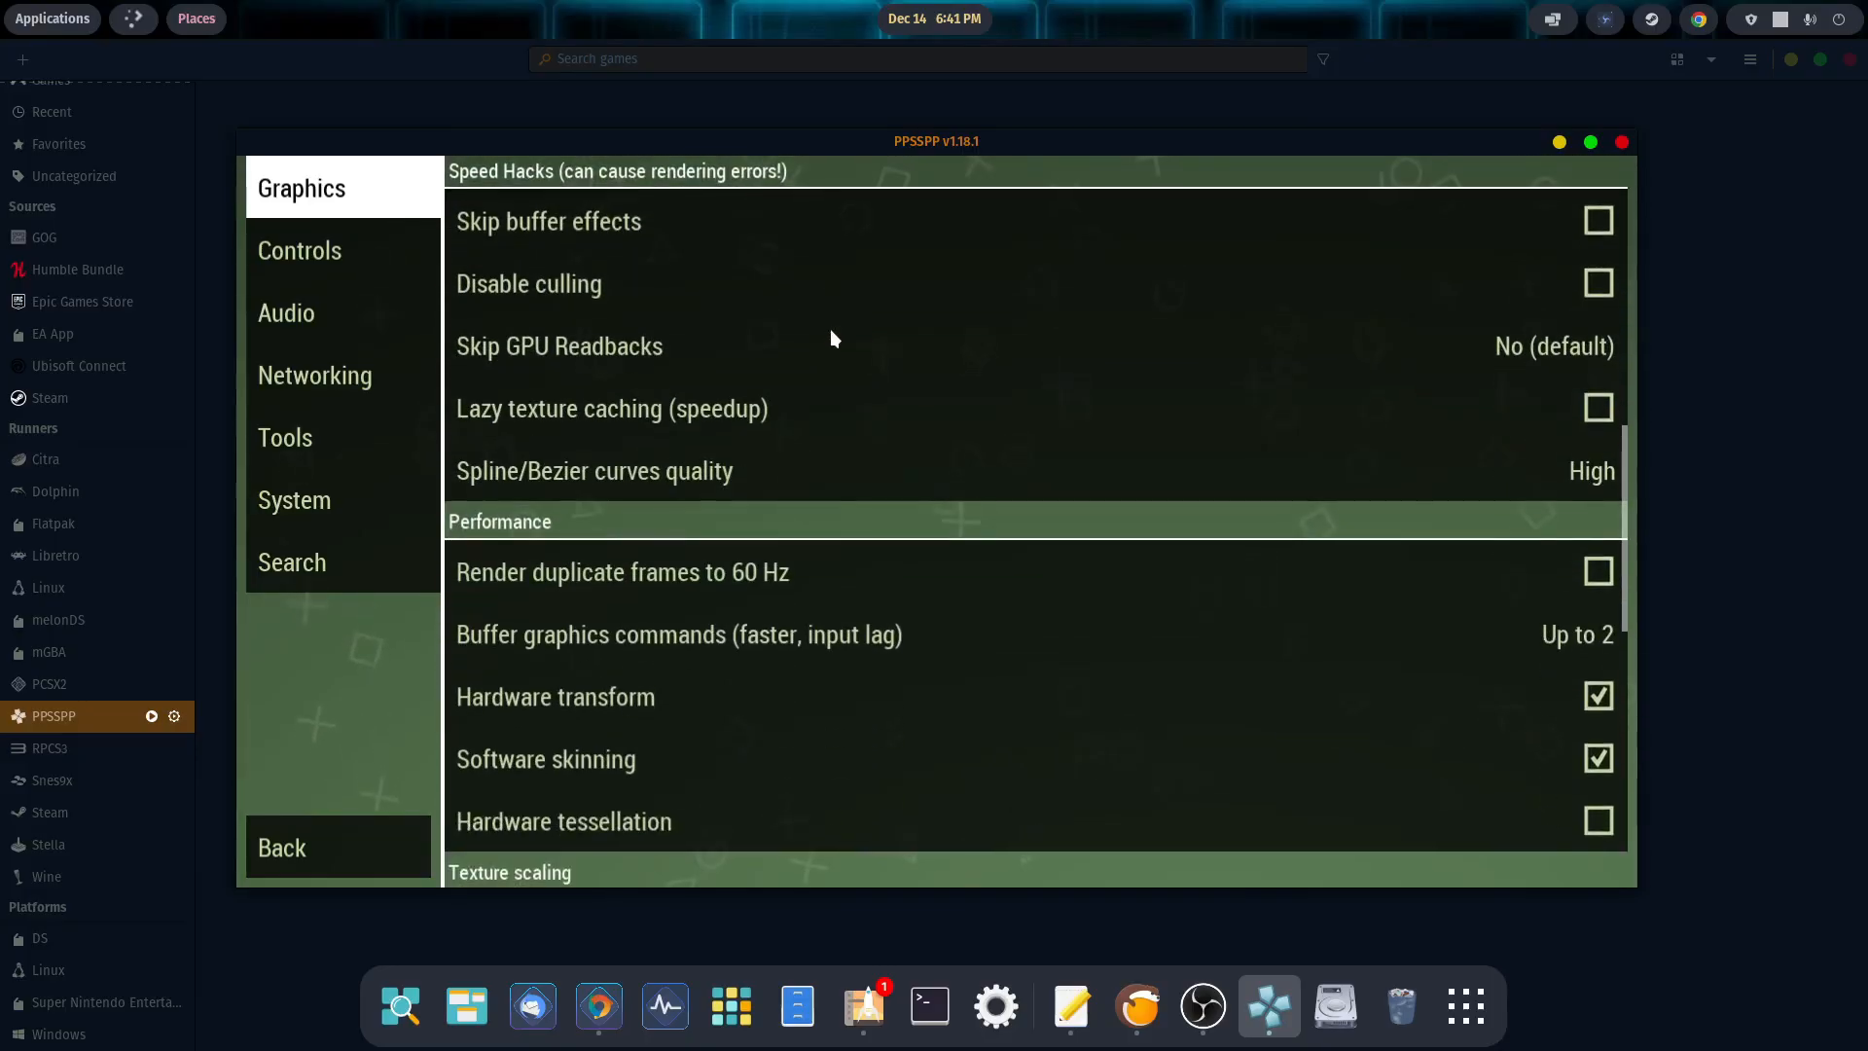
scroll("down", 3)
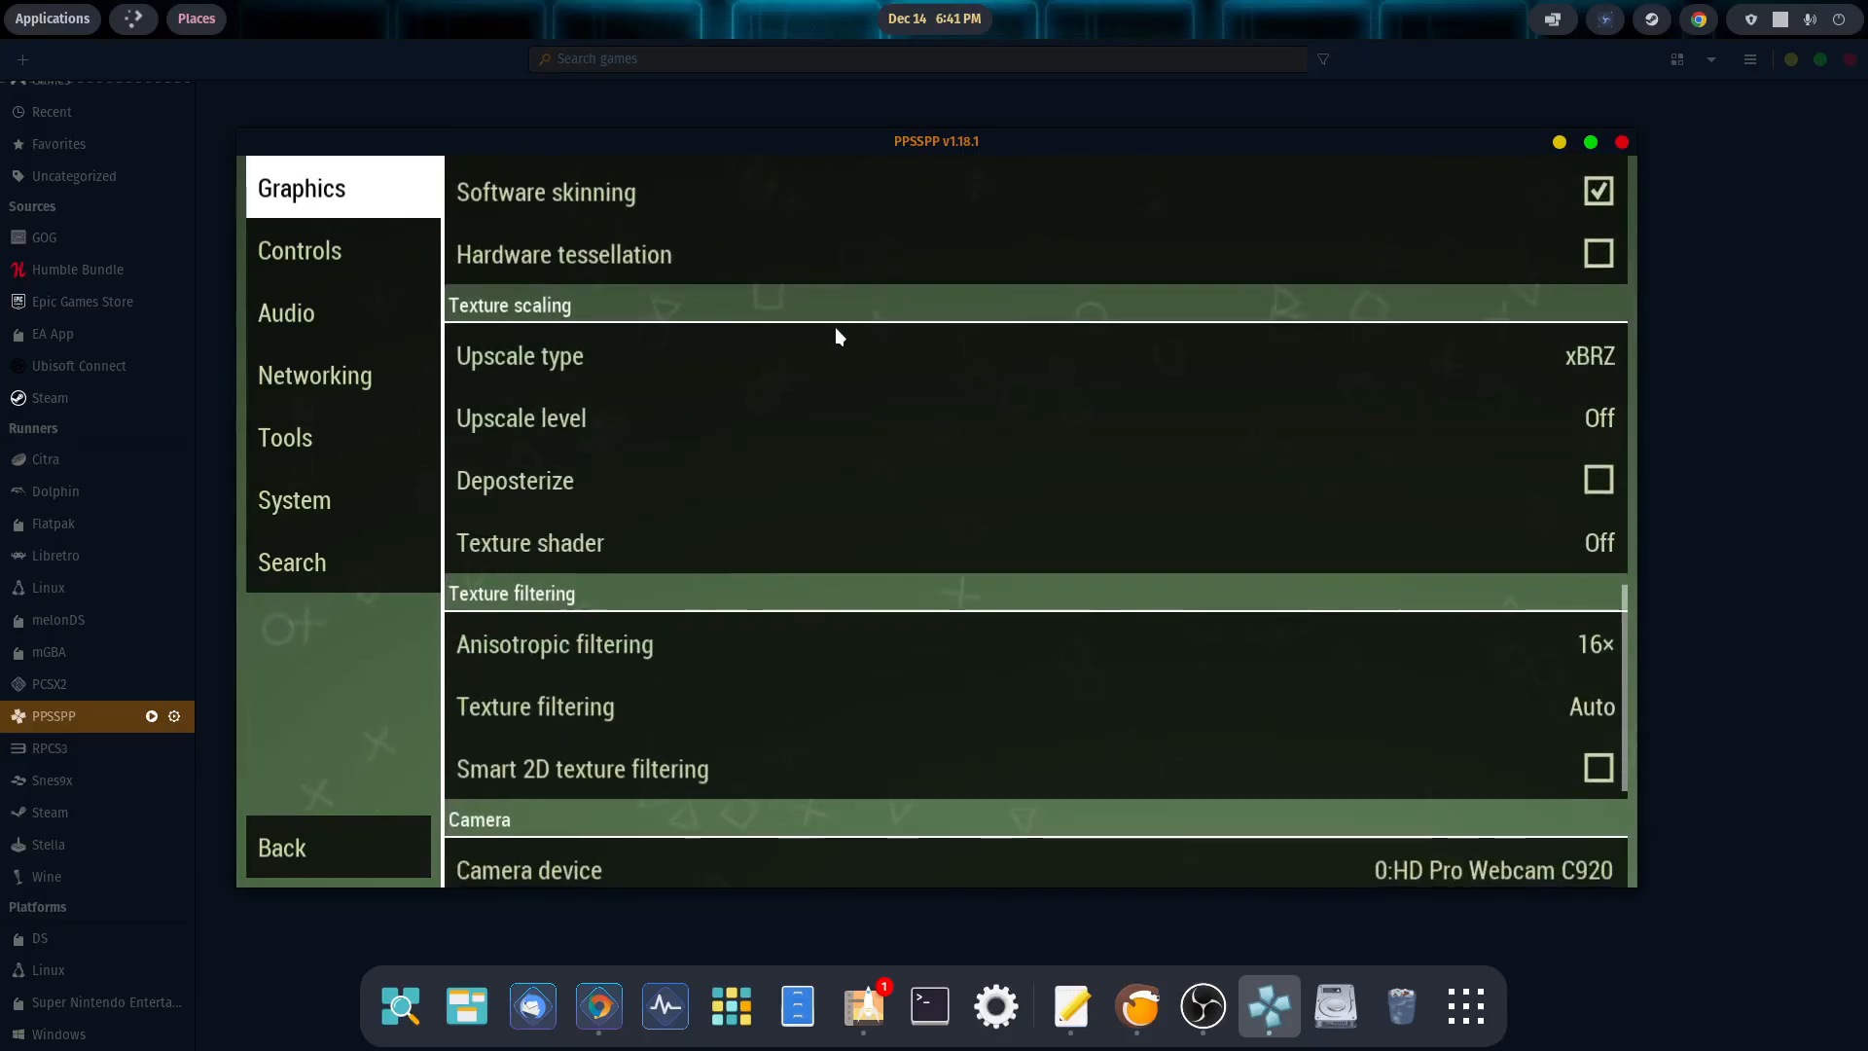
scroll("down", 3)
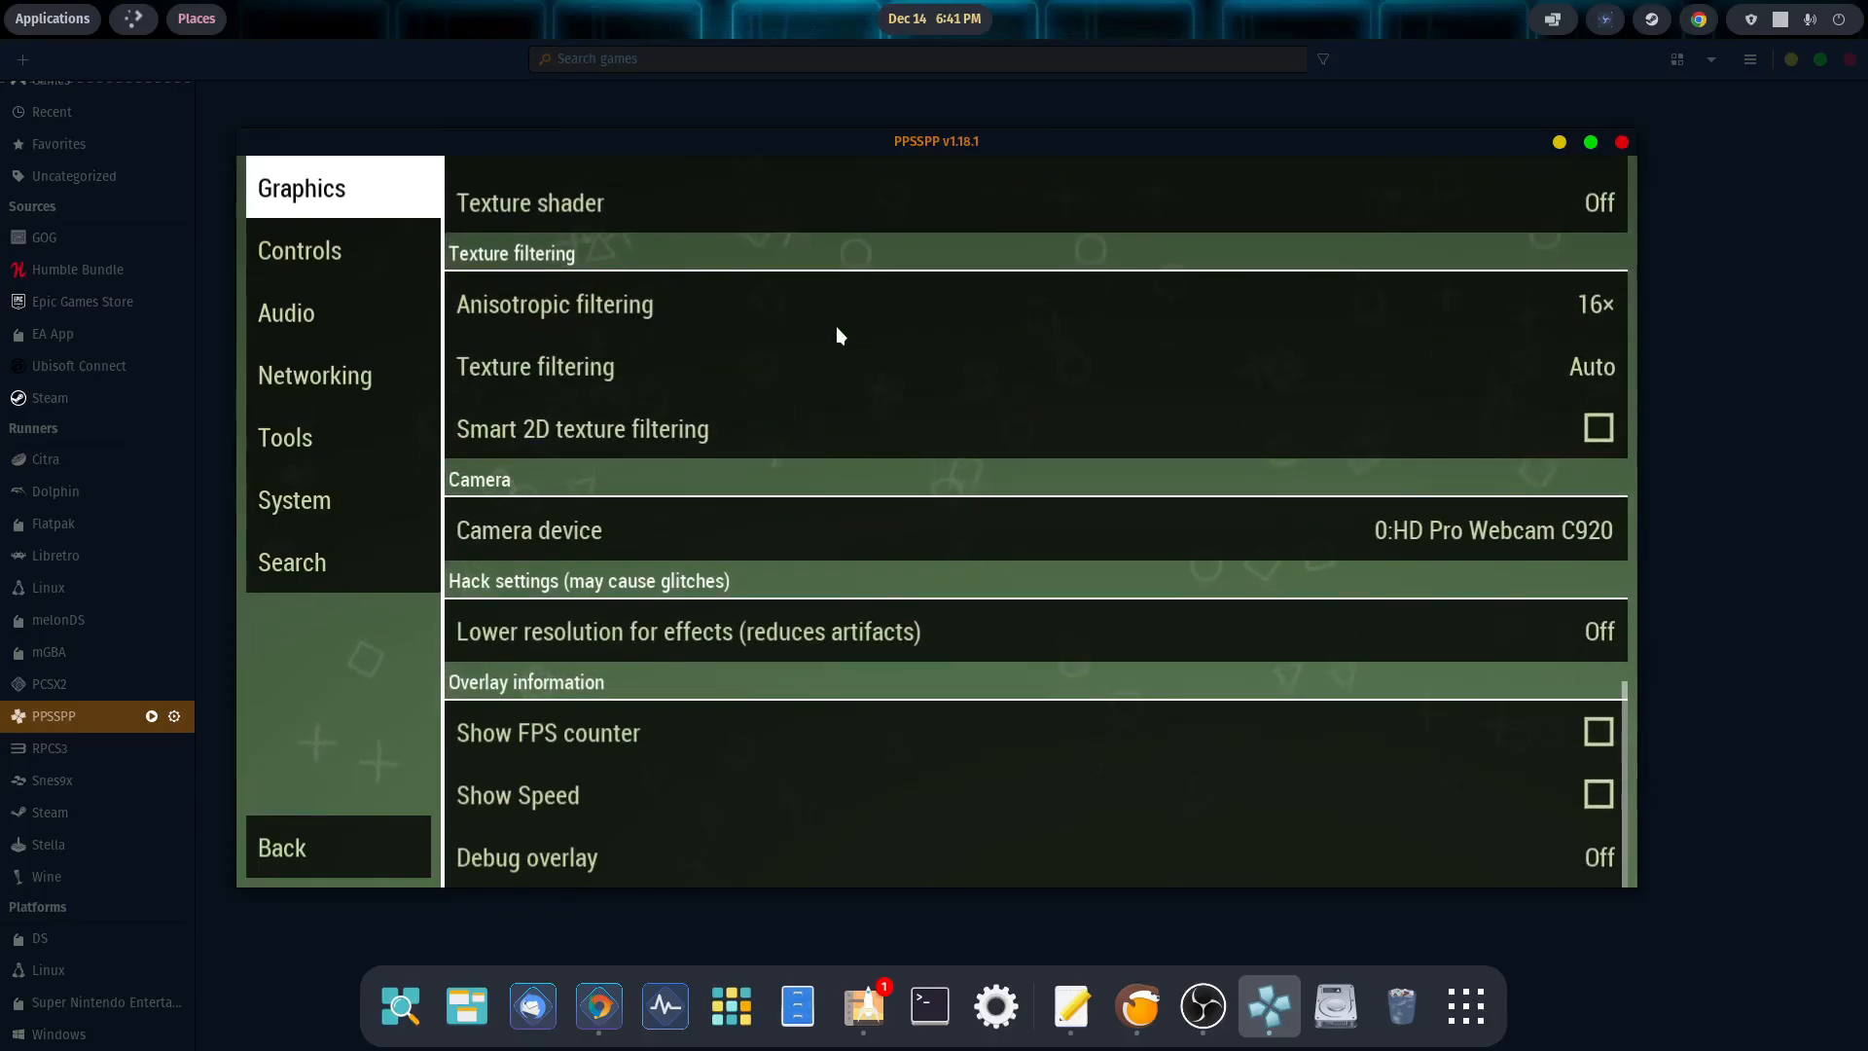
Step: Reach the System settings and toggle UI sound off and back on
scroll("down", 3)
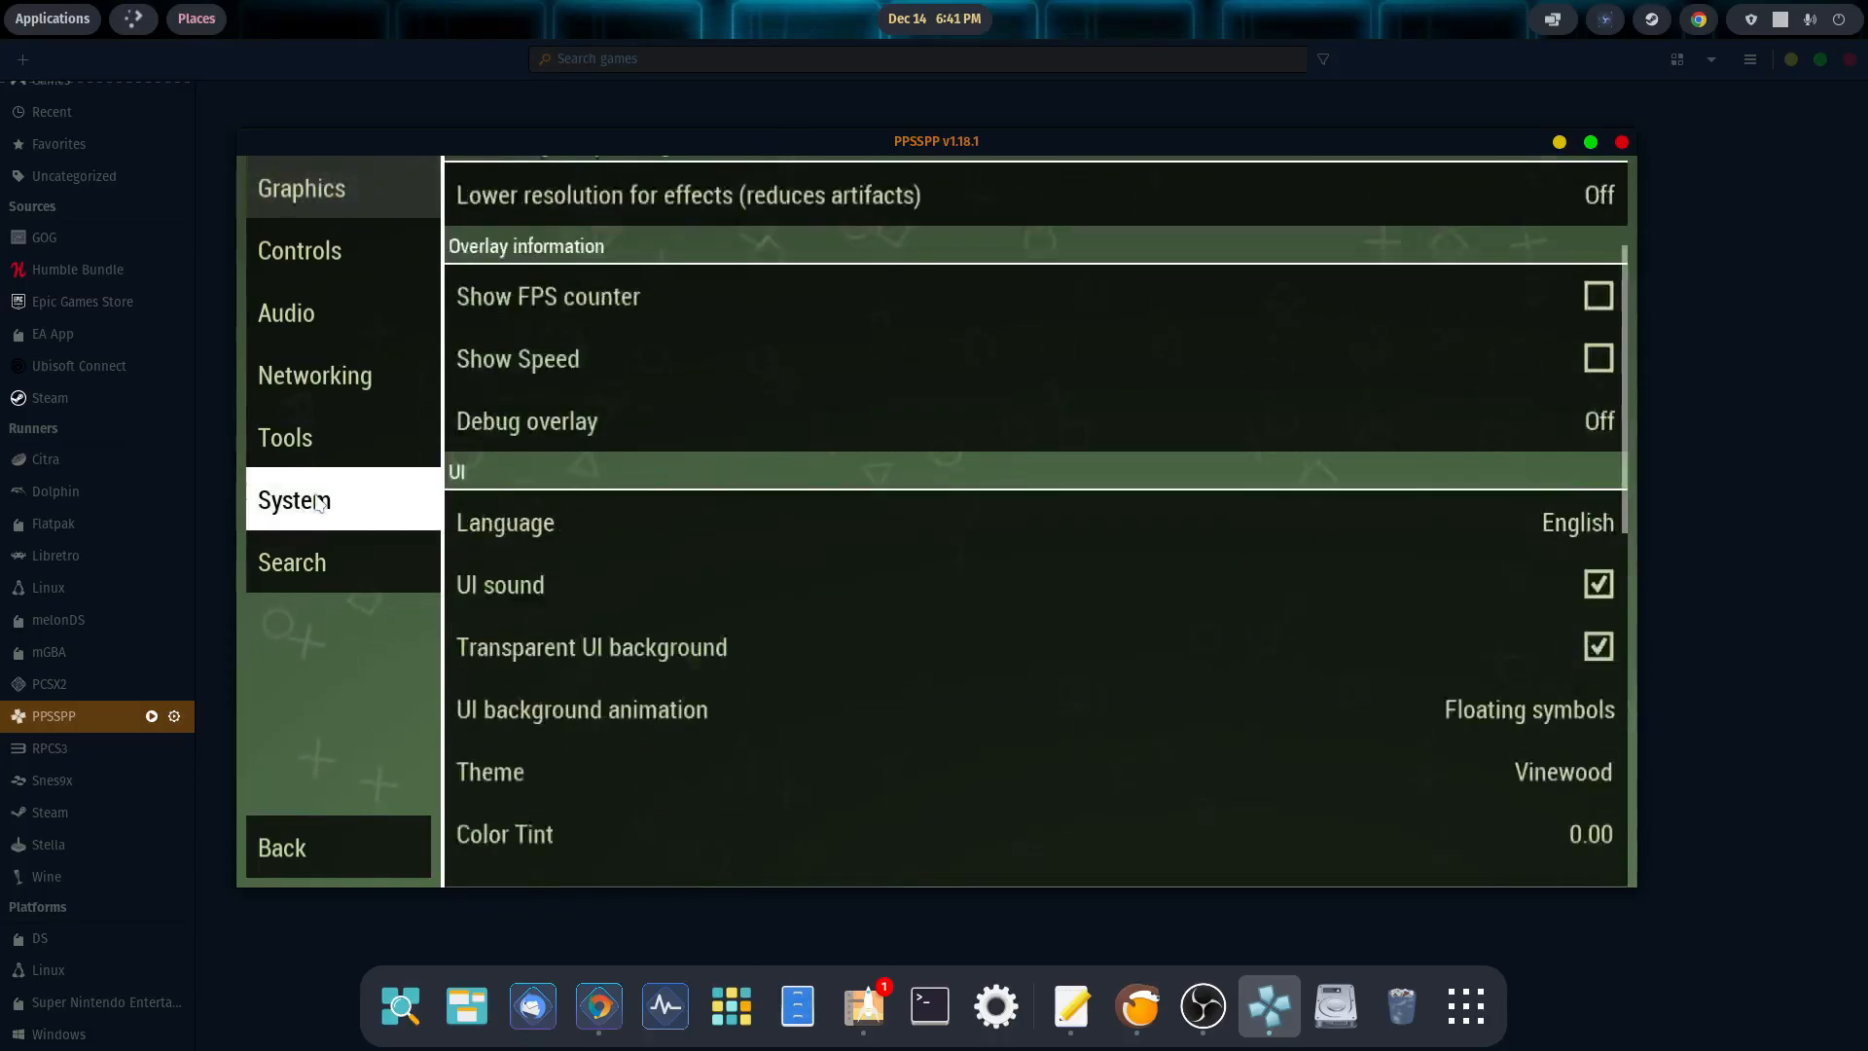
scroll("down", 3)
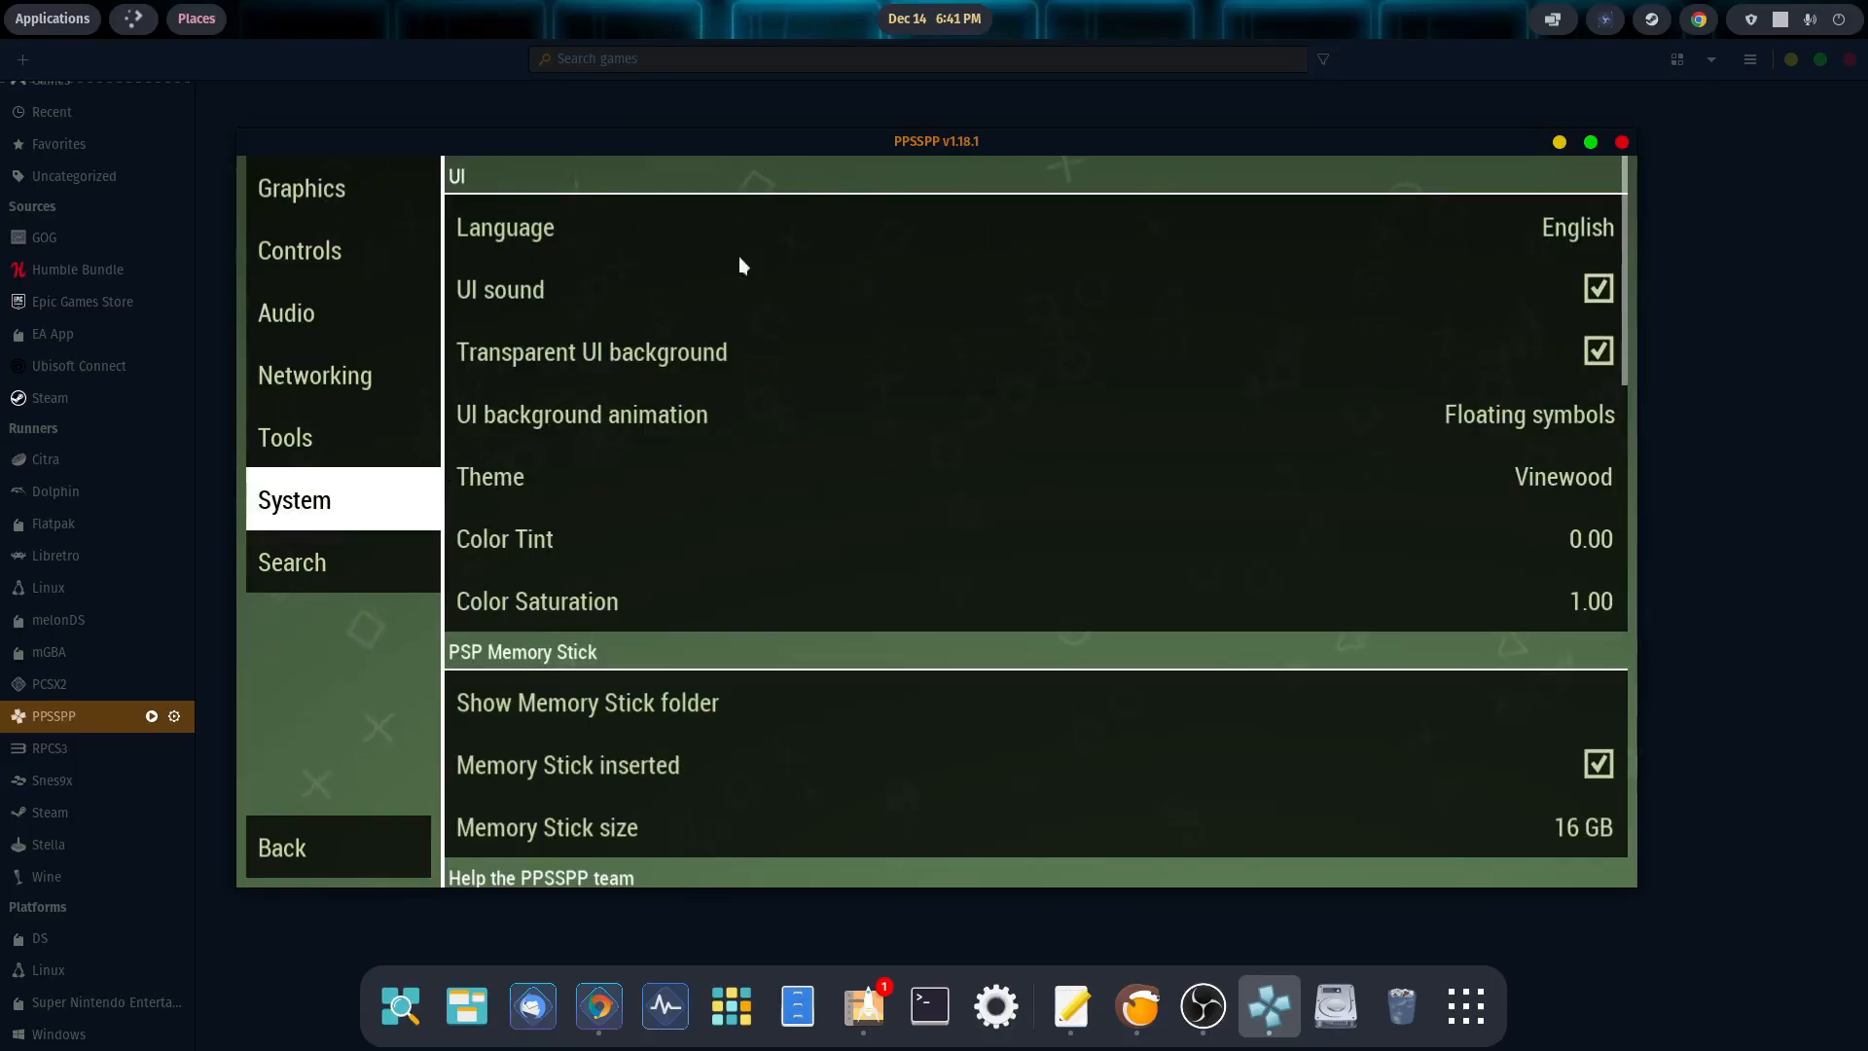
left_click(1599, 288)
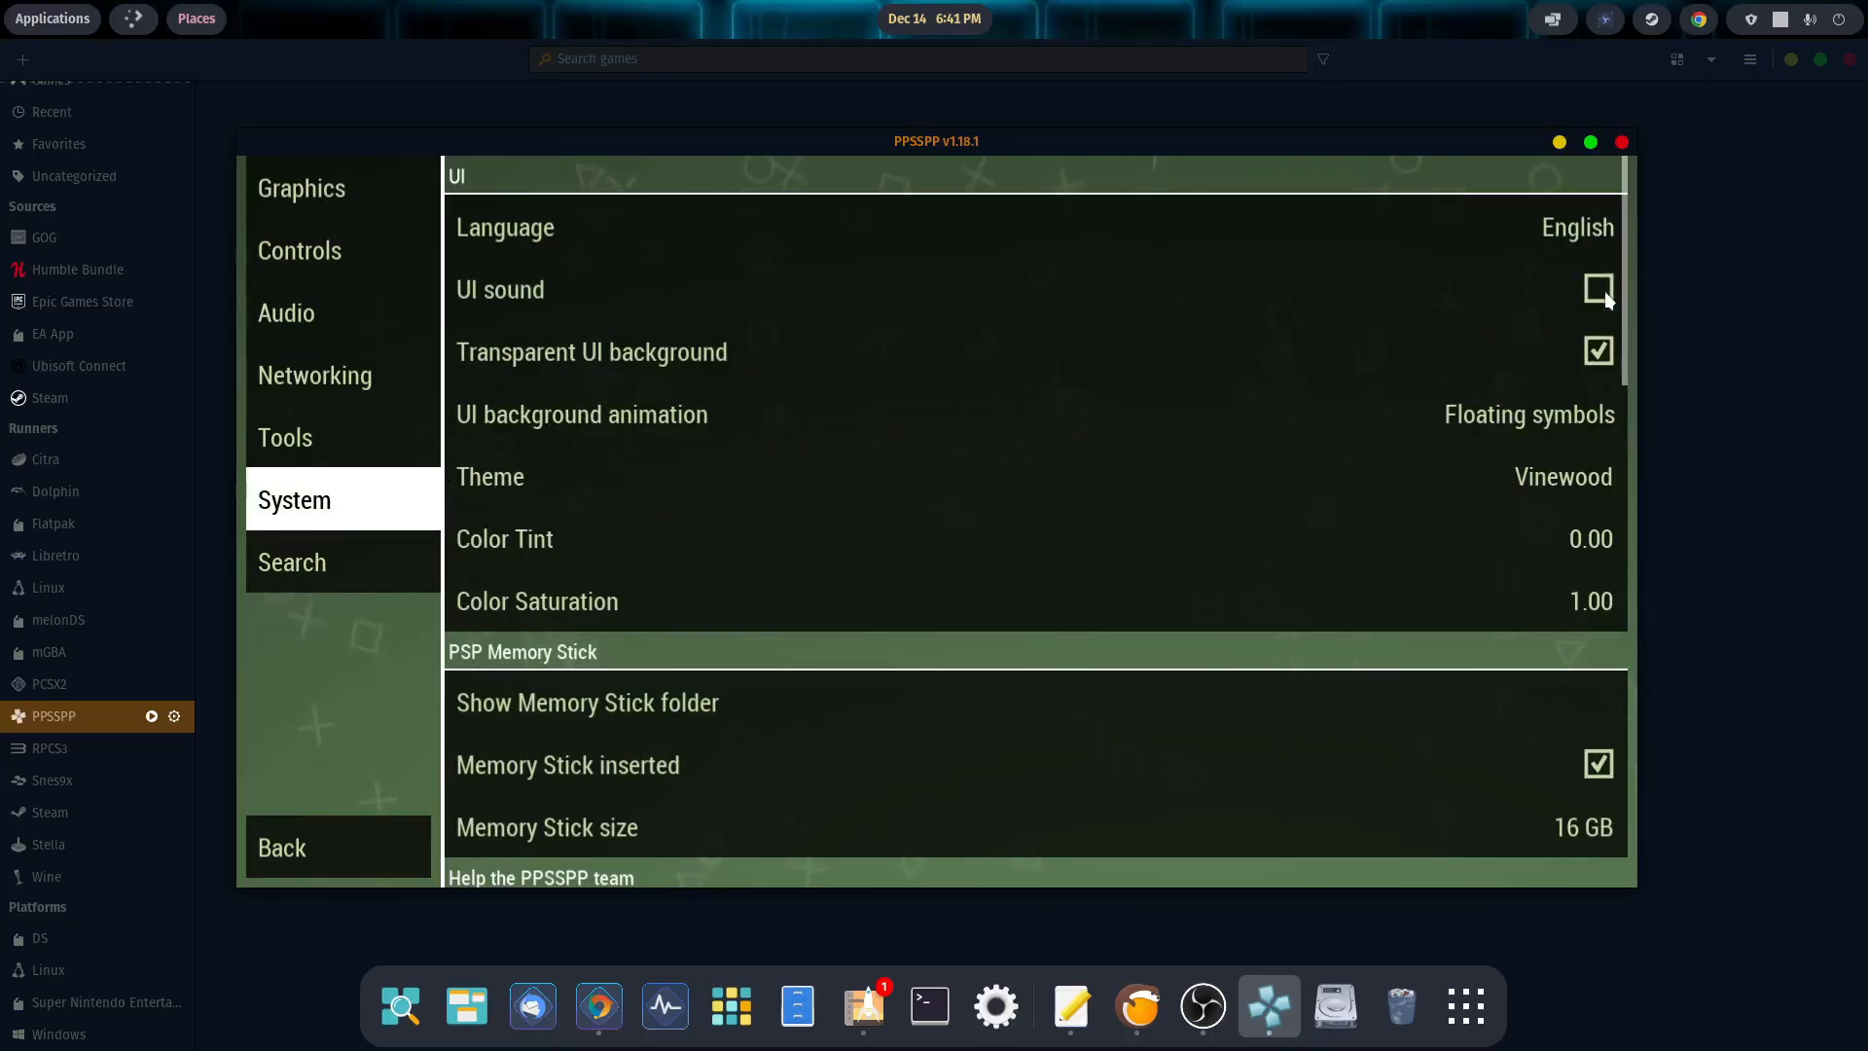
left_click(1600, 288)
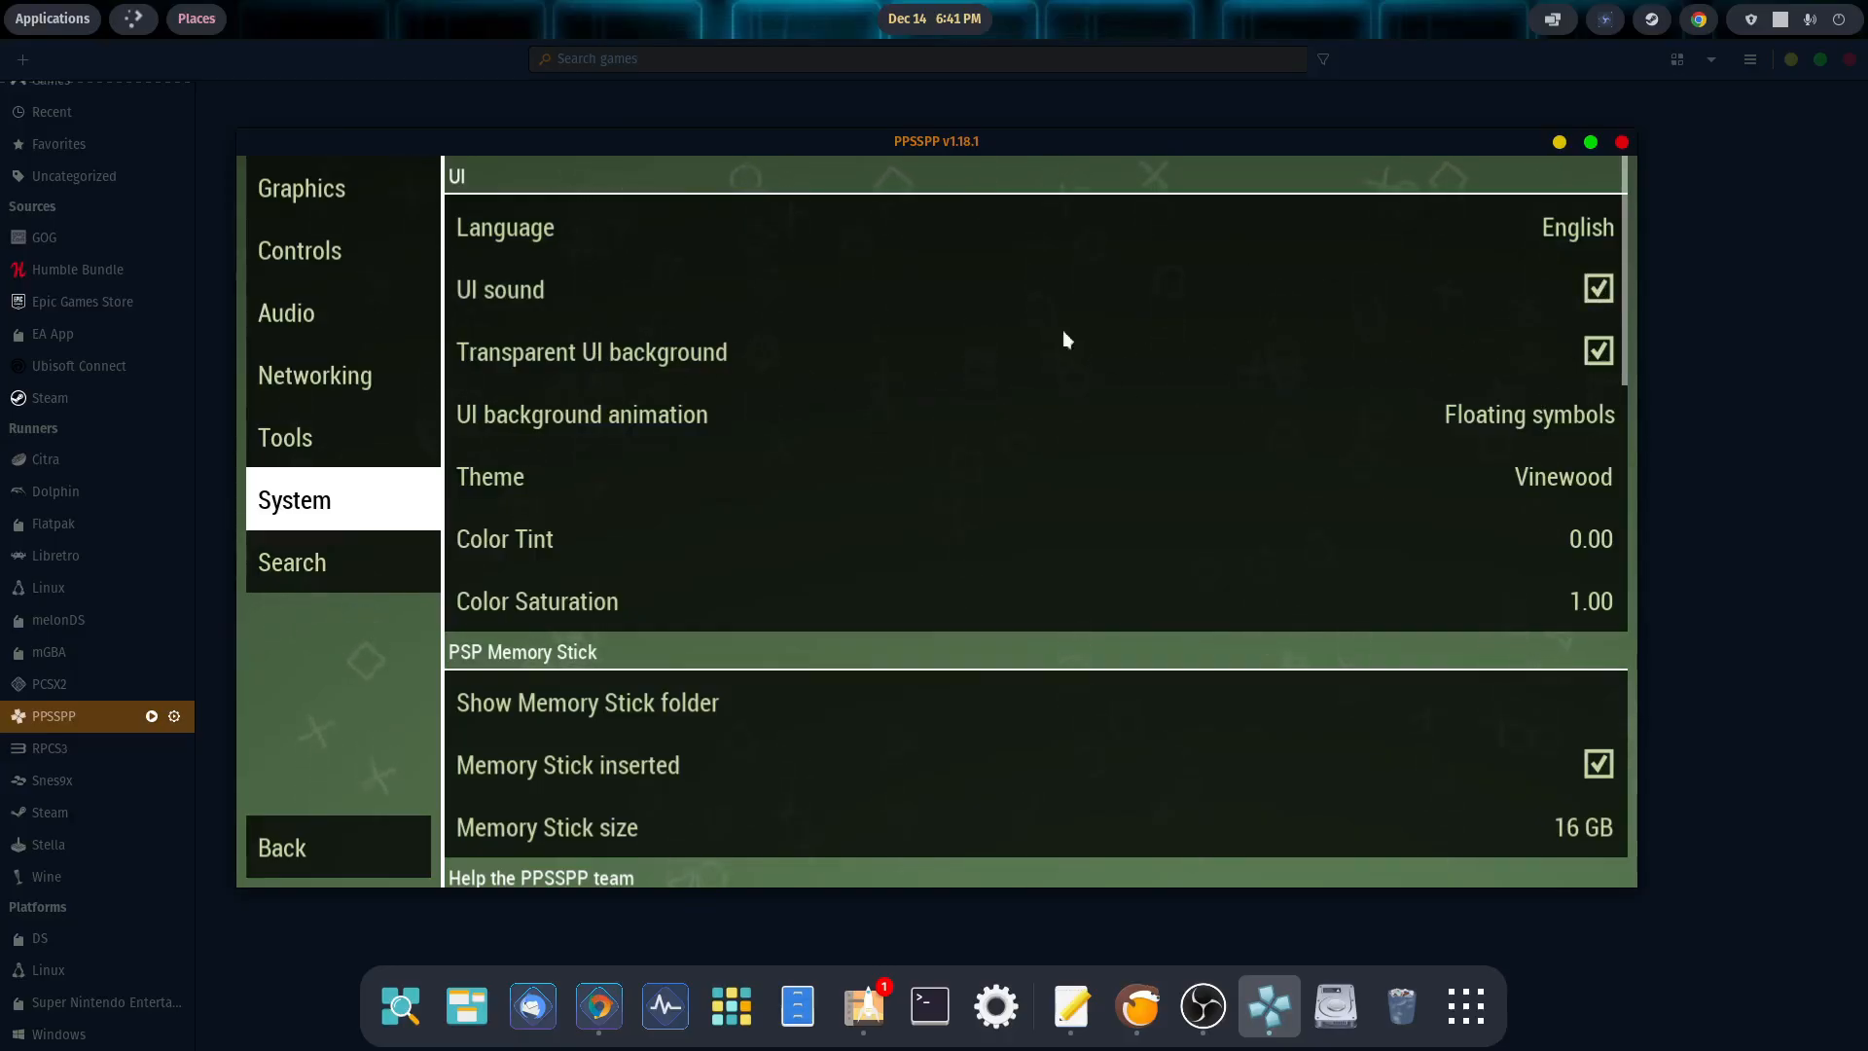
Step: Try the 1995, Default and Slate Forest themes, keep Vinewood, and switch UI sound off
left_click(1562, 476)
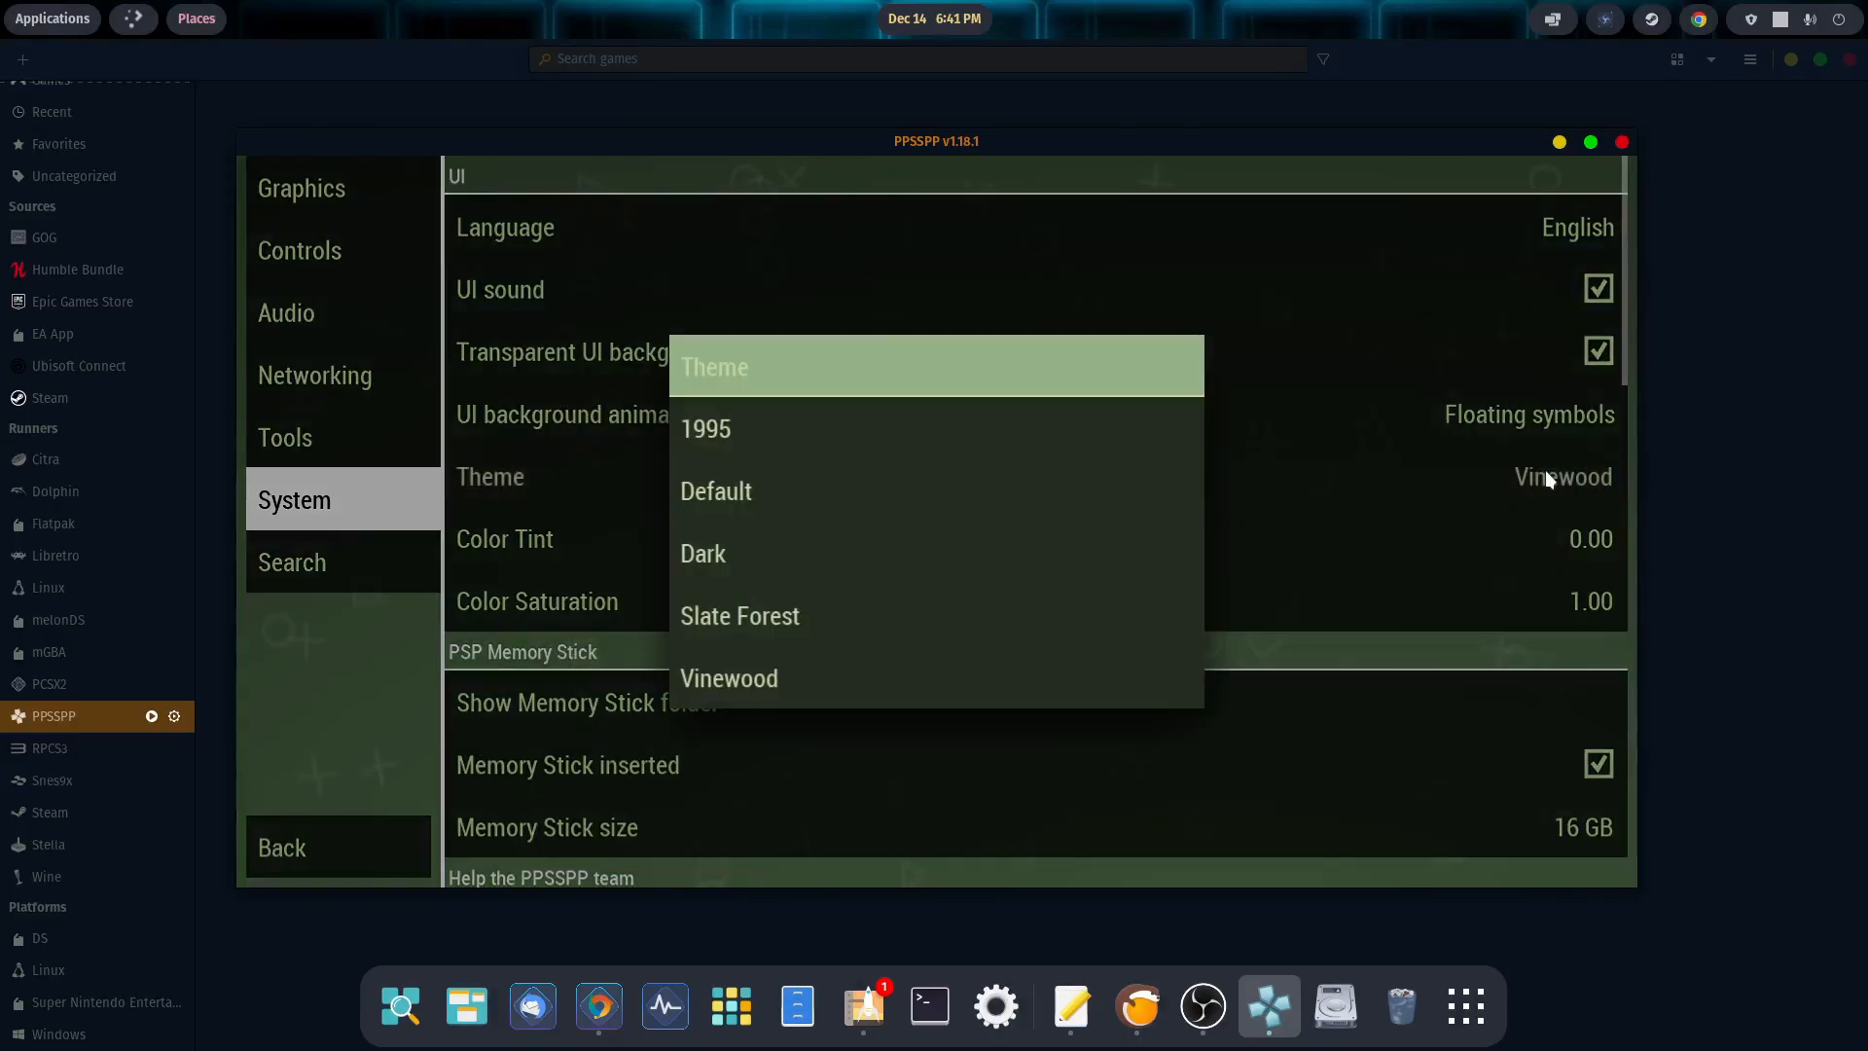
left_click(704, 428)
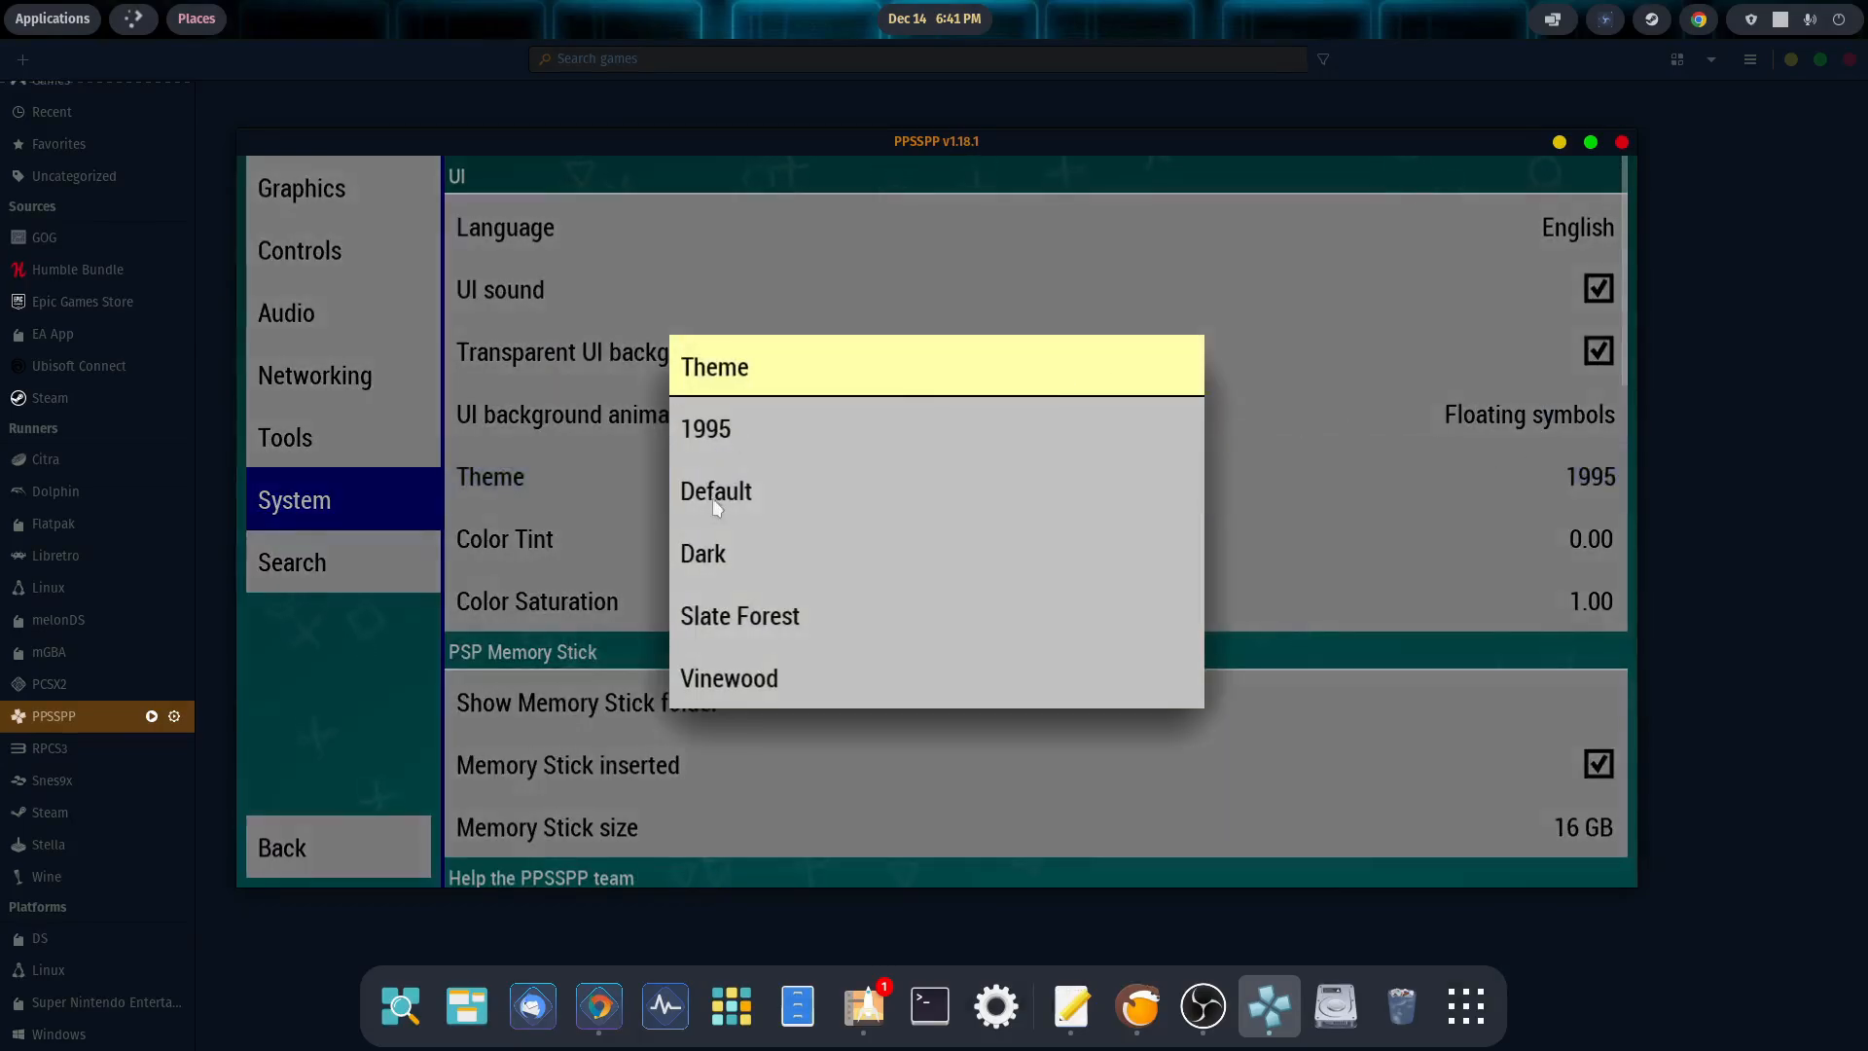
left_click(716, 490)
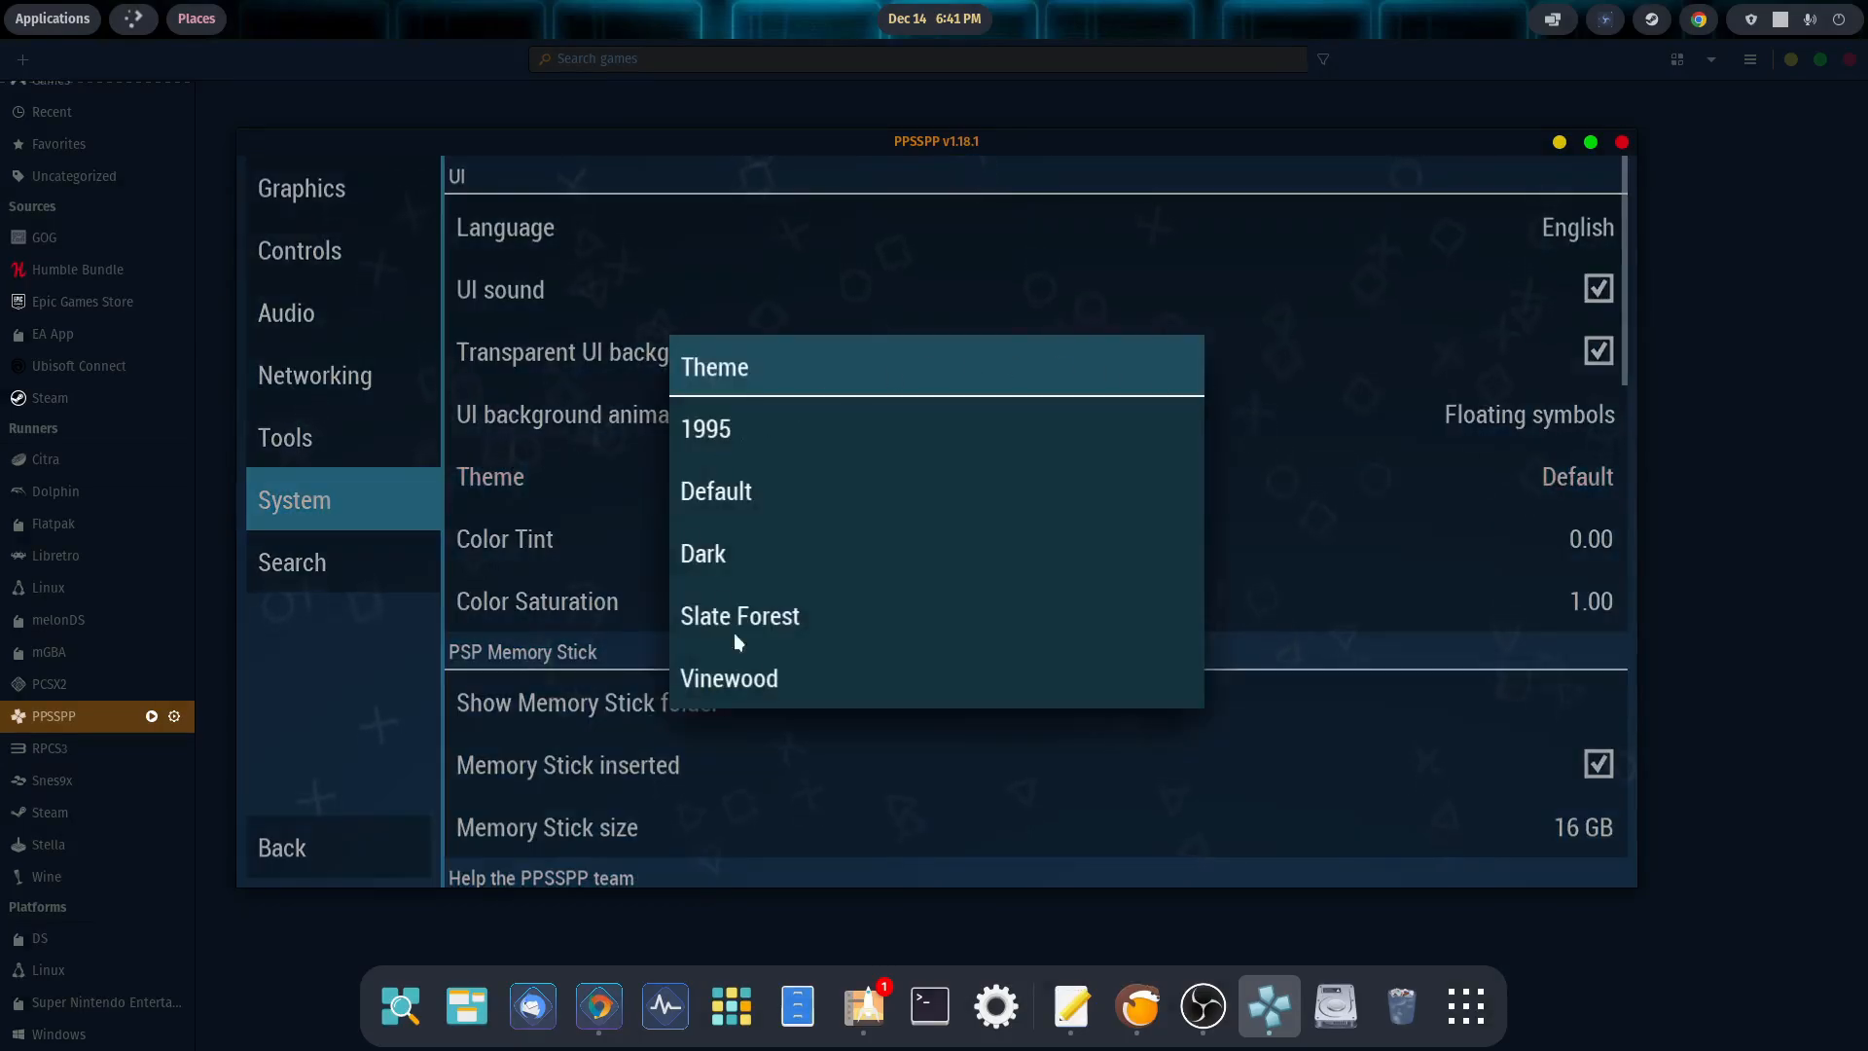
left_click(740, 617)
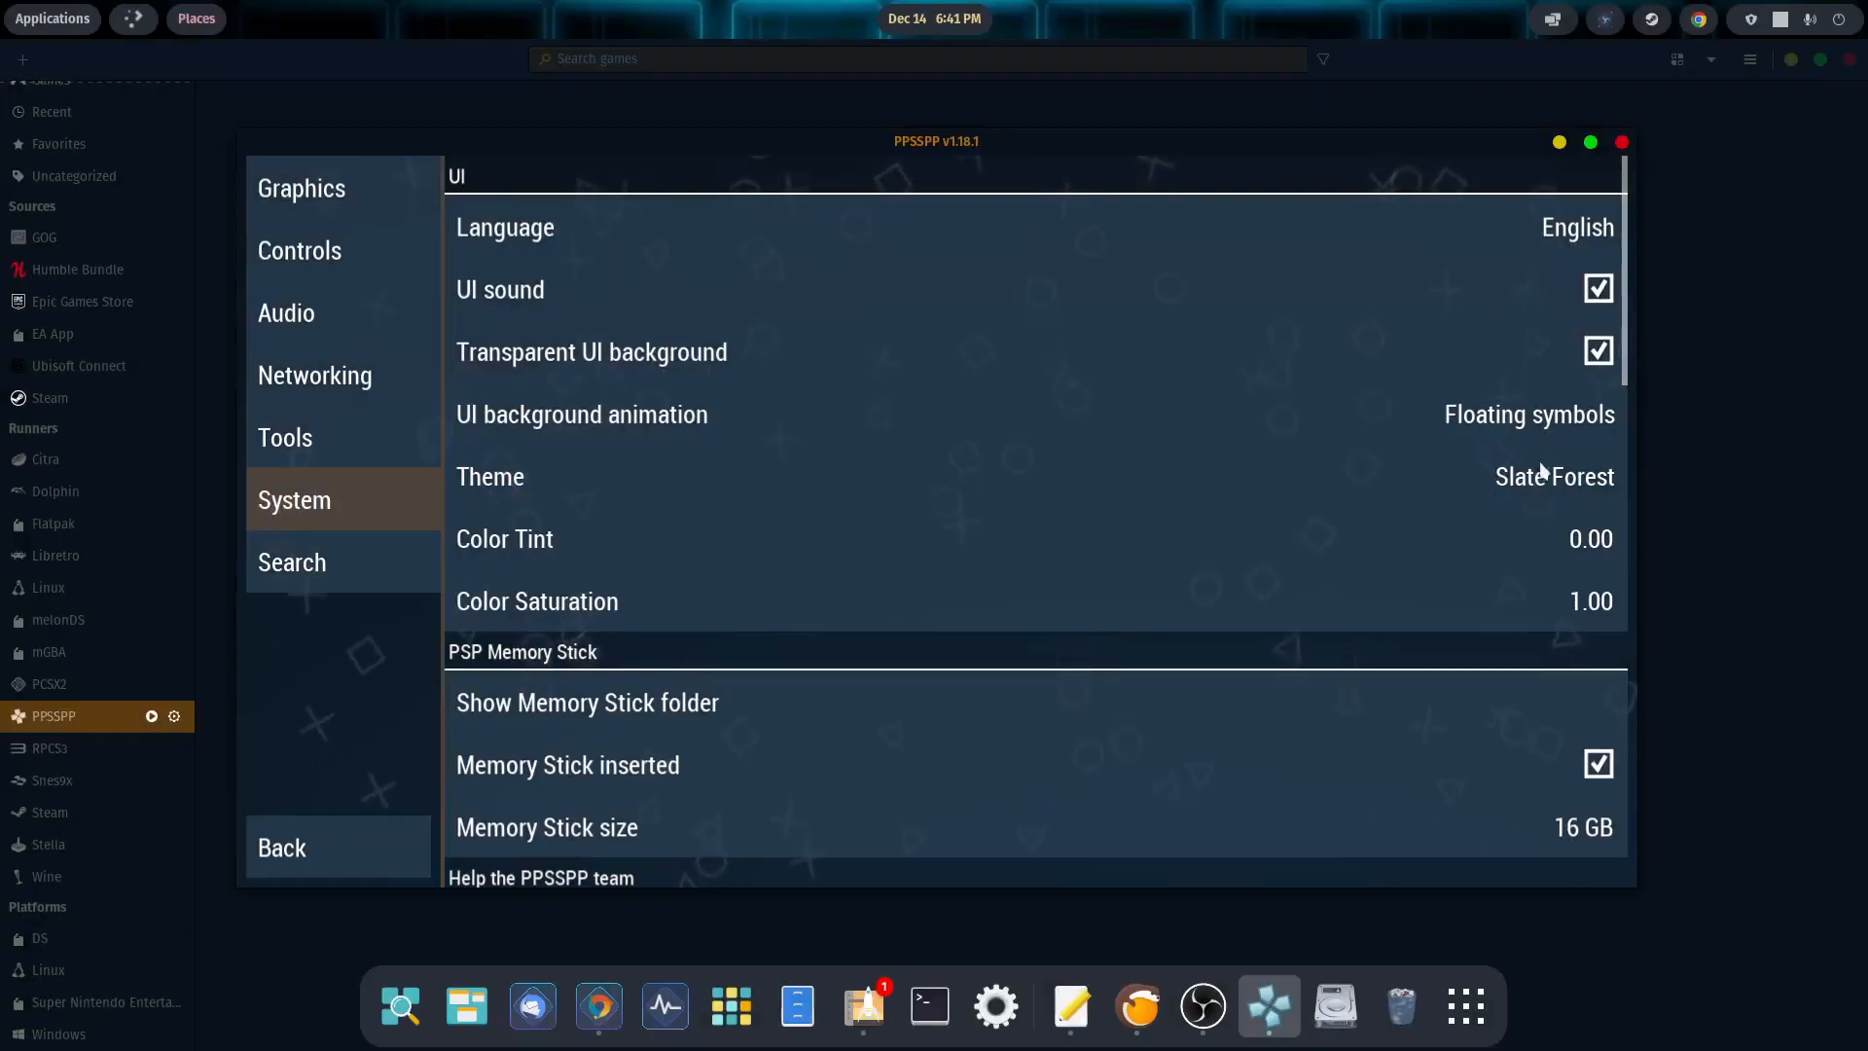
left_click(1552, 476)
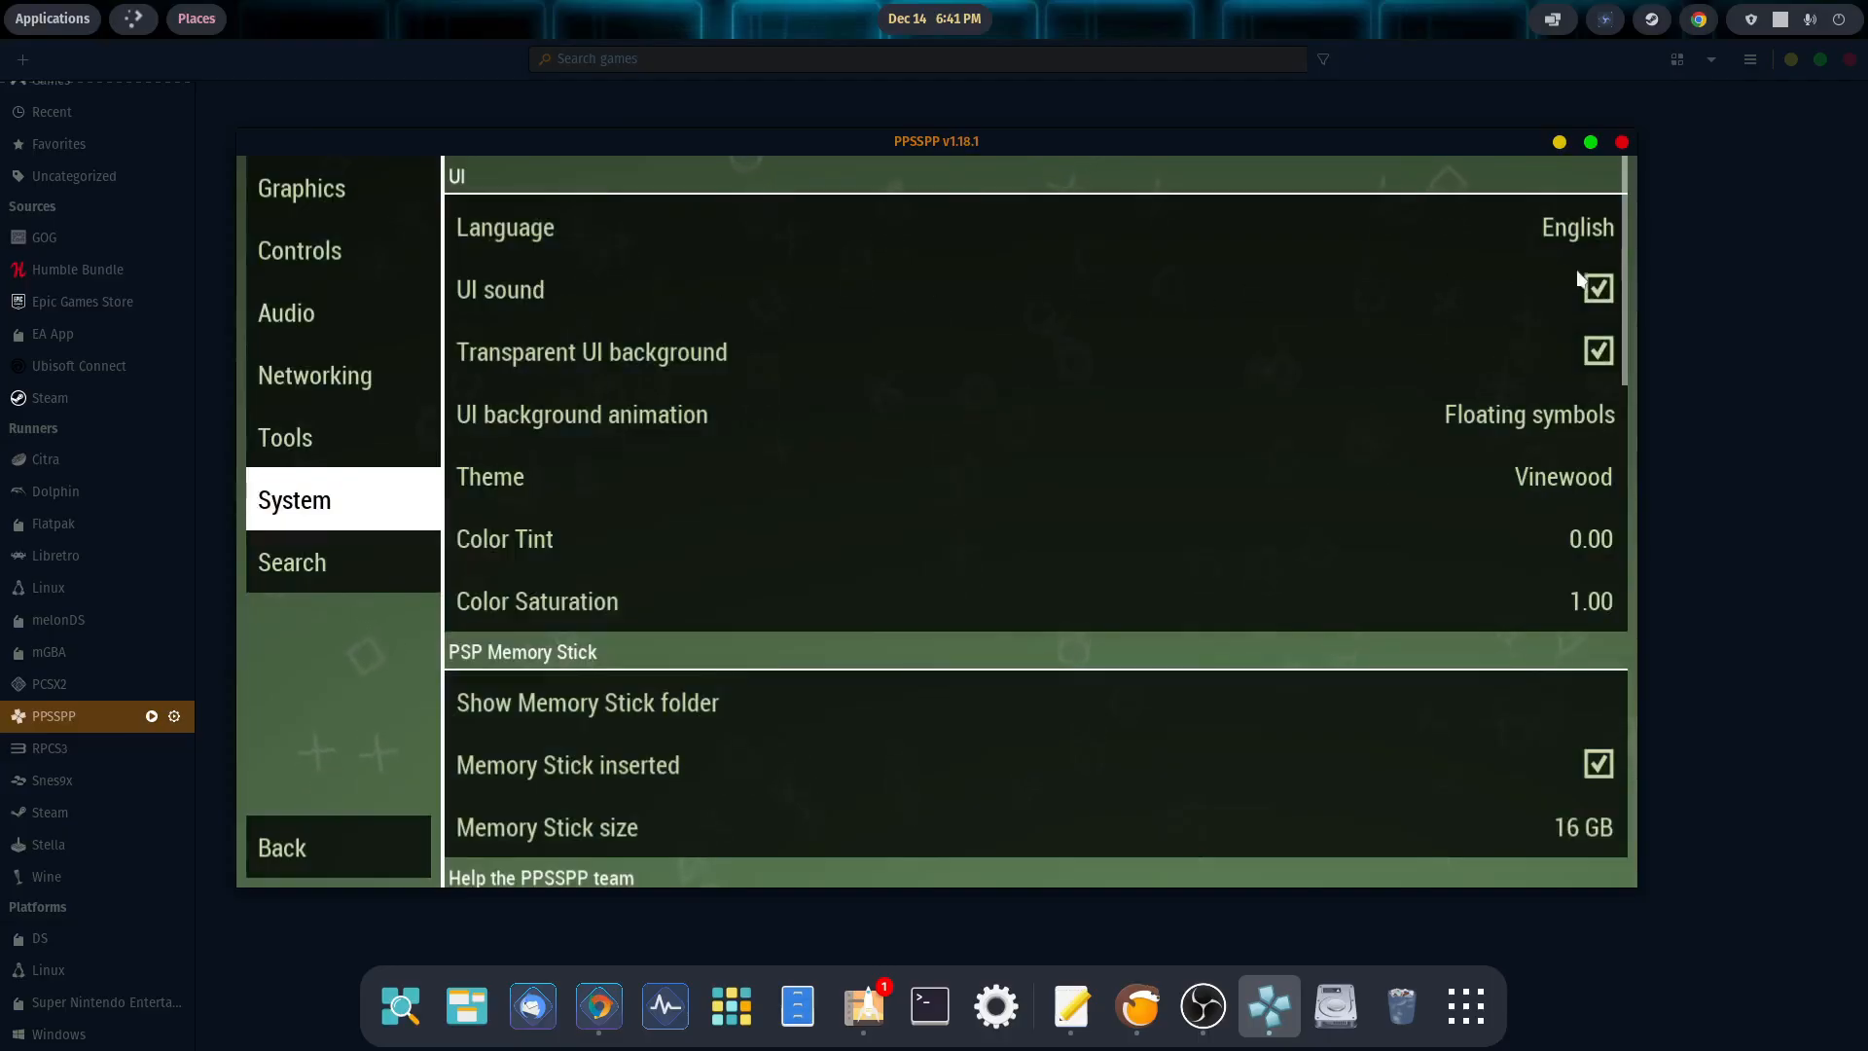
left_click(1596, 288)
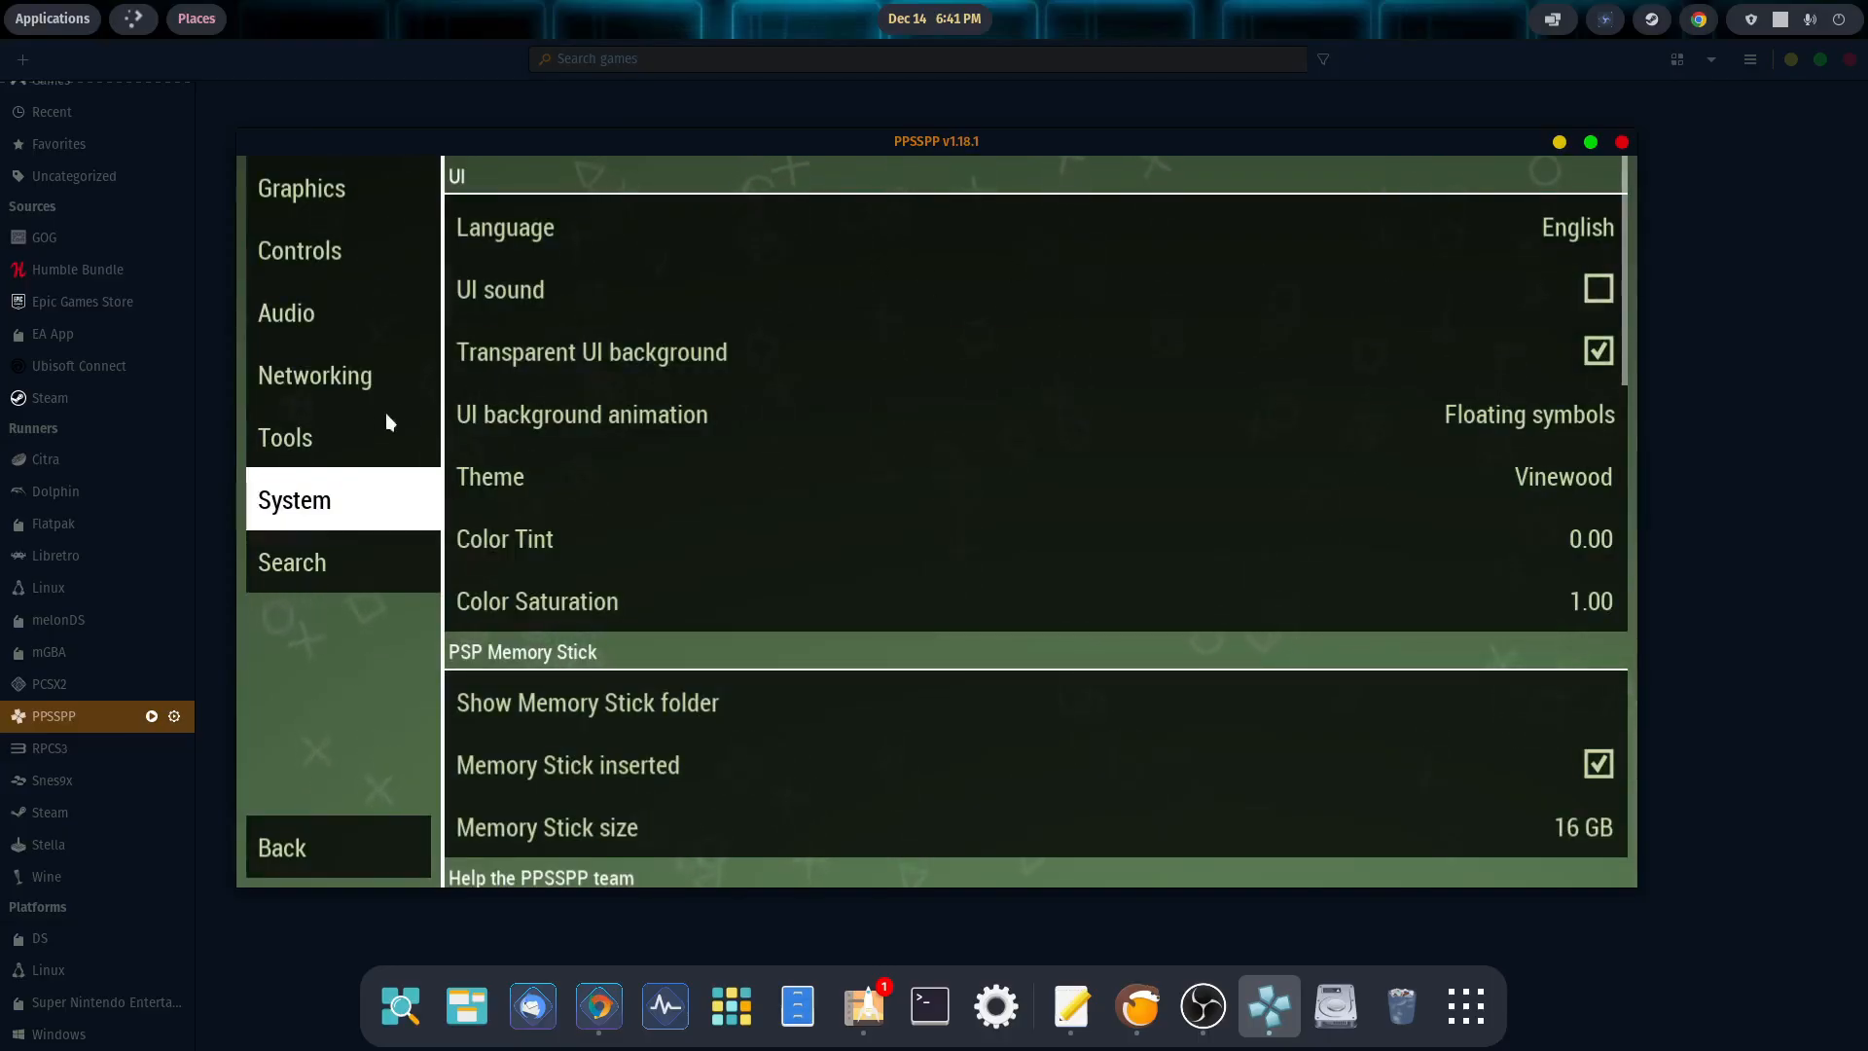
mouse_move(304, 432)
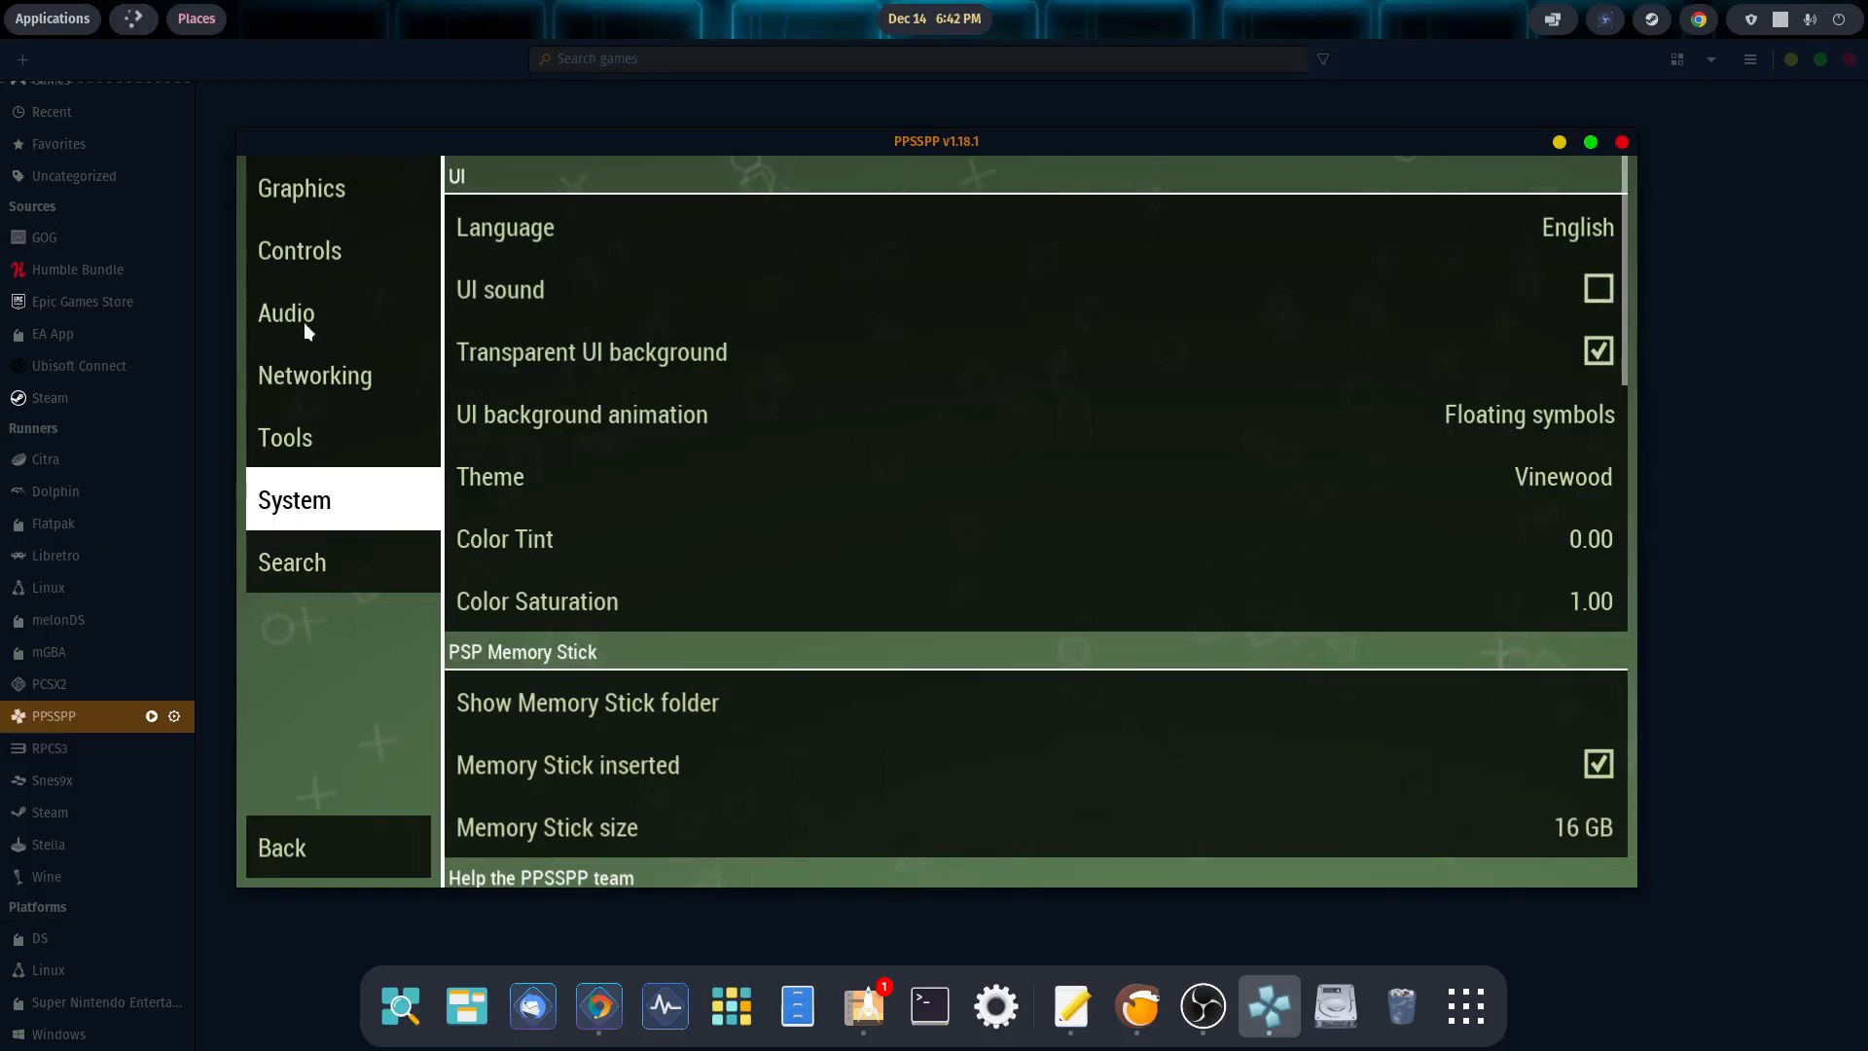
mouse_move(330, 200)
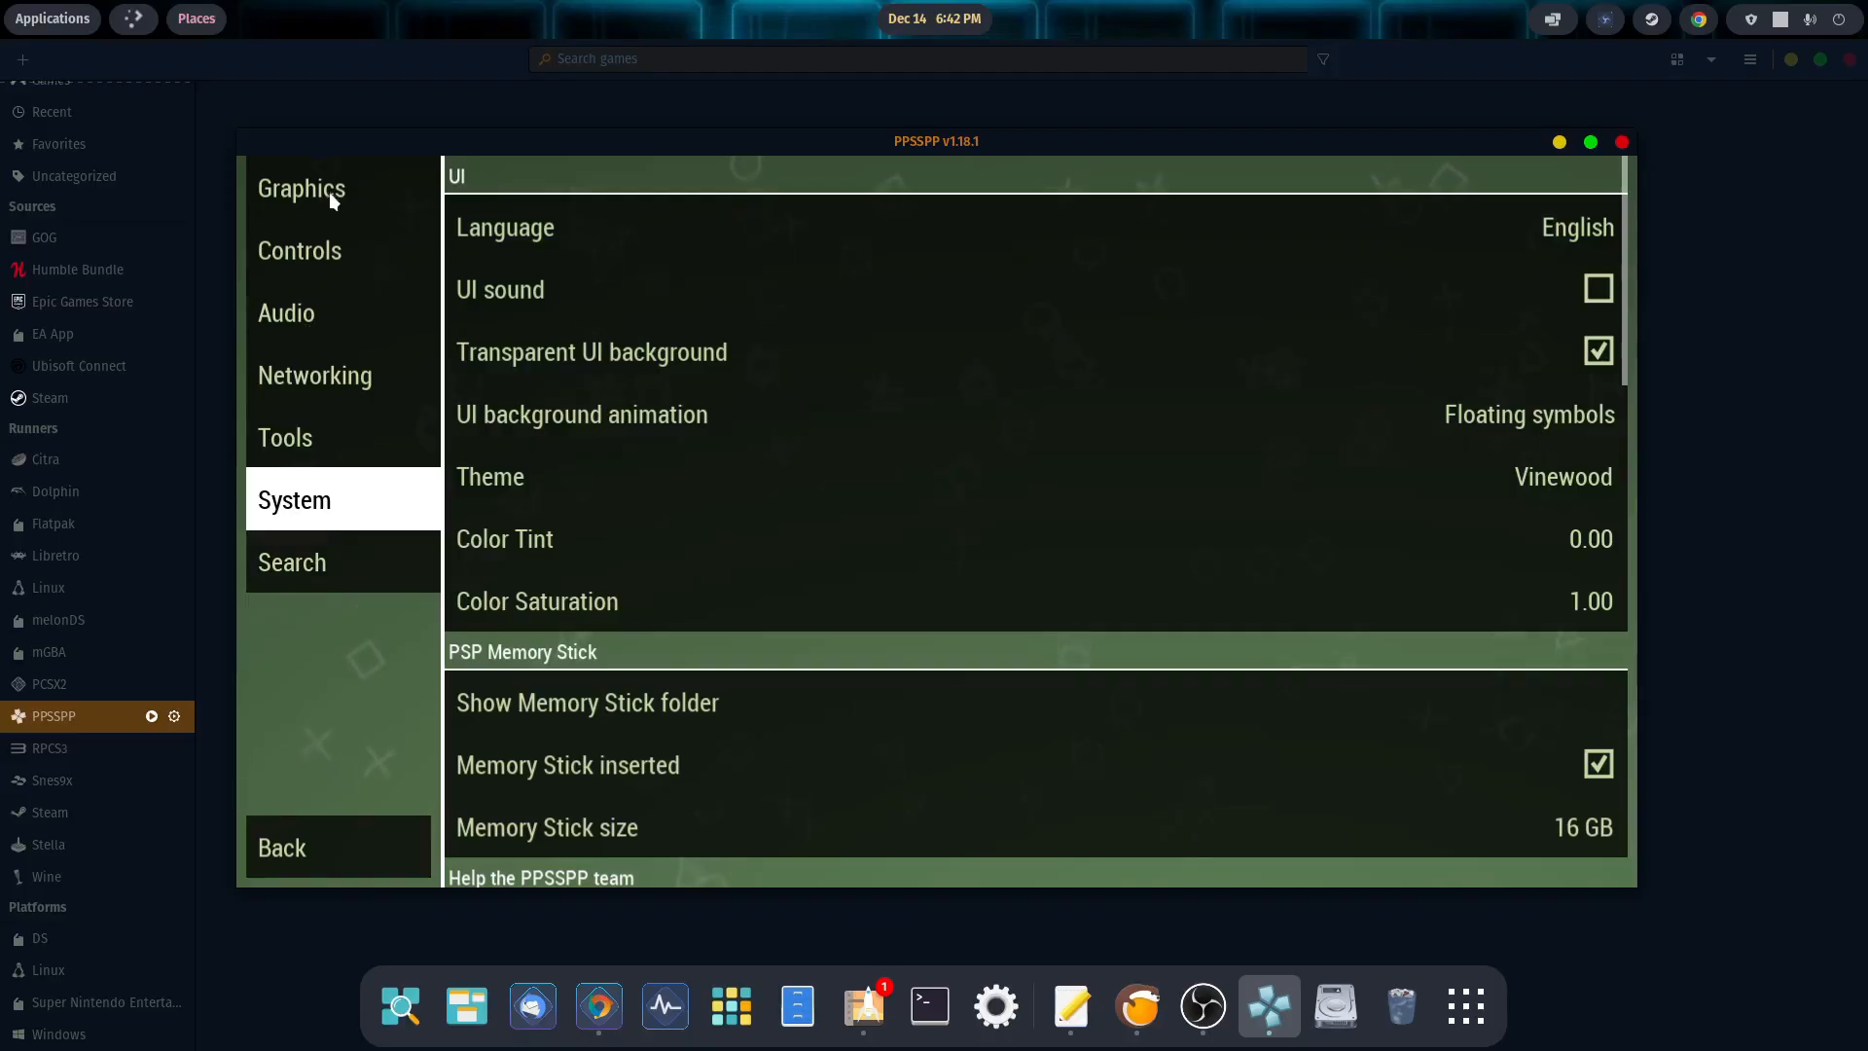
Step: Select the AMD Radeon RX 7800 XT (RADV NAVI32) as Graphics device and restart PPSSPP
left_click(302, 189)
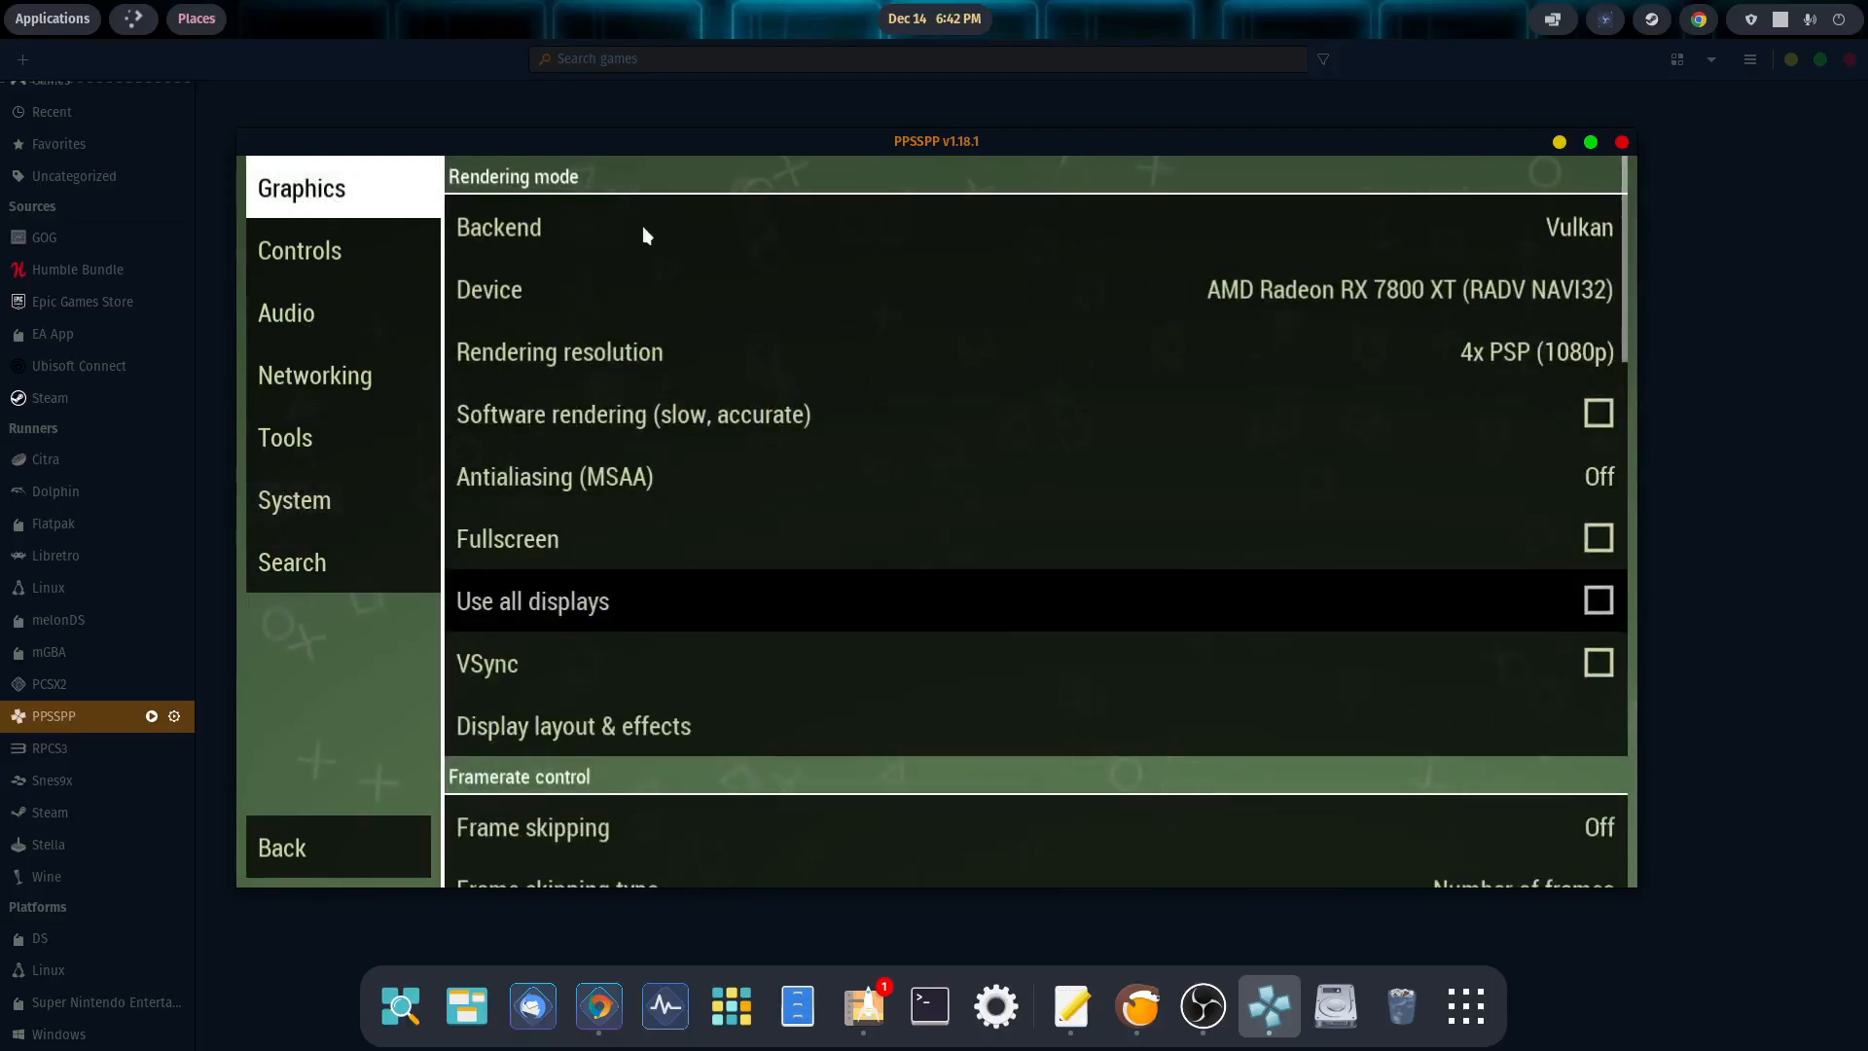
left_click(1579, 225)
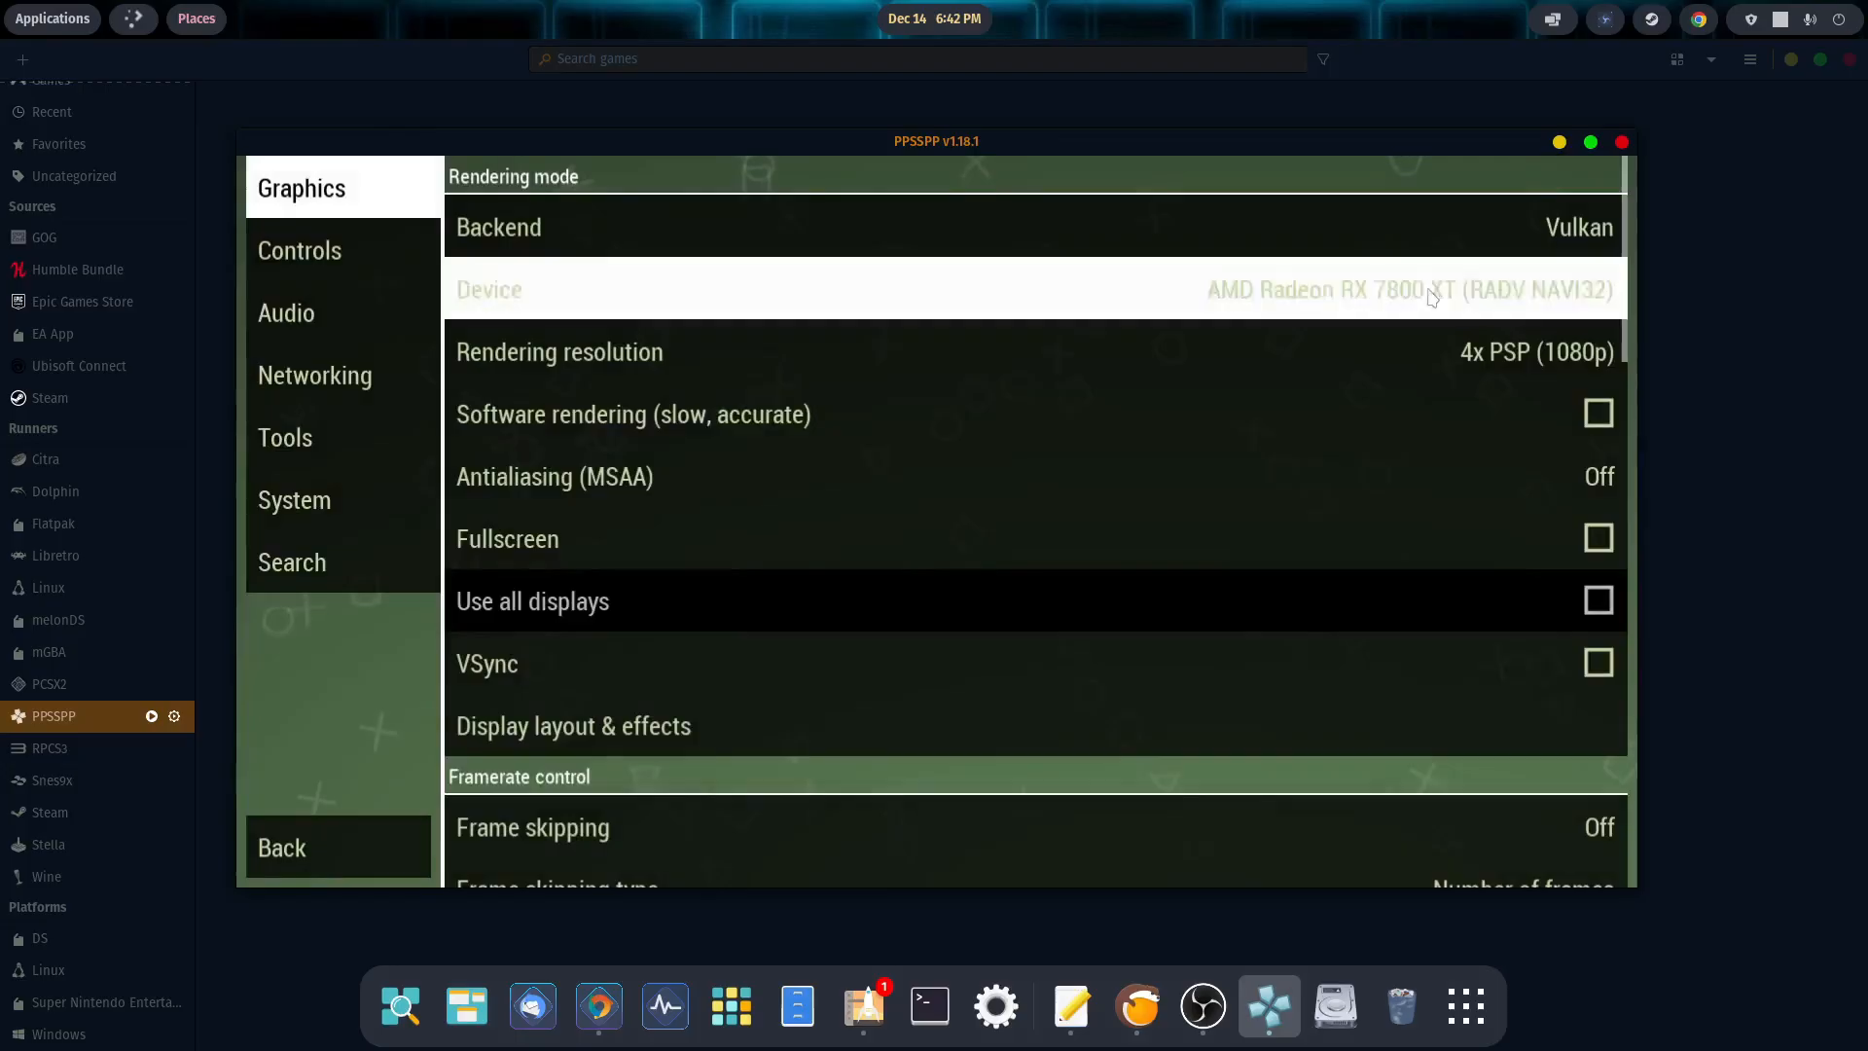
left_click(1409, 290)
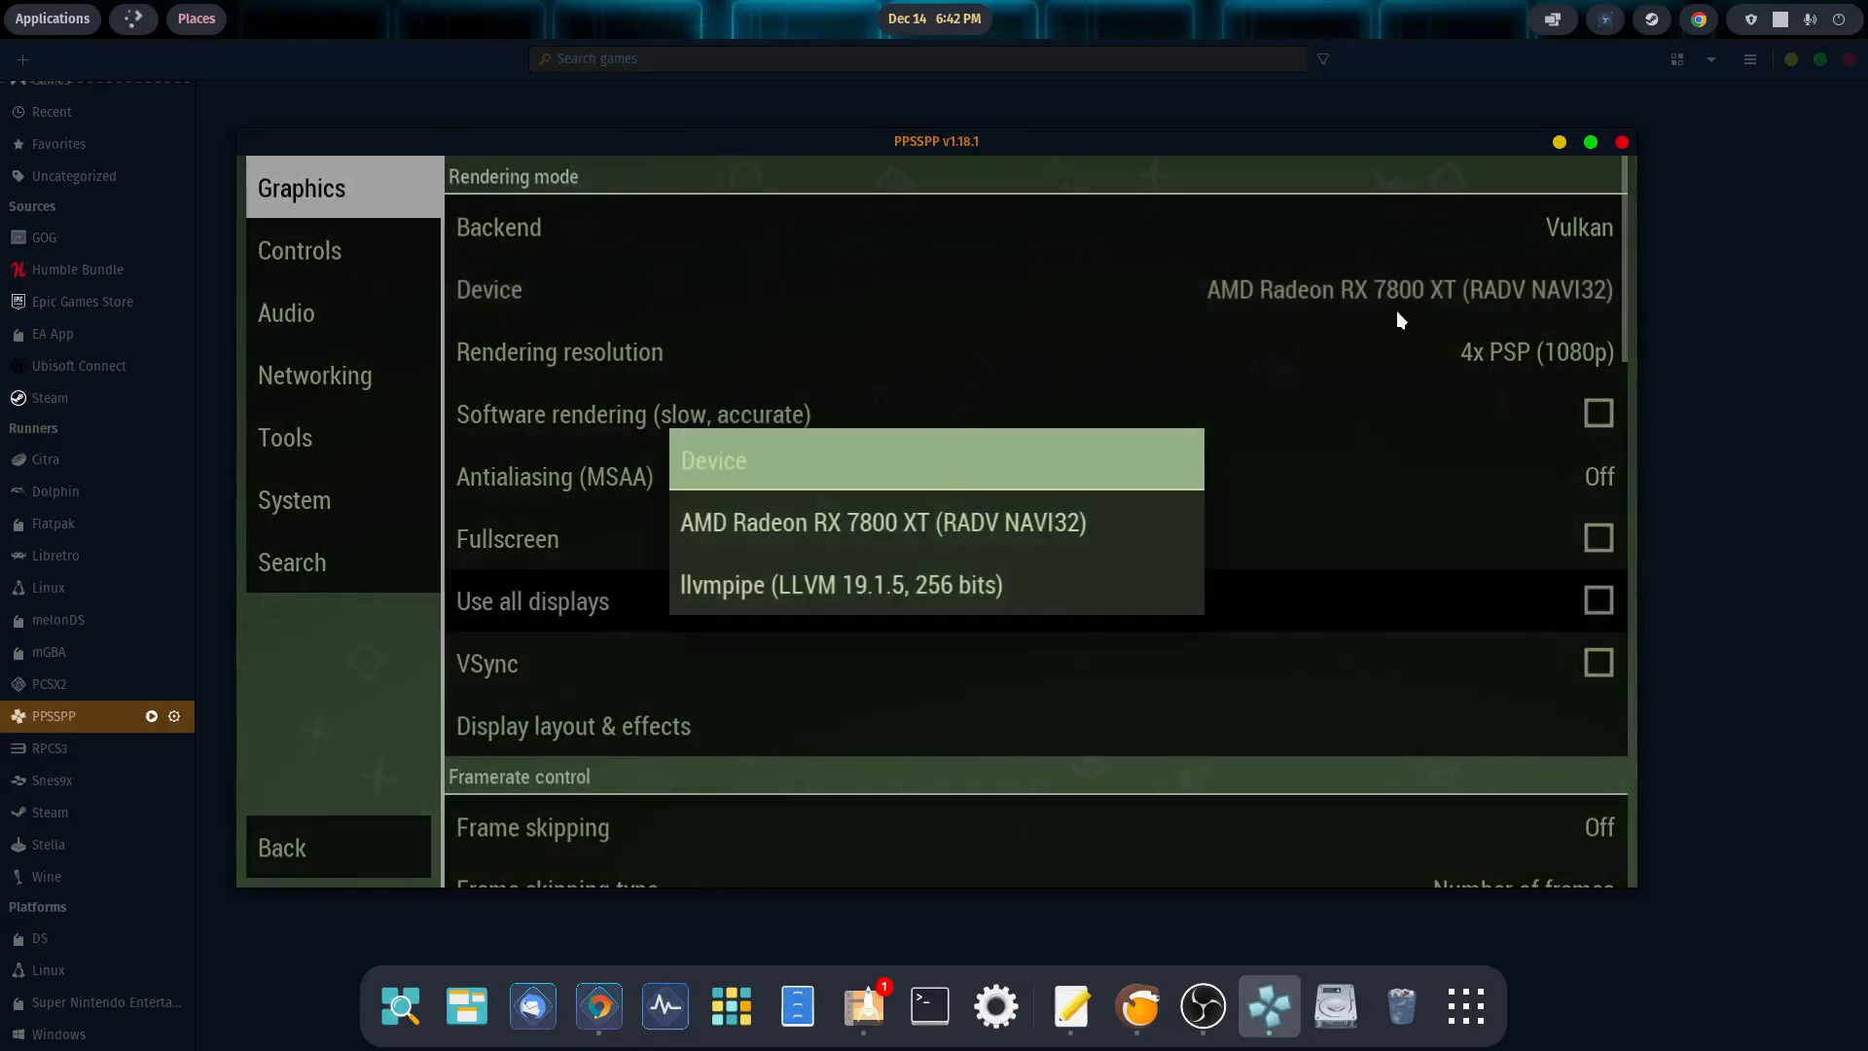
left_click(839, 584)
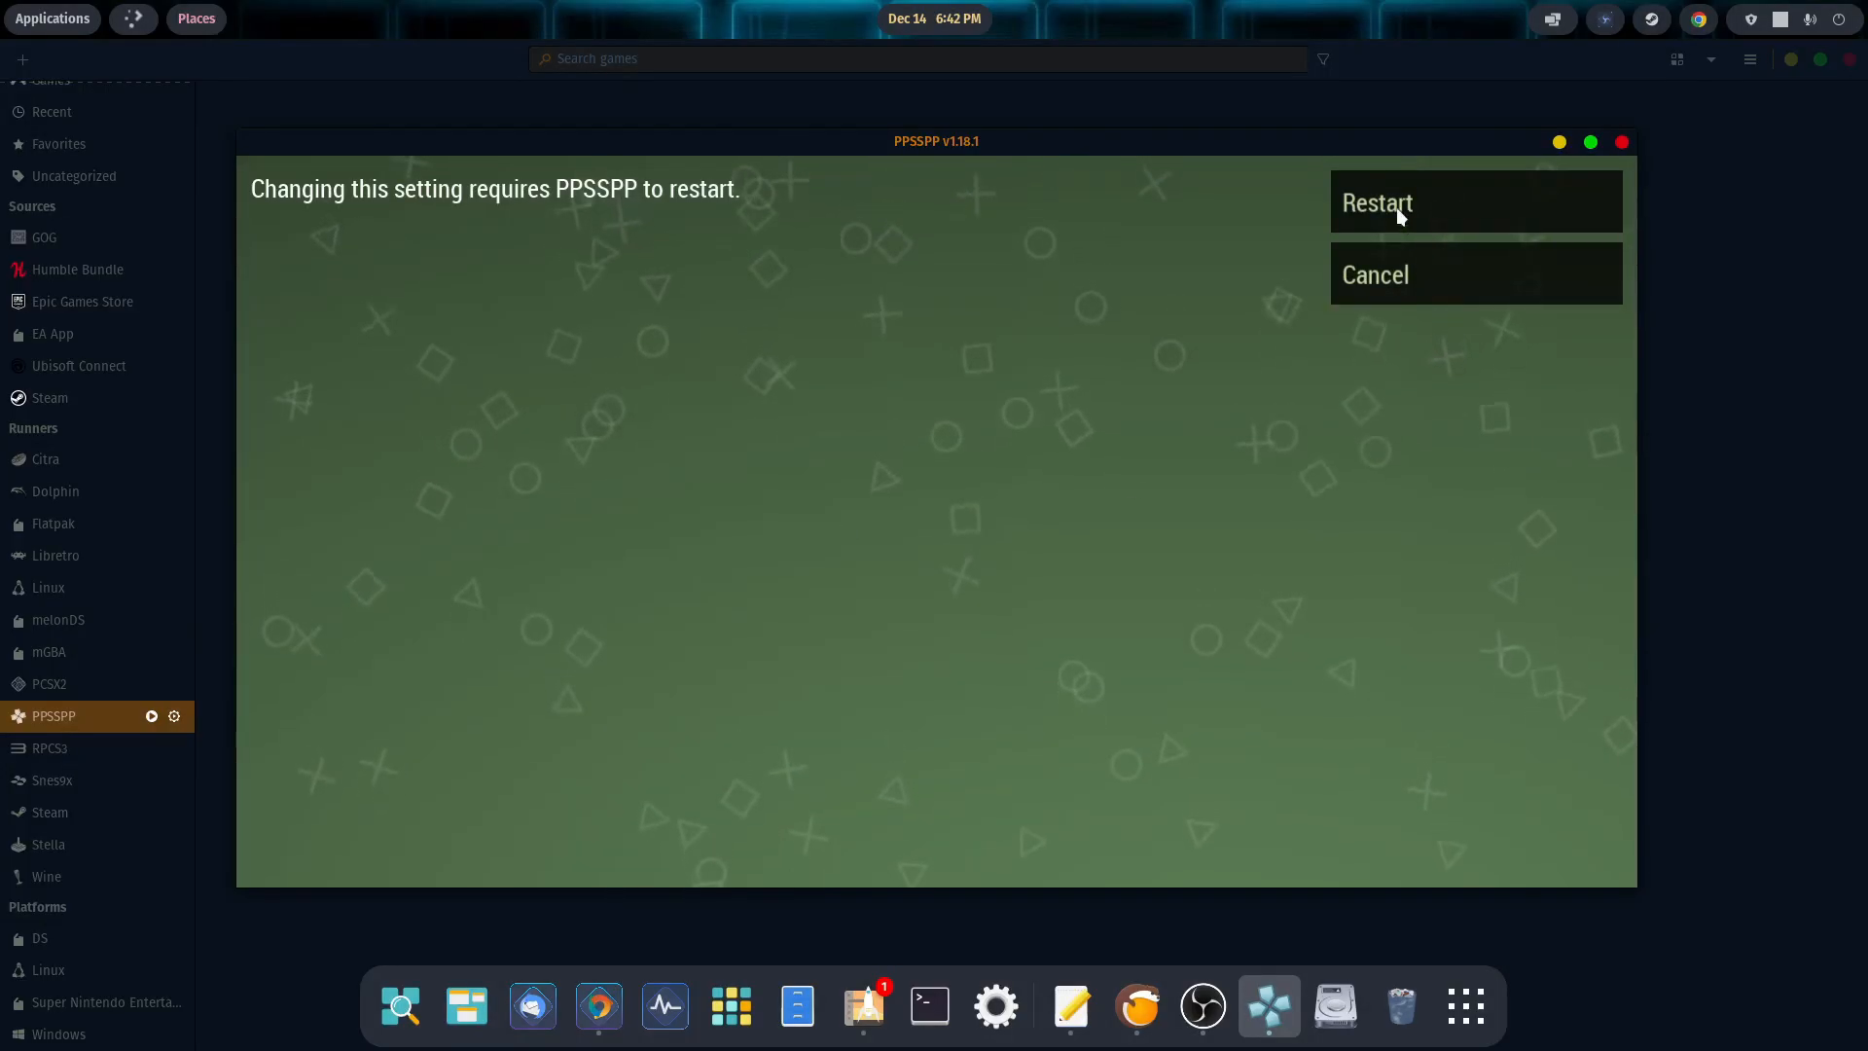
left_click(1376, 200)
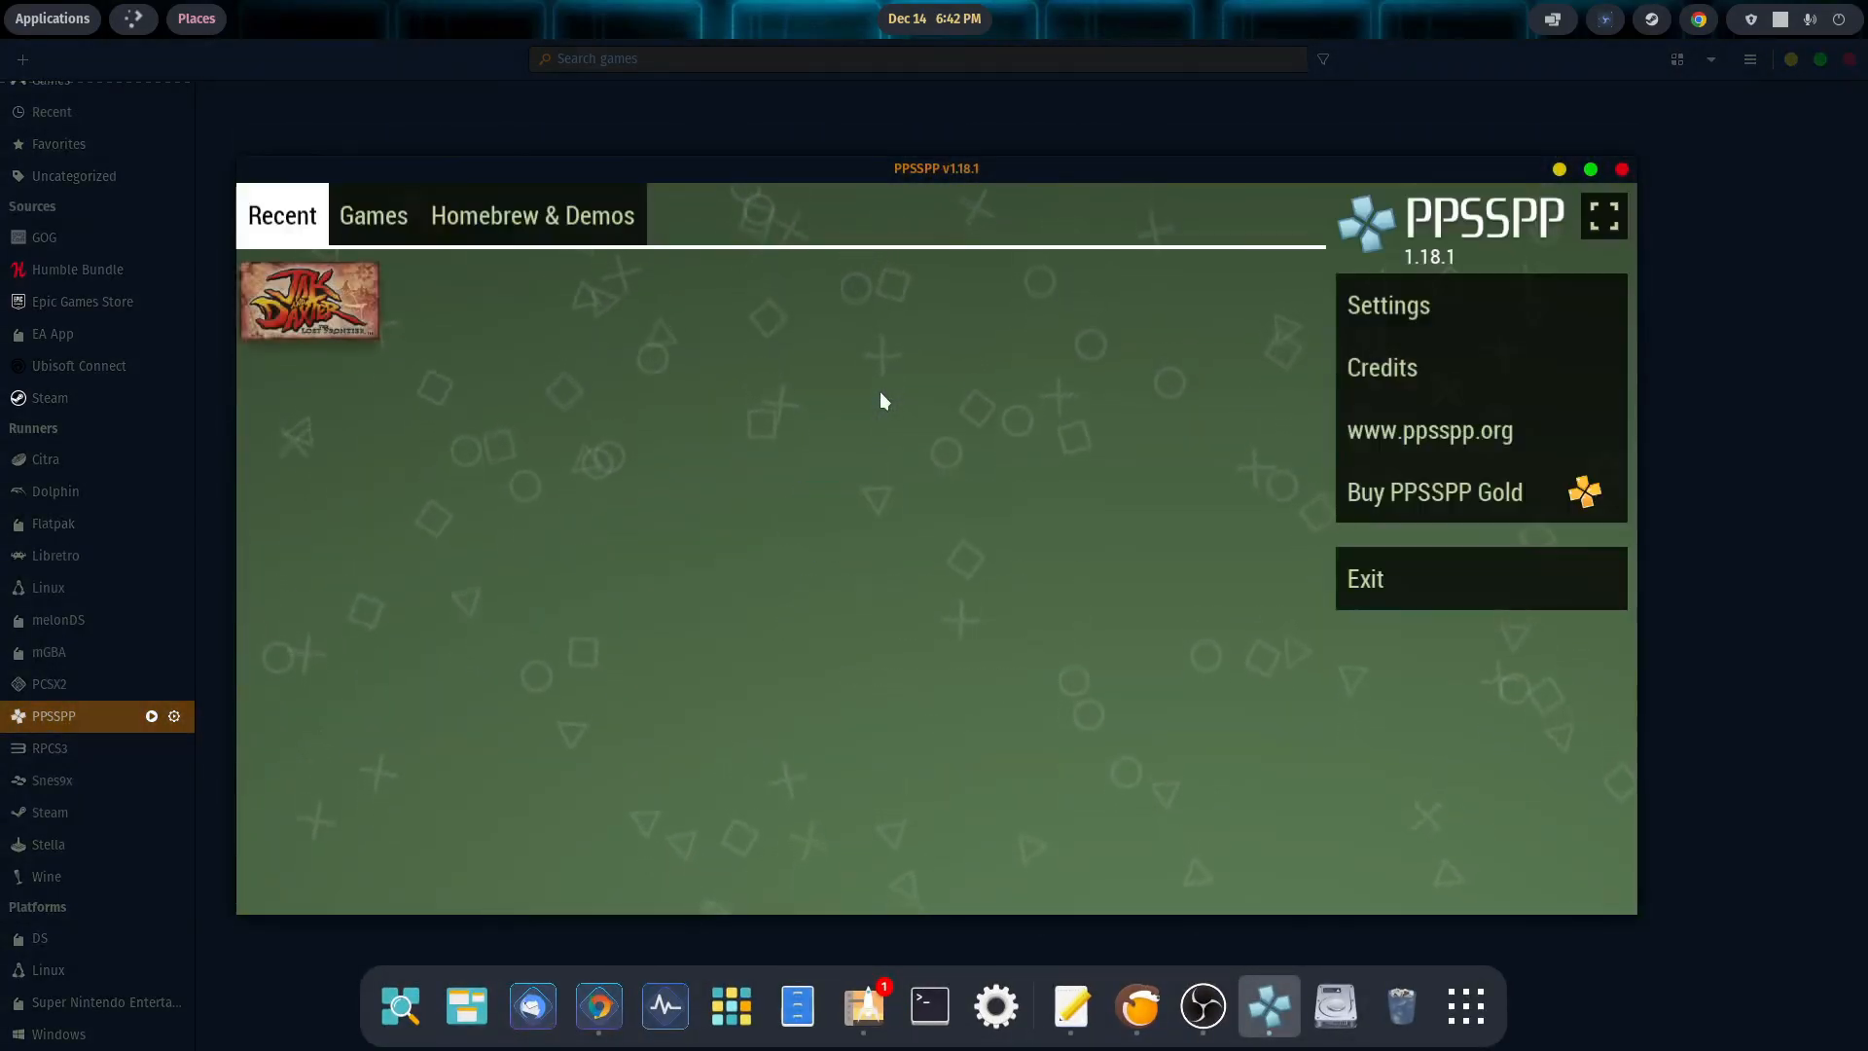
mouse_move(1387, 305)
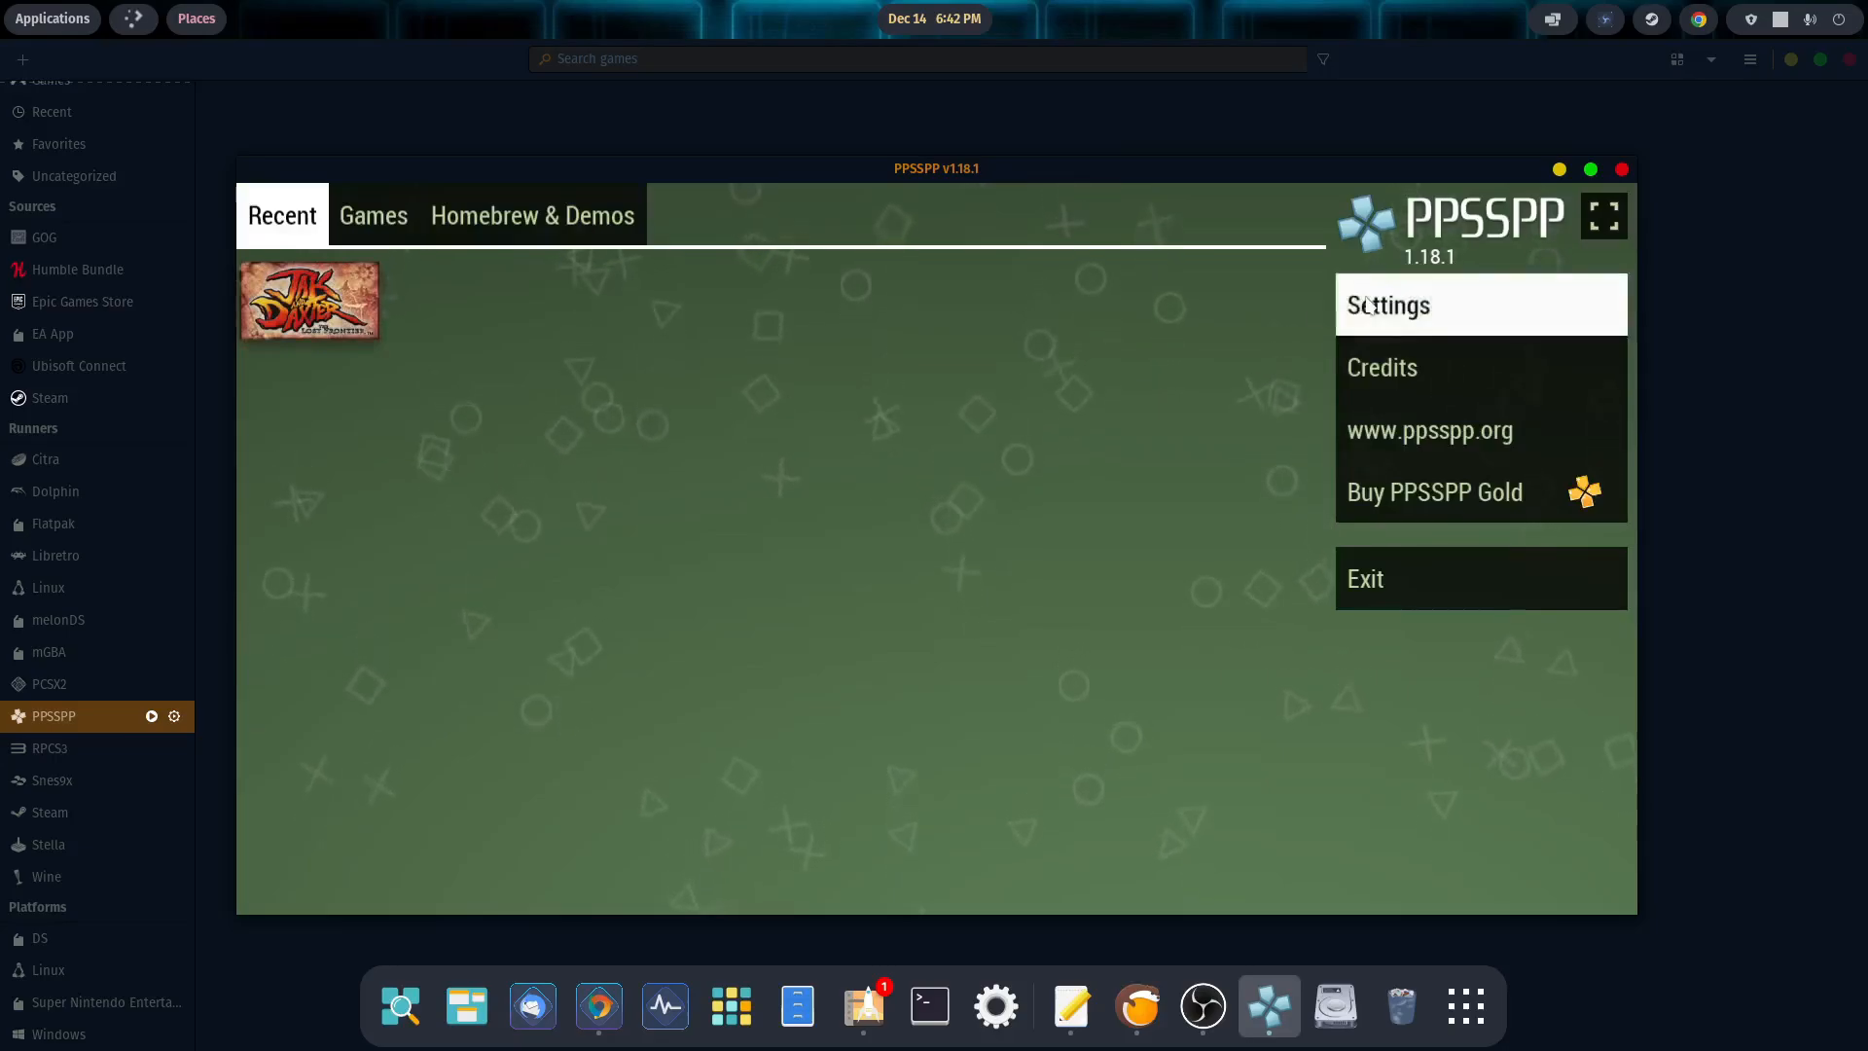
Step: Reopen Graphics settings and keep rendering resolution at 4x PSP (1080p)
left_click(1388, 306)
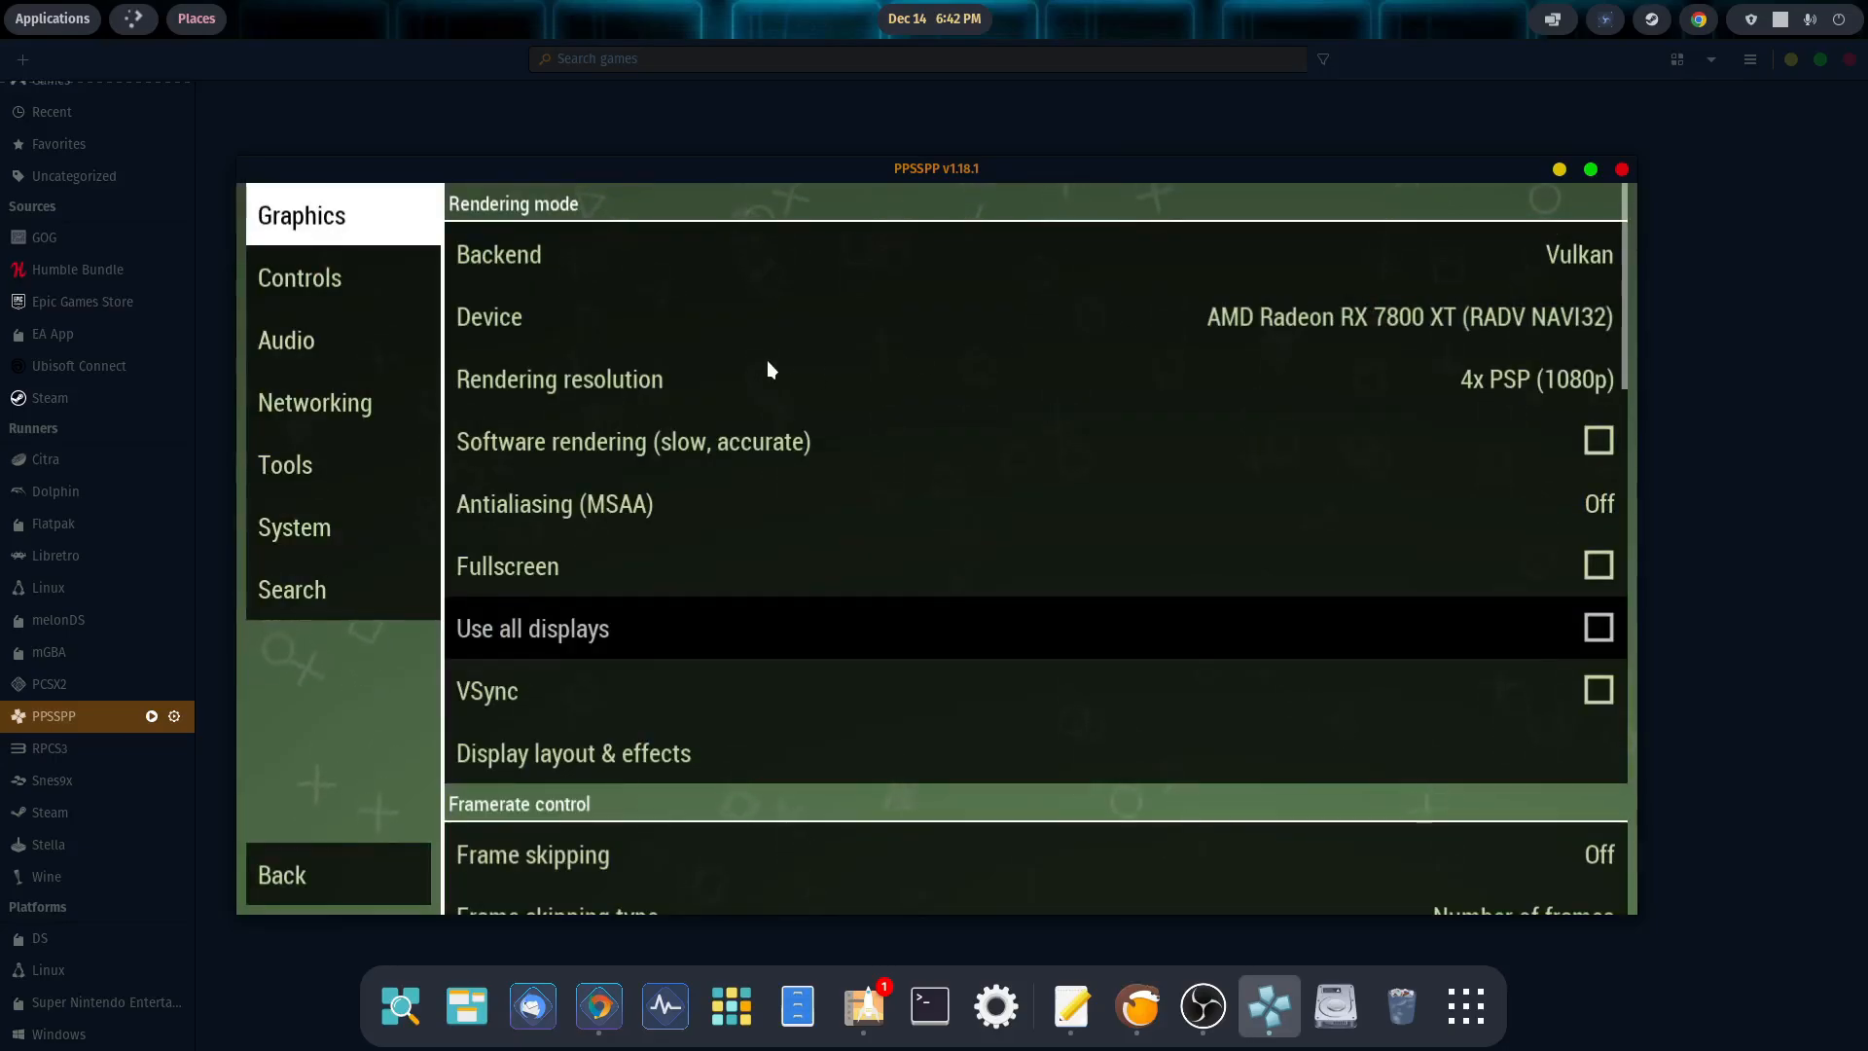
left_click(1536, 379)
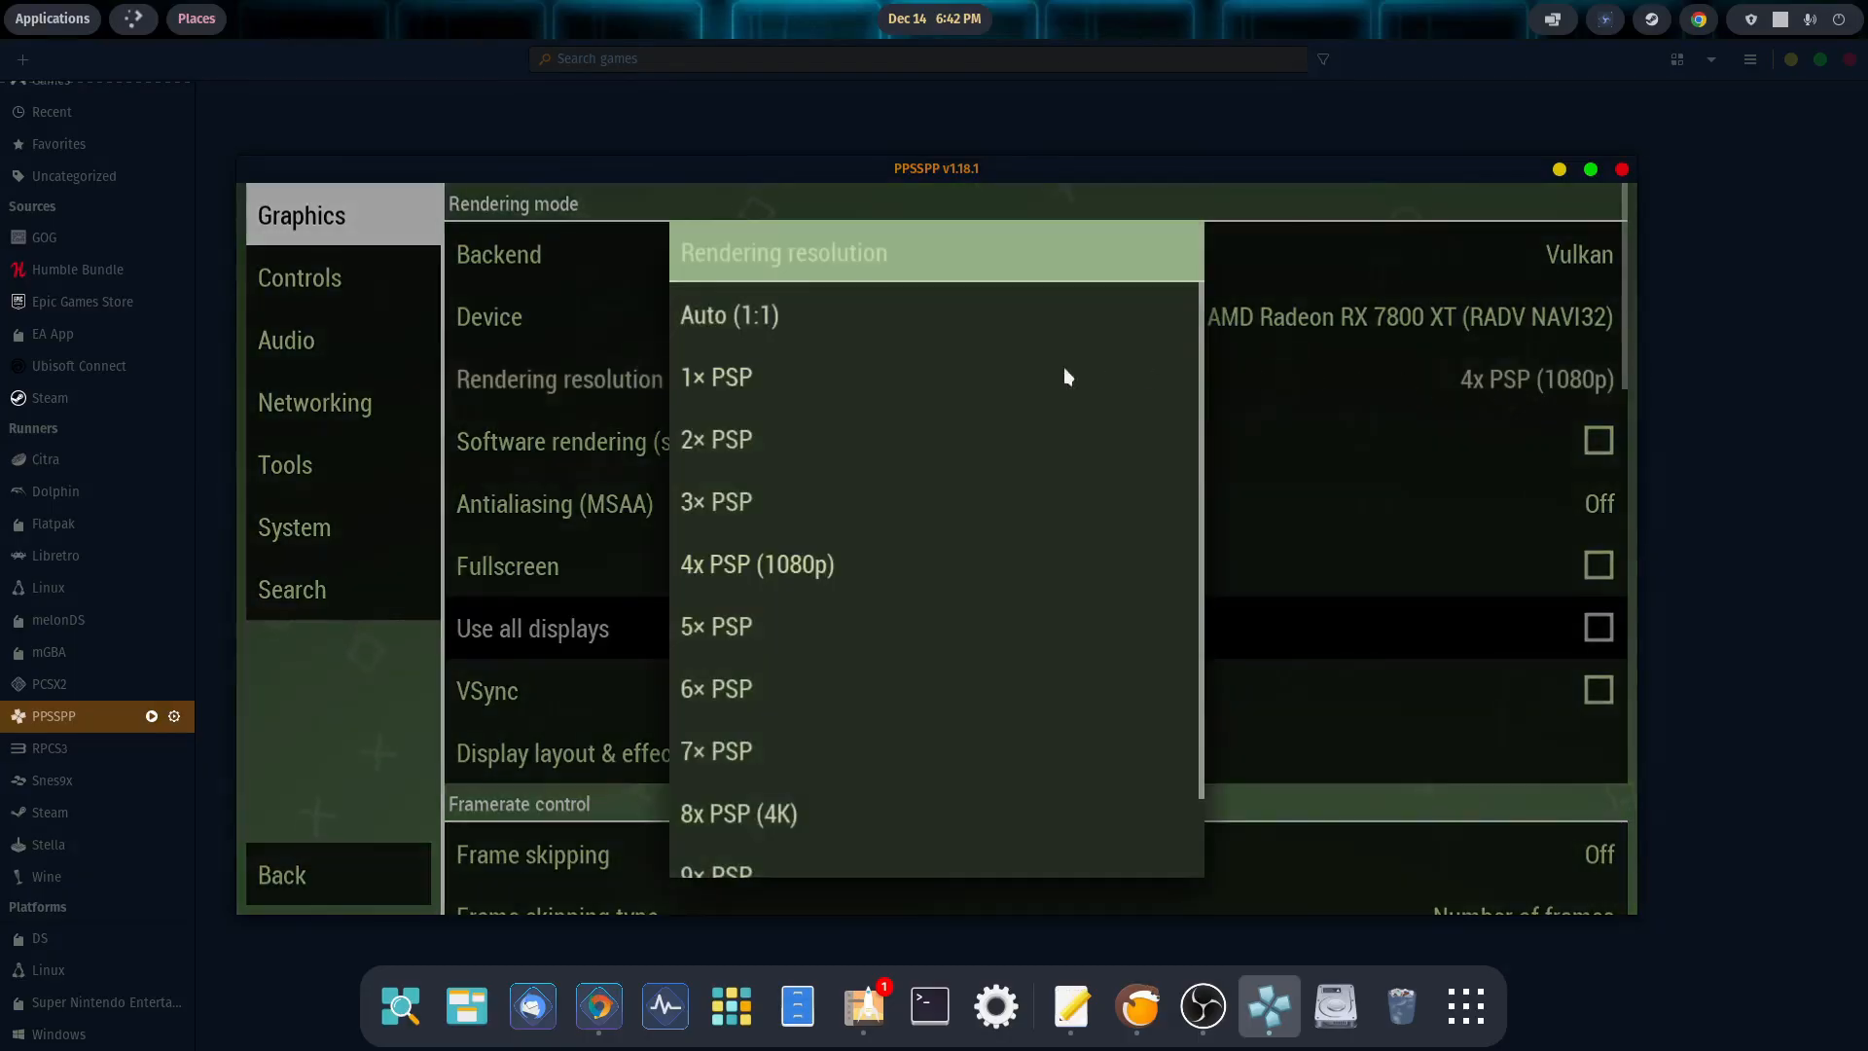
mouse_move(782, 576)
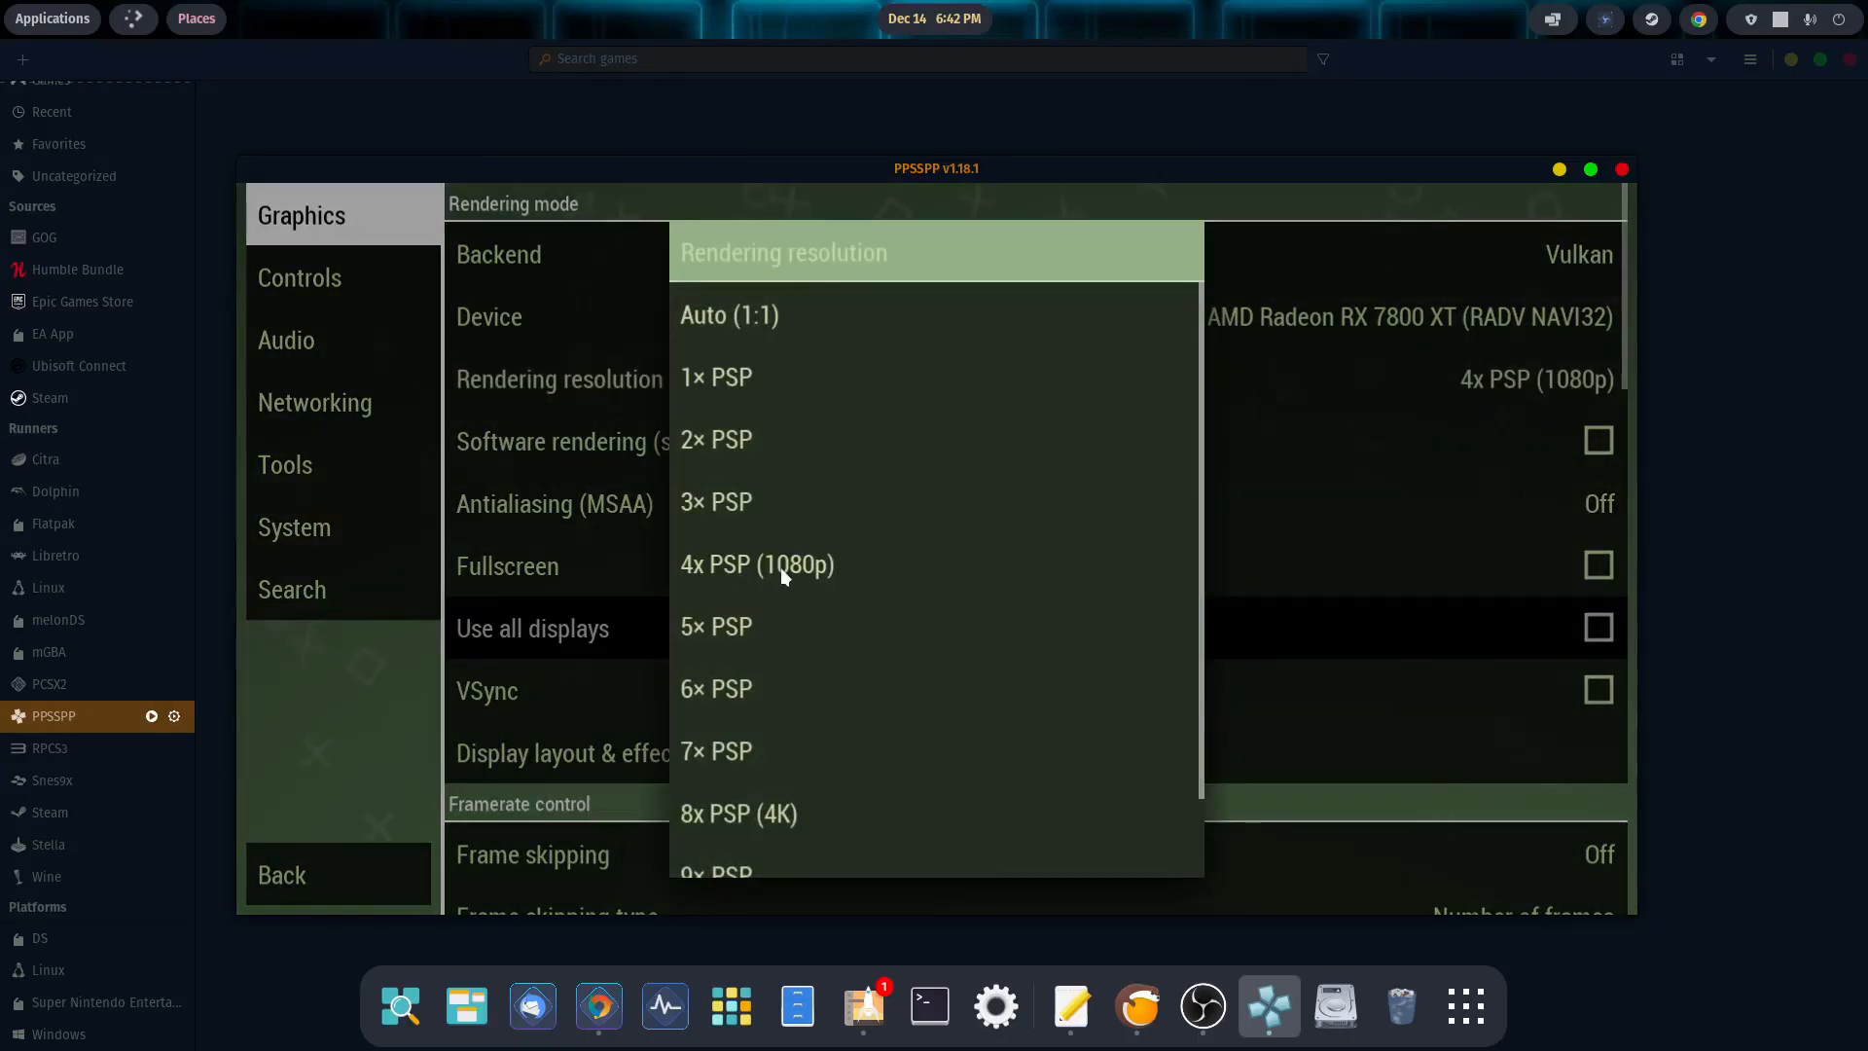
left_click(755, 564)
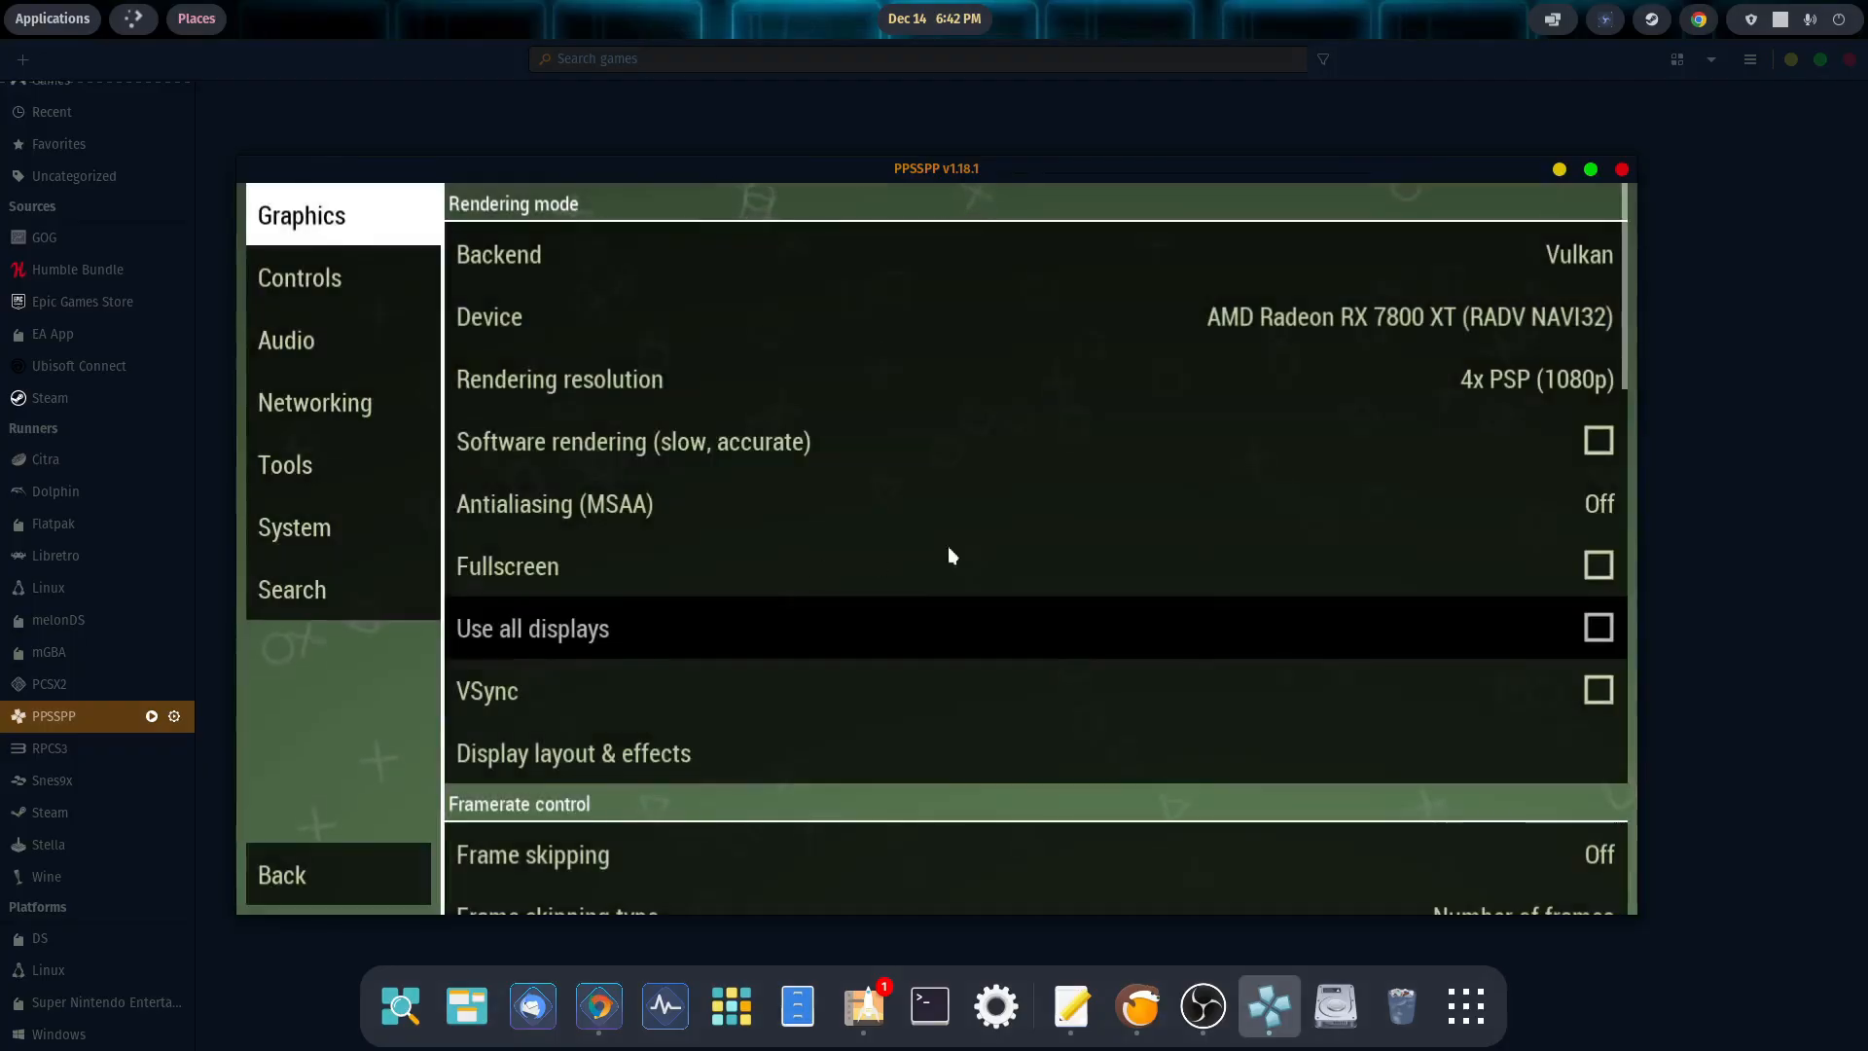
mouse_move(1214, 465)
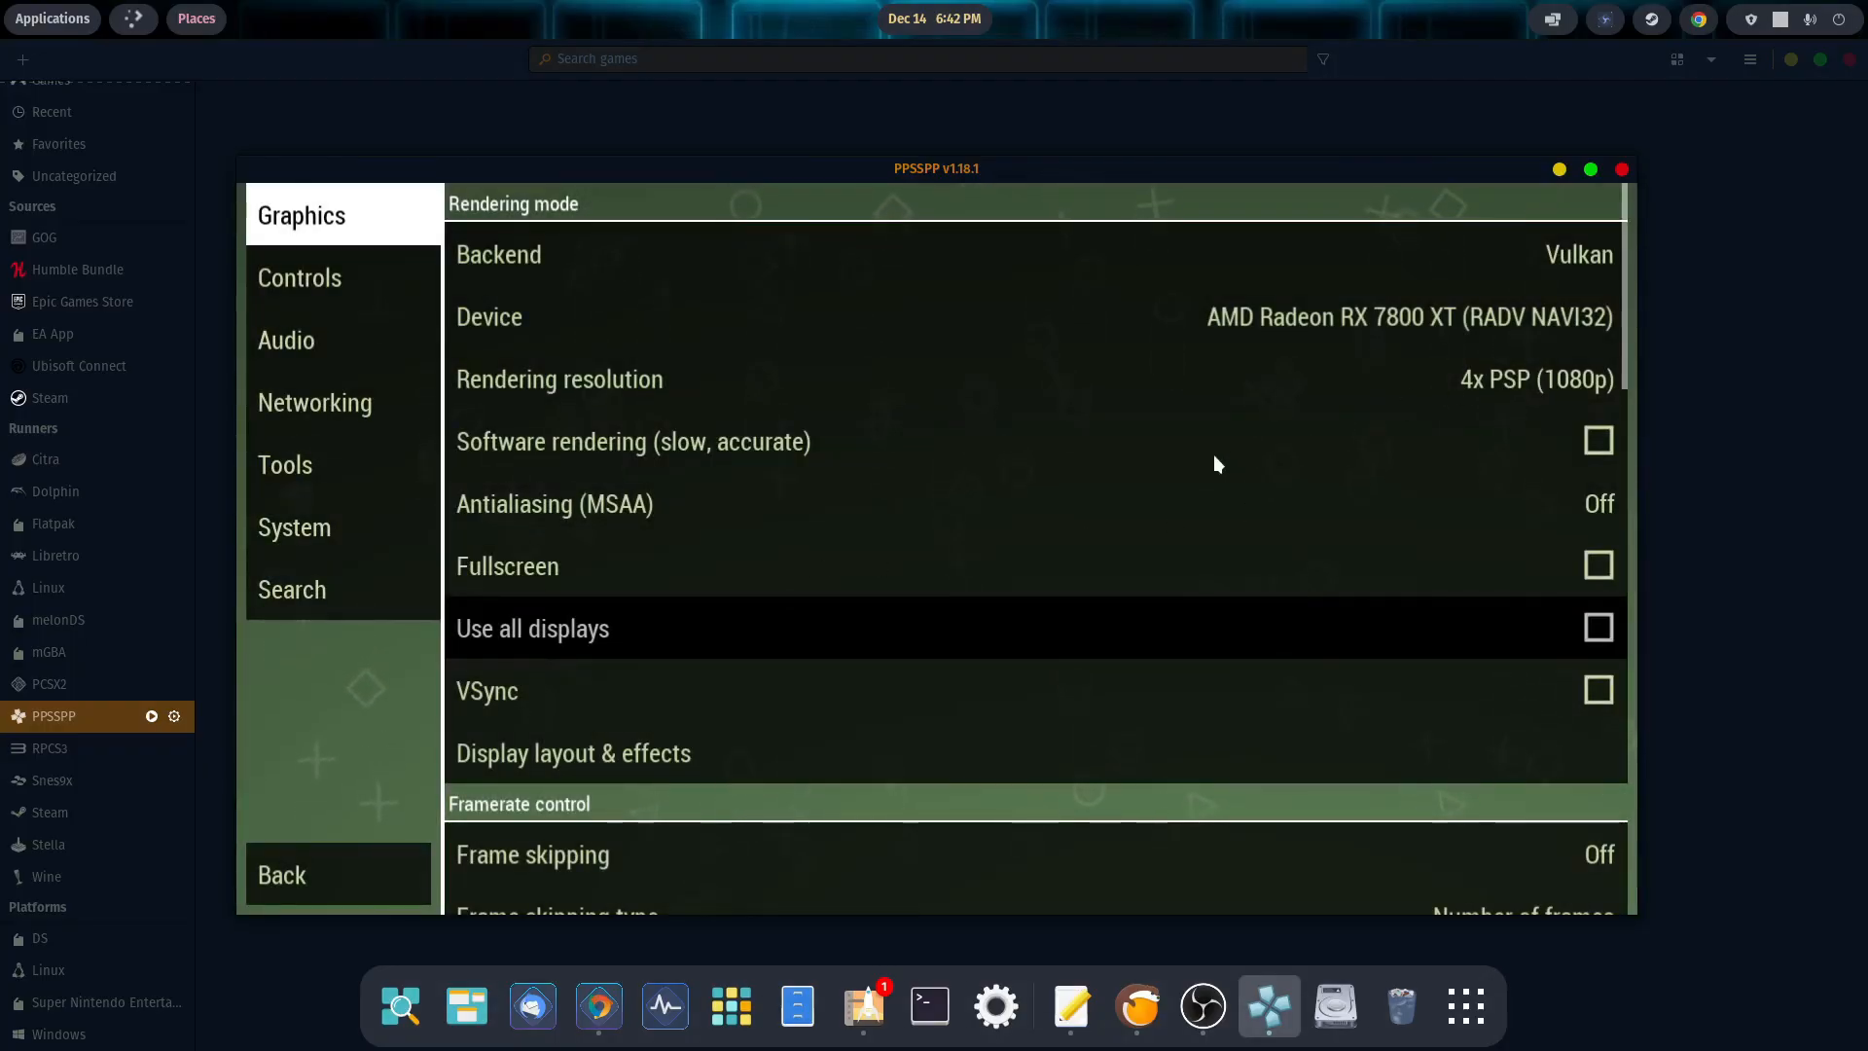
scroll("down", 3)
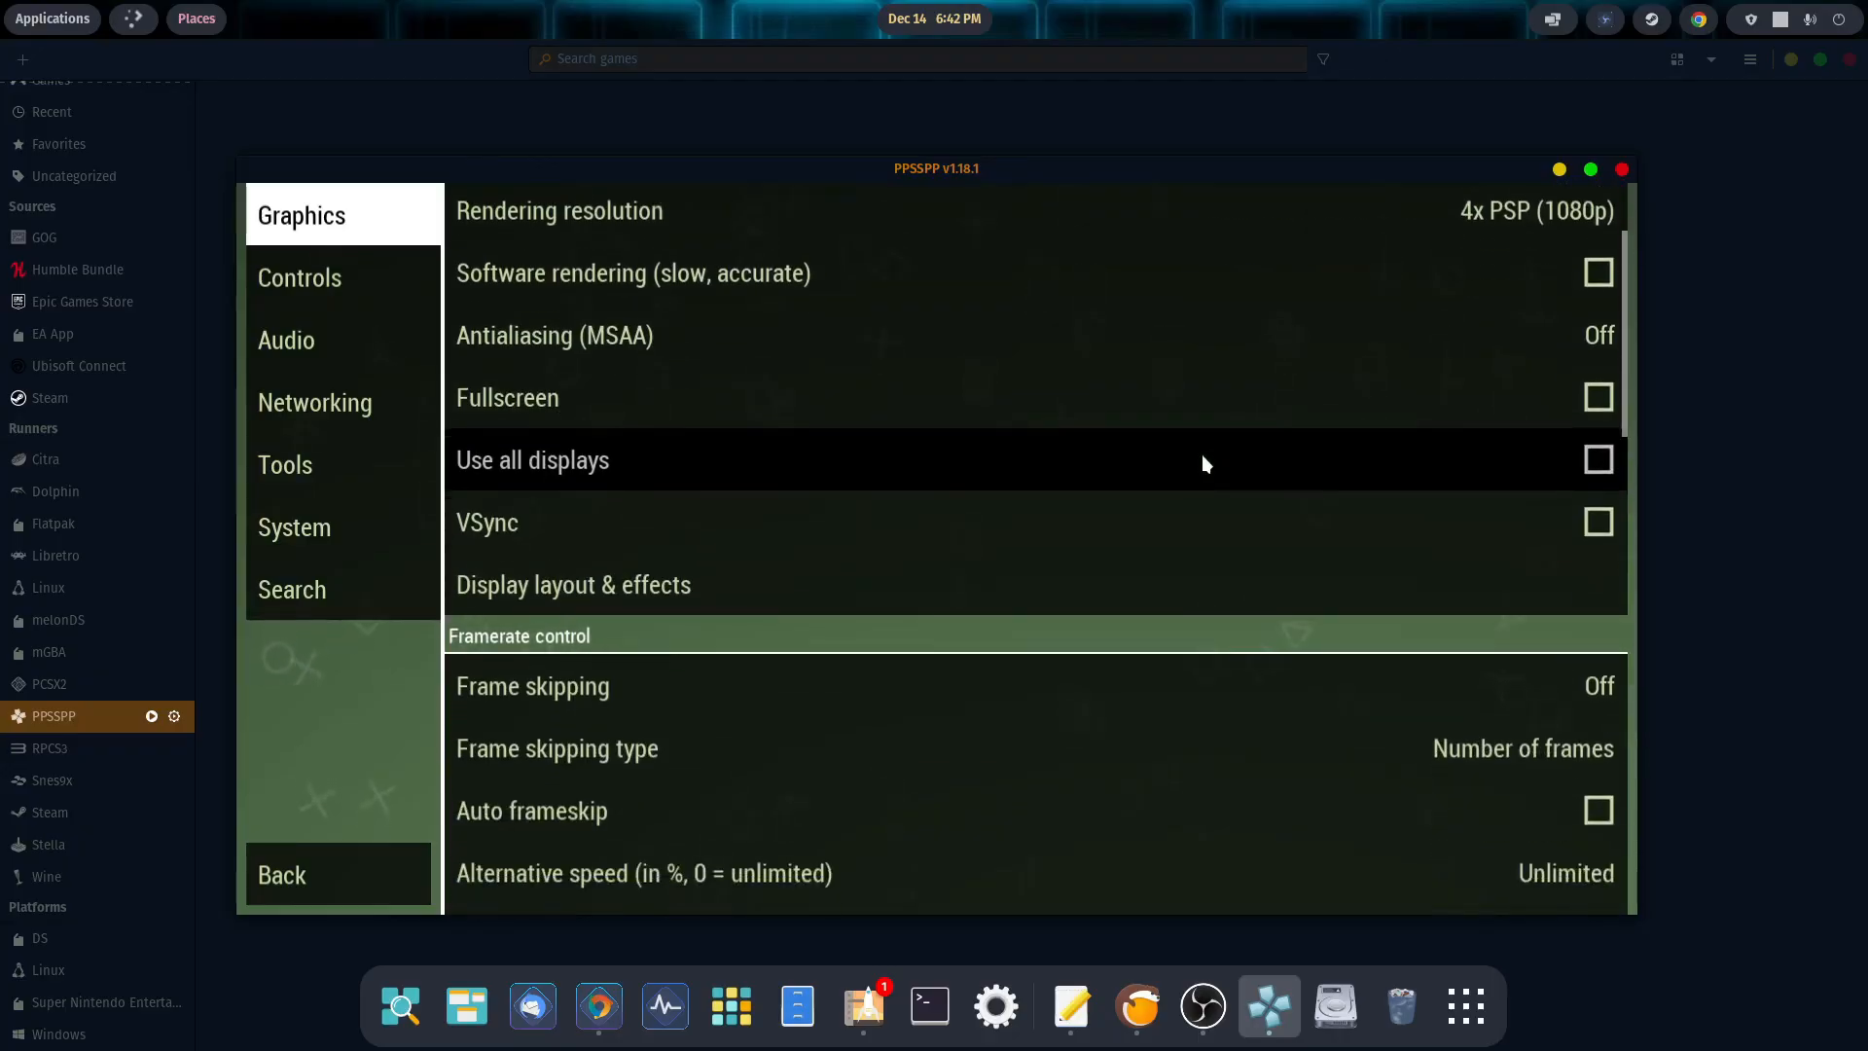
mouse_move(1391, 550)
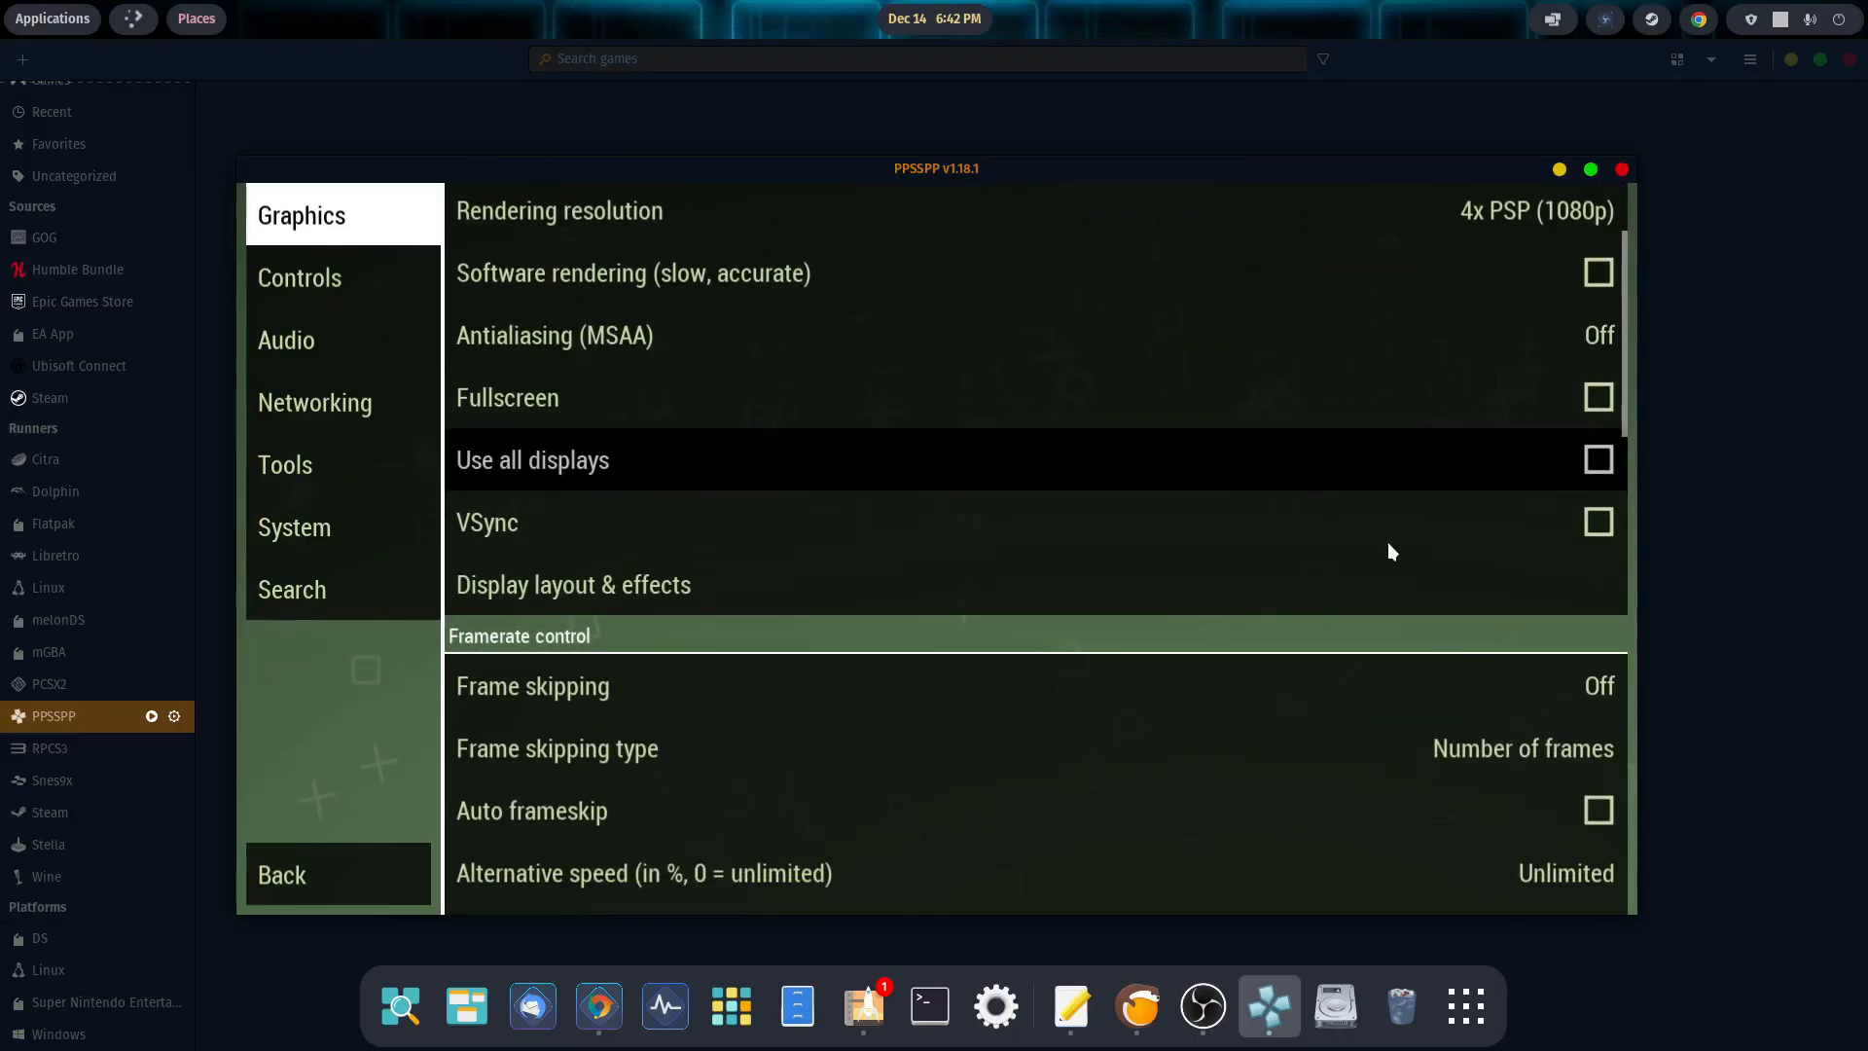
Step: Glance at the Audio settings, then show the Tools section with RetroAchievements and Savedata manager
scroll("down", 3)
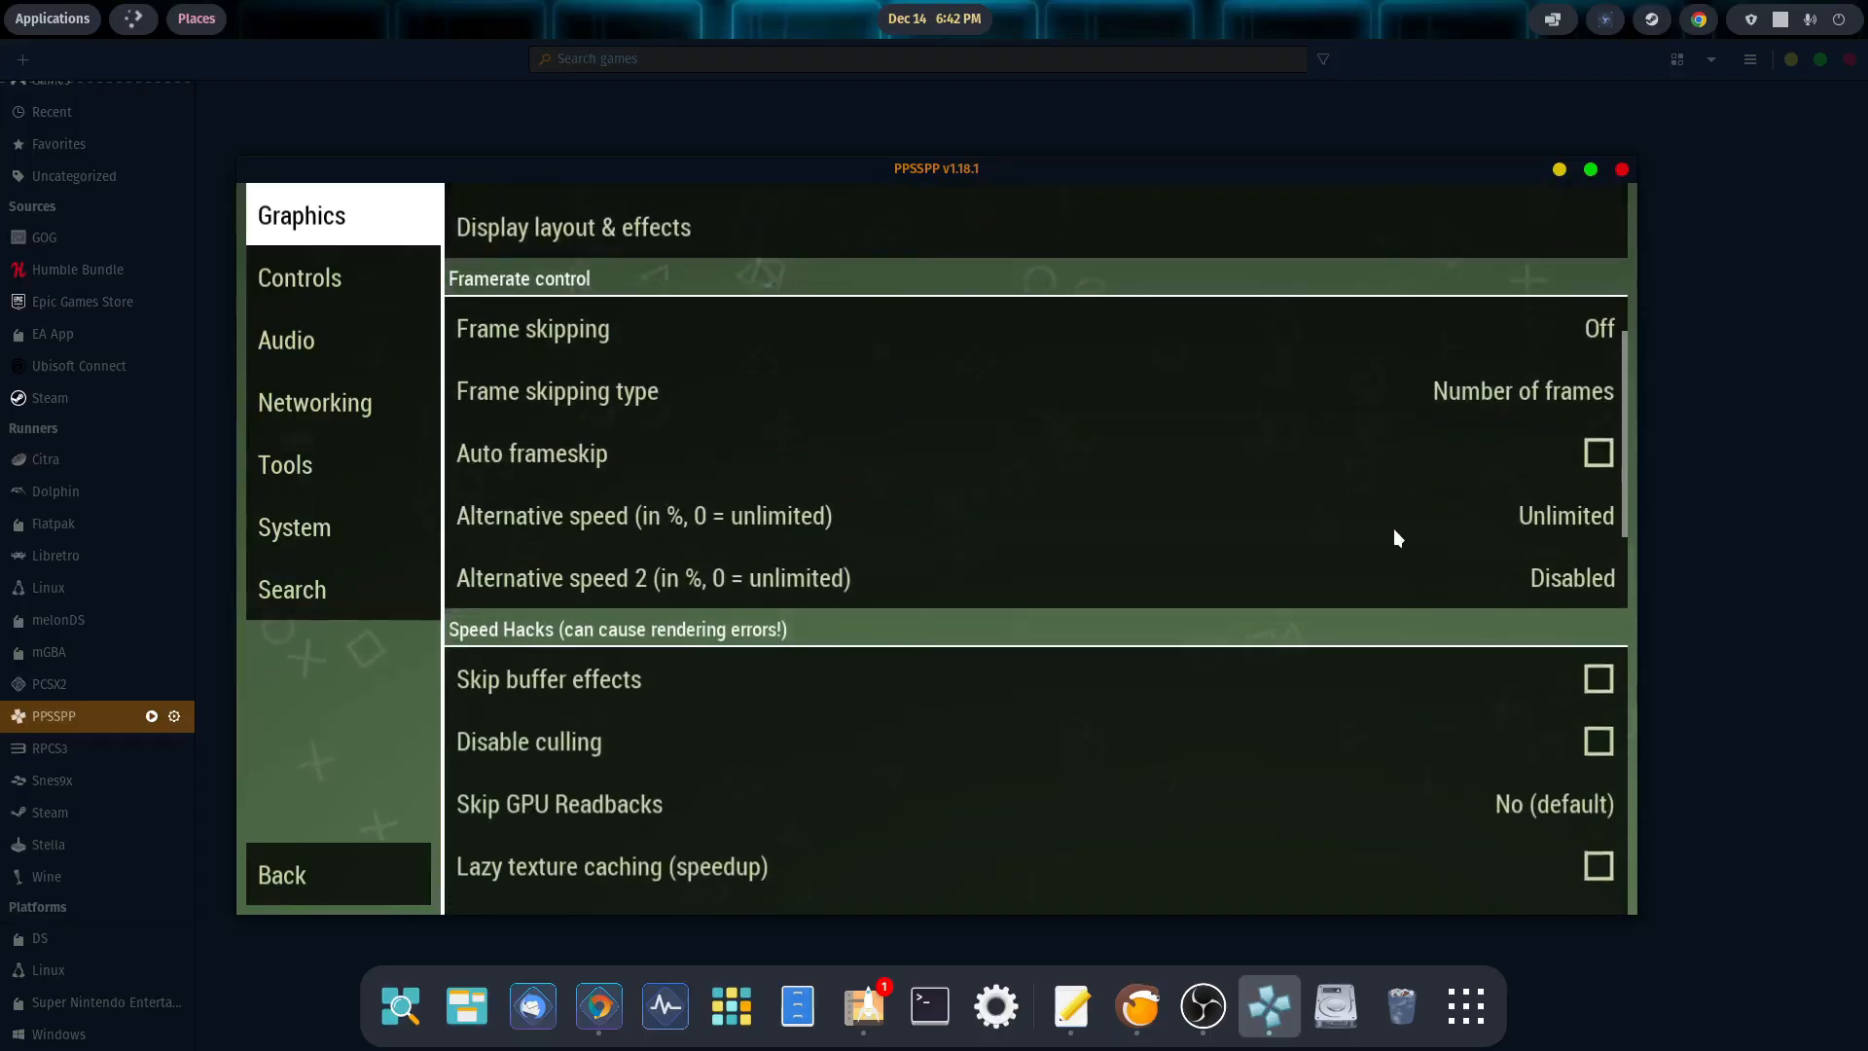
scroll("down", 3)
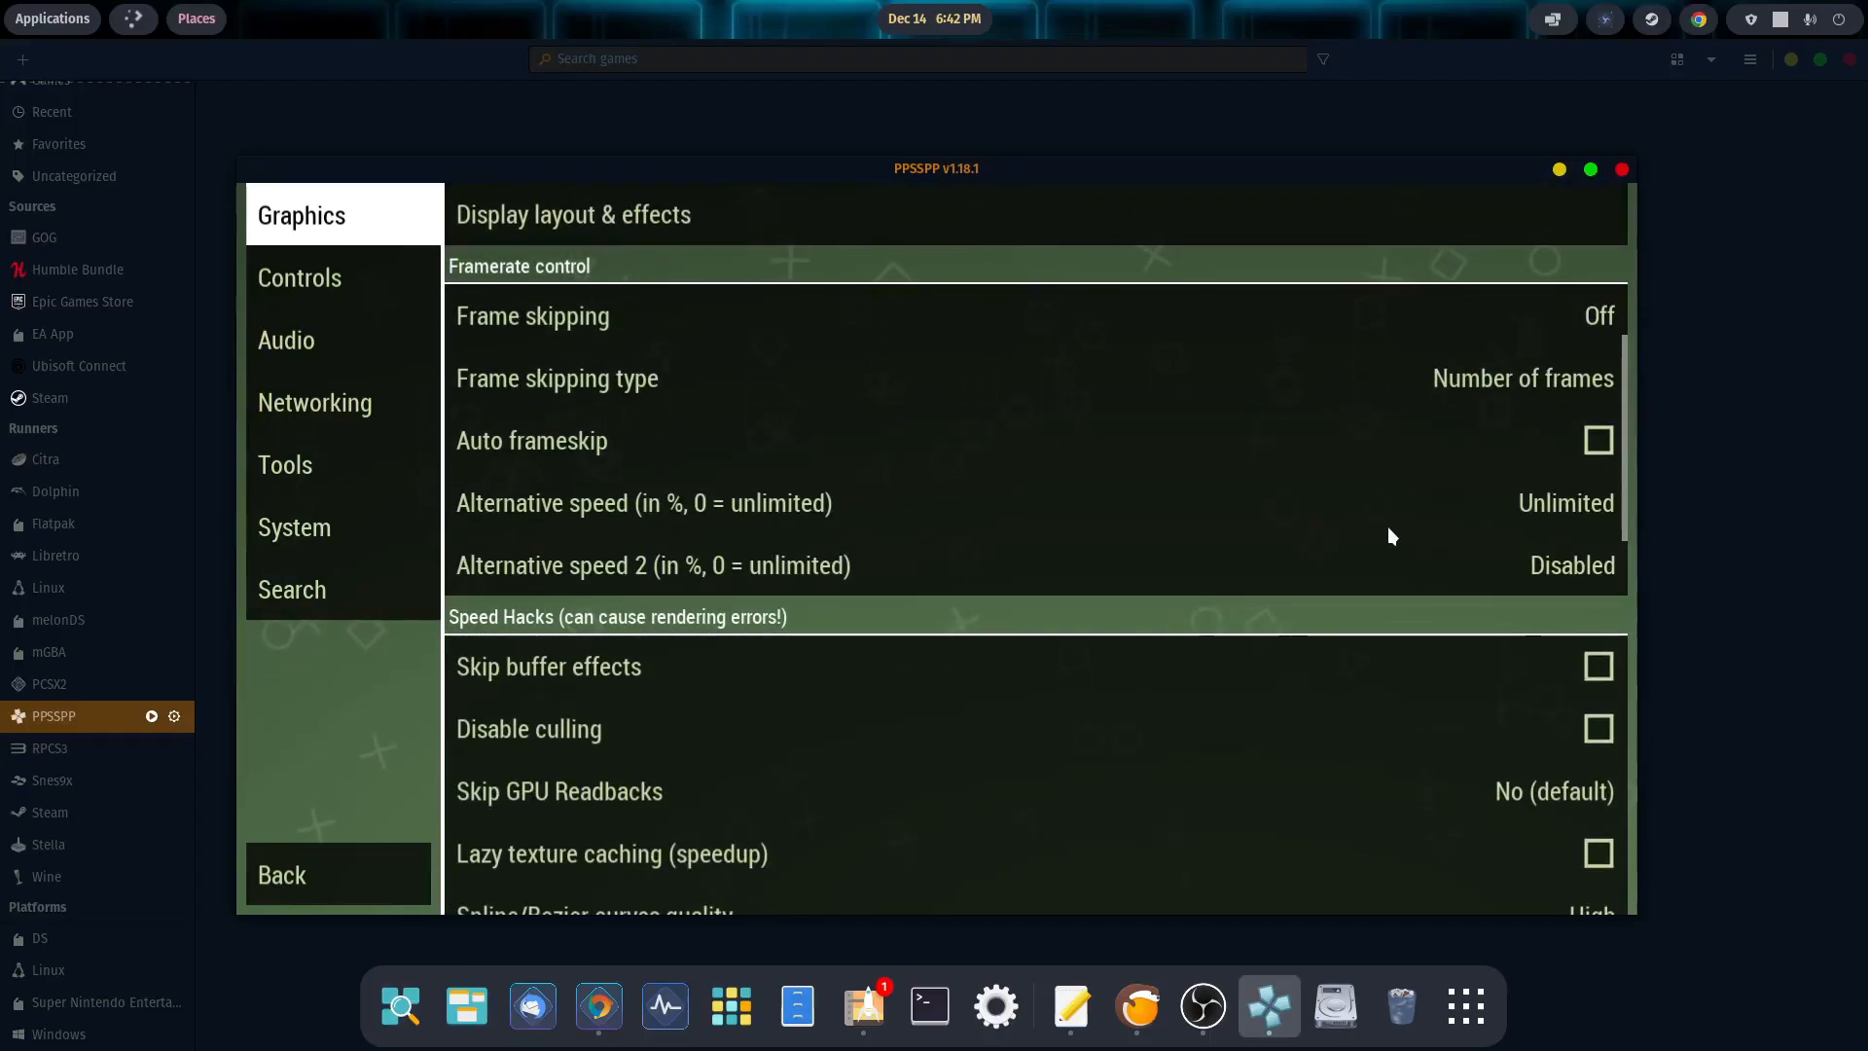
scroll("down", 3)
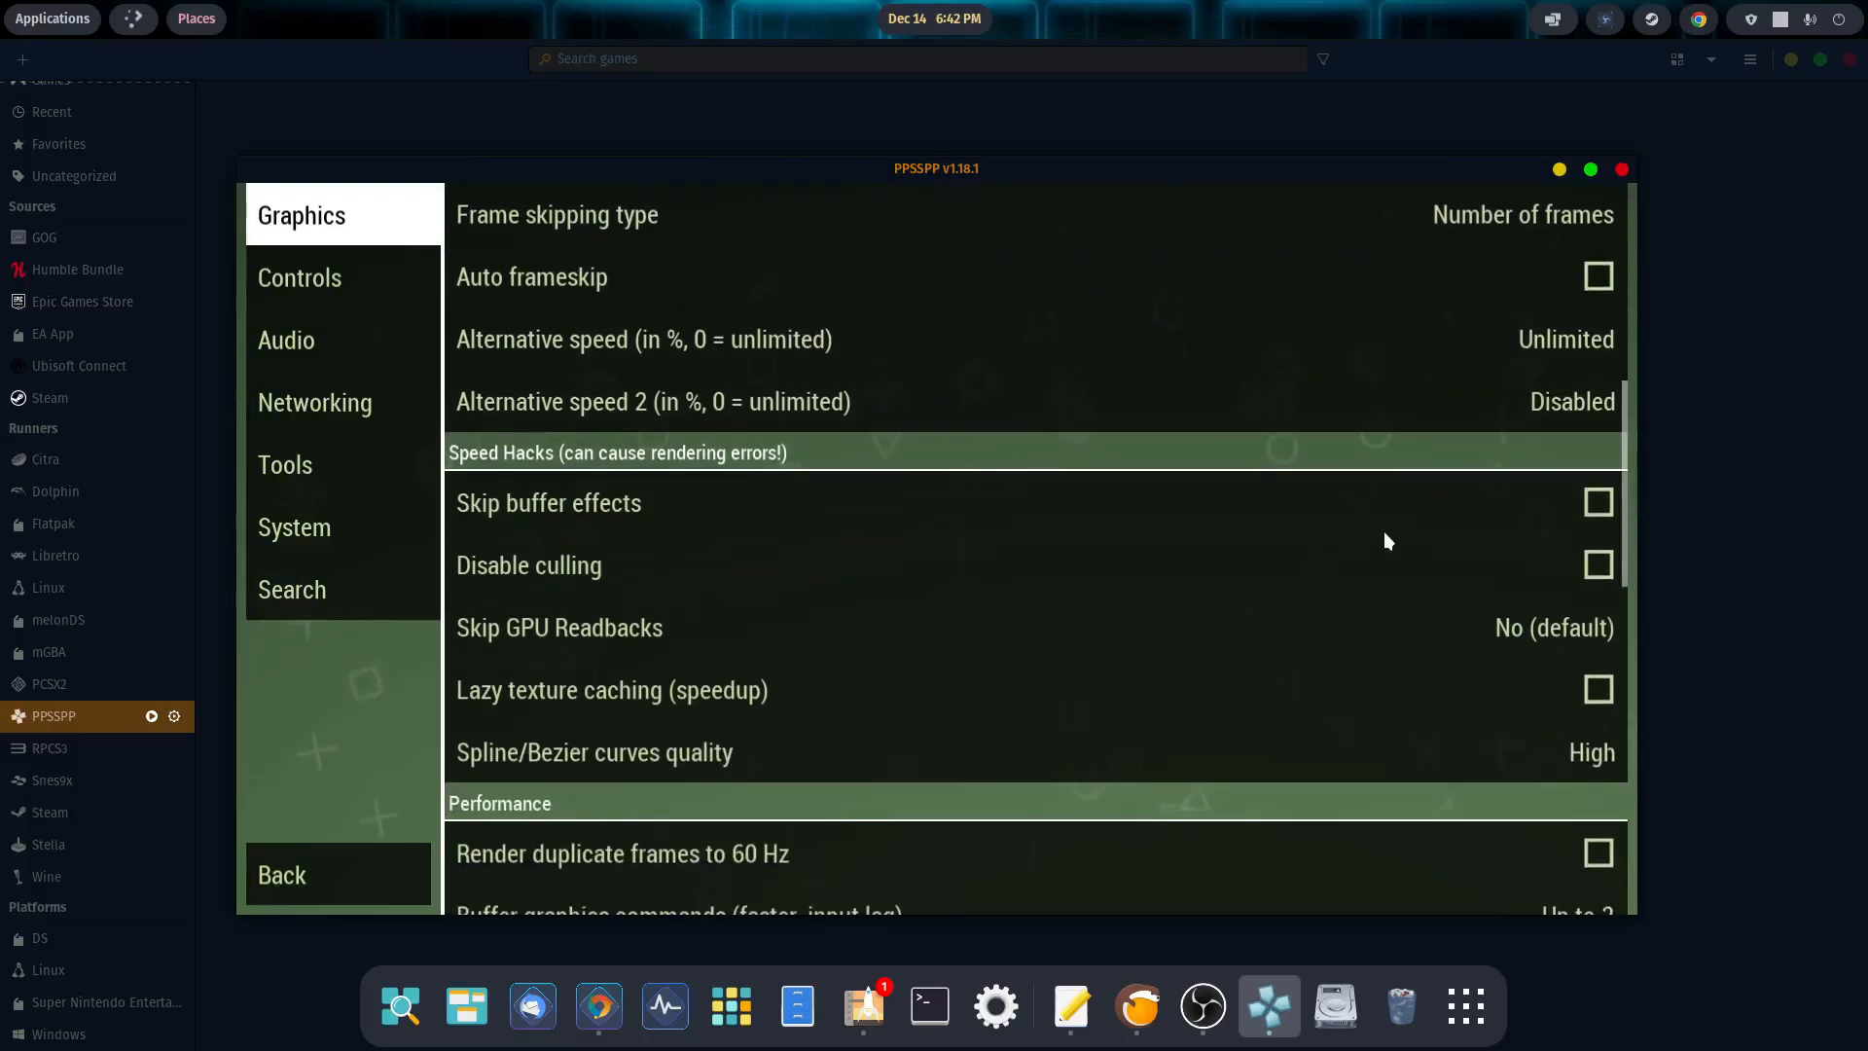
scroll("up", 3)
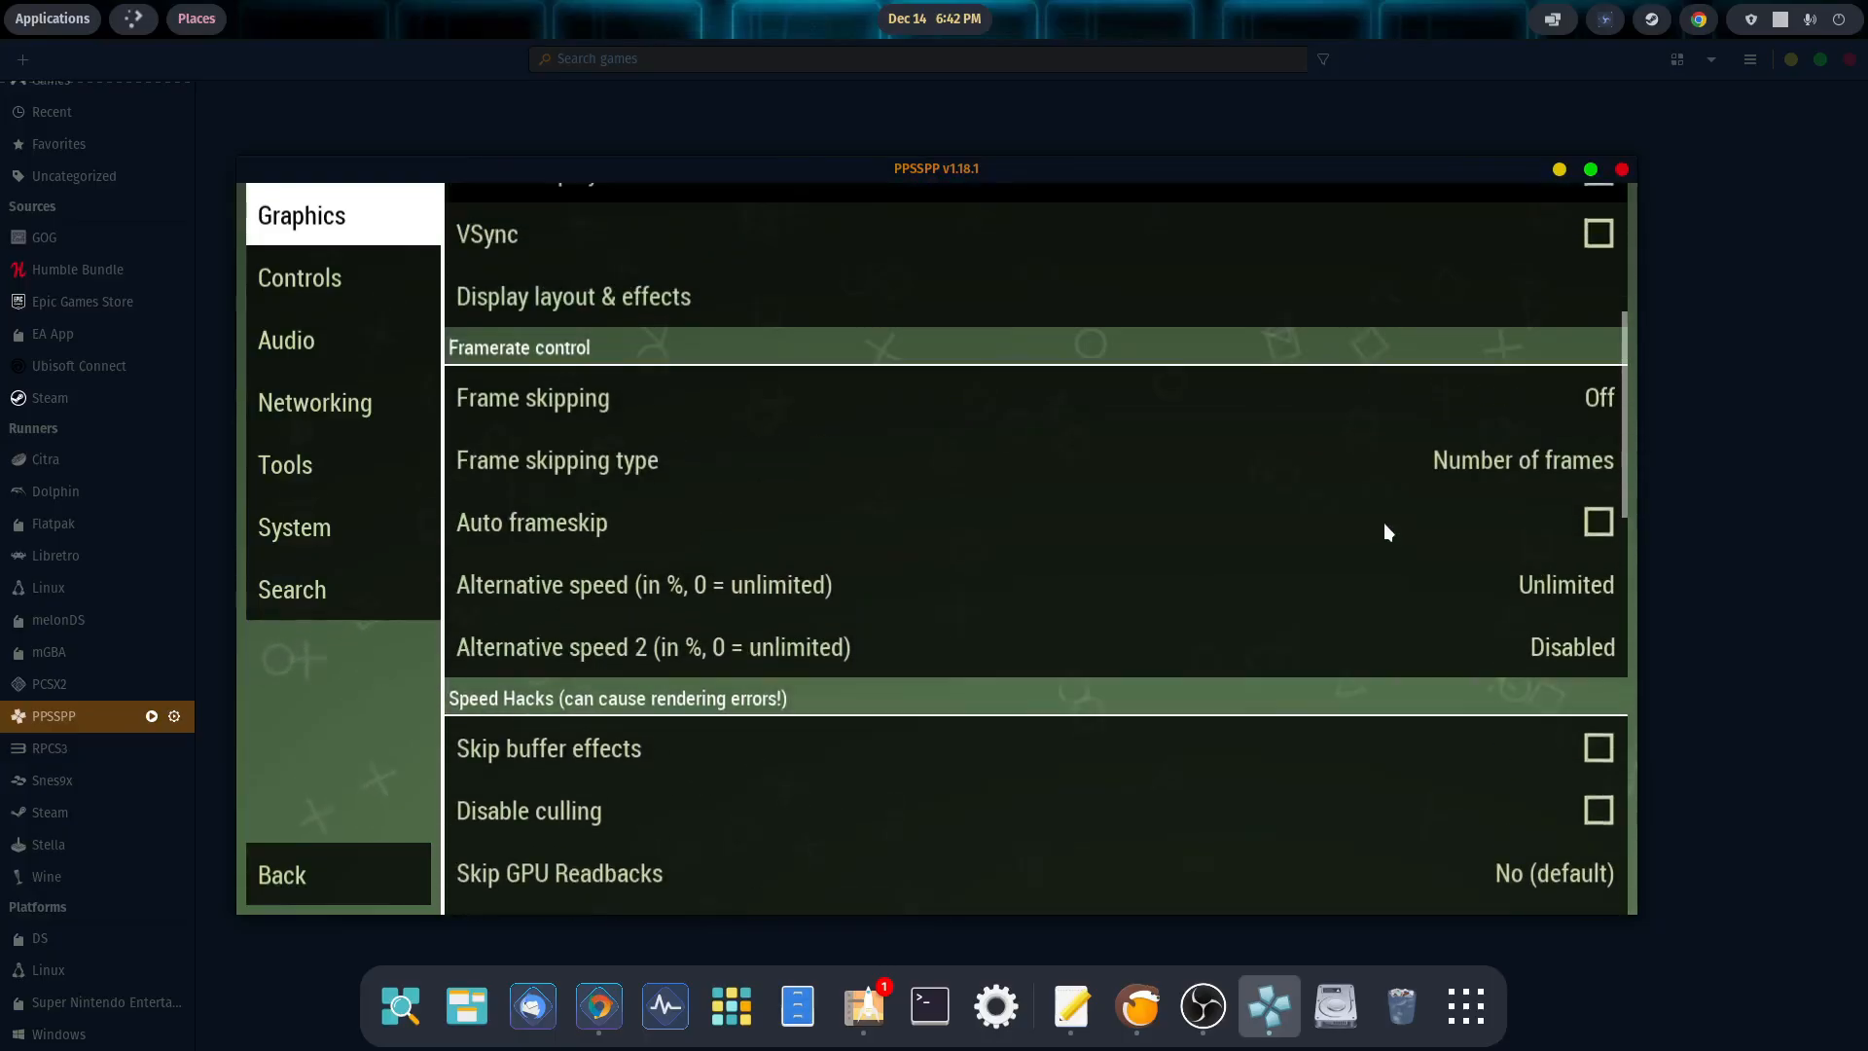
left_click(286, 339)
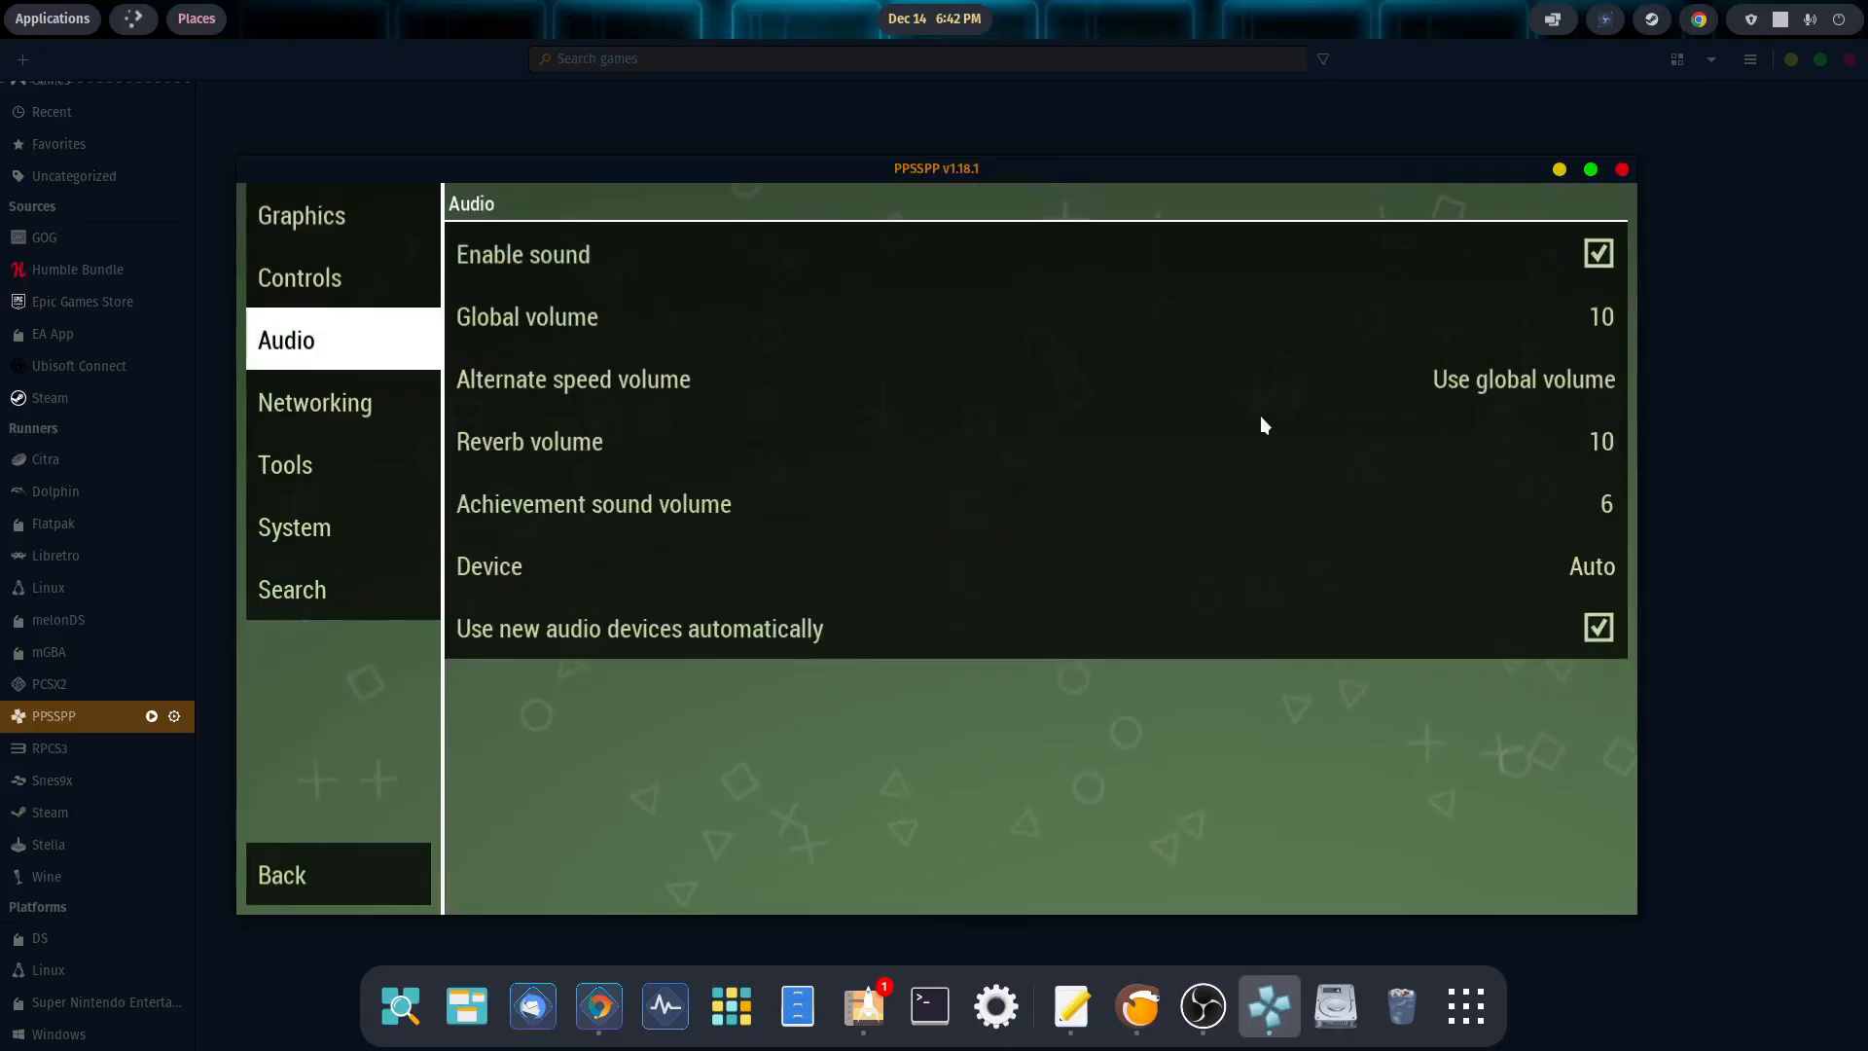
left_click(284, 466)
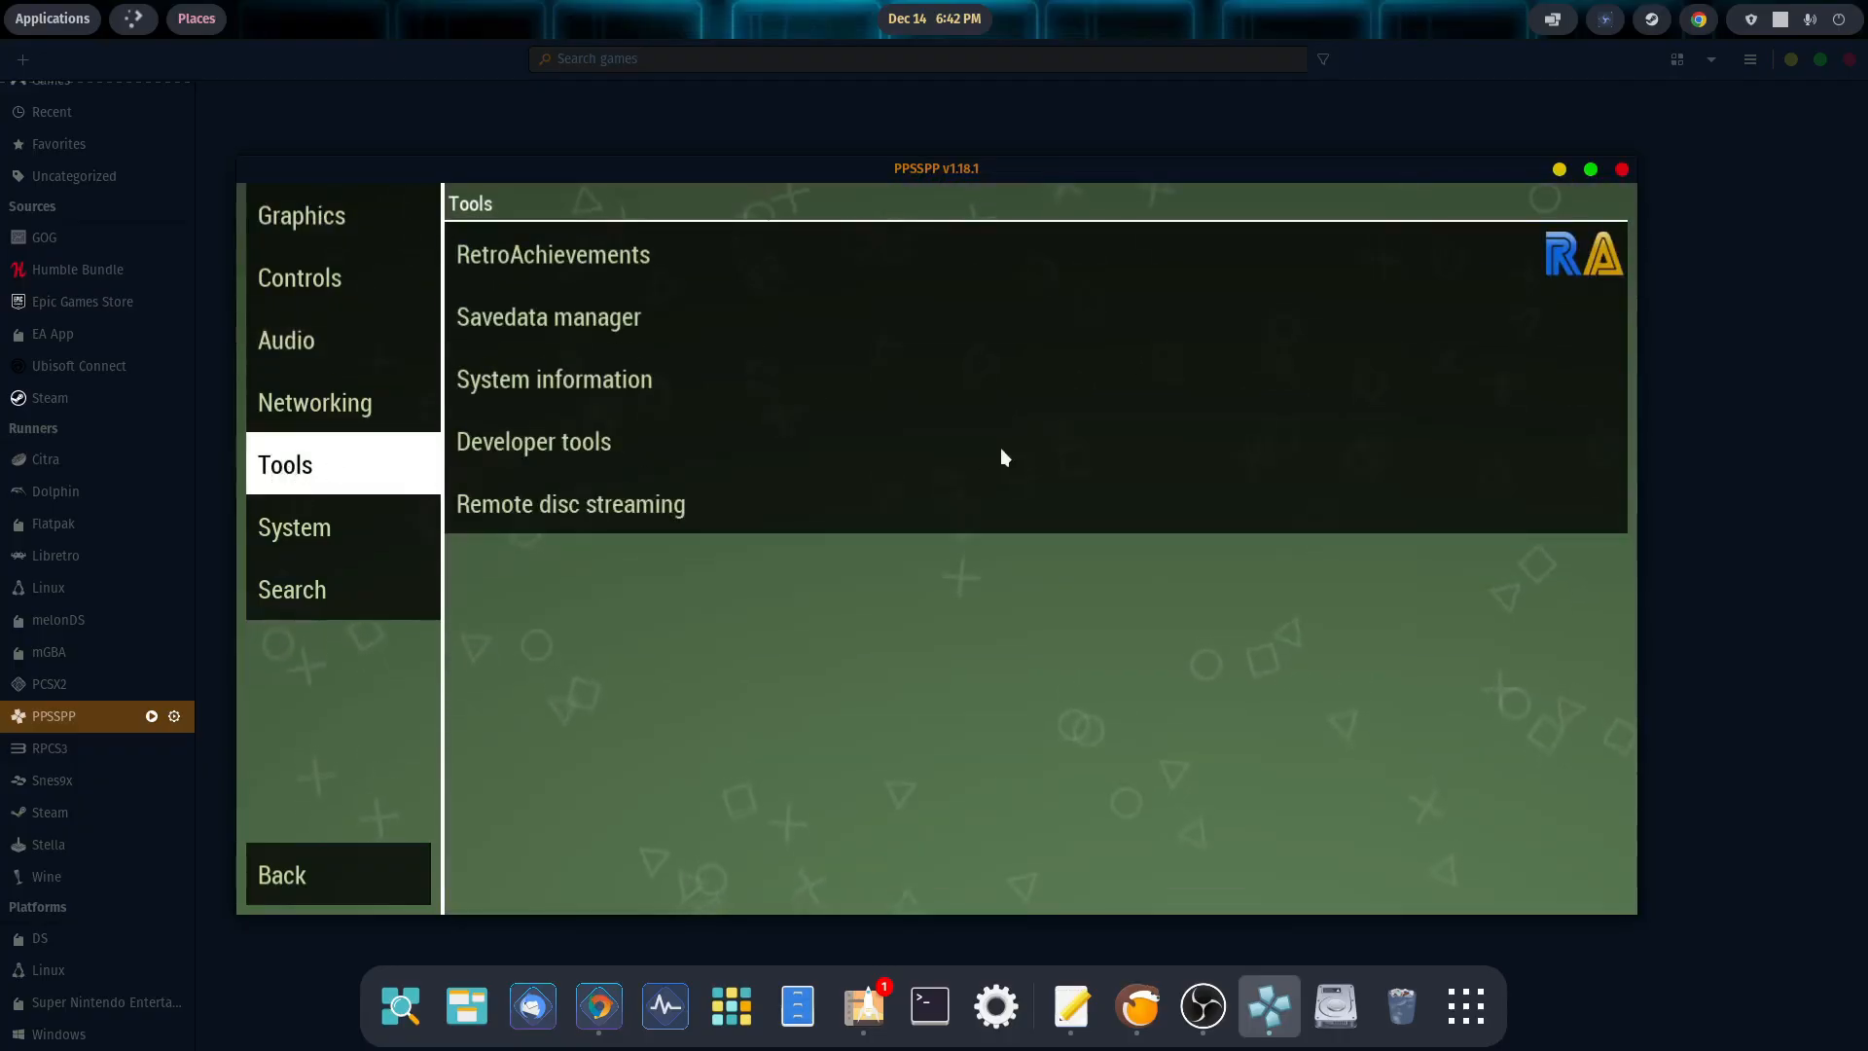
mouse_move(543, 282)
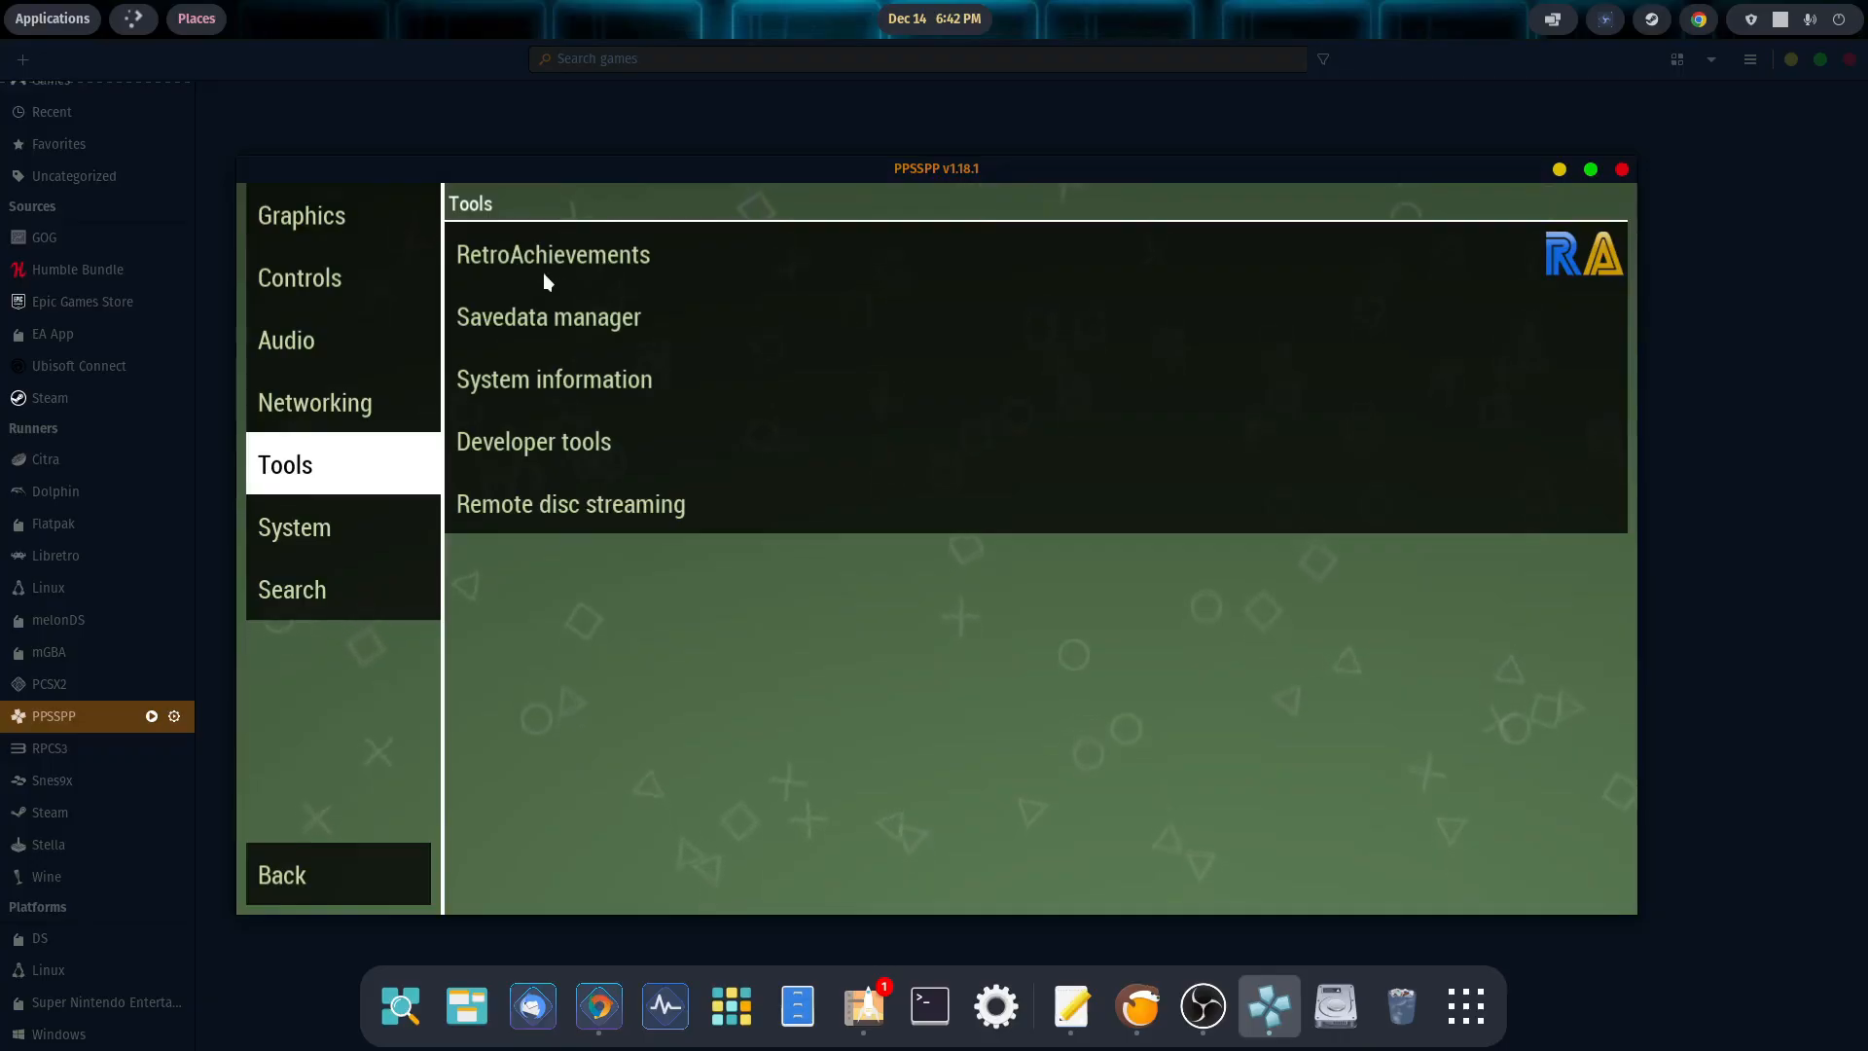
mouse_move(611, 269)
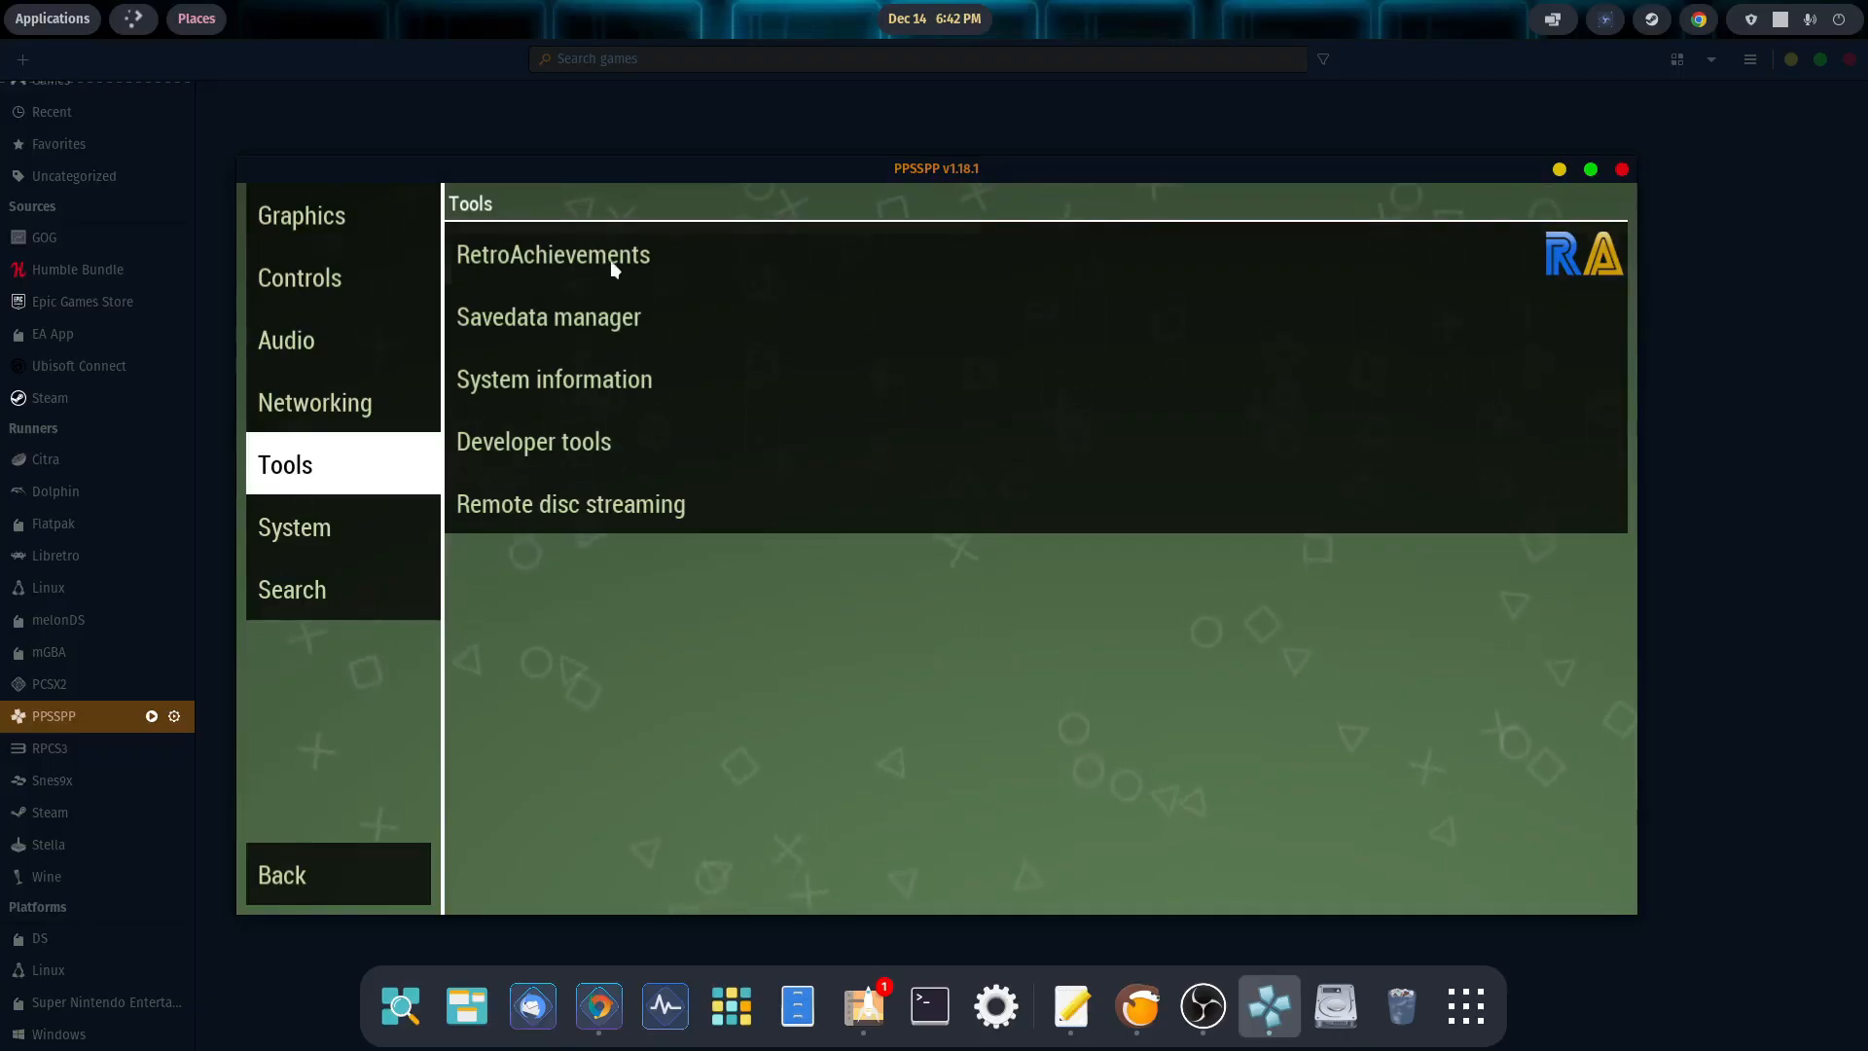
left_click(551, 253)
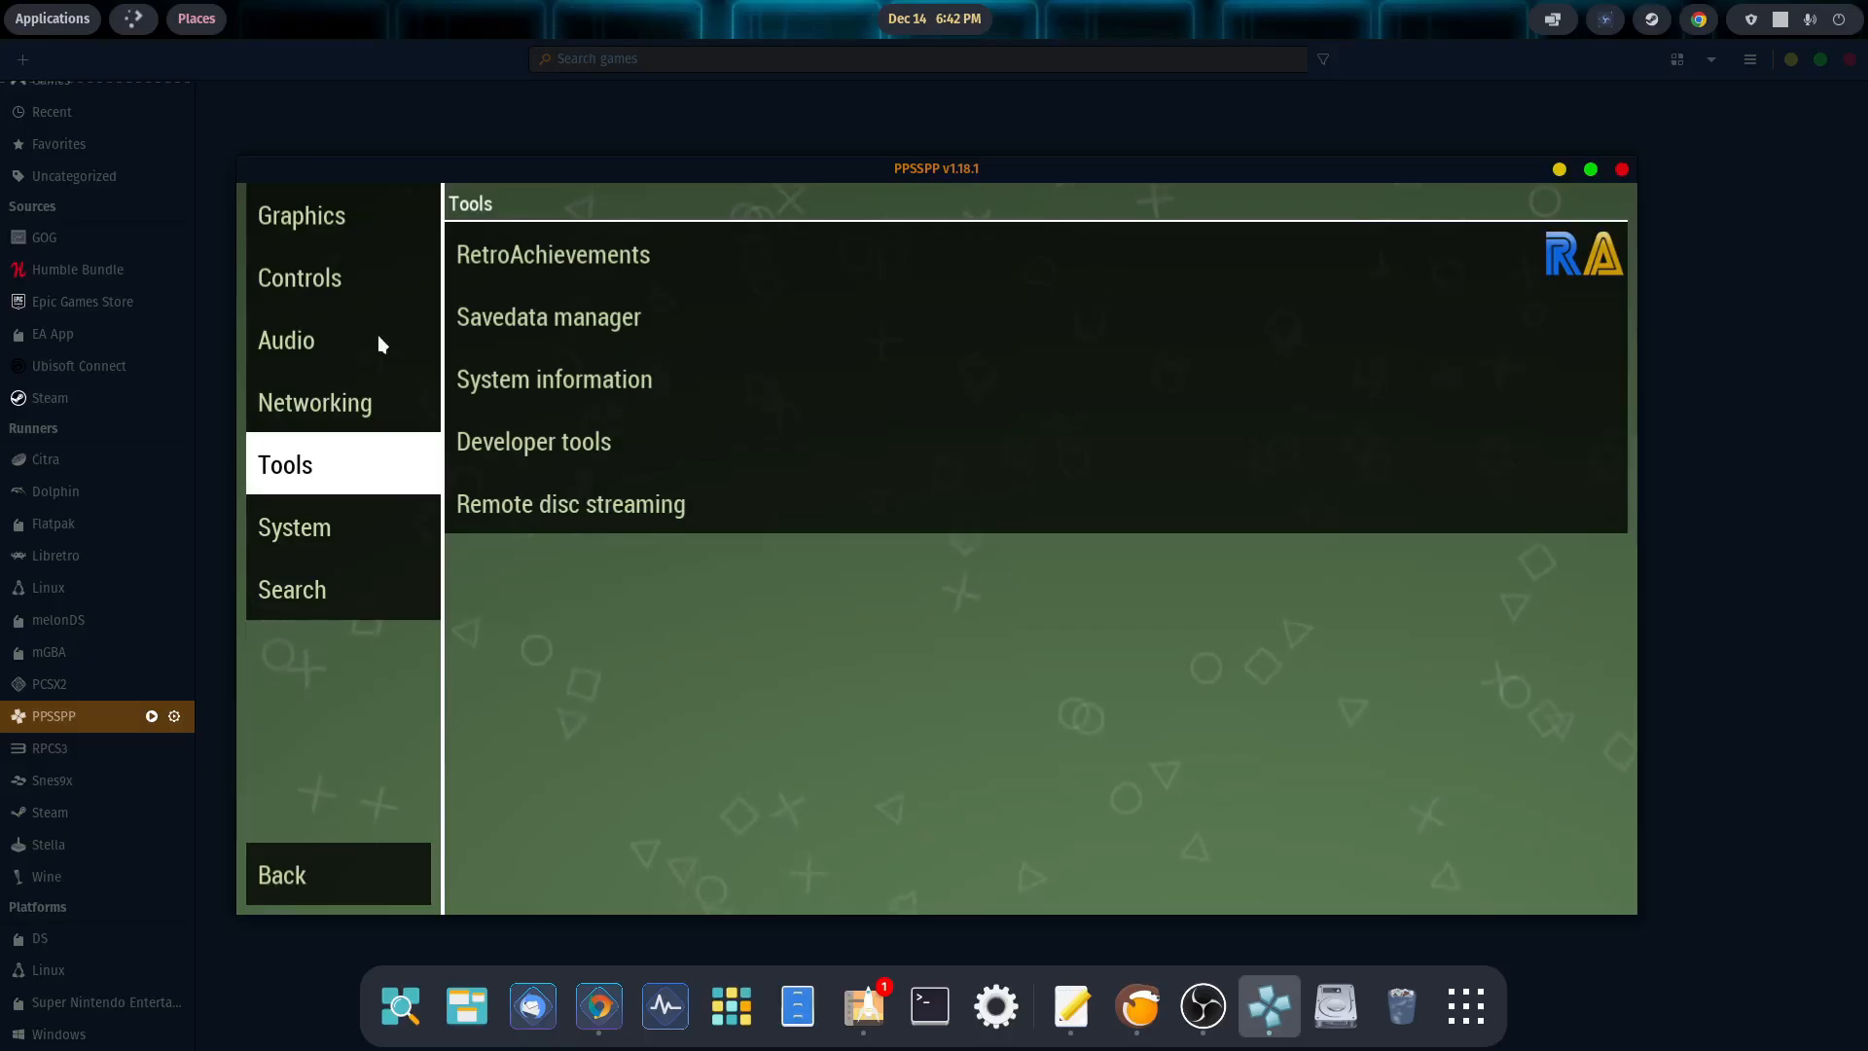
Step: In Controls > Control mapping, start remapping Dpad Up and Triangle but cancel both, leaving pad1 bindings
left_click(299, 277)
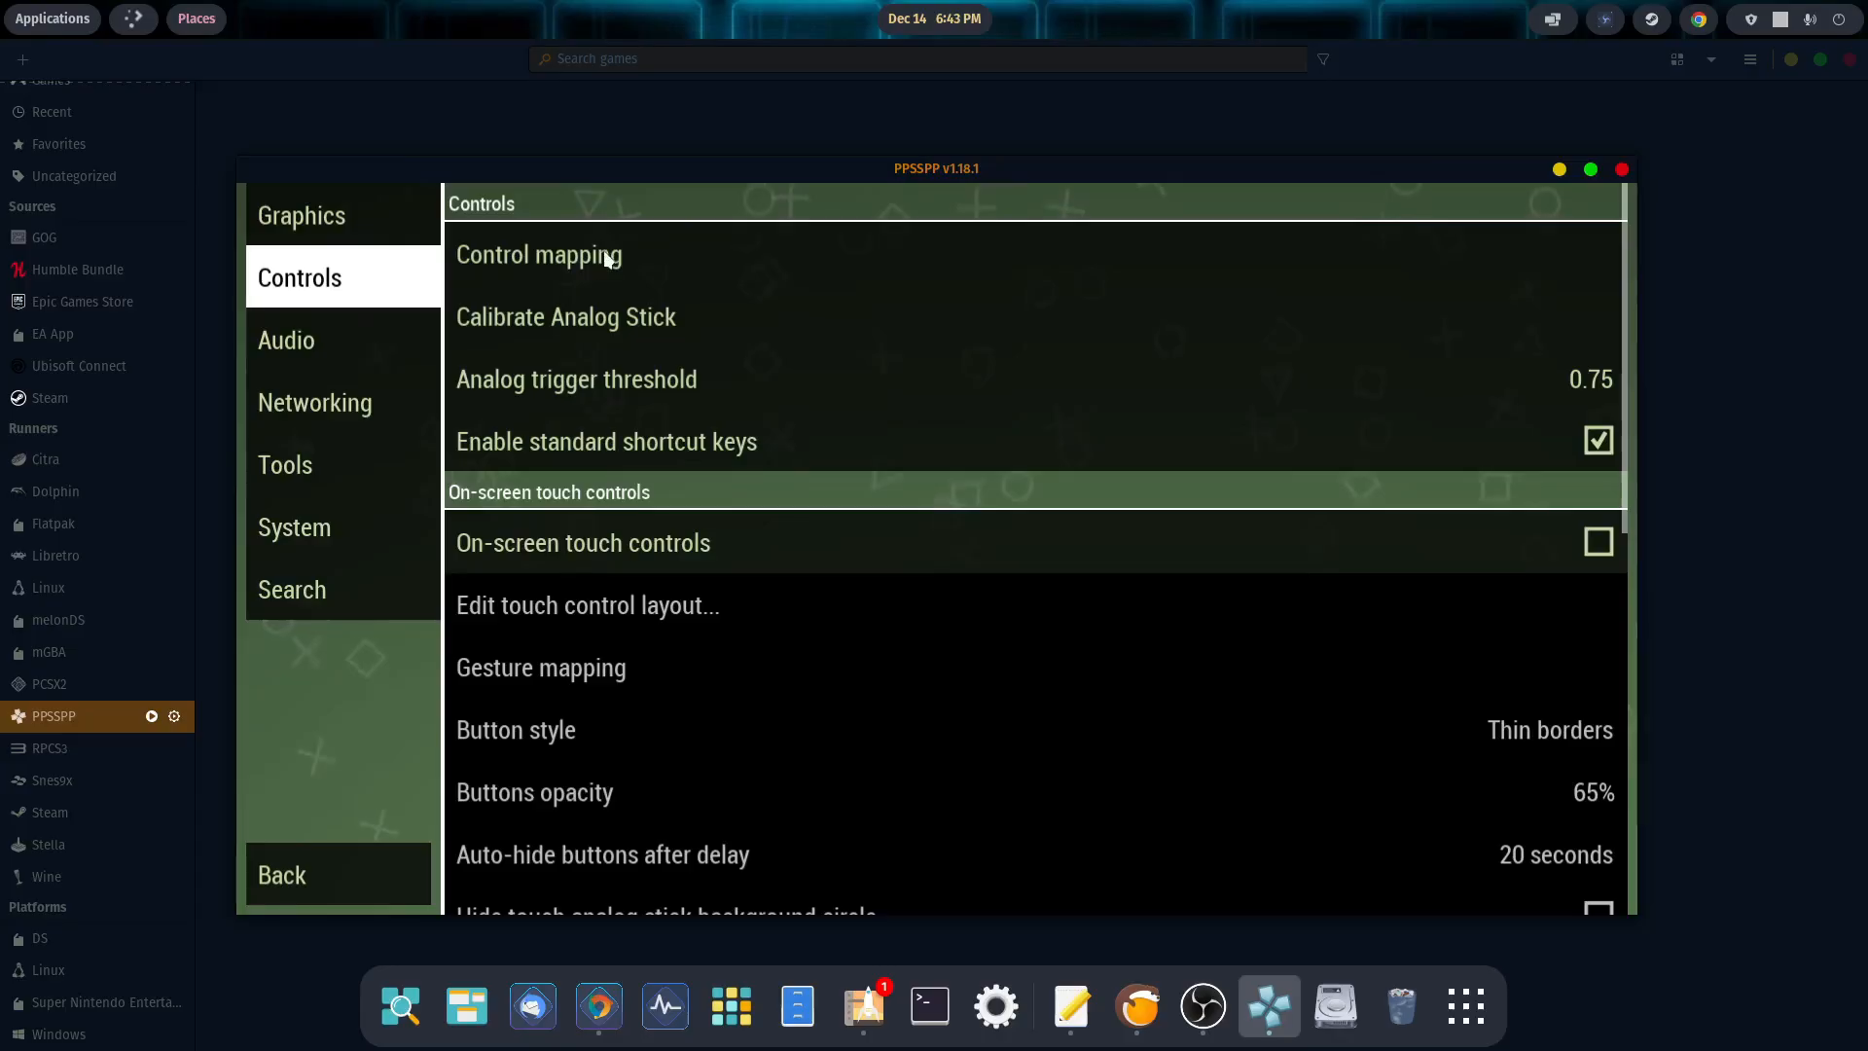
left_click(539, 255)
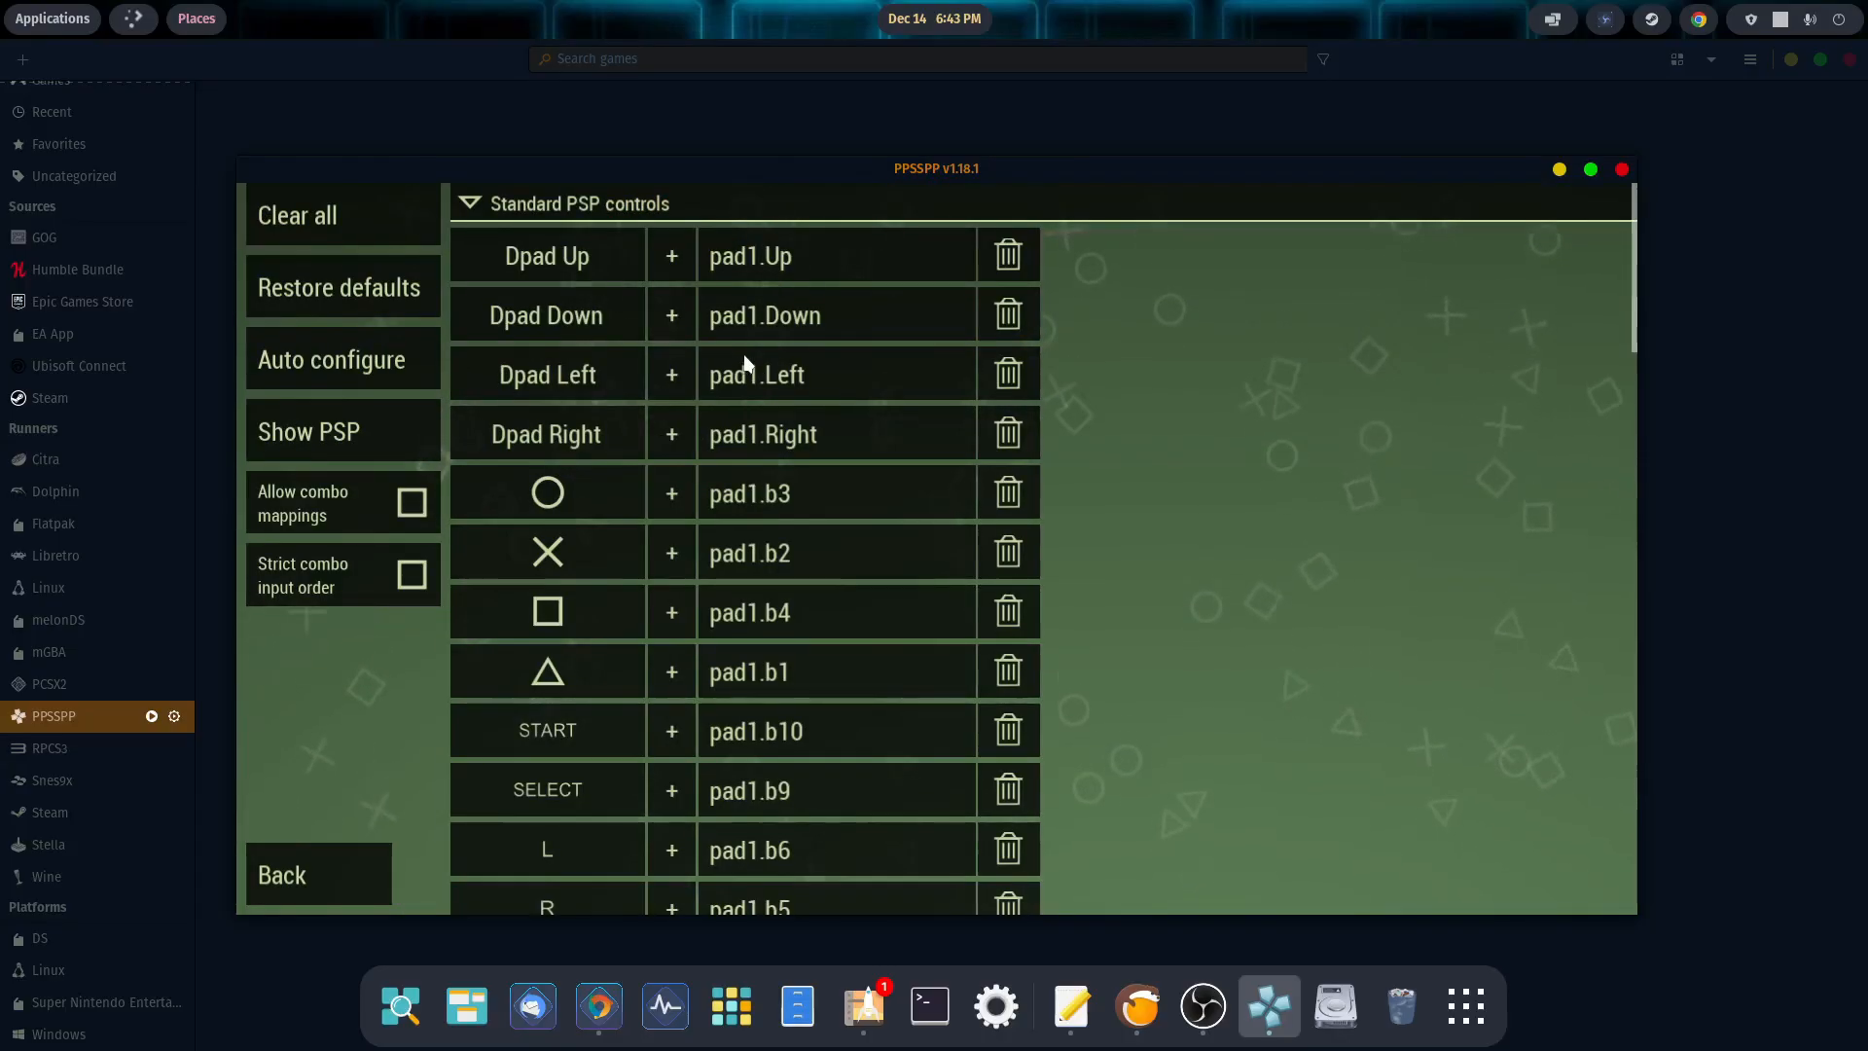
mouse_move(772, 263)
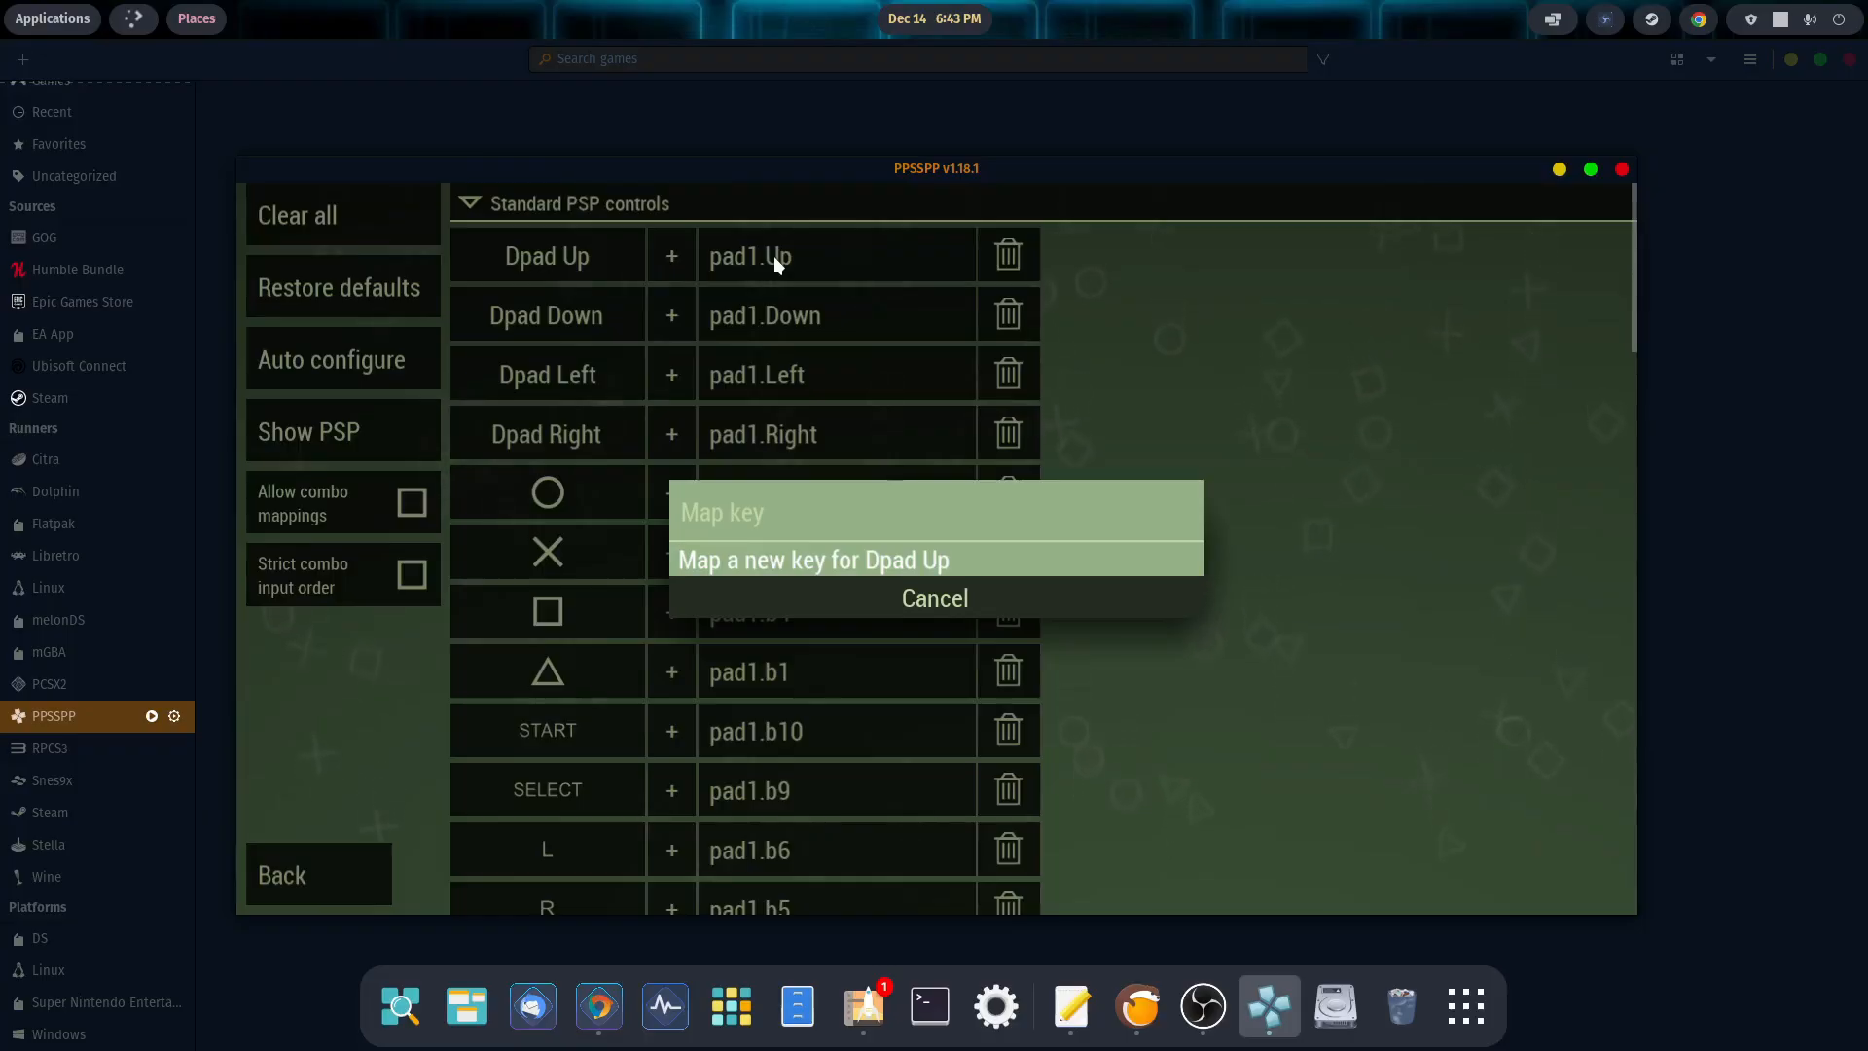
left_click(934, 598)
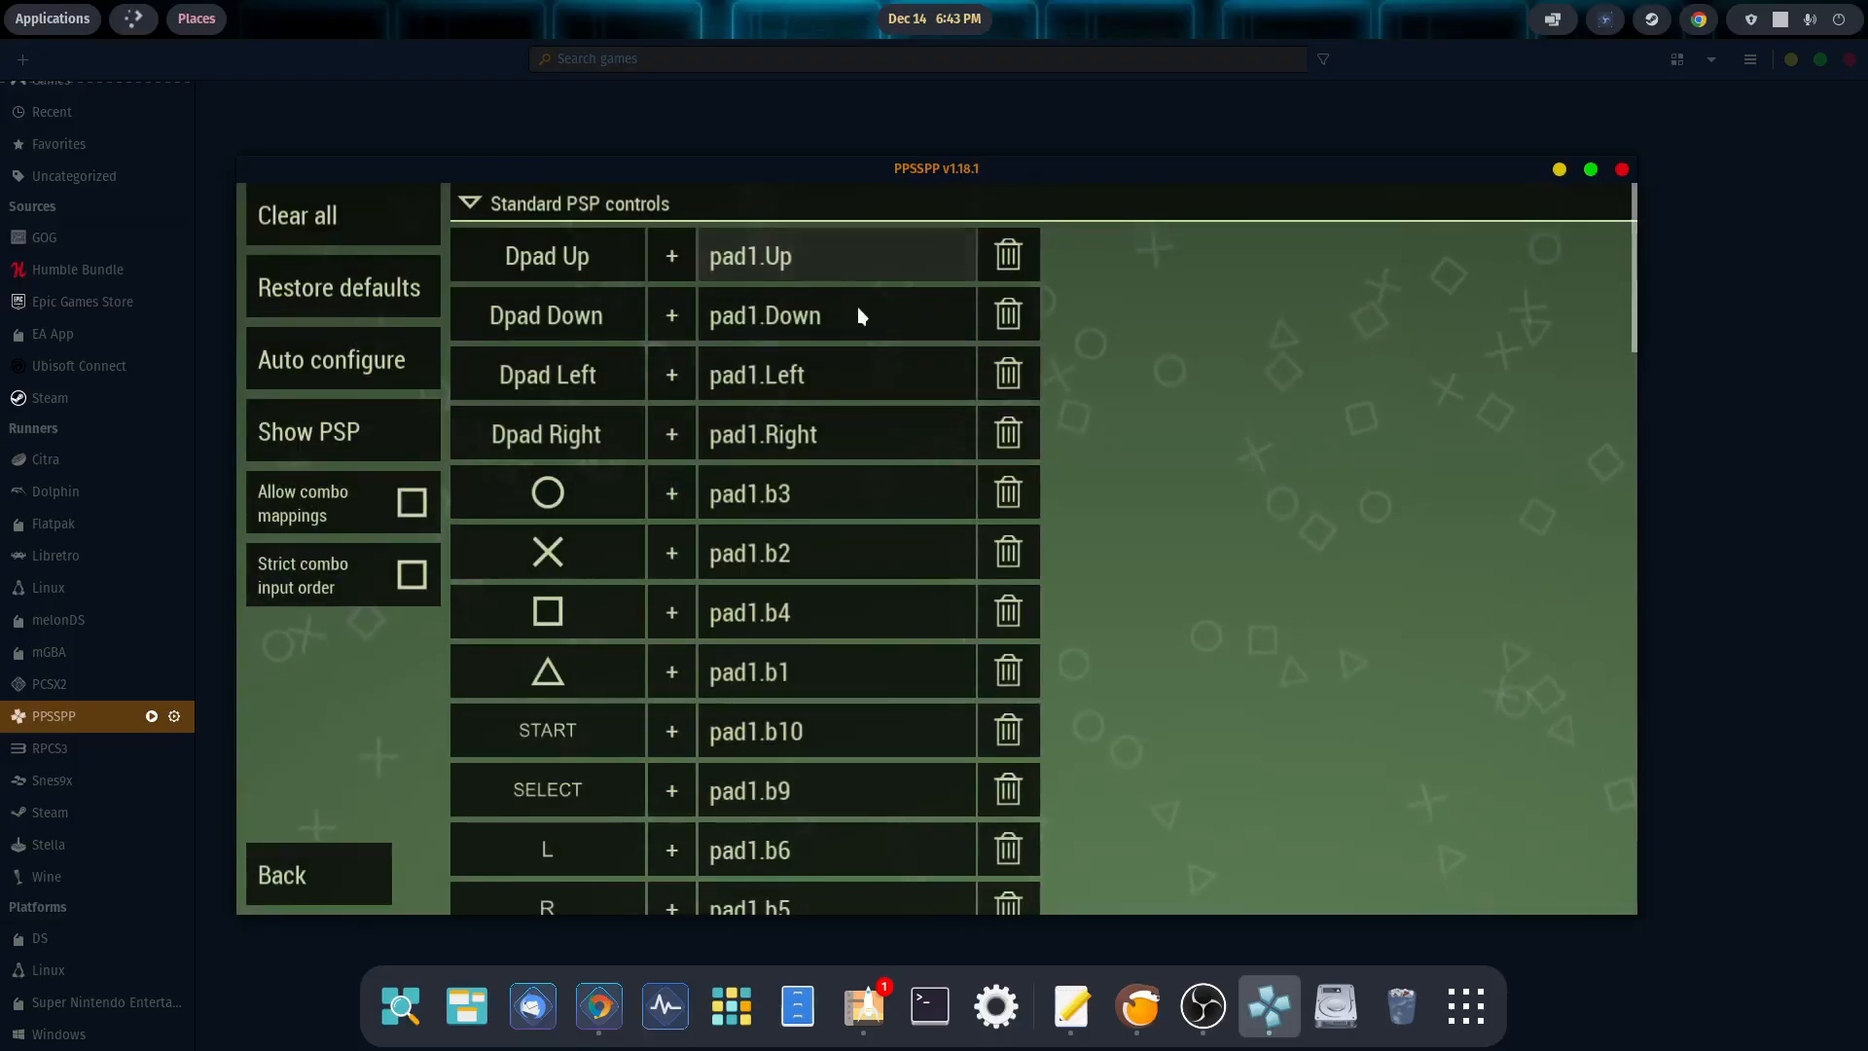
mouse_move(788, 383)
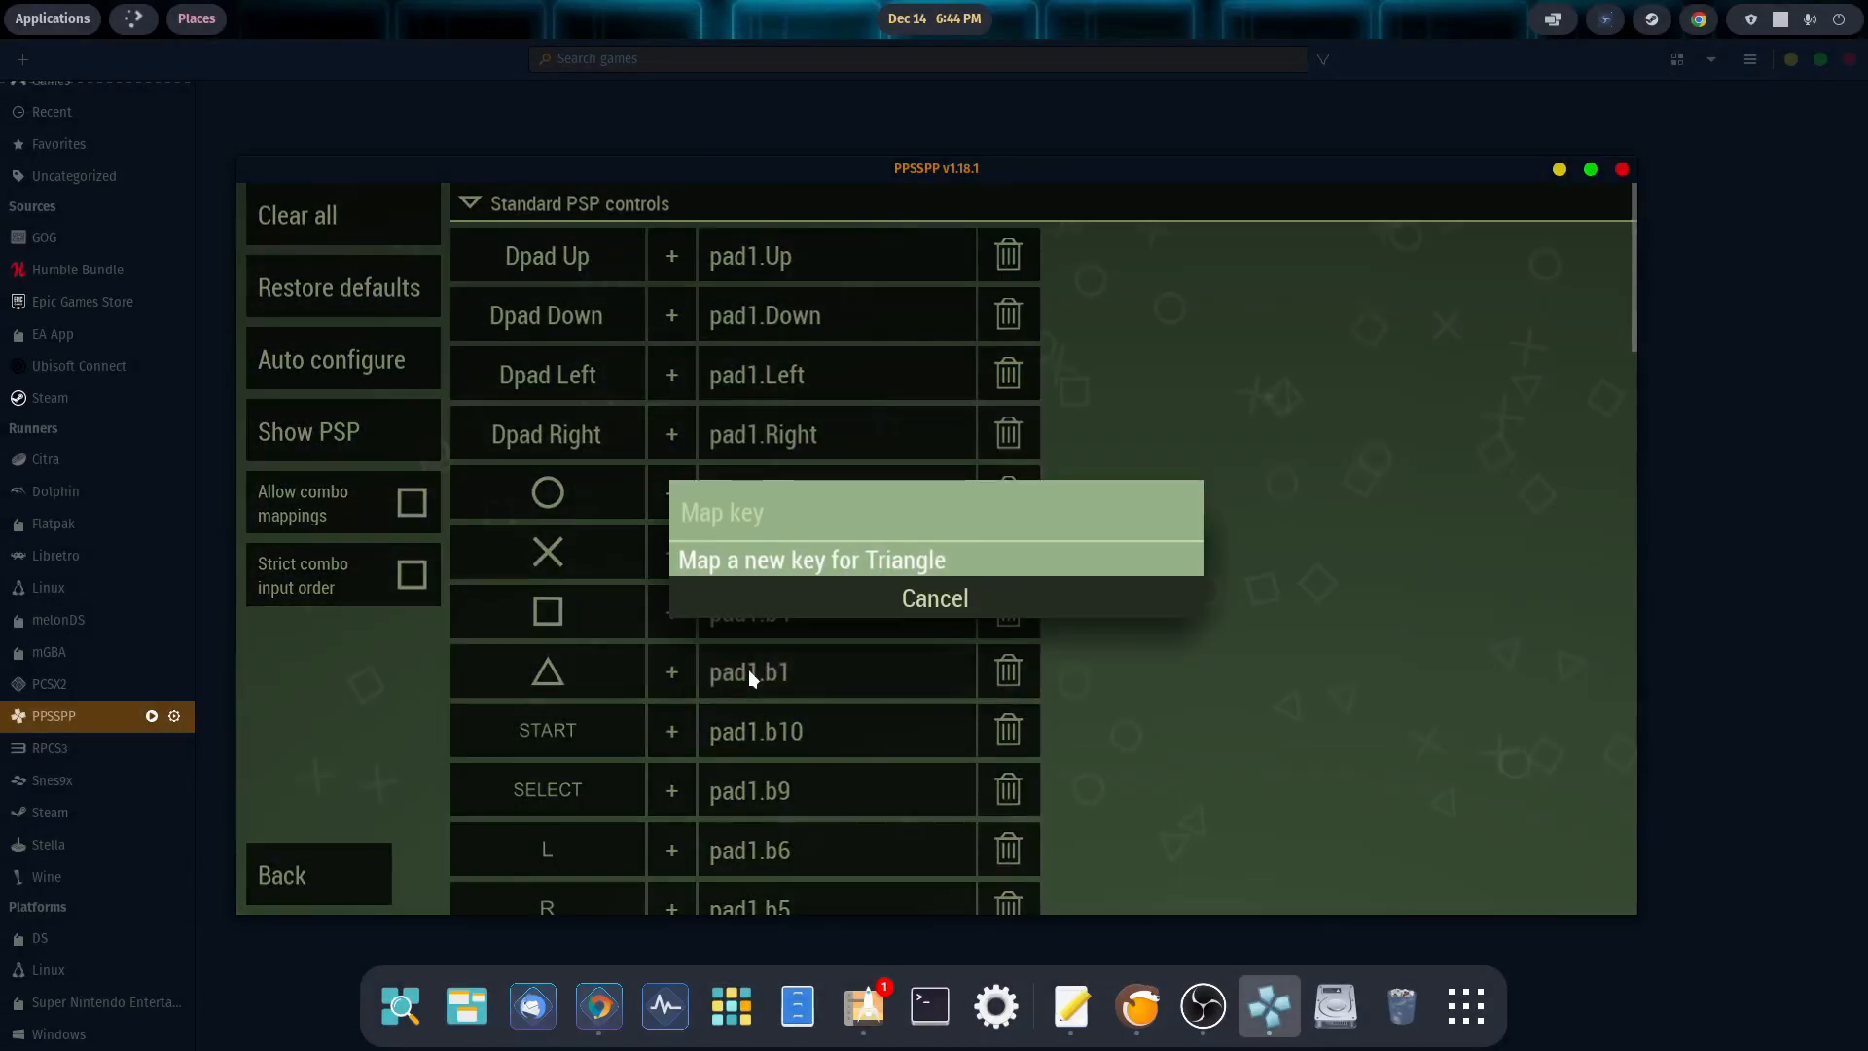
left_click(934, 597)
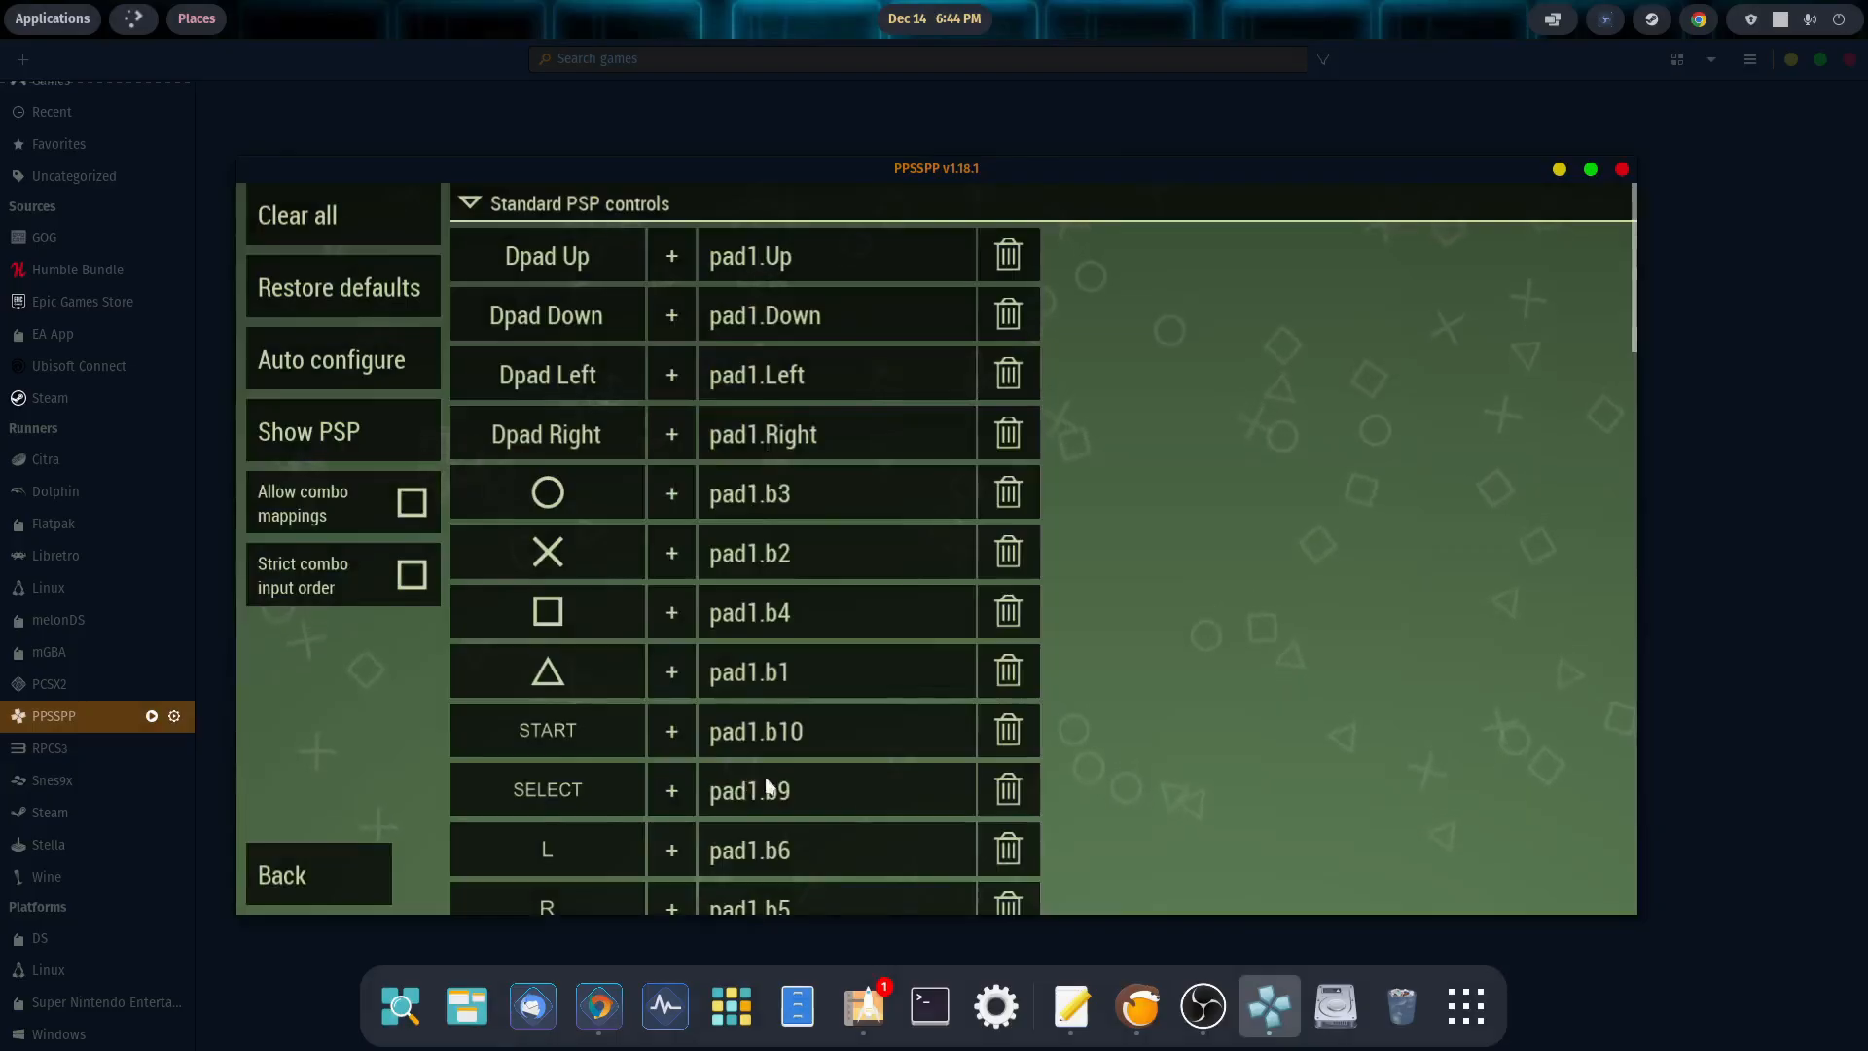
Step: Look through the mappings down to Emulator controls, then back out of settings to the Recent games list
scroll("down", 3)
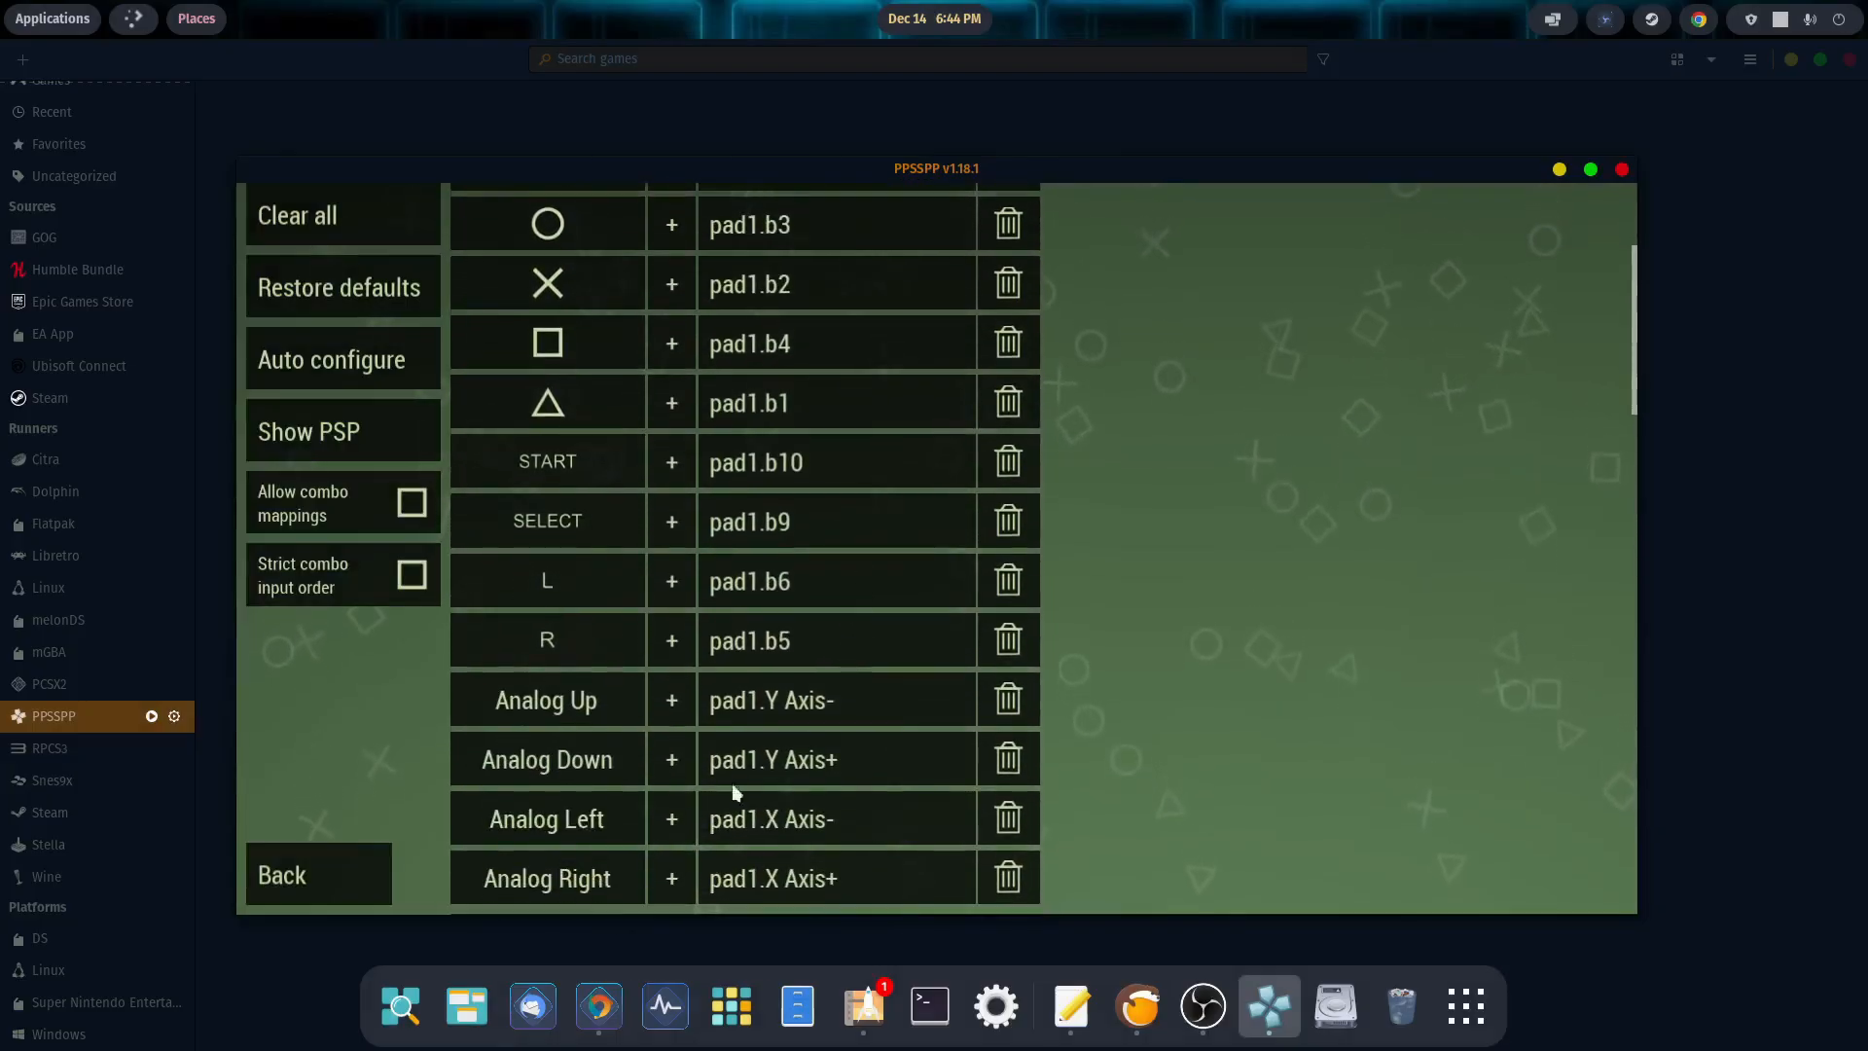
mouse_move(813, 591)
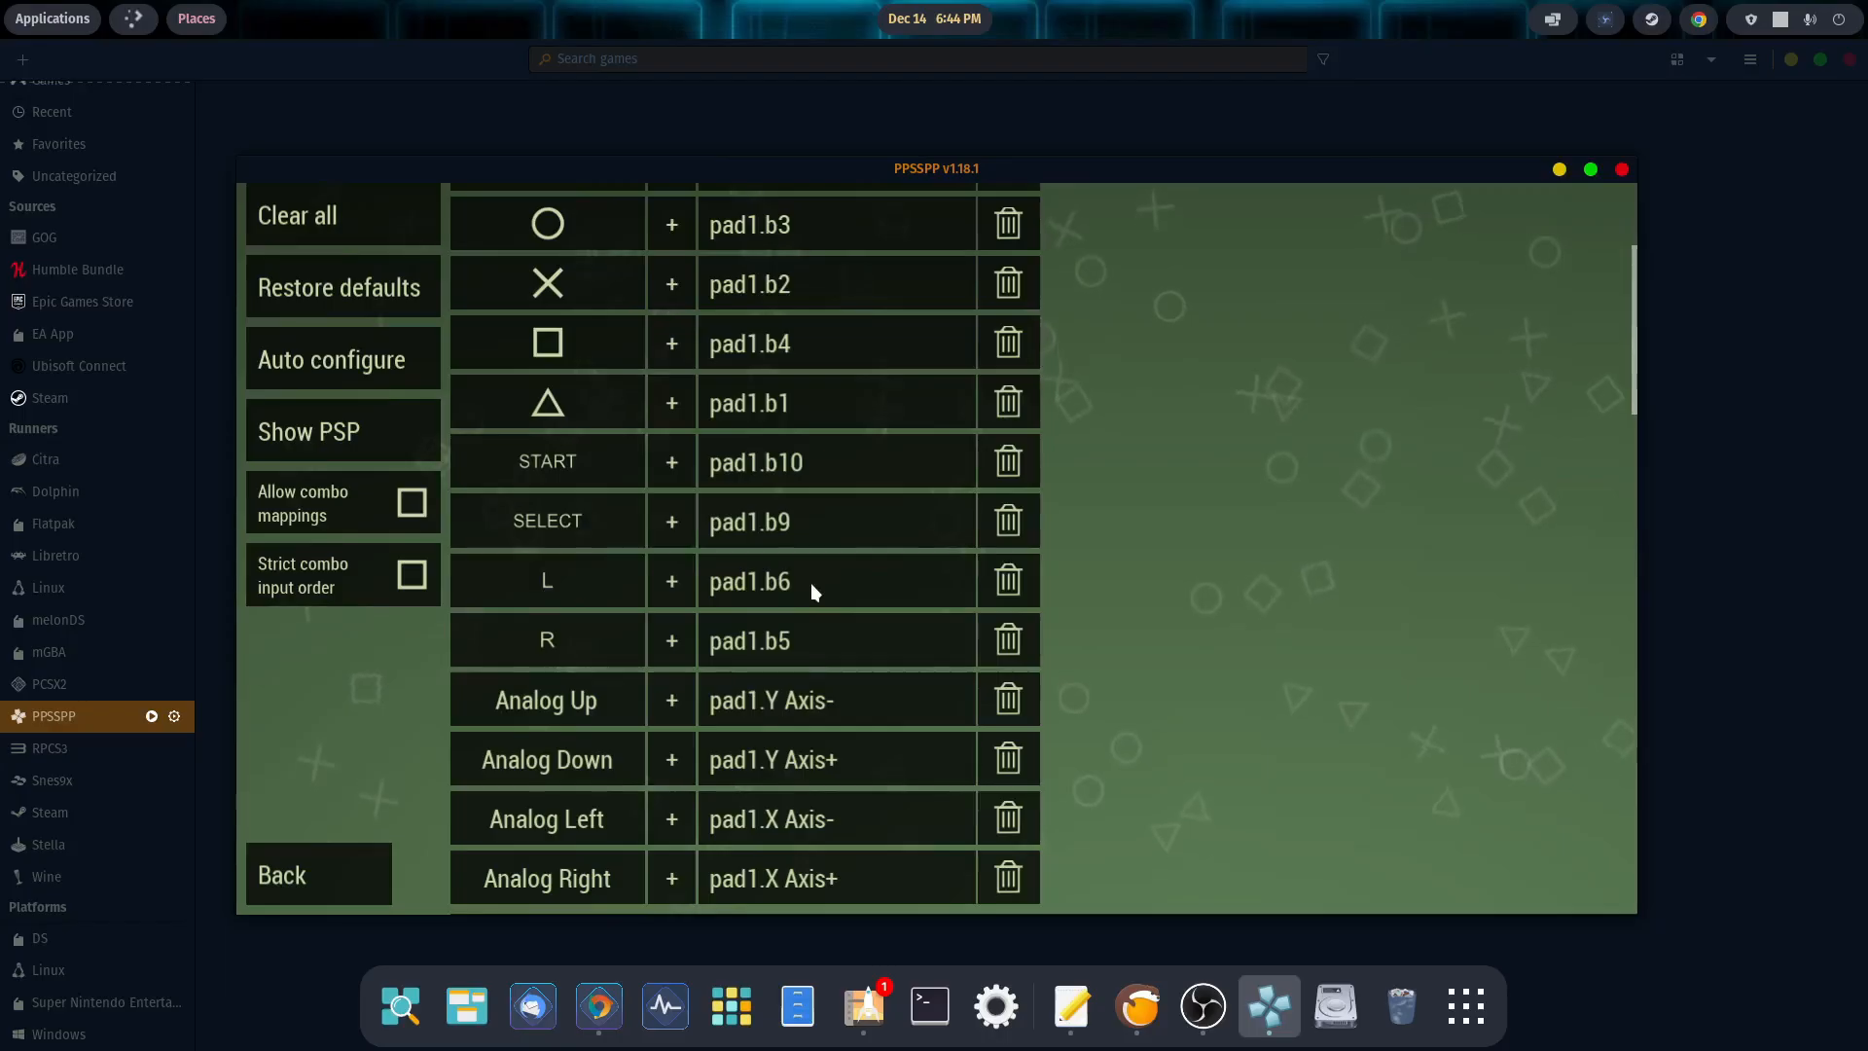
scroll("down", 3)
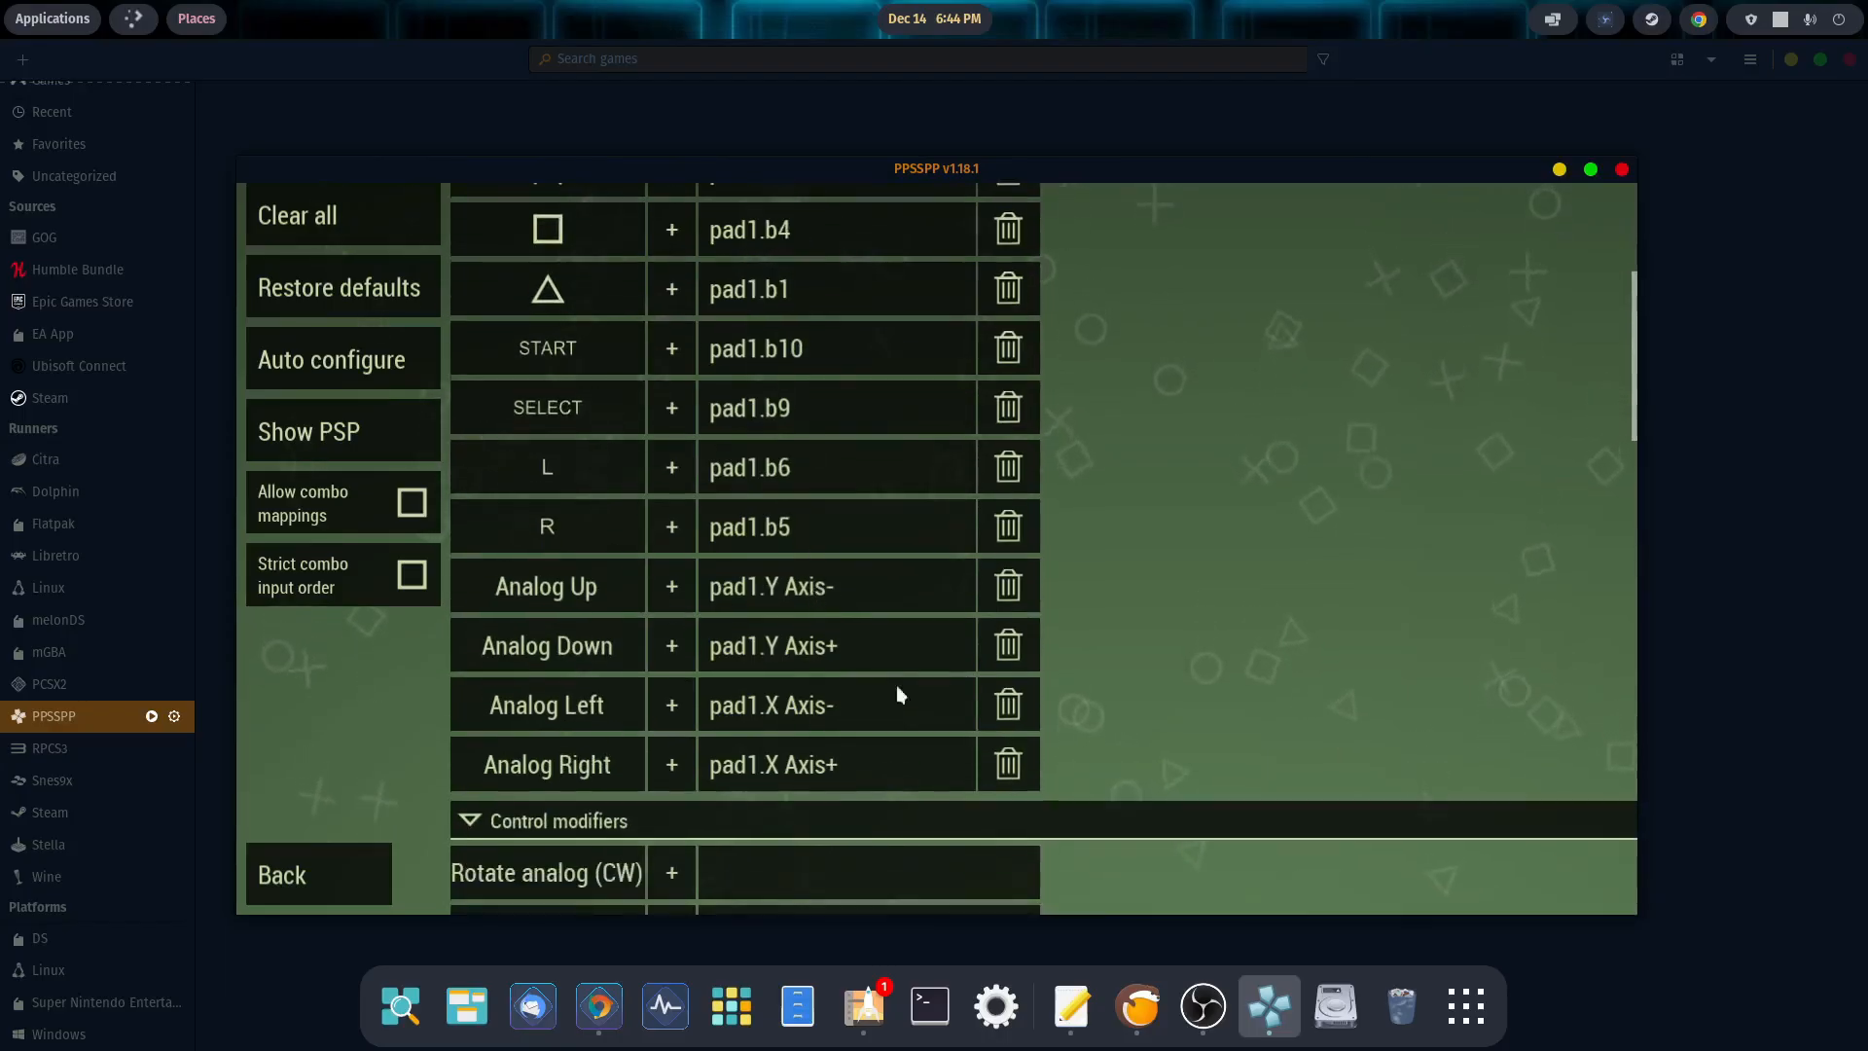
scroll("down", 3)
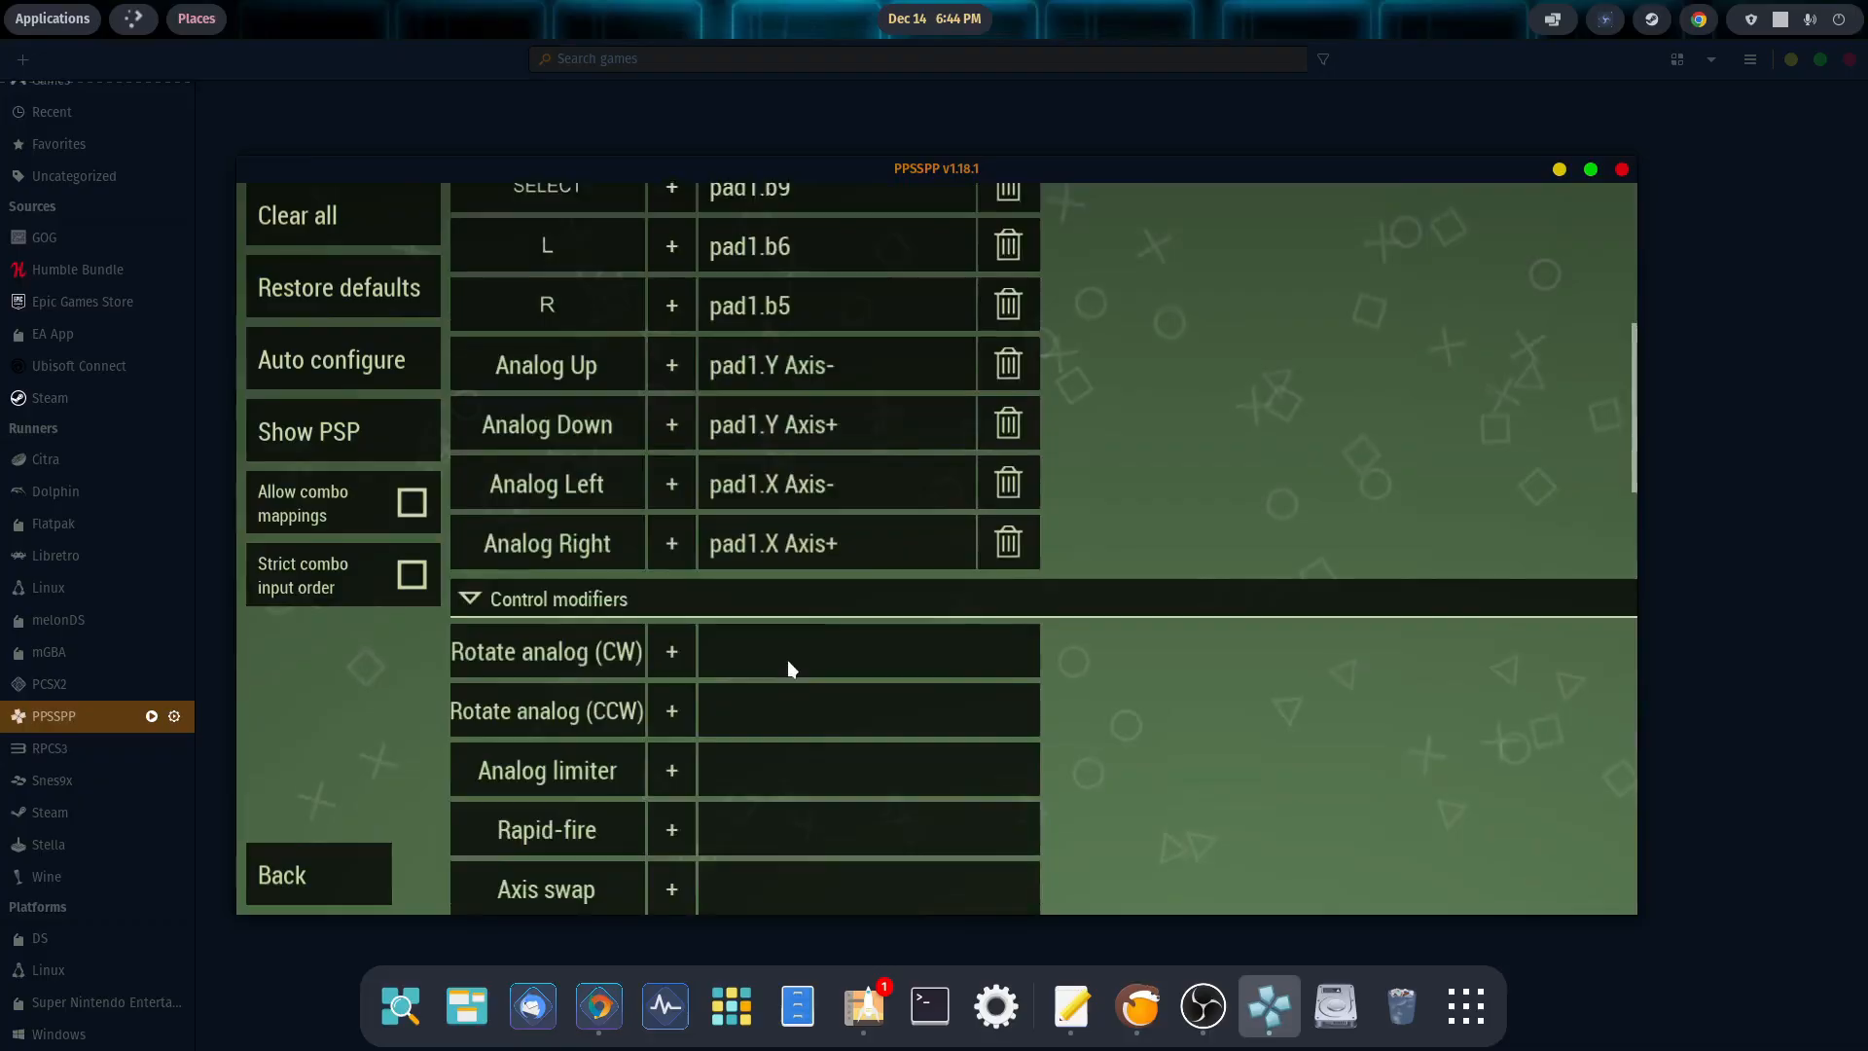
scroll("down", 3)
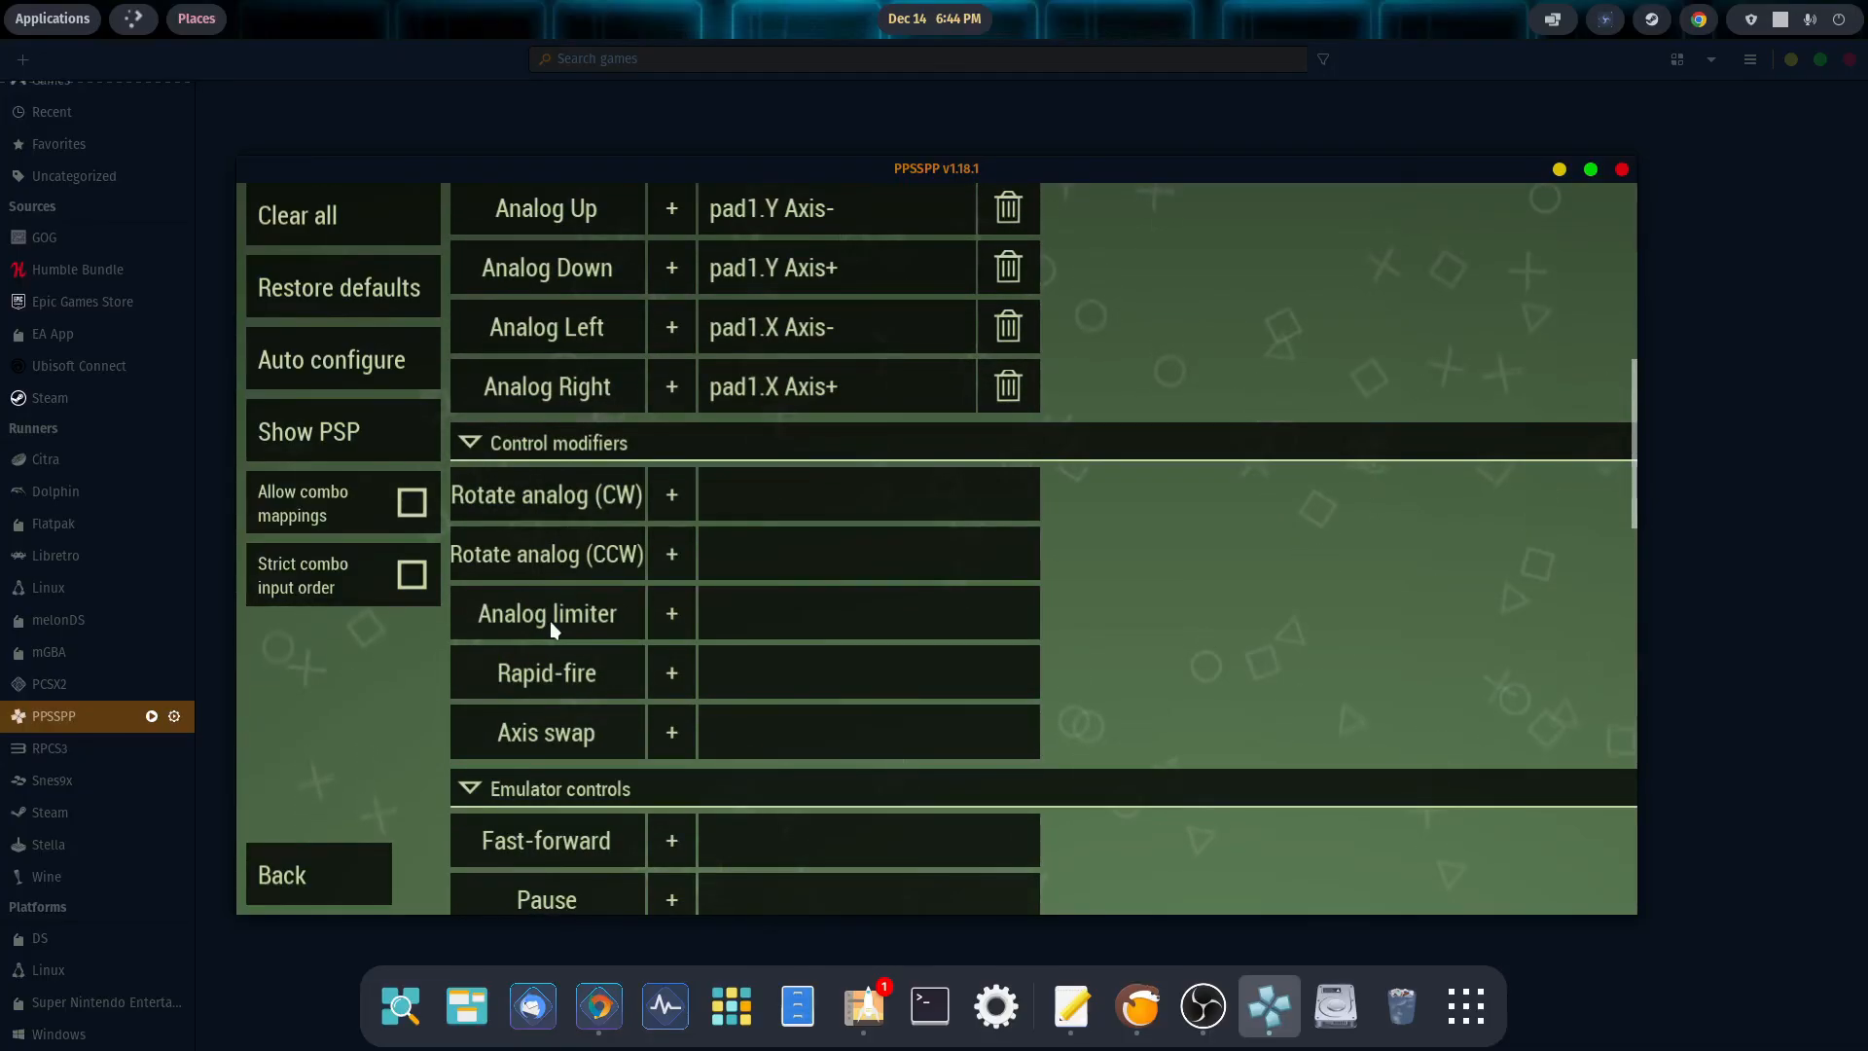
scroll("down", 3)
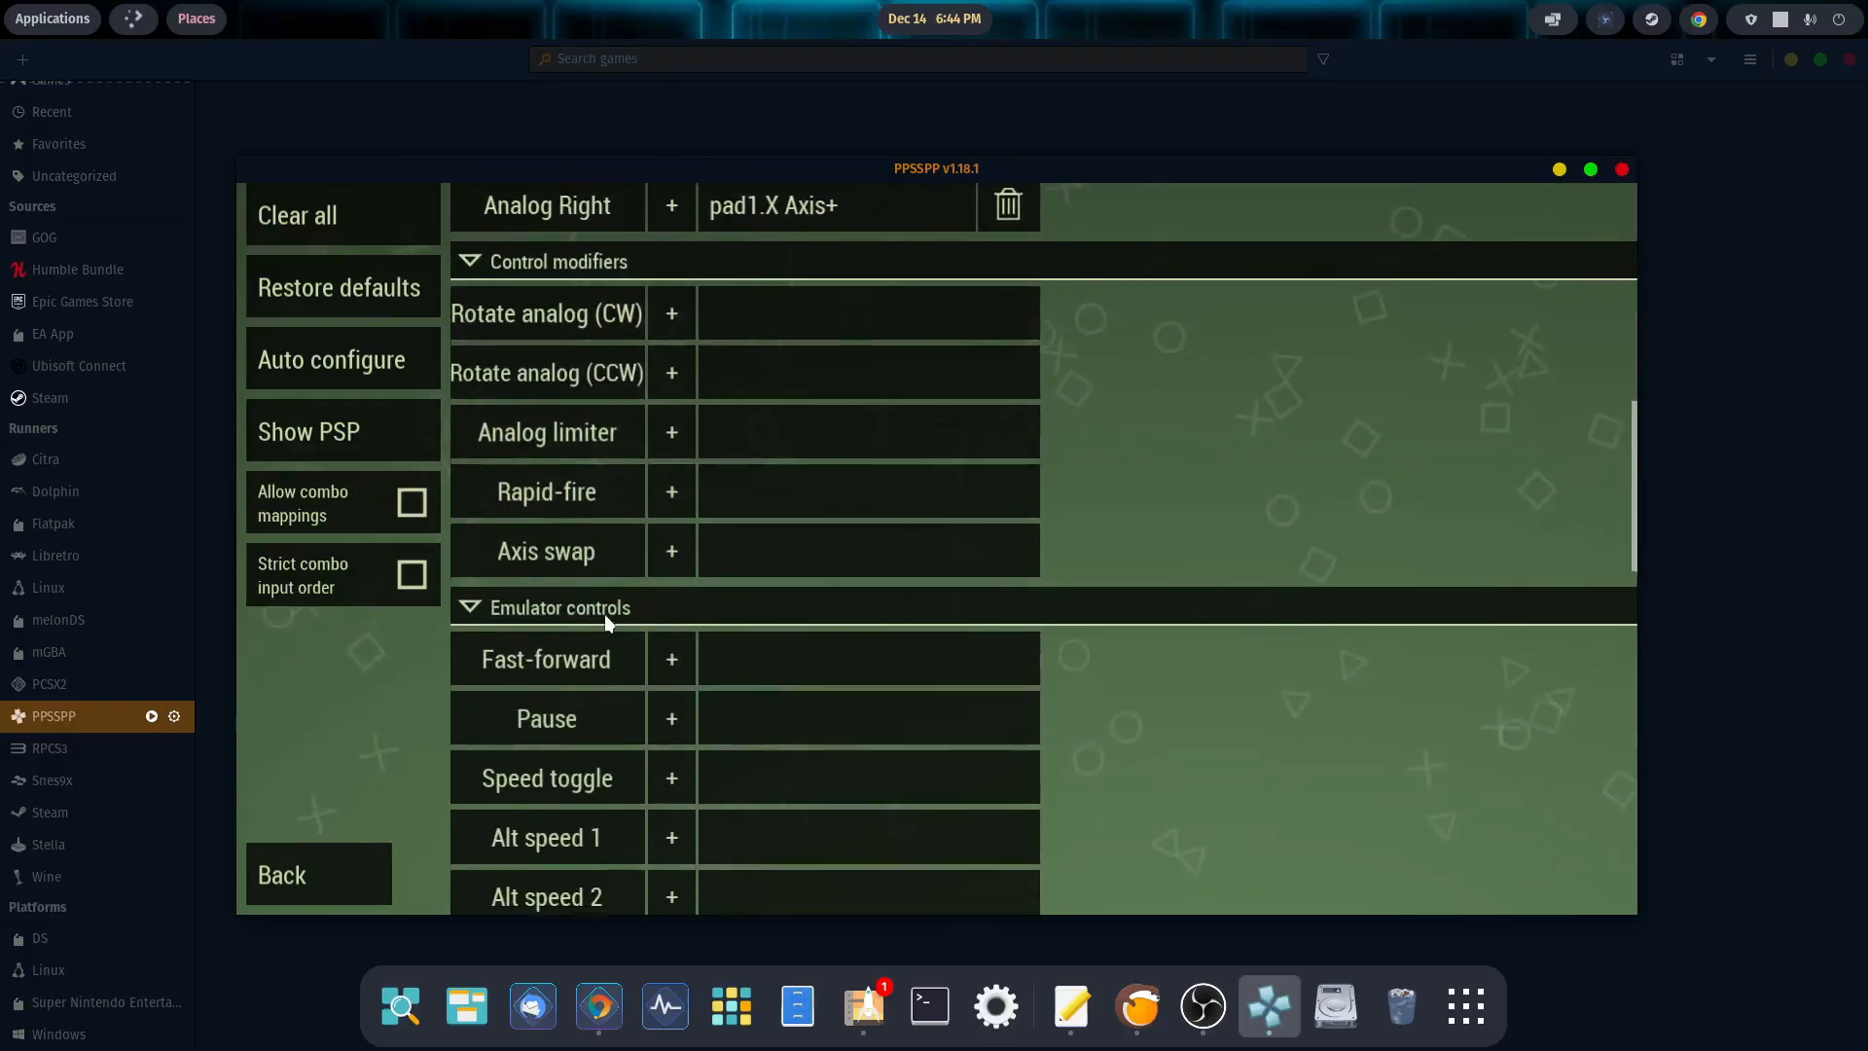
scroll("down", 3)
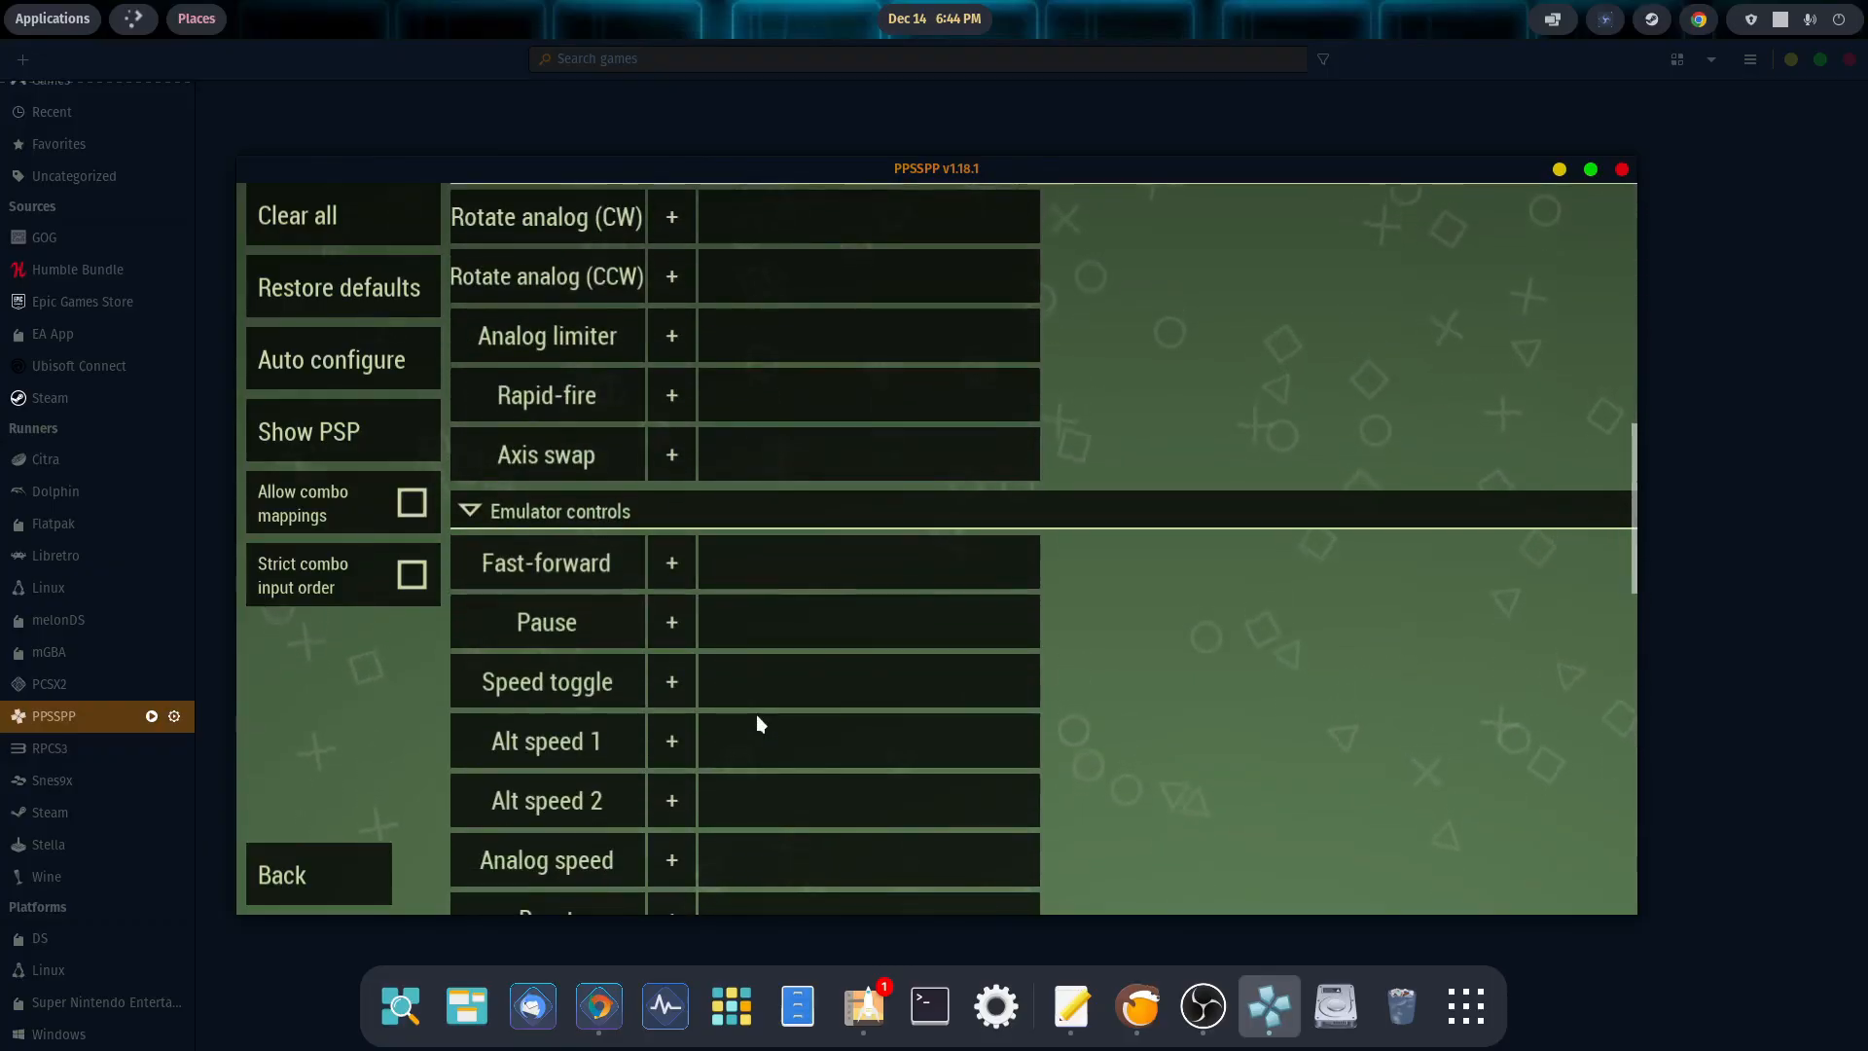
scroll("up", 3)
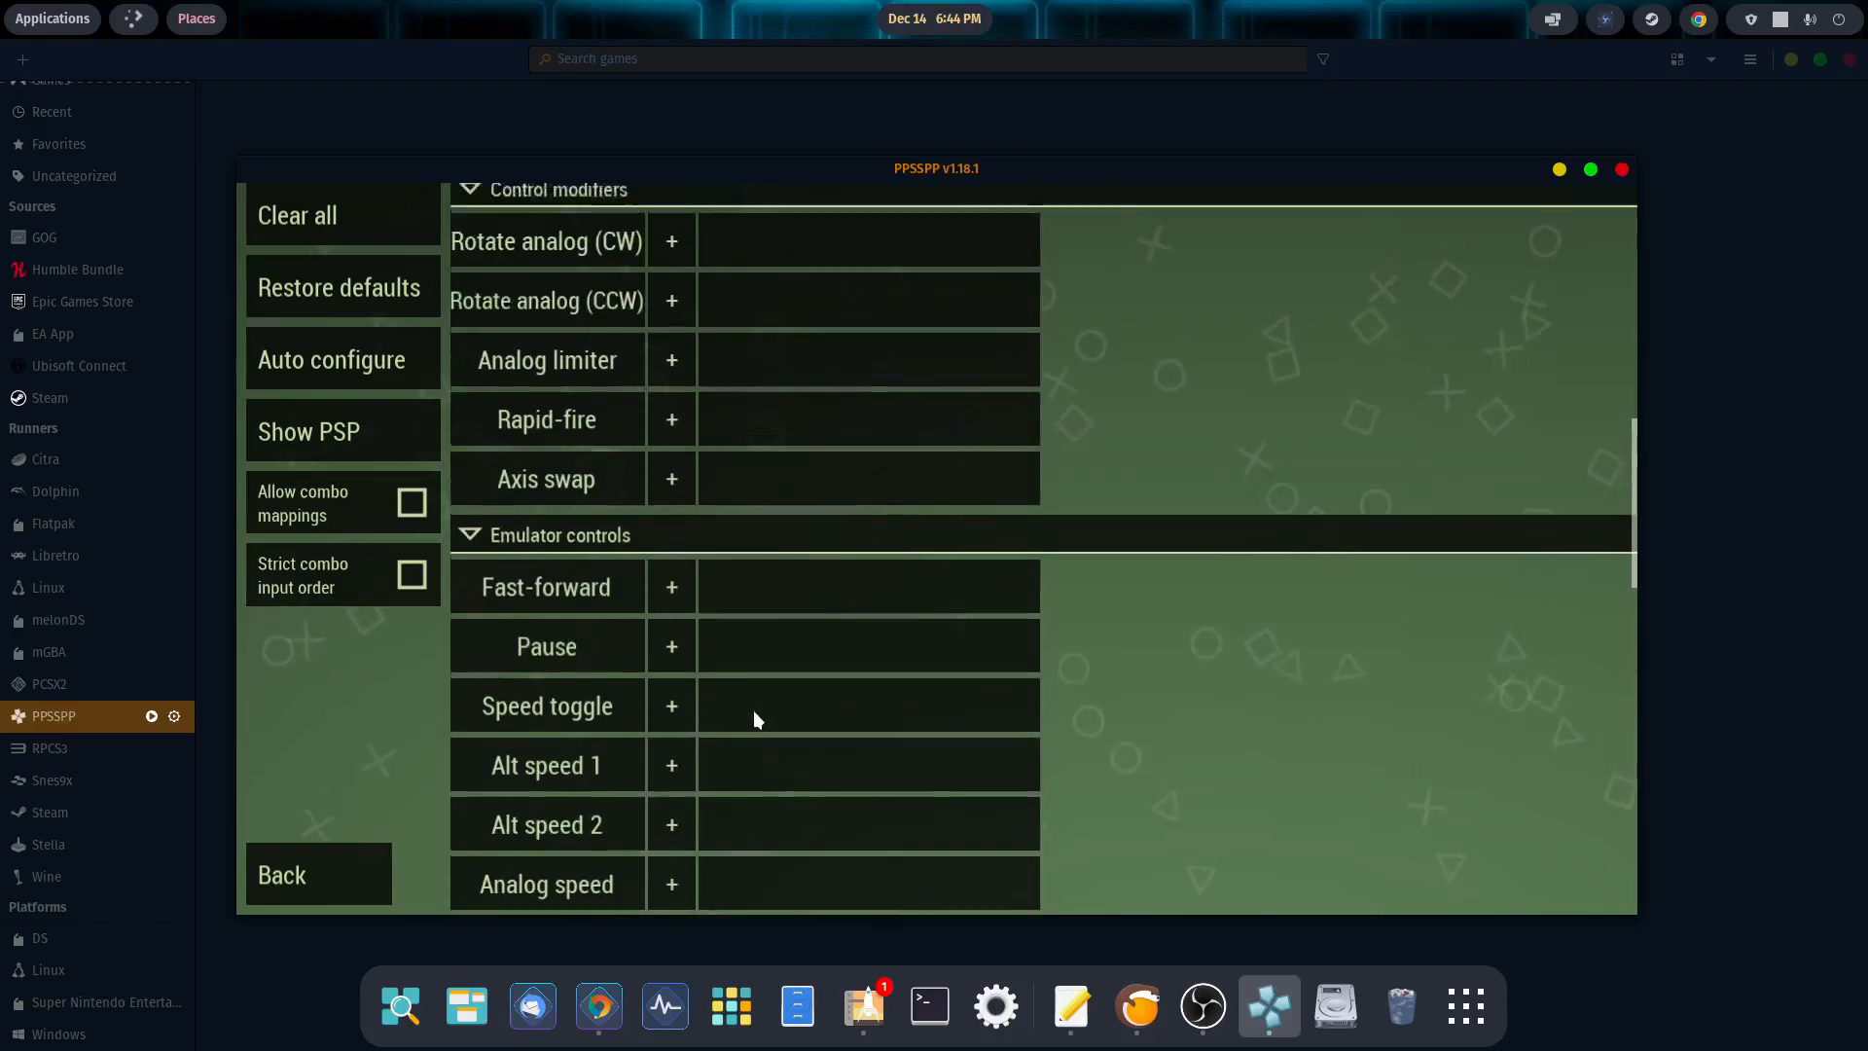
left_click(280, 873)
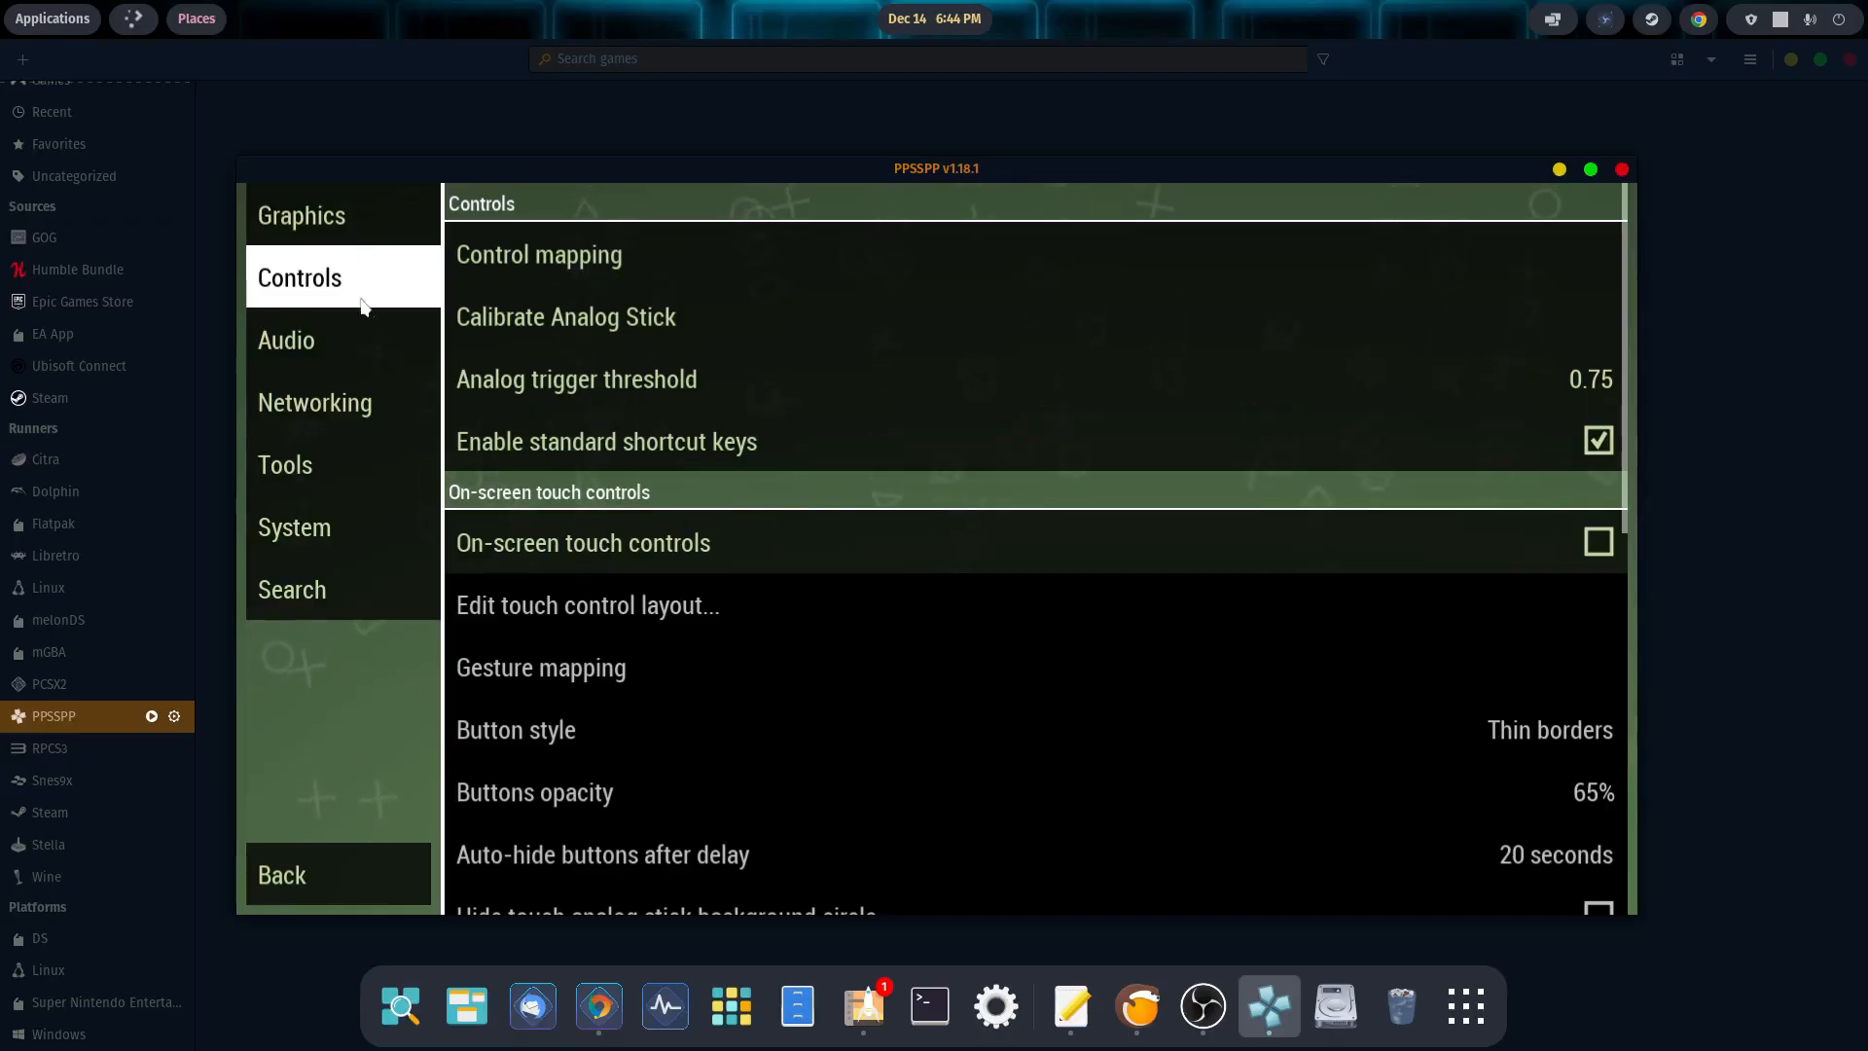
mouse_move(979, 292)
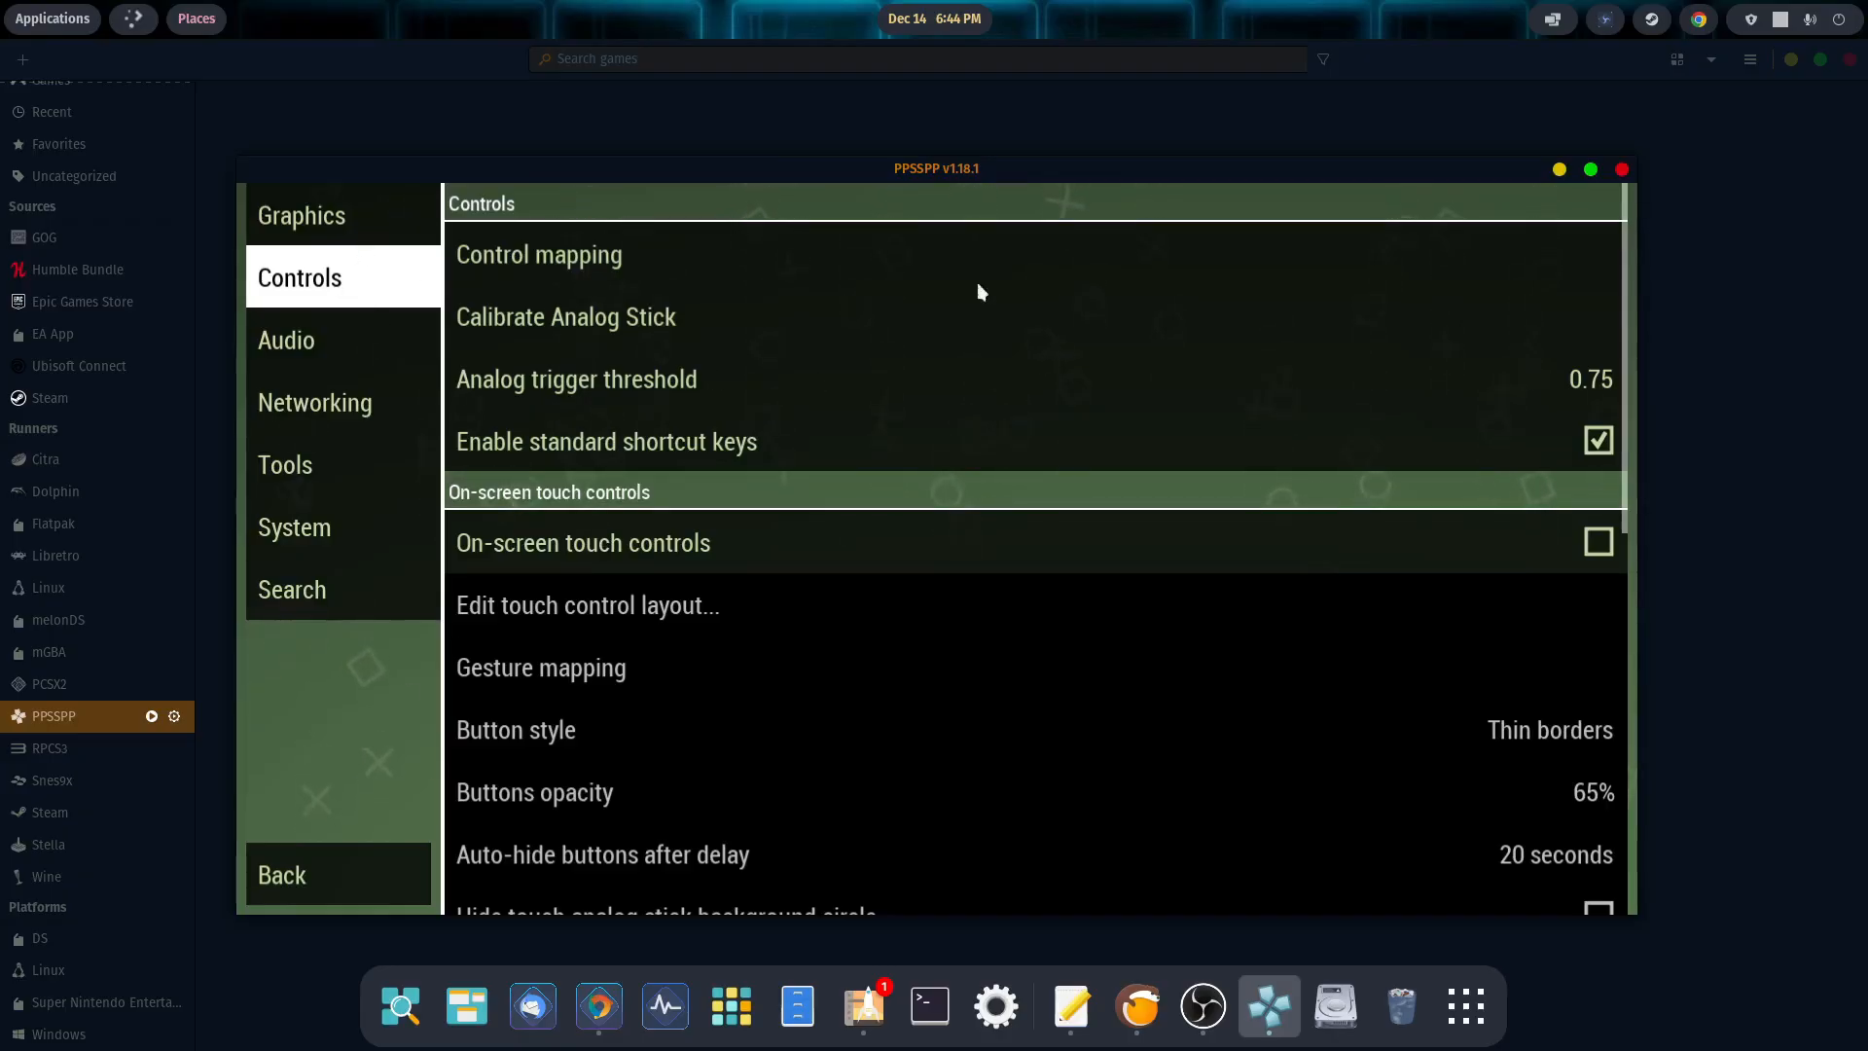
left_click(282, 874)
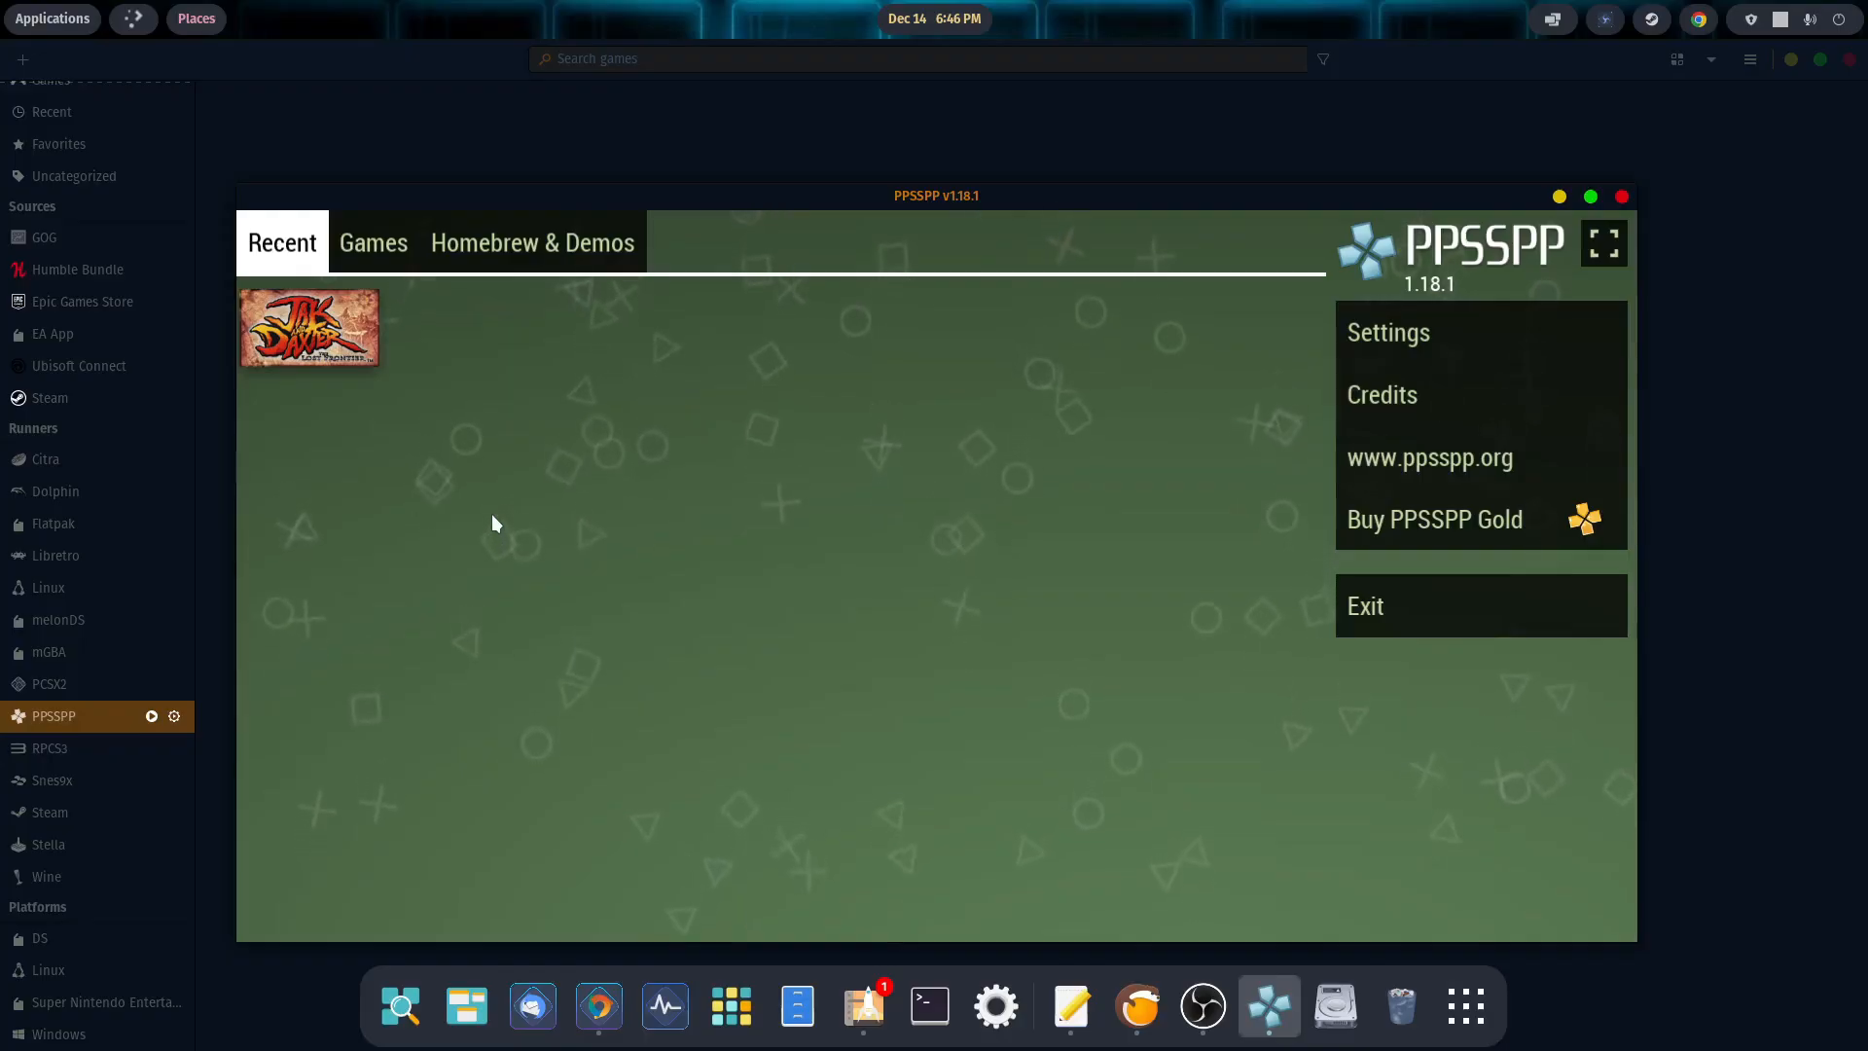
mouse_move(1484, 300)
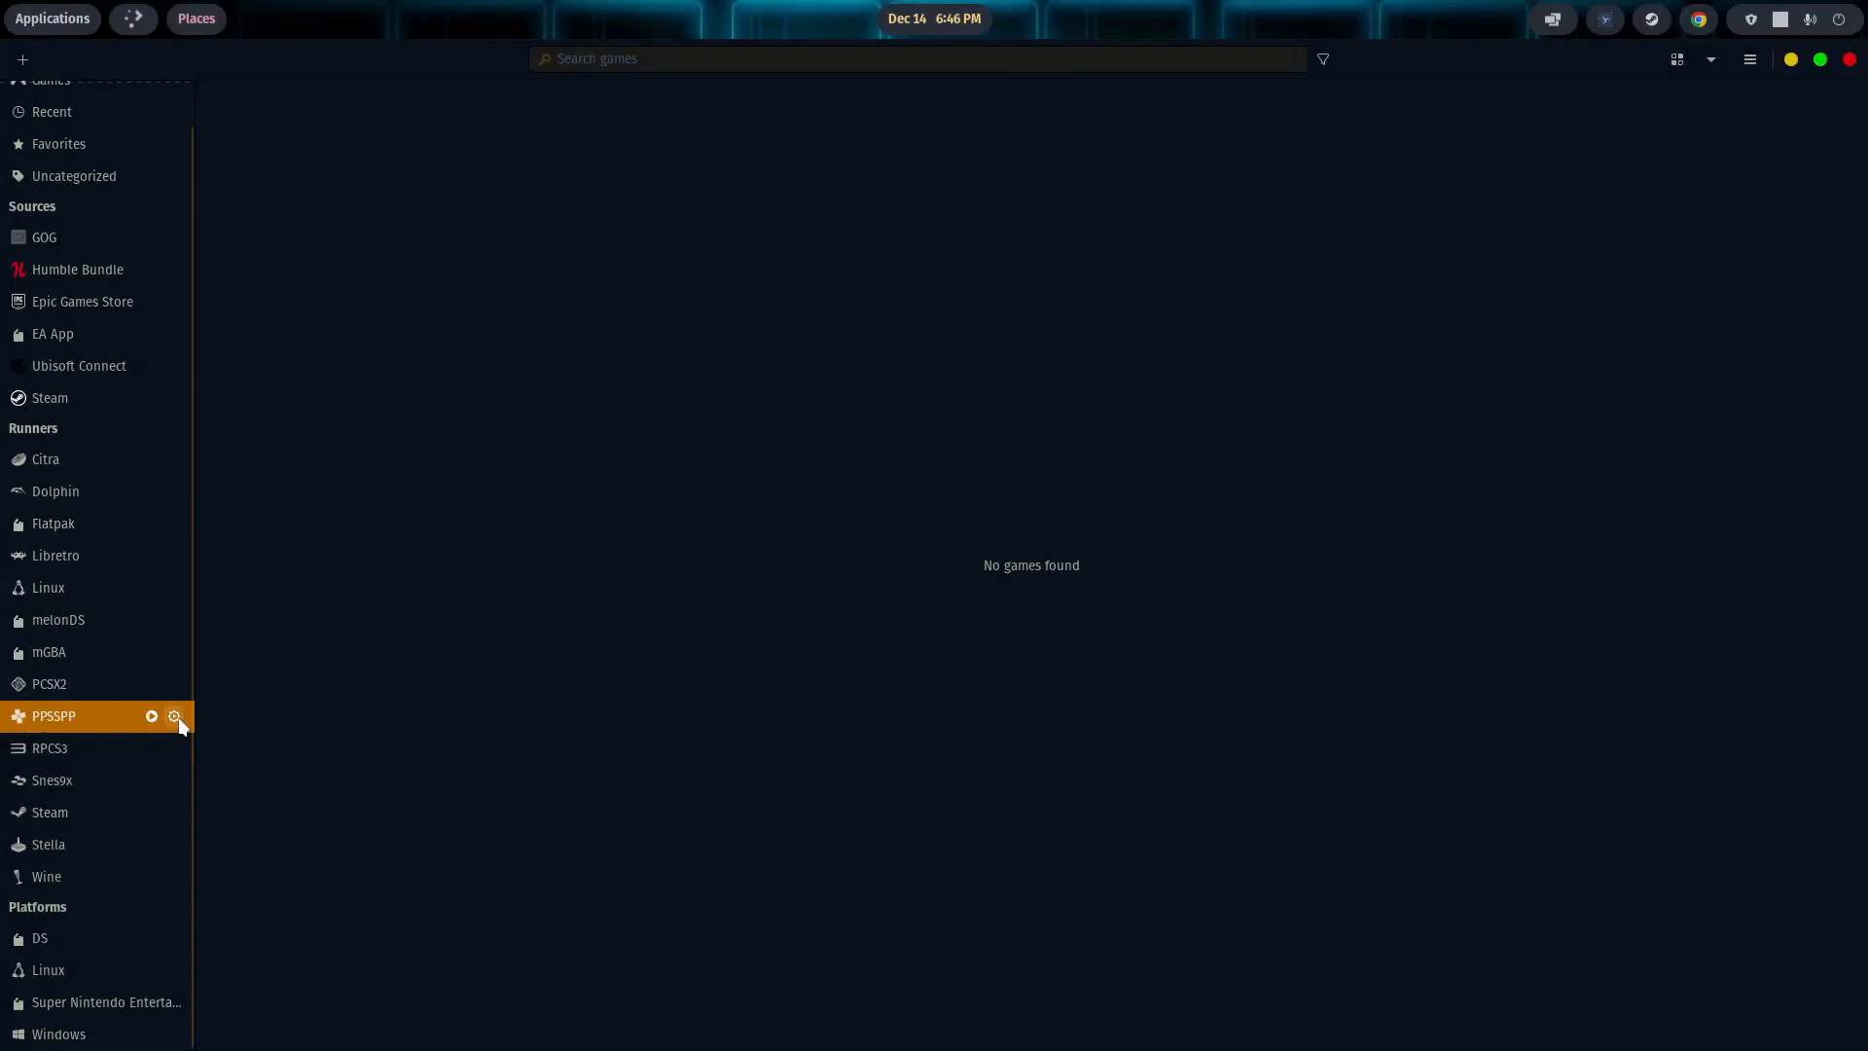
Step: Review the Lutris PPSSPP runner's System options, showing the PSP installation folder, then close them
left_click(173, 716)
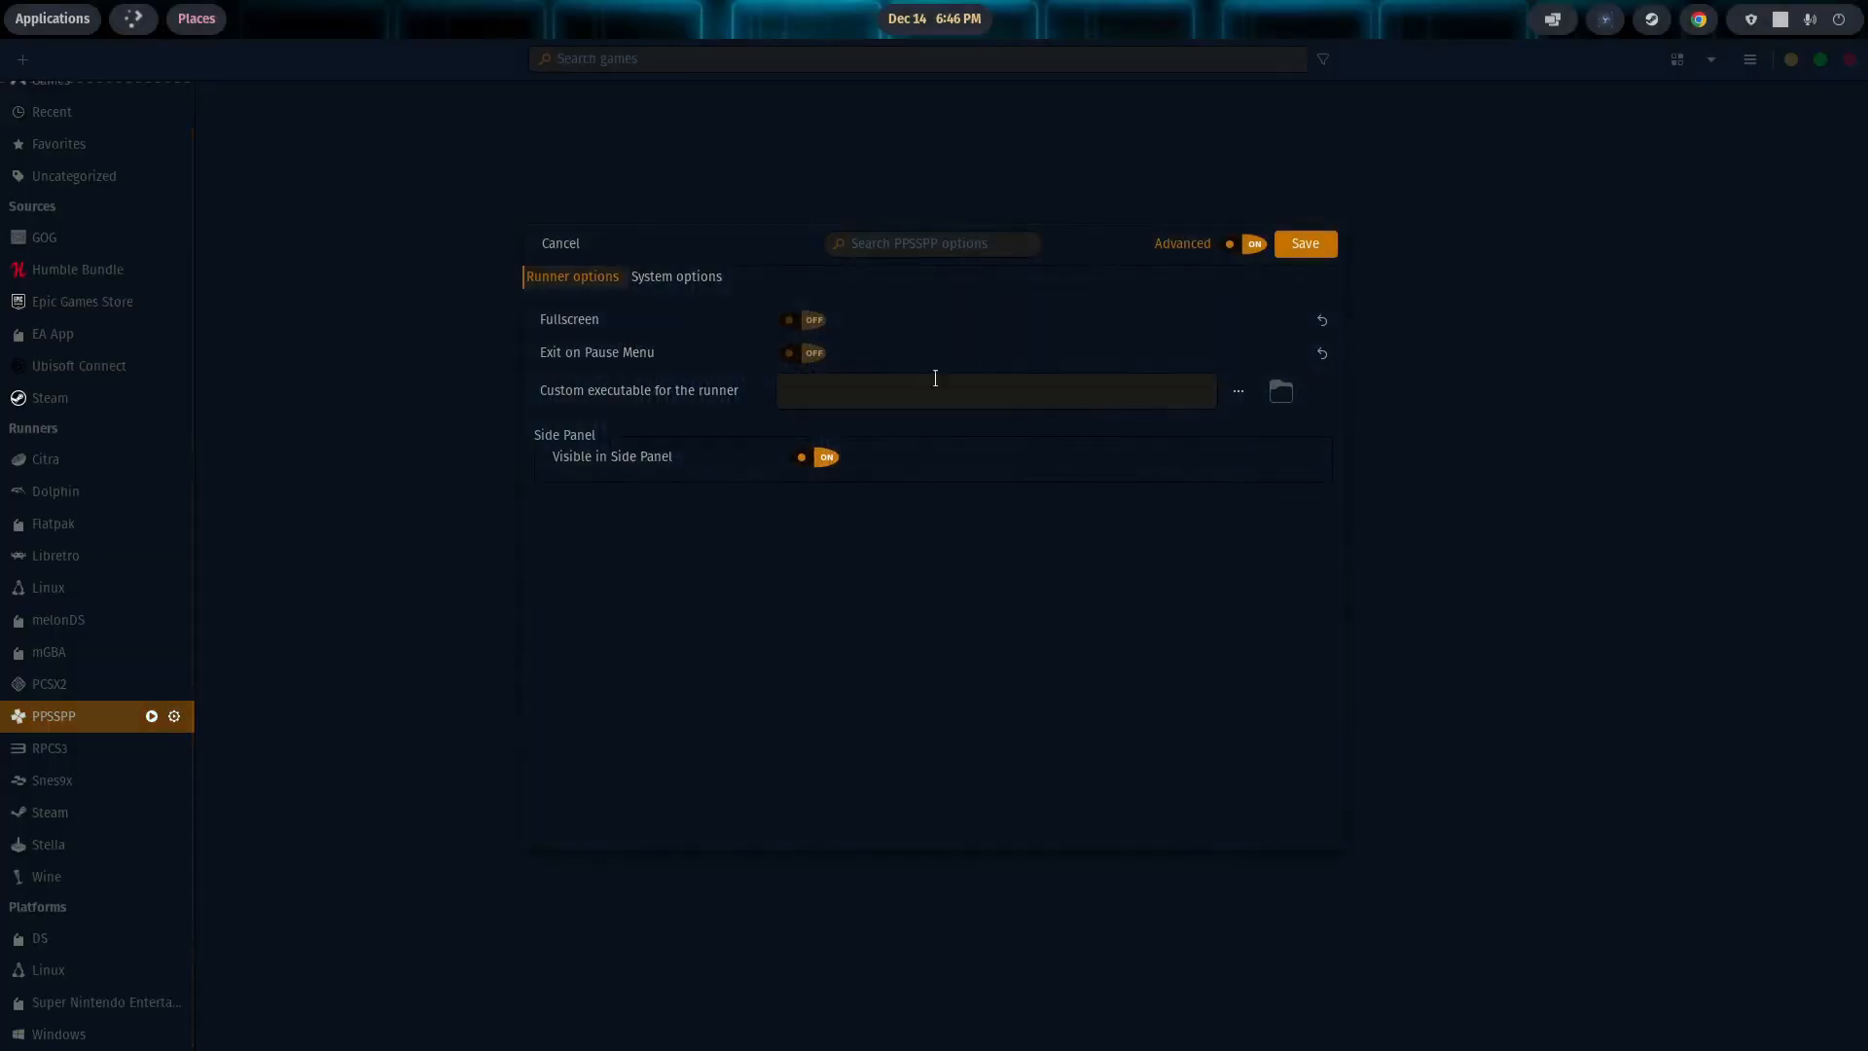
left_click(676, 275)
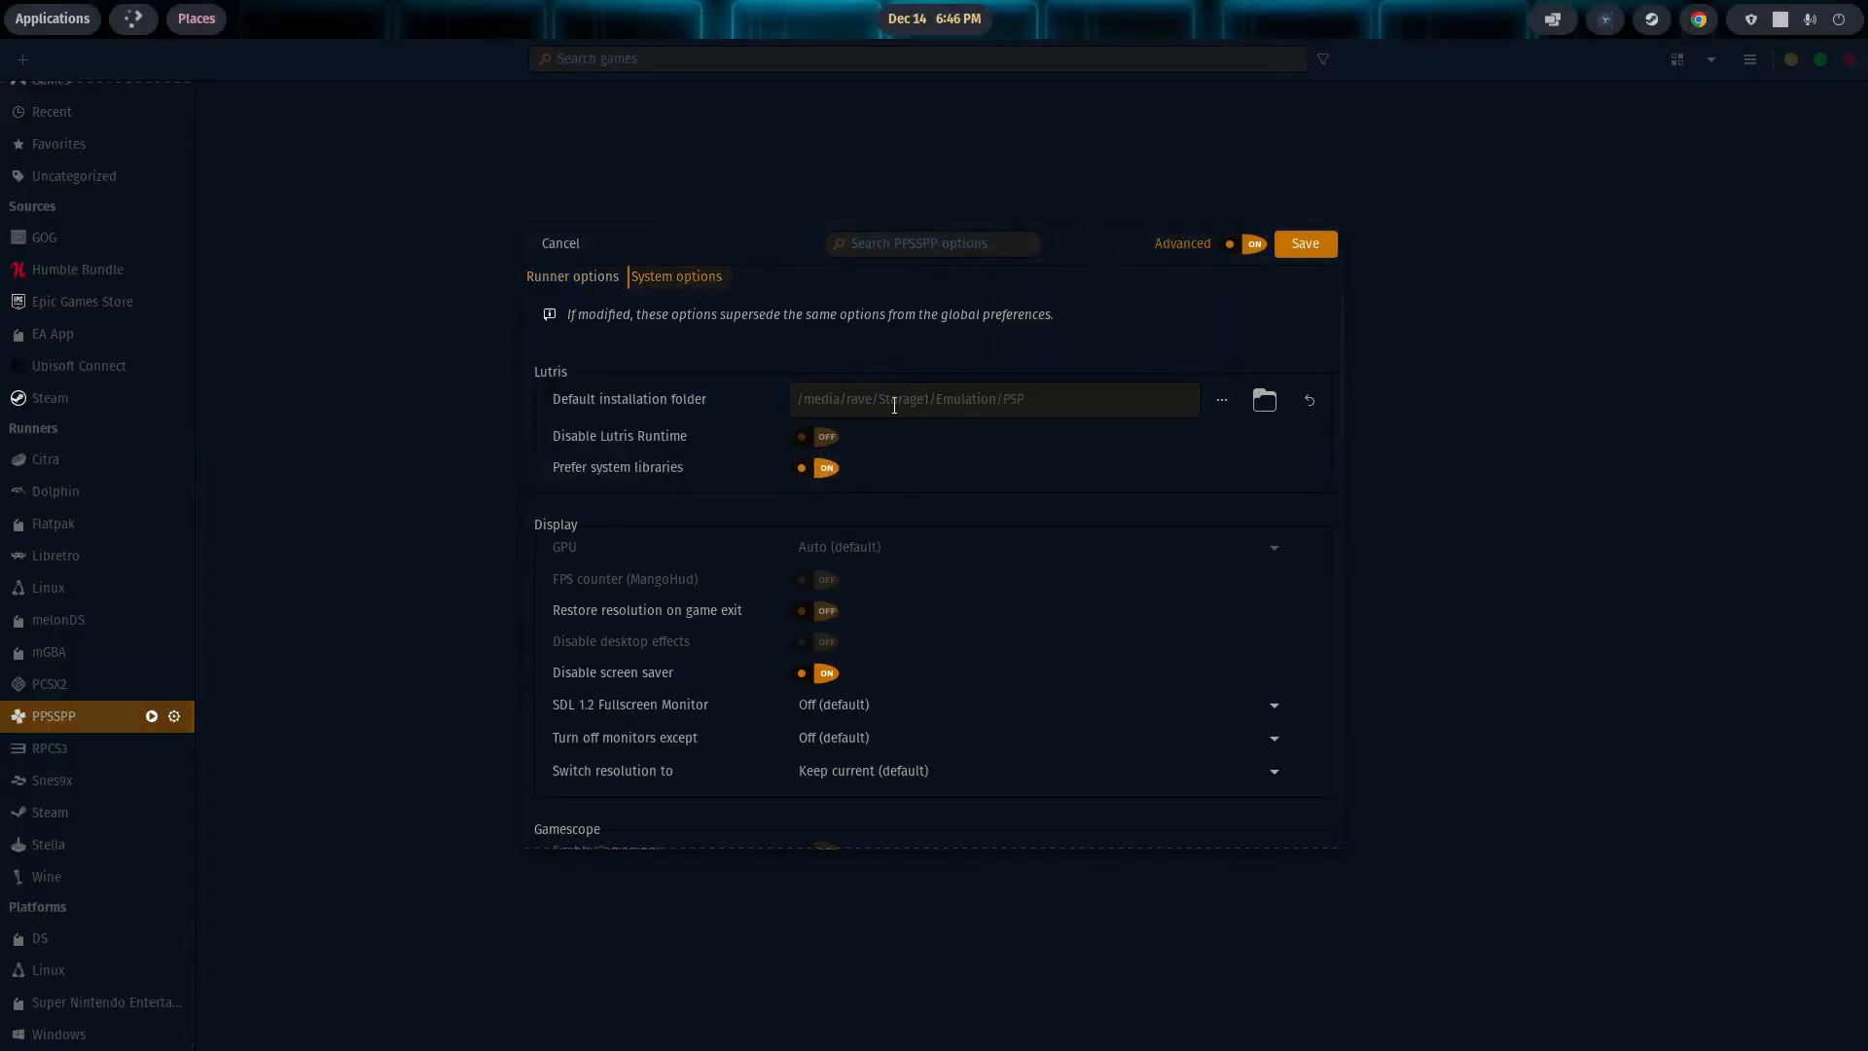
mouse_move(724, 426)
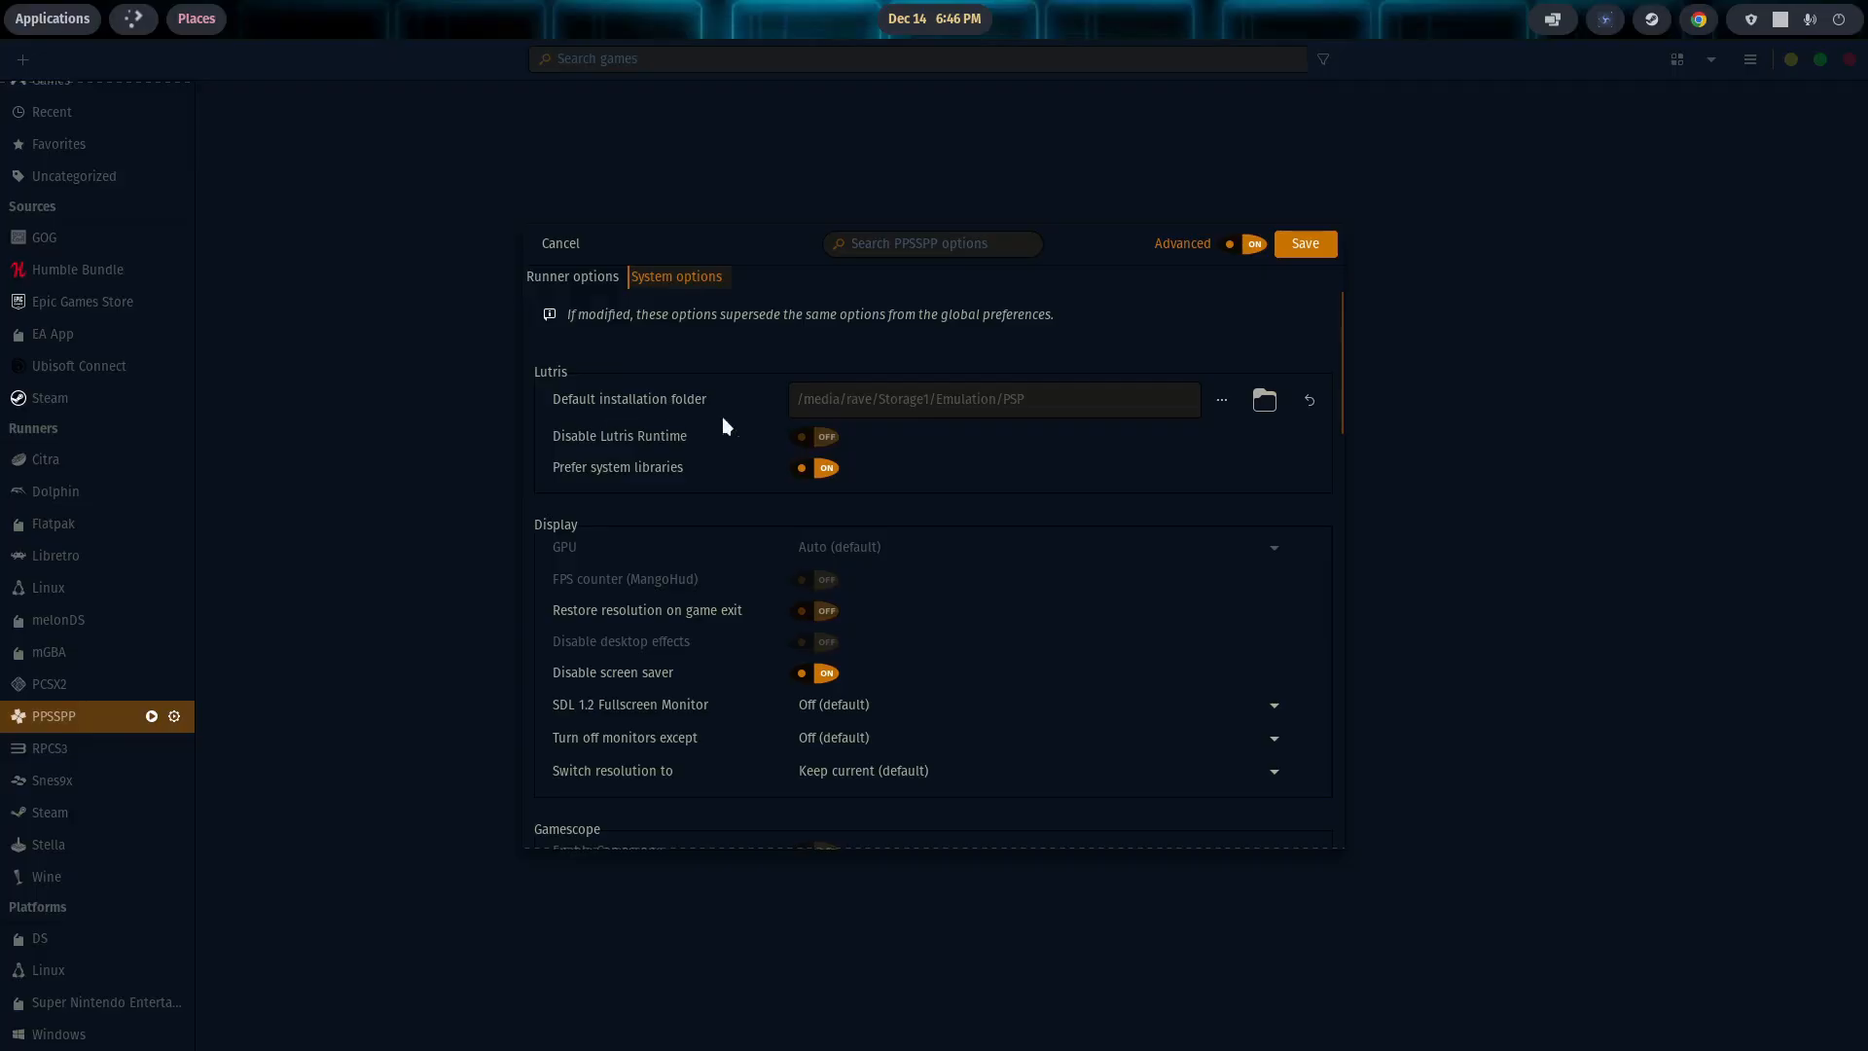
mouse_move(1200, 450)
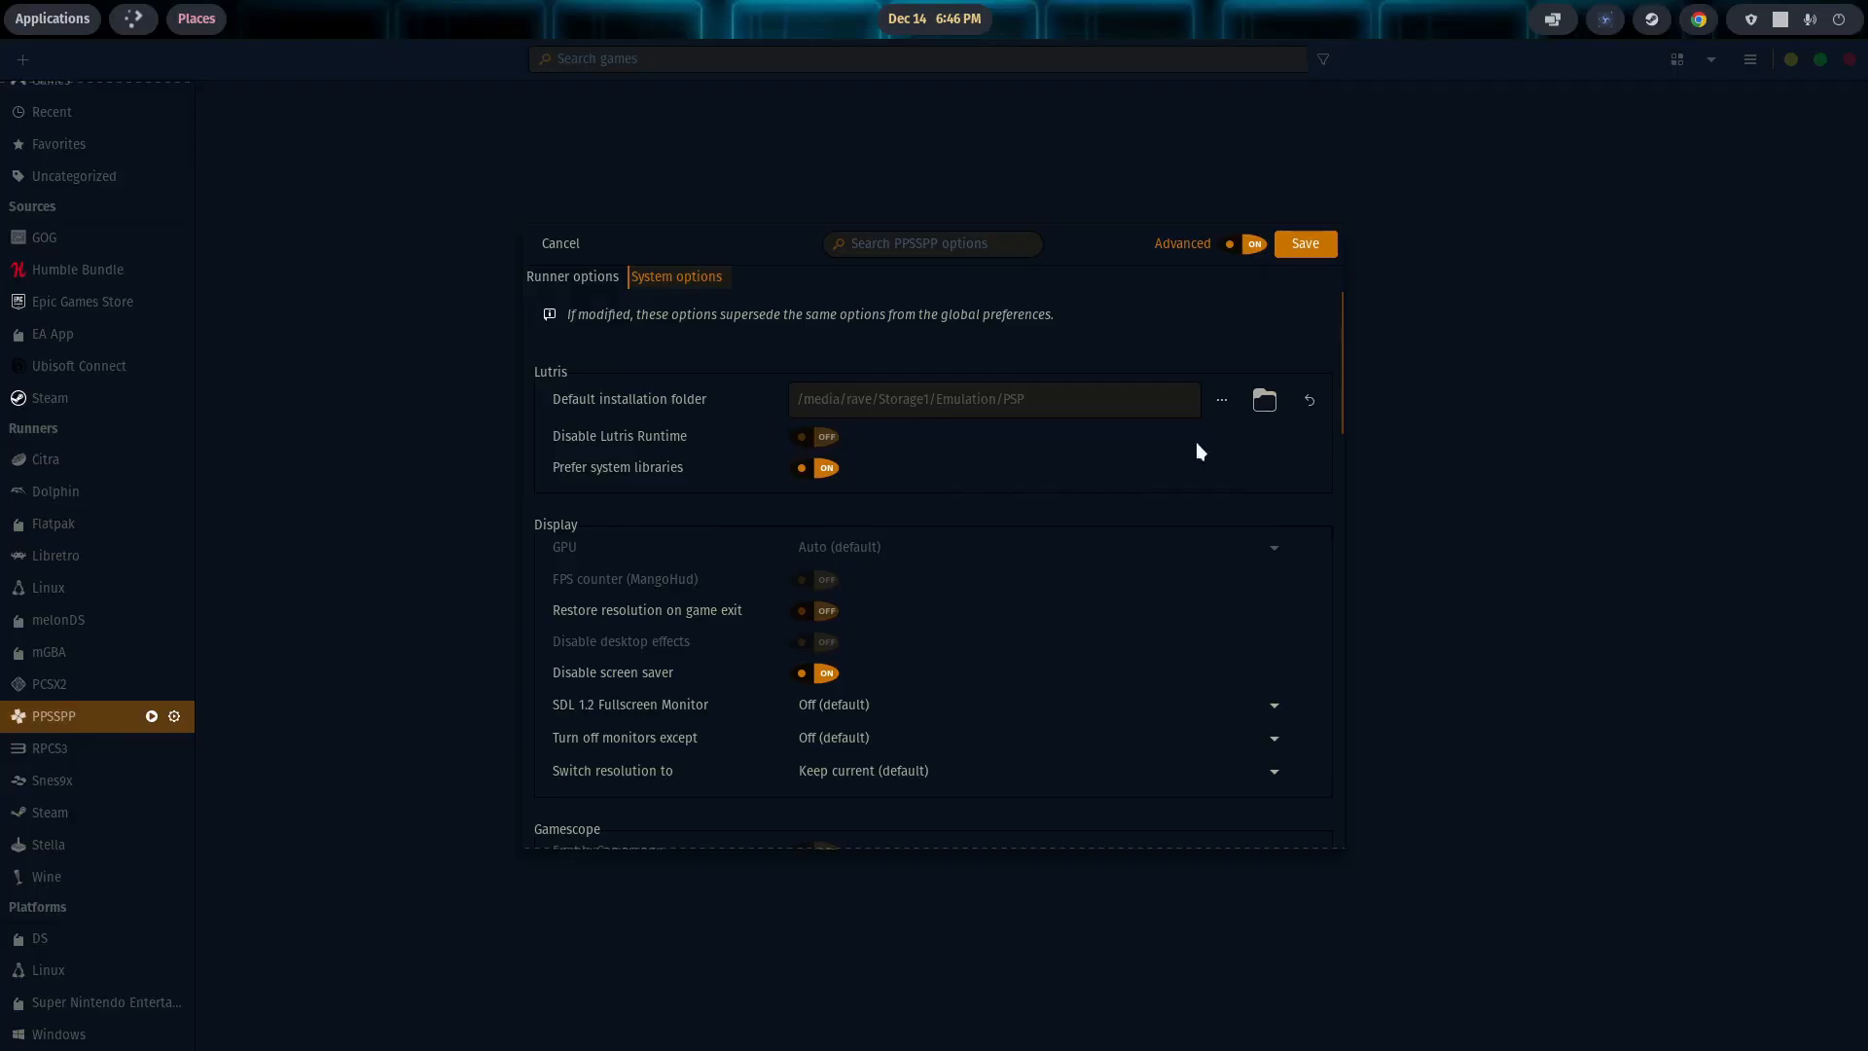
mouse_move(1094, 463)
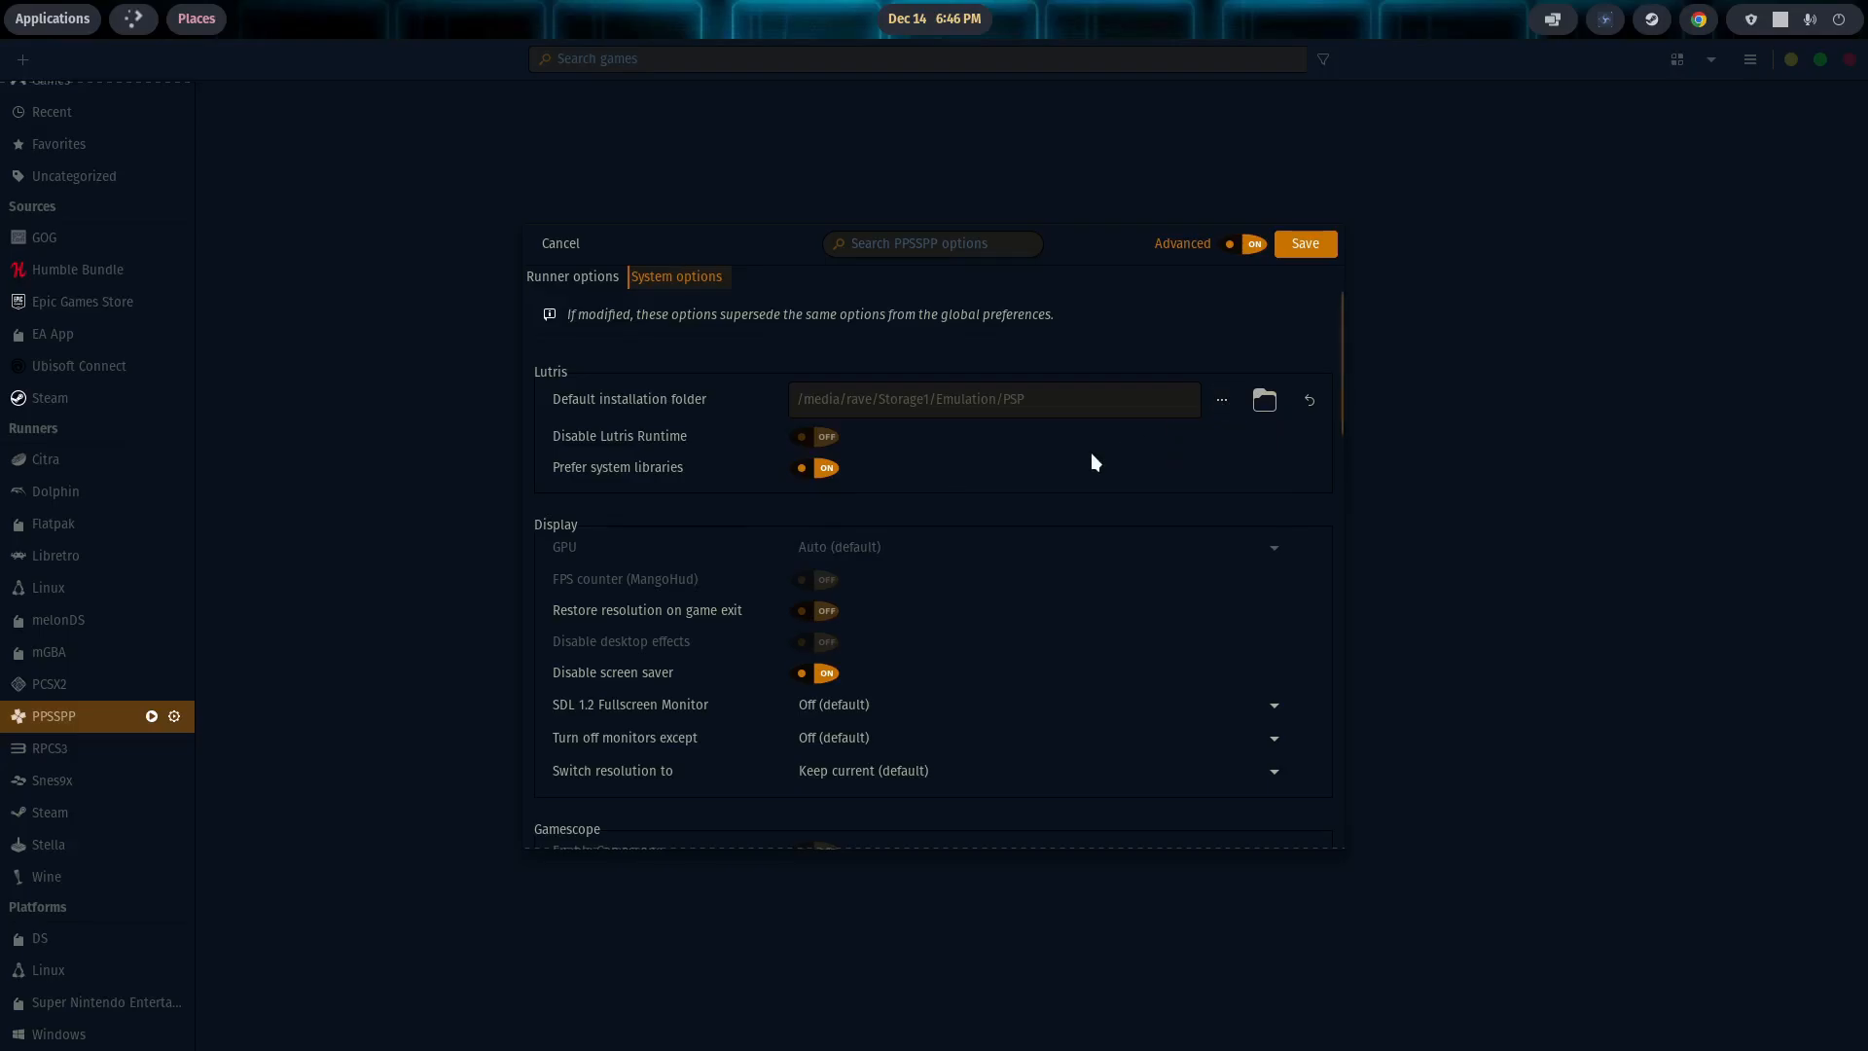
left_click(561, 243)
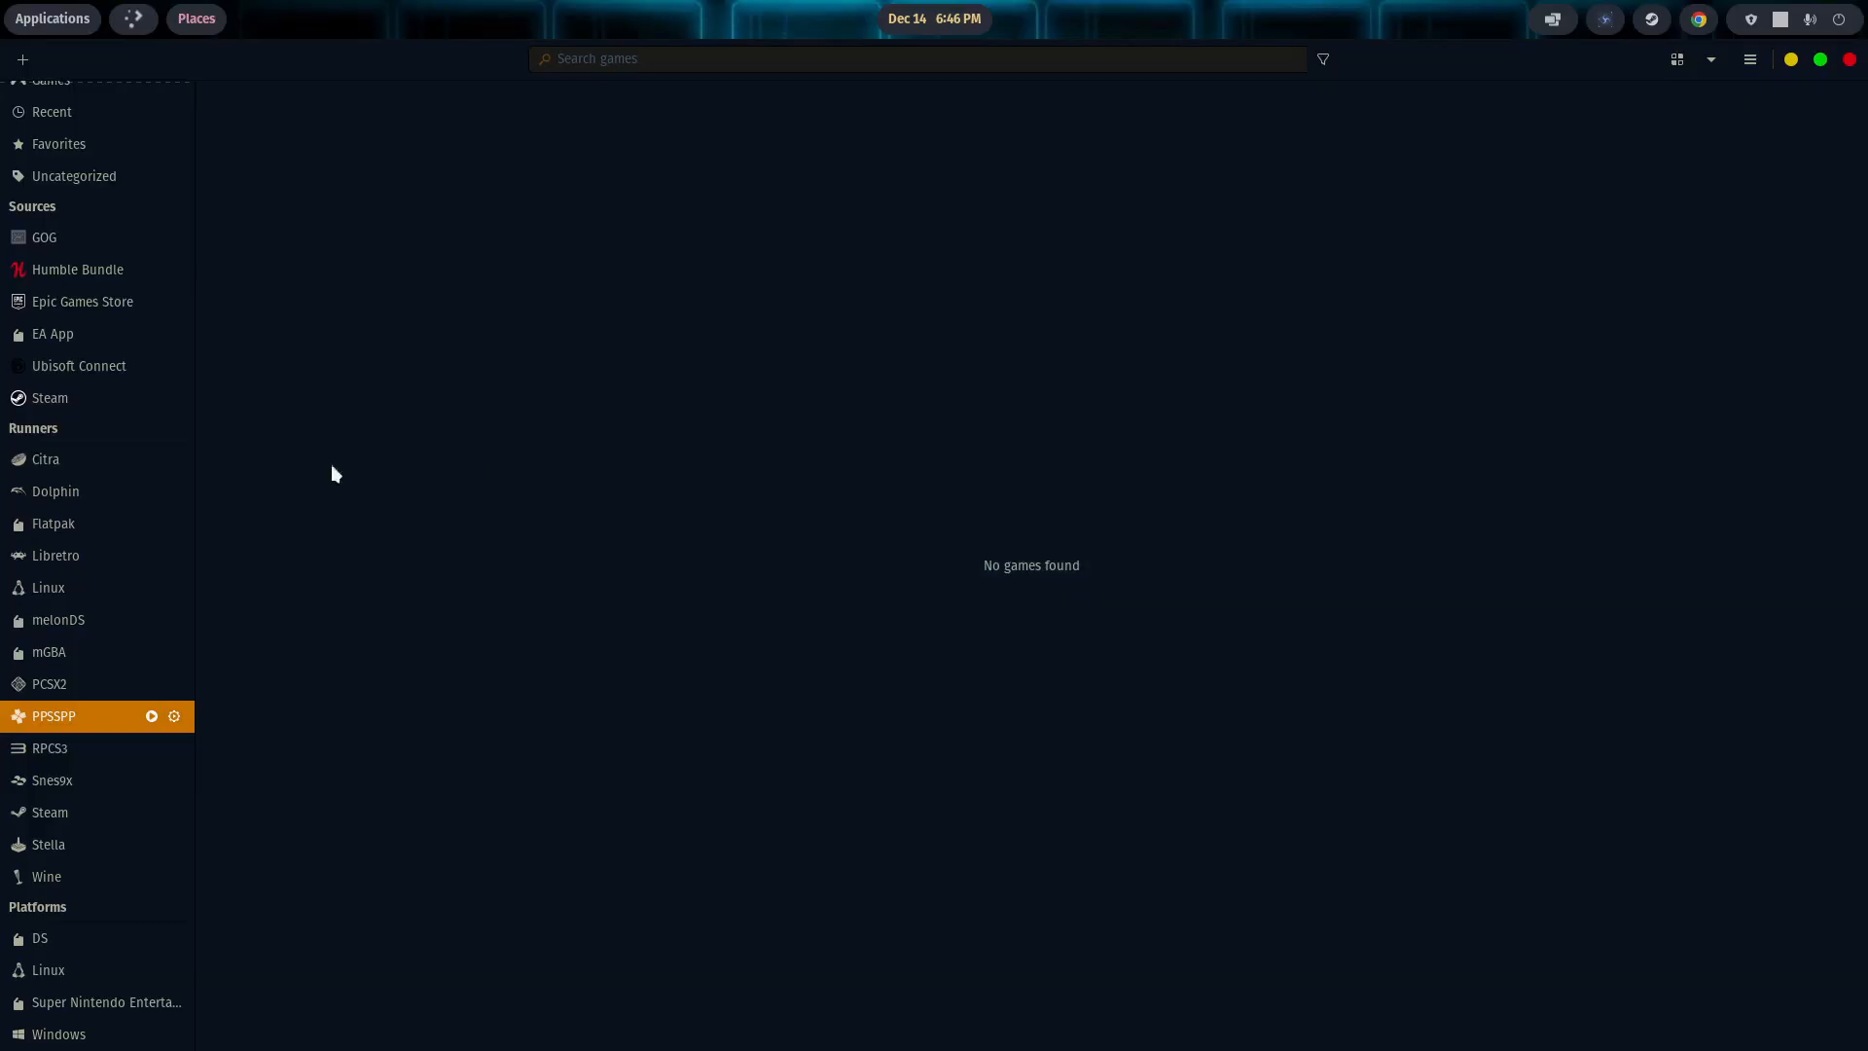
mouse_move(66, 652)
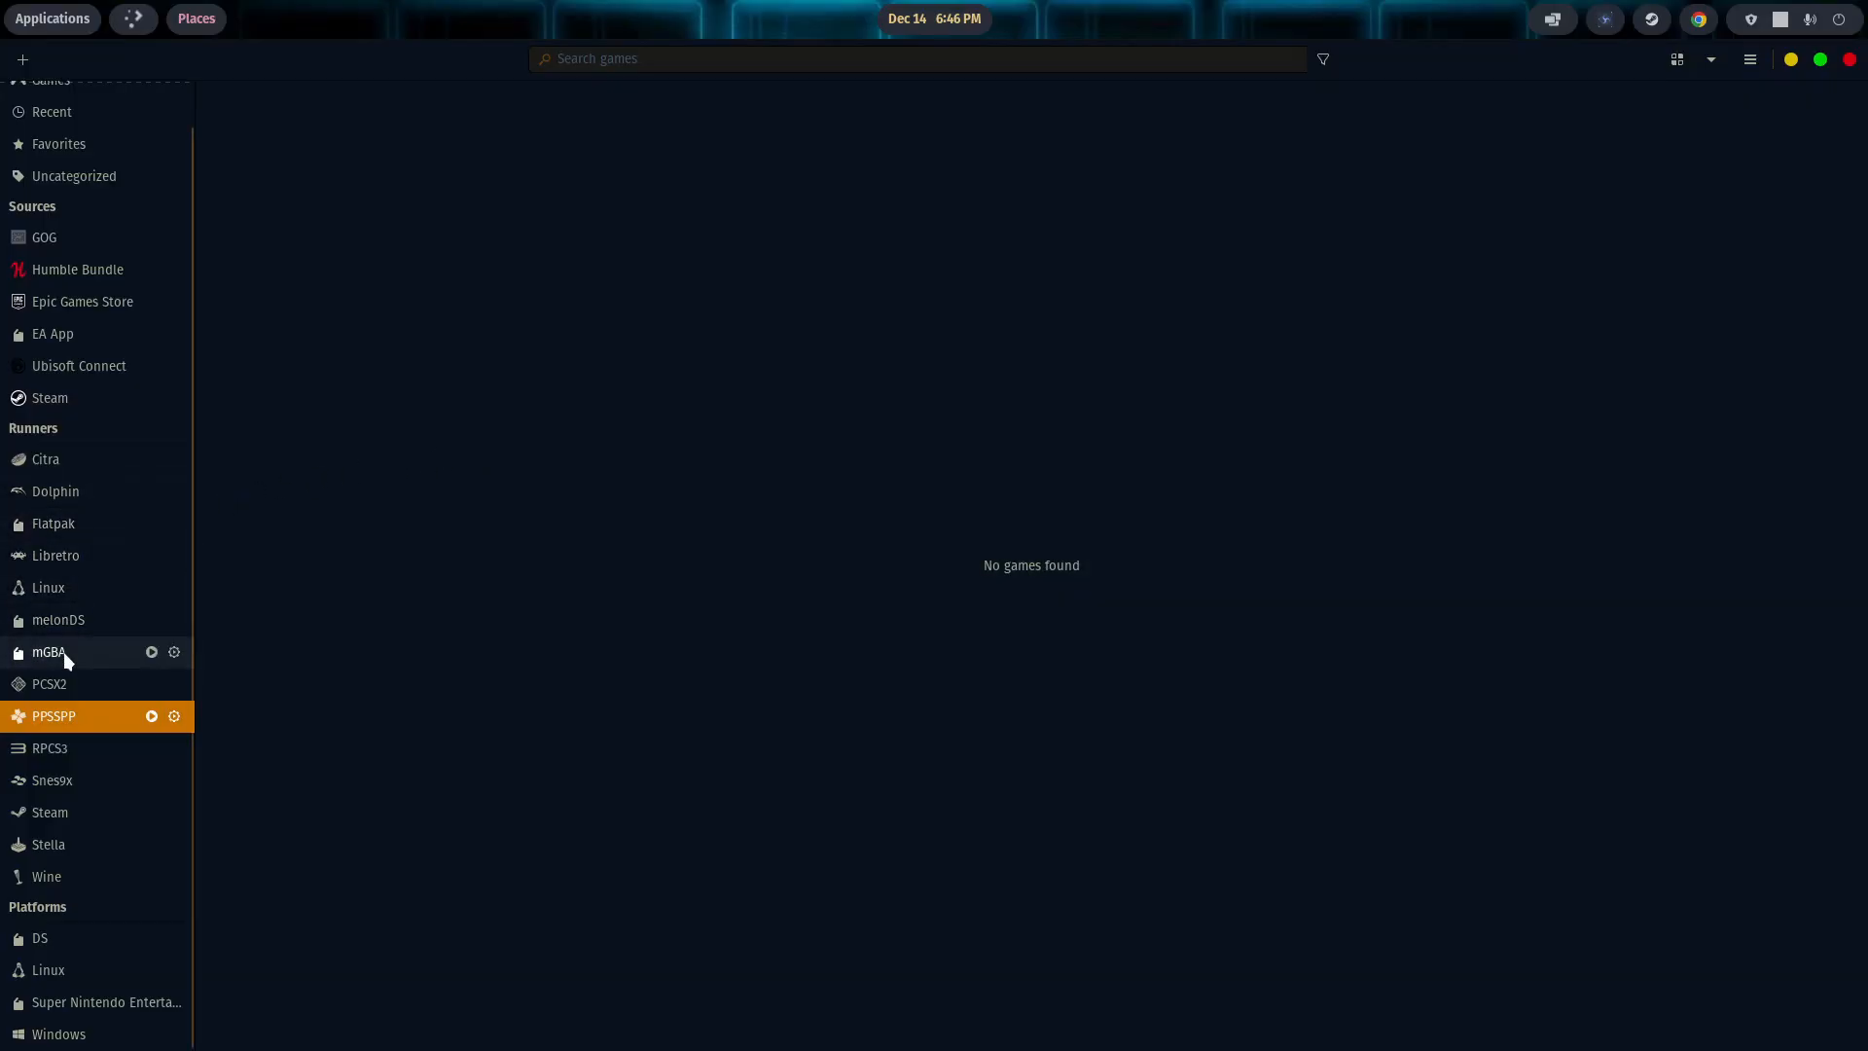
Step: Launch the mGBA emulator from the Runners list in the Lutris sidebar
left_click(51, 652)
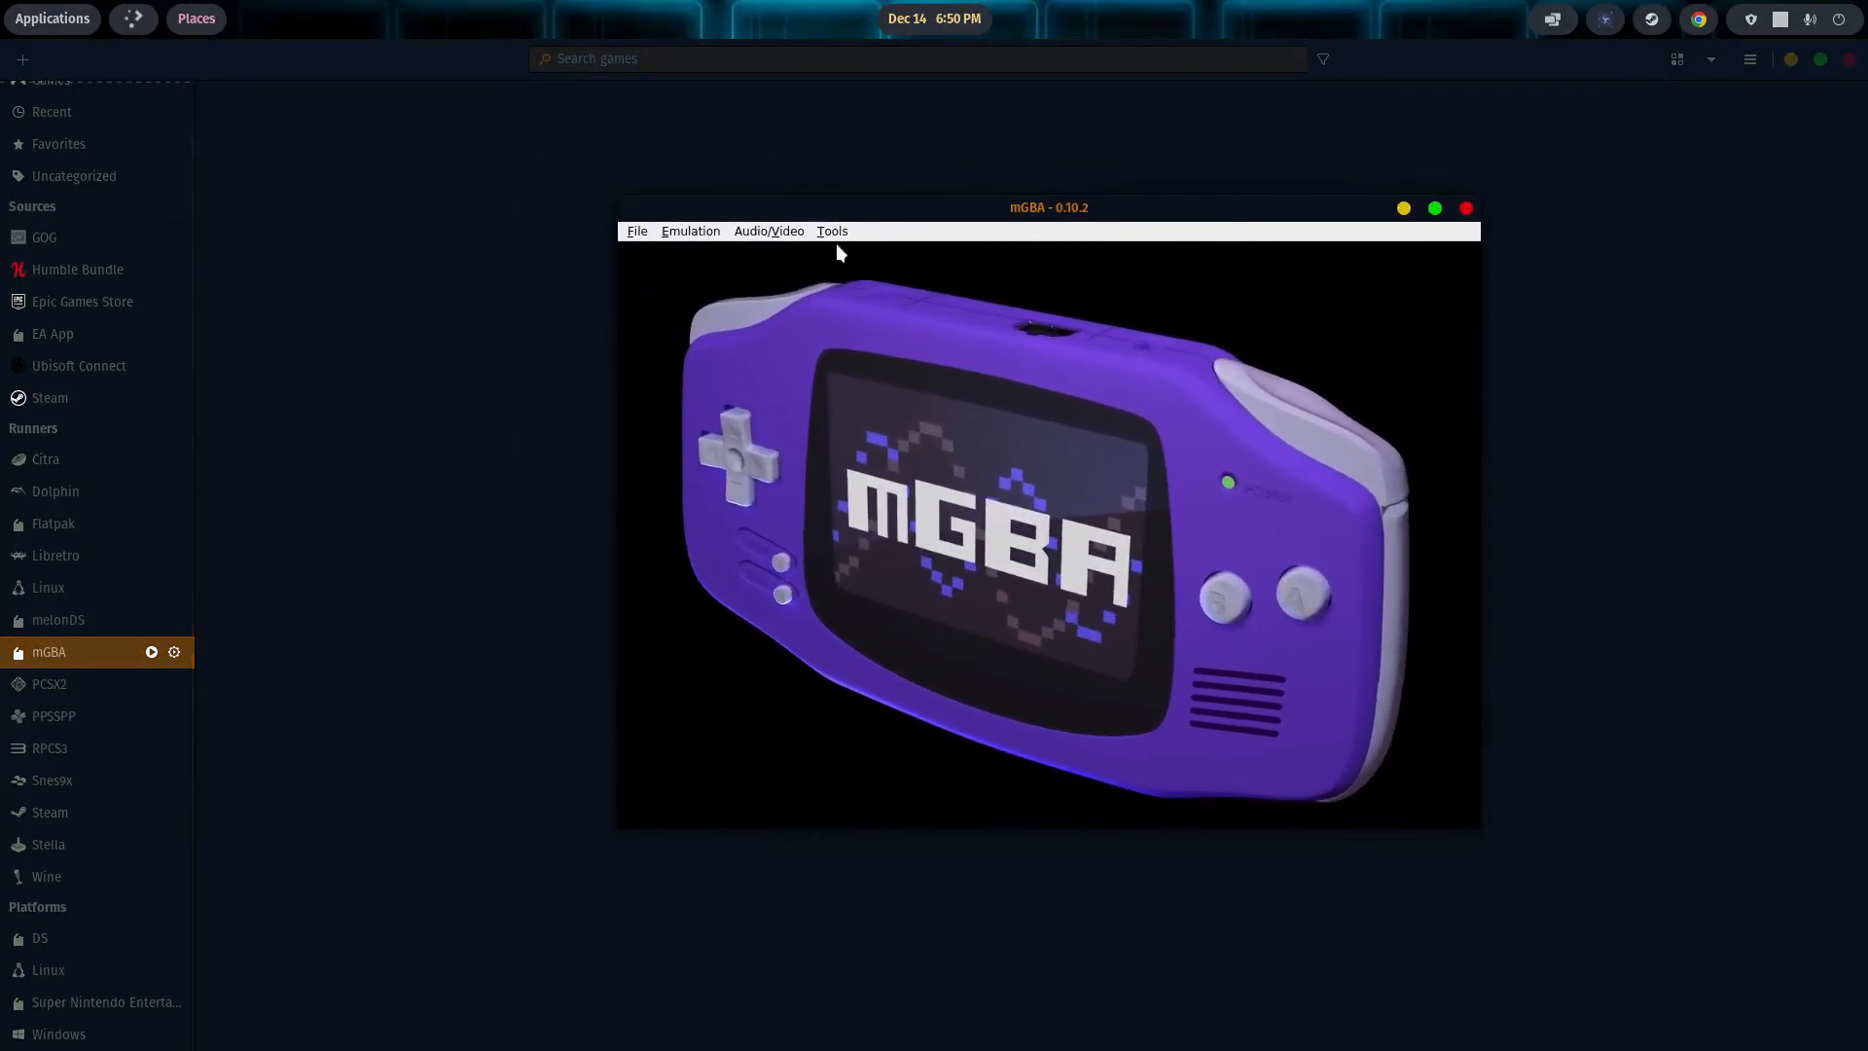
left_click(768, 230)
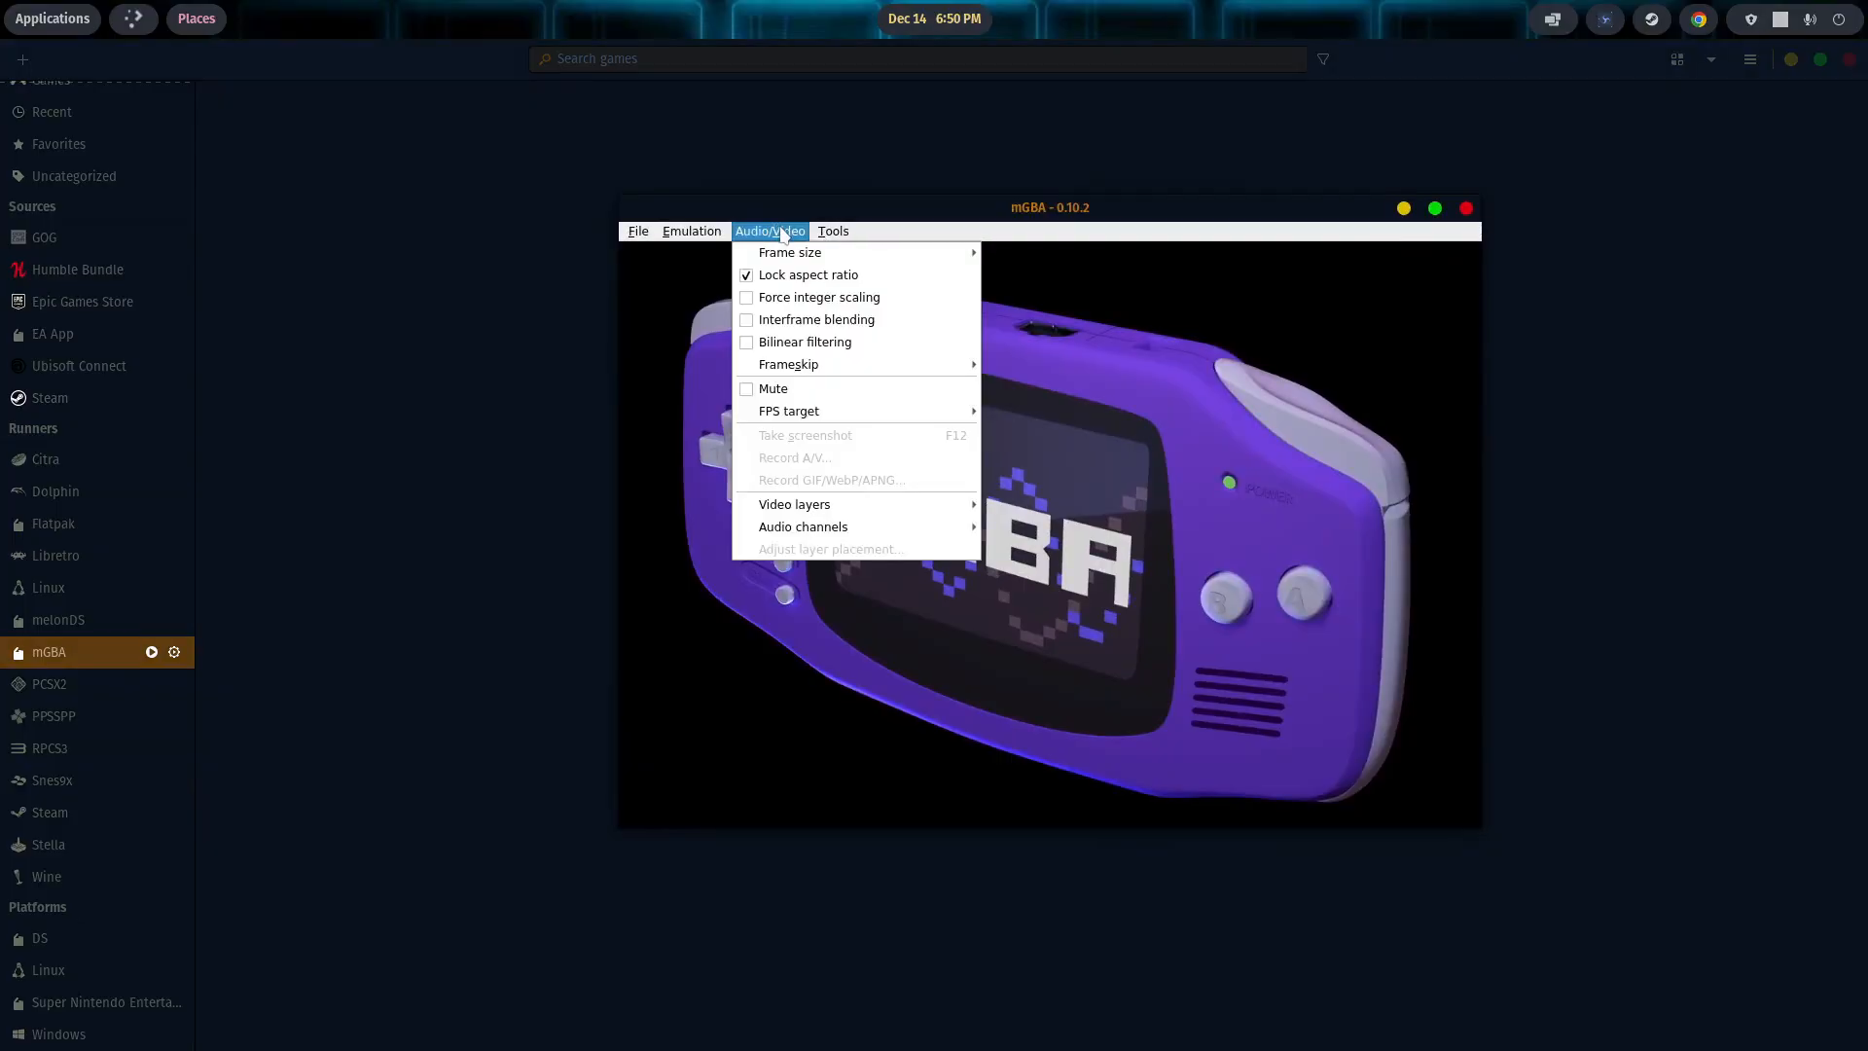
mouse_move(807, 275)
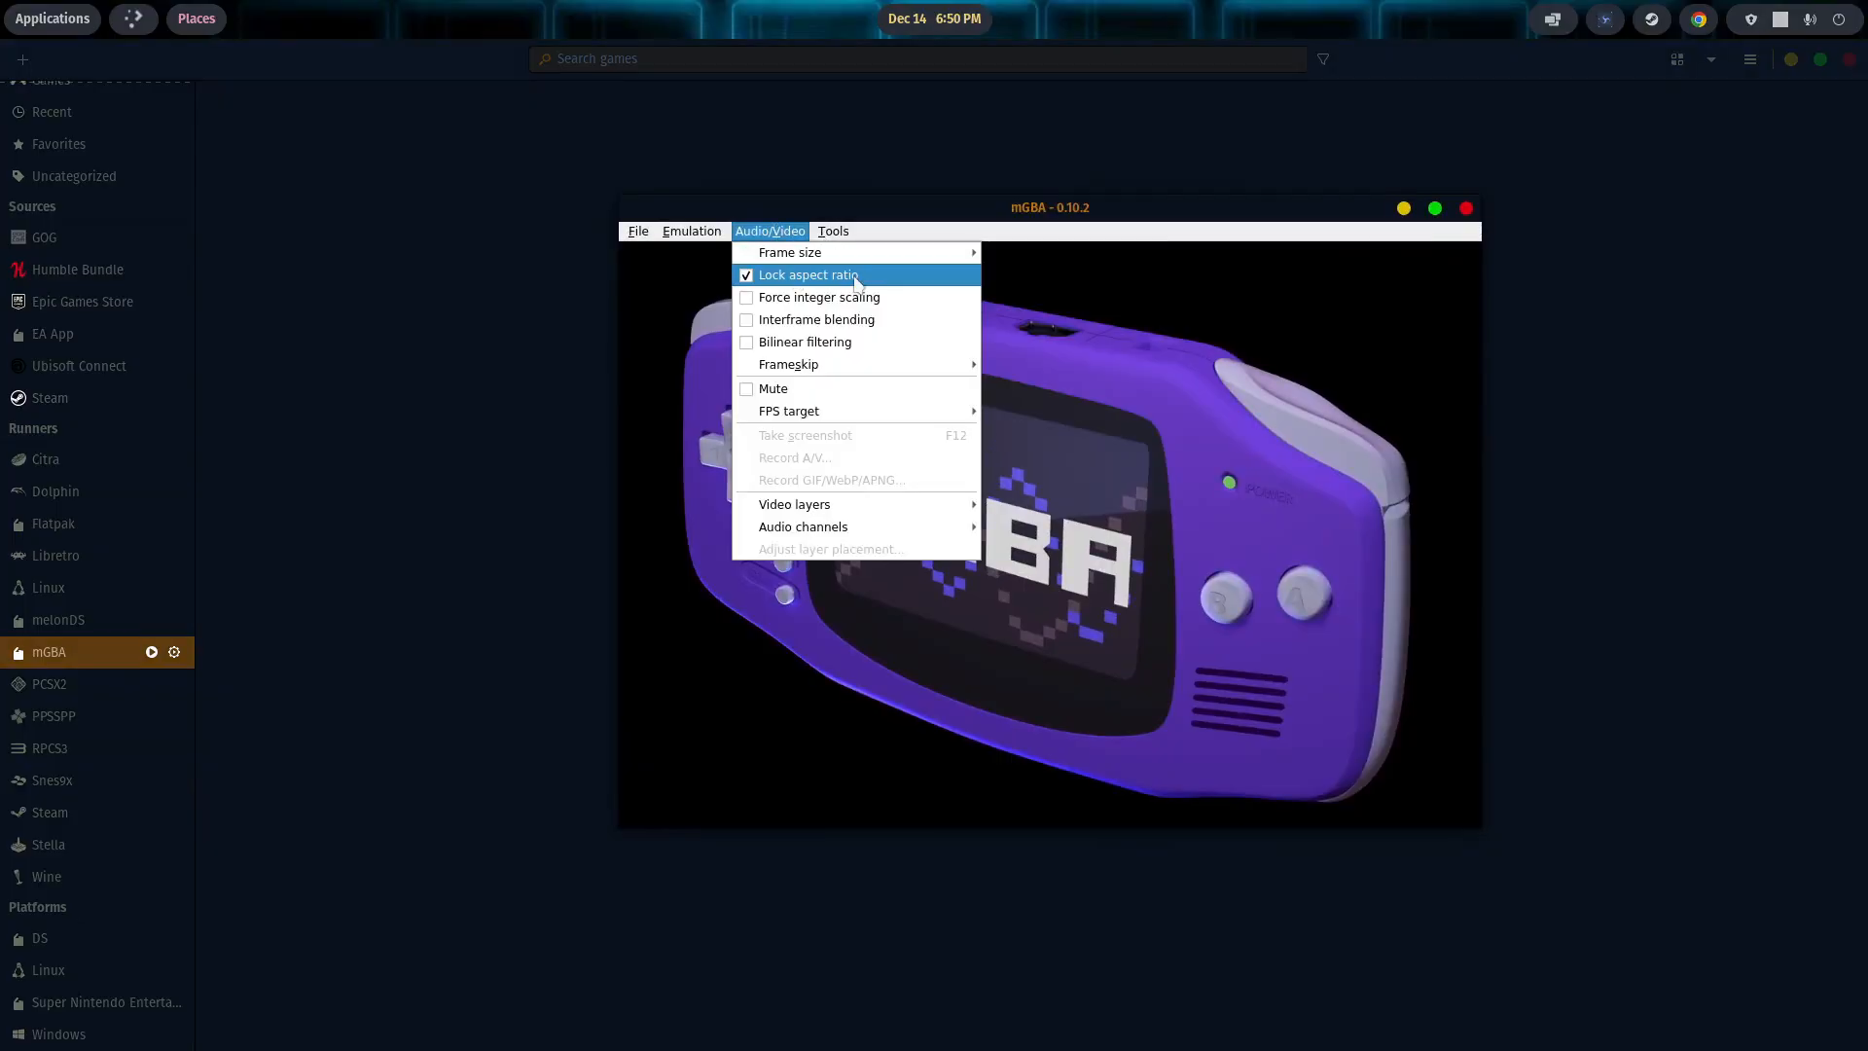
mouse_move(788, 364)
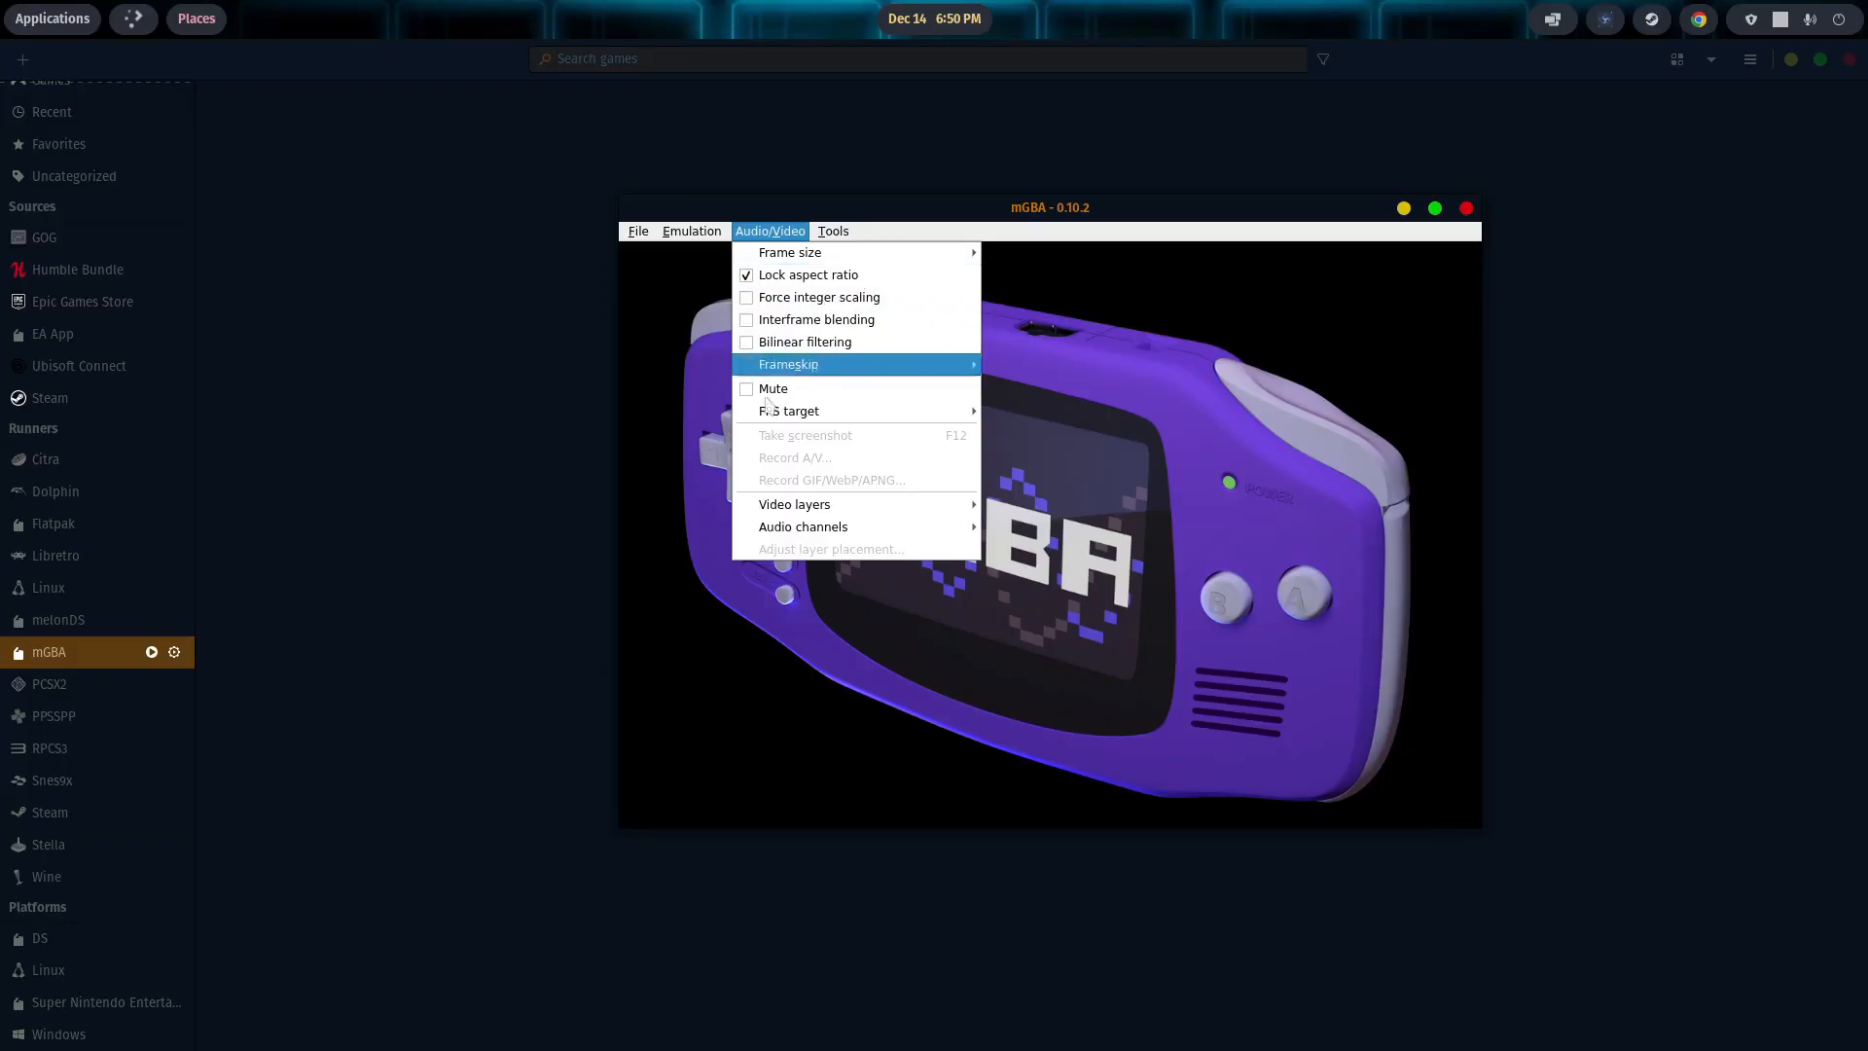
mouse_move(854, 416)
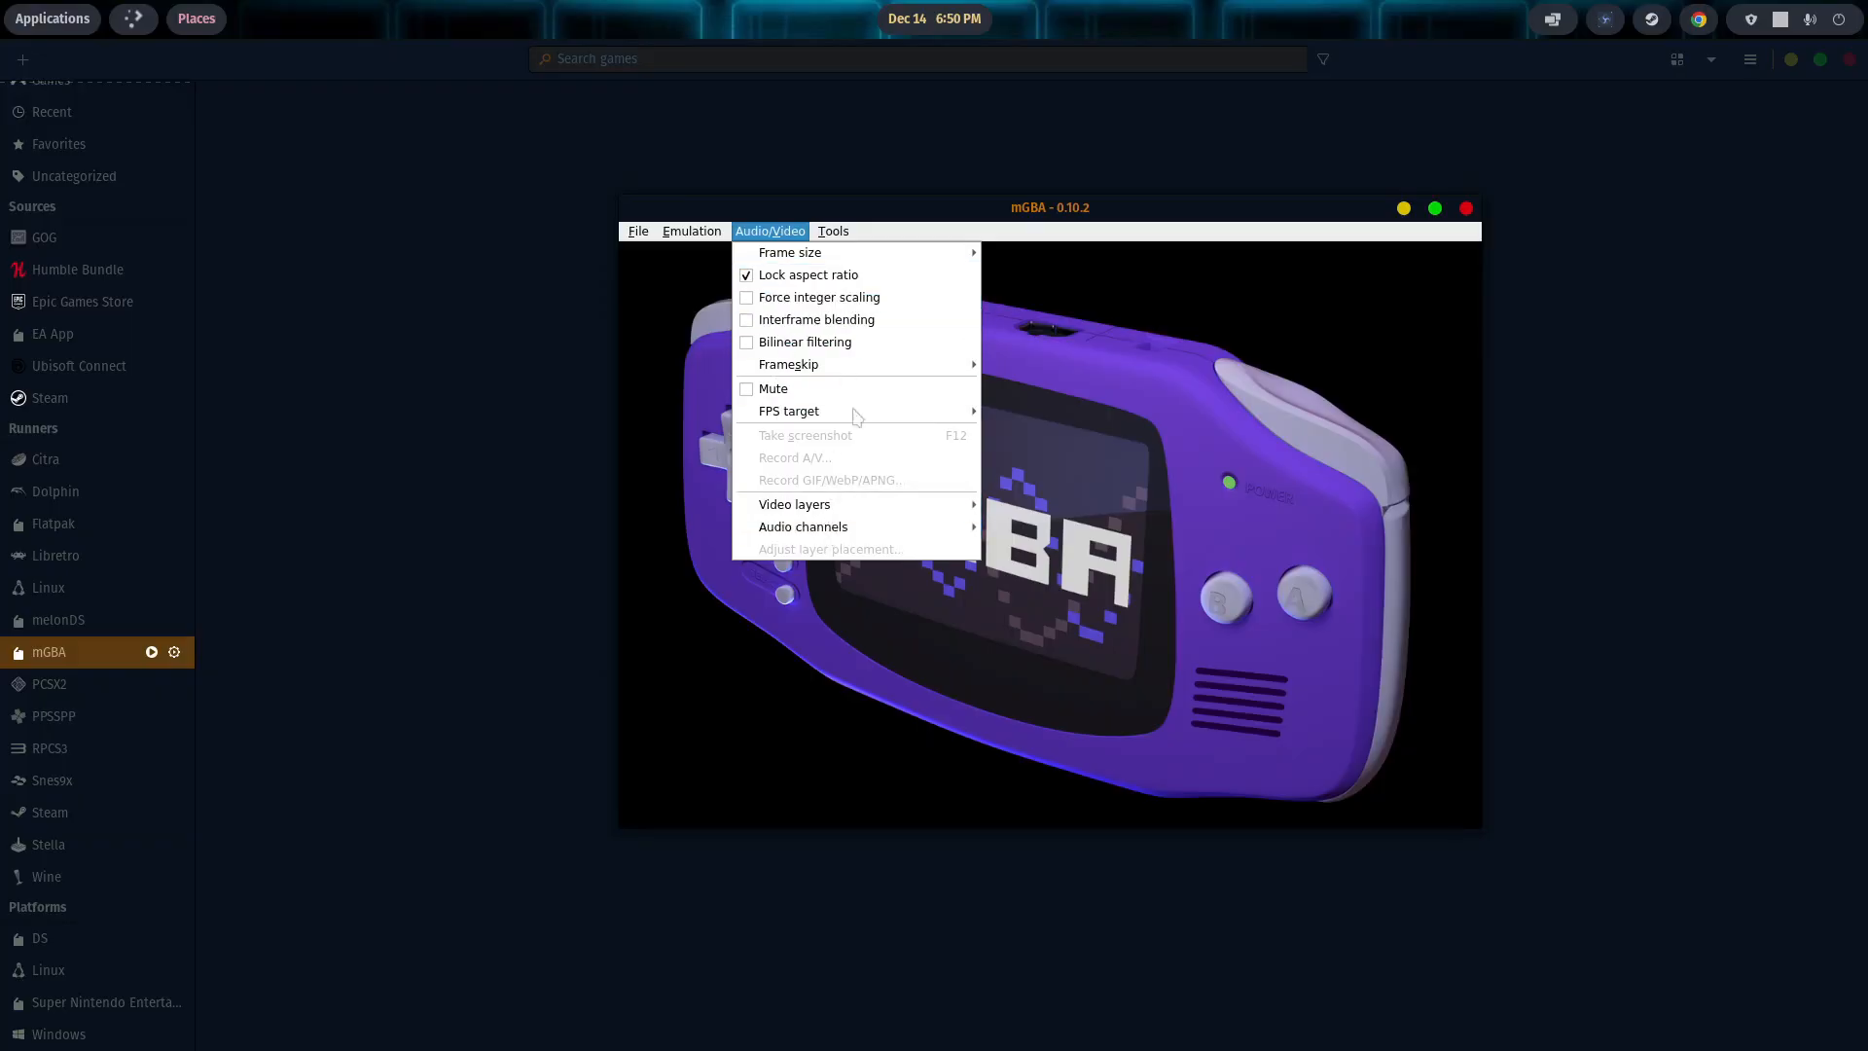
left_click(690, 232)
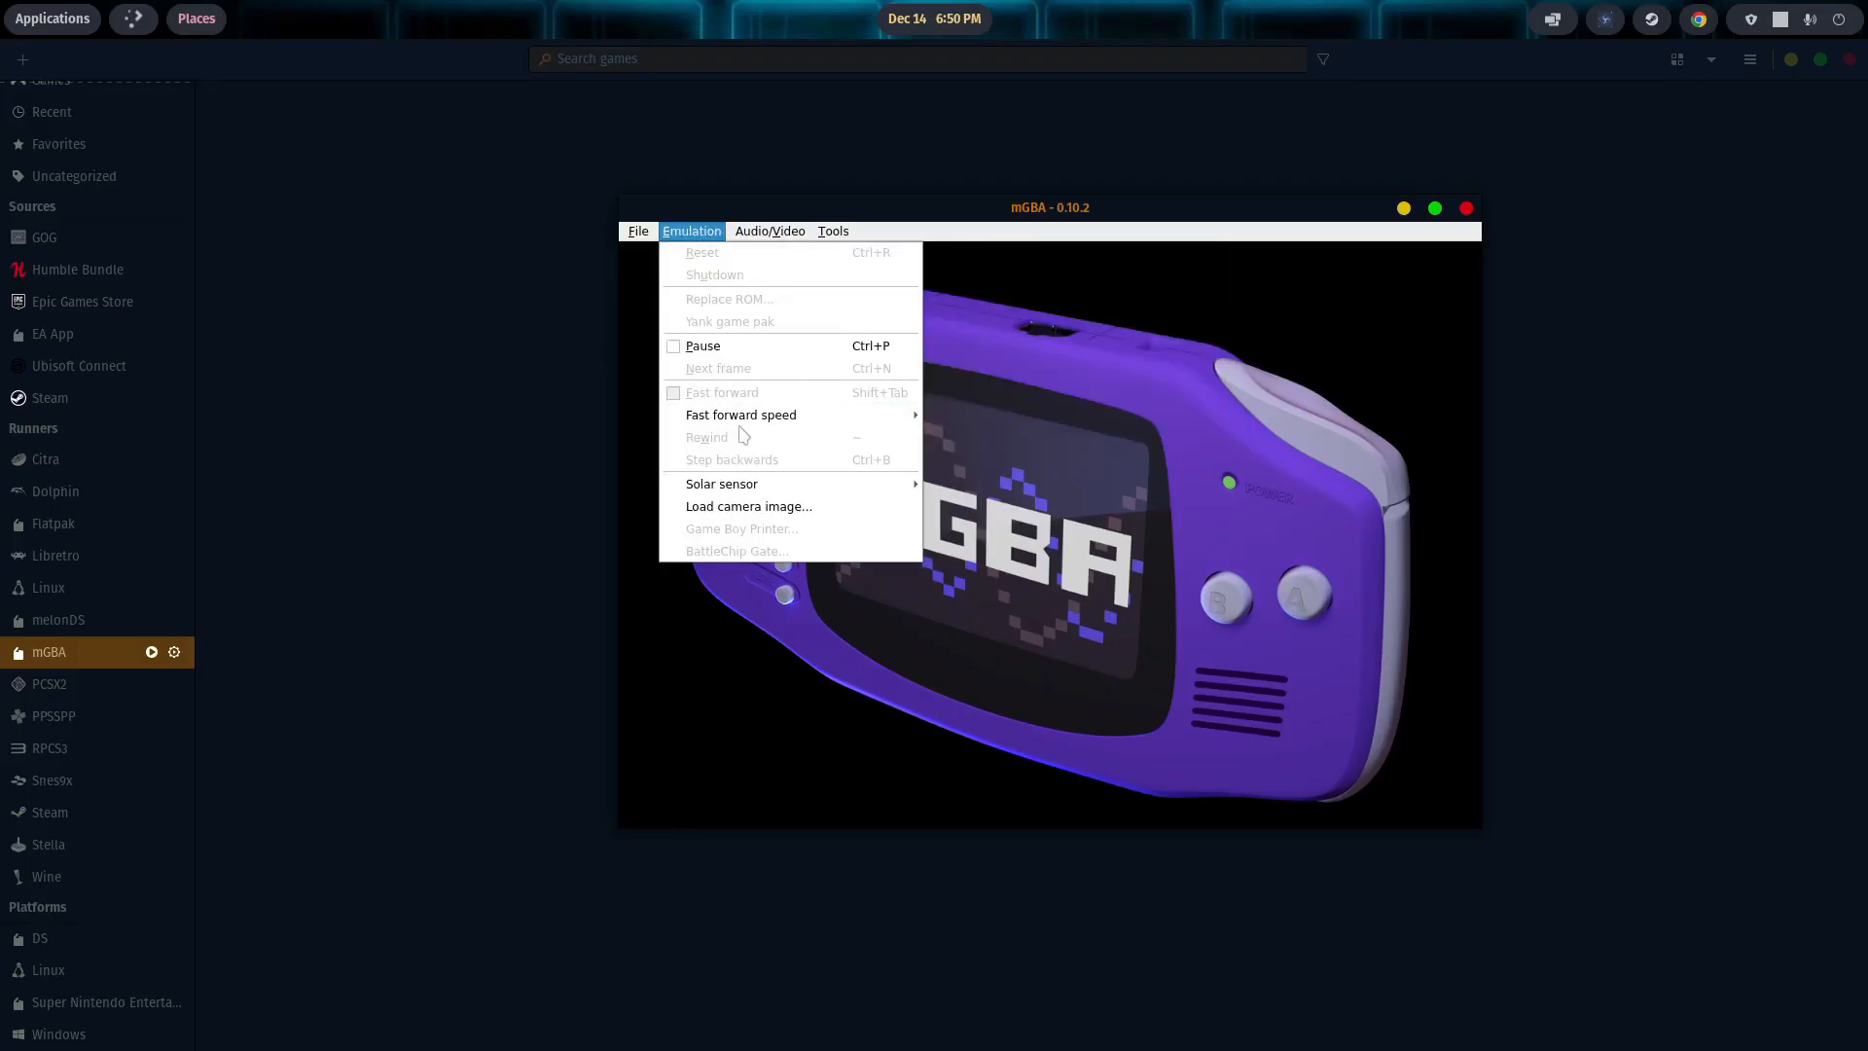
left_click(722, 484)
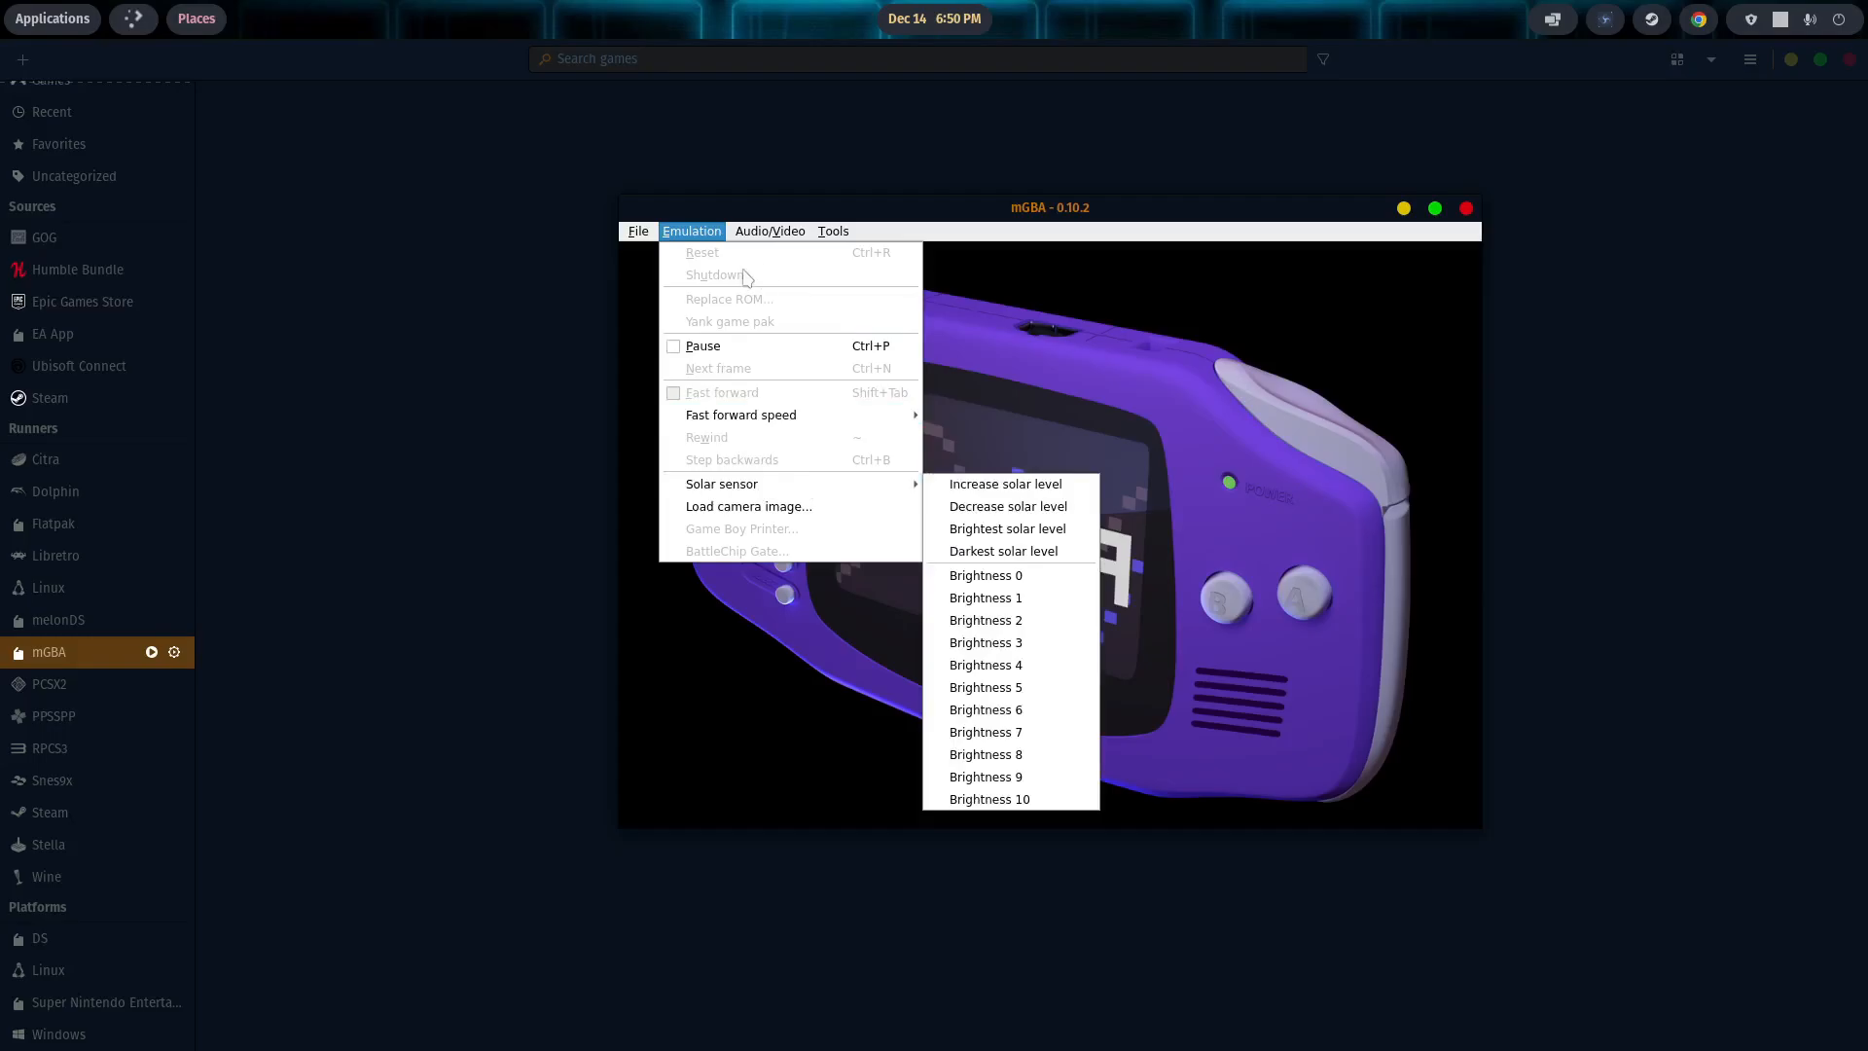
mouse_move(673, 258)
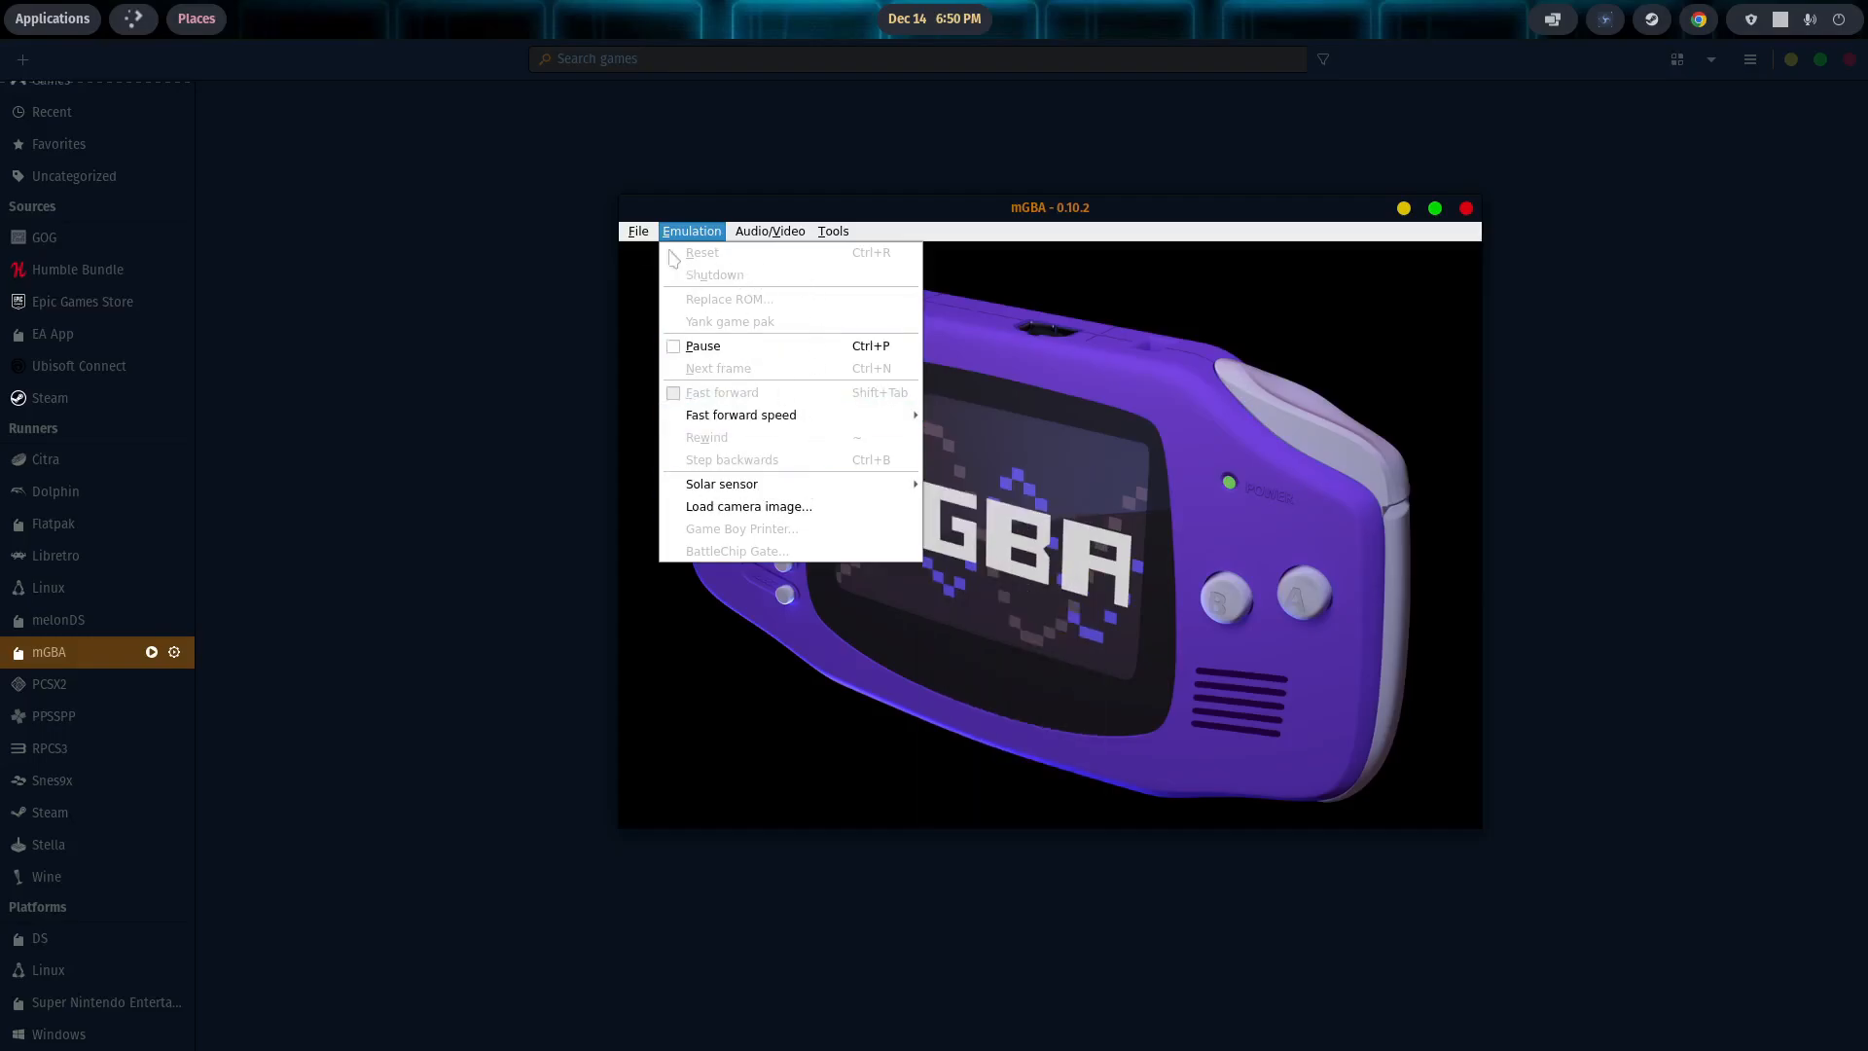
left_click(639, 229)
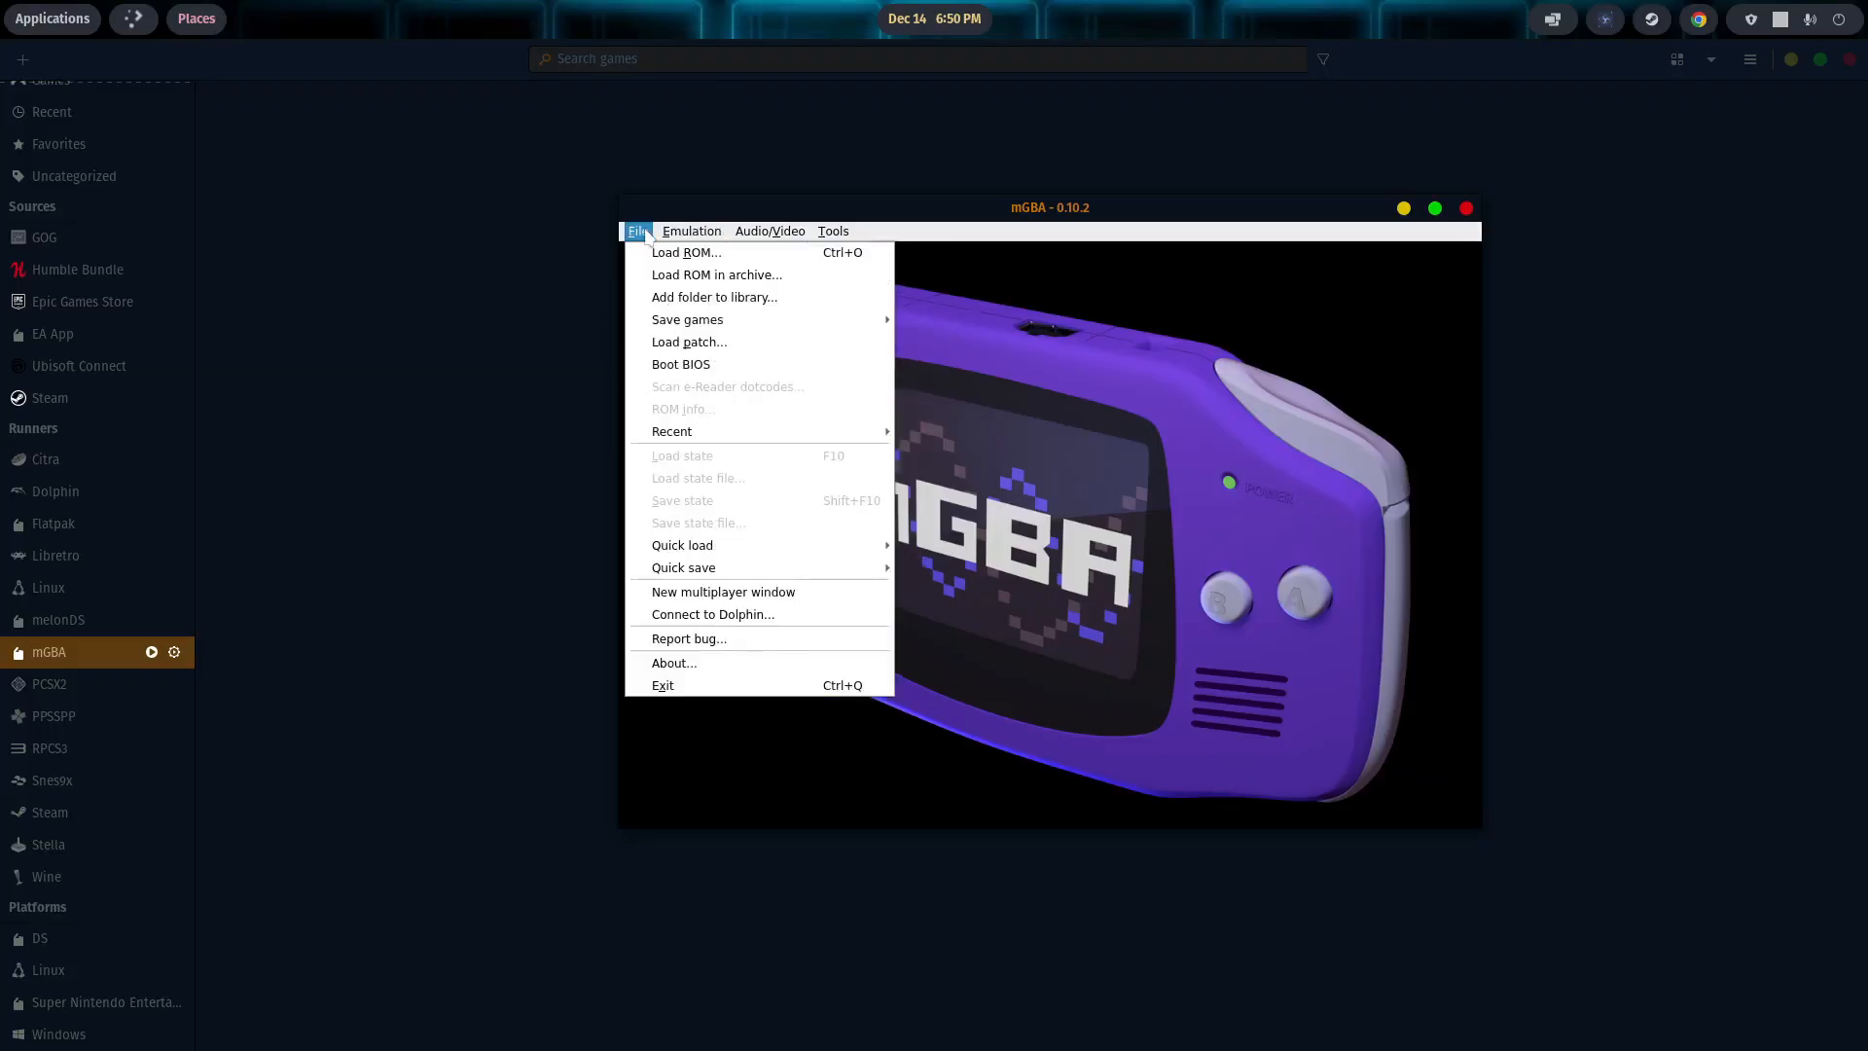
mouse_move(714, 296)
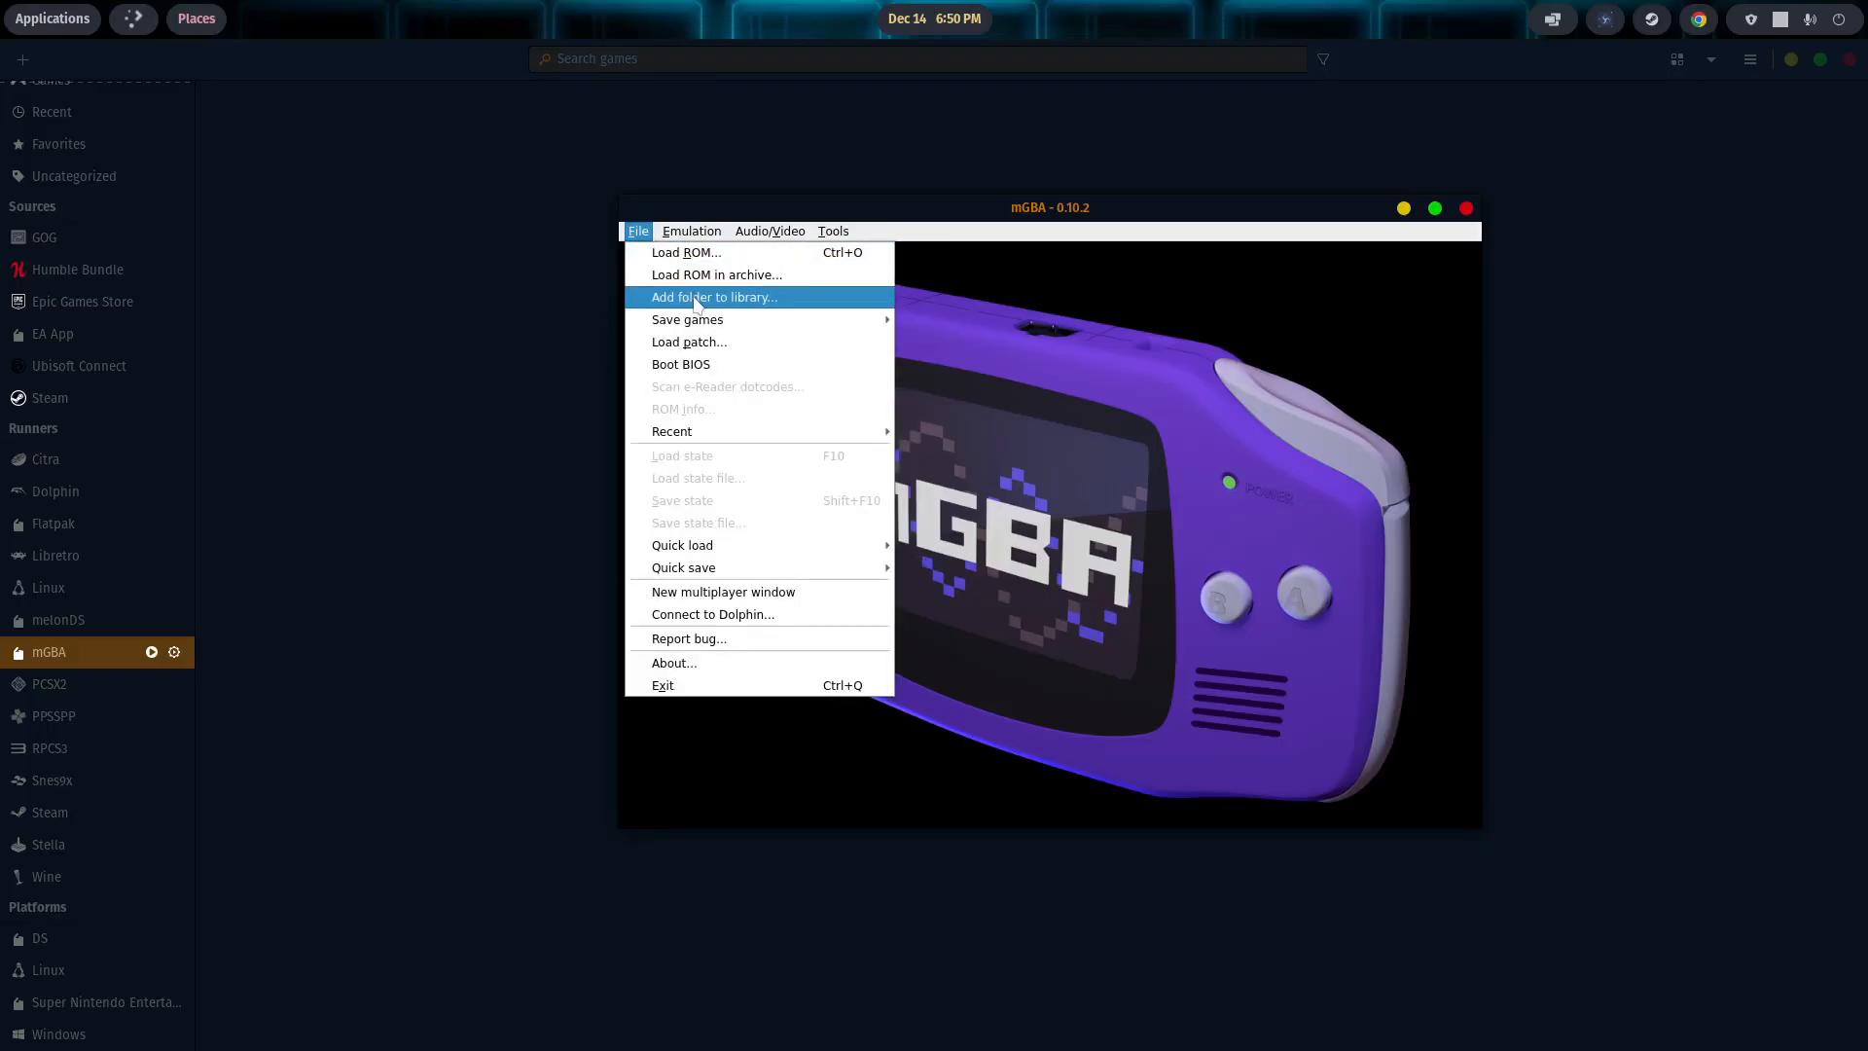
left_click(714, 295)
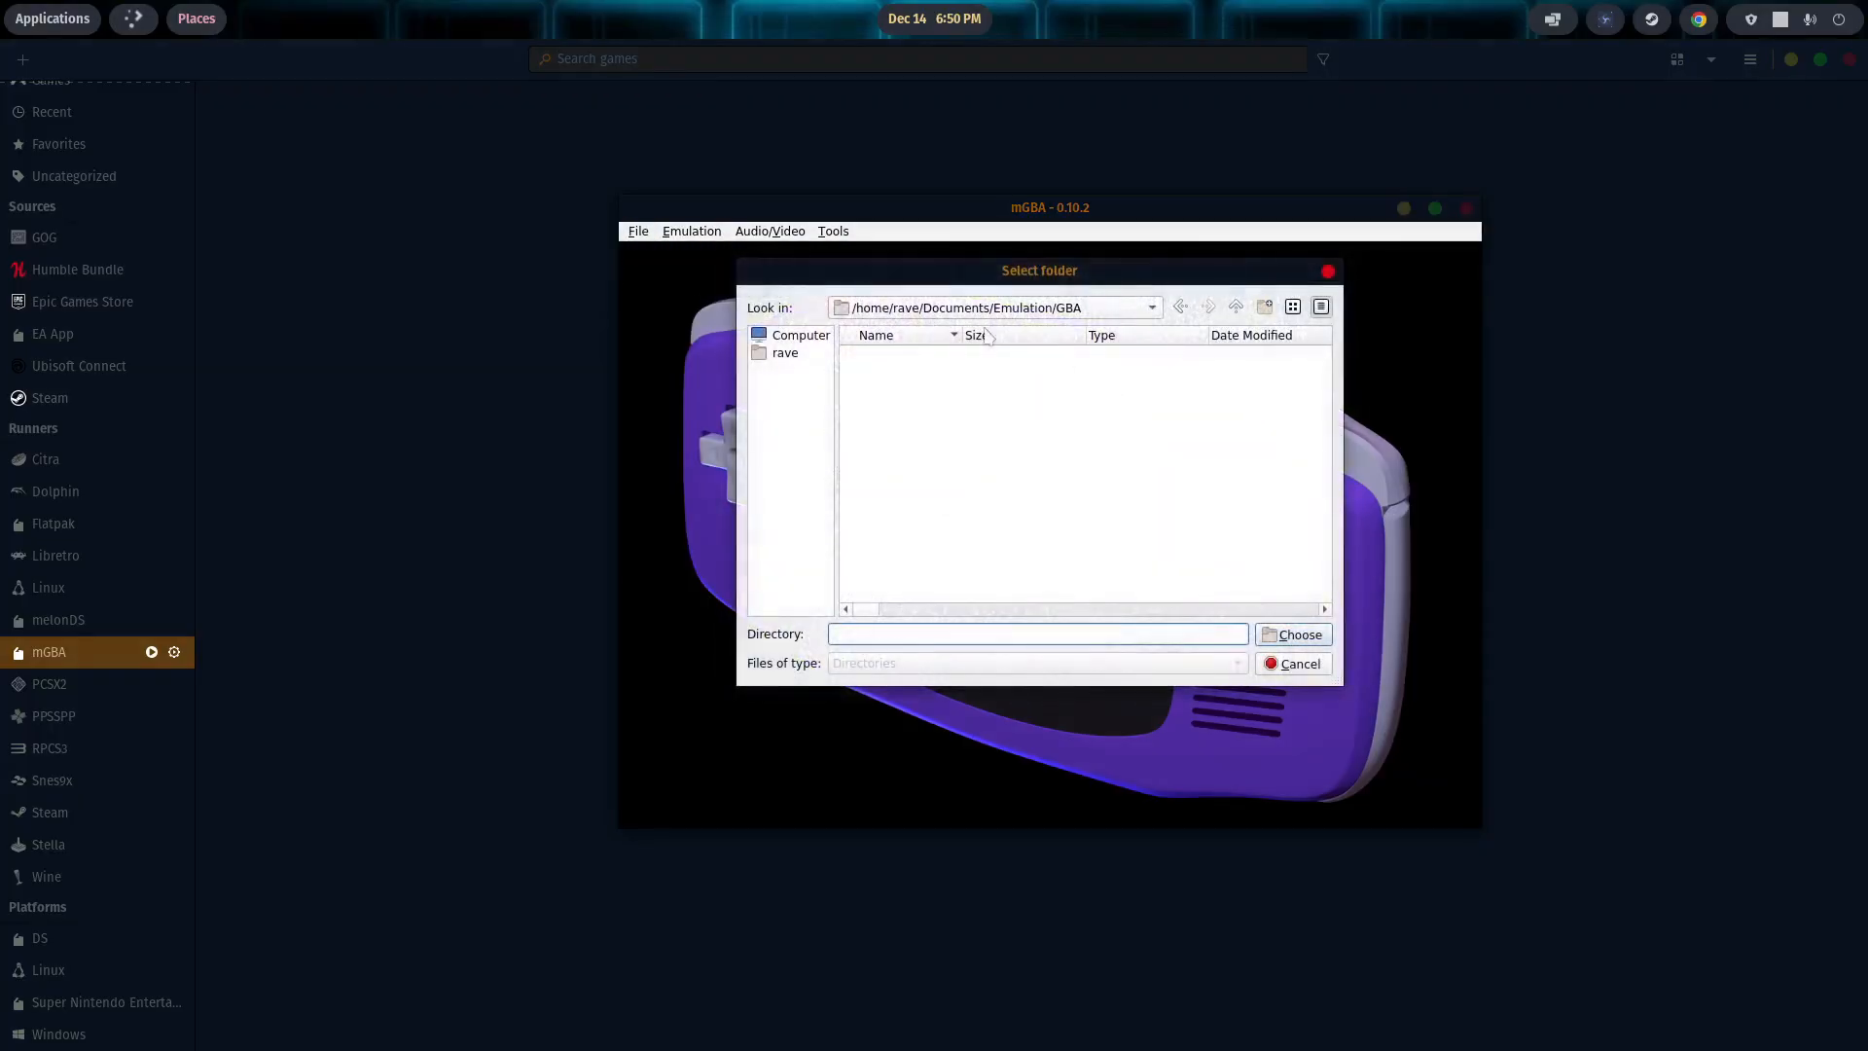
mouse_move(1117, 438)
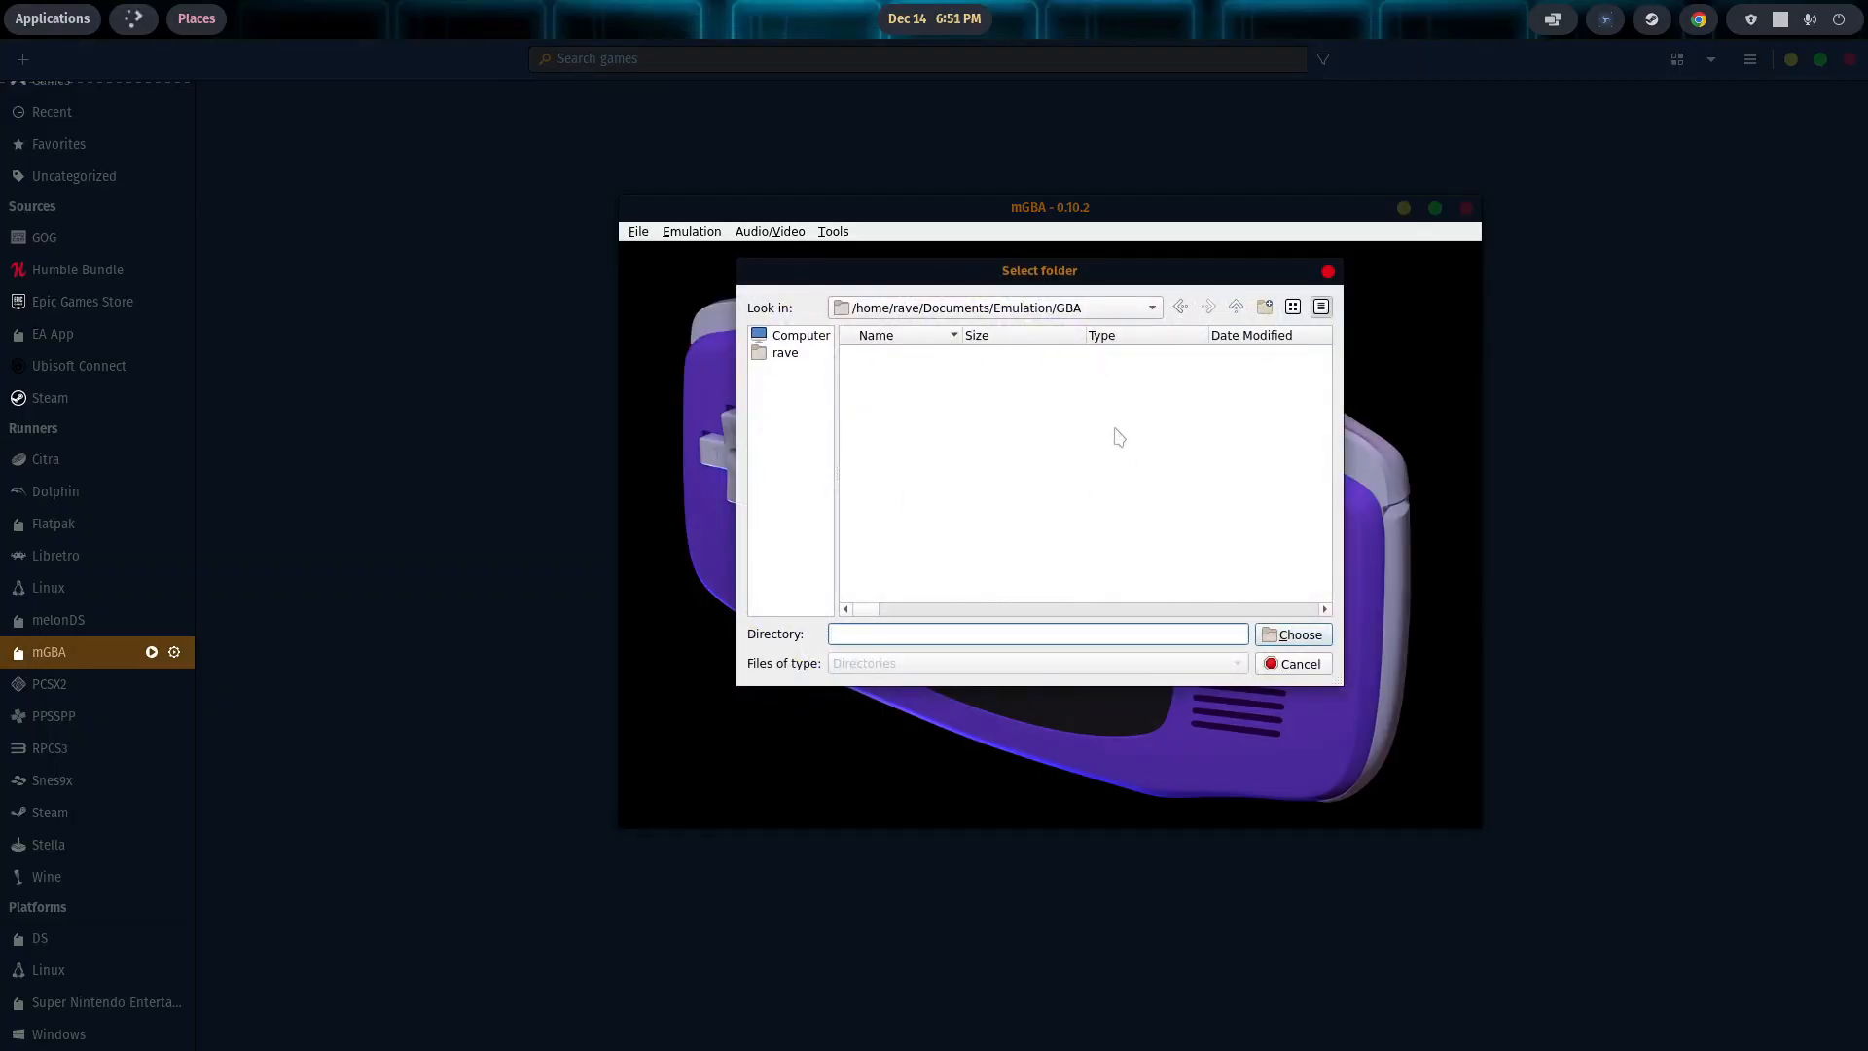
mouse_move(1166, 382)
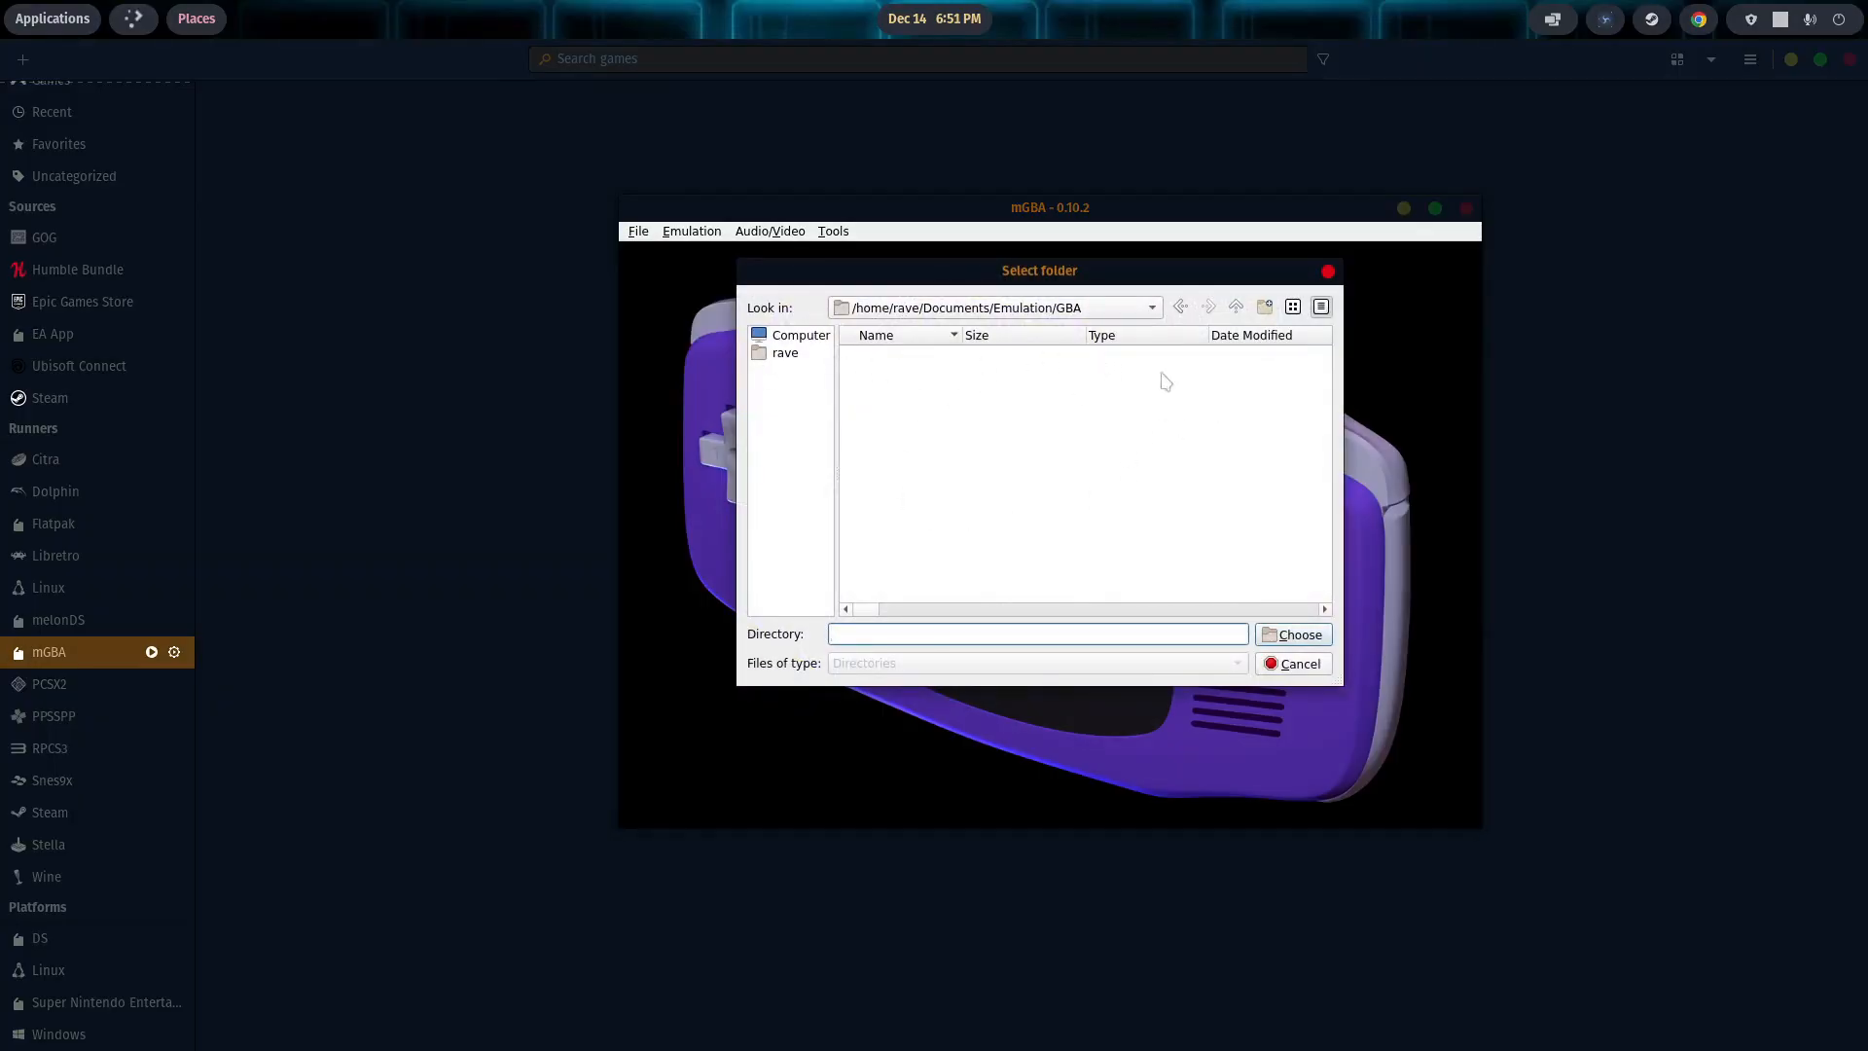
mouse_move(1105, 497)
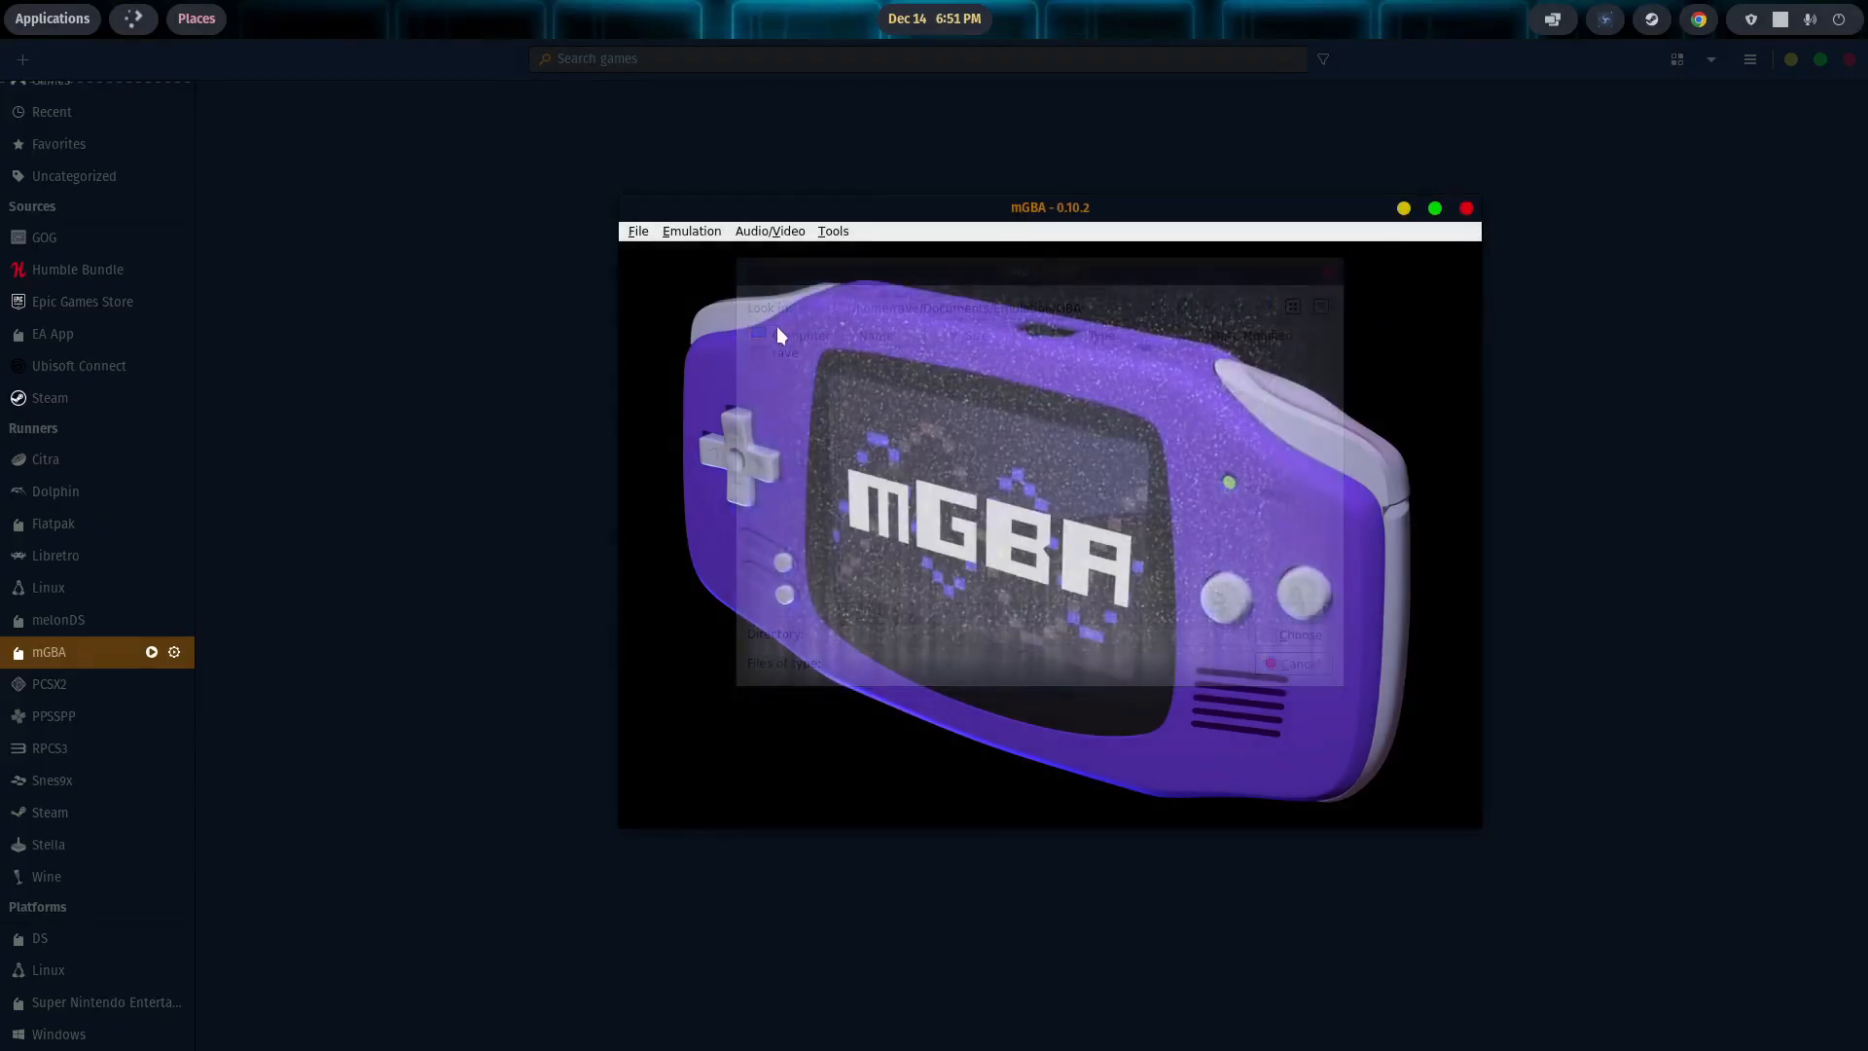
left_click(830, 230)
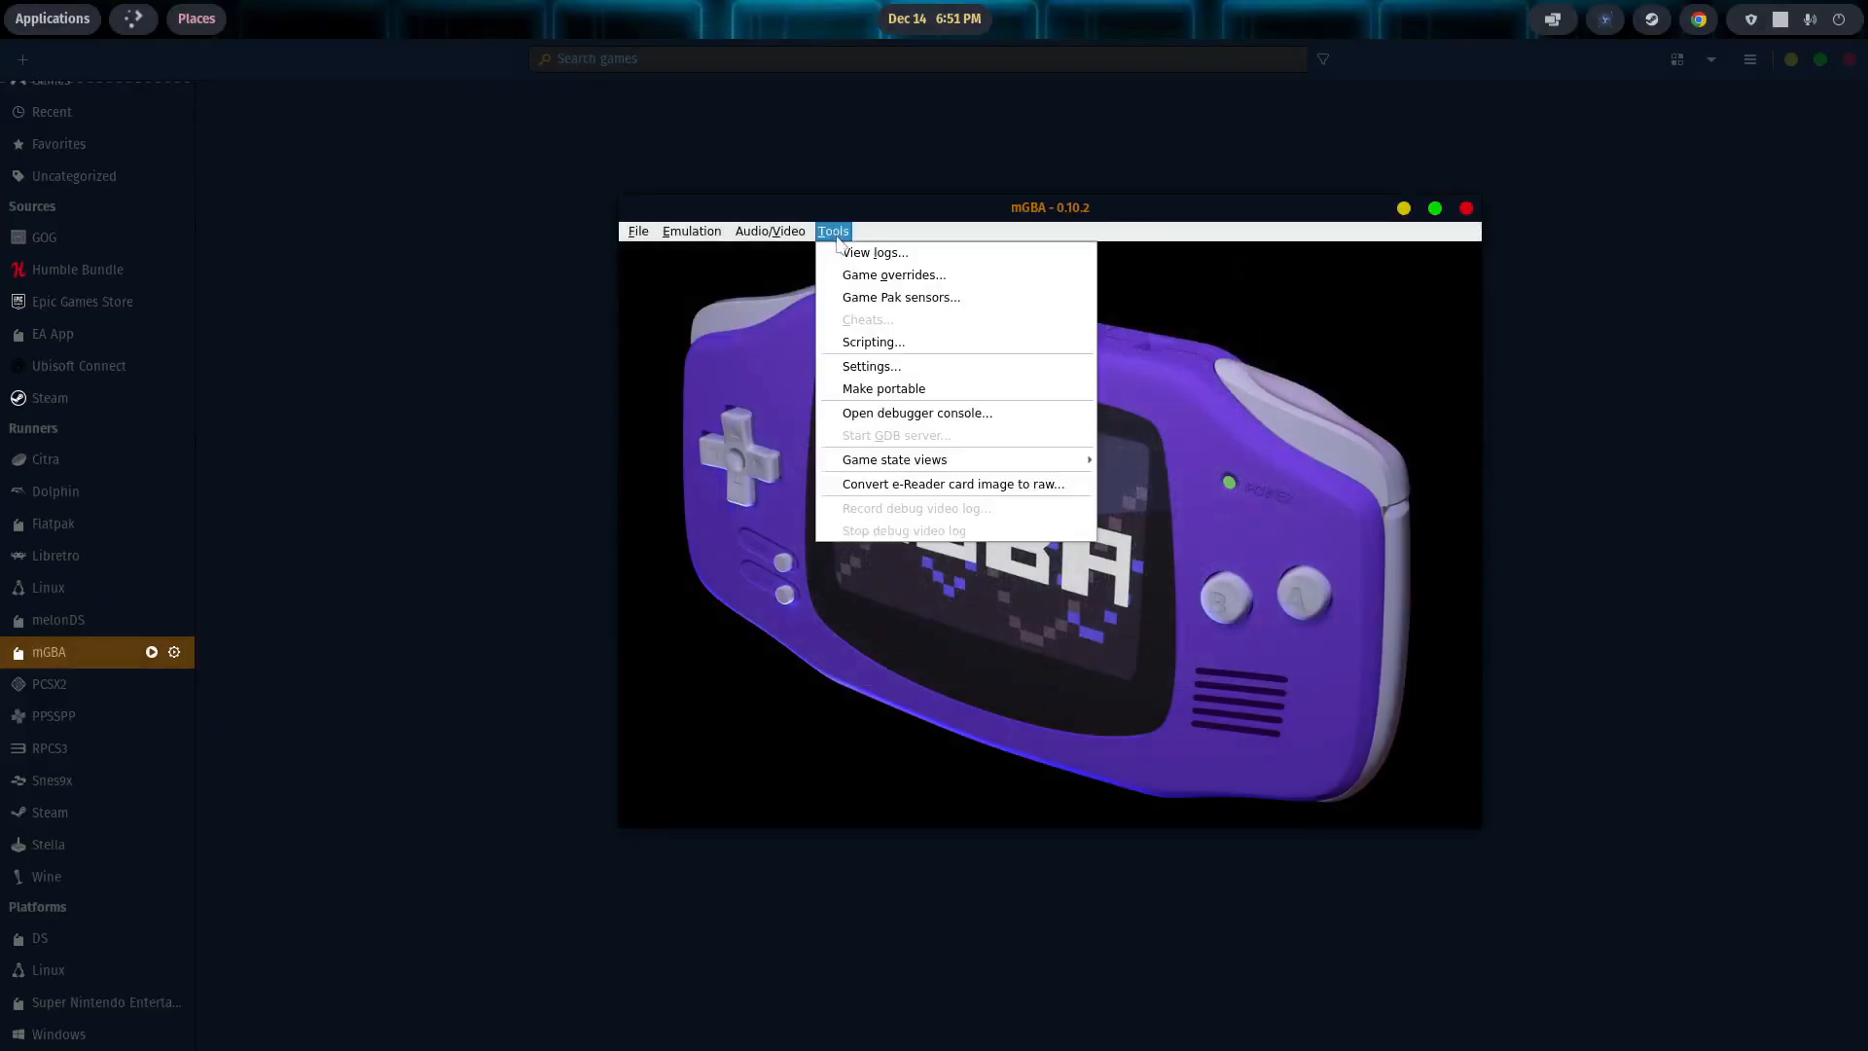
mouse_move(870, 366)
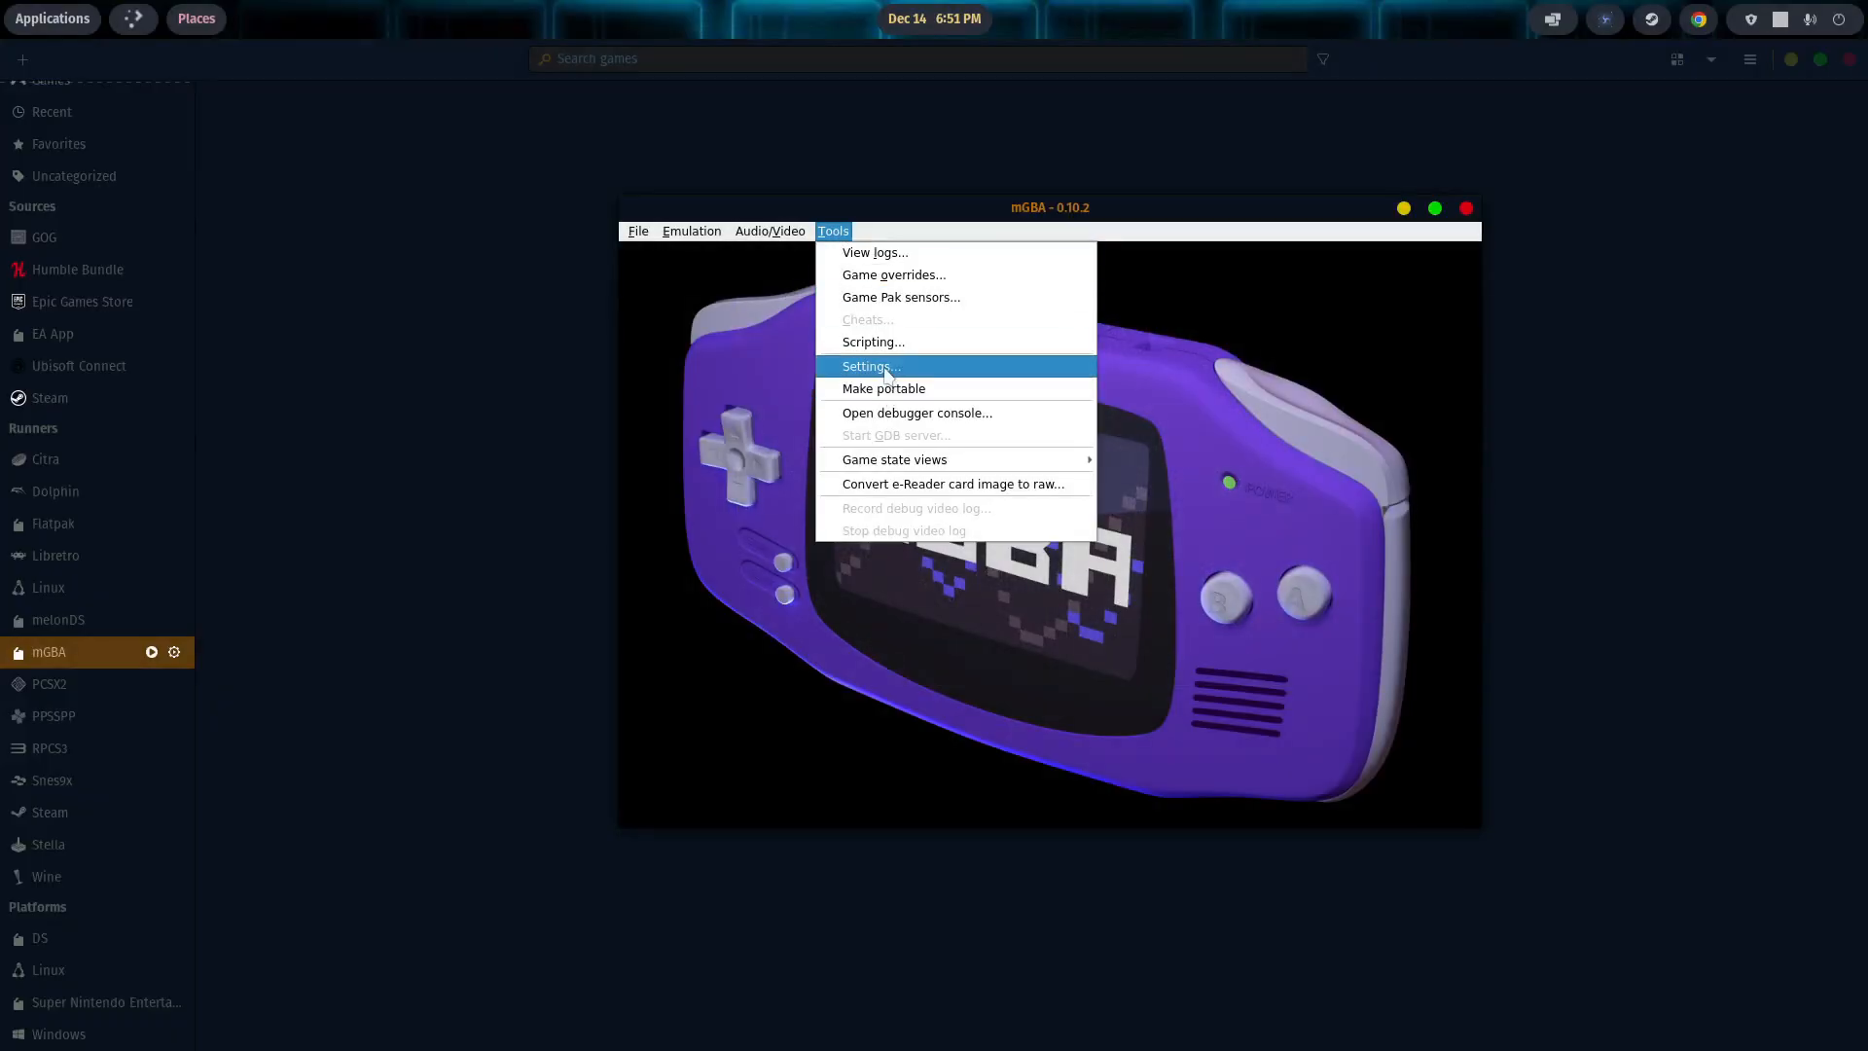
Step: Review mGBA's Audio/Video settings and keep OpenGL as the display driver
left_click(868, 366)
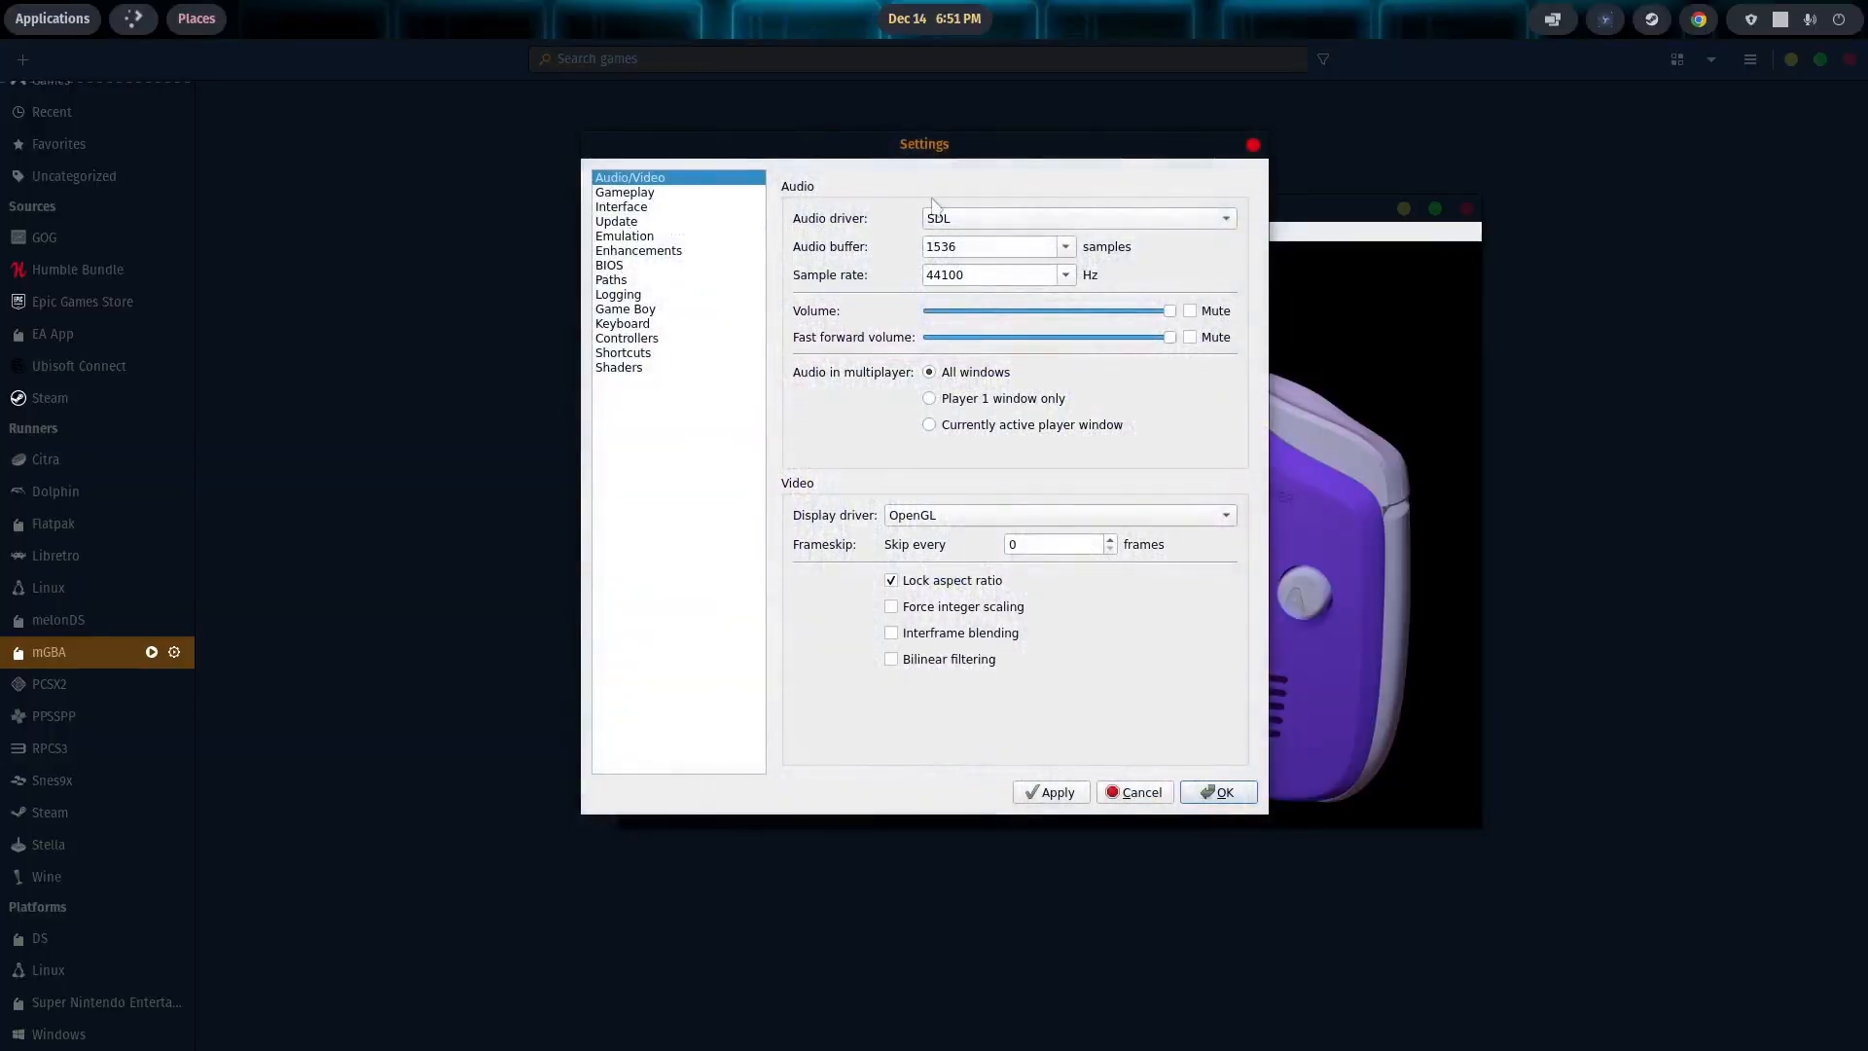
mouse_move(1170, 236)
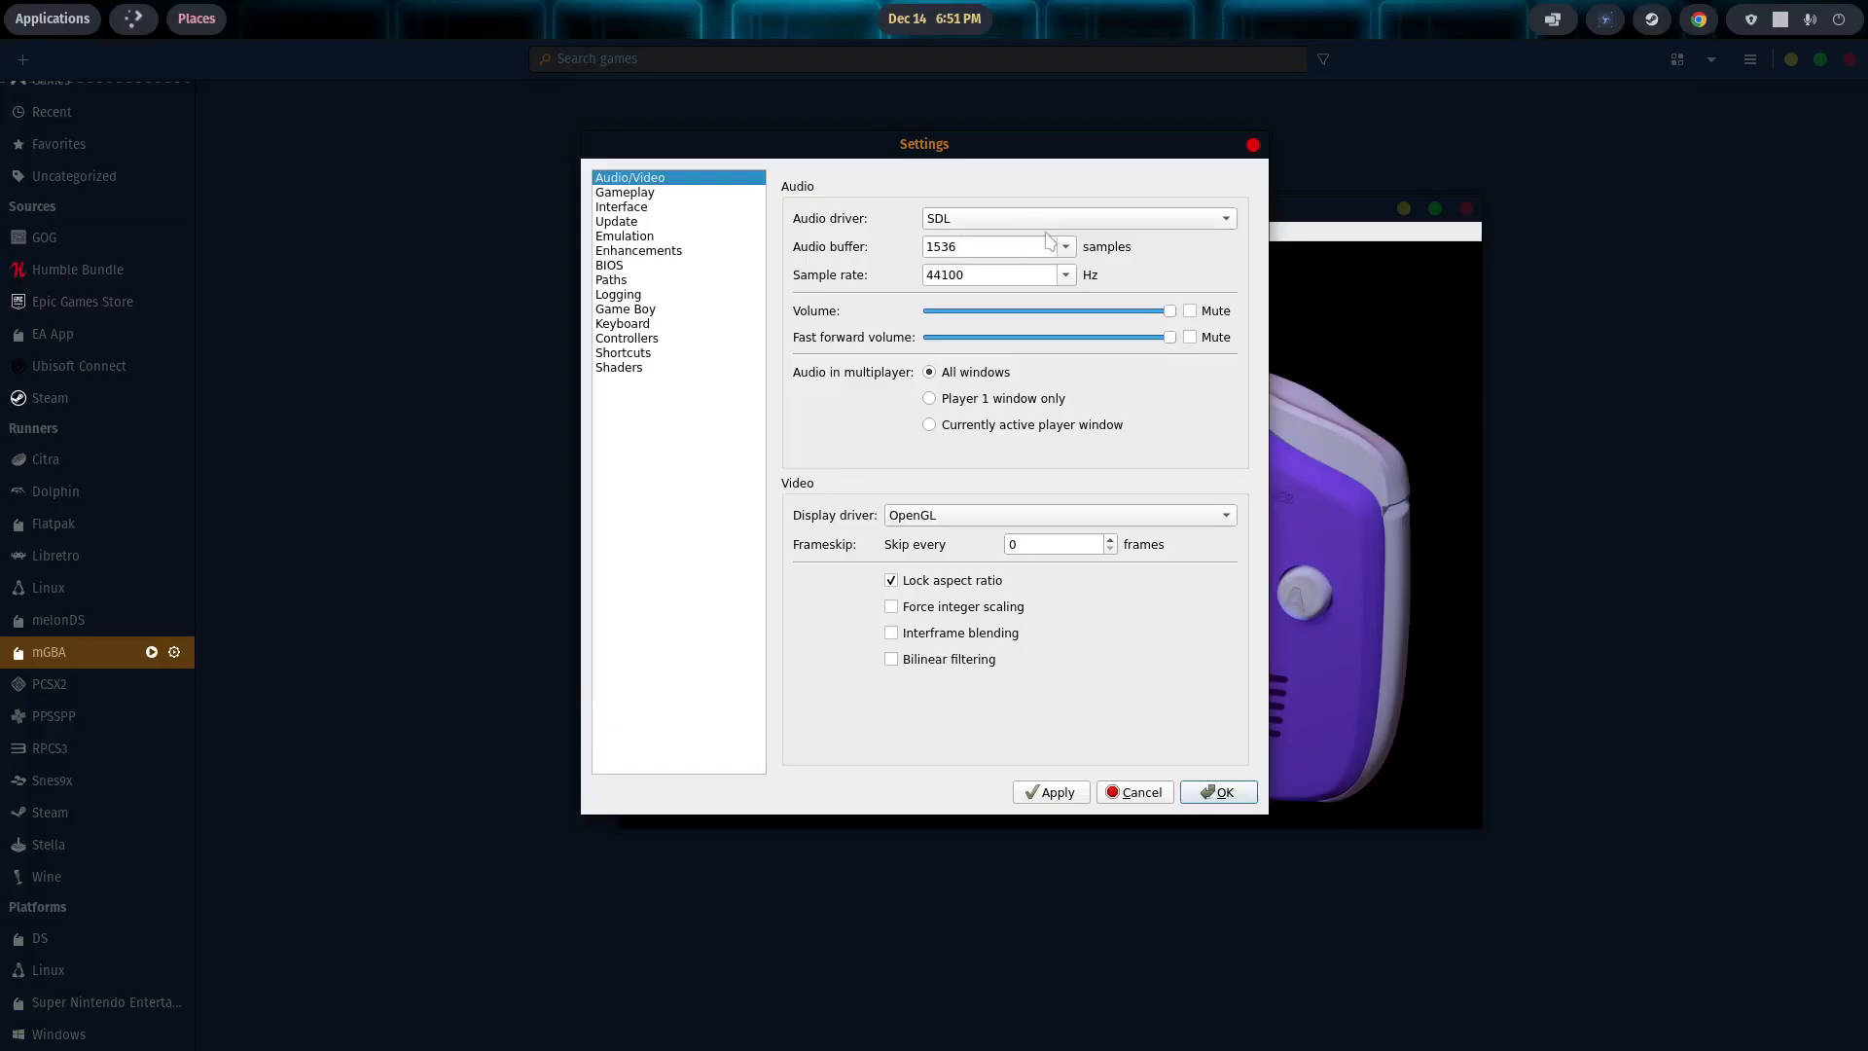
left_click(1224, 514)
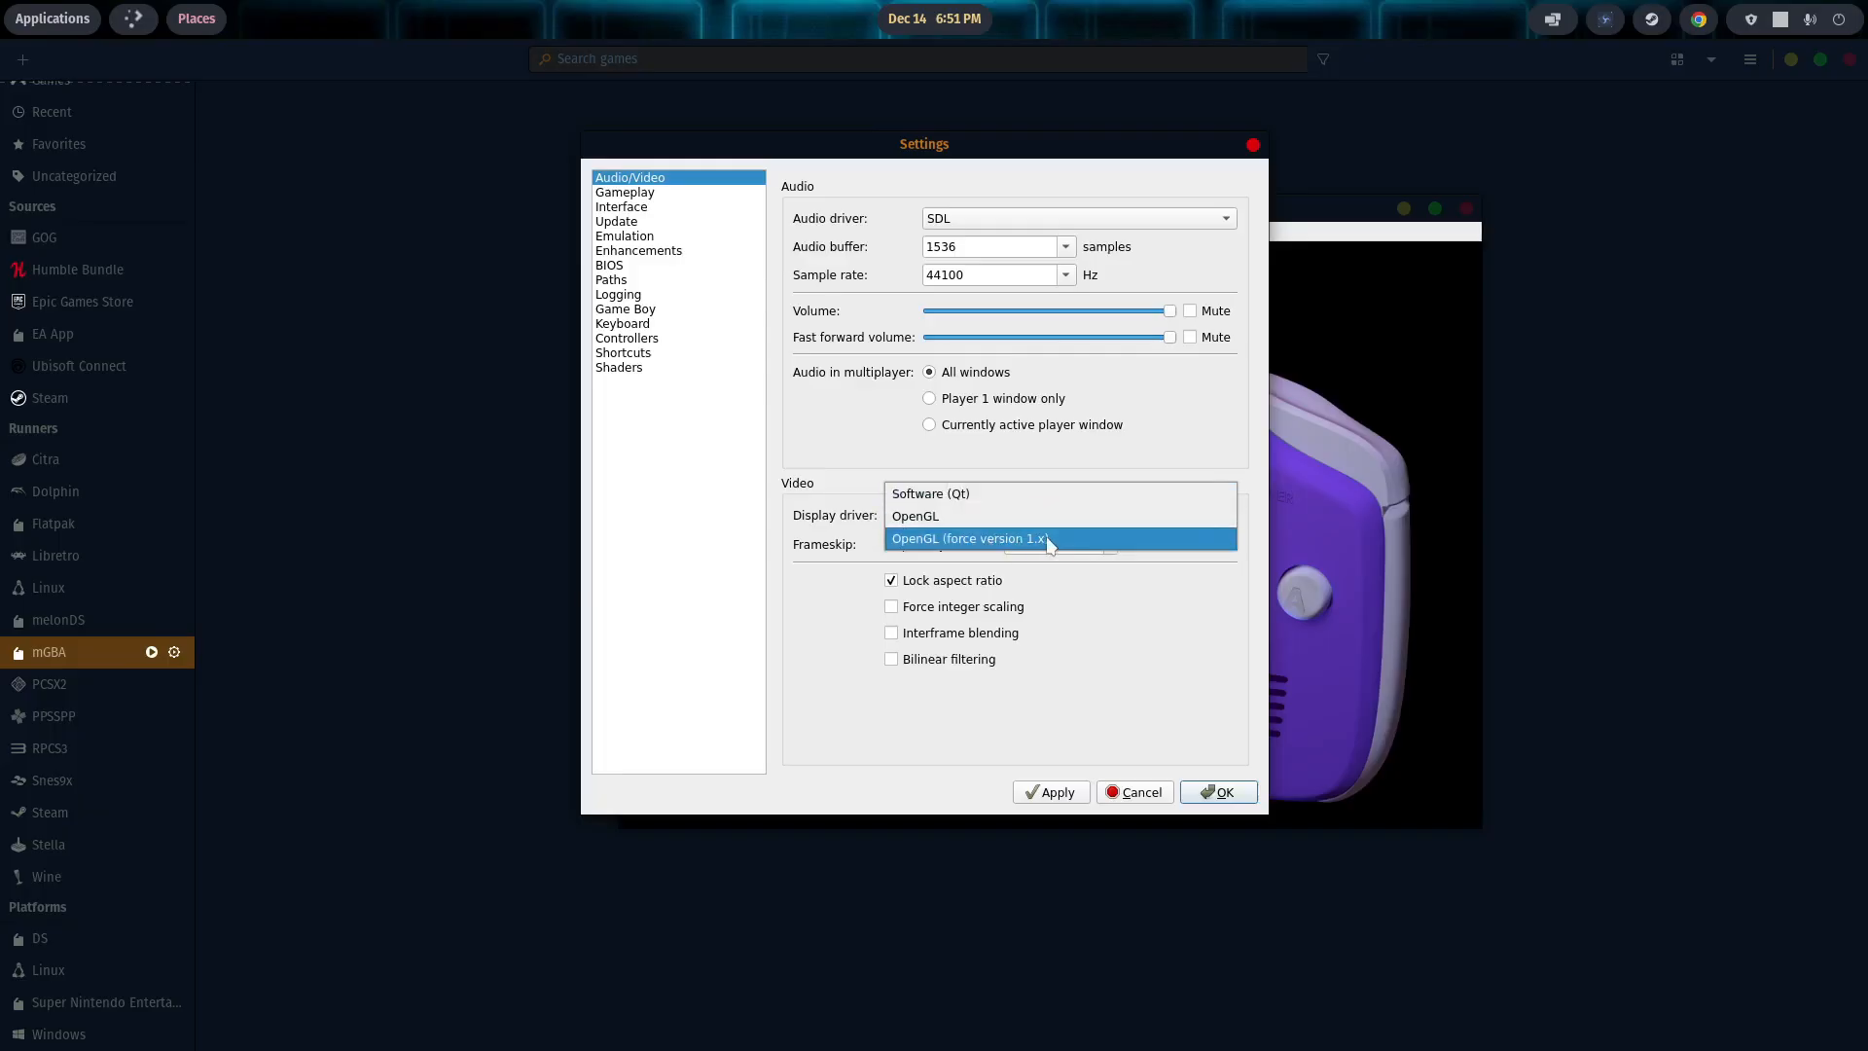
left_click(914, 514)
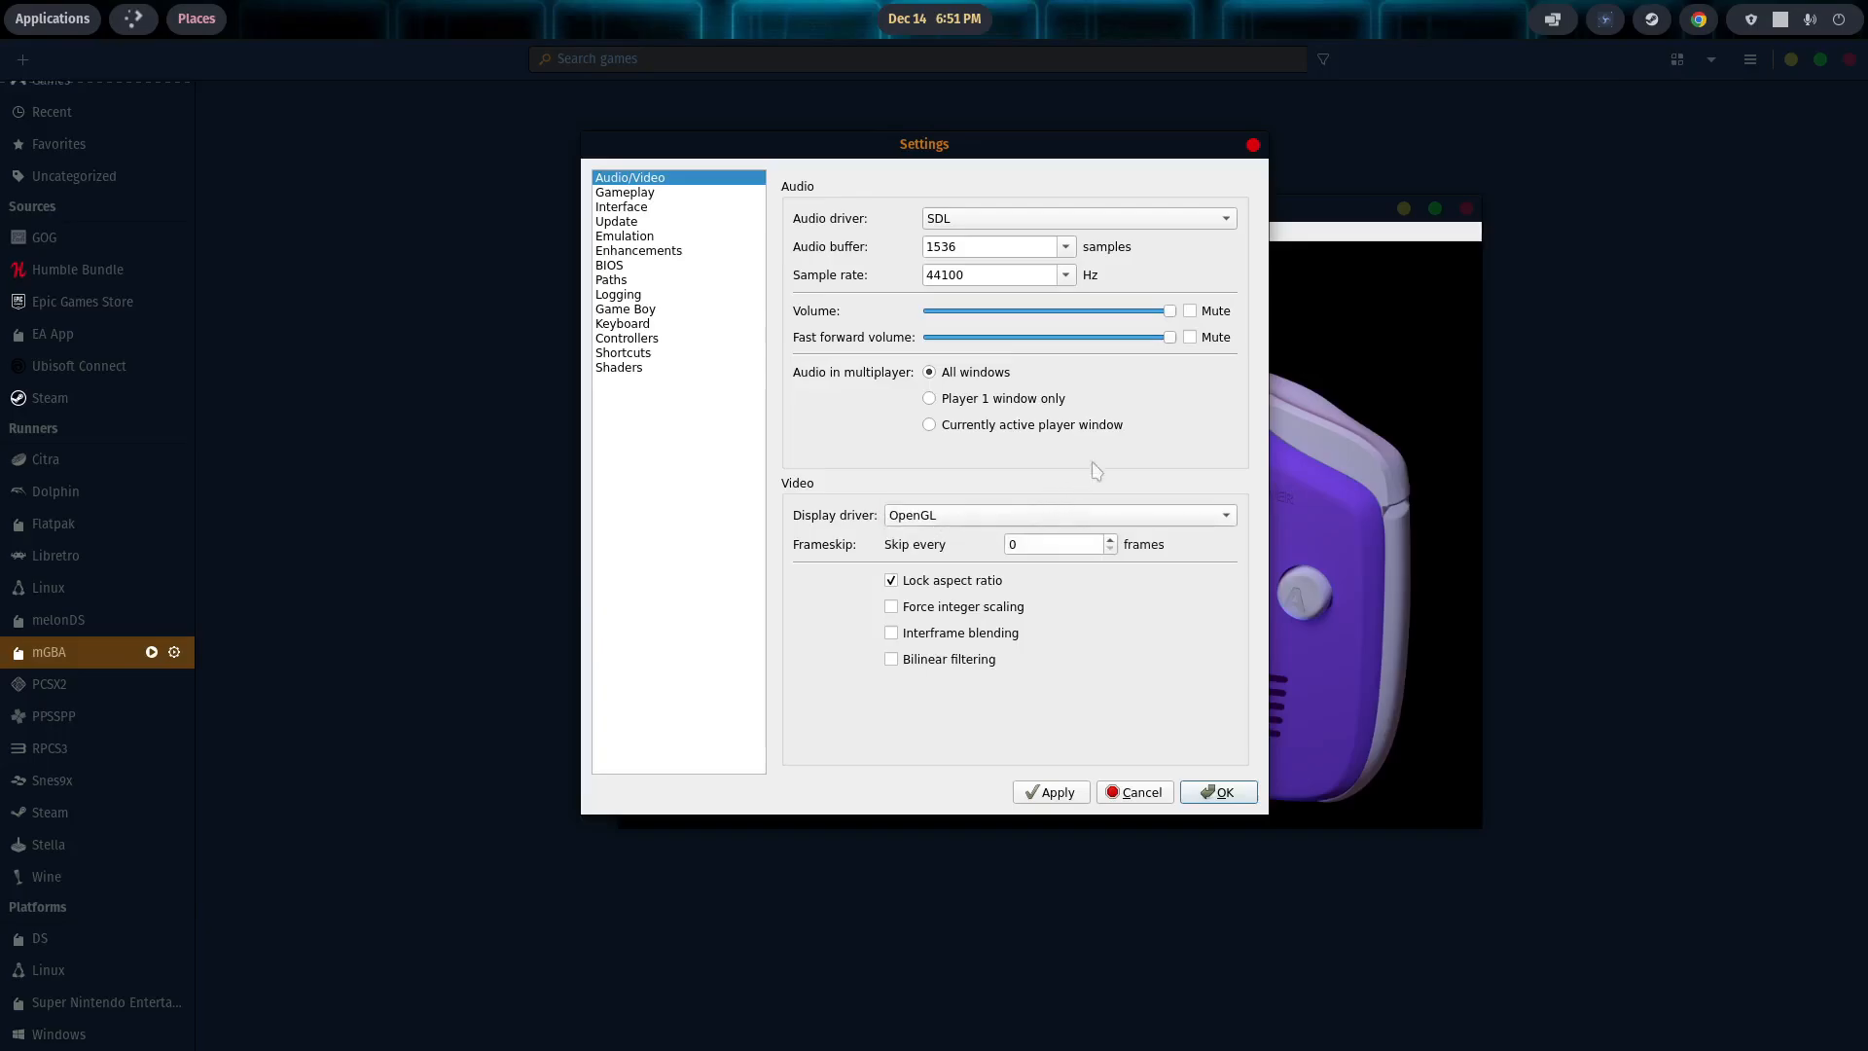
mouse_move(1004, 319)
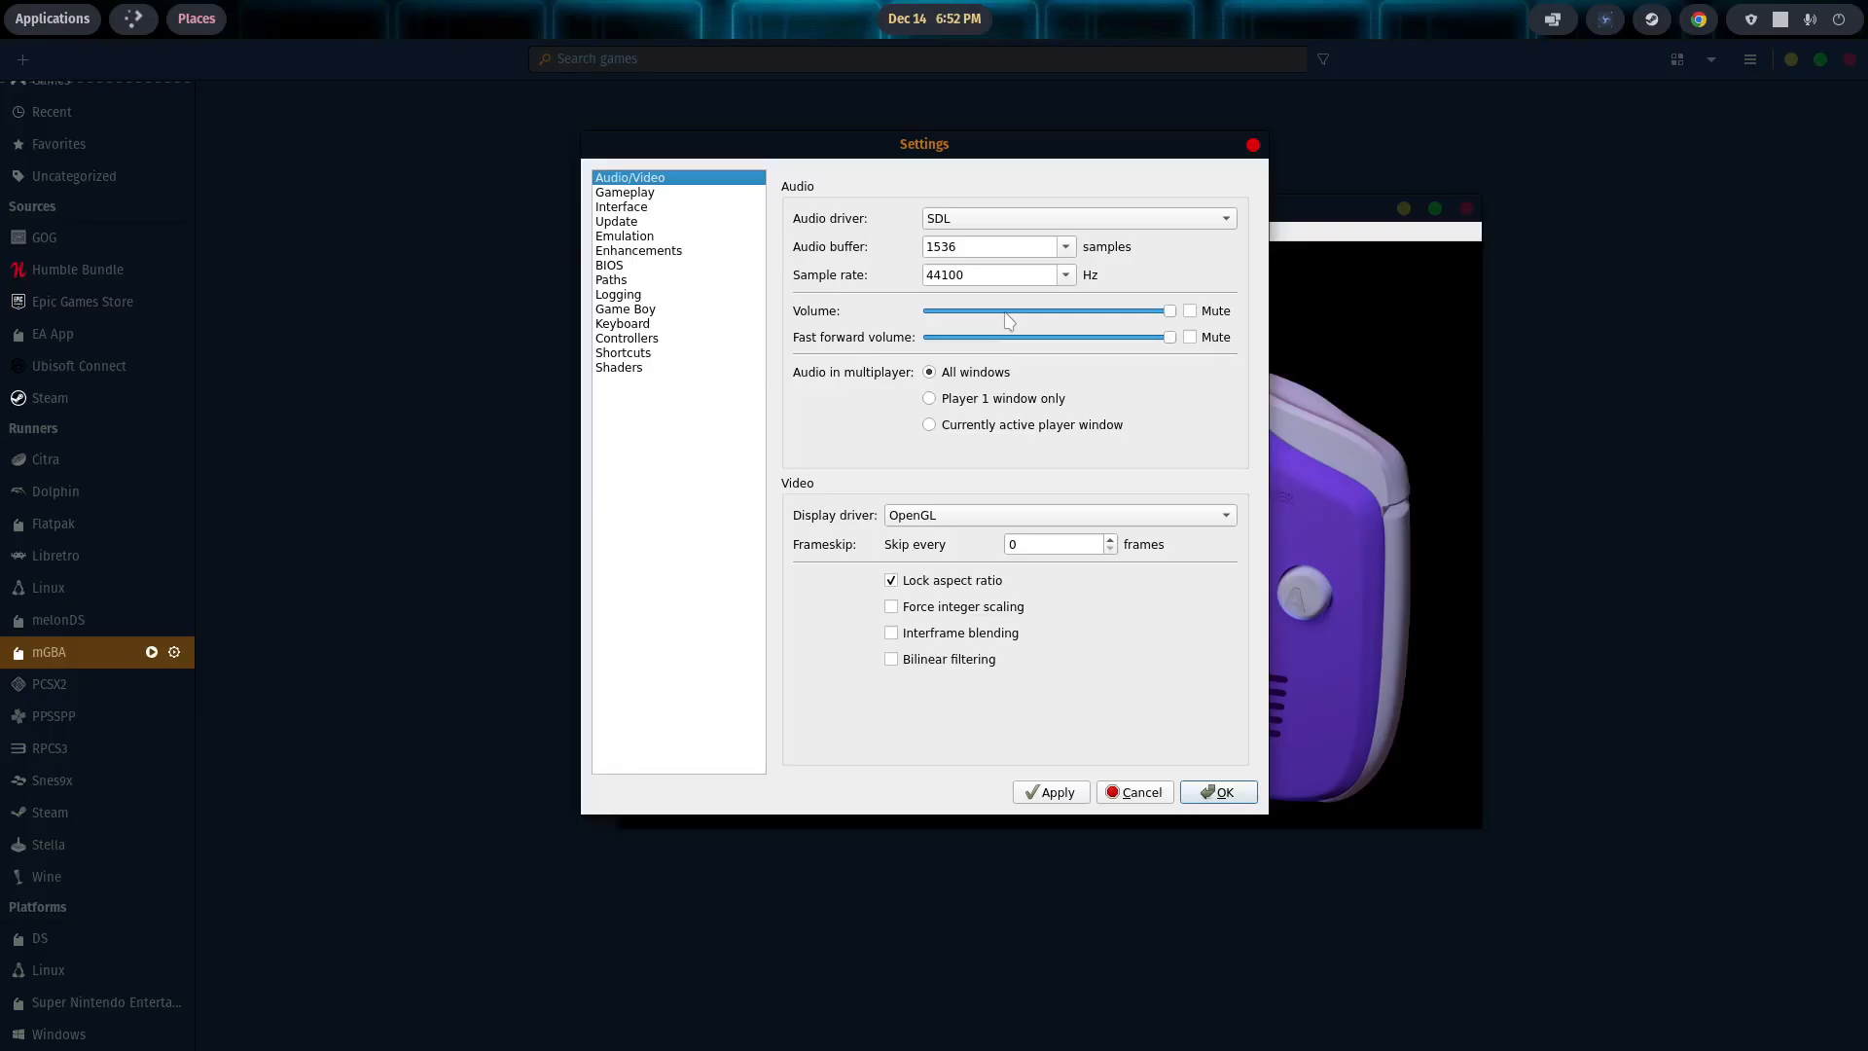
mouse_move(617, 354)
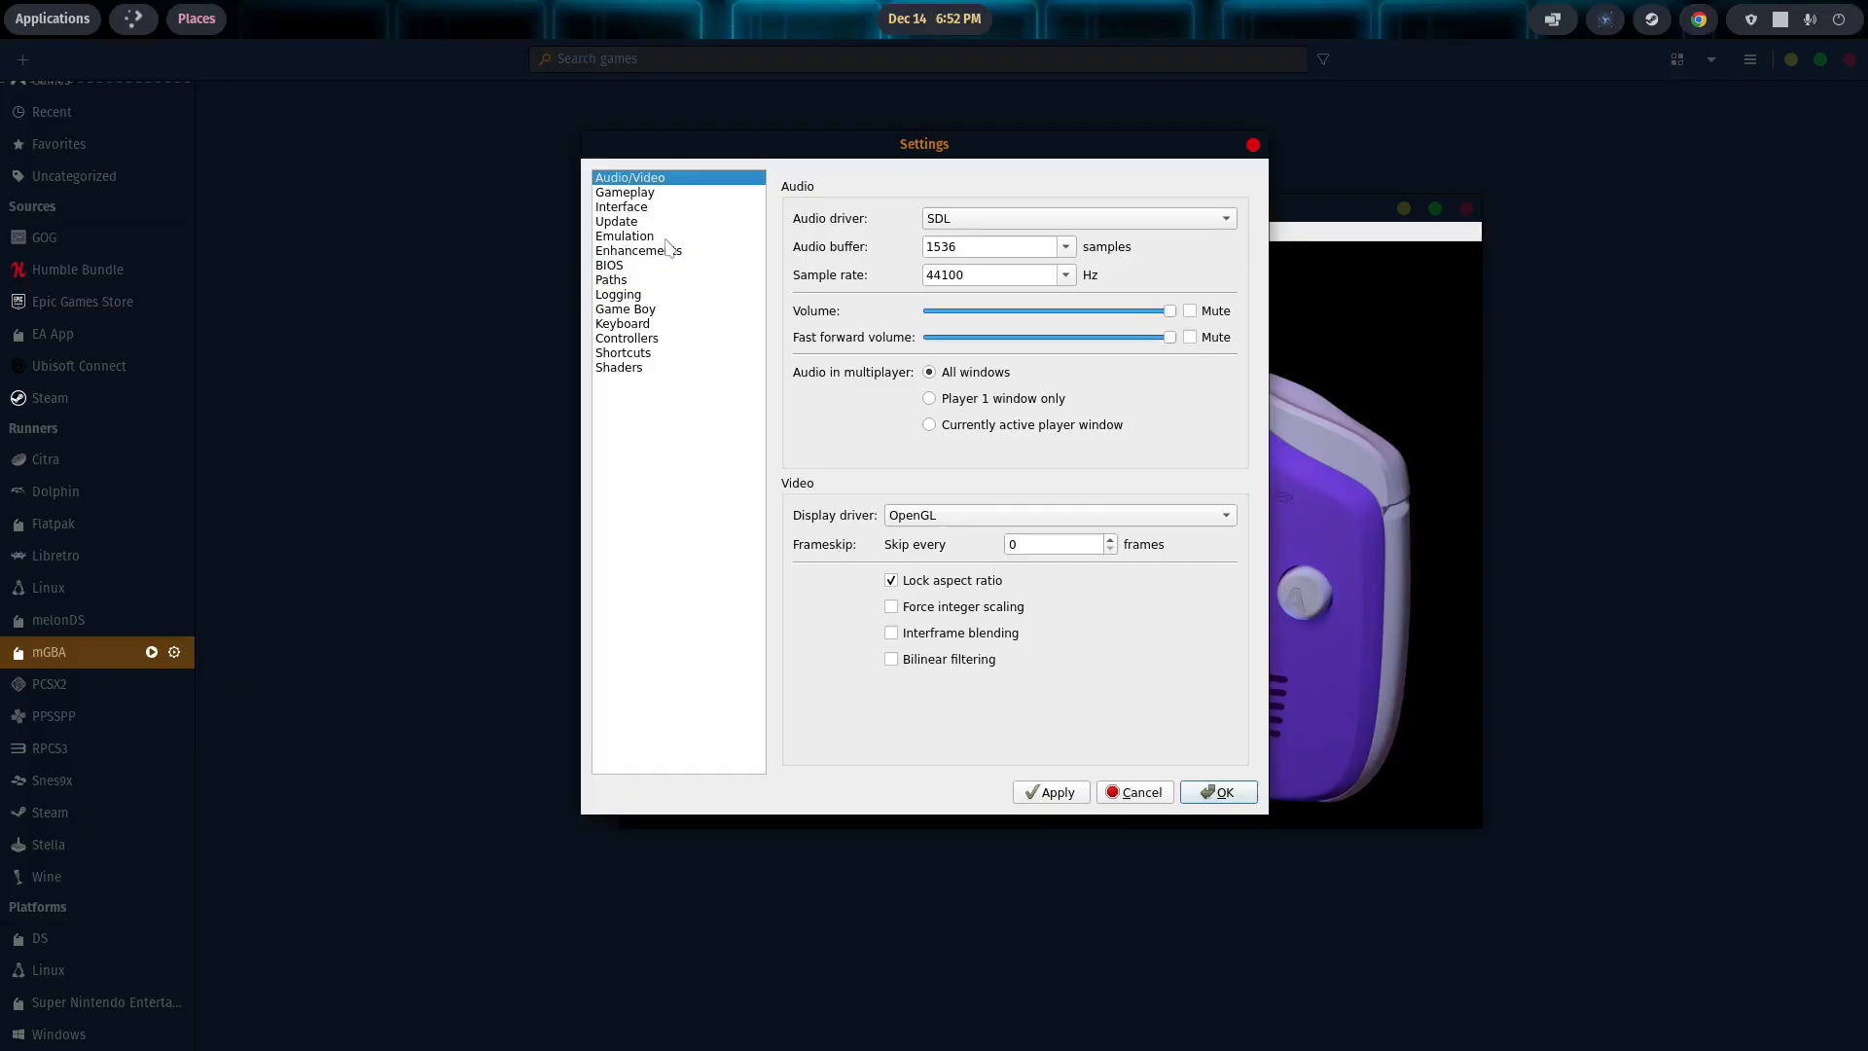
mouse_move(675, 296)
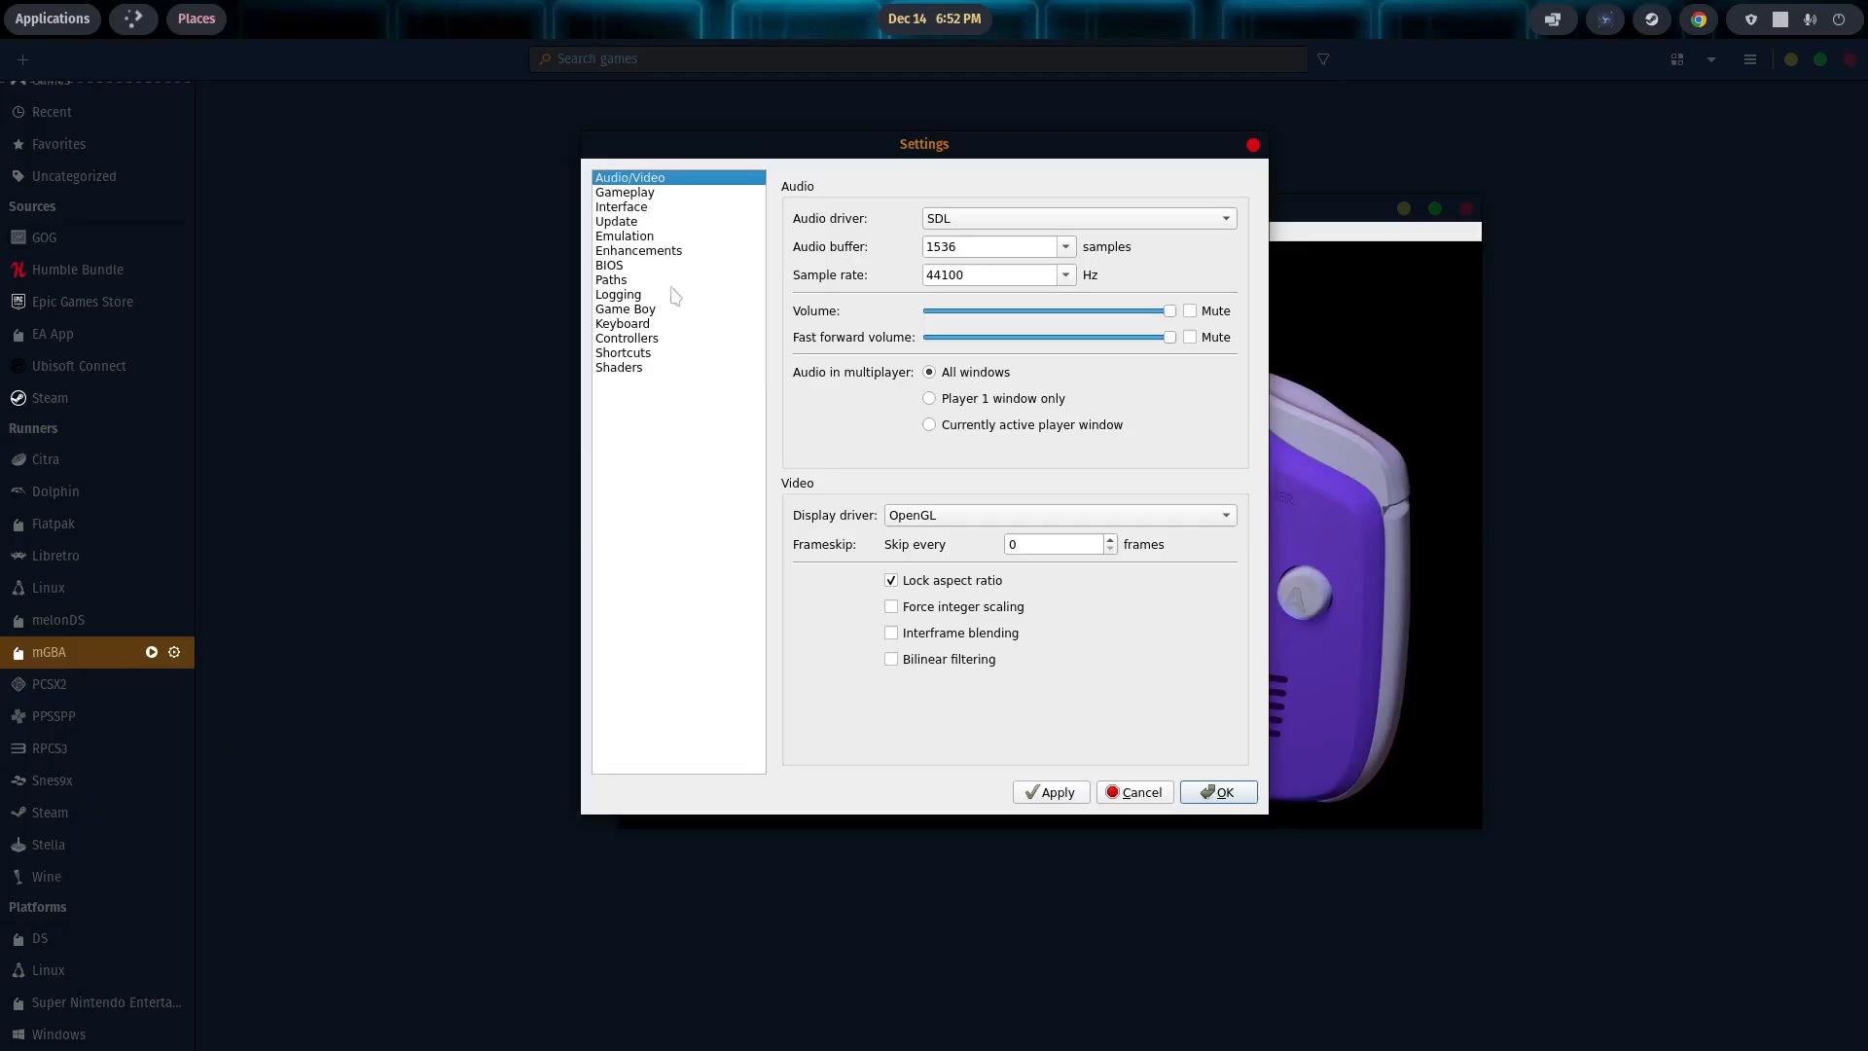
Step: Remap the PS4 controller's shoulder, A and D-pad directions to buttons 11–14
left_click(626, 337)
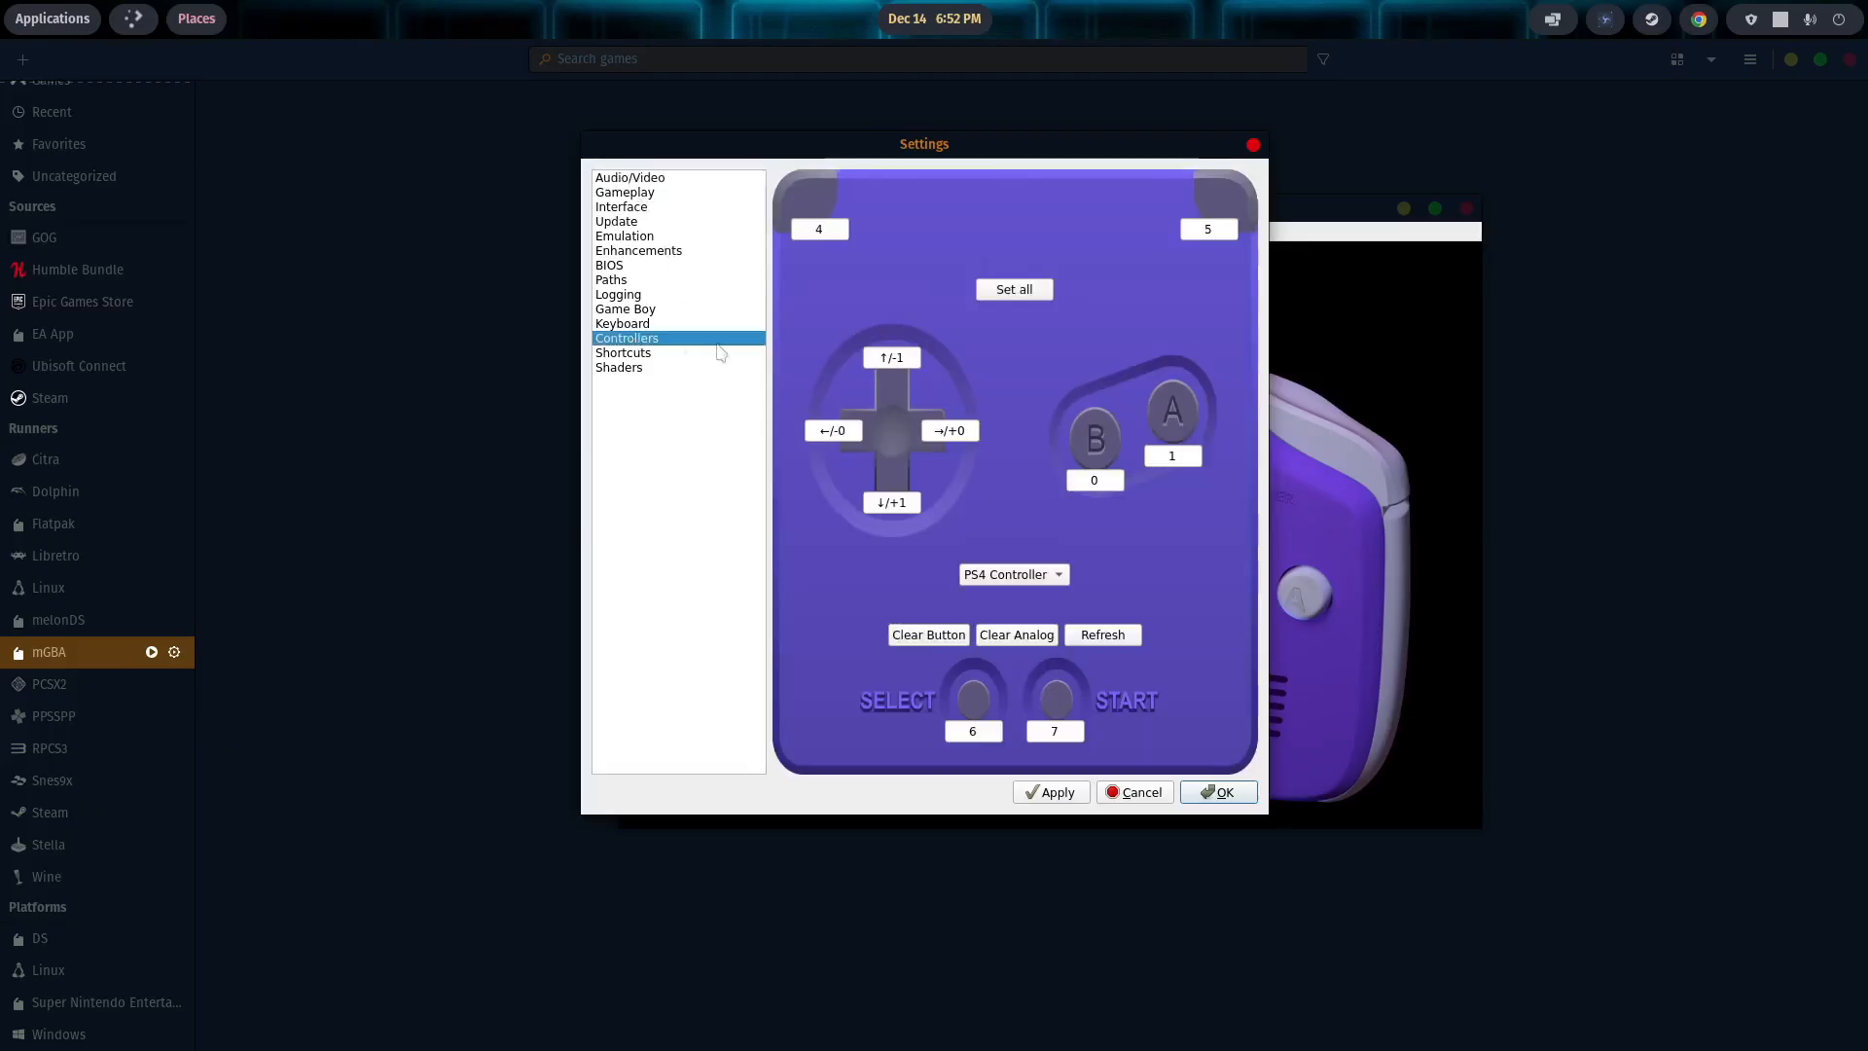
mouse_move(952, 607)
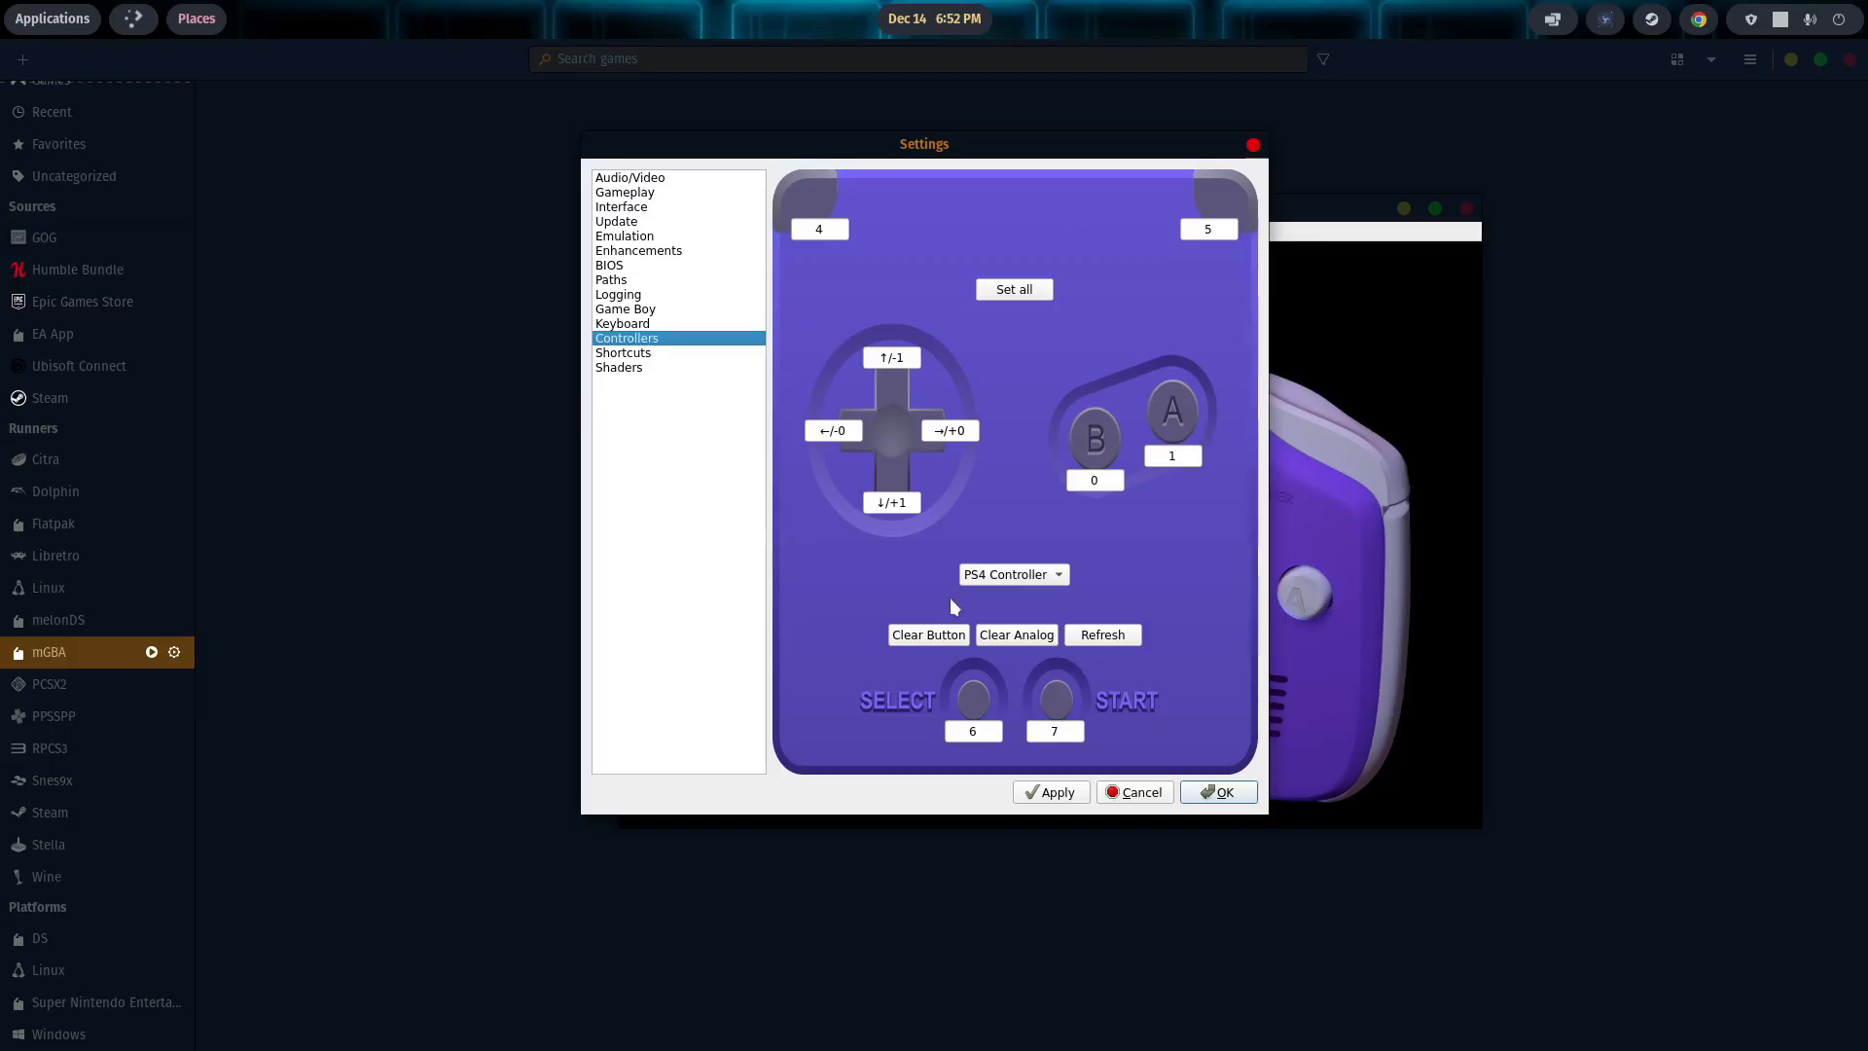
mouse_move(965, 354)
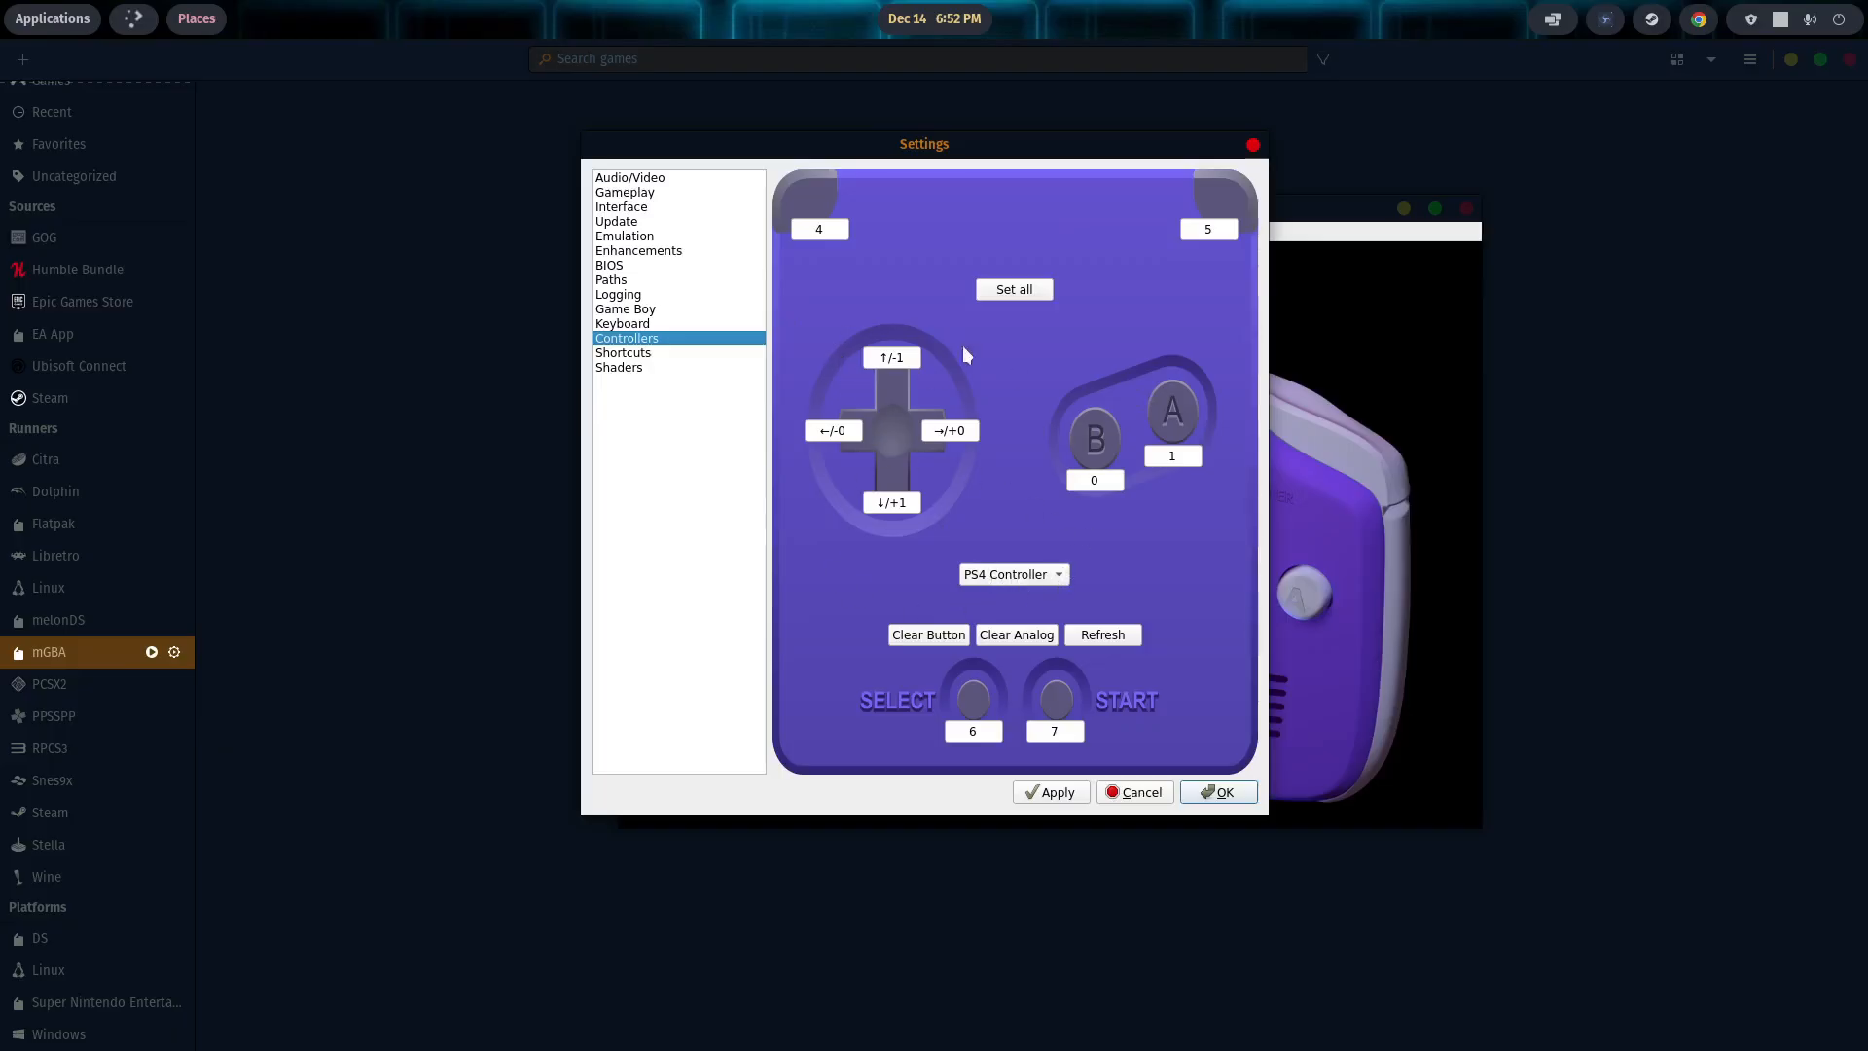
mouse_move(1073, 509)
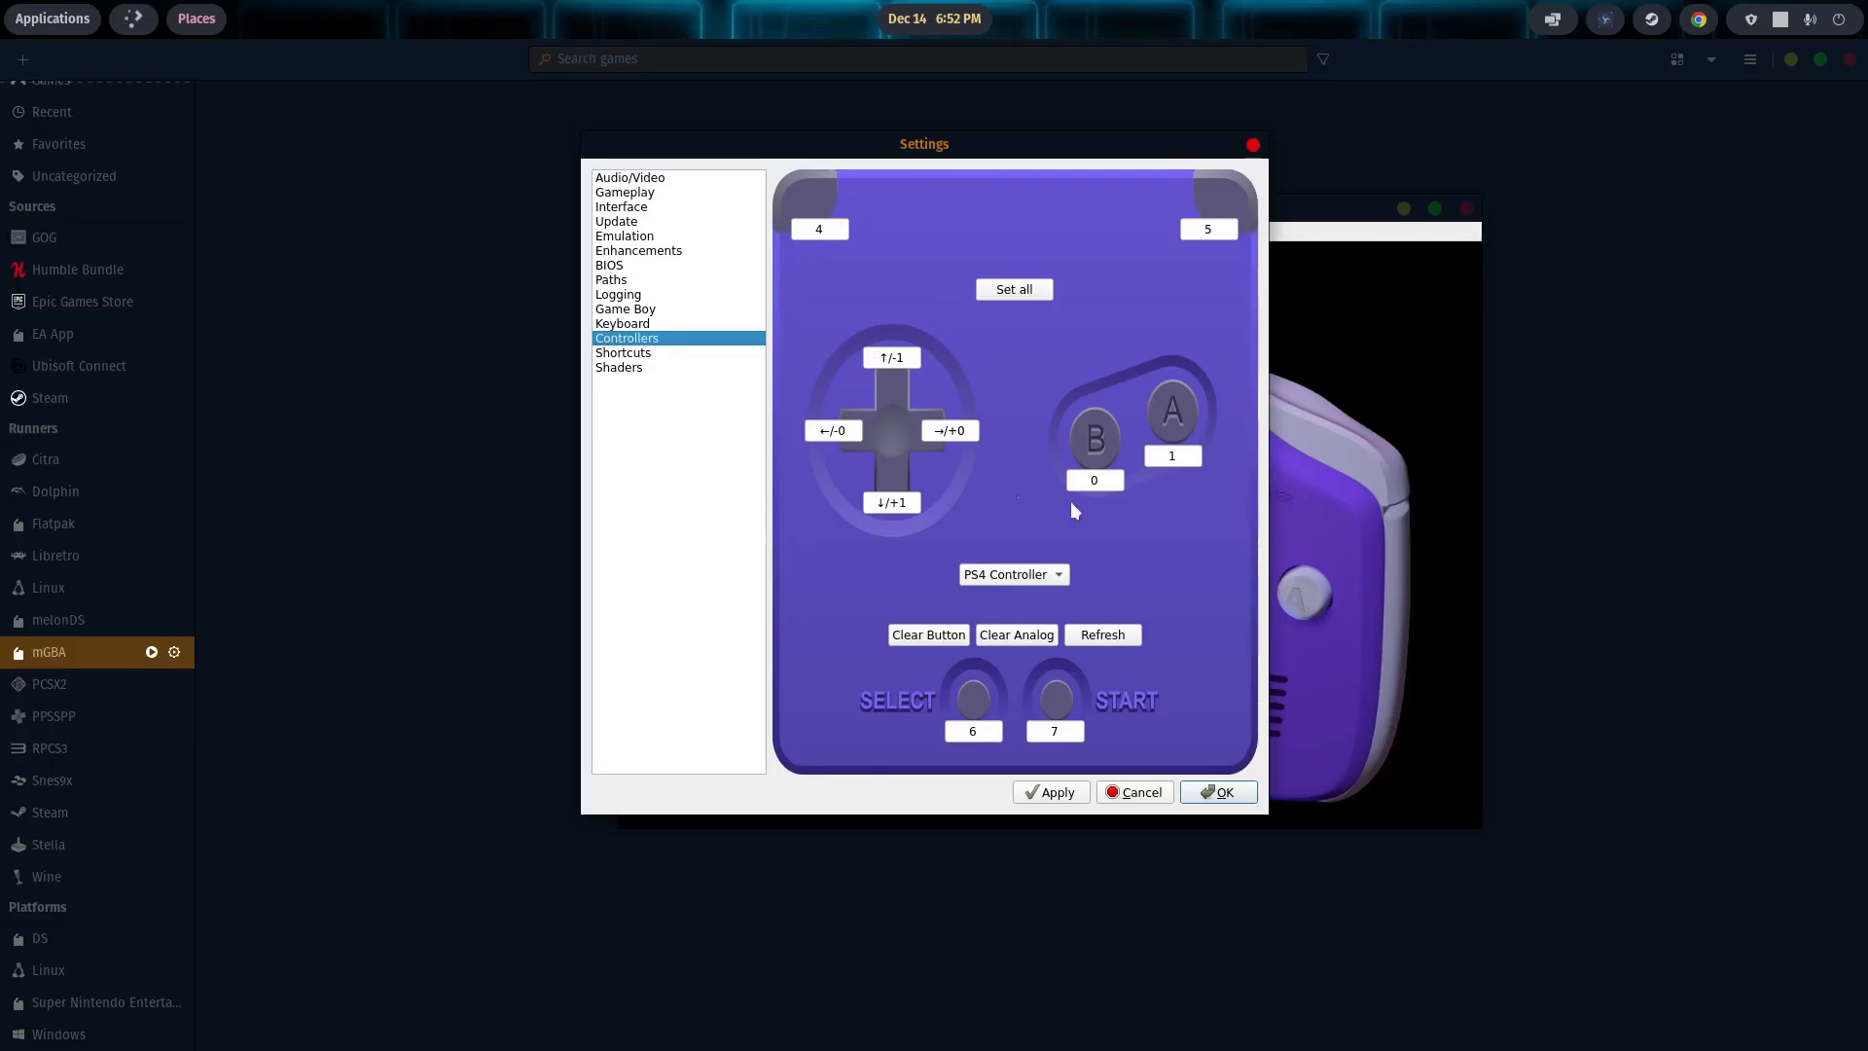
mouse_move(1012, 644)
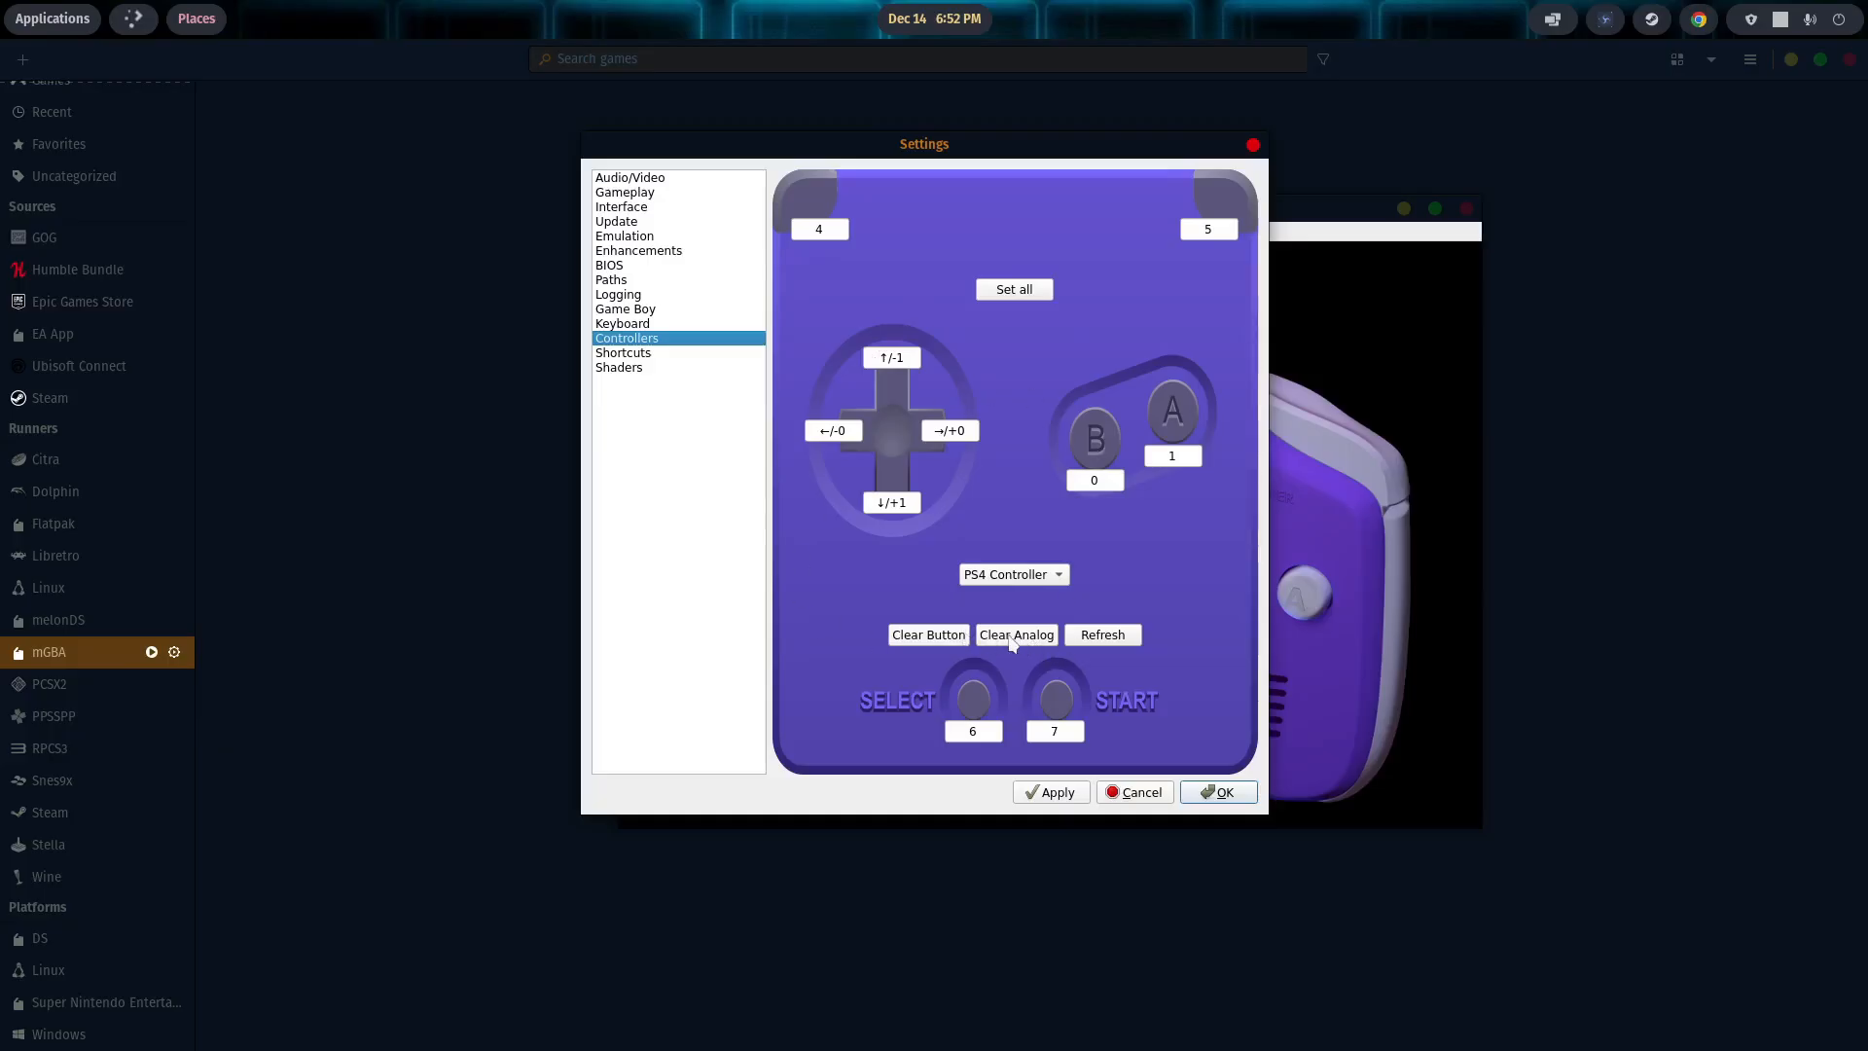
left_click(819, 230)
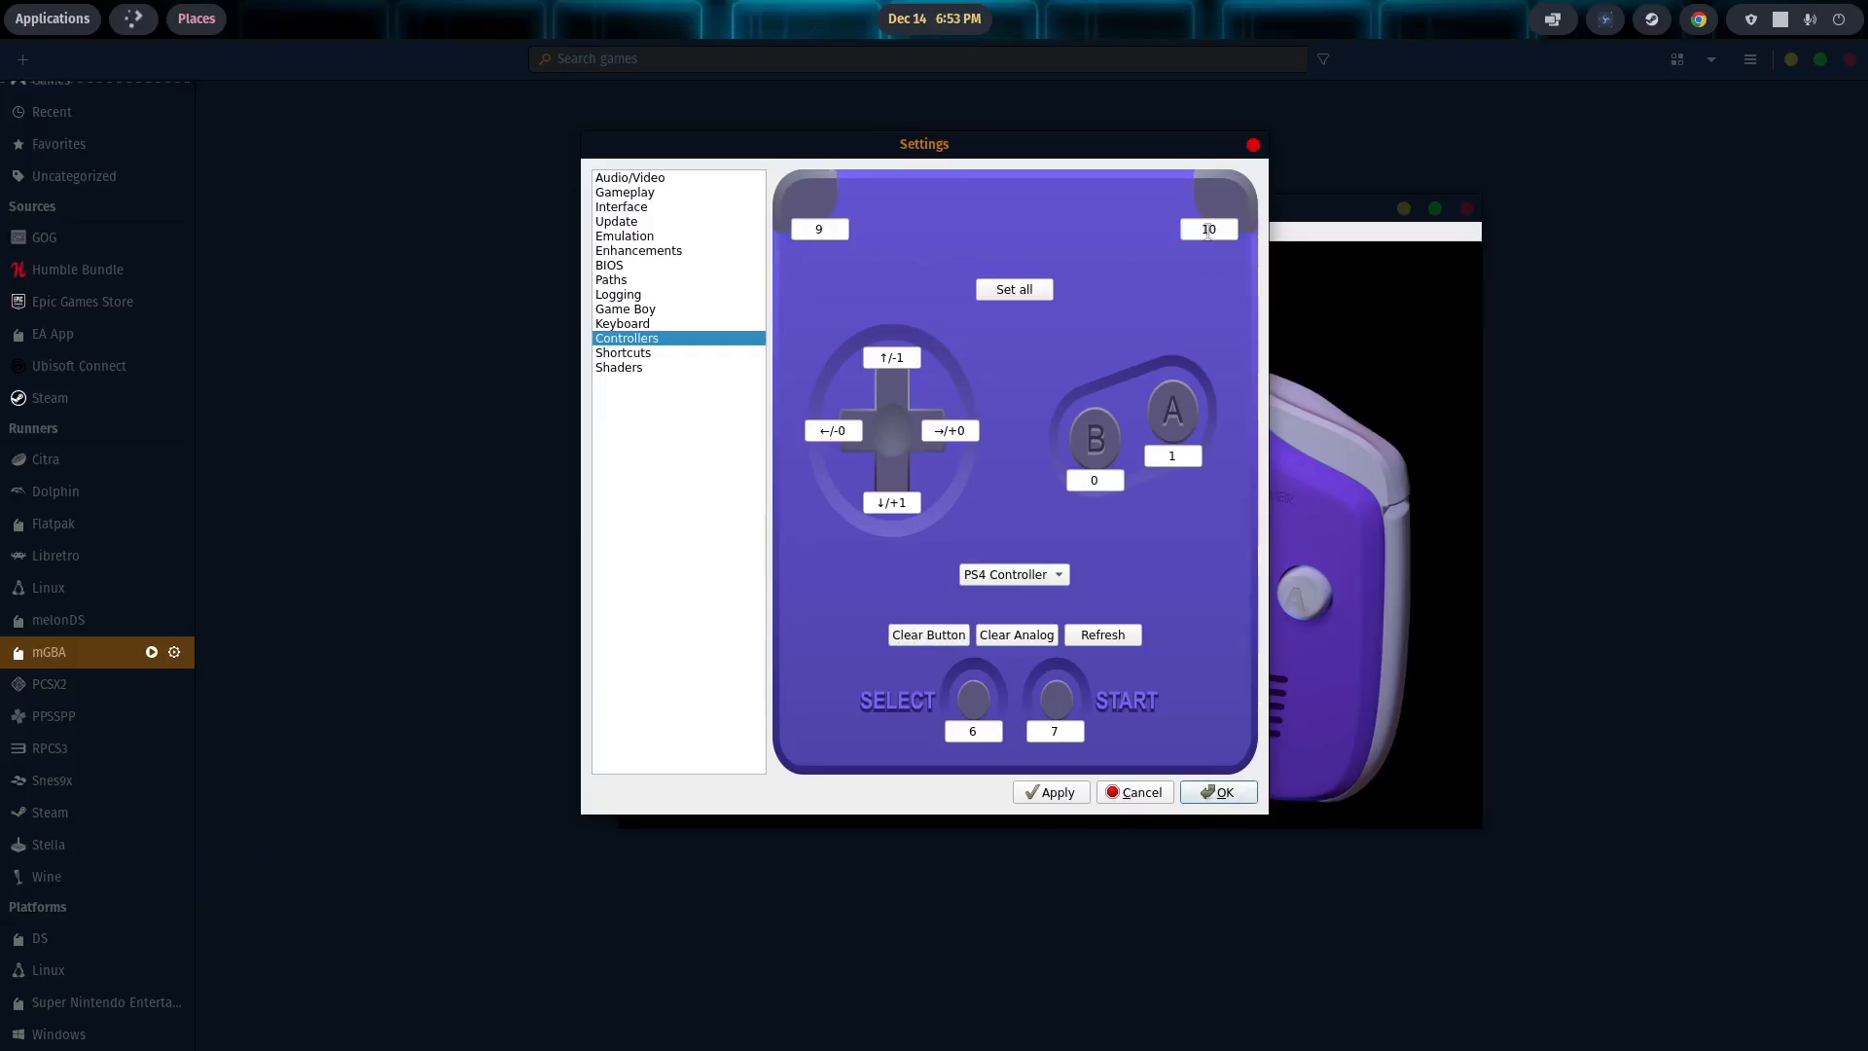
left_click(889, 359)
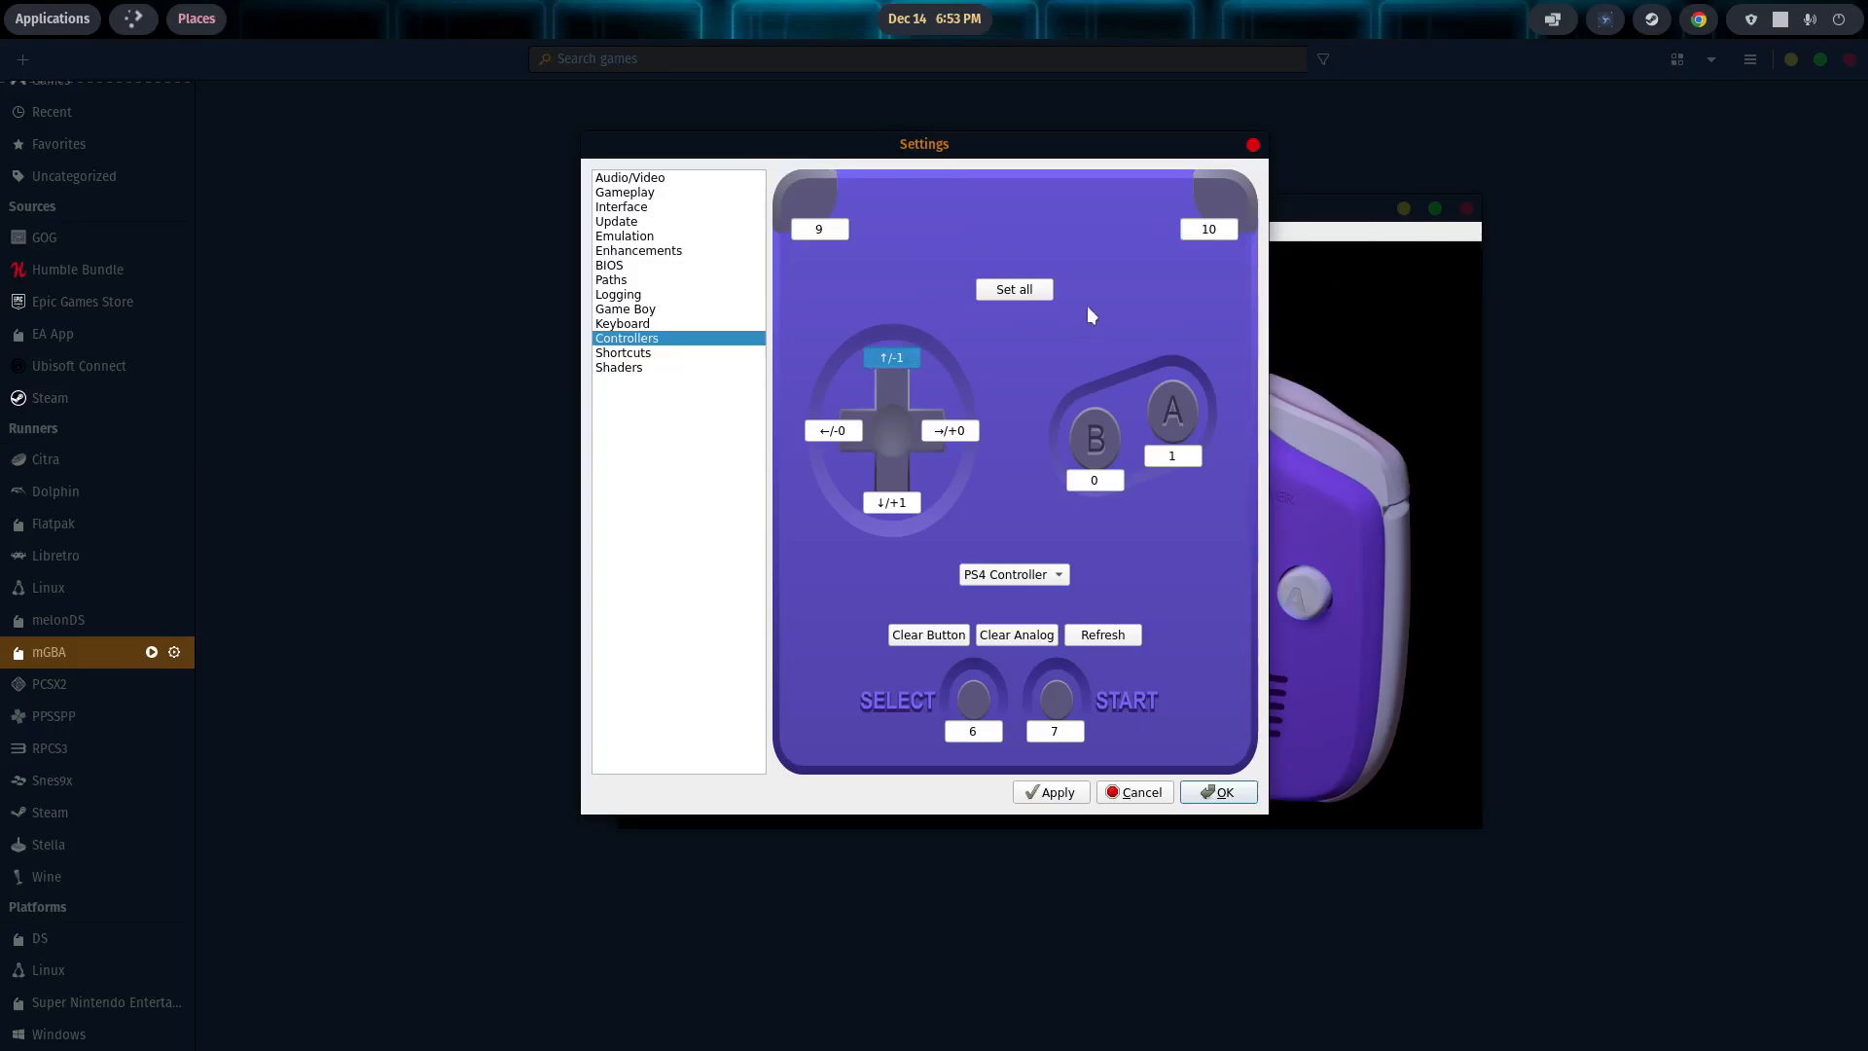
left_click(1171, 456)
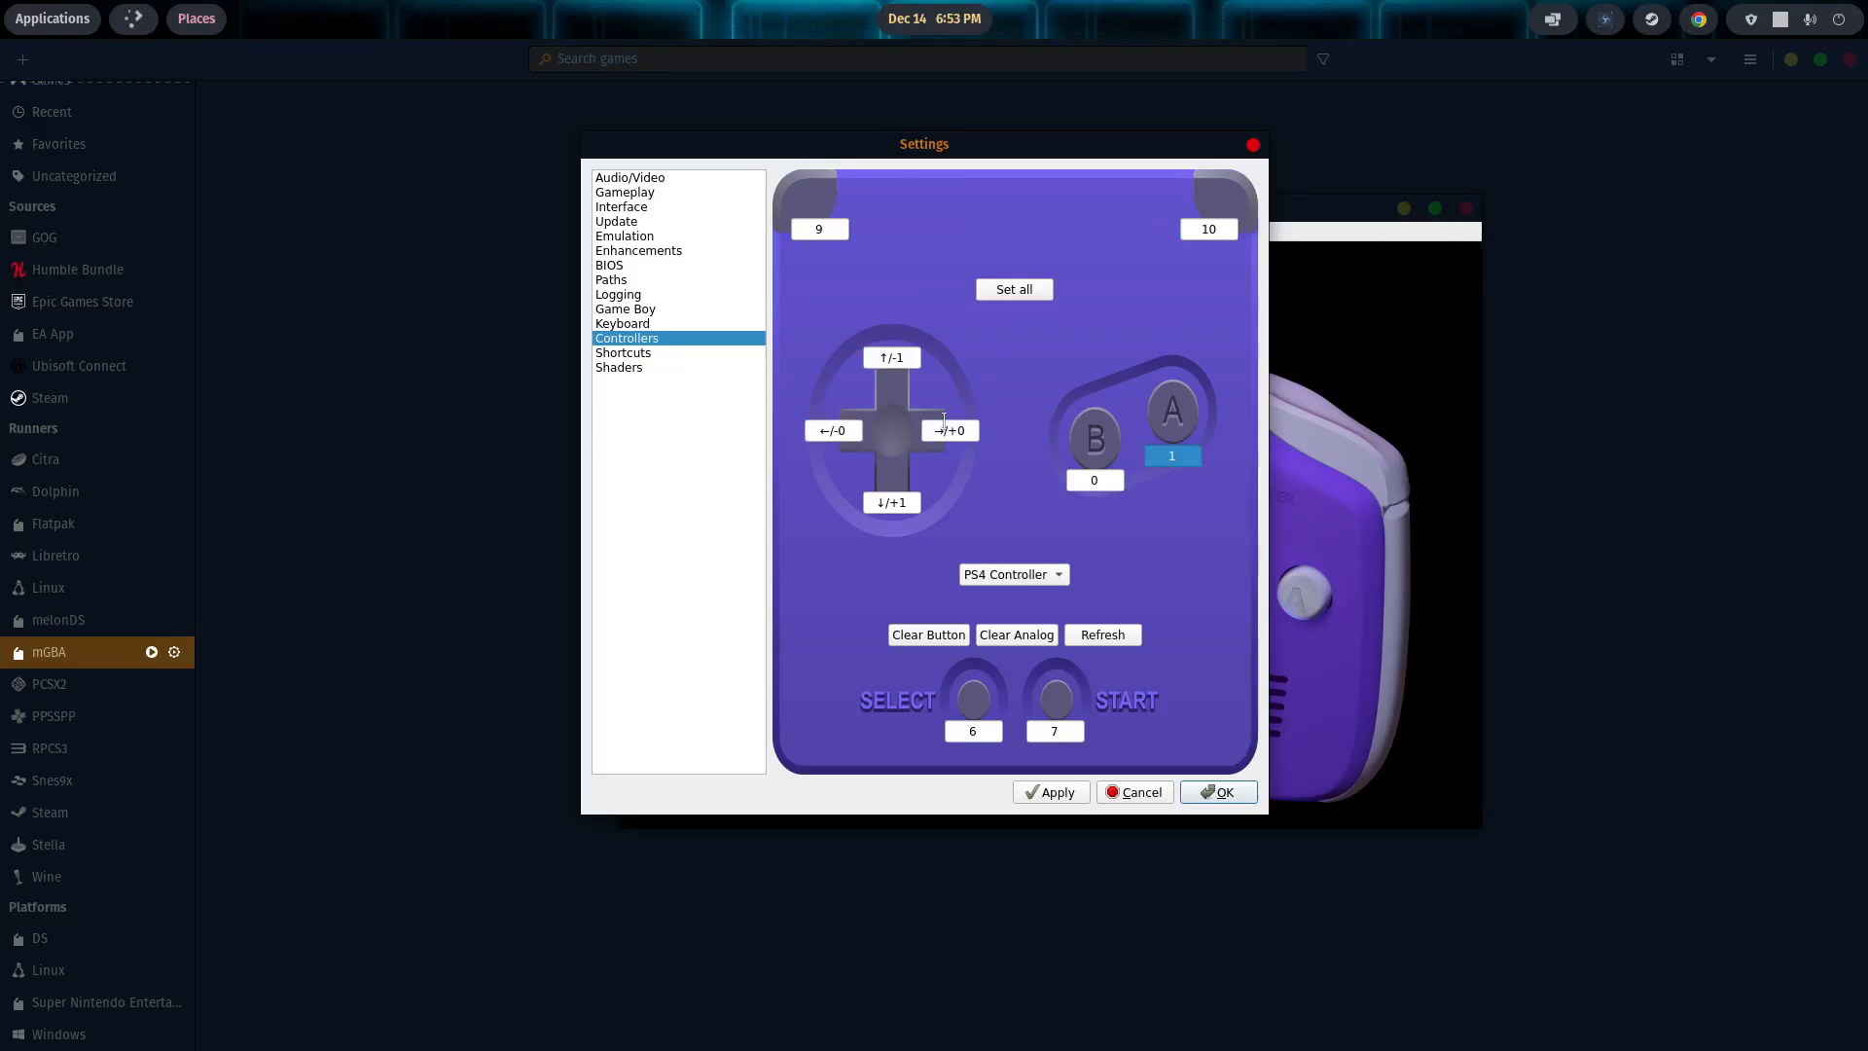
left_click(891, 358)
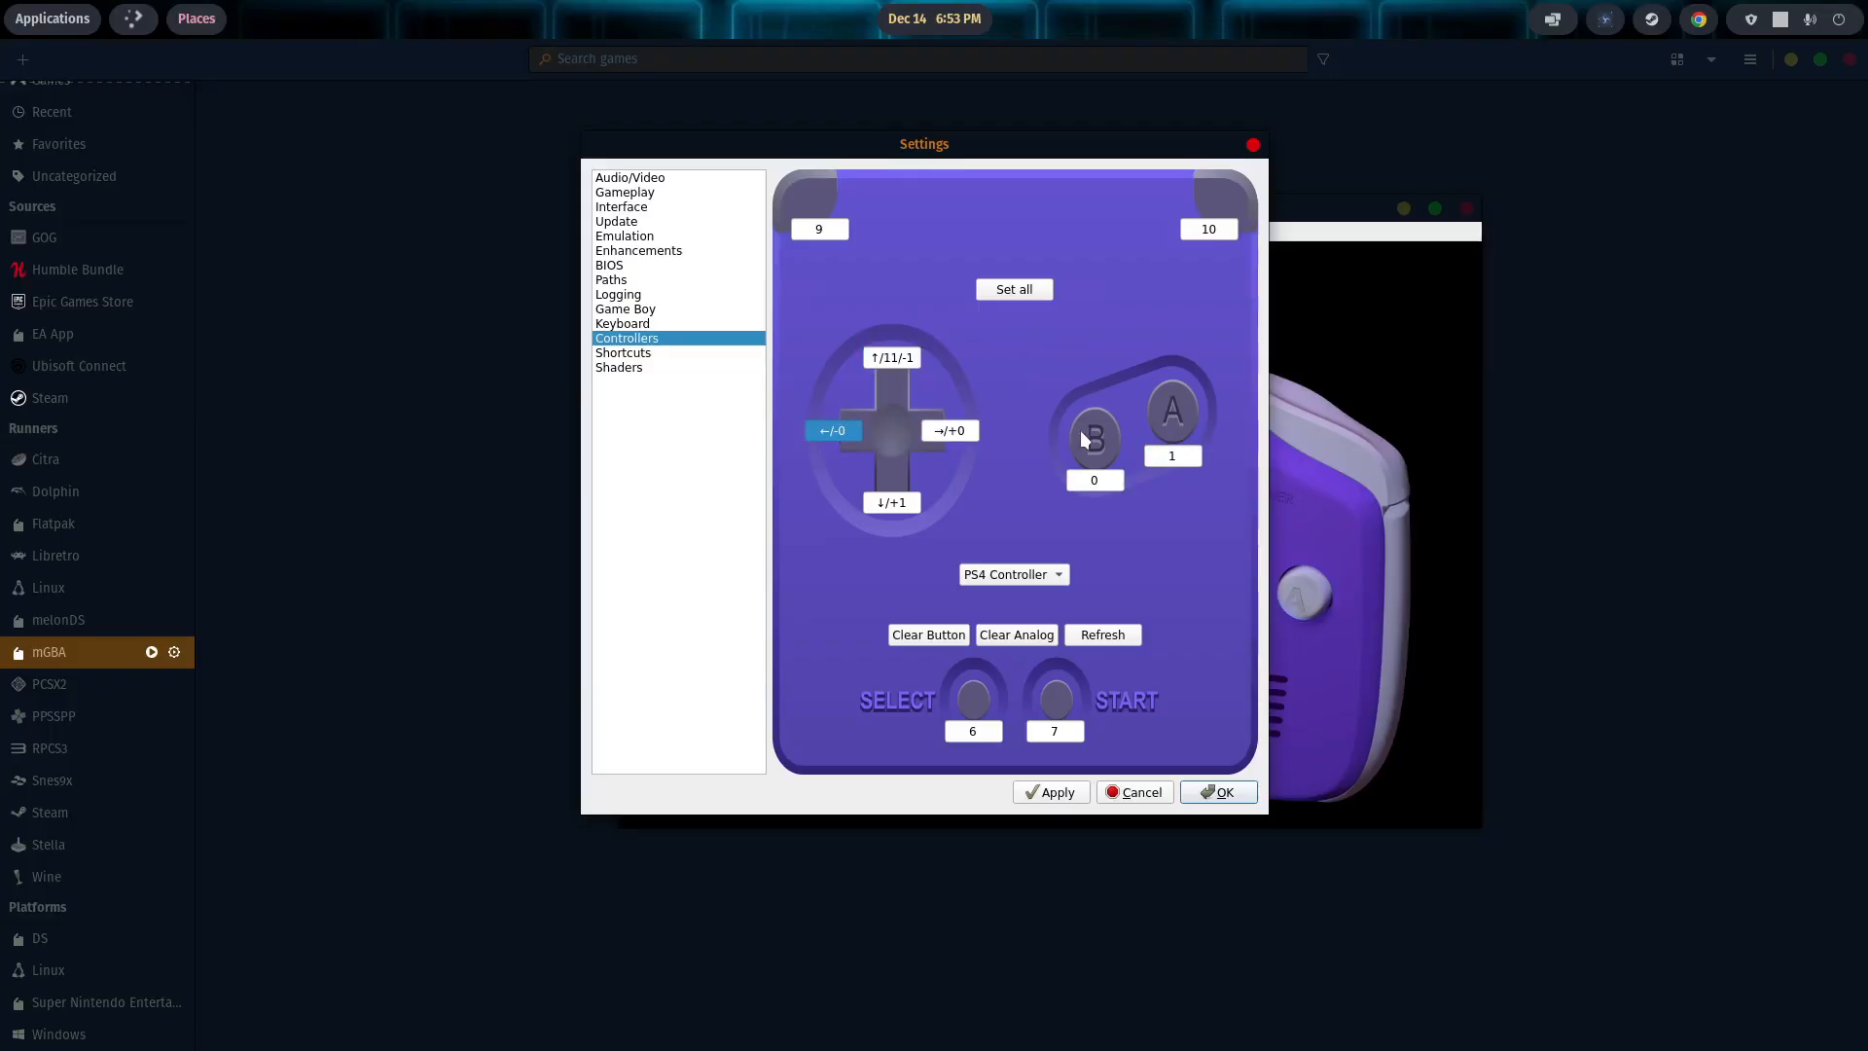
left_click(892, 502)
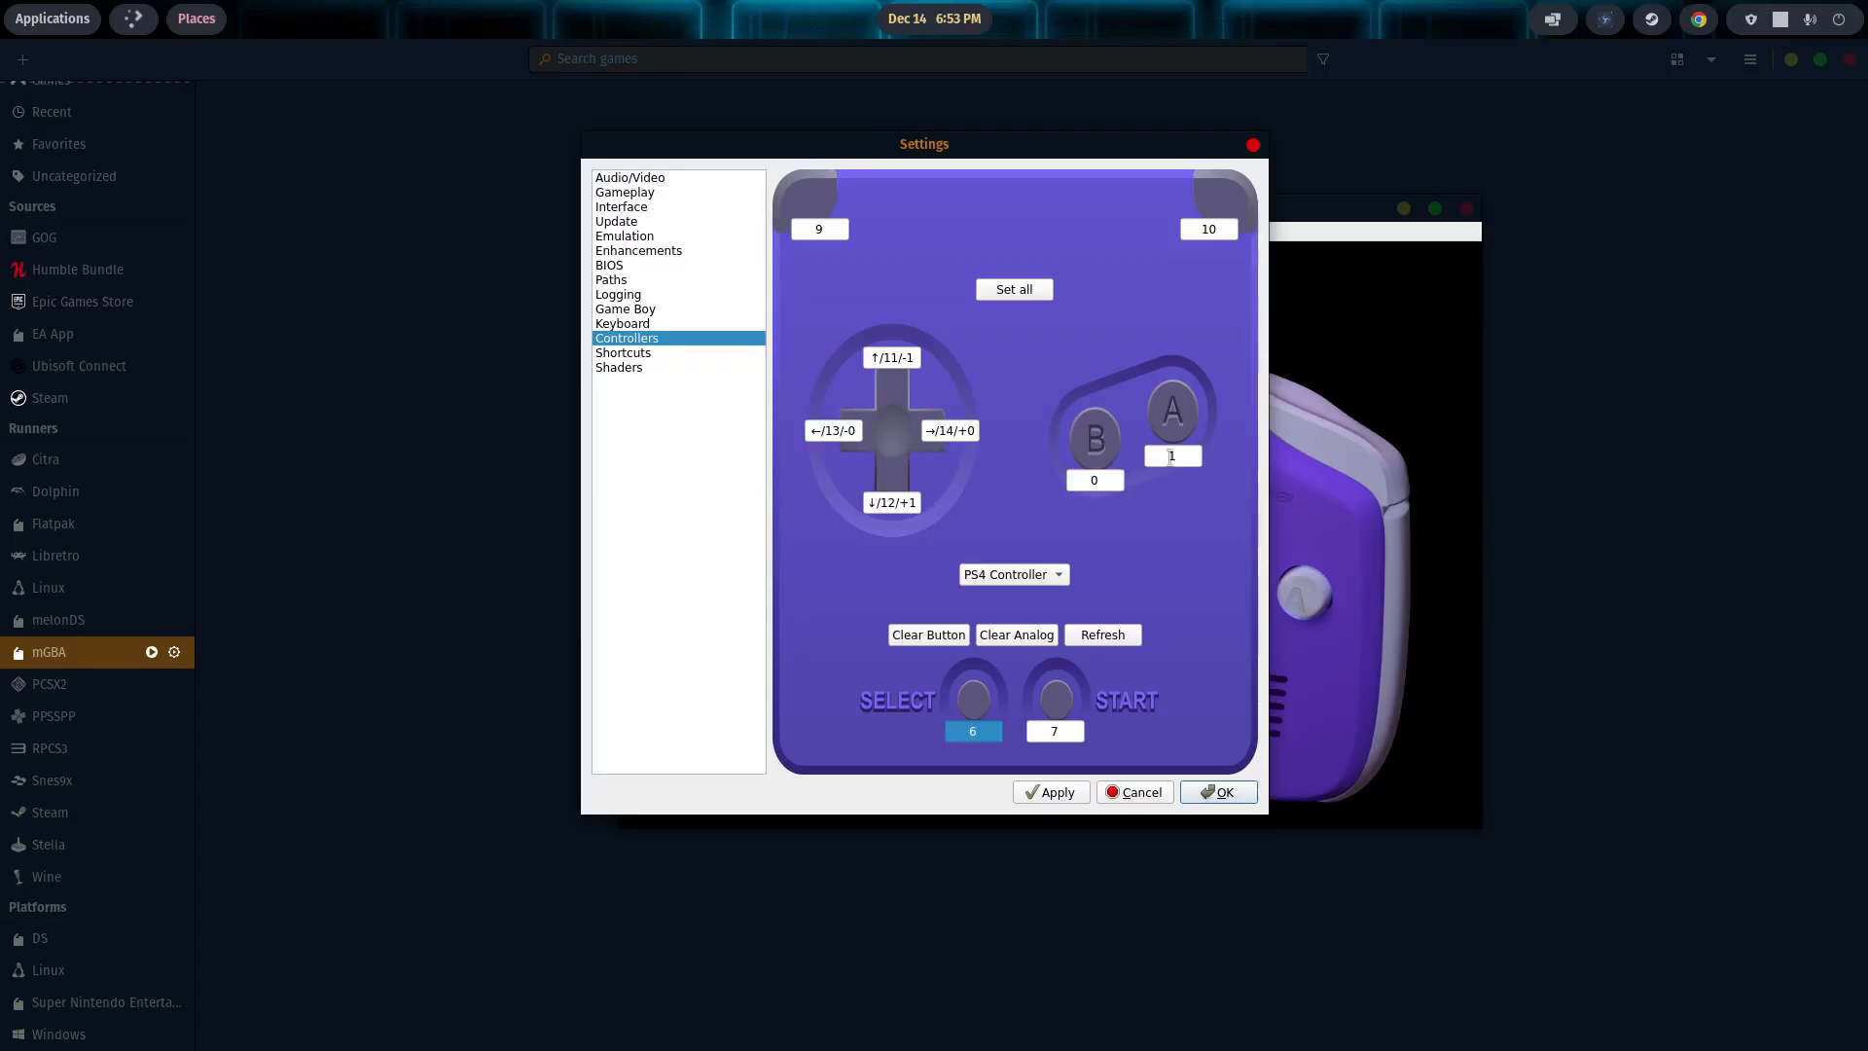
Step: Assign Select to button 4 and Start to button 6, then save with OK
left_click(1092, 479)
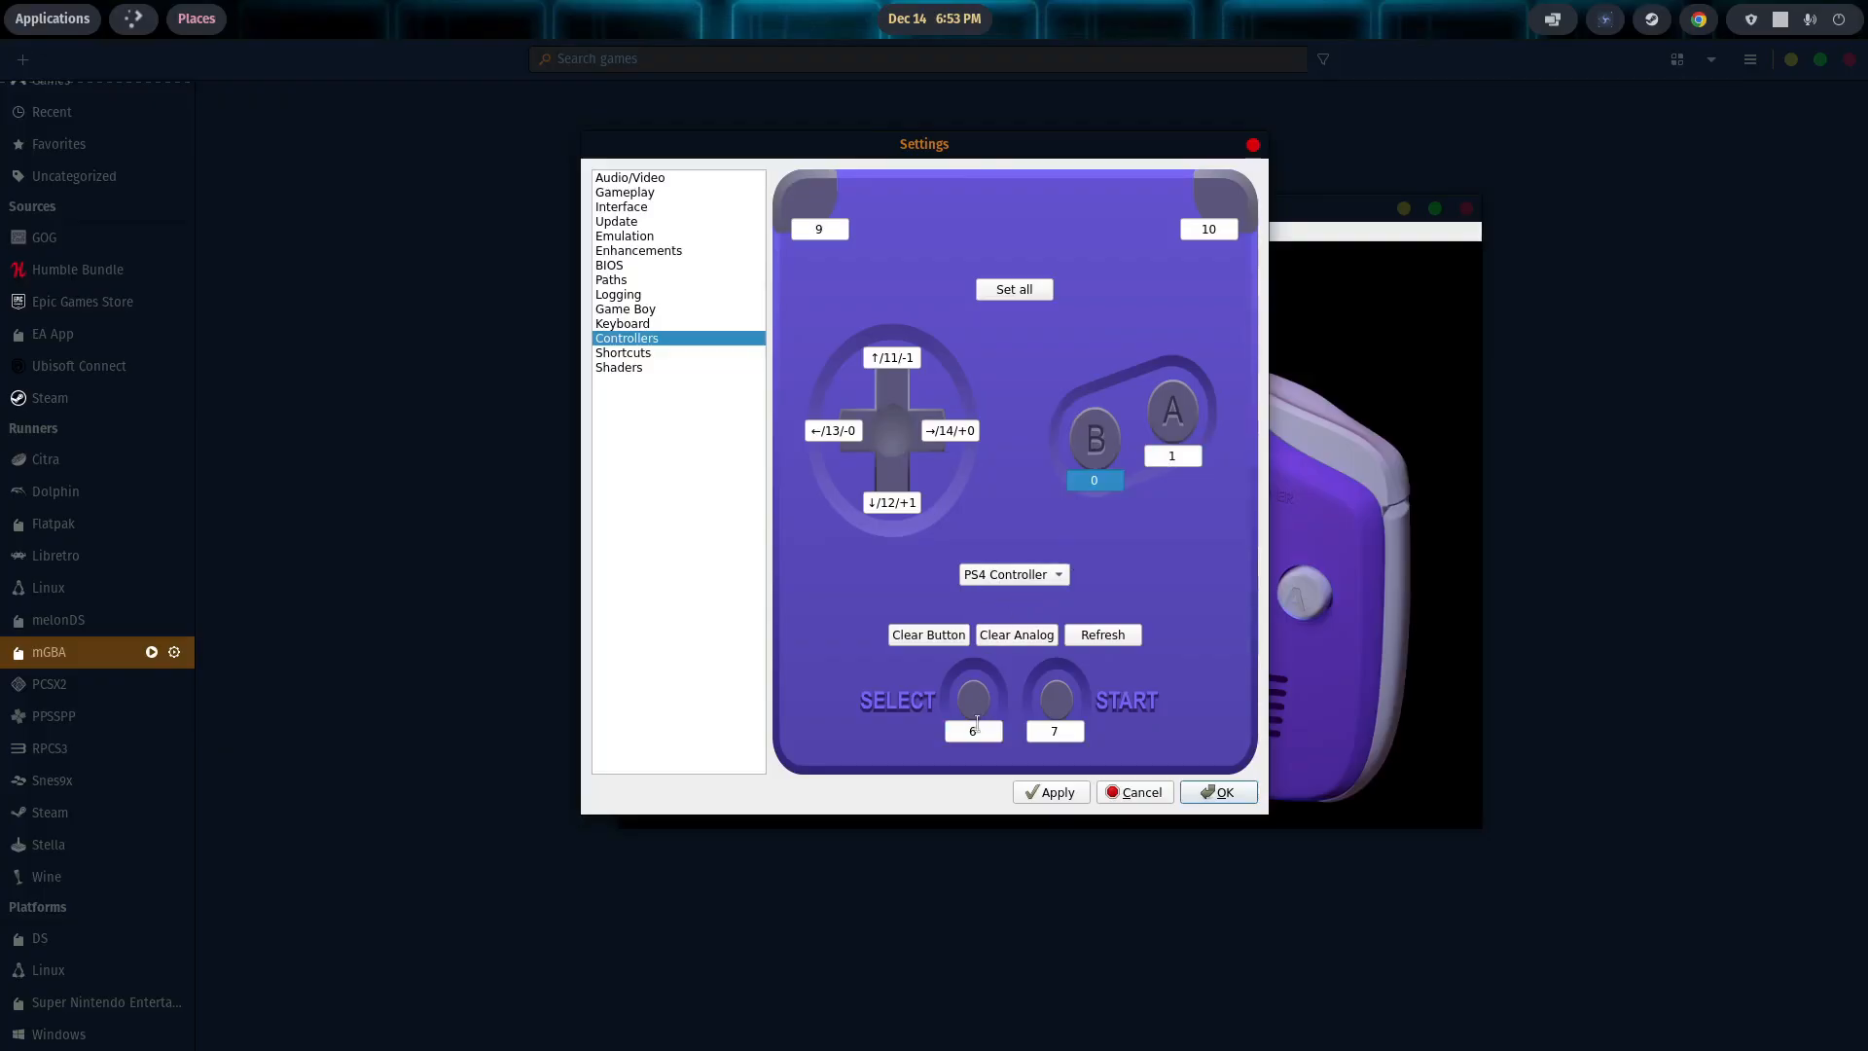
left_click(1053, 730)
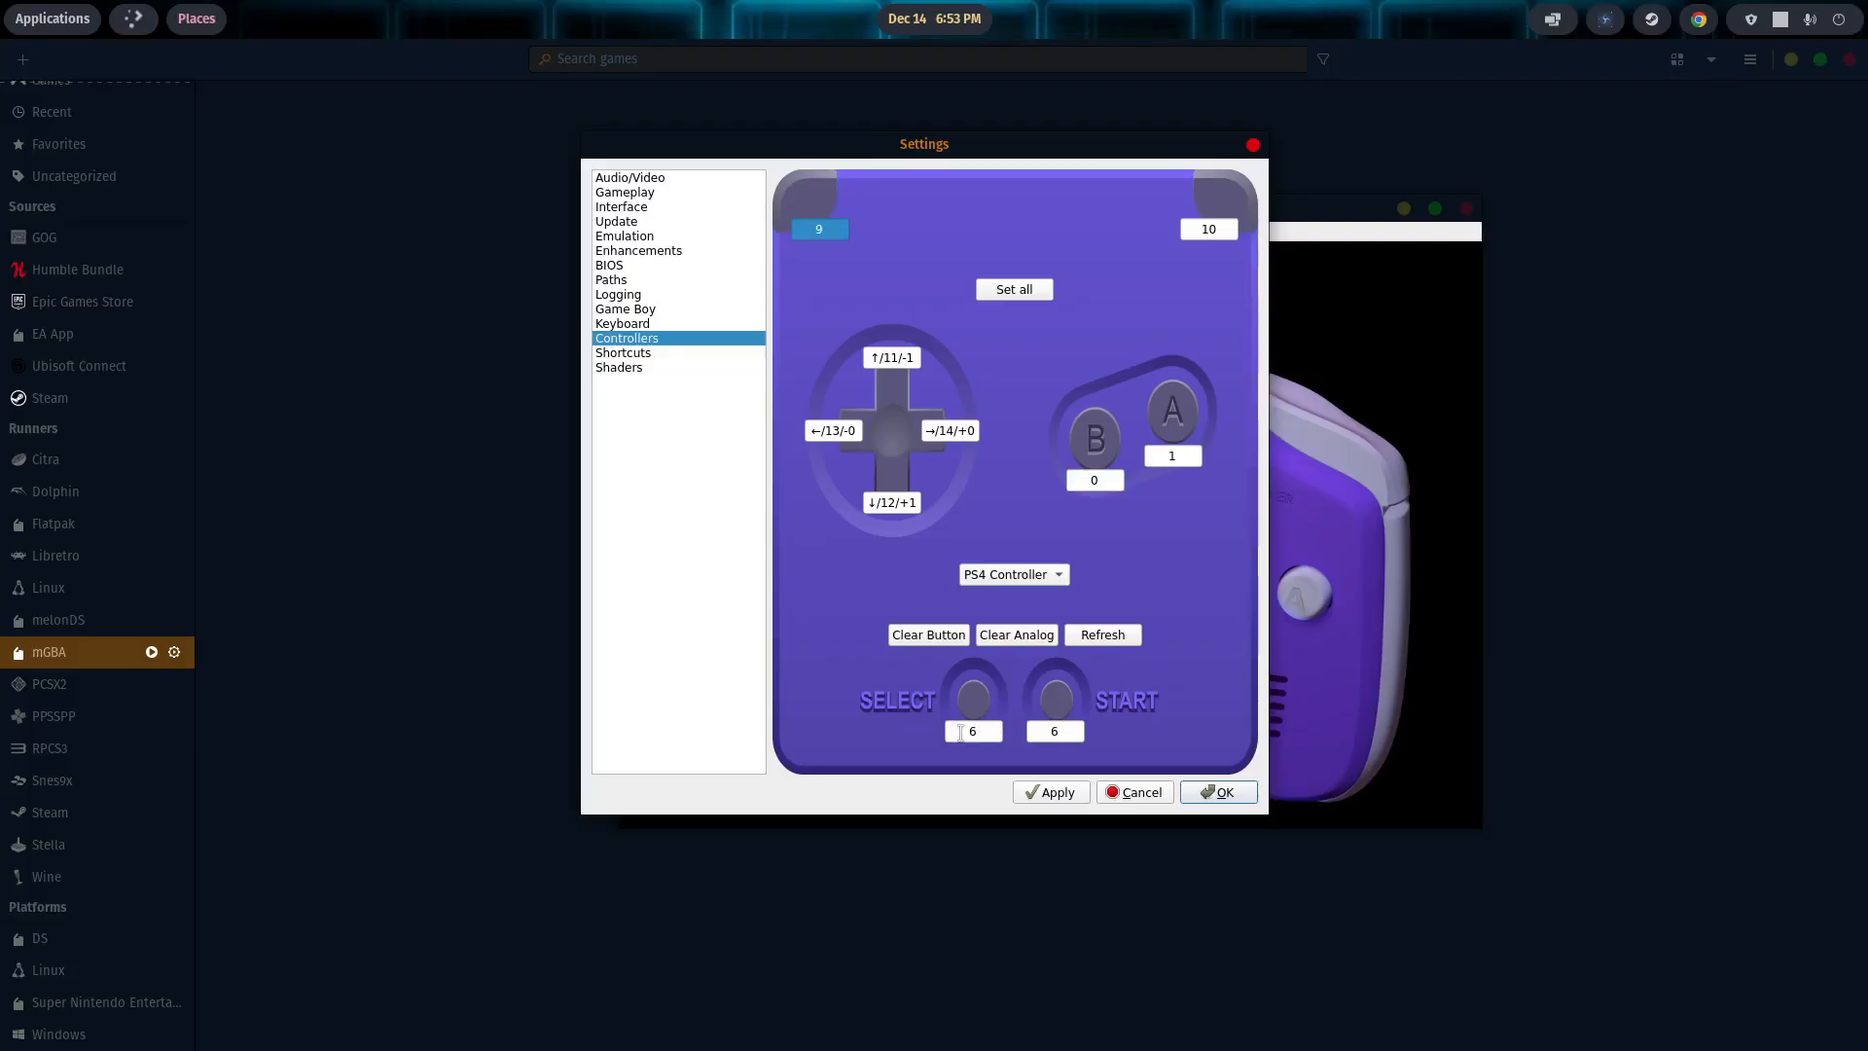
left_click(1053, 730)
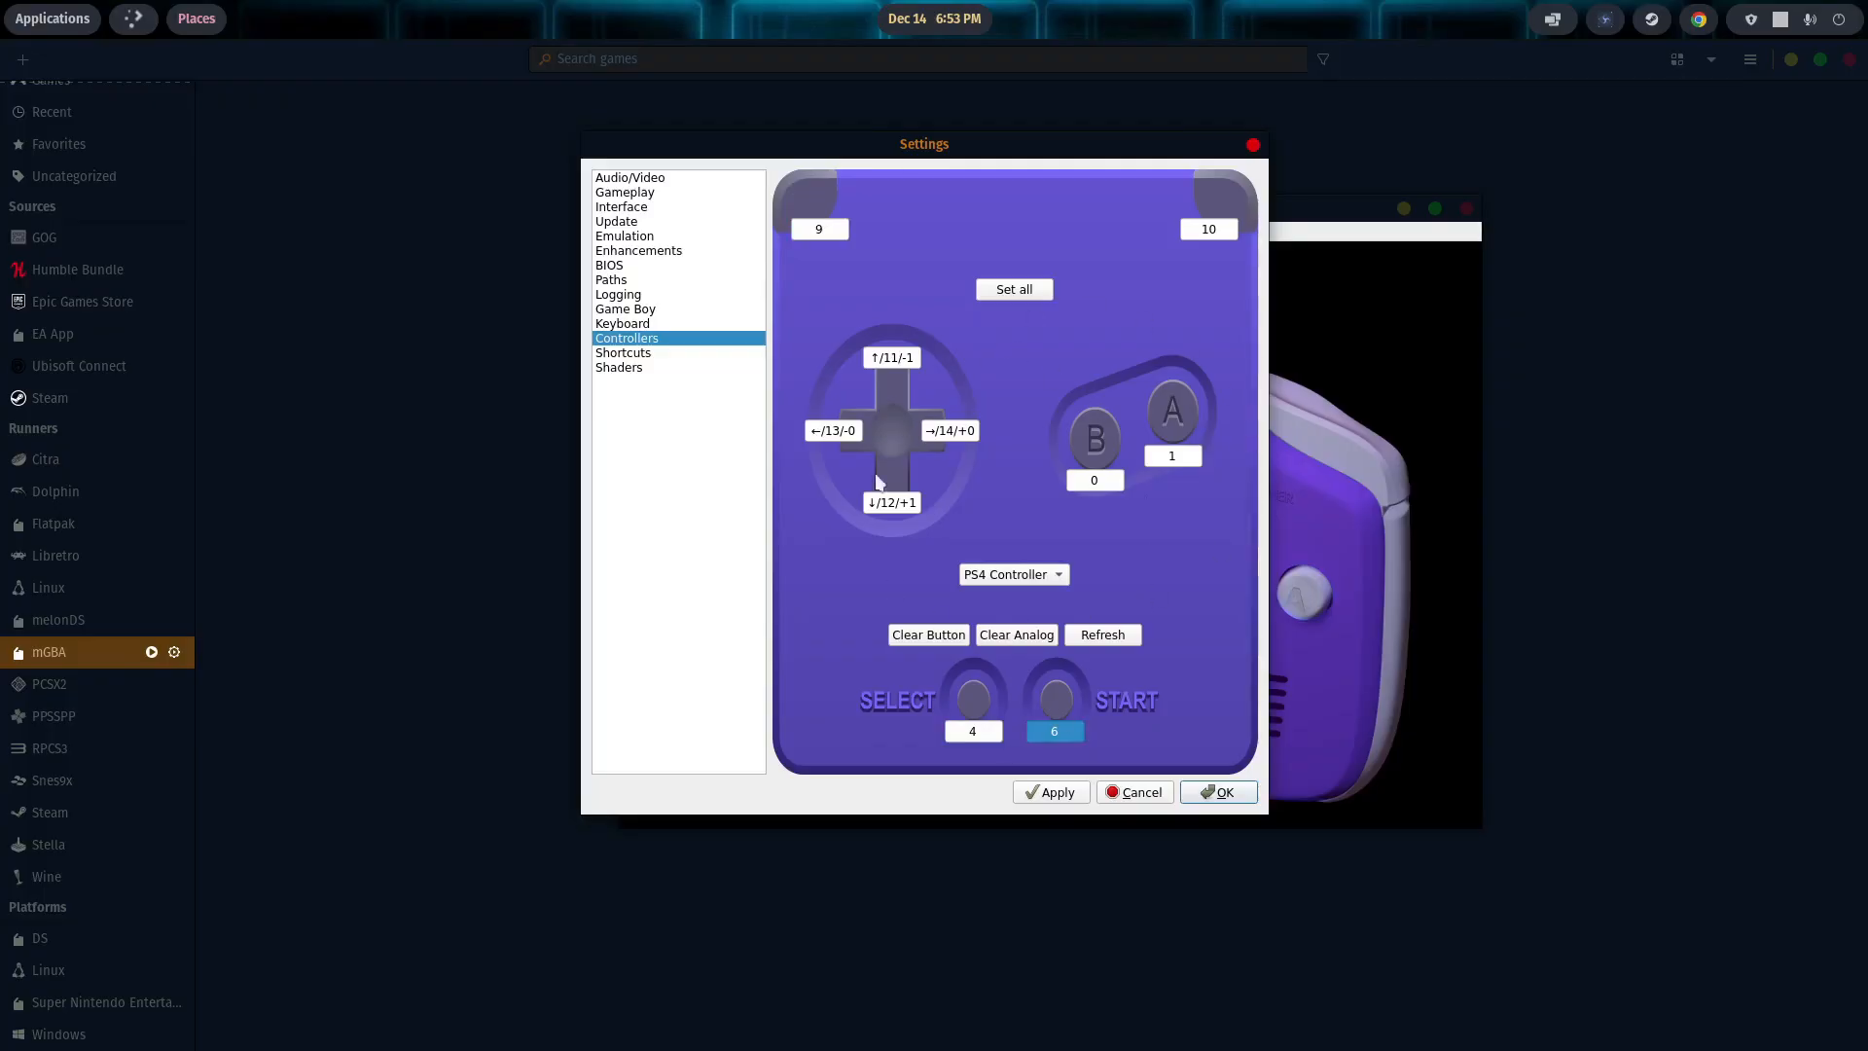
mouse_move(1065, 331)
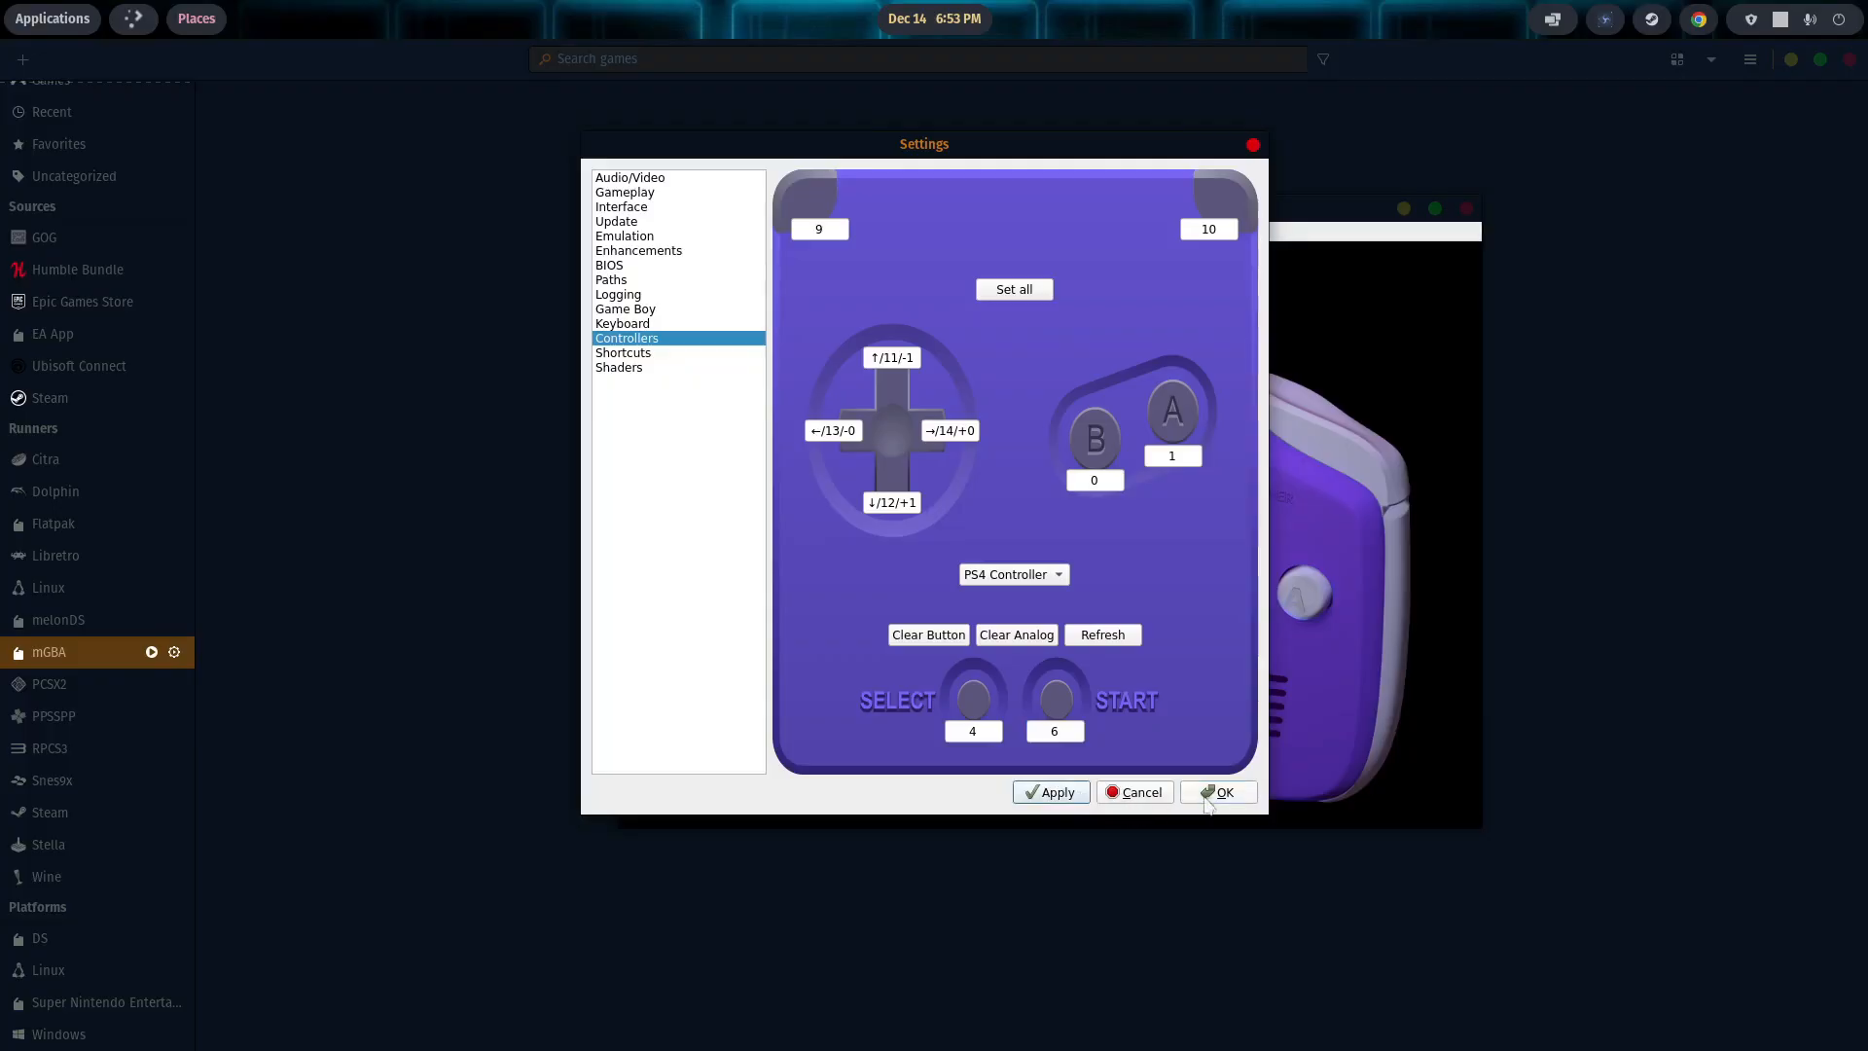
left_click(1224, 792)
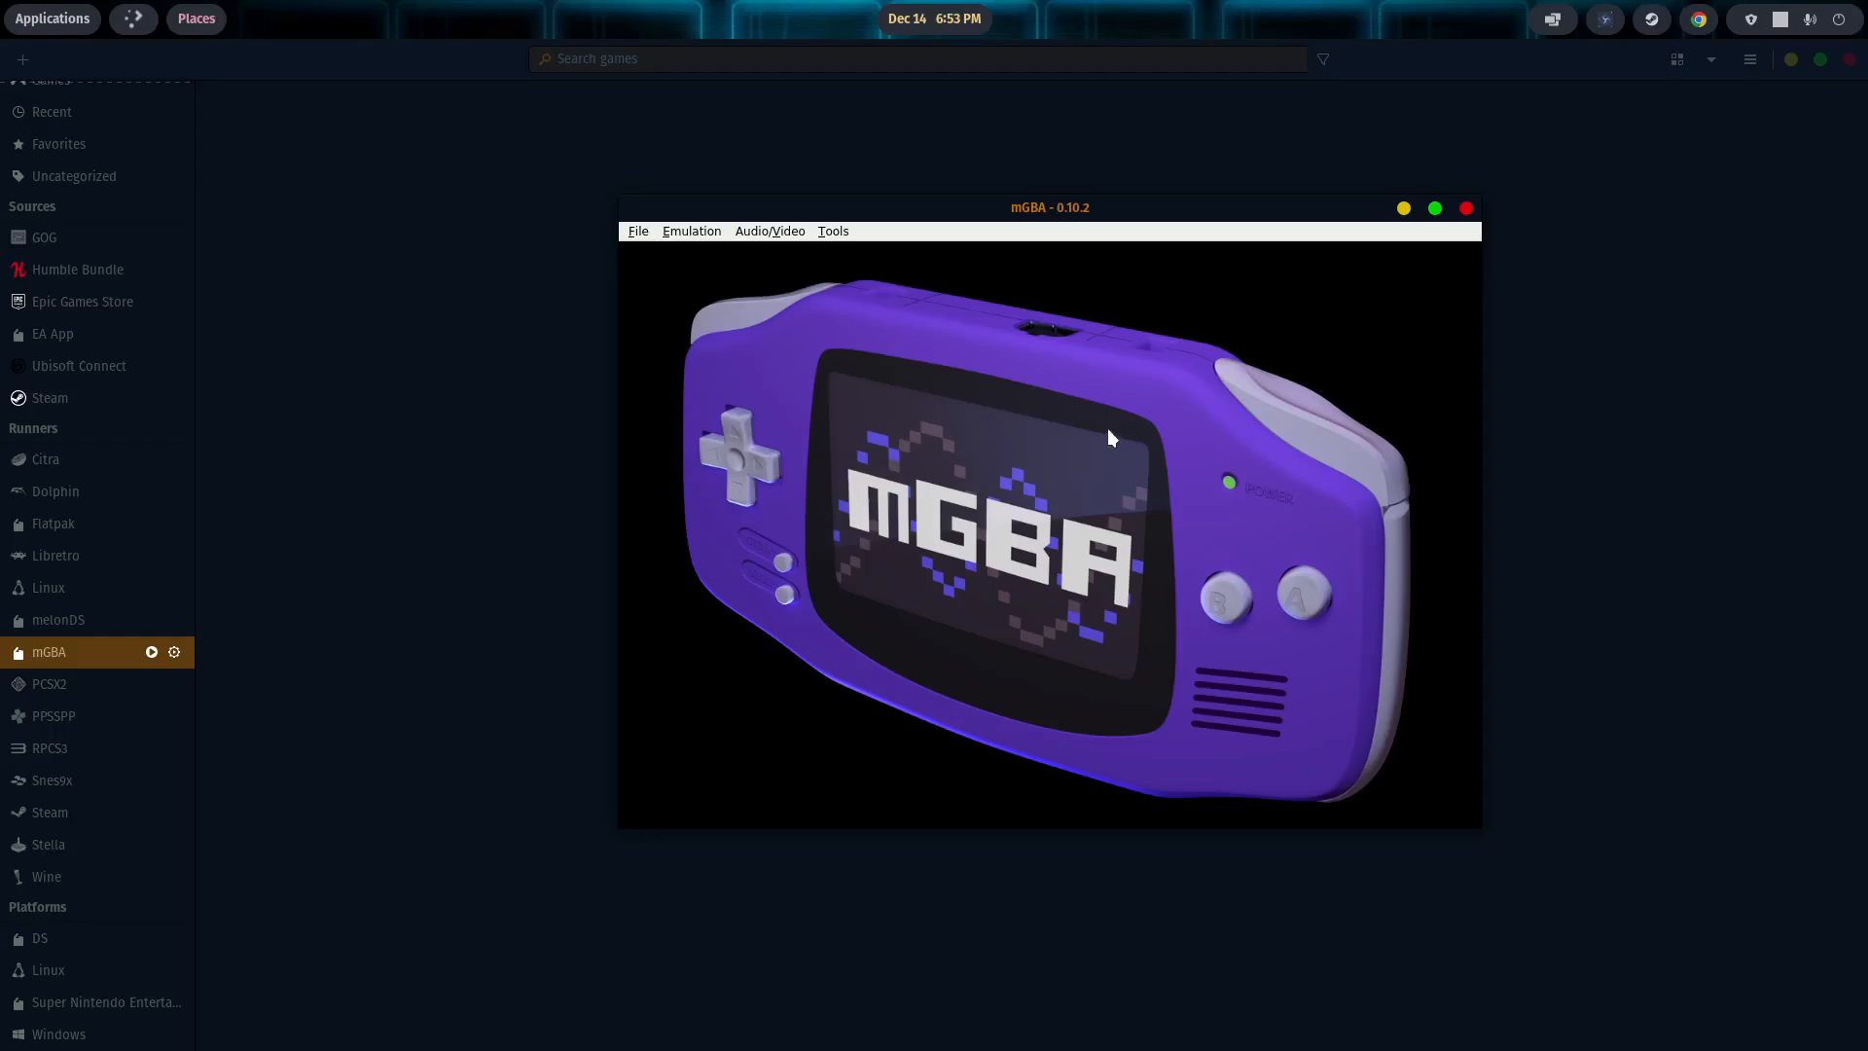
Step: Browse mGBA's File and Tools menus, then close the emulator window
left_click(638, 231)
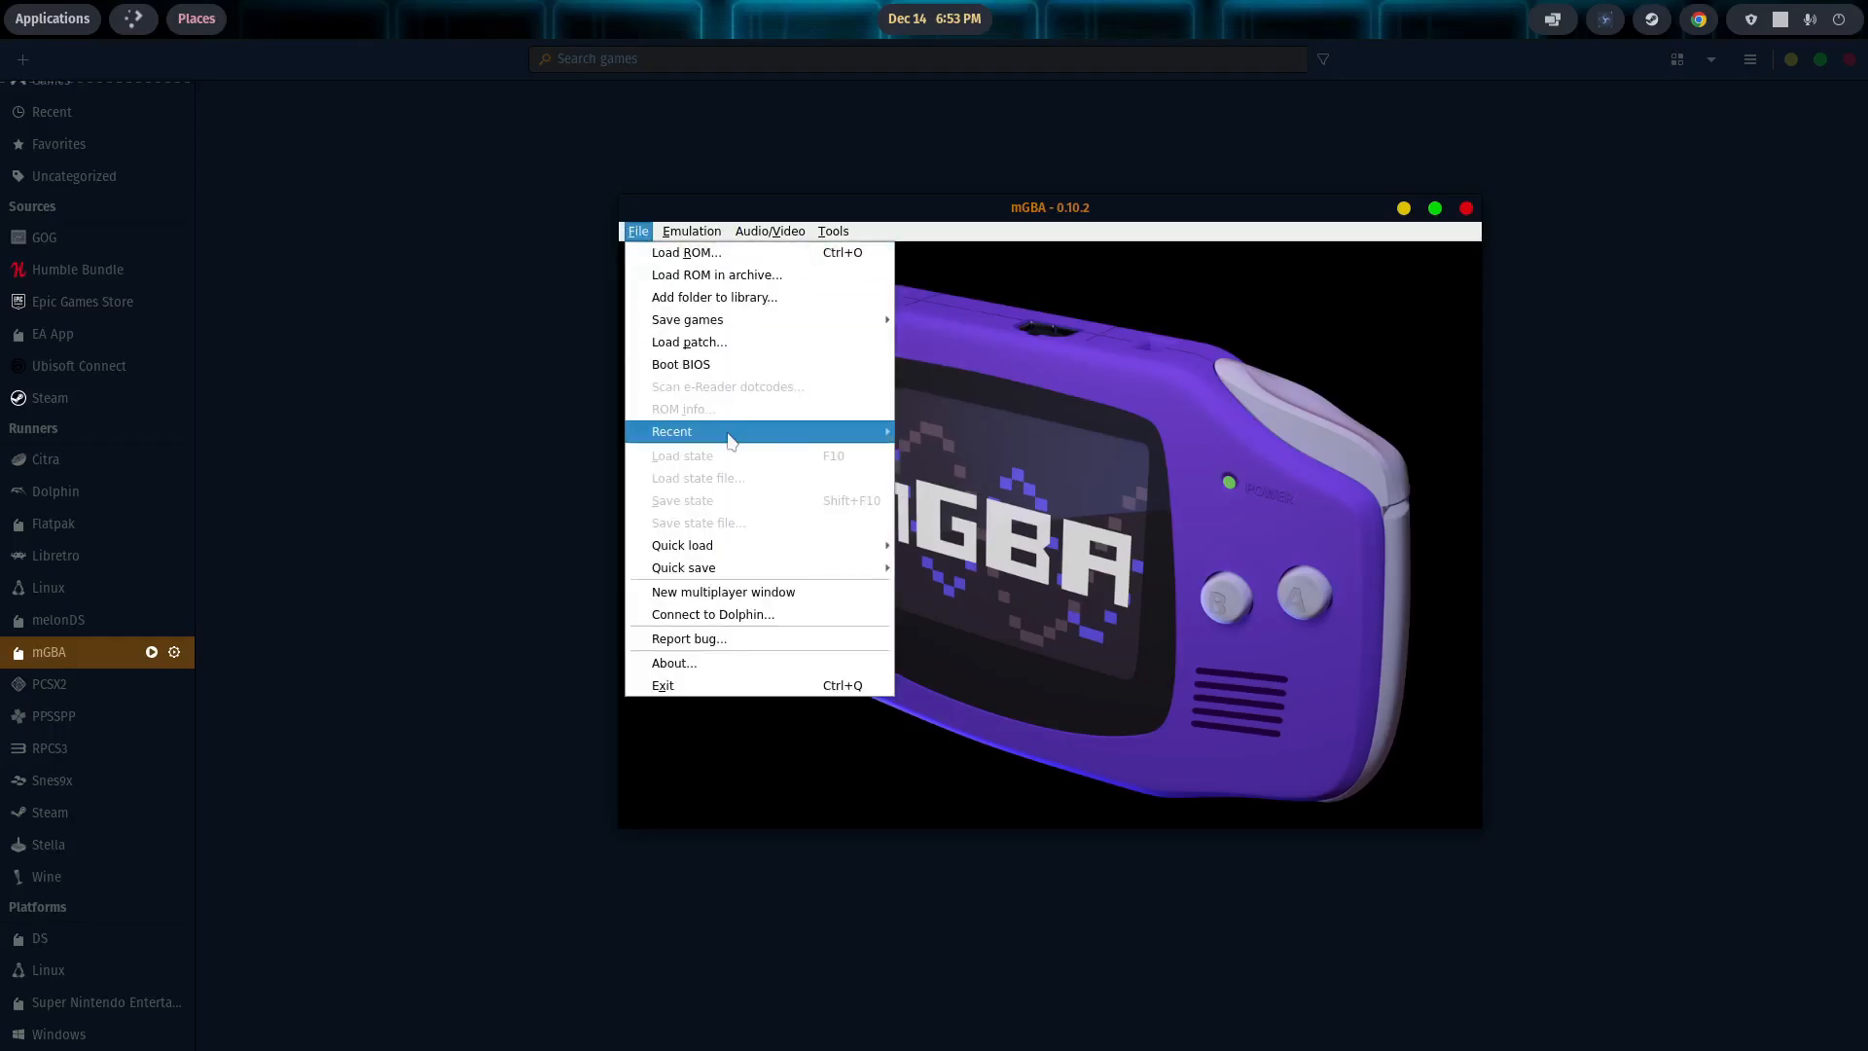
mouse_move(687, 319)
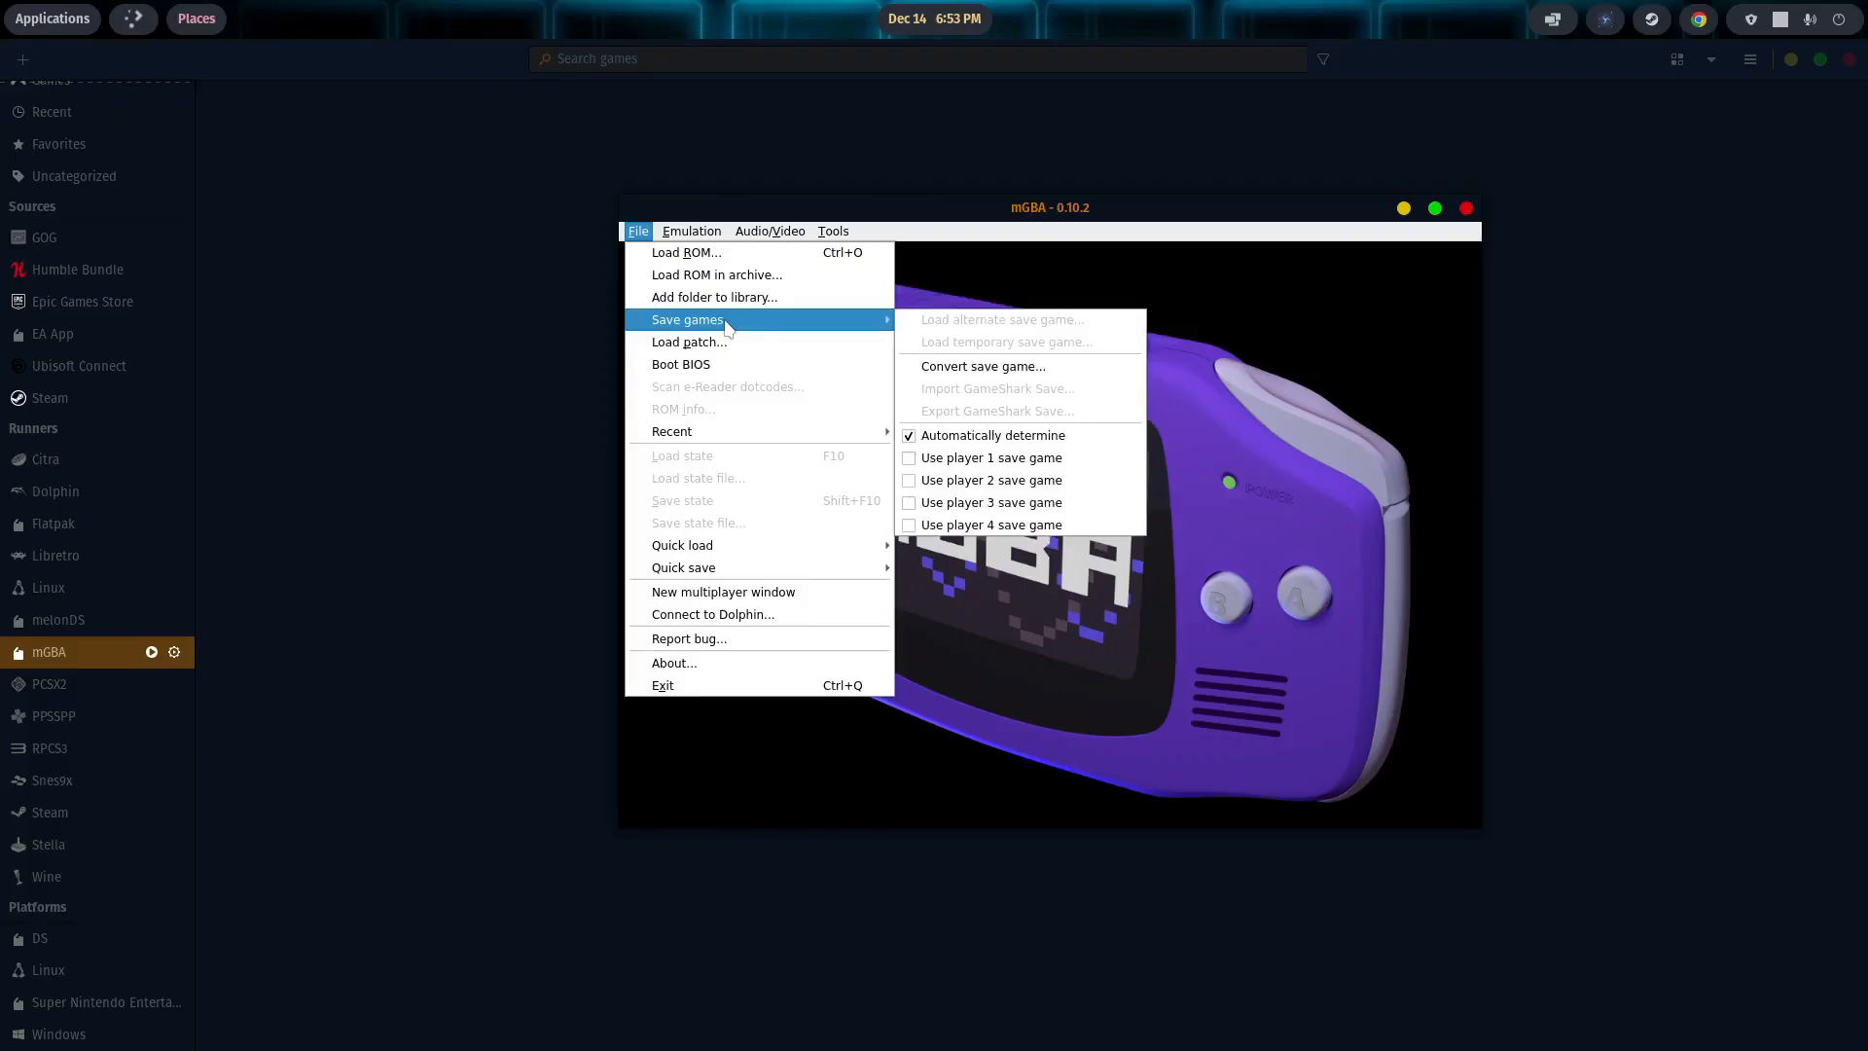
mouse_move(682, 545)
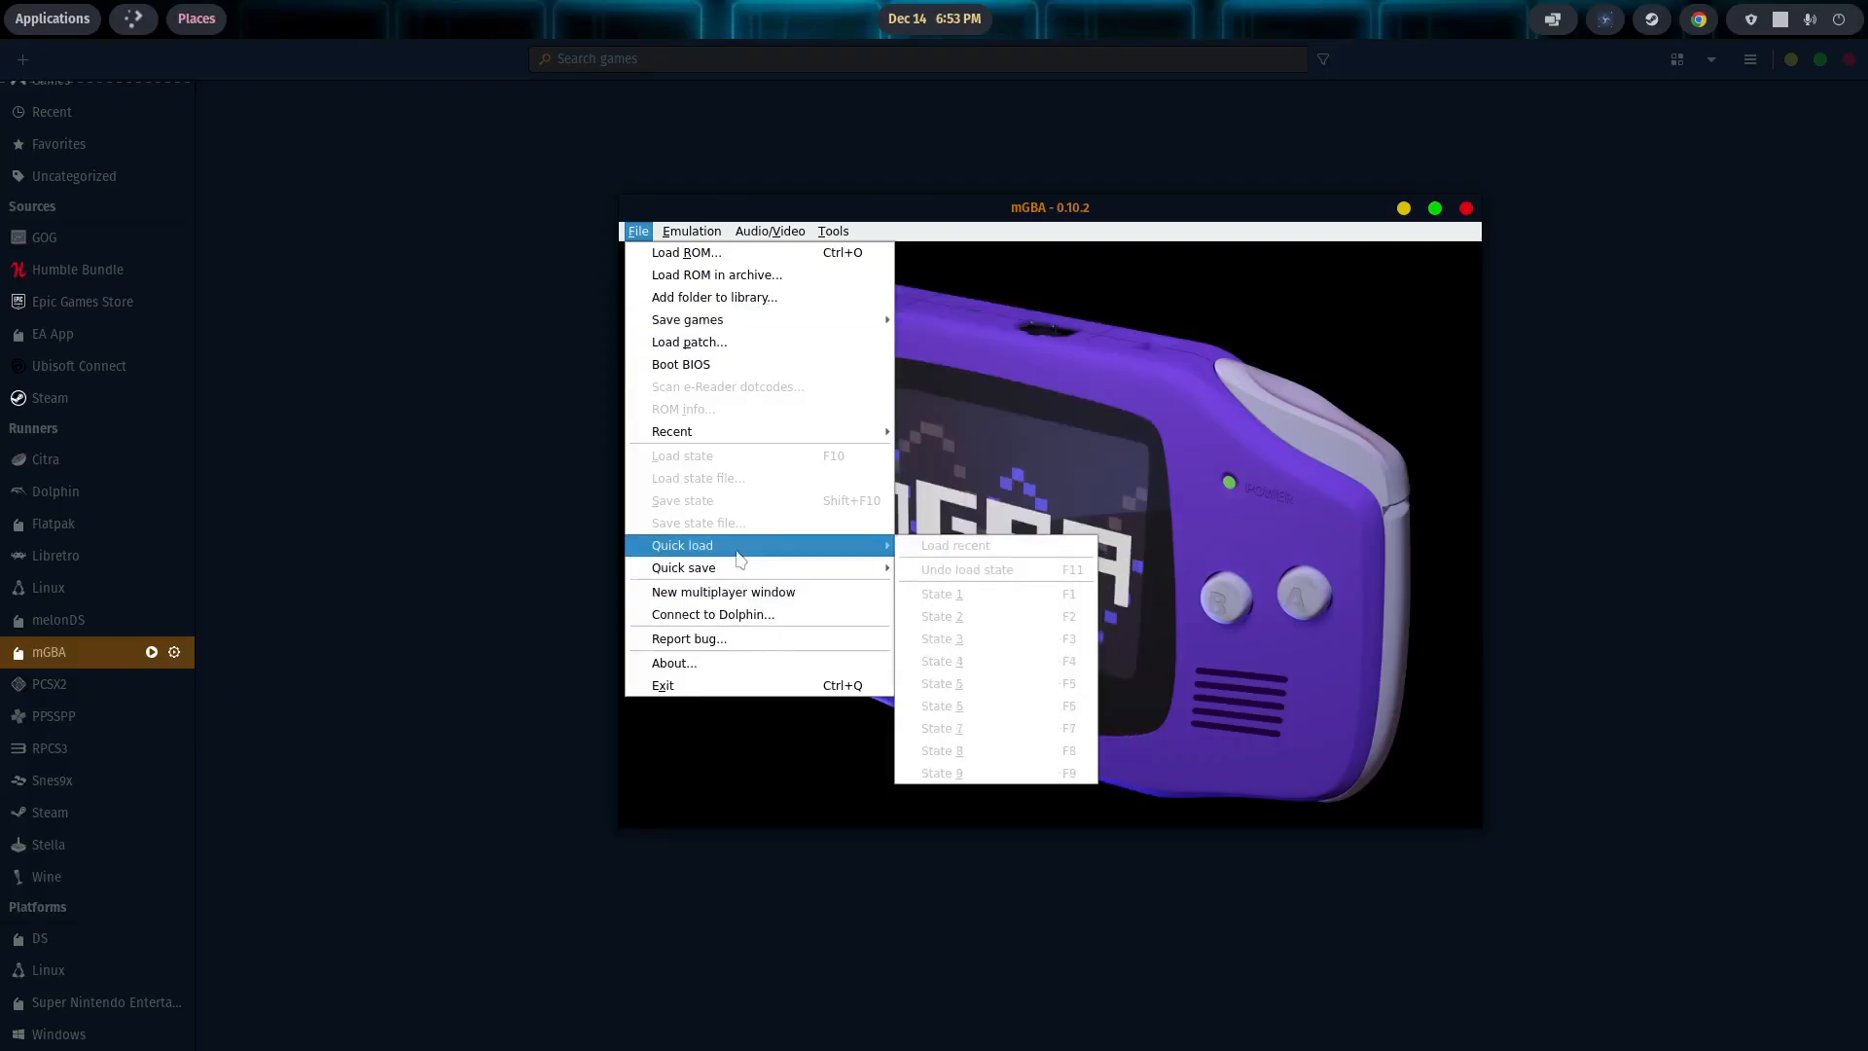
left_click(833, 230)
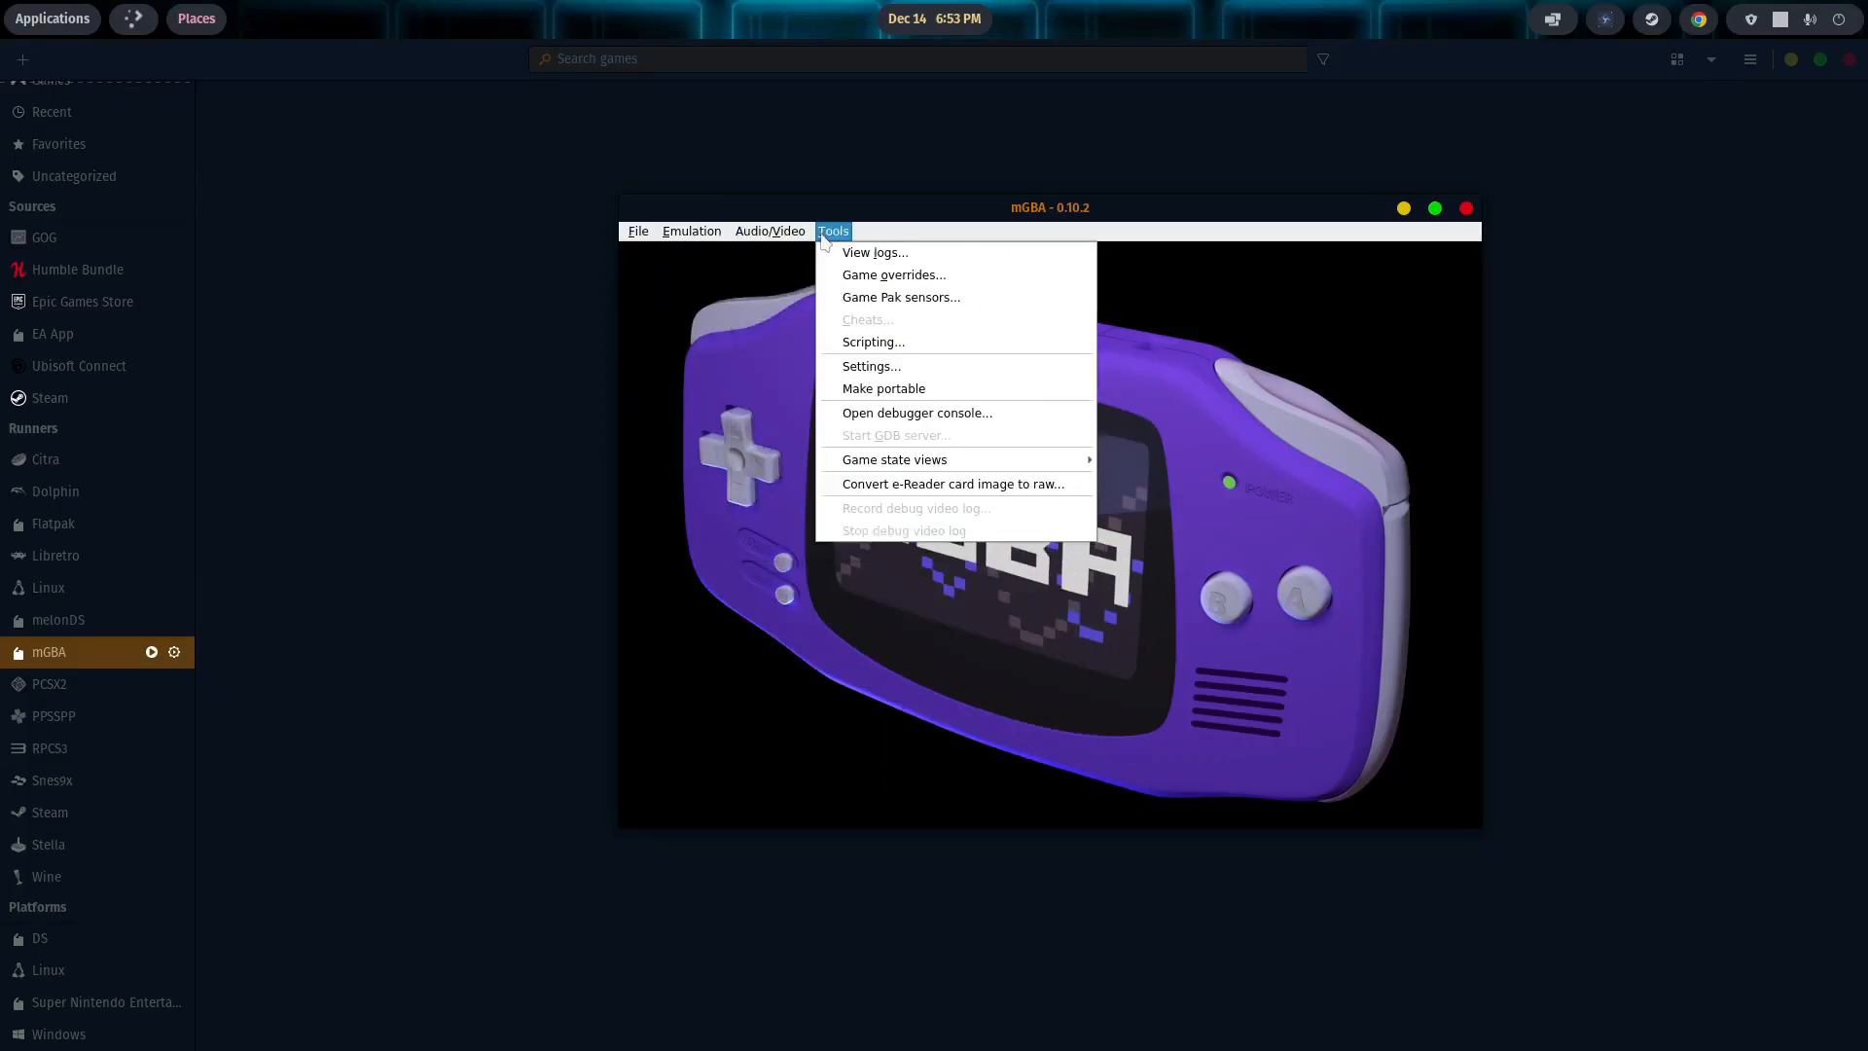
mouse_move(947, 484)
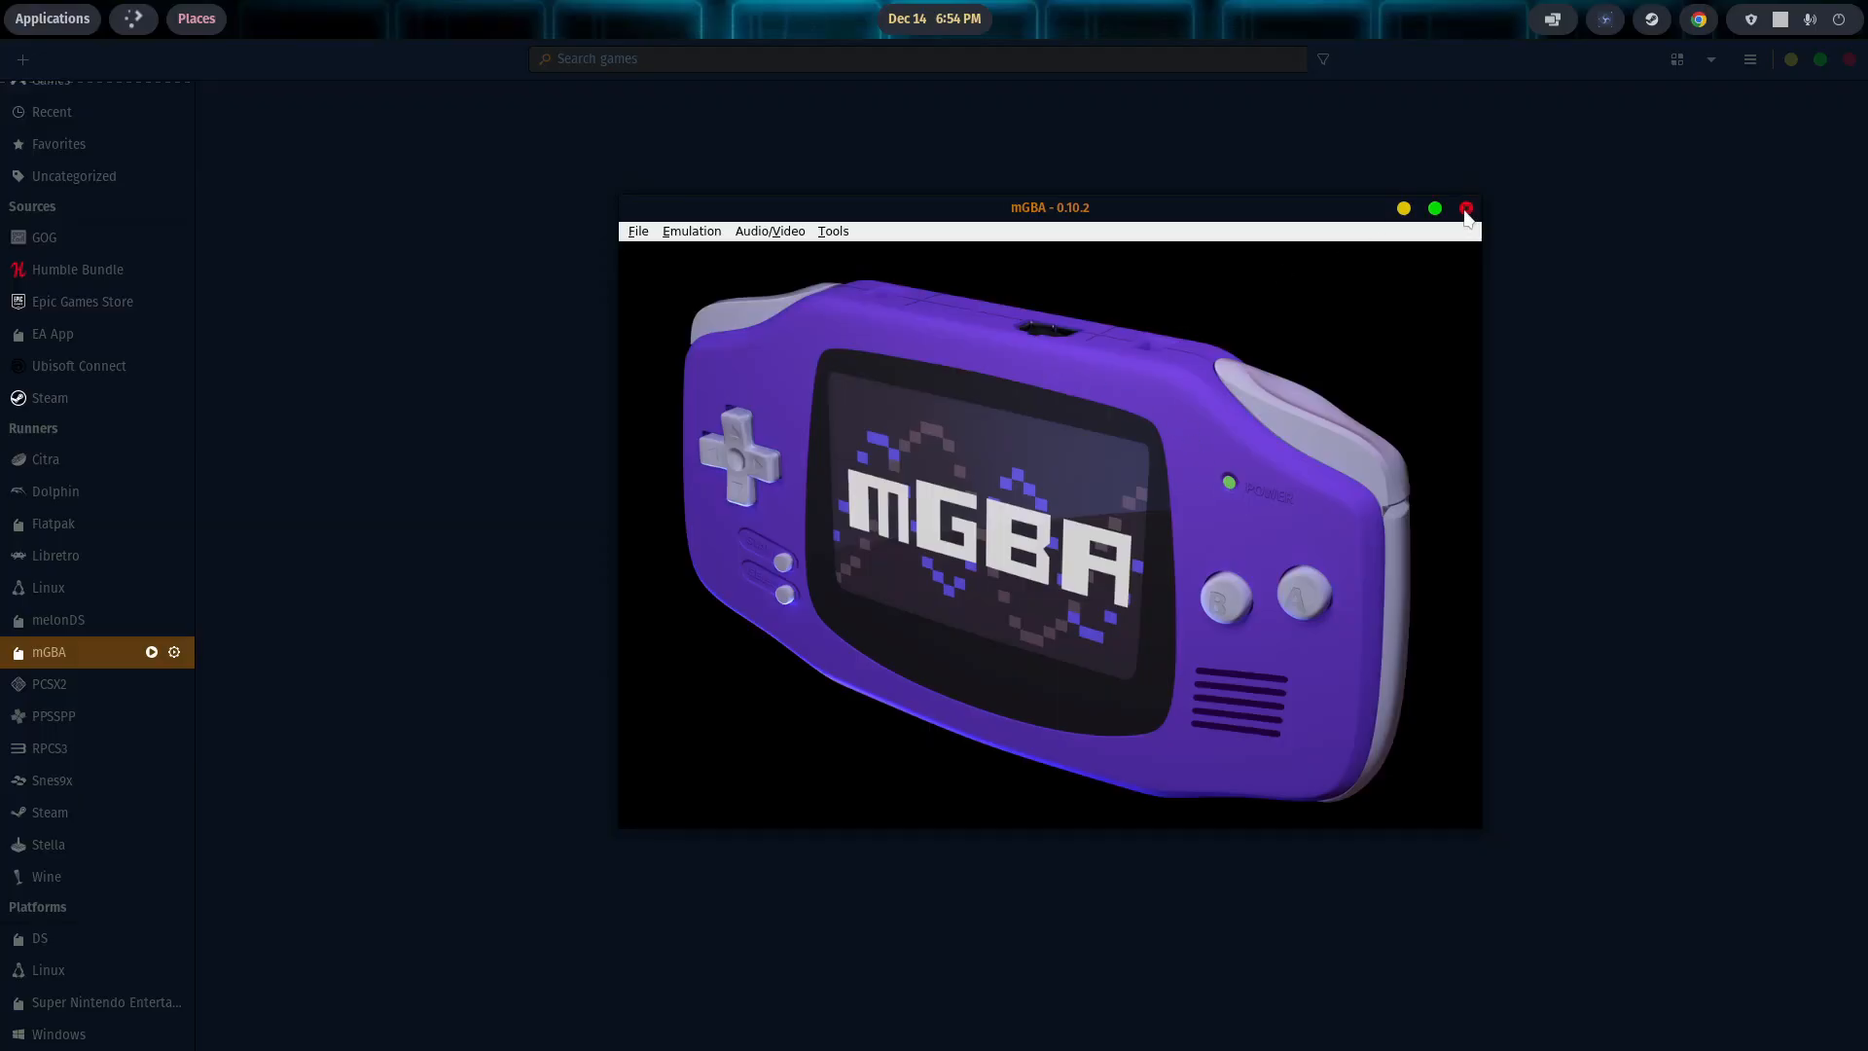
left_click(1467, 210)
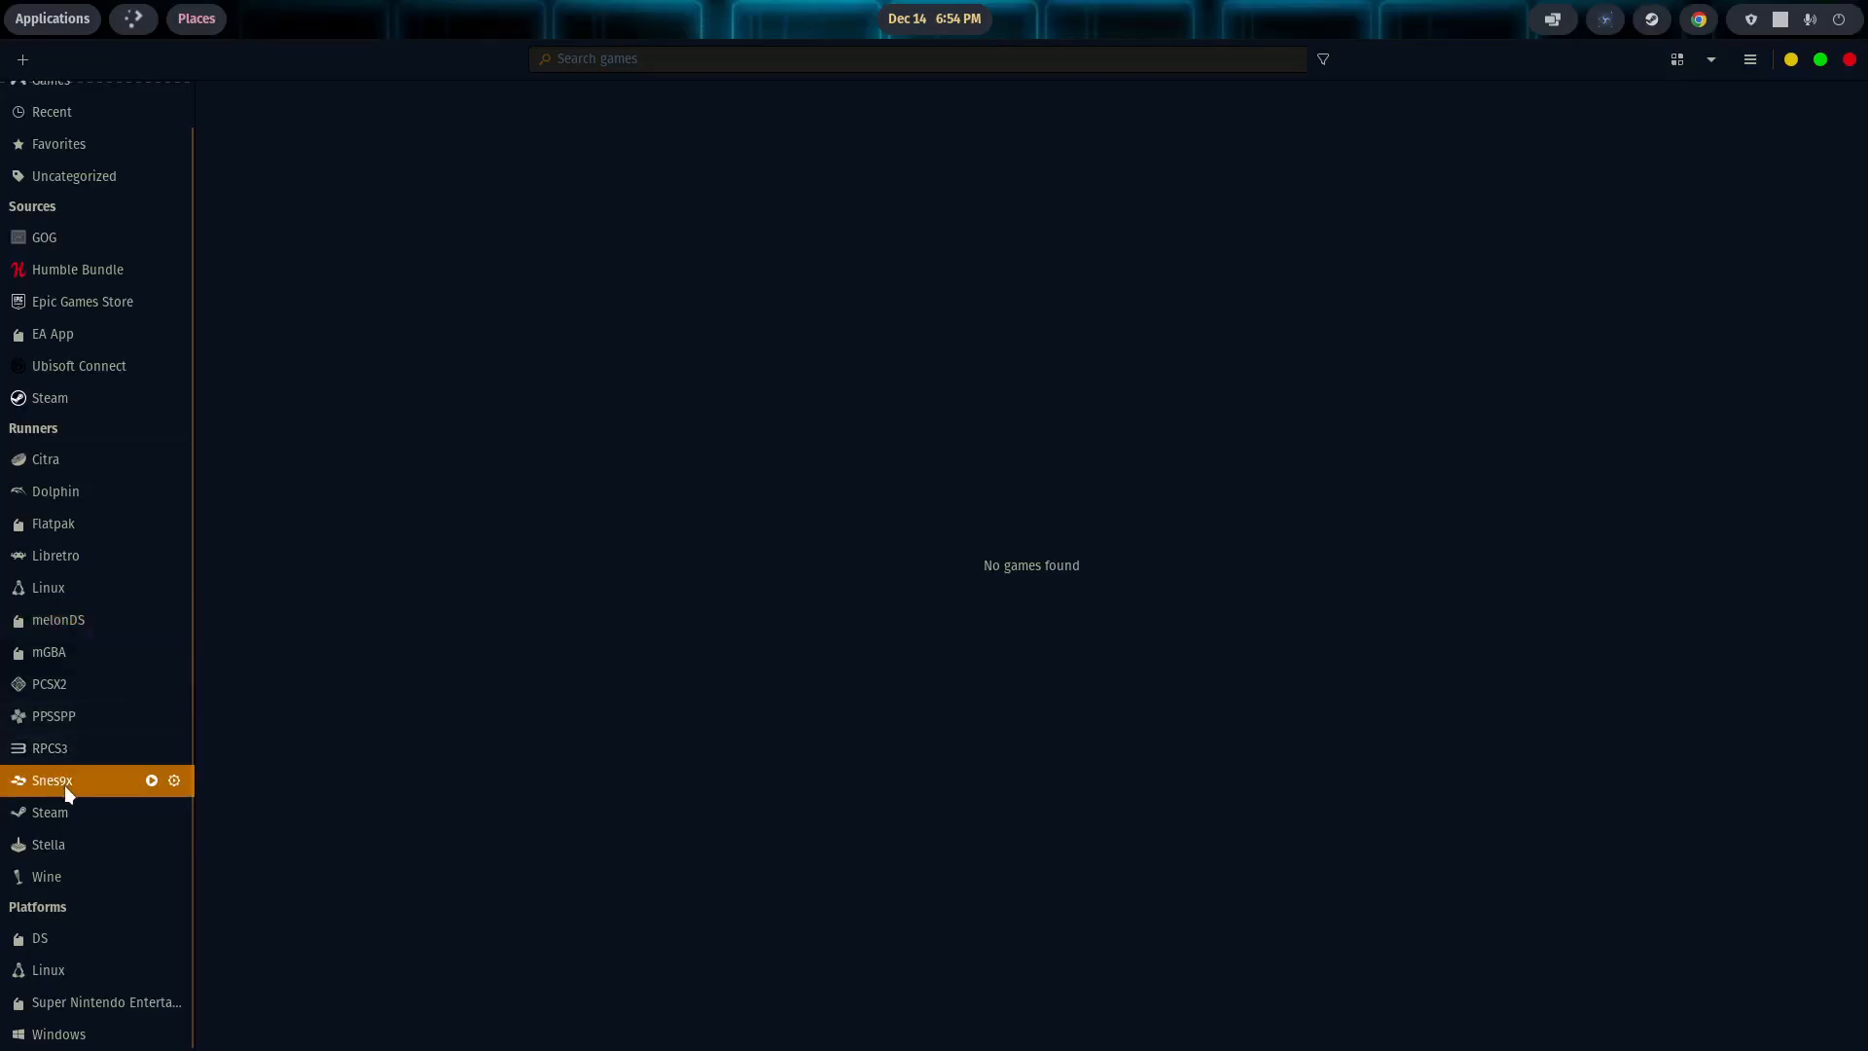
mouse_move(70, 759)
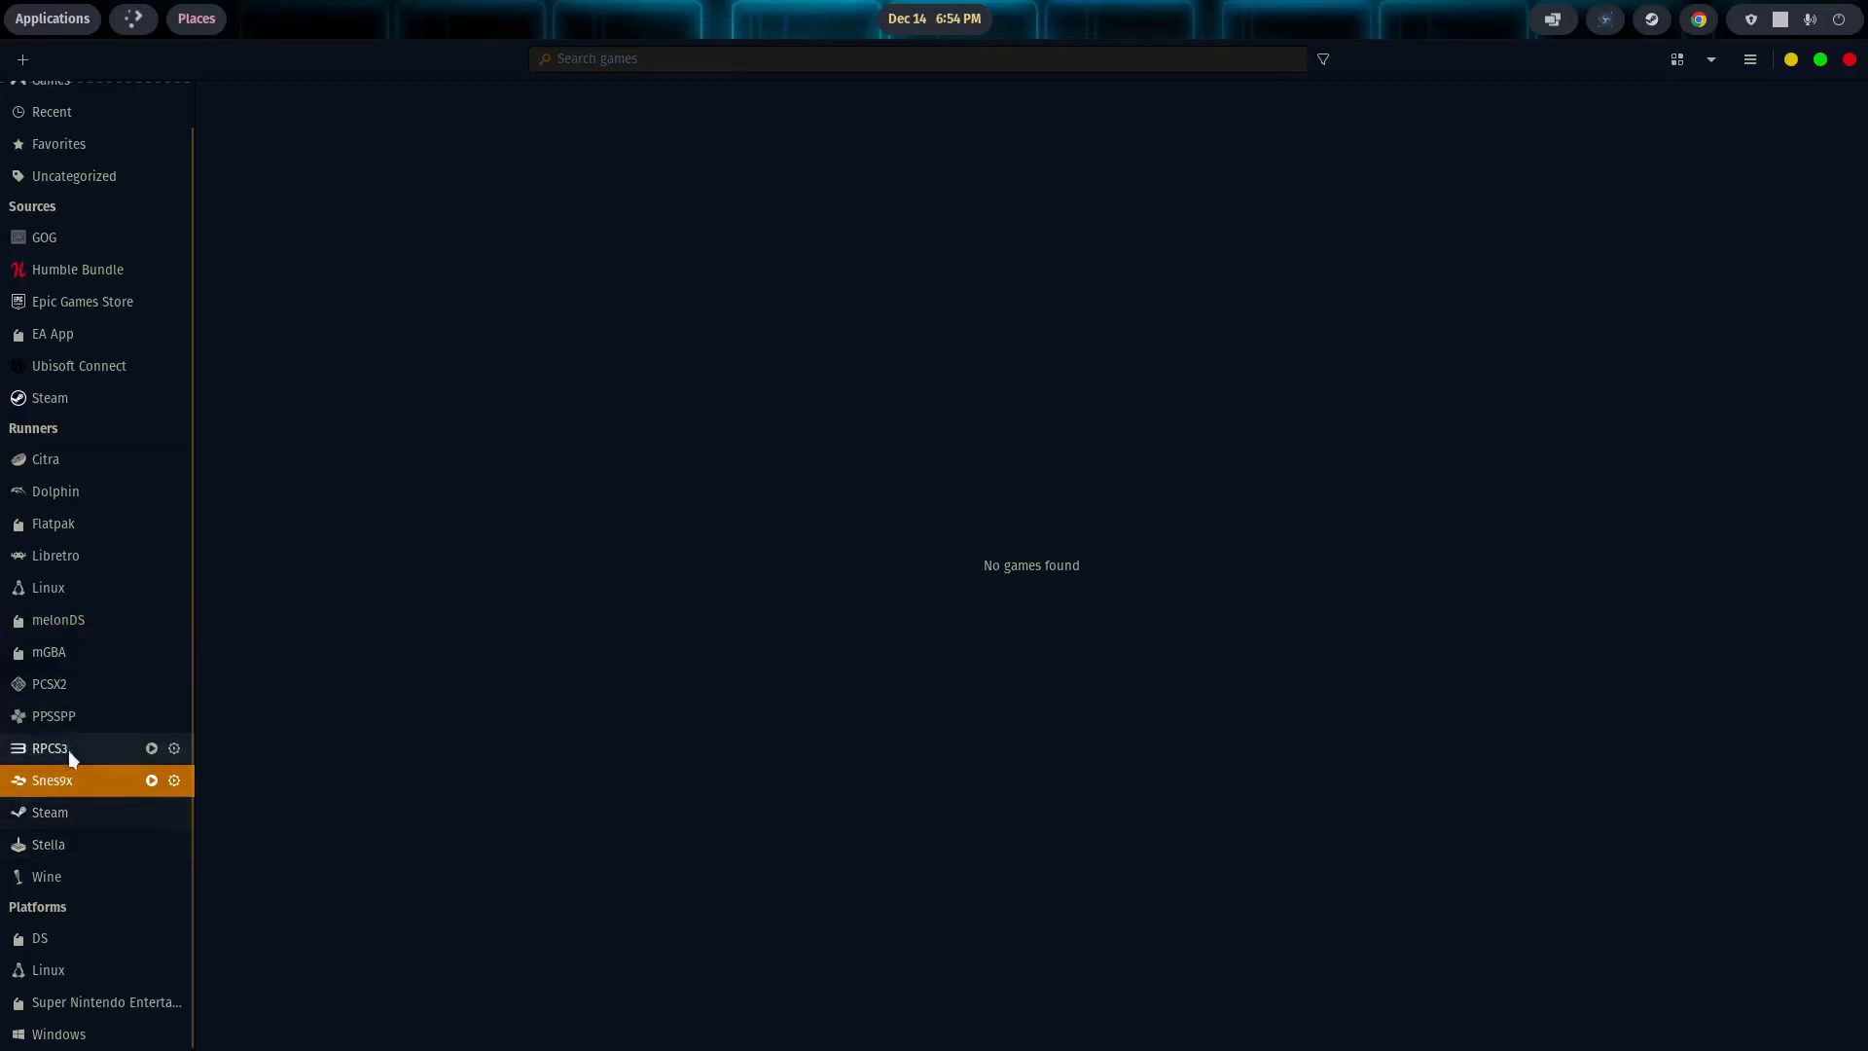
mouse_move(78, 695)
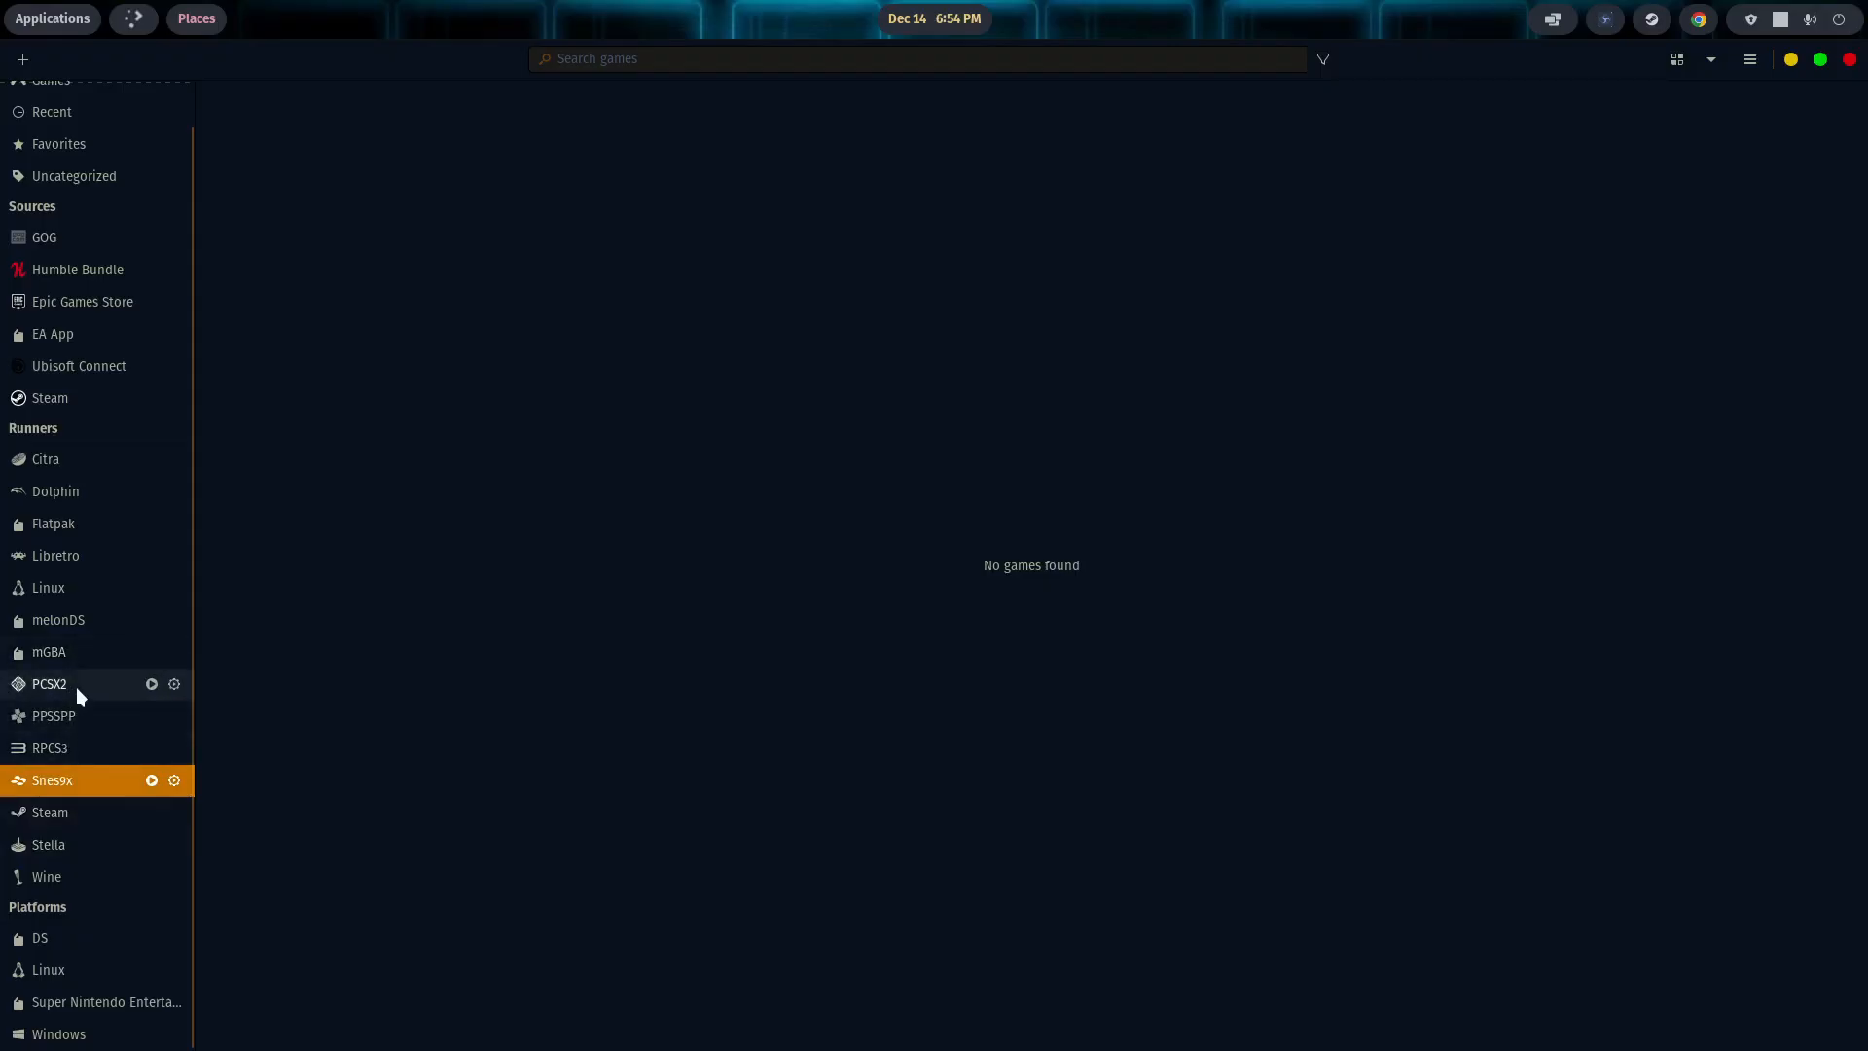
mouse_move(96, 757)
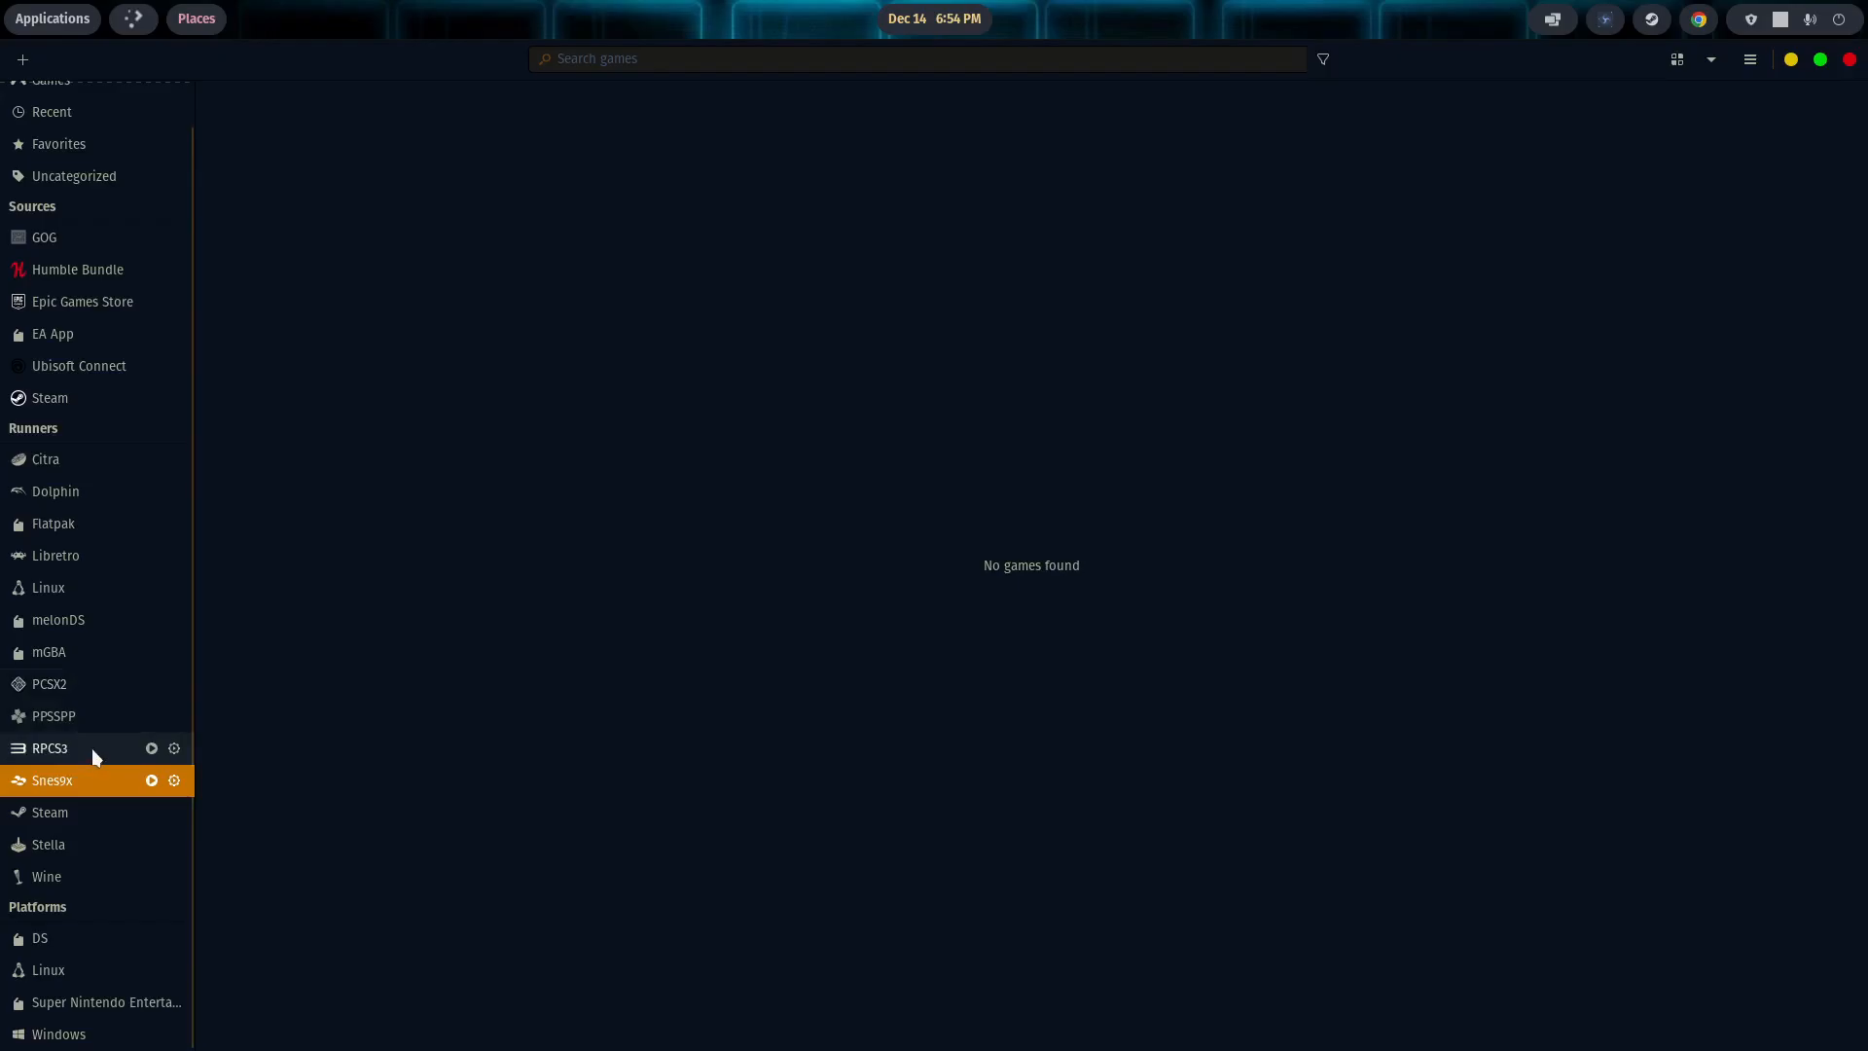
mouse_move(50, 876)
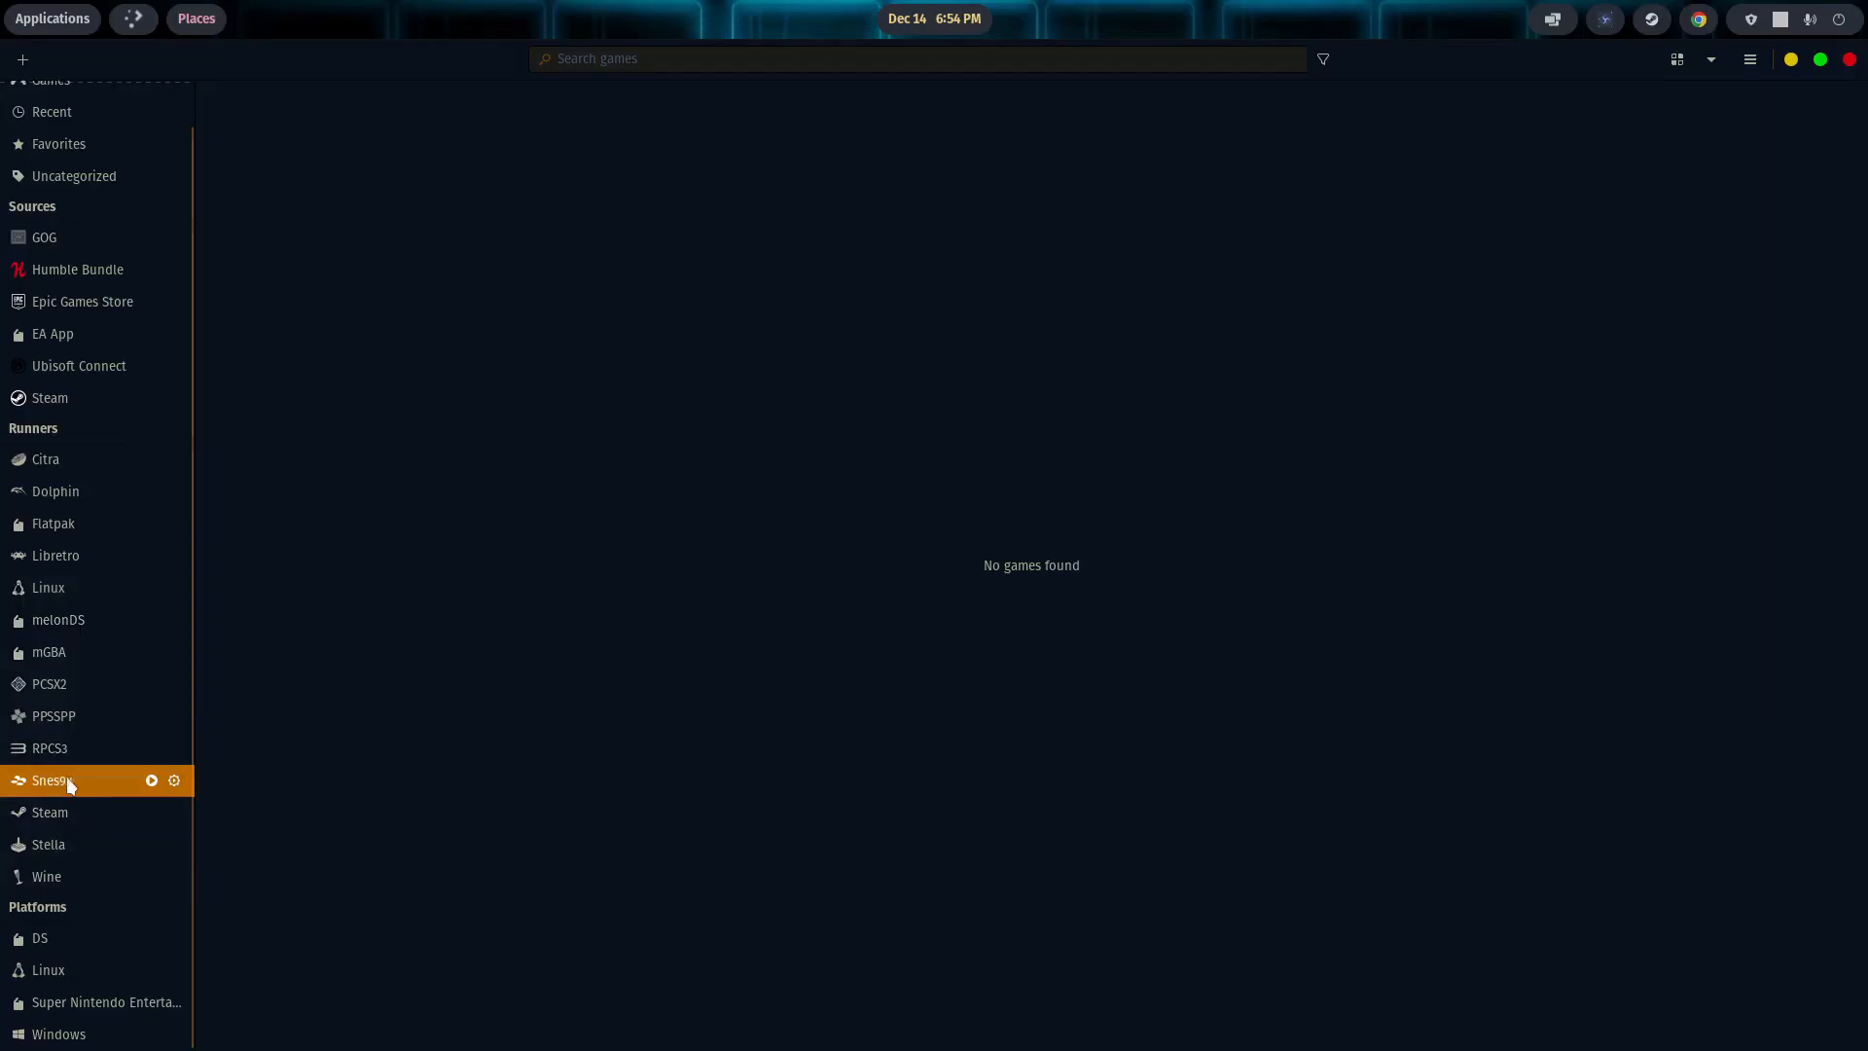
mouse_move(66, 660)
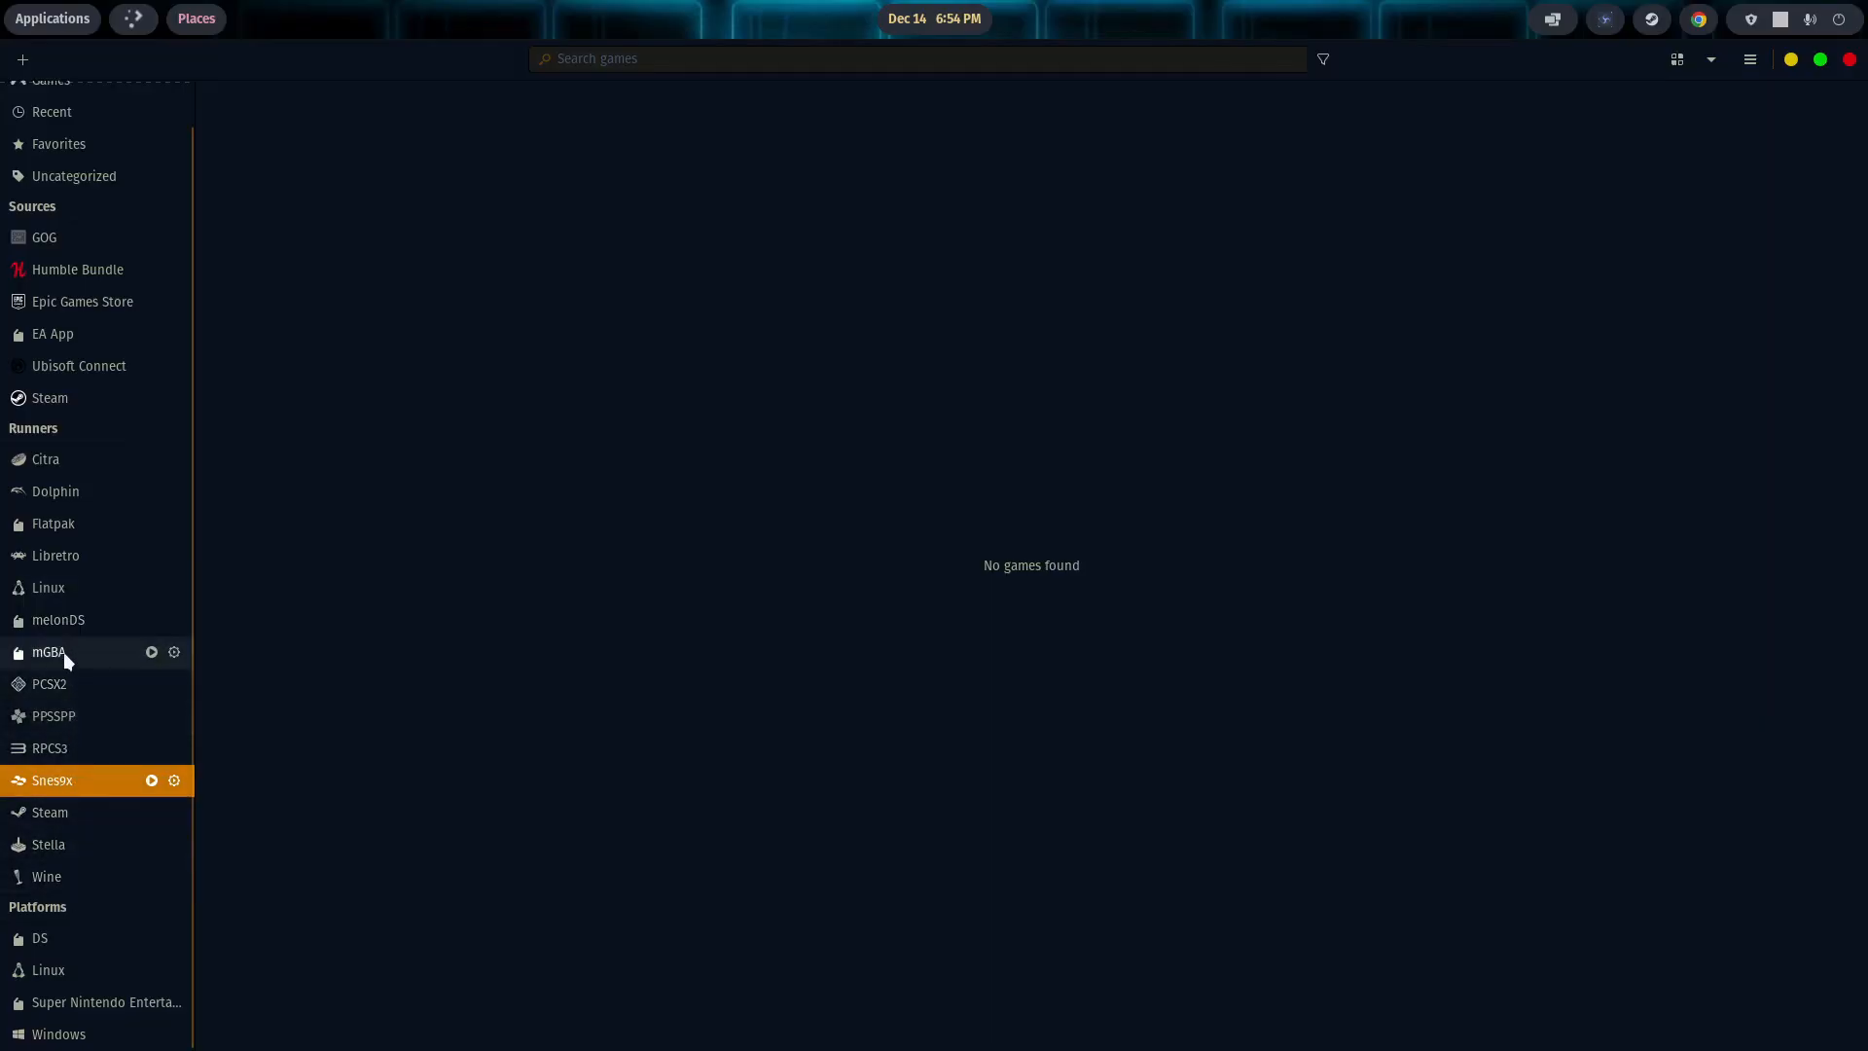
mouse_move(52, 524)
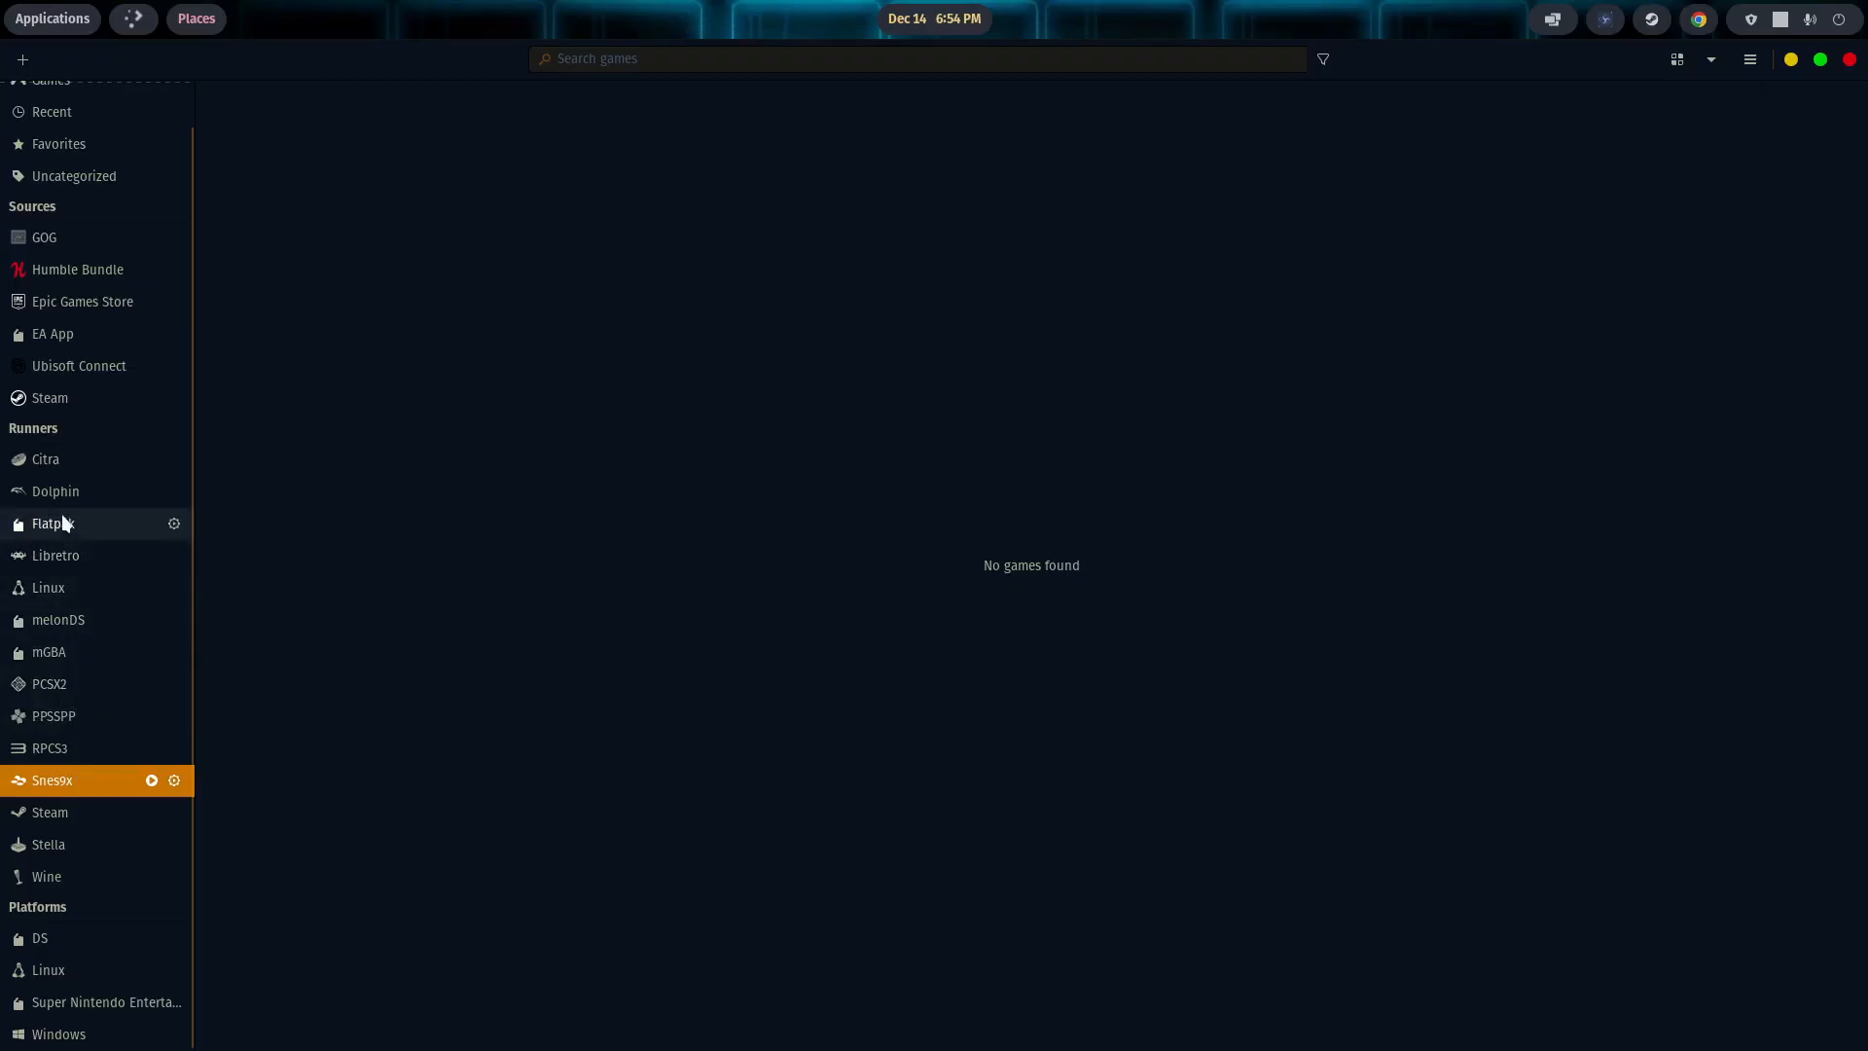
mouse_move(72, 618)
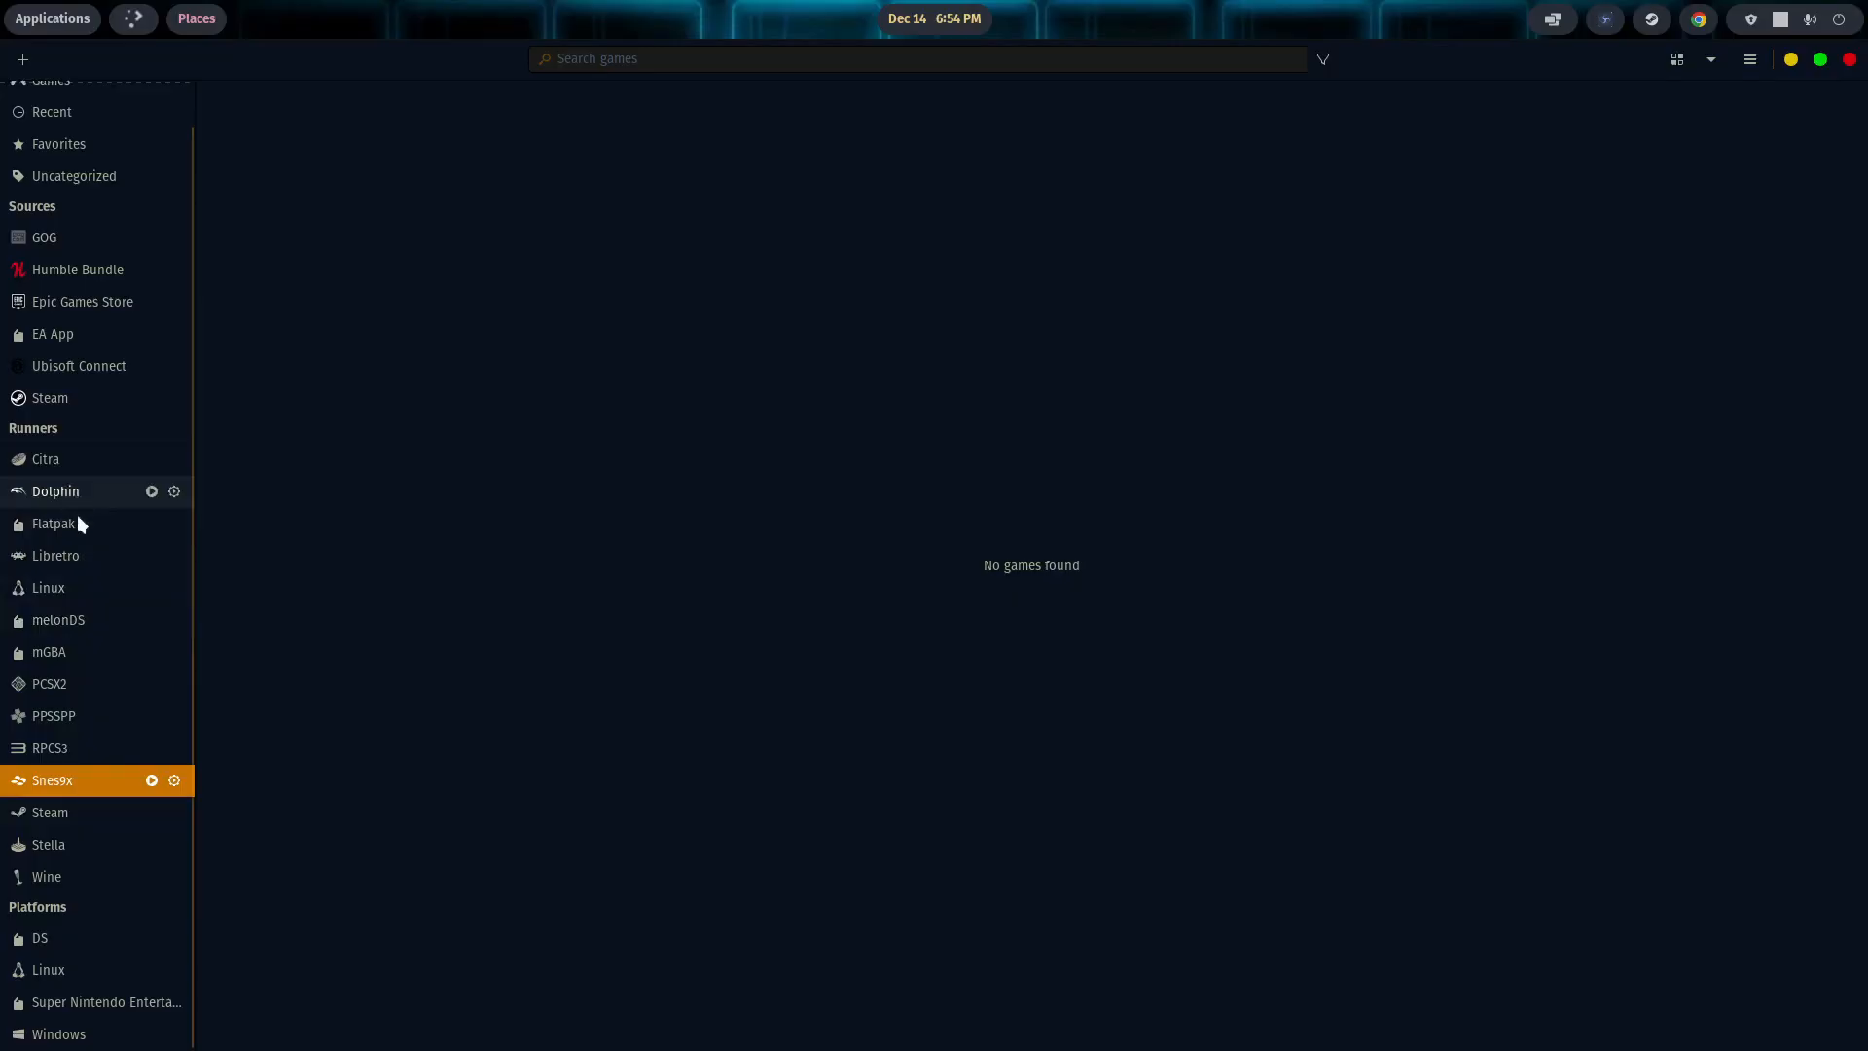
mouse_move(85, 490)
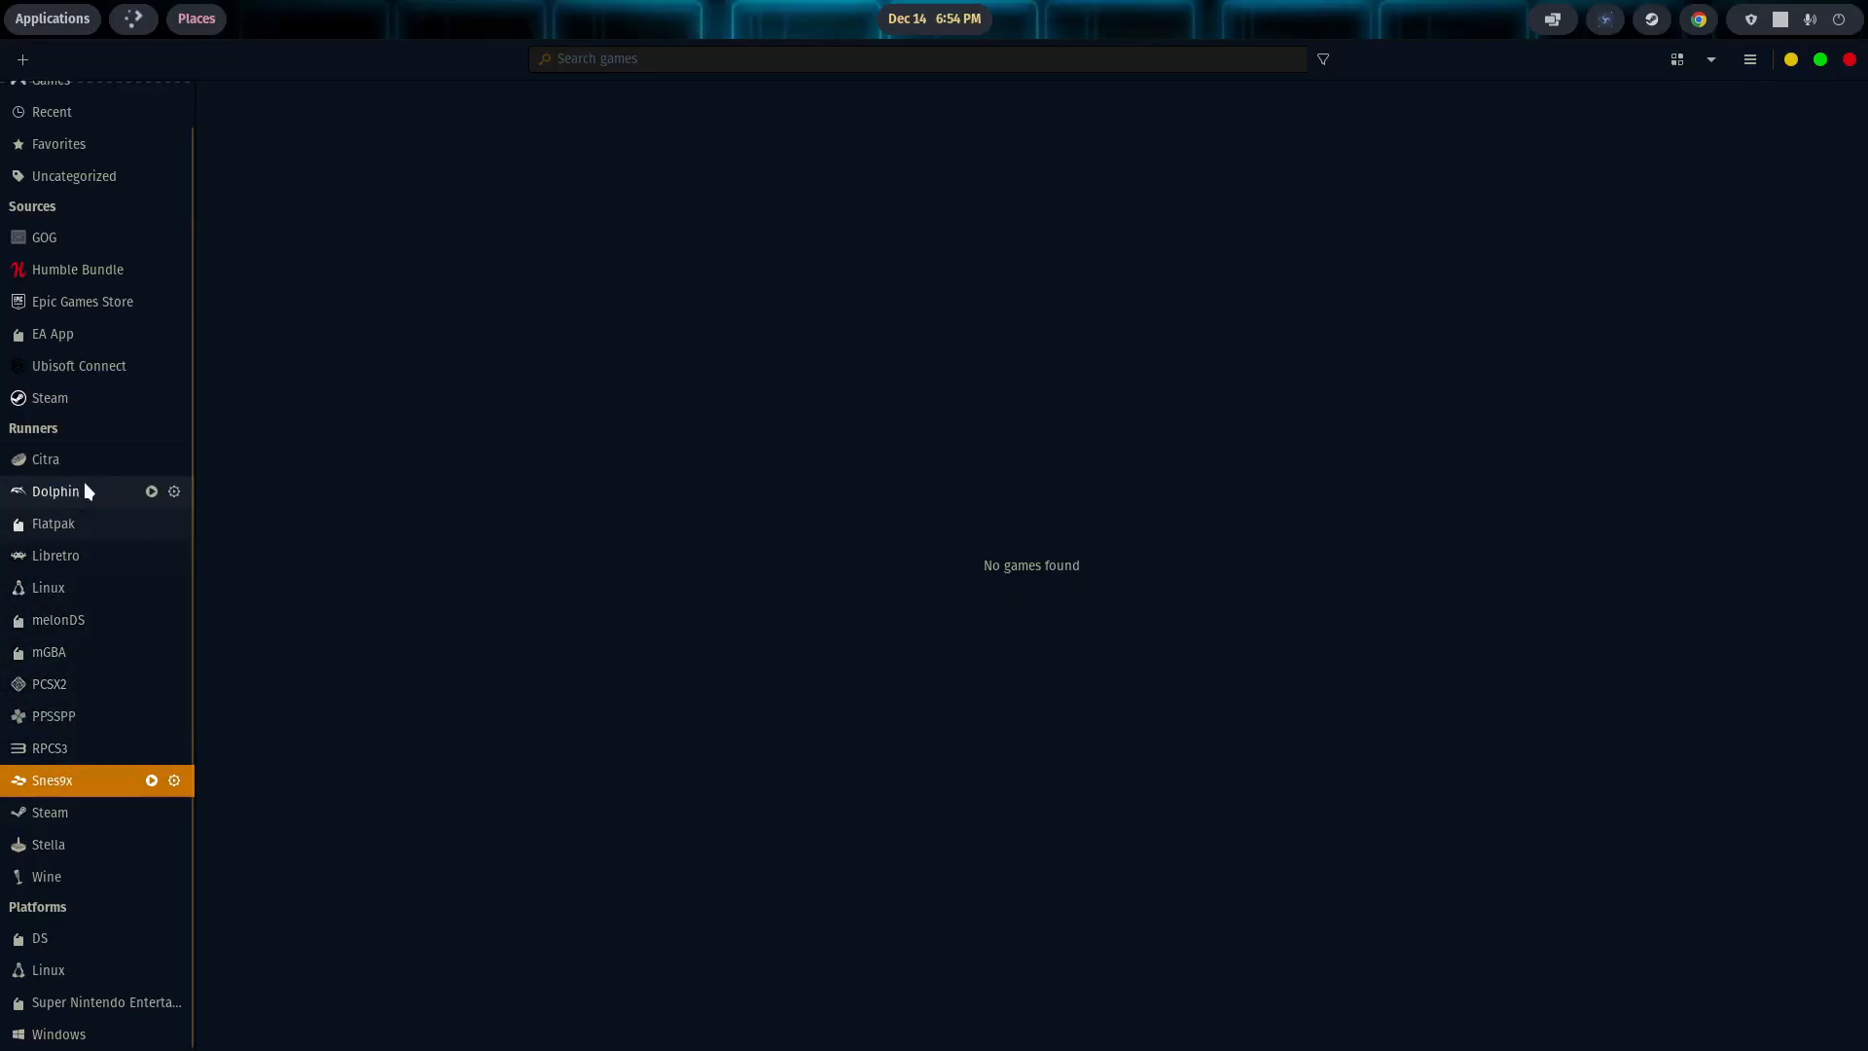
mouse_move(72, 683)
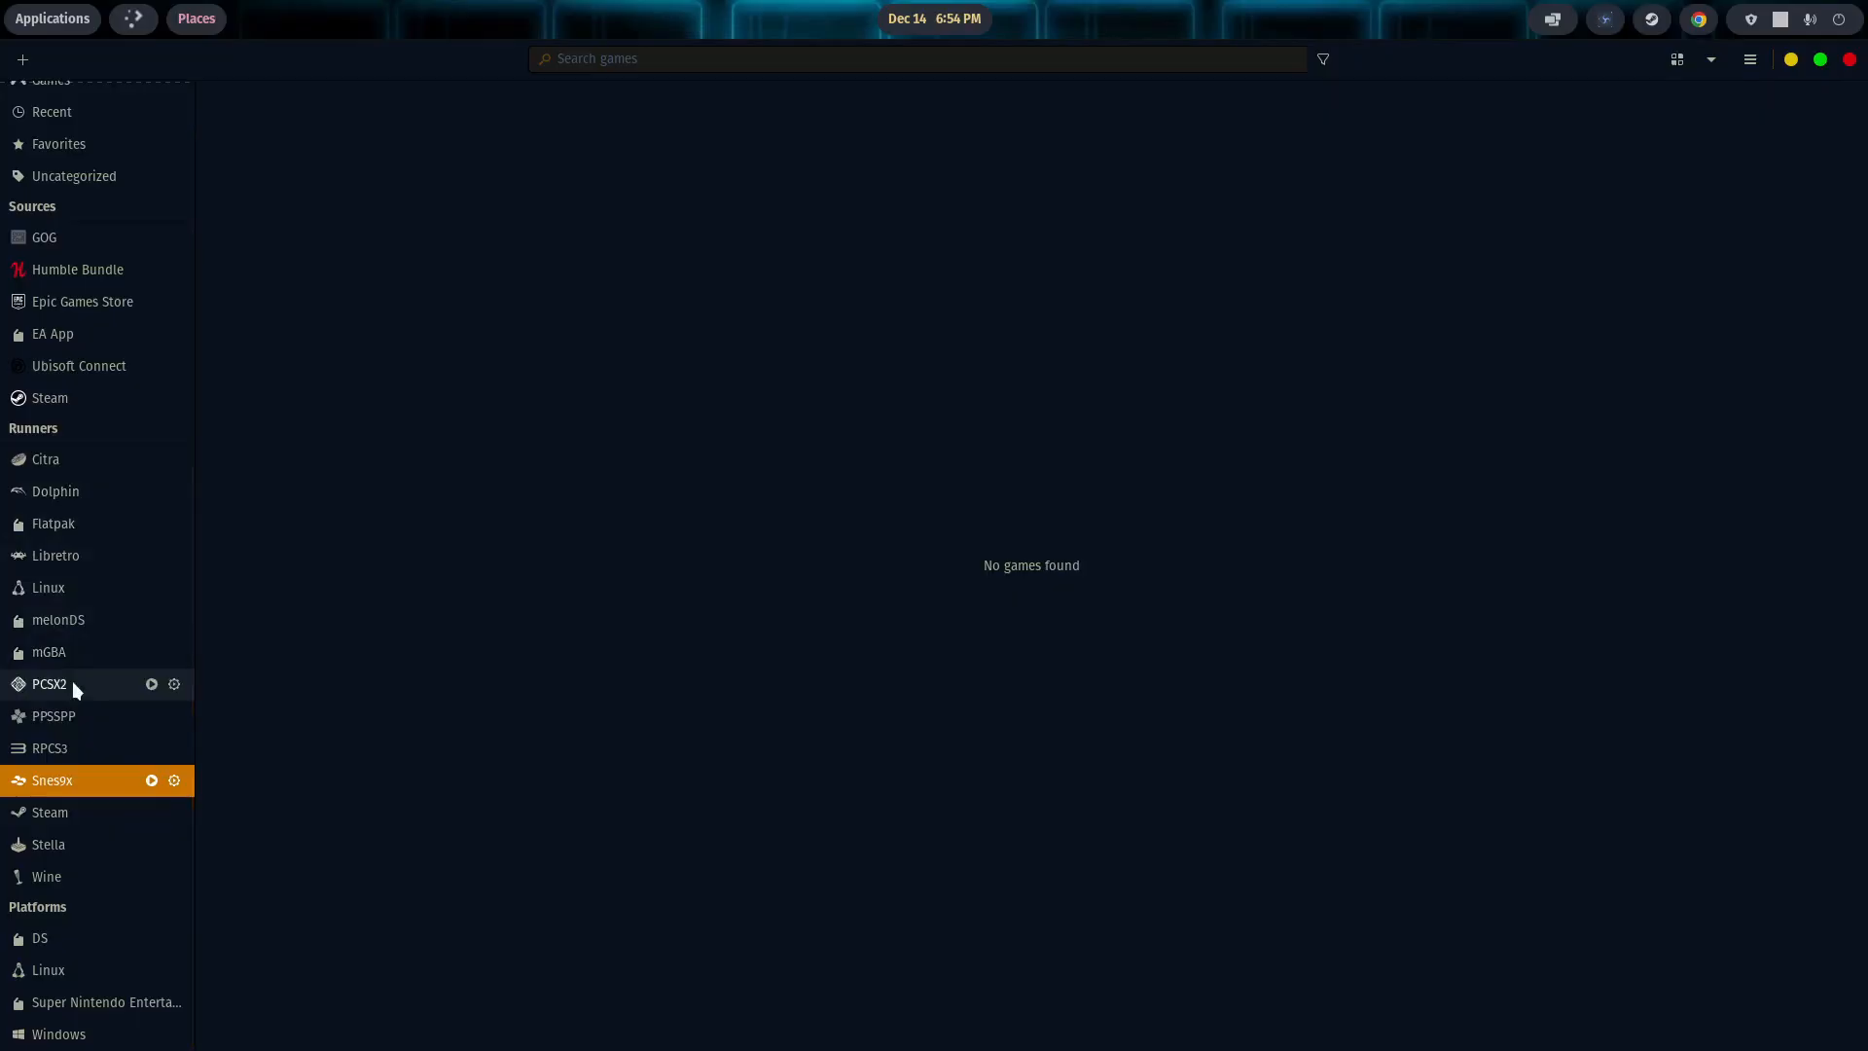
mouse_move(85, 747)
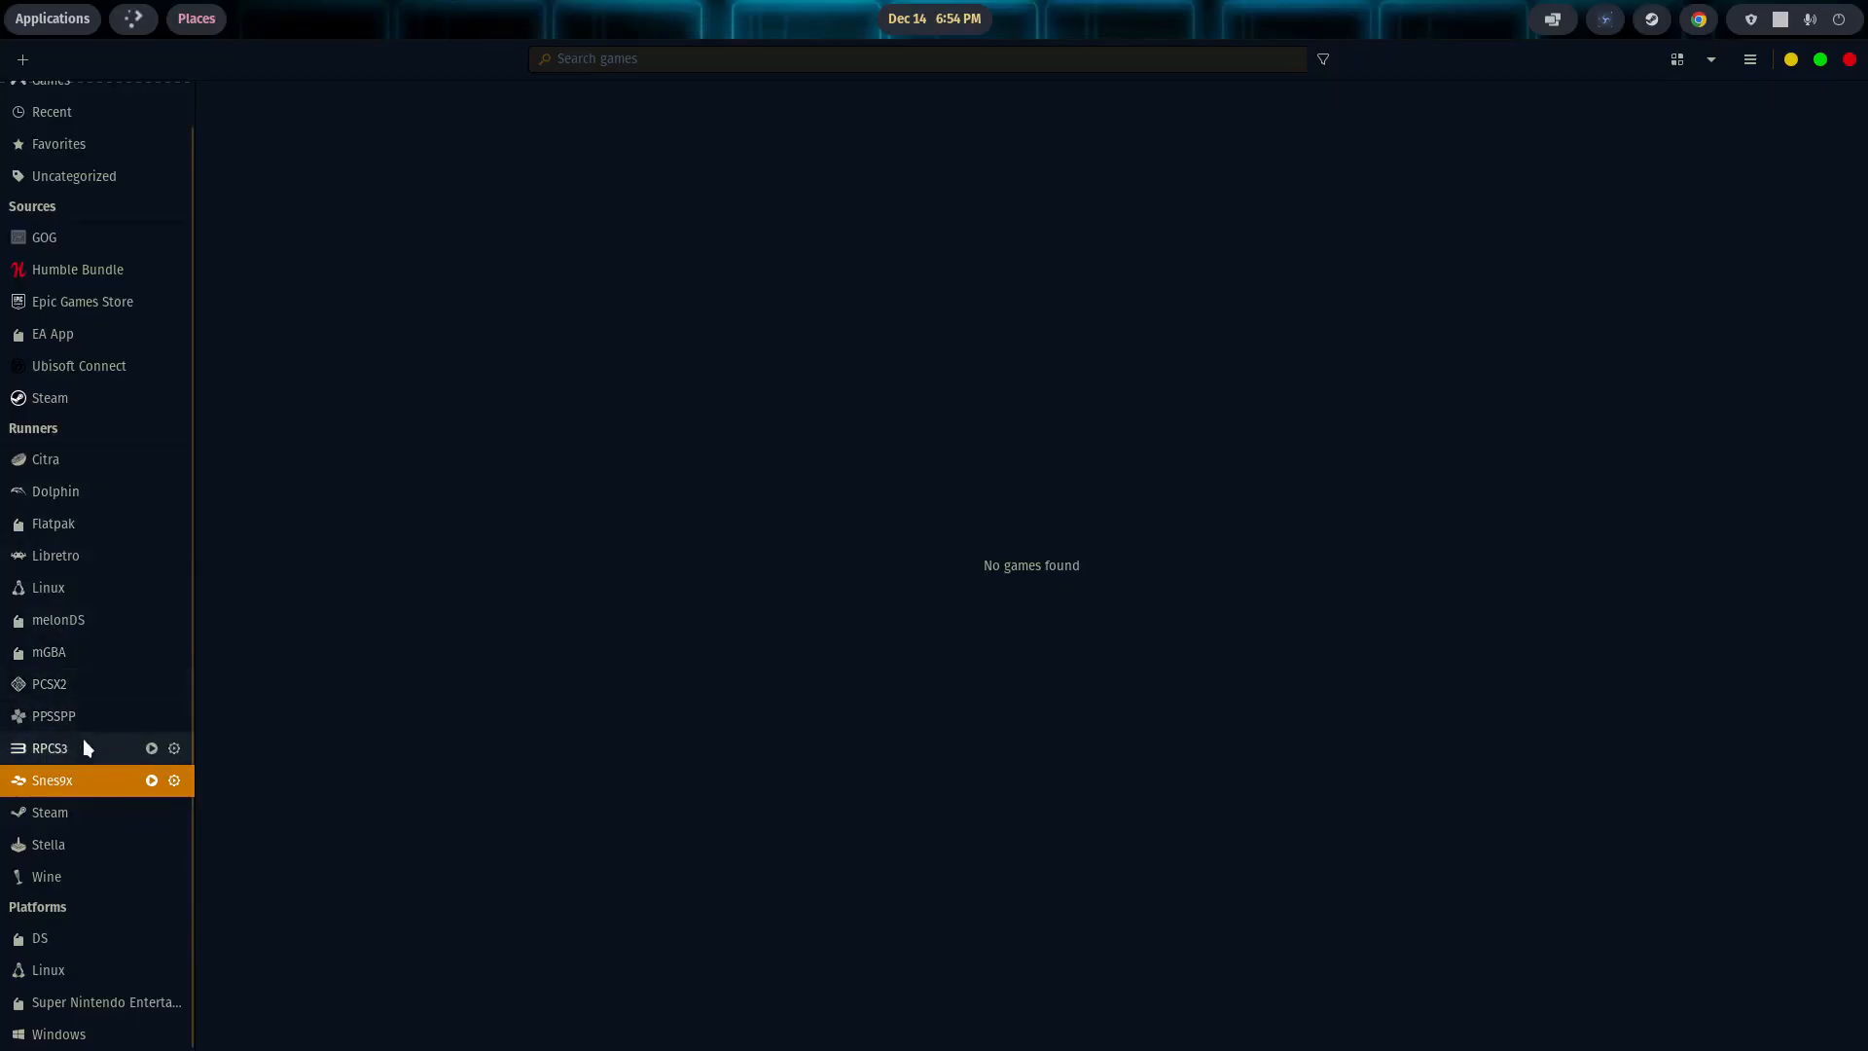
mouse_move(135, 539)
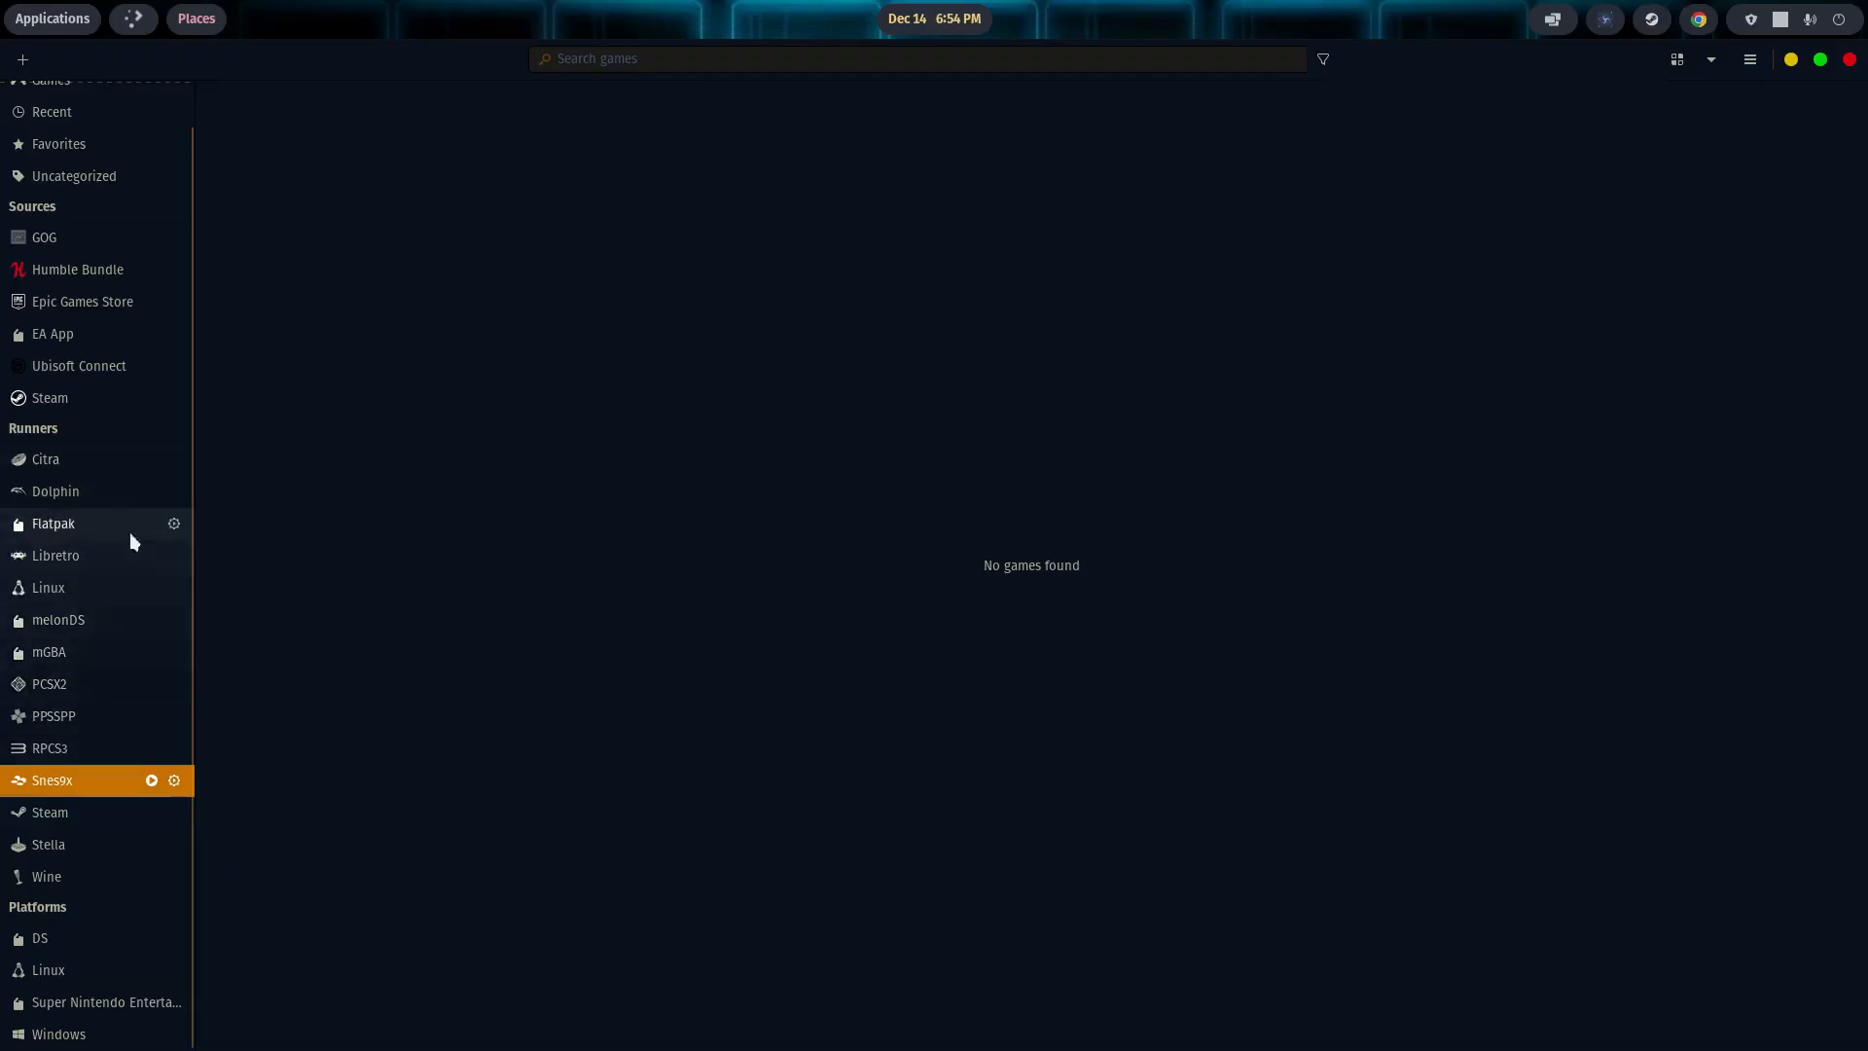
mouse_move(262, 617)
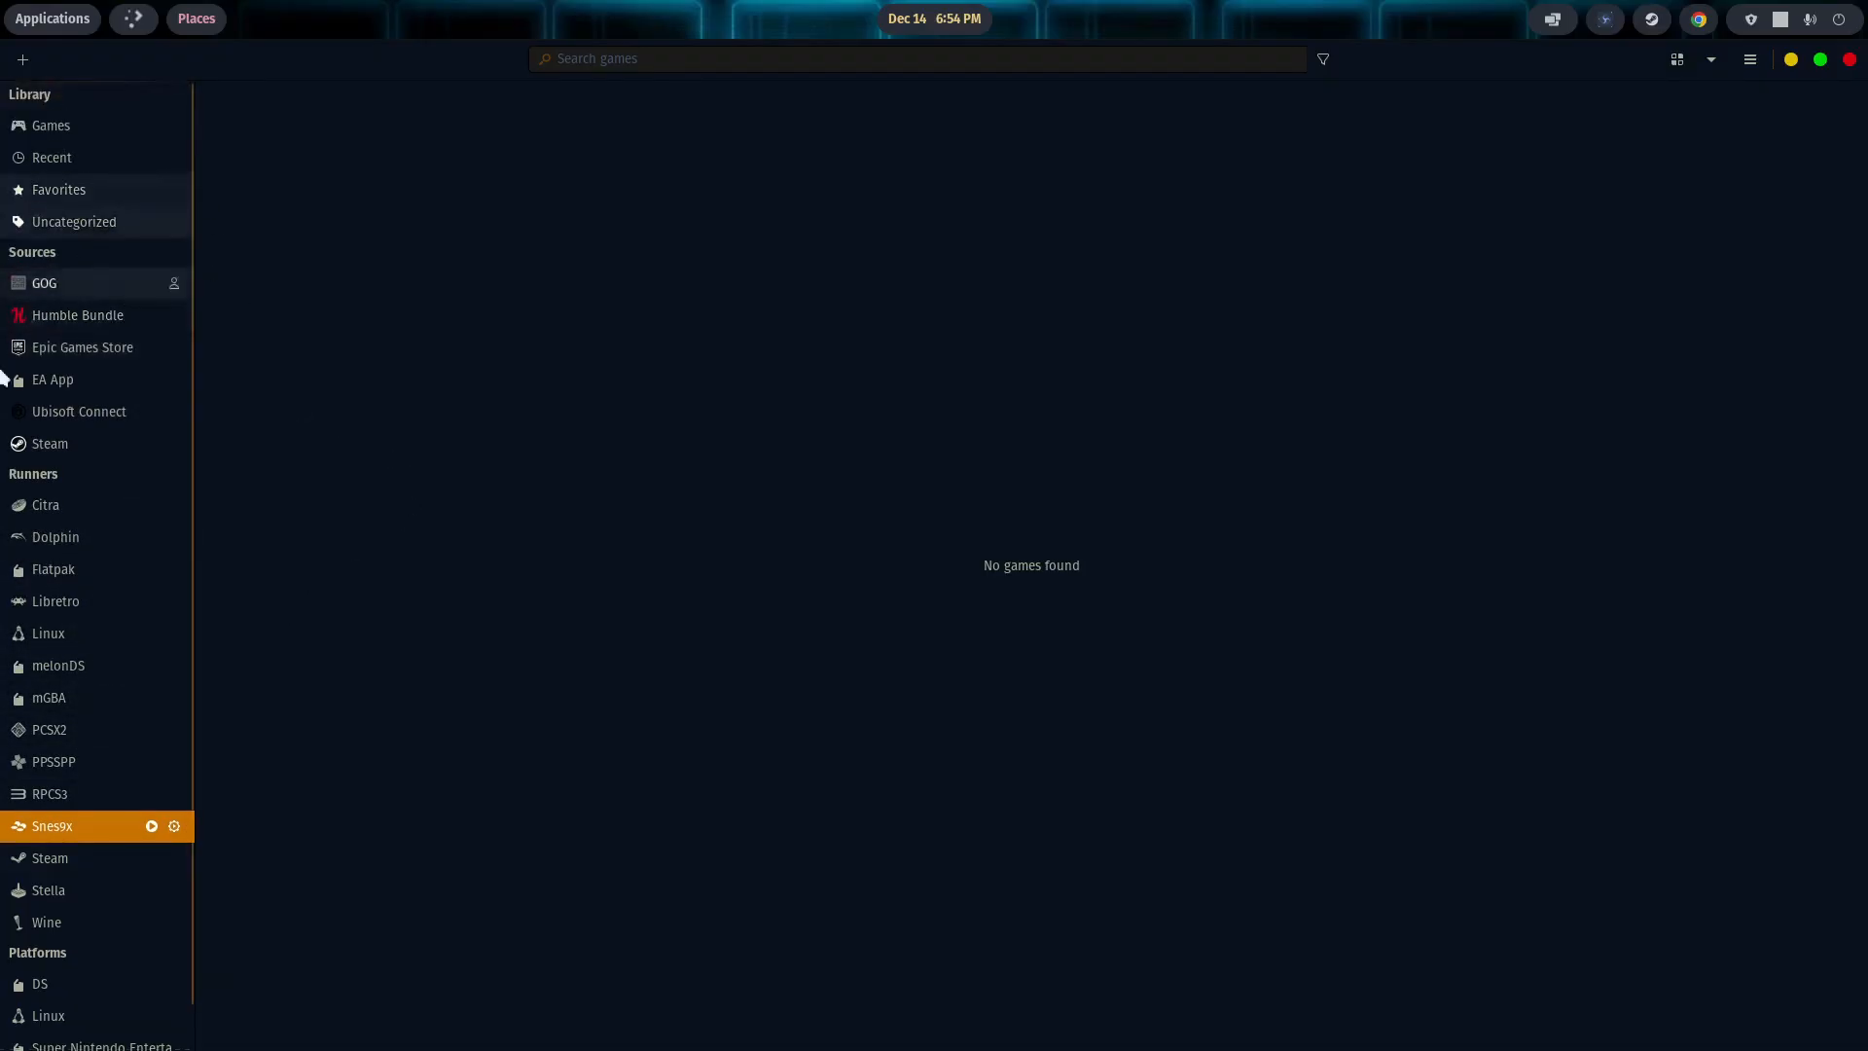
mouse_move(78, 321)
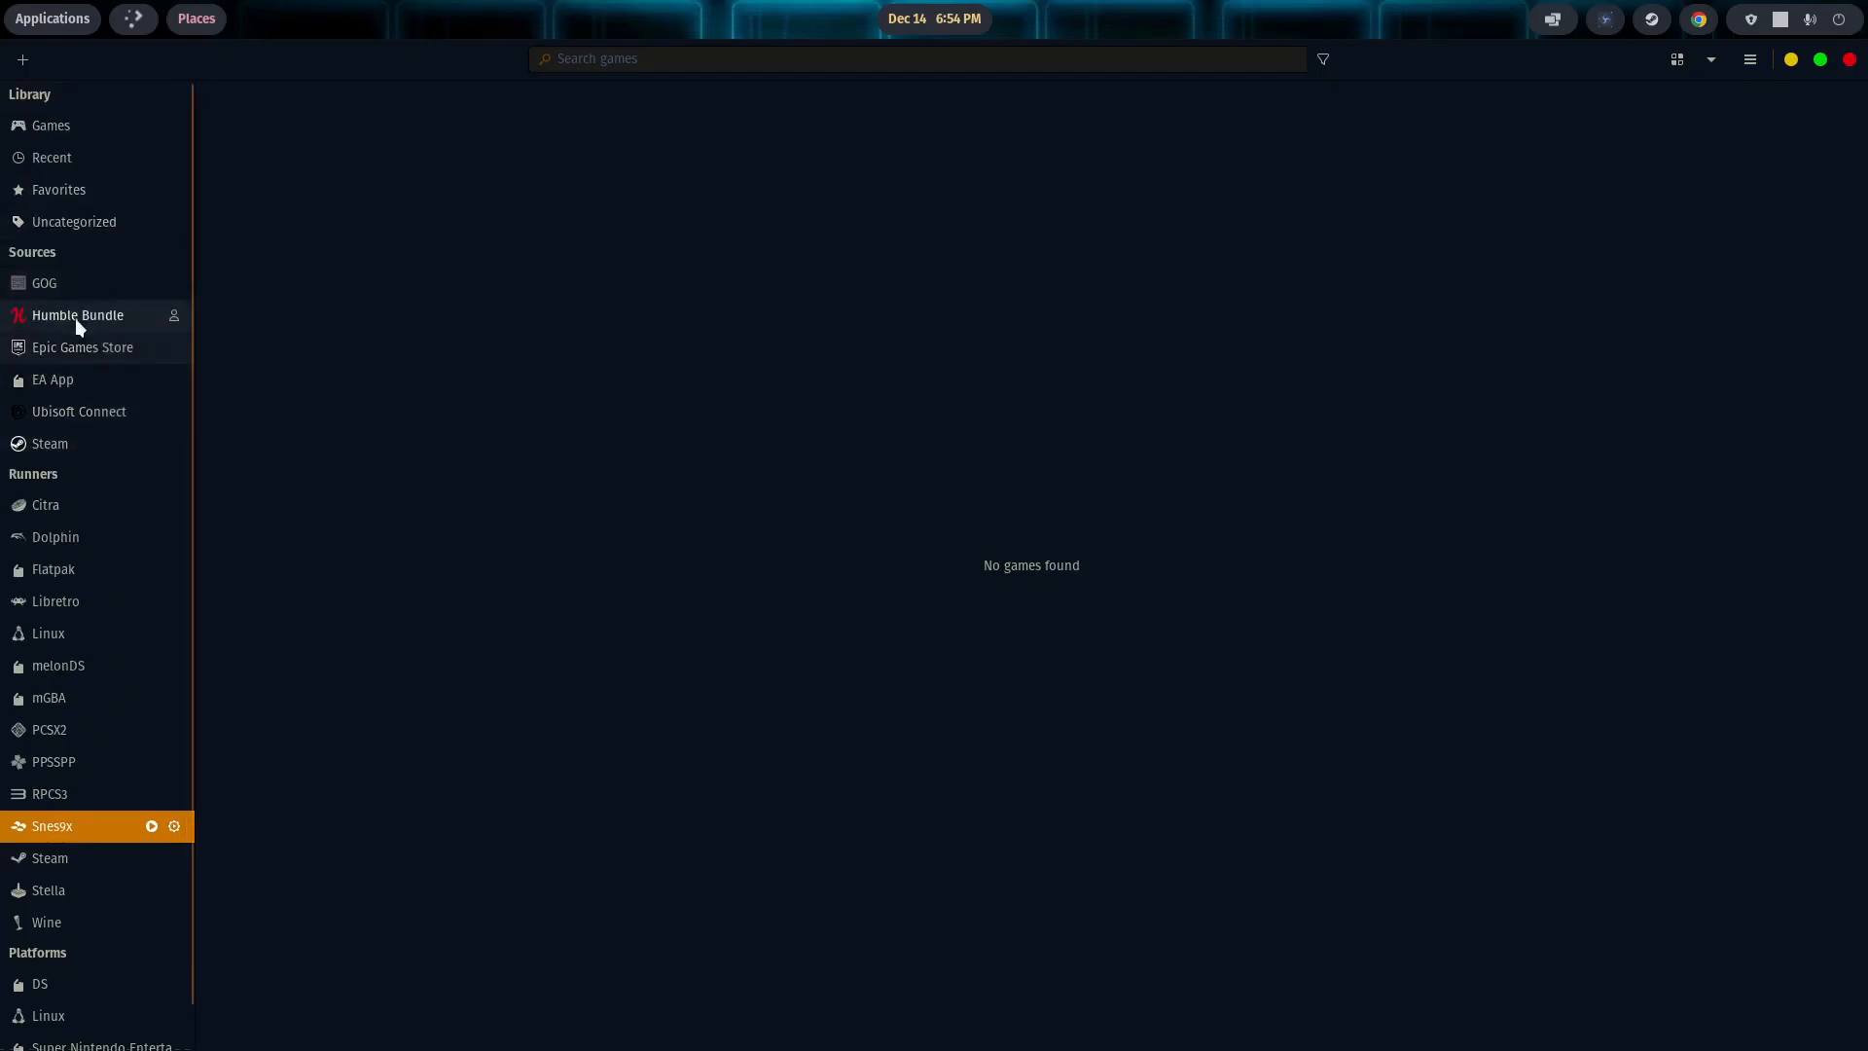
mouse_move(72, 410)
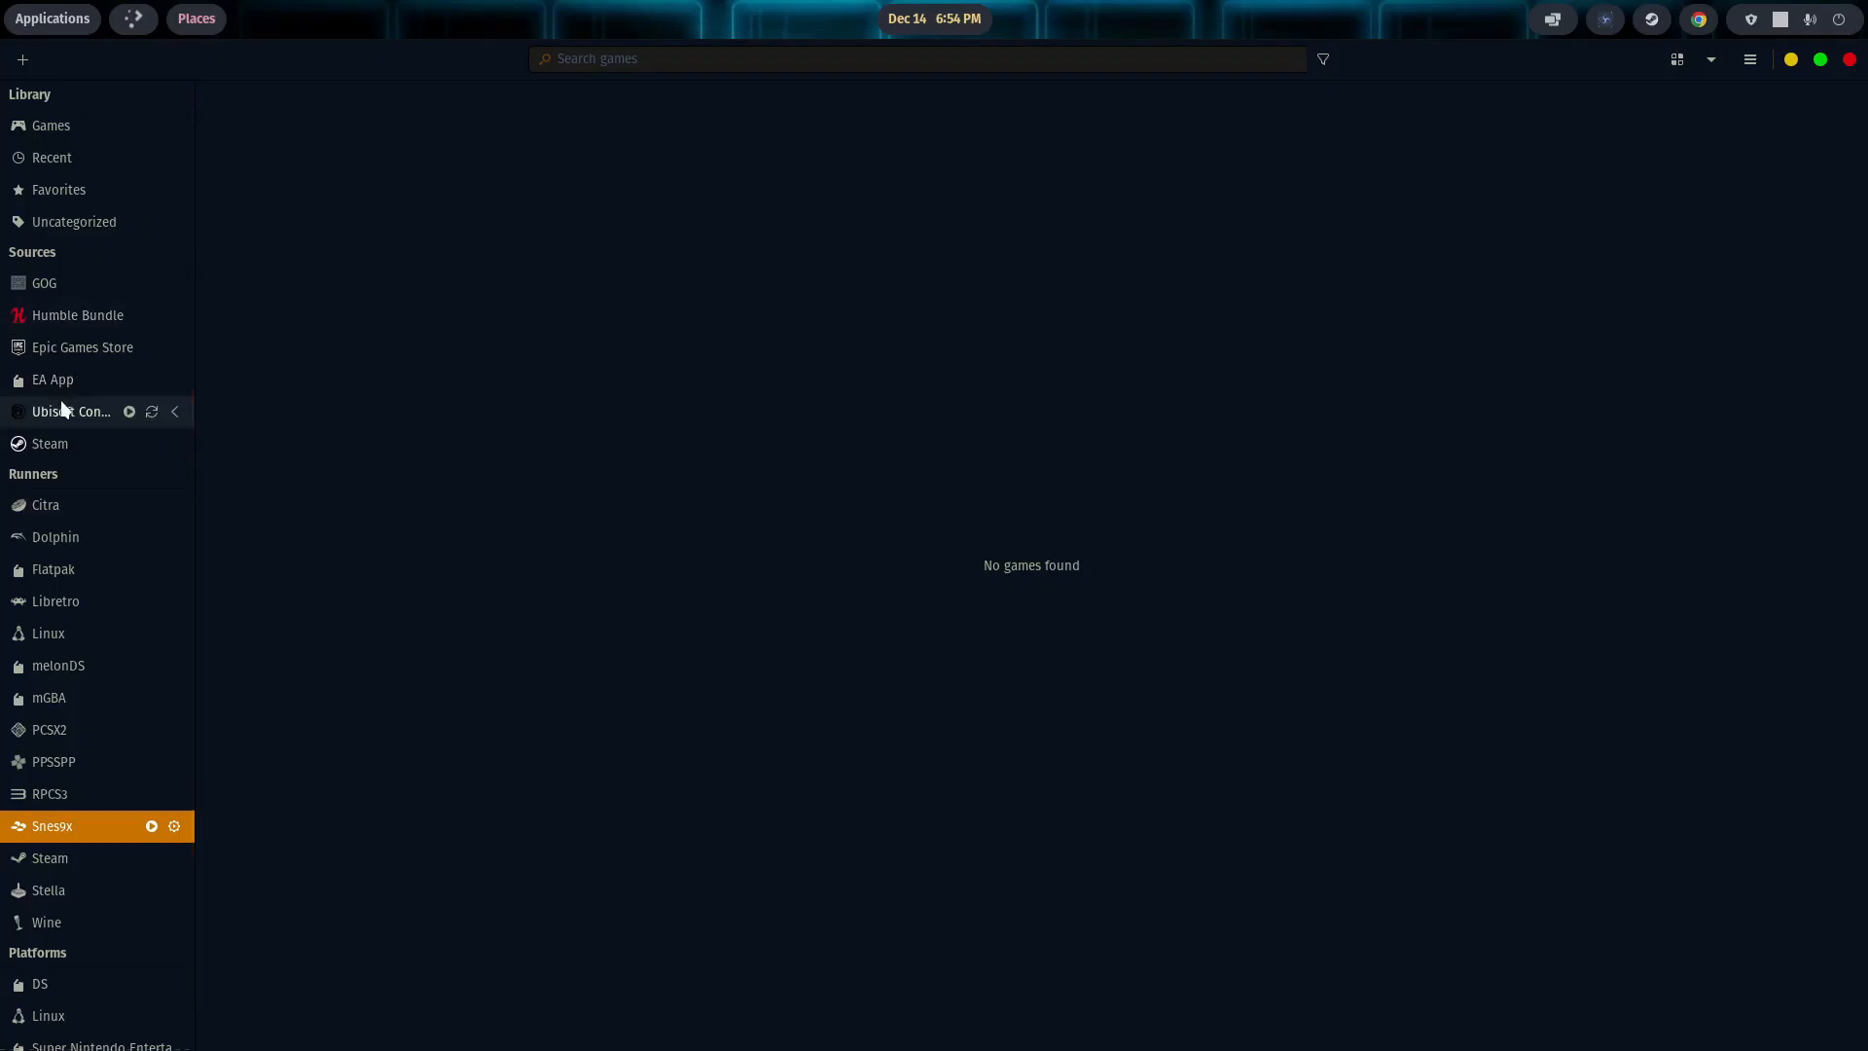
Step: Scroll through the Lutris sidebar entries while on the Snes9x runner
scroll("down", 3)
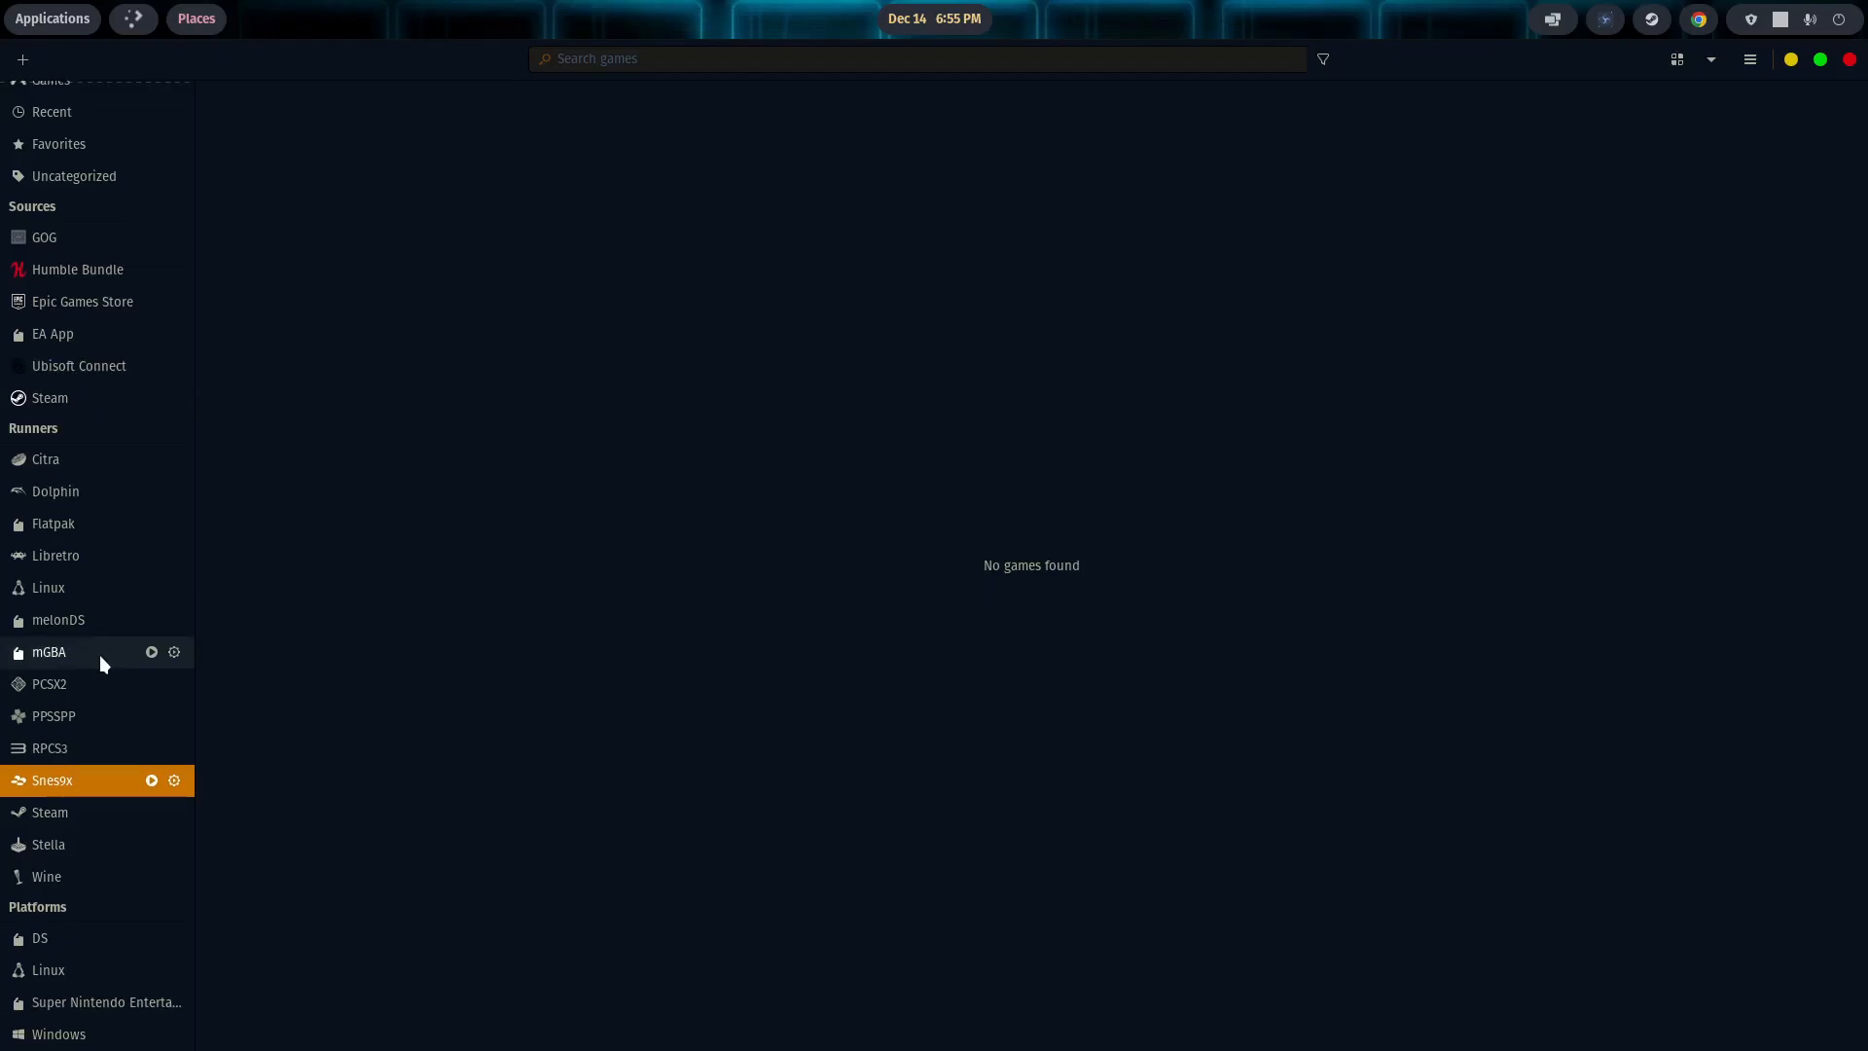